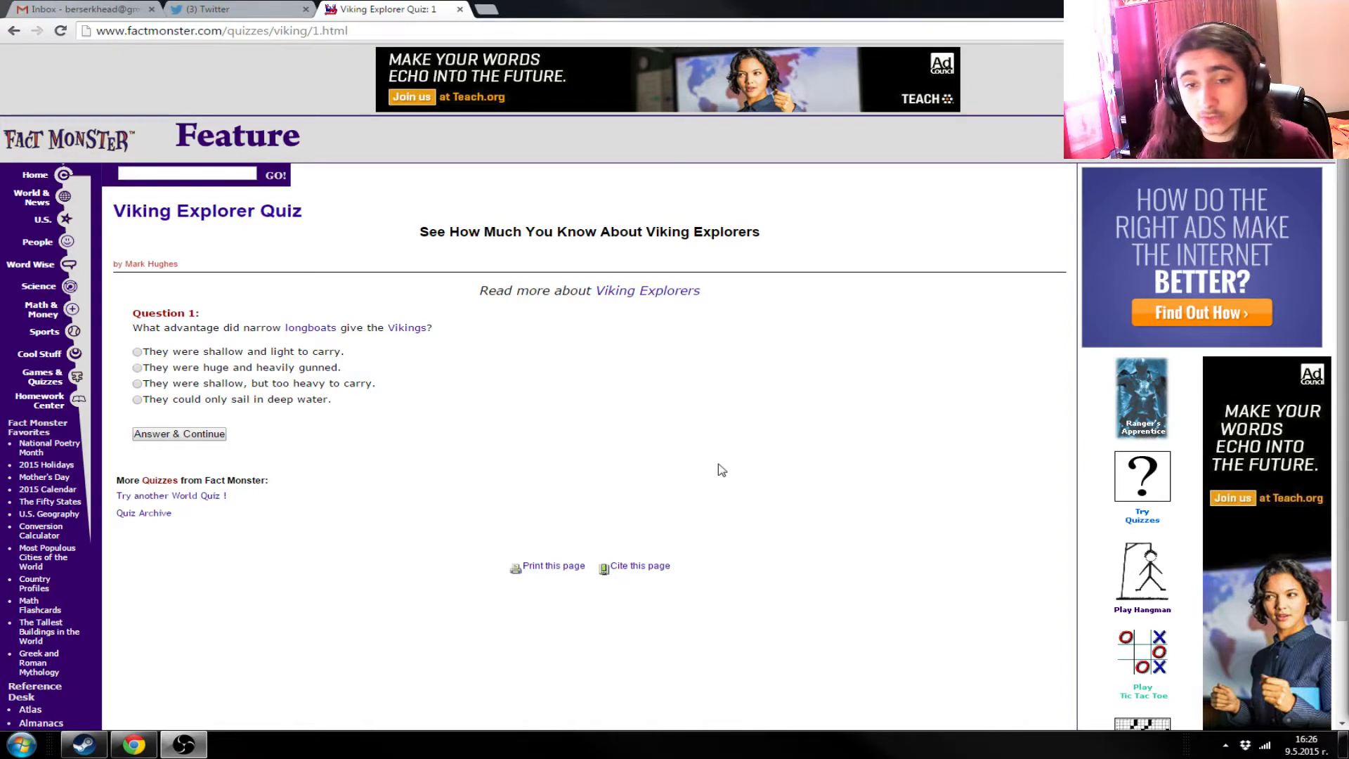
pyautogui.moveTo(705, 432)
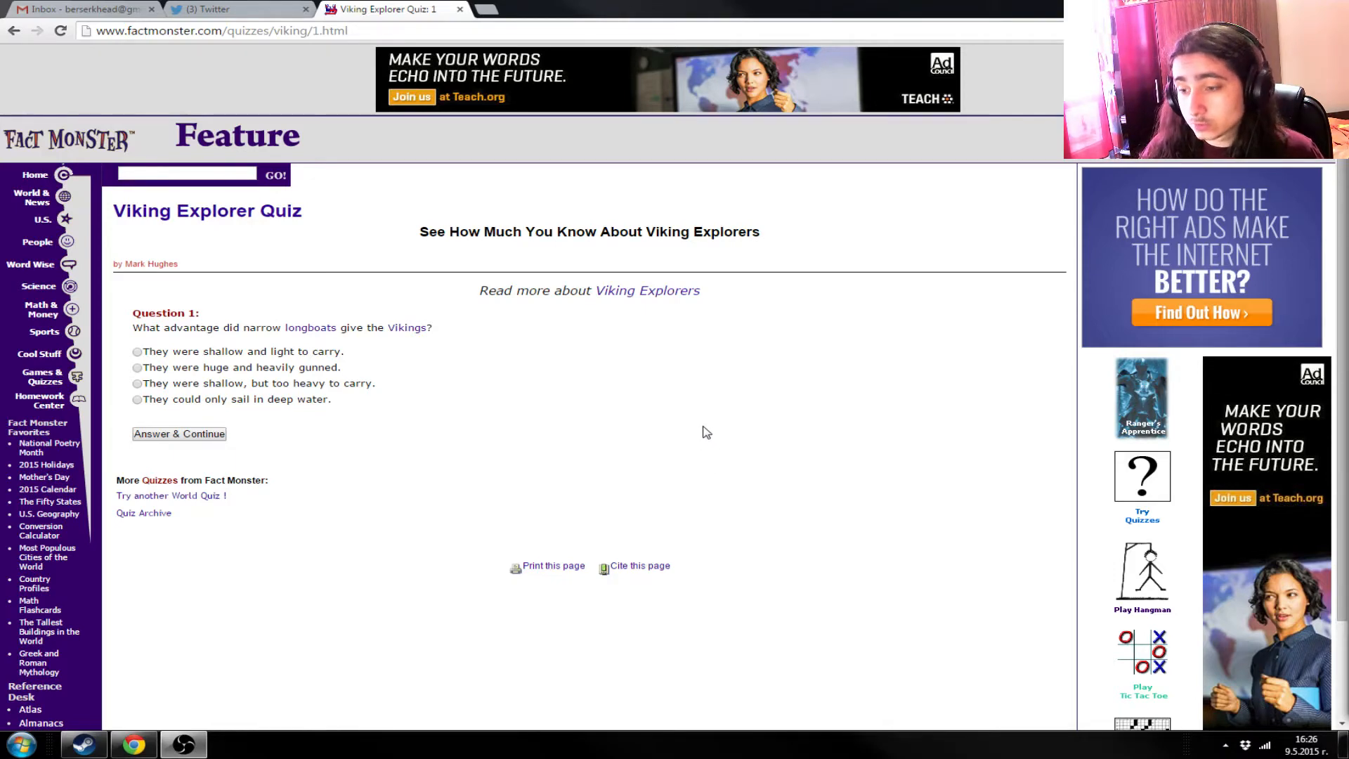
pyautogui.moveTo(375, 354)
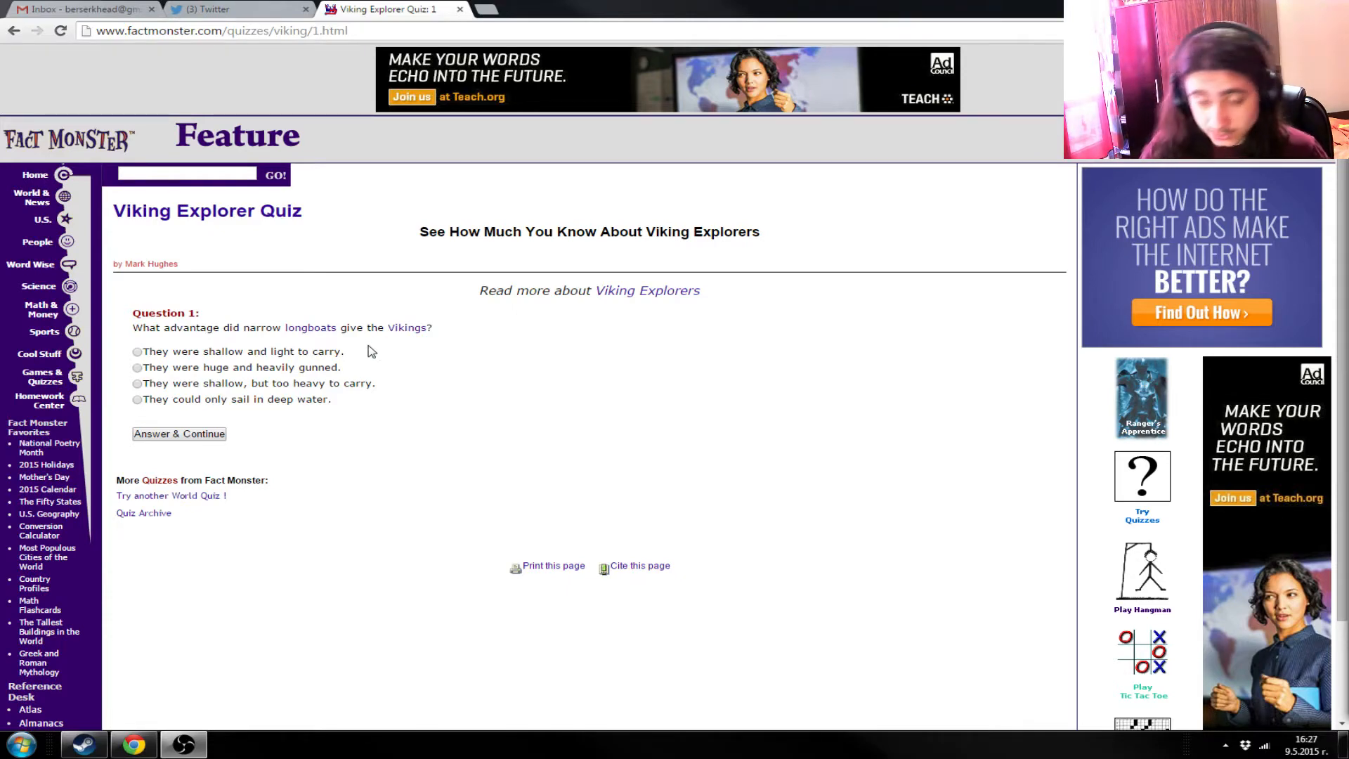
pyautogui.moveTo(503, 434)
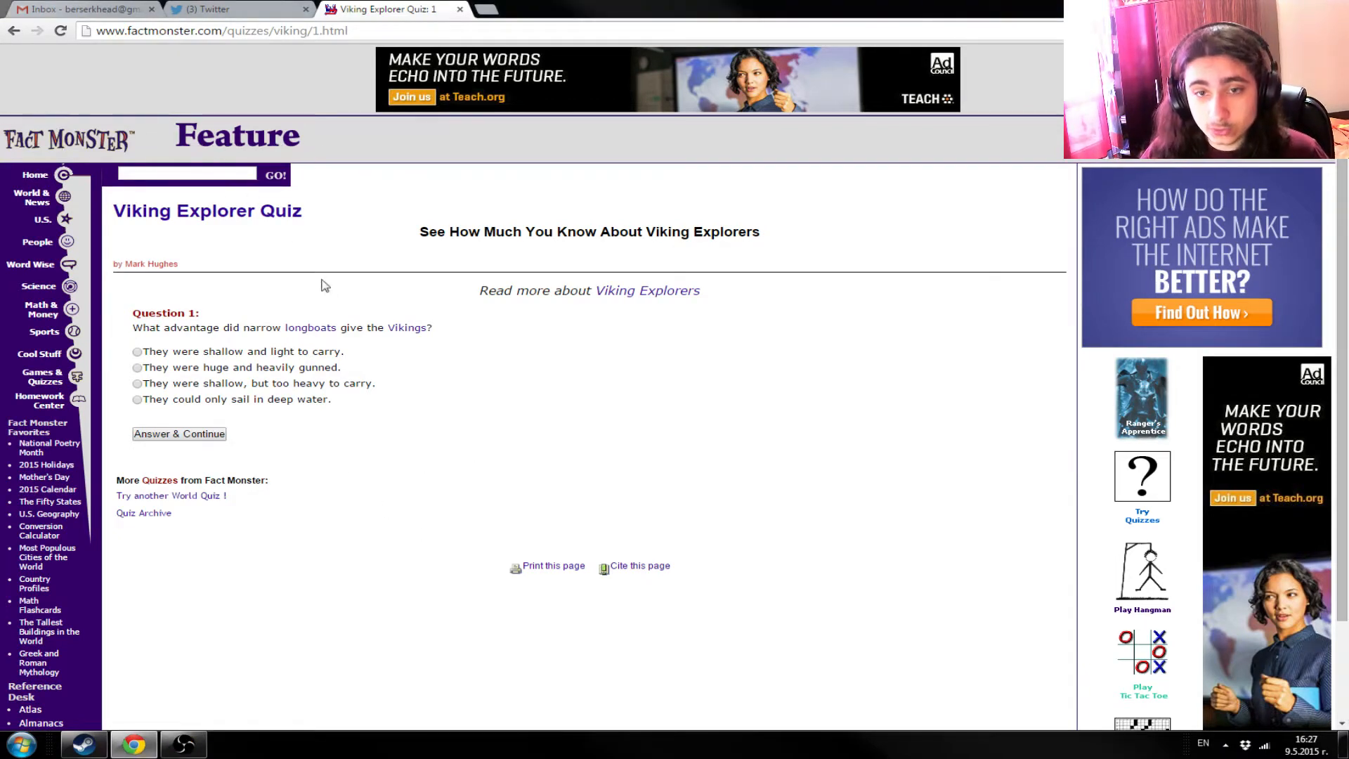
pyautogui.moveTo(207, 50)
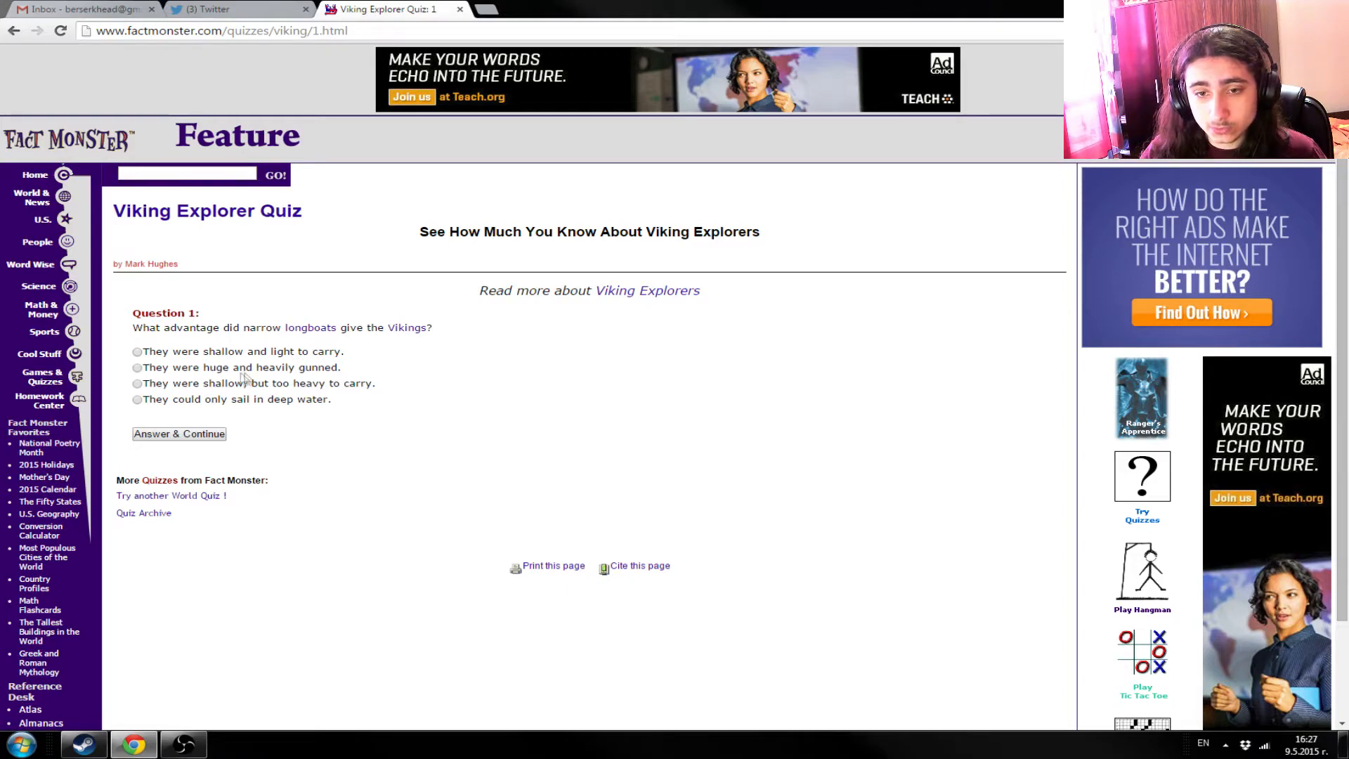
pyautogui.moveTo(275, 394)
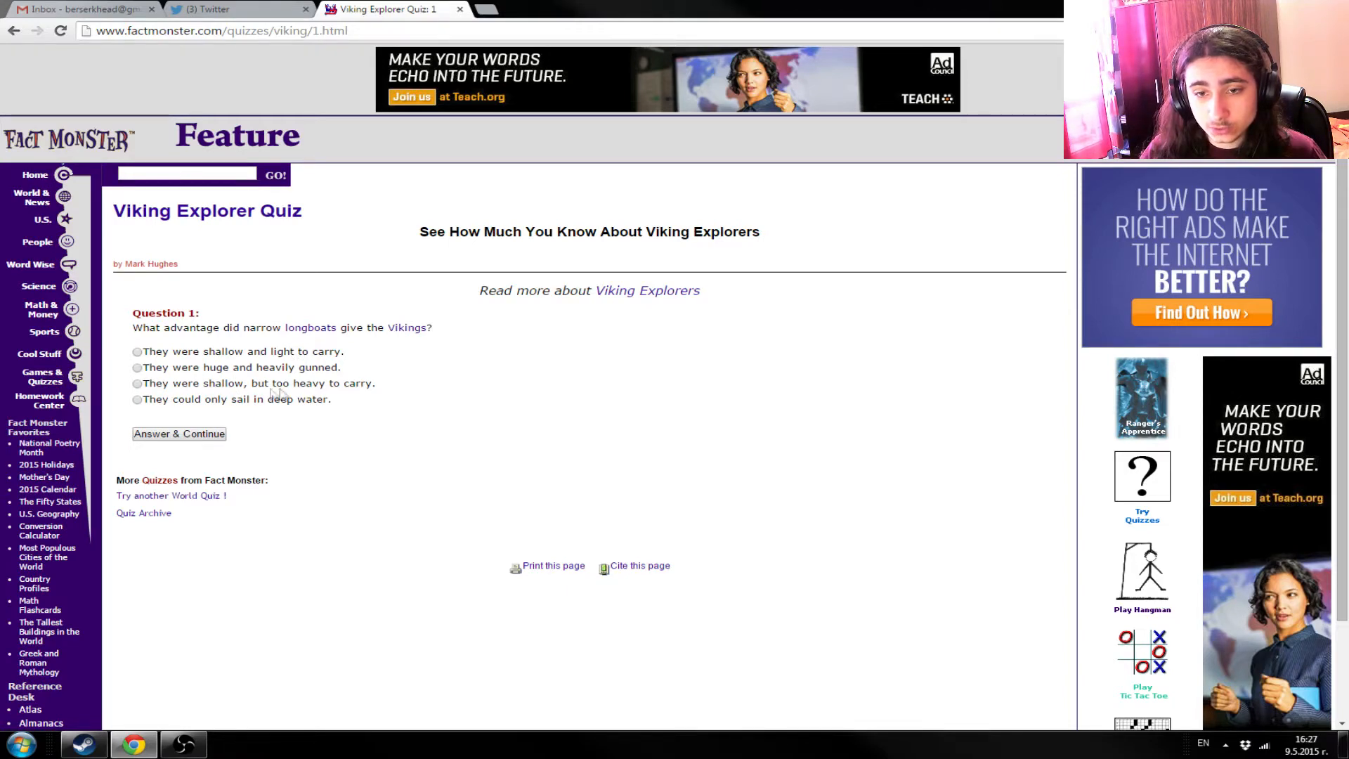
pyautogui.moveTo(292, 415)
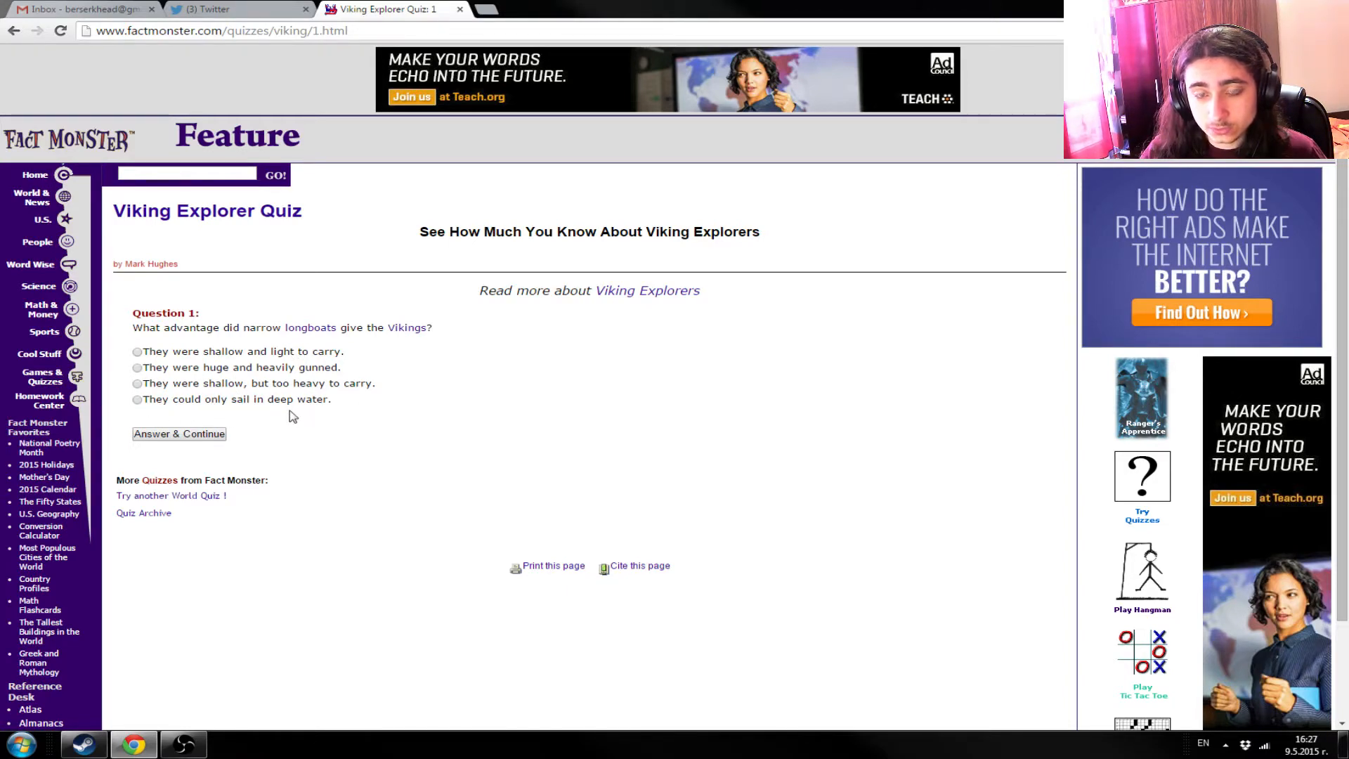
# - Answer Question 1 with 'They were shallow and light to carry.' and submit it
pyautogui.click(137, 351)
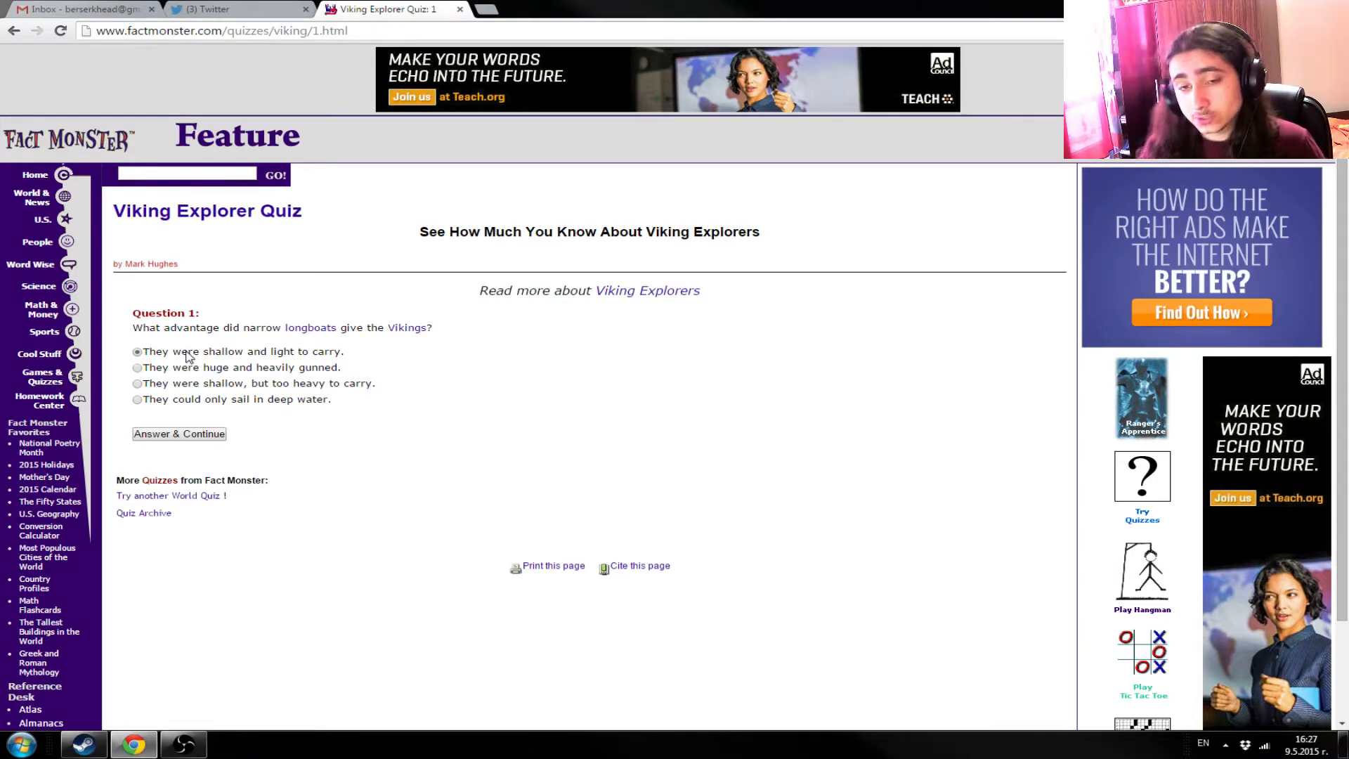
pyautogui.click(178, 432)
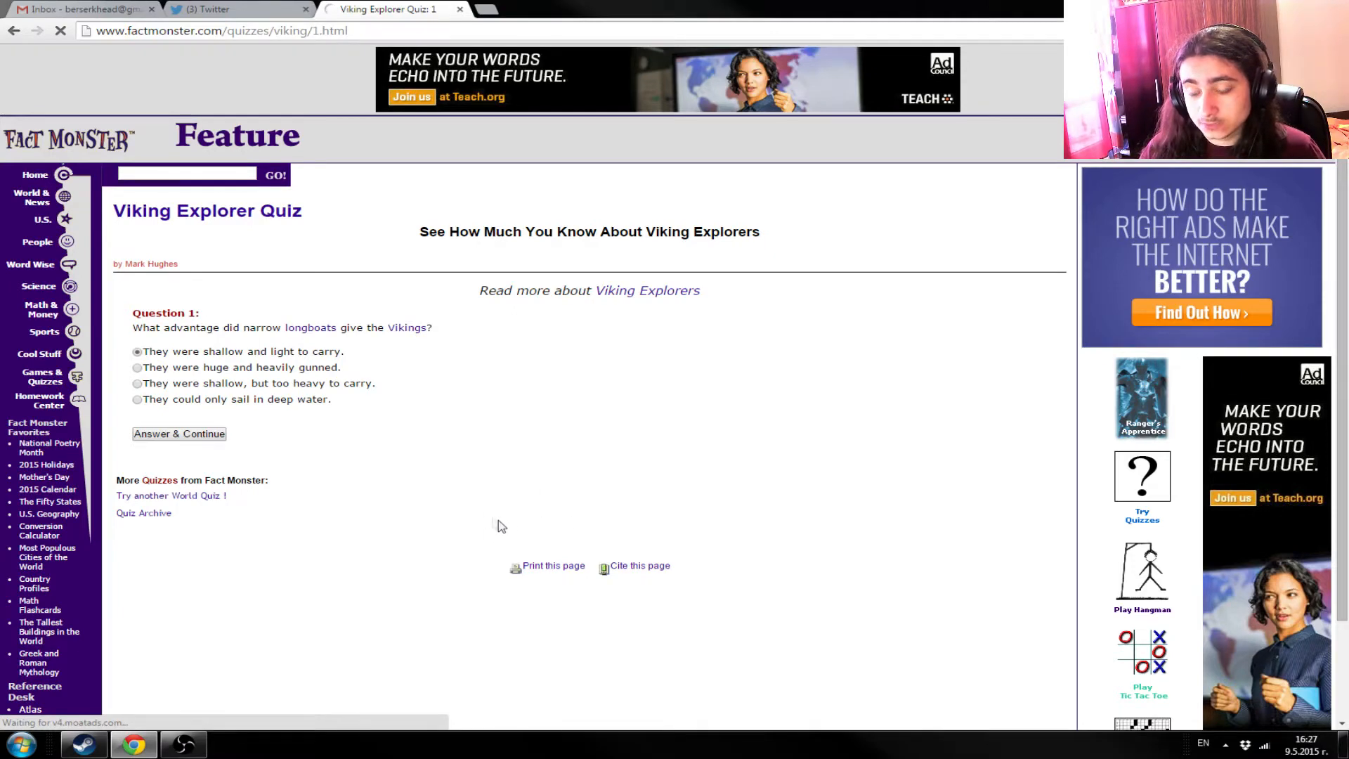
pyautogui.moveTo(575, 521)
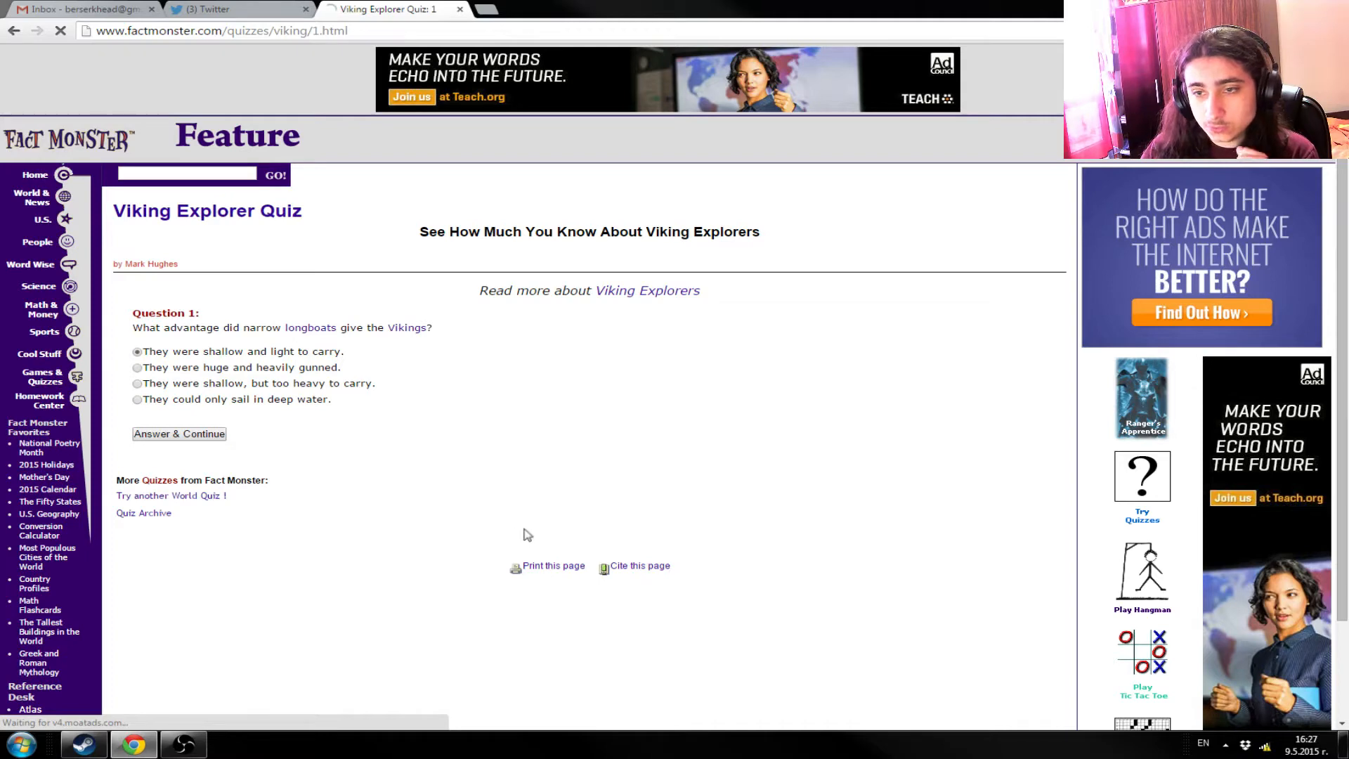
pyautogui.moveTo(552, 521)
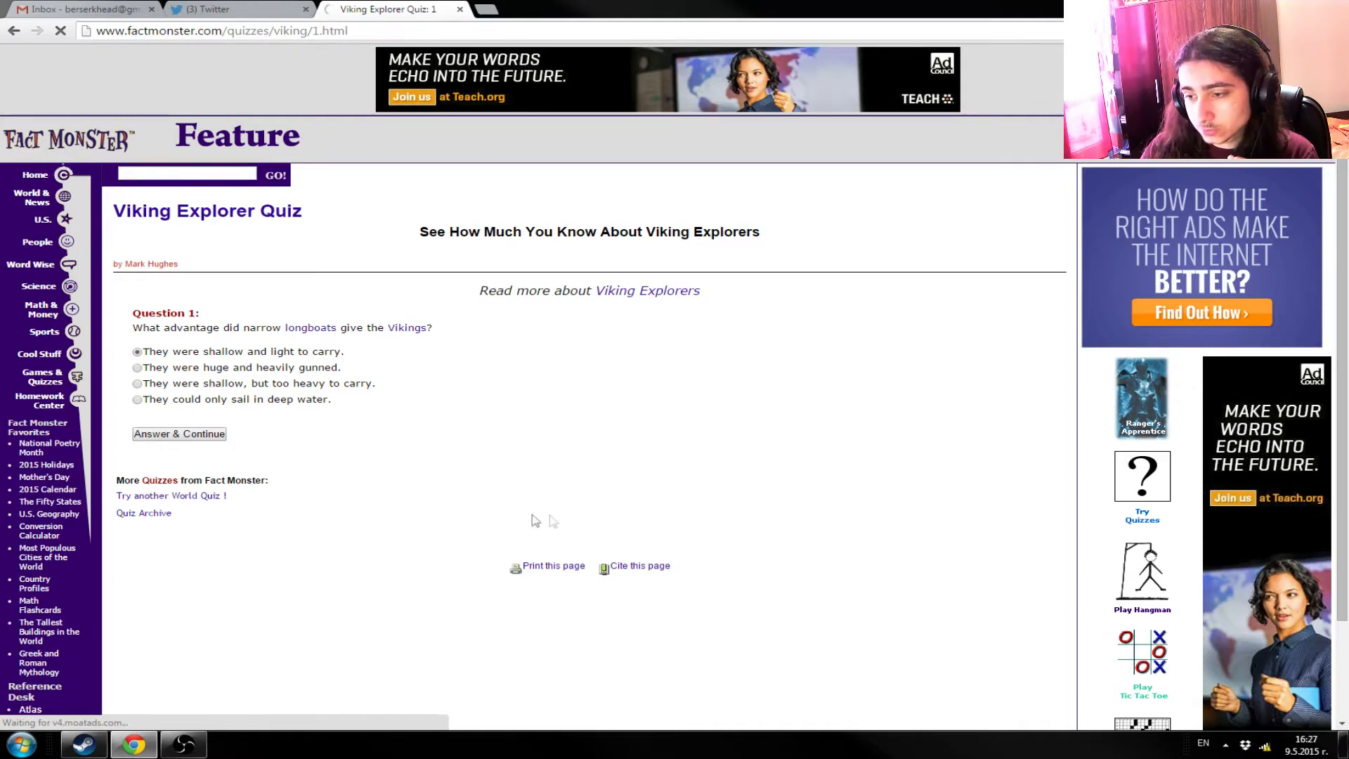
pyautogui.click(177, 433)
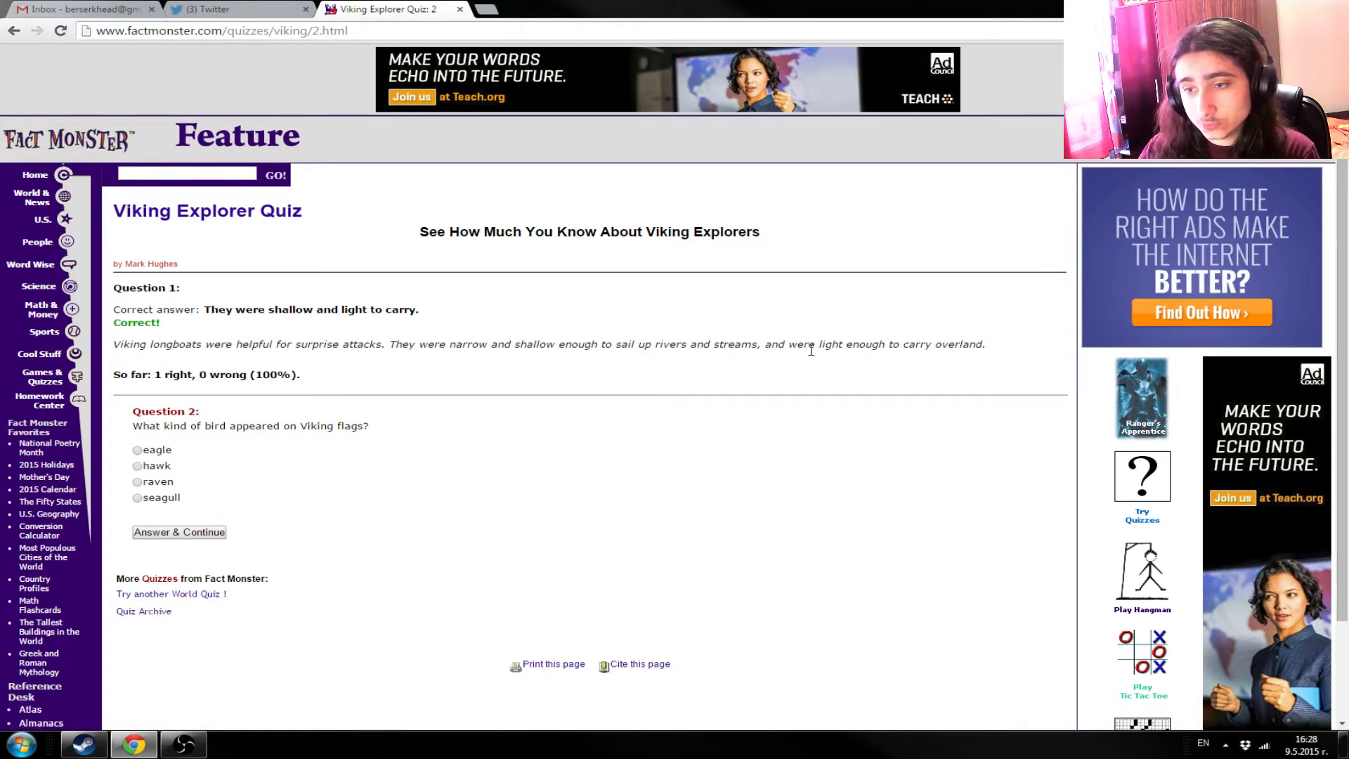
pyautogui.moveTo(1000, 363)
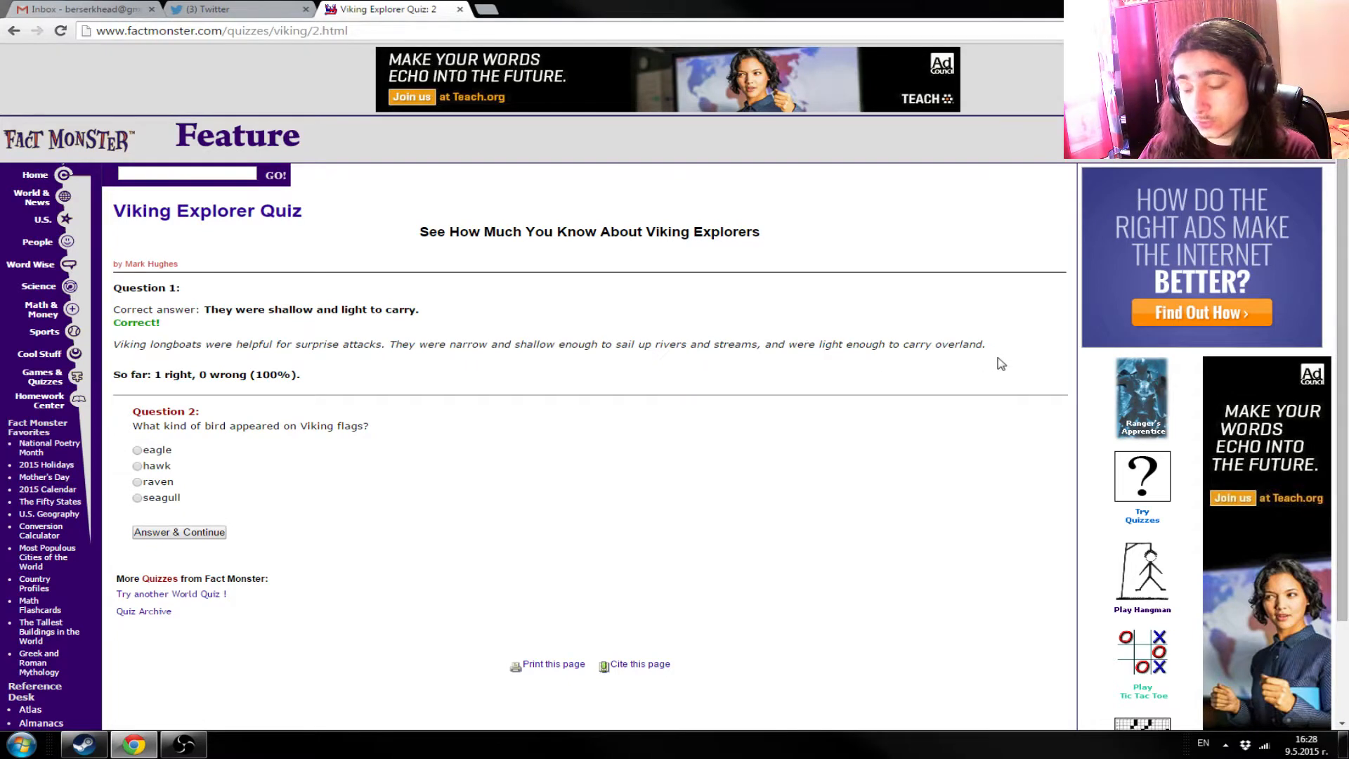
pyautogui.moveTo(123, 409)
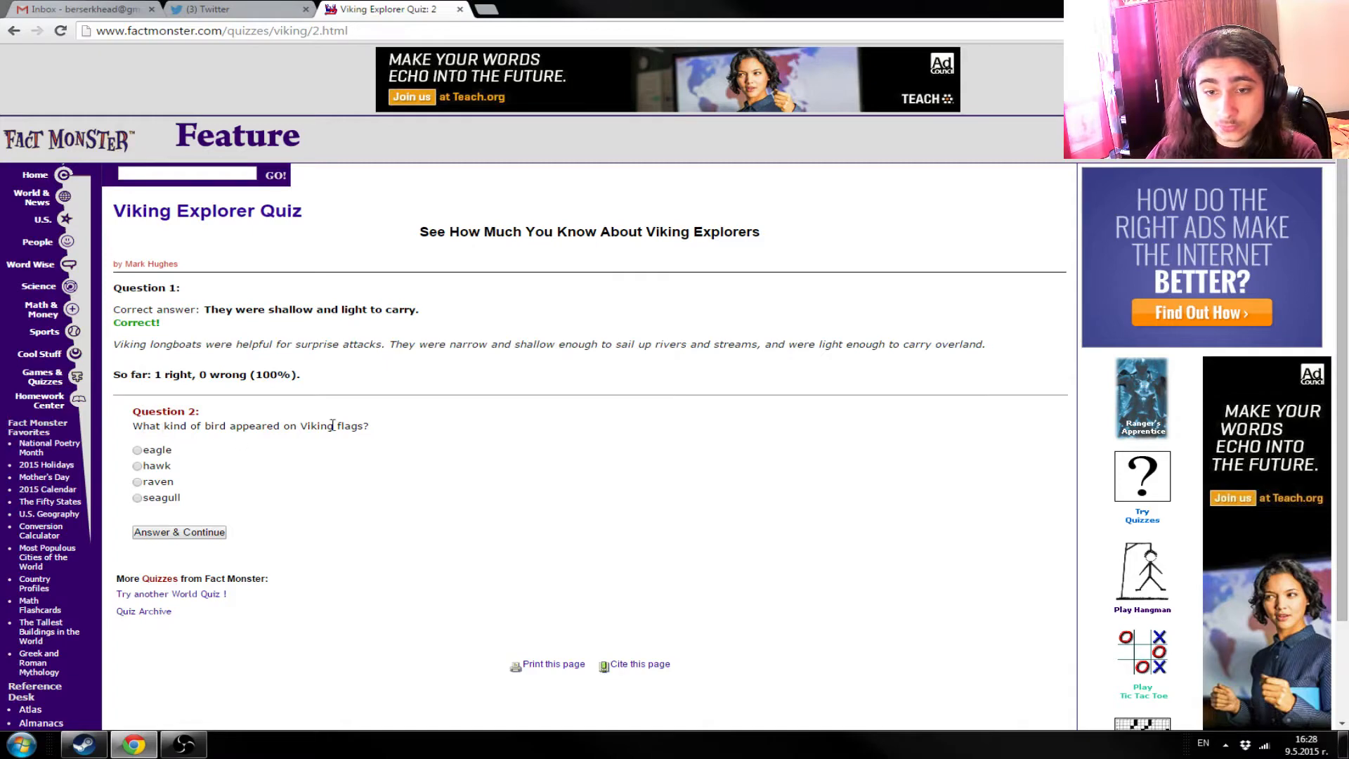
# - Answer Question 2 with 'raven' and submit to load Question 3
pyautogui.click(137, 481)
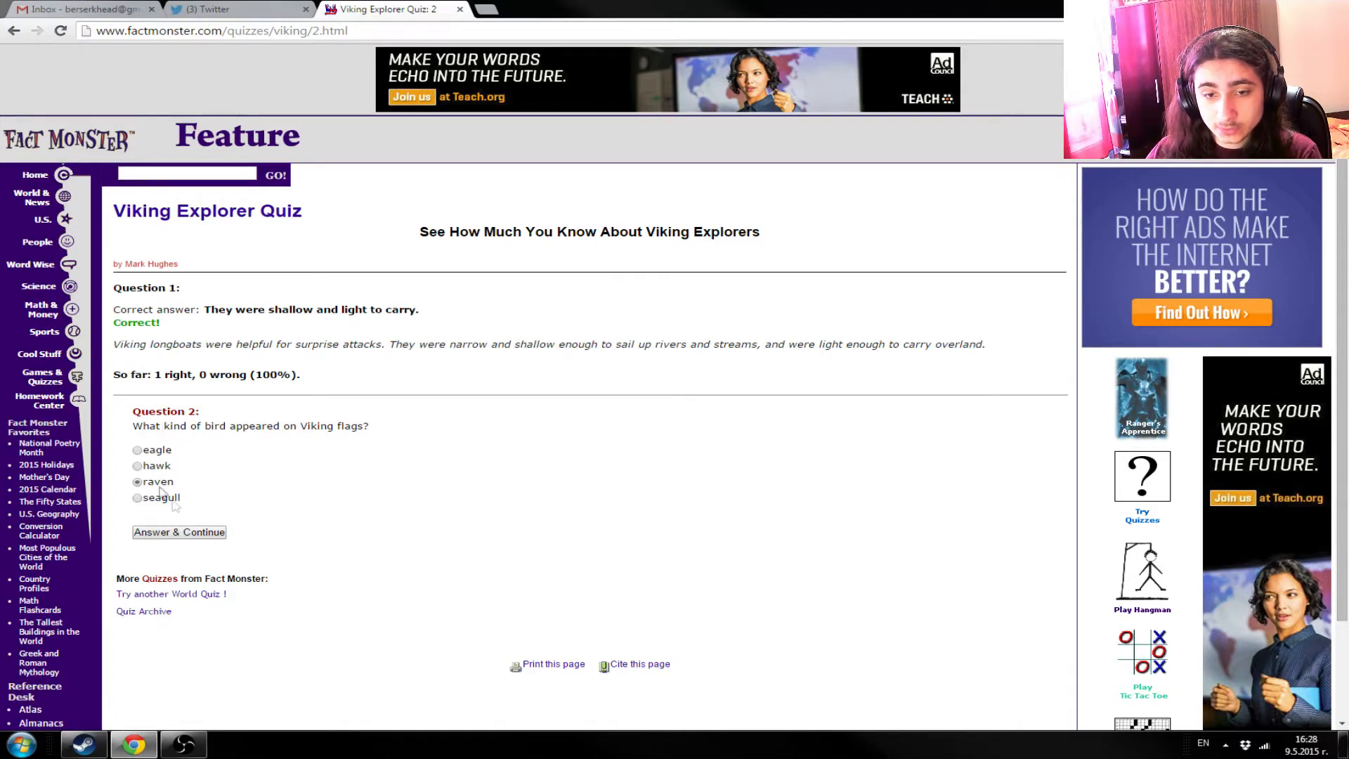
pyautogui.click(178, 532)
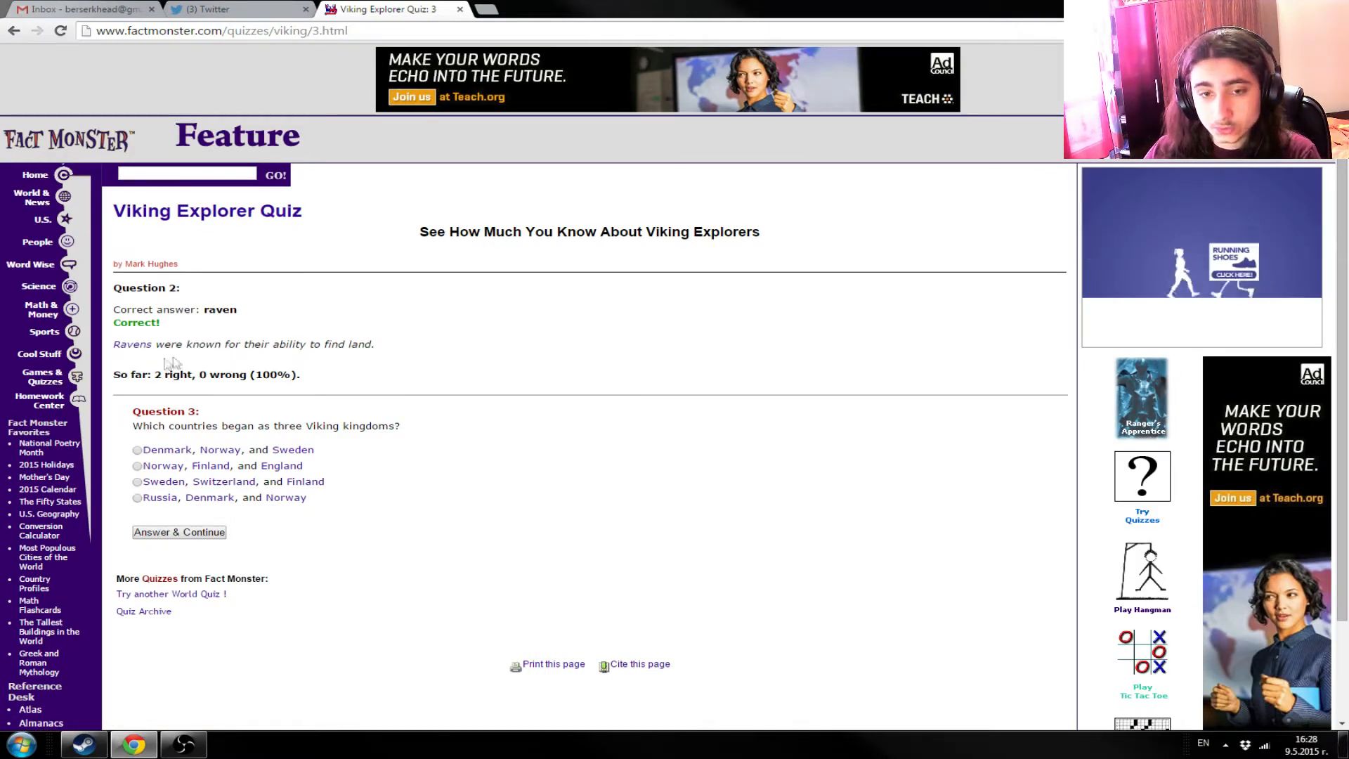
pyautogui.moveTo(436, 365)
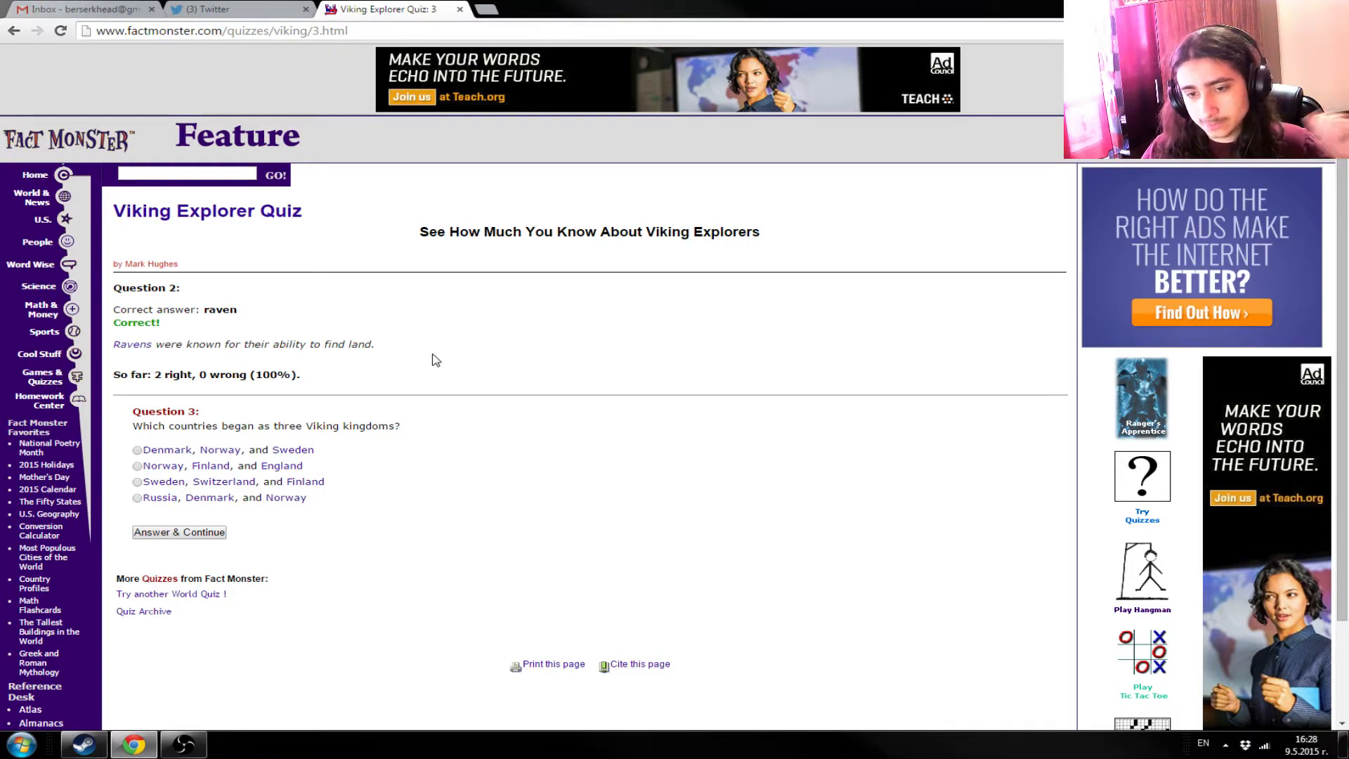
pyautogui.moveTo(445, 356)
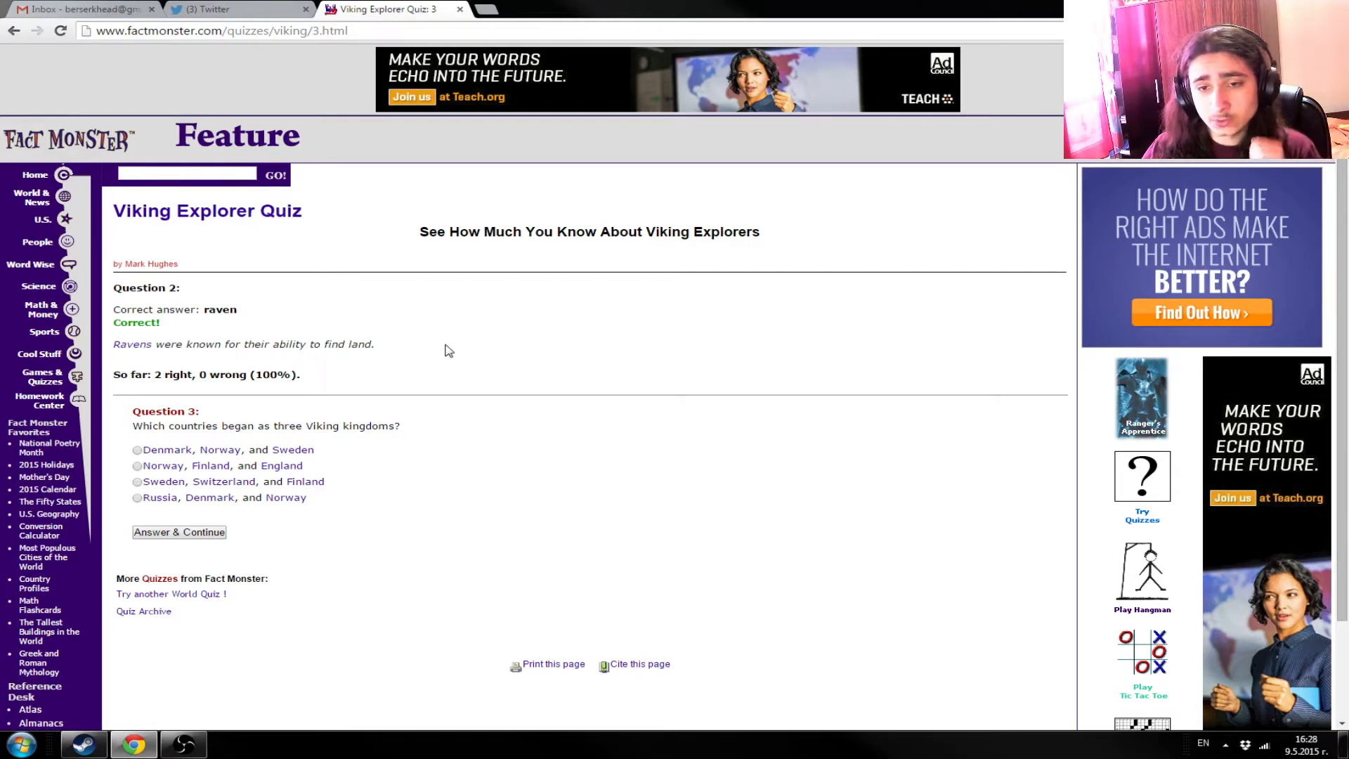
pyautogui.moveTo(486, 358)
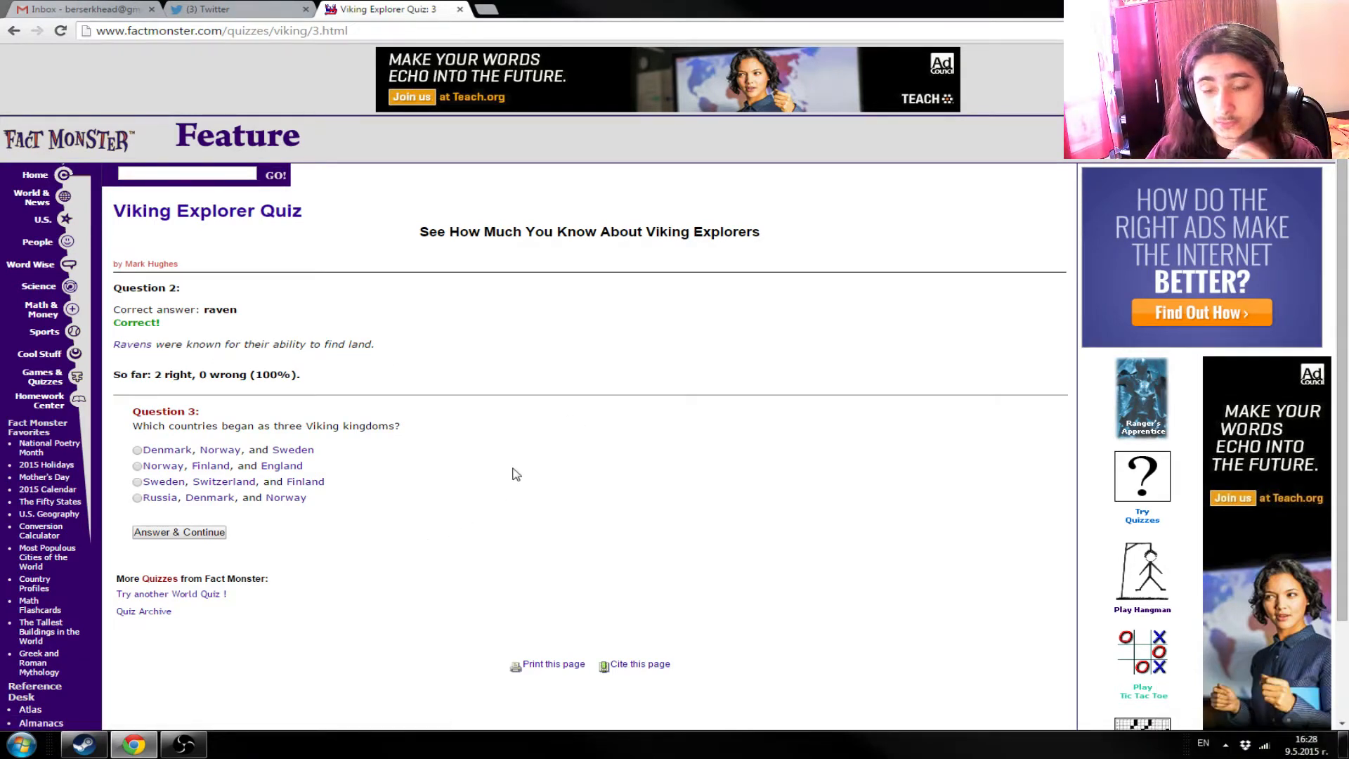
pyautogui.moveTo(413, 463)
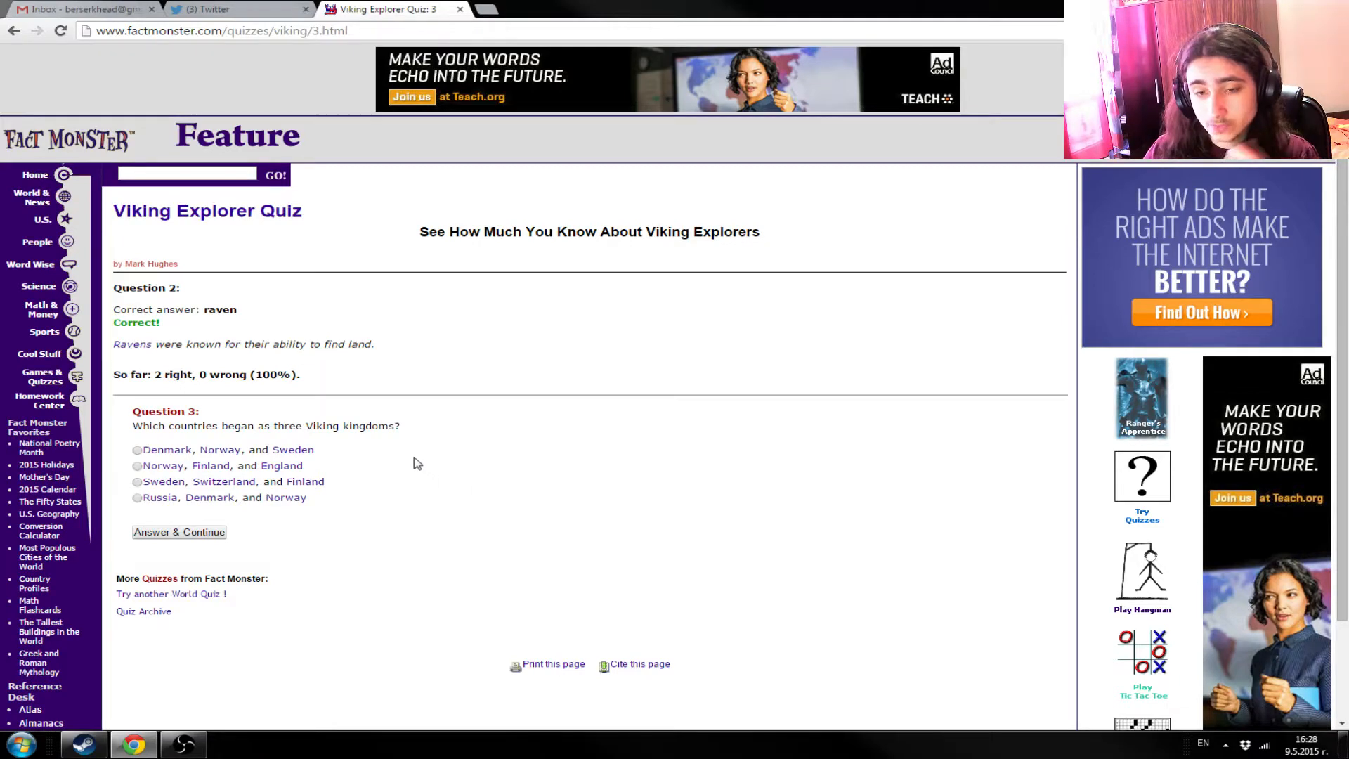
pyautogui.moveTo(471, 475)
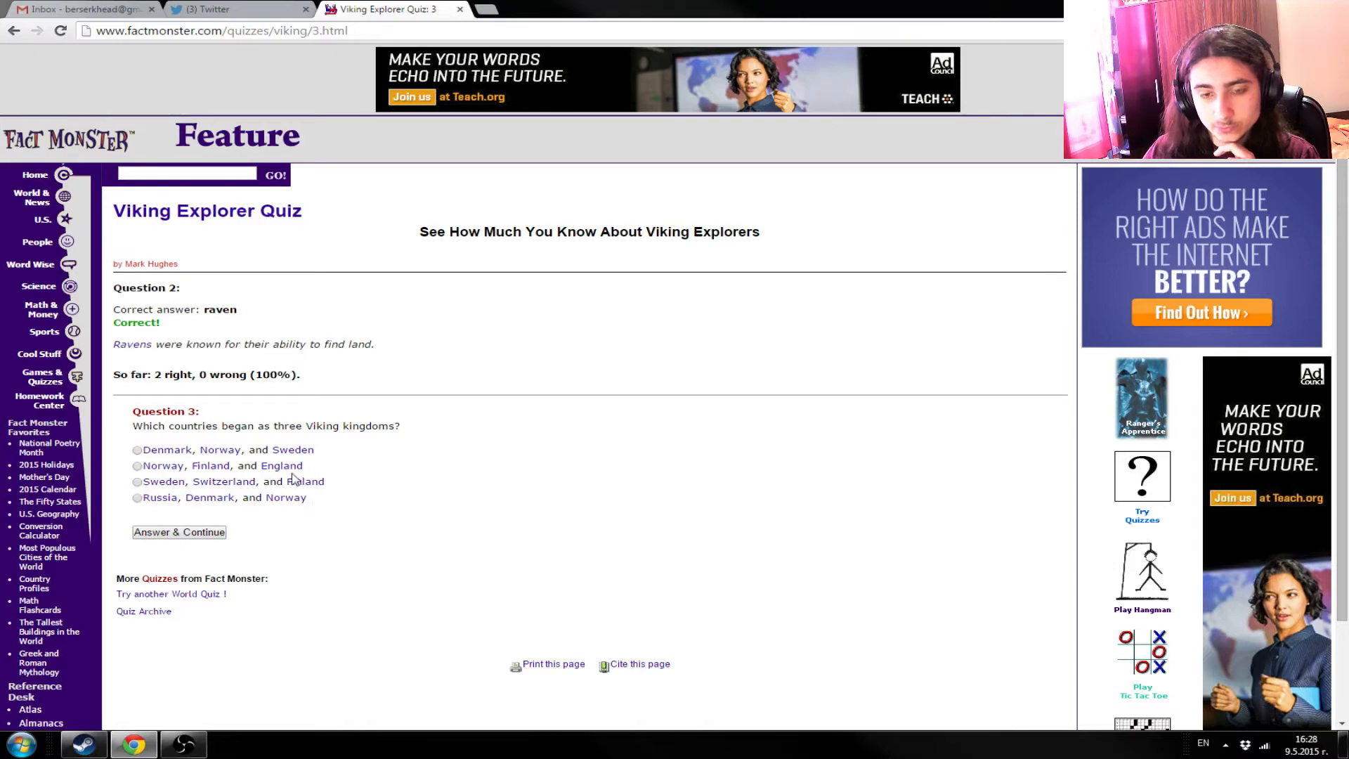
pyautogui.moveTo(262, 438)
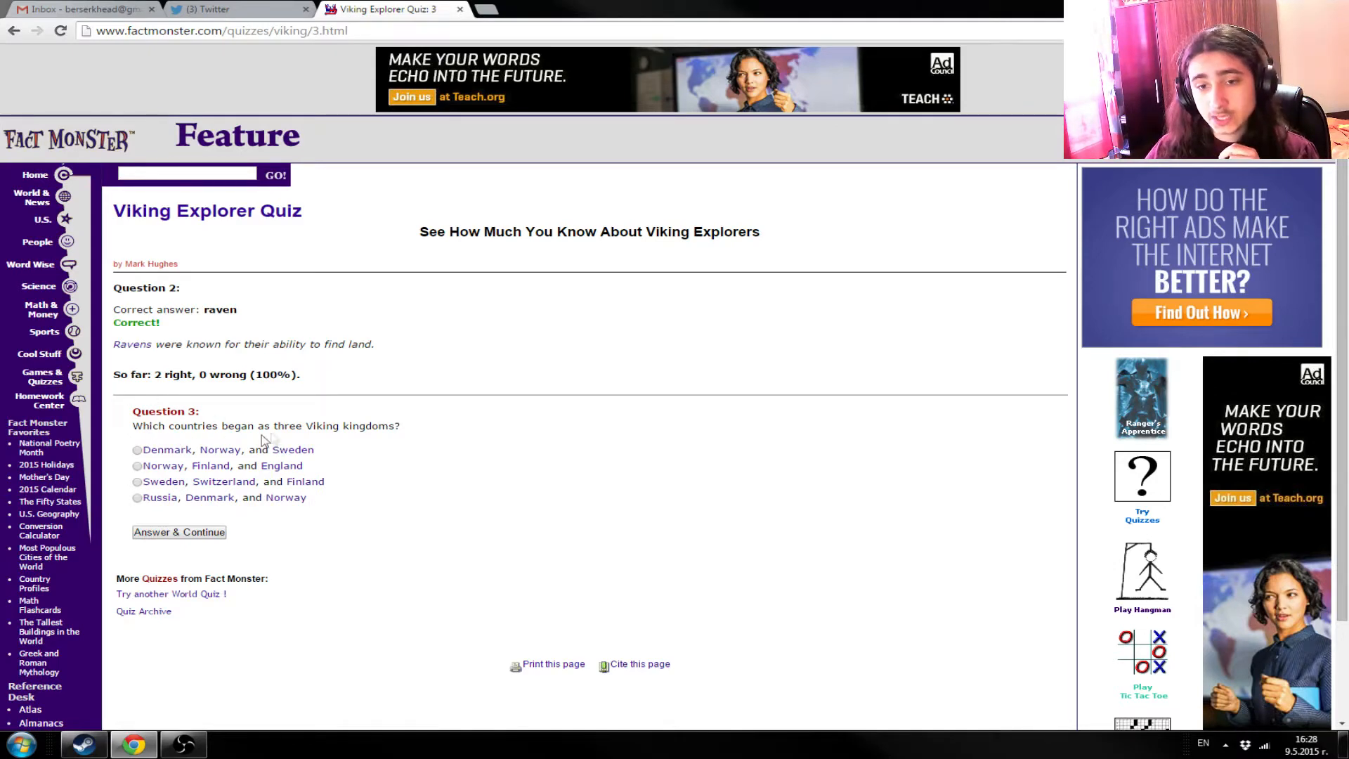
pyautogui.moveTo(402, 503)
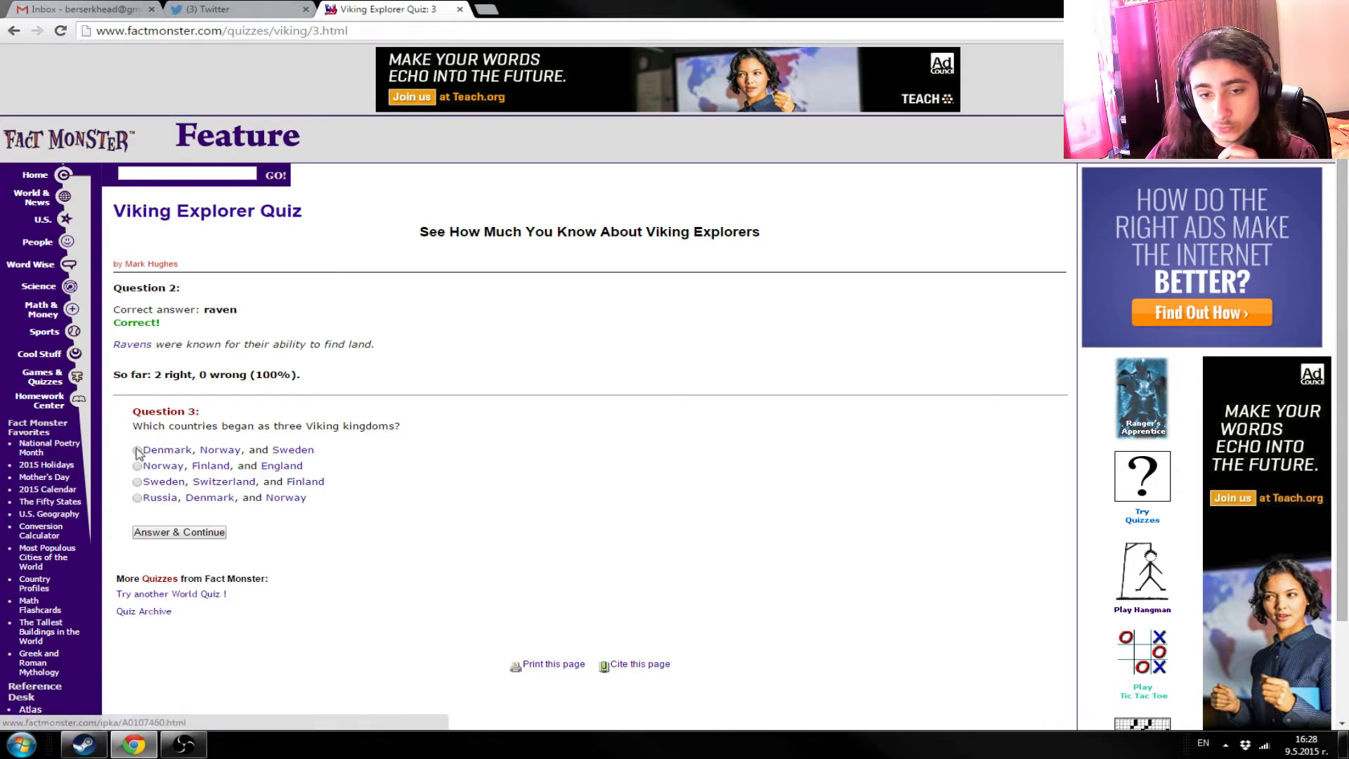
# - Submit Question 3's answer and choose 'a ship' as the wealthy Viking's burial for Question 4
pyautogui.click(177, 532)
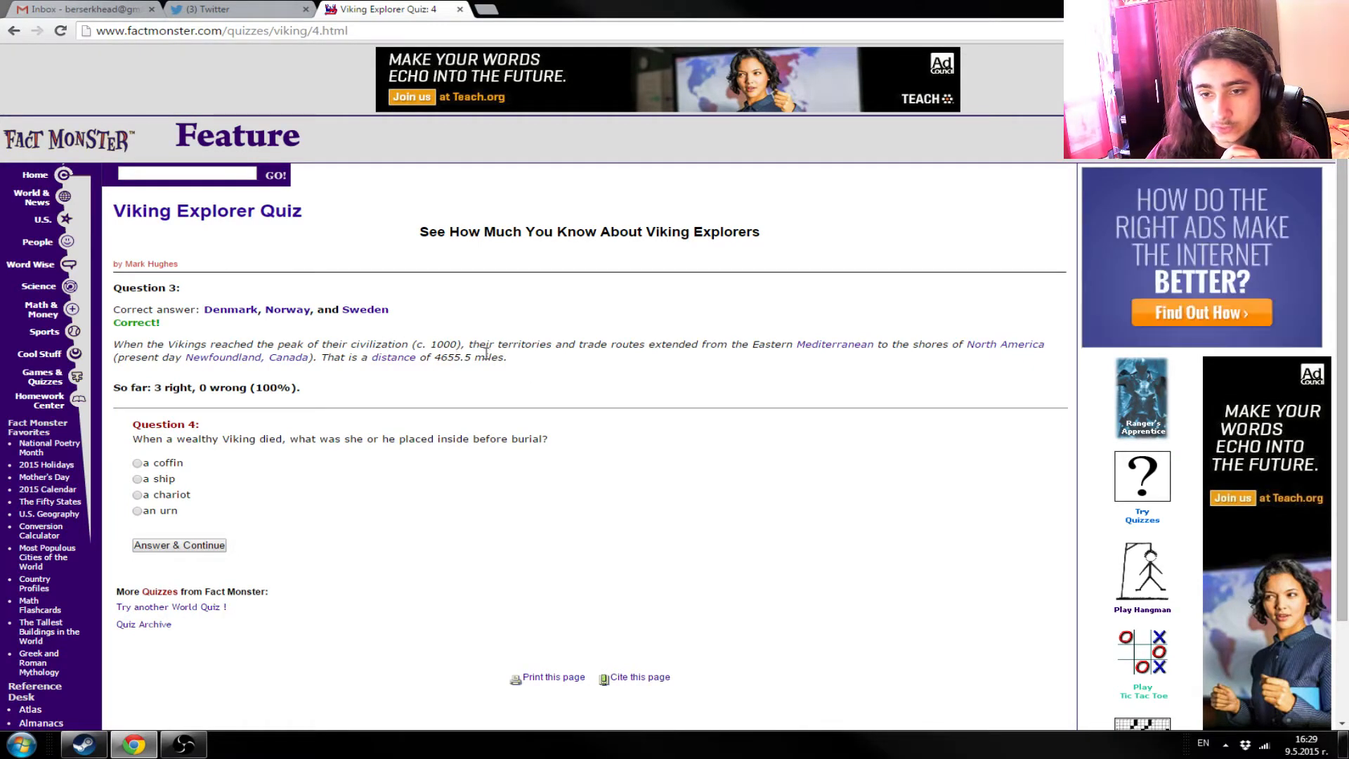
pyautogui.moveTo(719, 364)
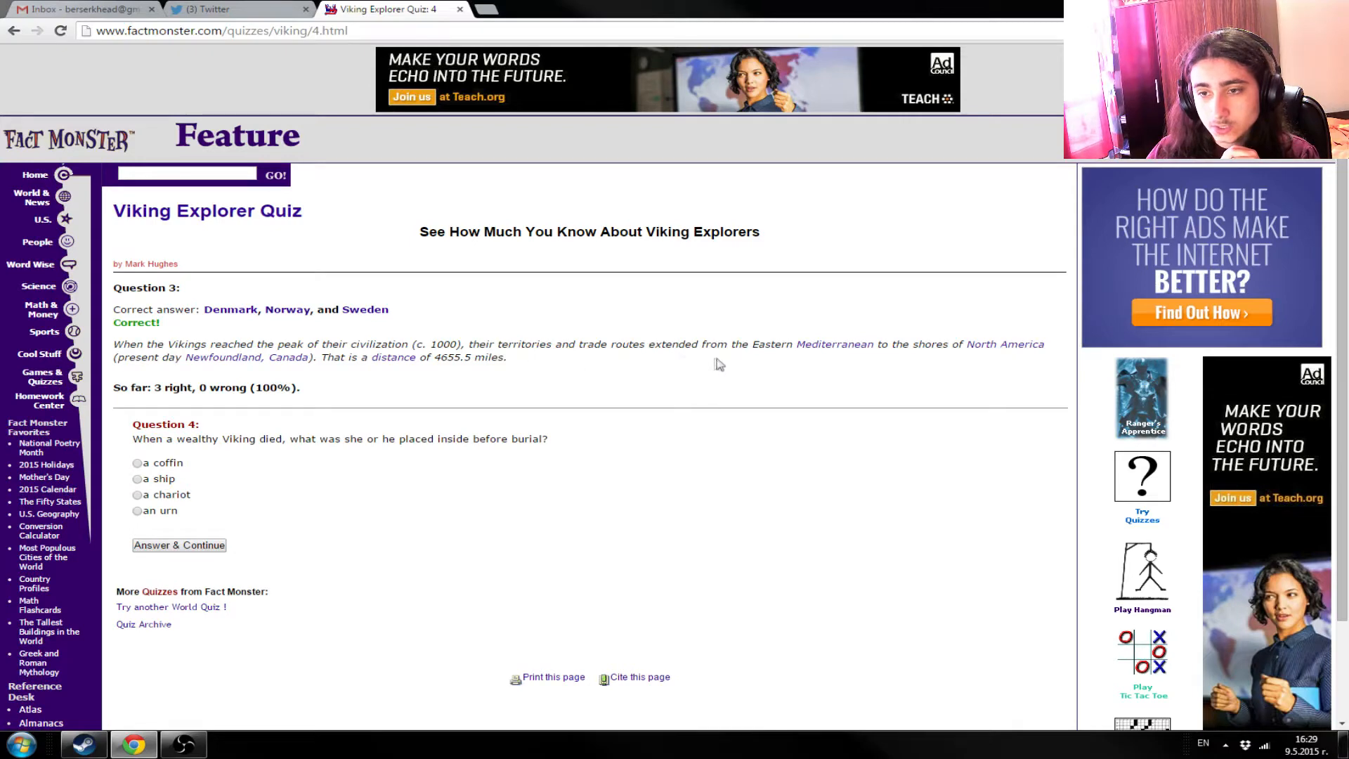
pyautogui.moveTo(796, 356)
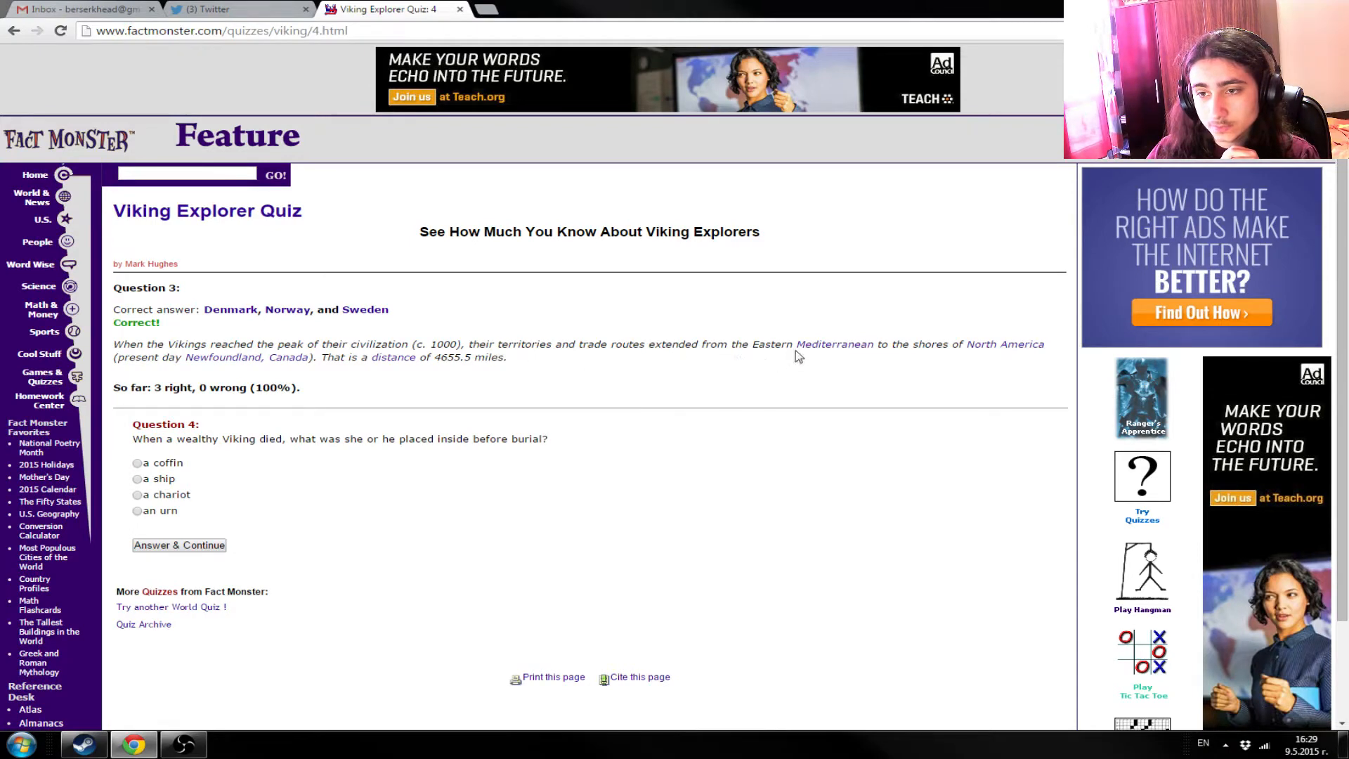
pyautogui.moveTo(698, 394)
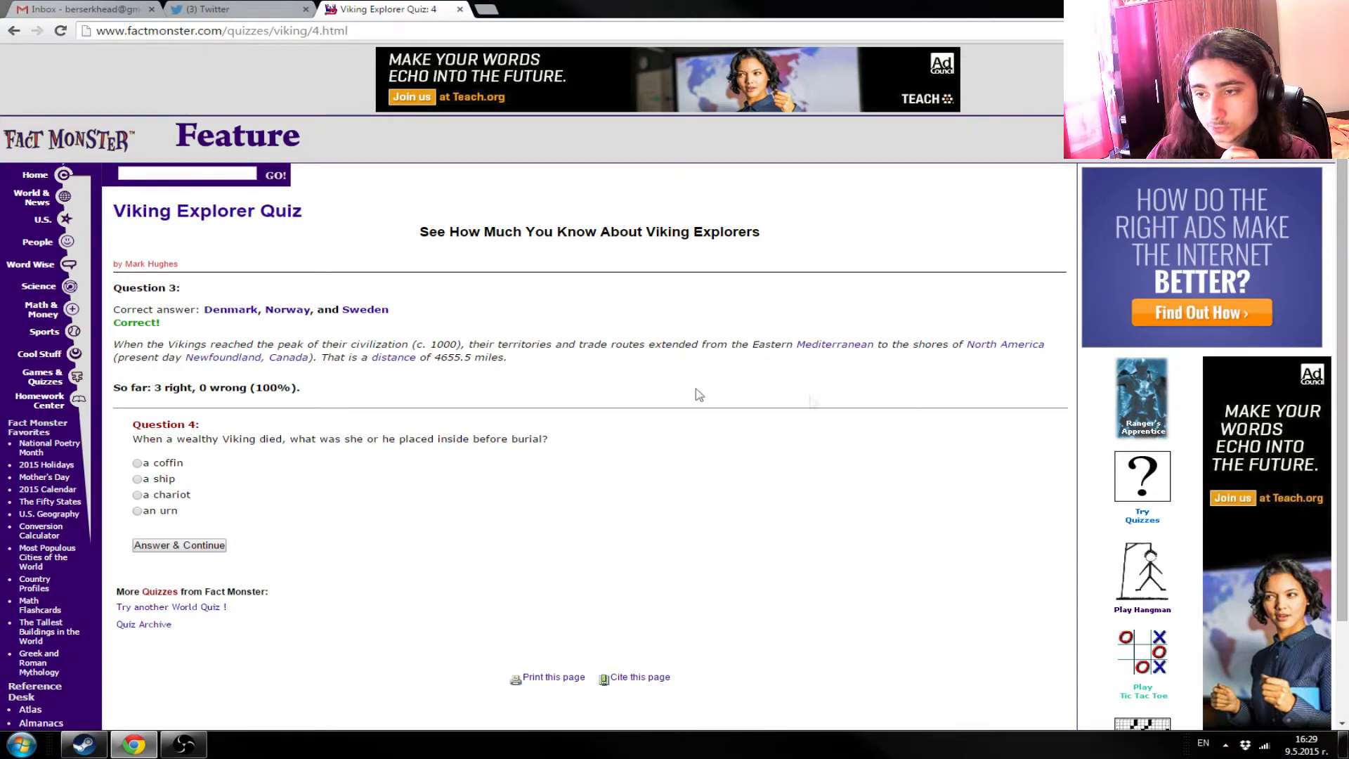
pyautogui.moveTo(320, 392)
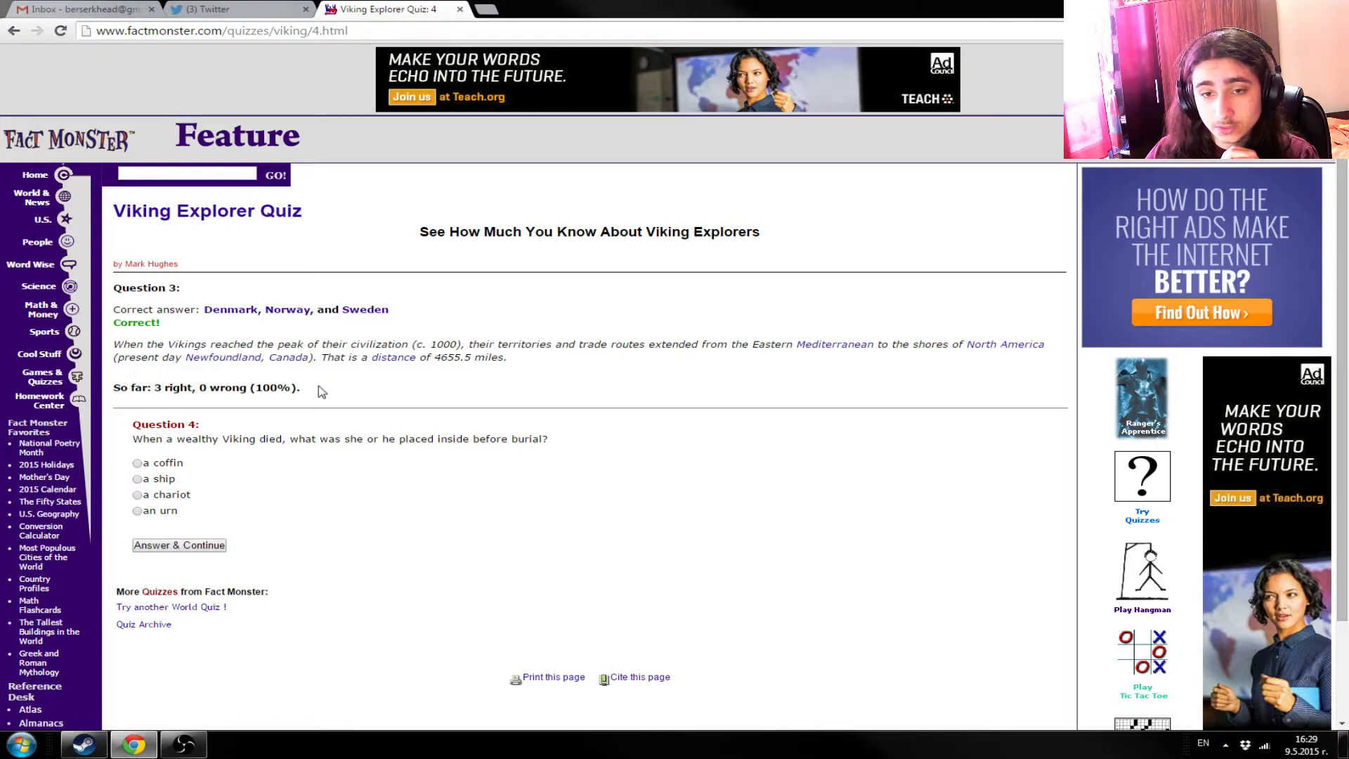
pyautogui.moveTo(344, 380)
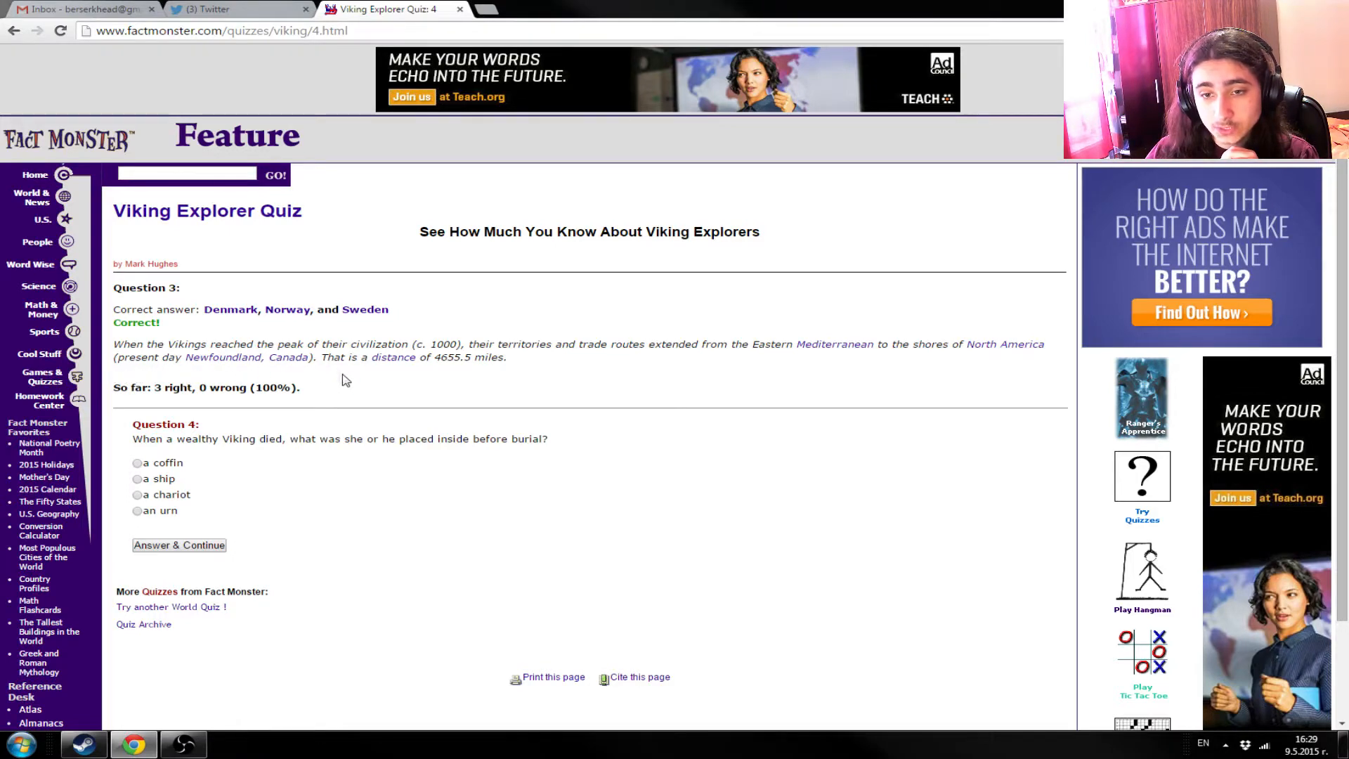
pyautogui.moveTo(446, 372)
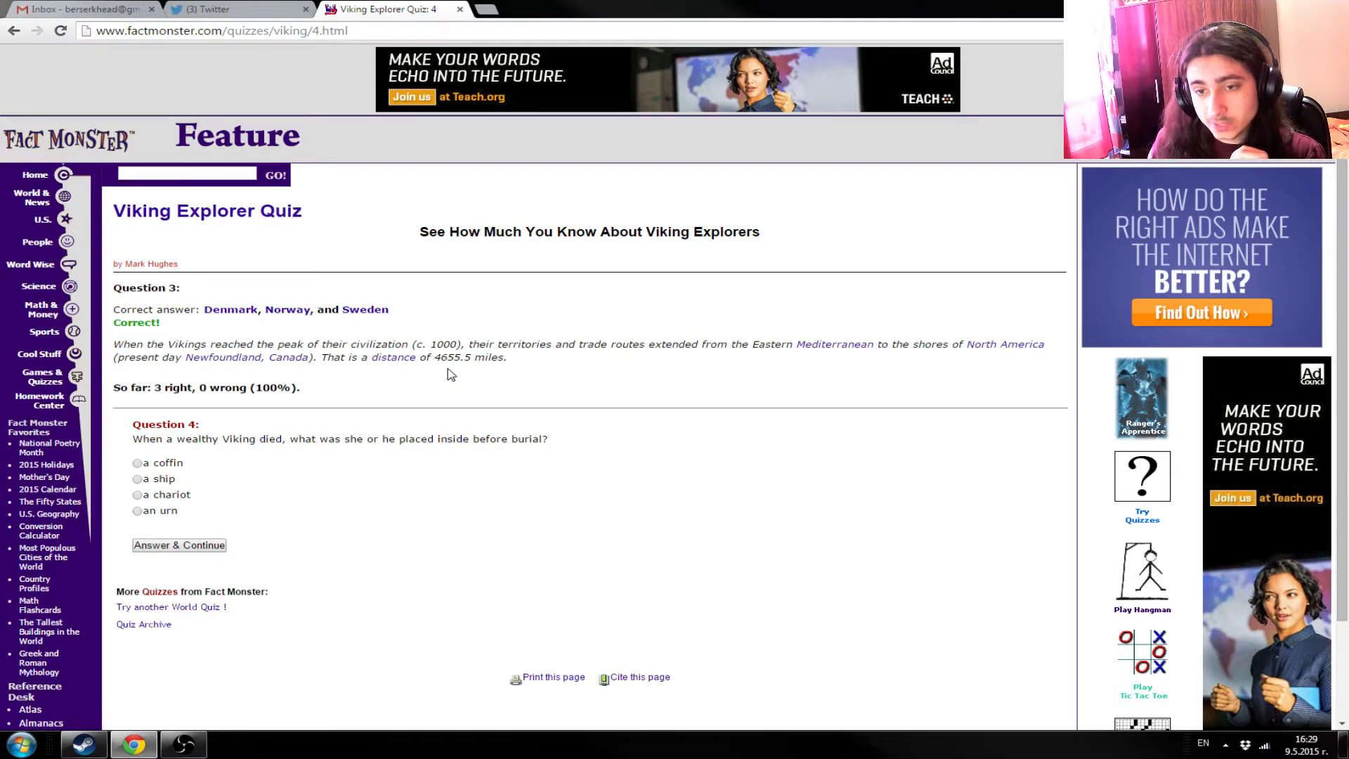
pyautogui.moveTo(103, 442)
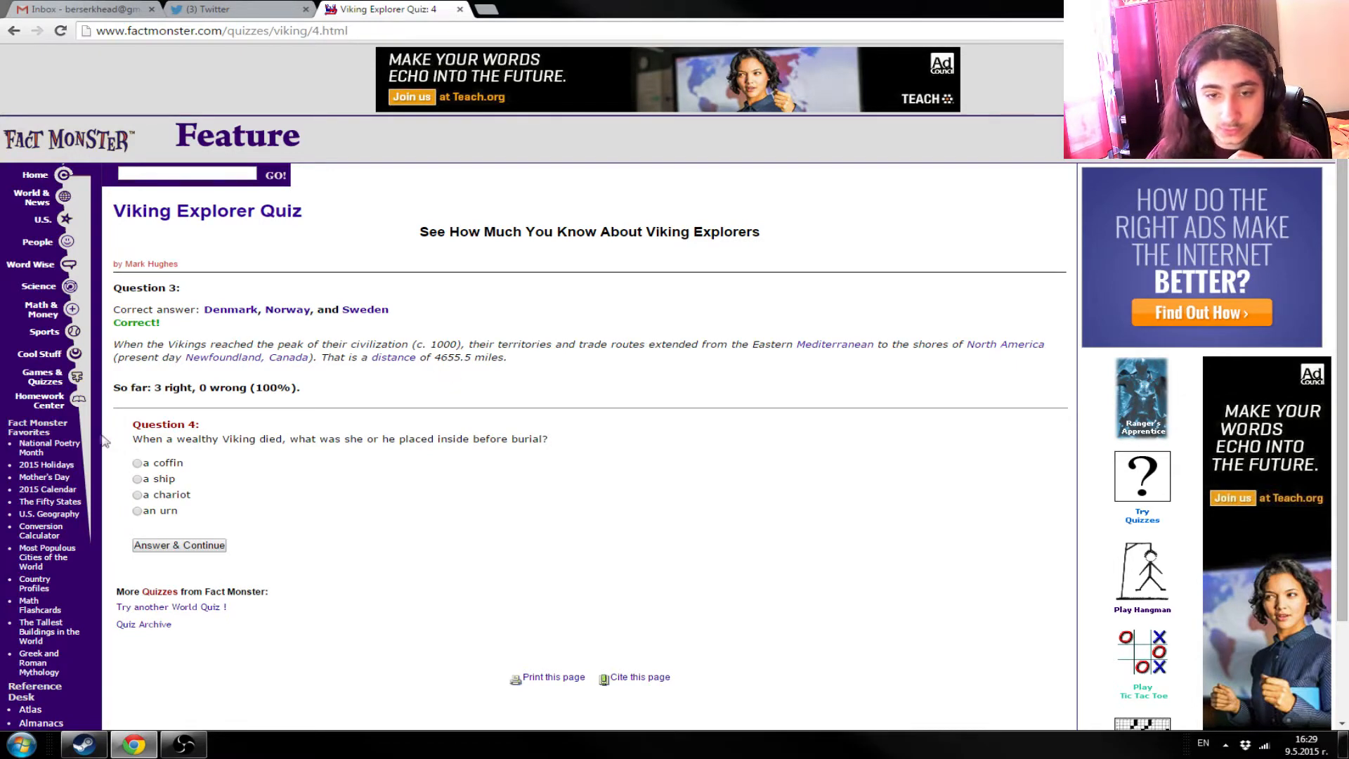
pyautogui.doubleClick(165, 423)
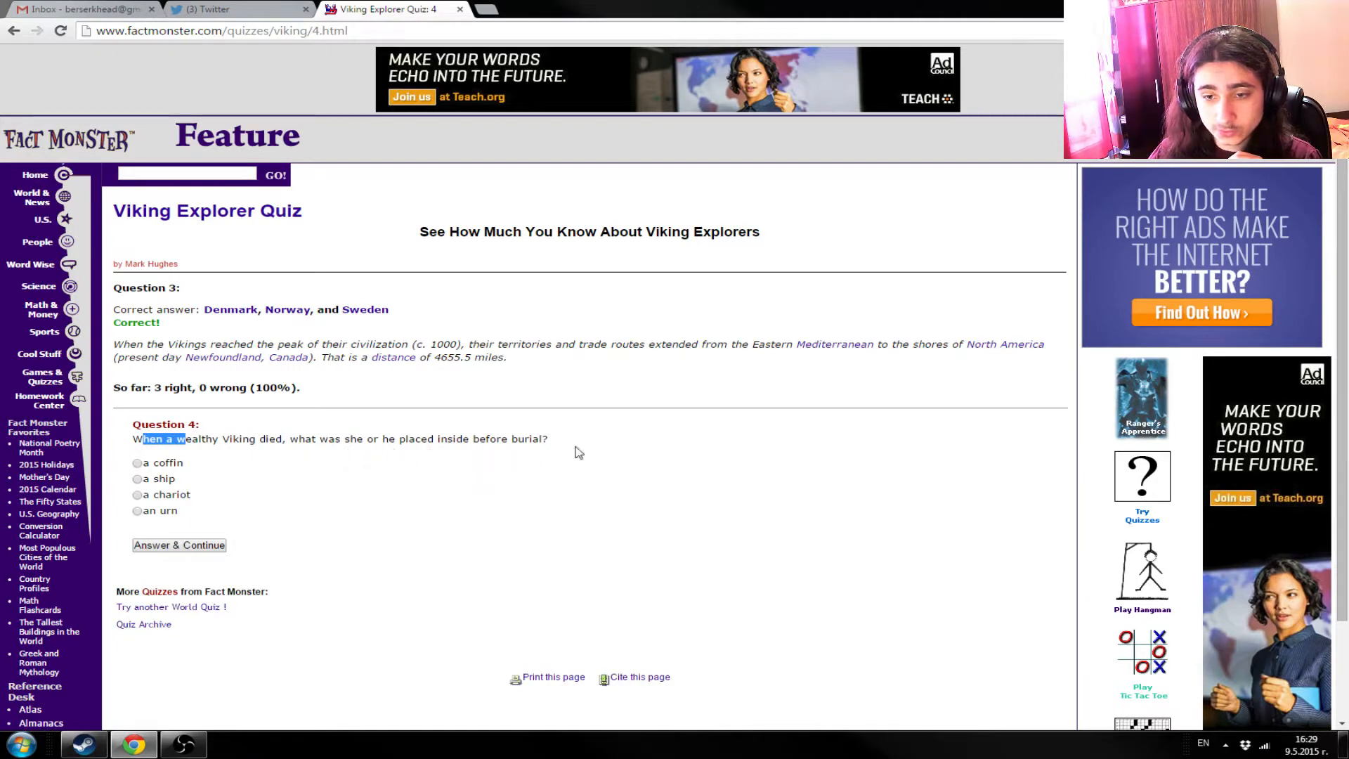
pyautogui.click(137, 478)
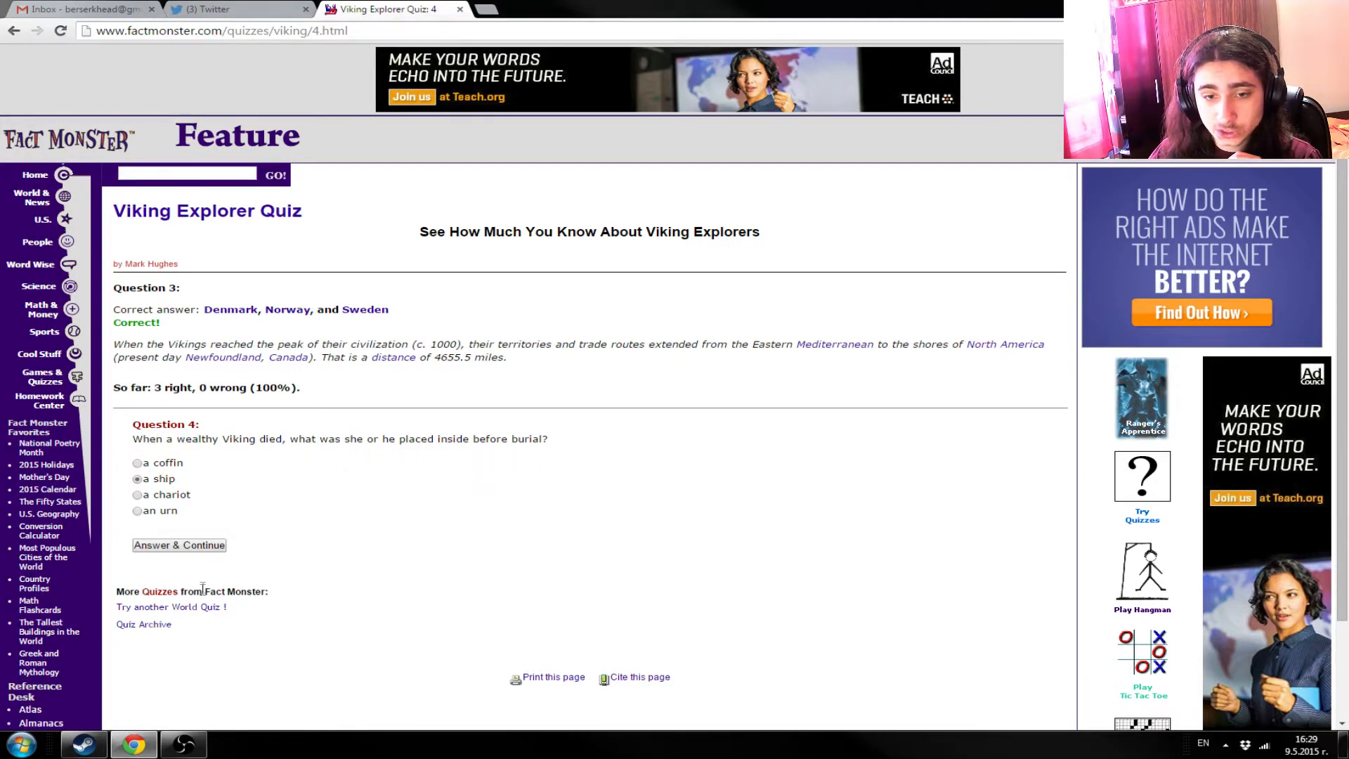
# - Submit the 'a ship' answer for Question 4, loading Question 5
pyautogui.click(178, 544)
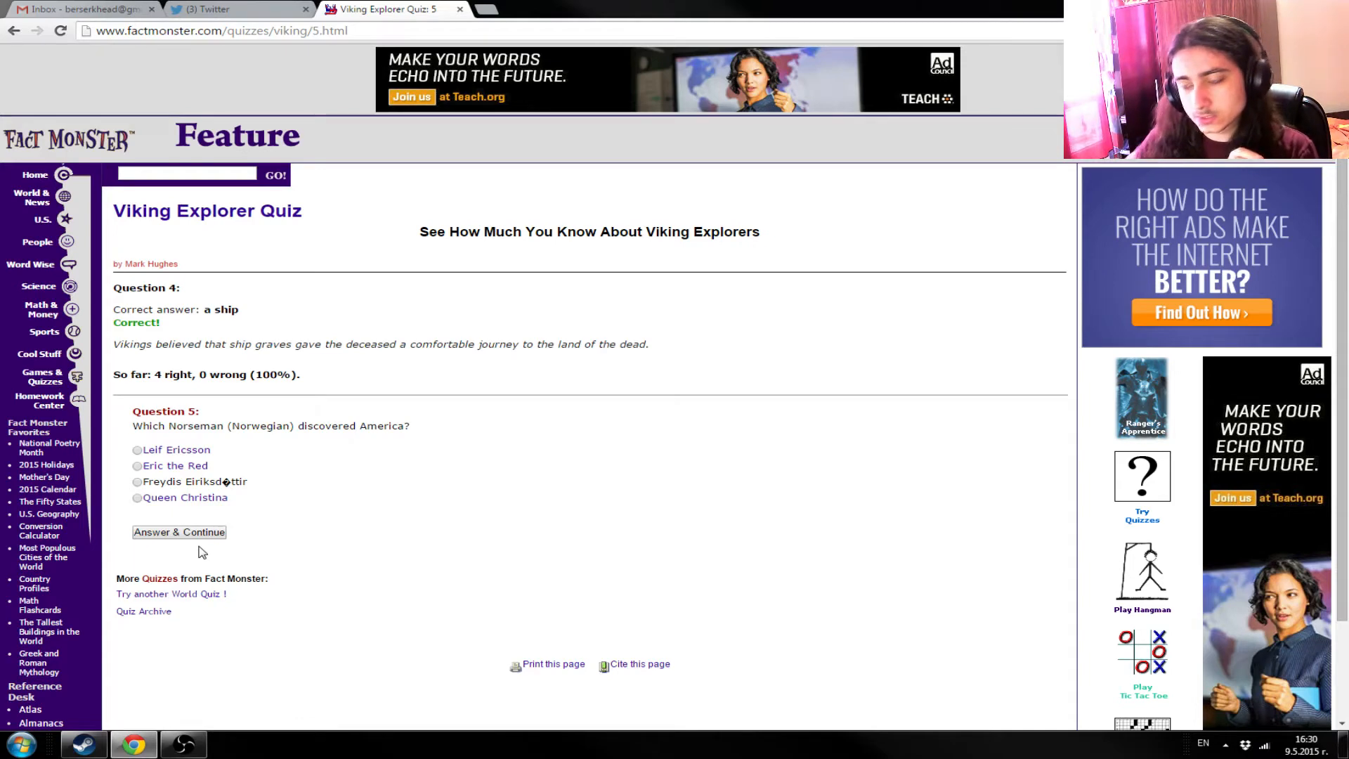
pyautogui.moveTo(138, 386)
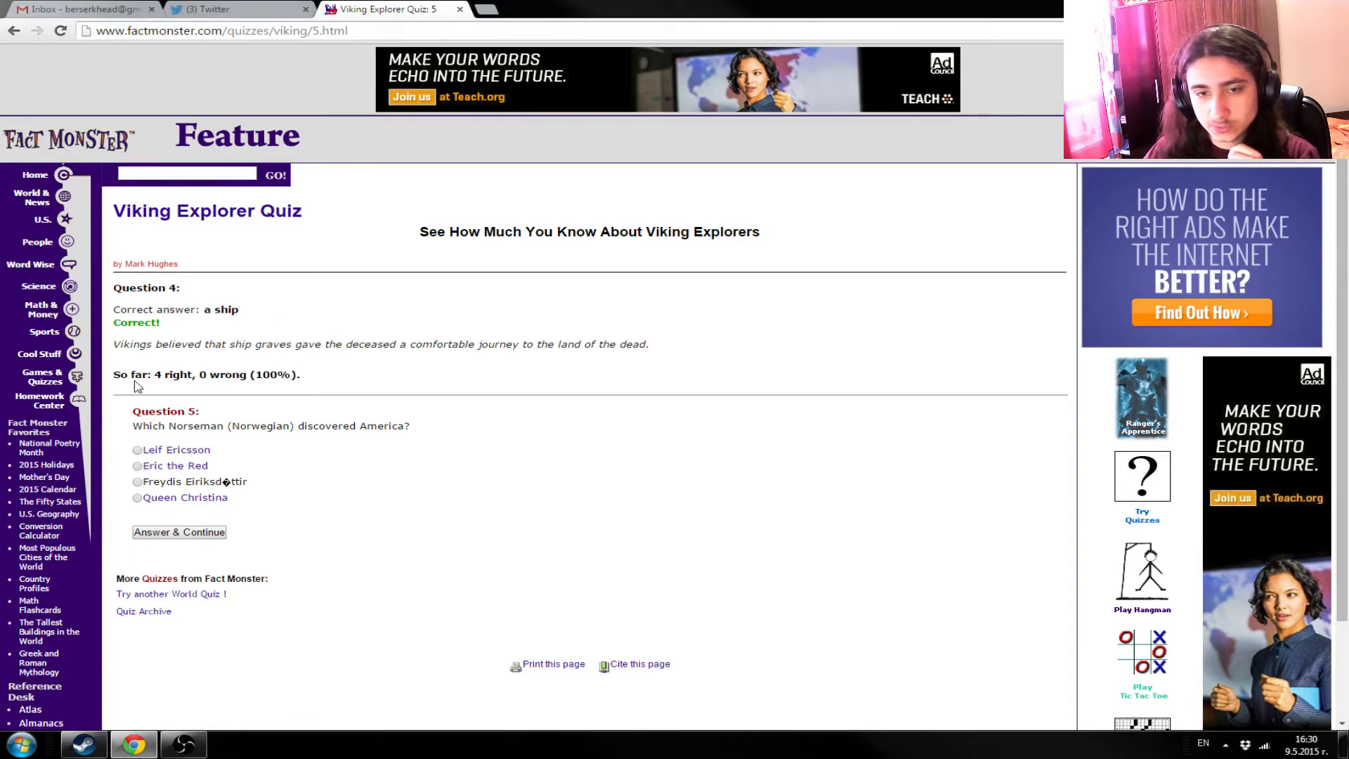
pyautogui.moveTo(288, 351)
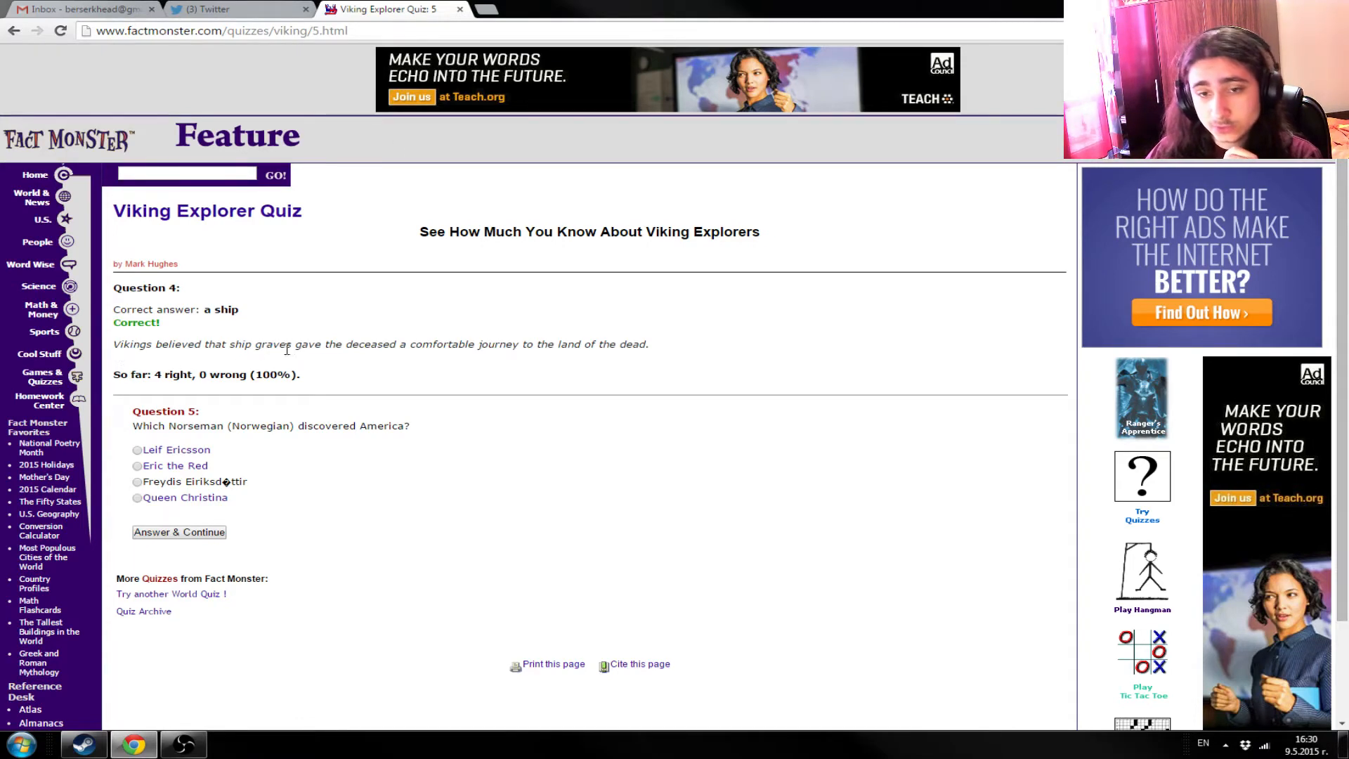
pyautogui.moveTo(345, 360)
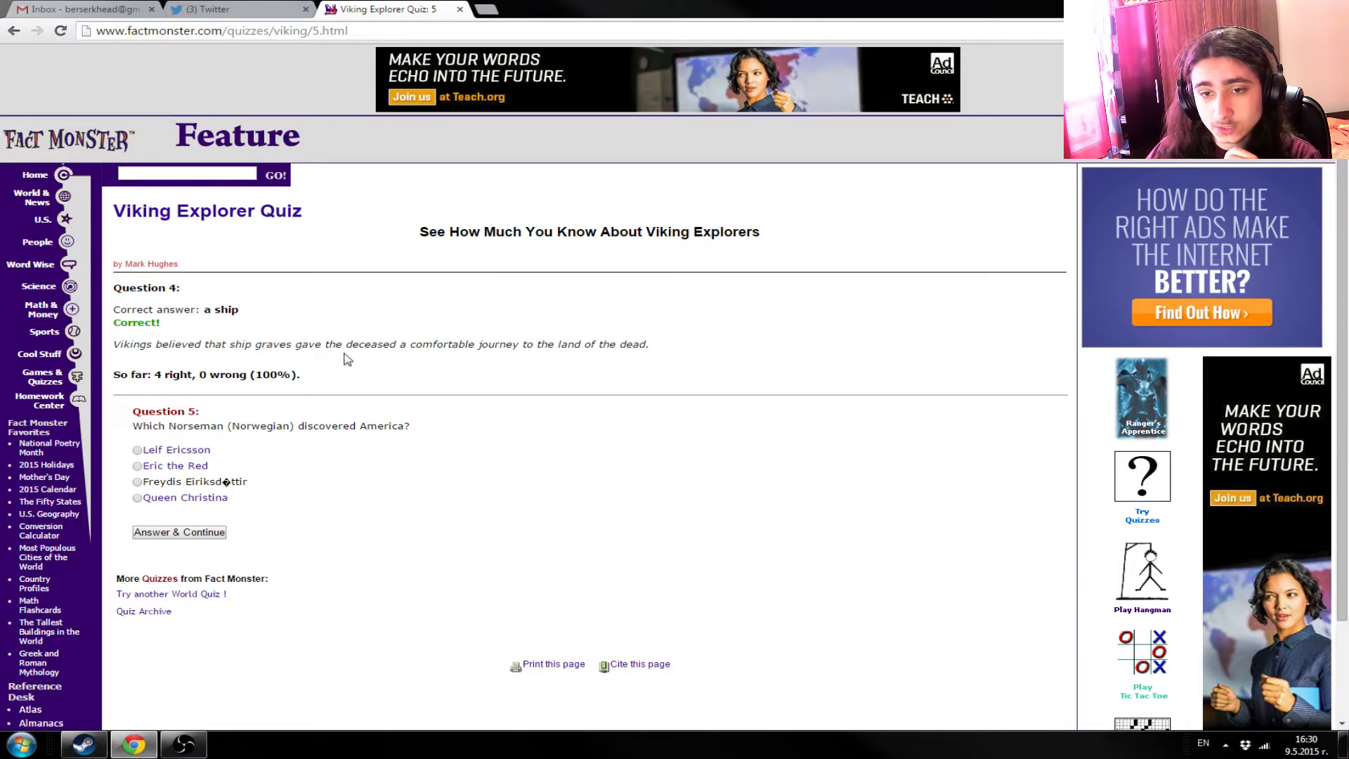
pyautogui.moveTo(598, 356)
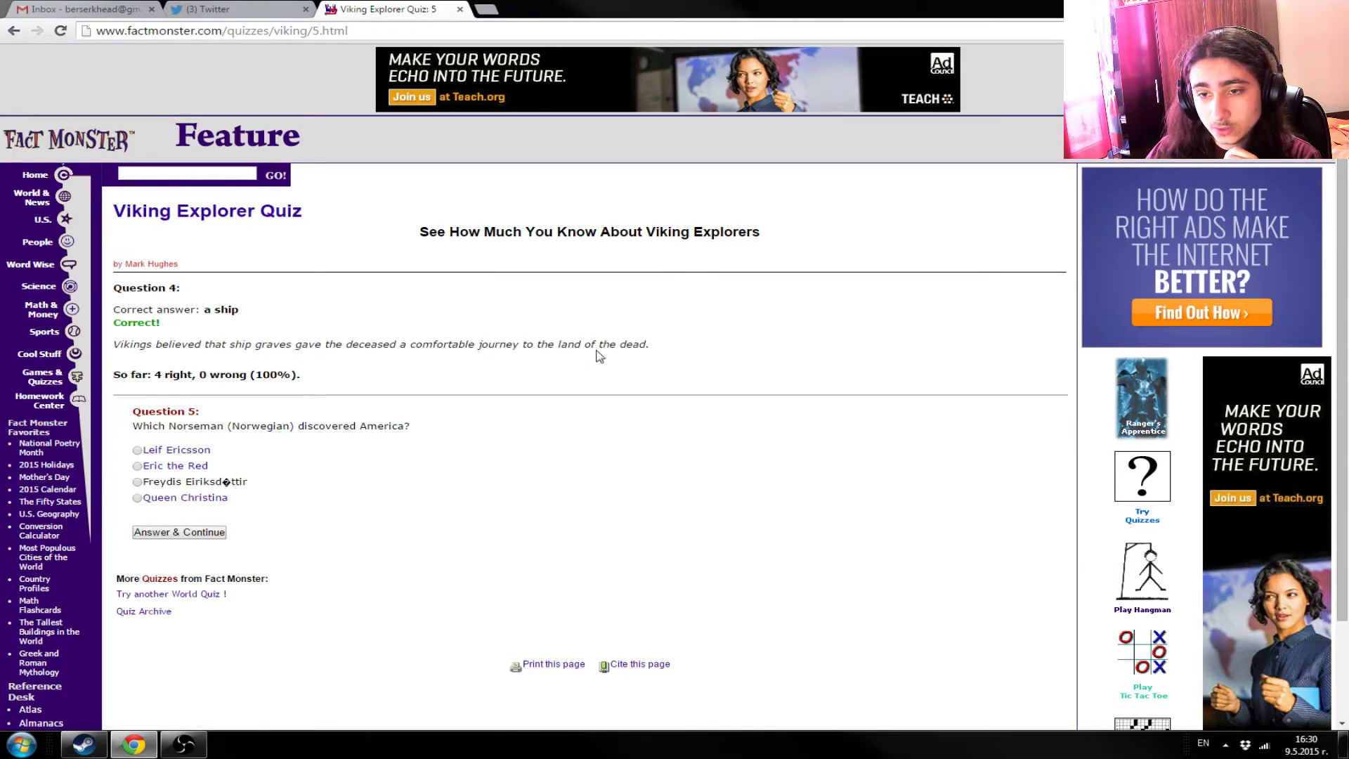
pyautogui.moveTo(652, 361)
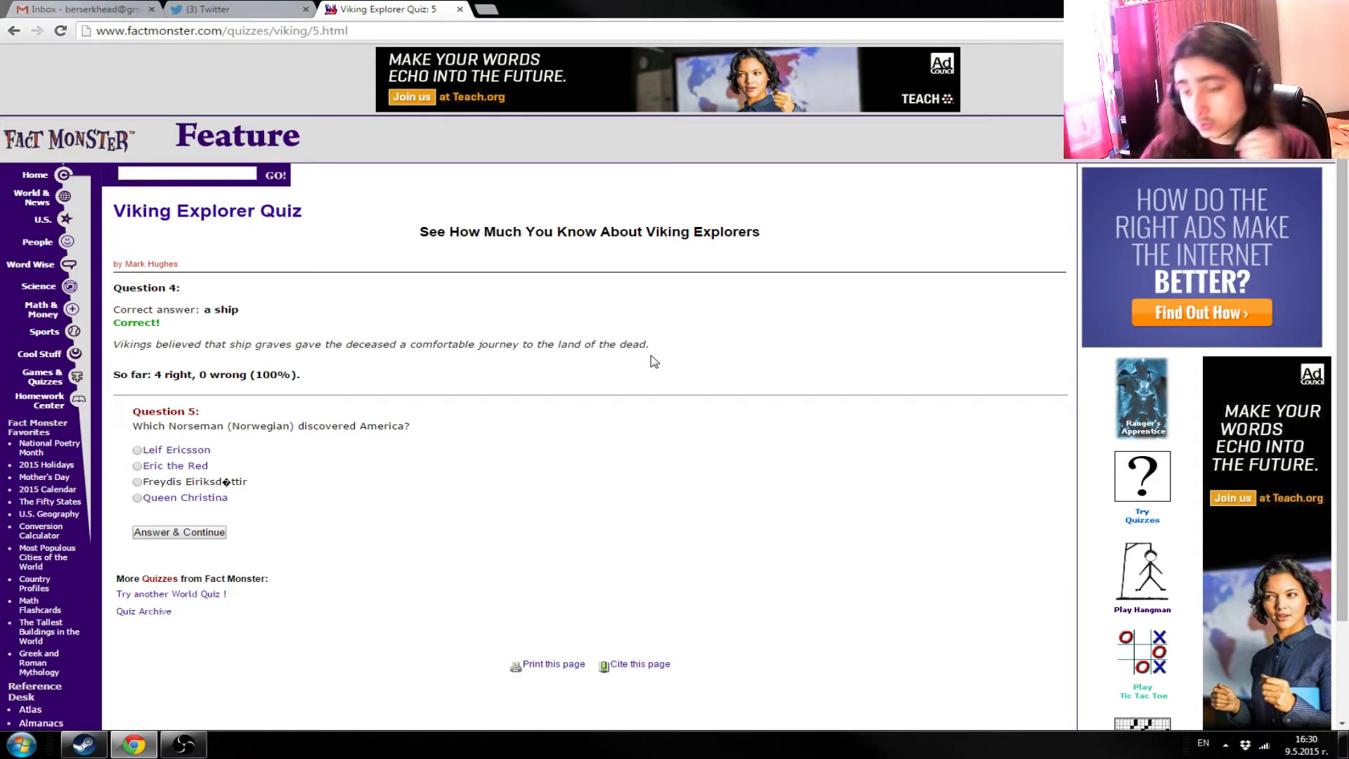
pyautogui.moveTo(505, 471)
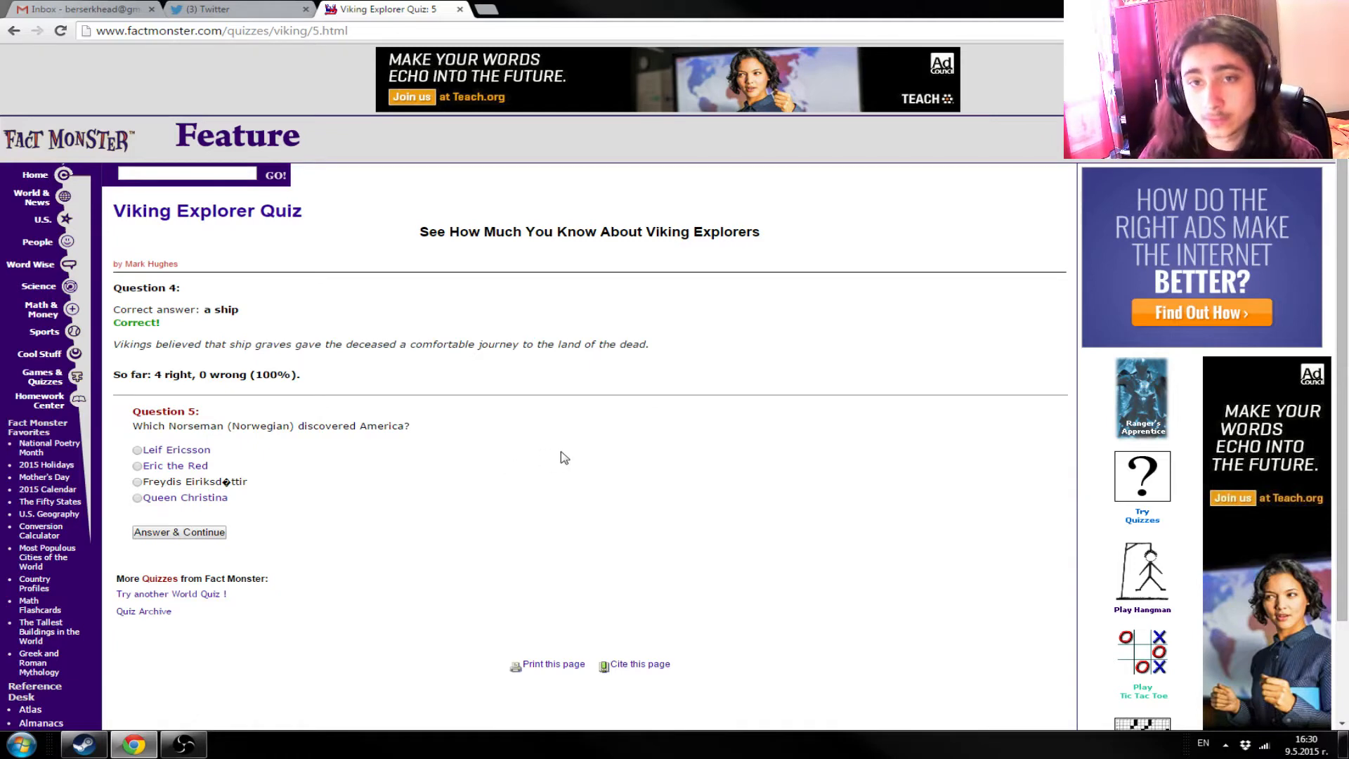
pyautogui.moveTo(204, 493)
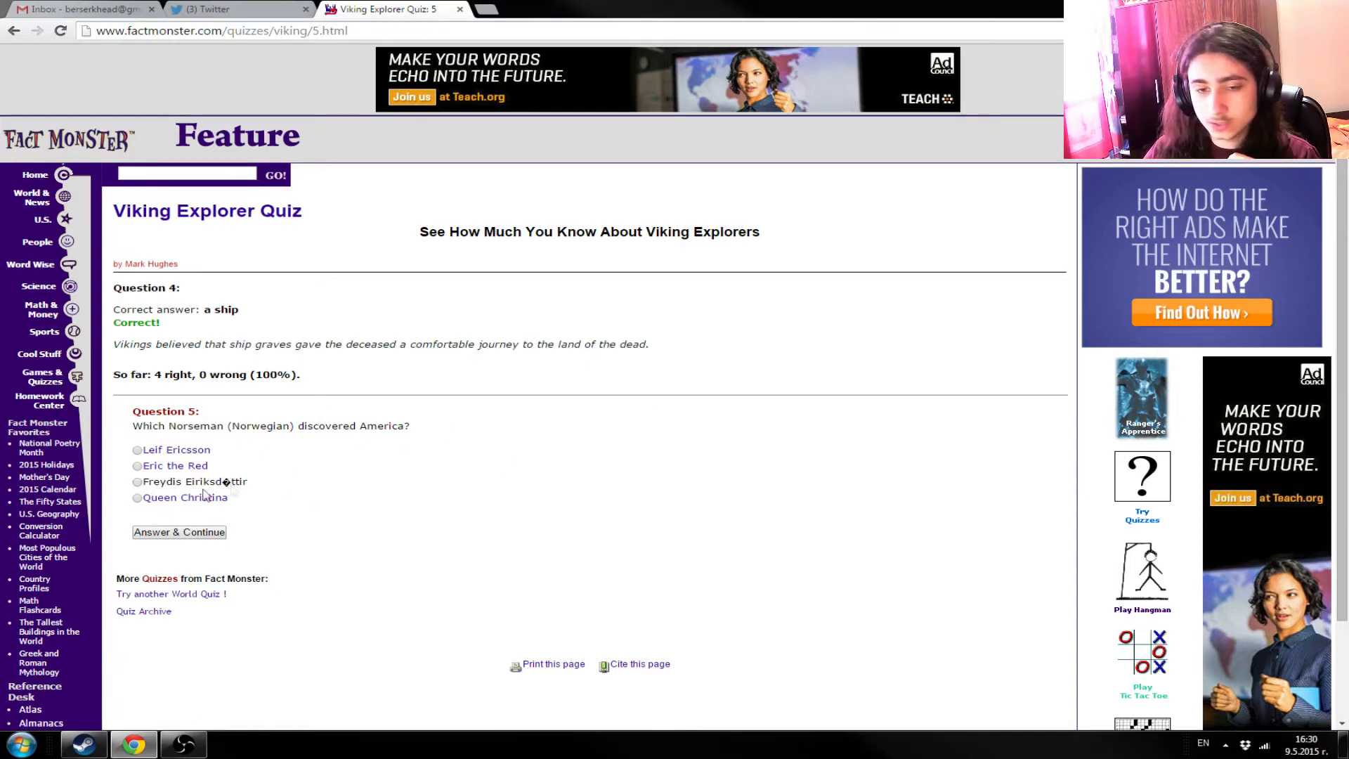
pyautogui.moveTo(308, 498)
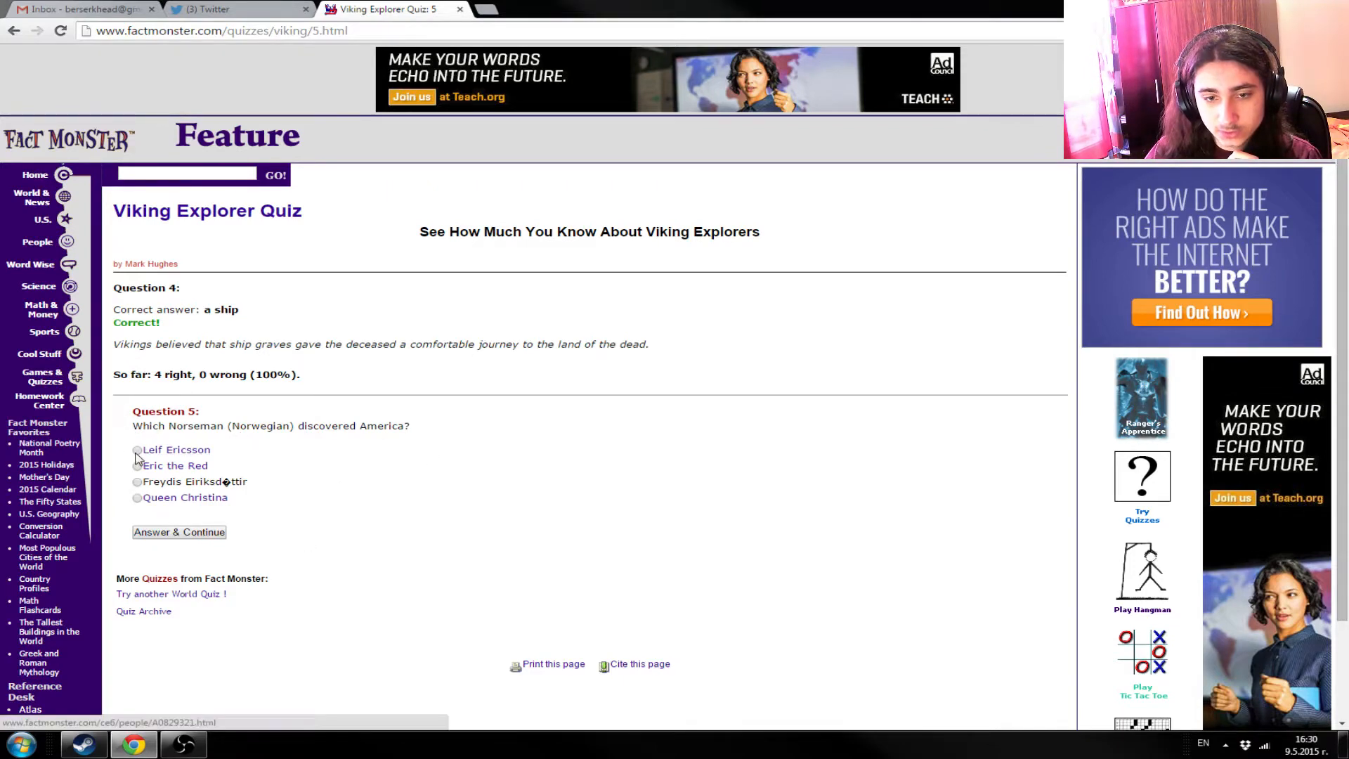
# - Submit Leif Ericsson for Question 5 and choose Newfoundland for Question 6
pyautogui.click(179, 532)
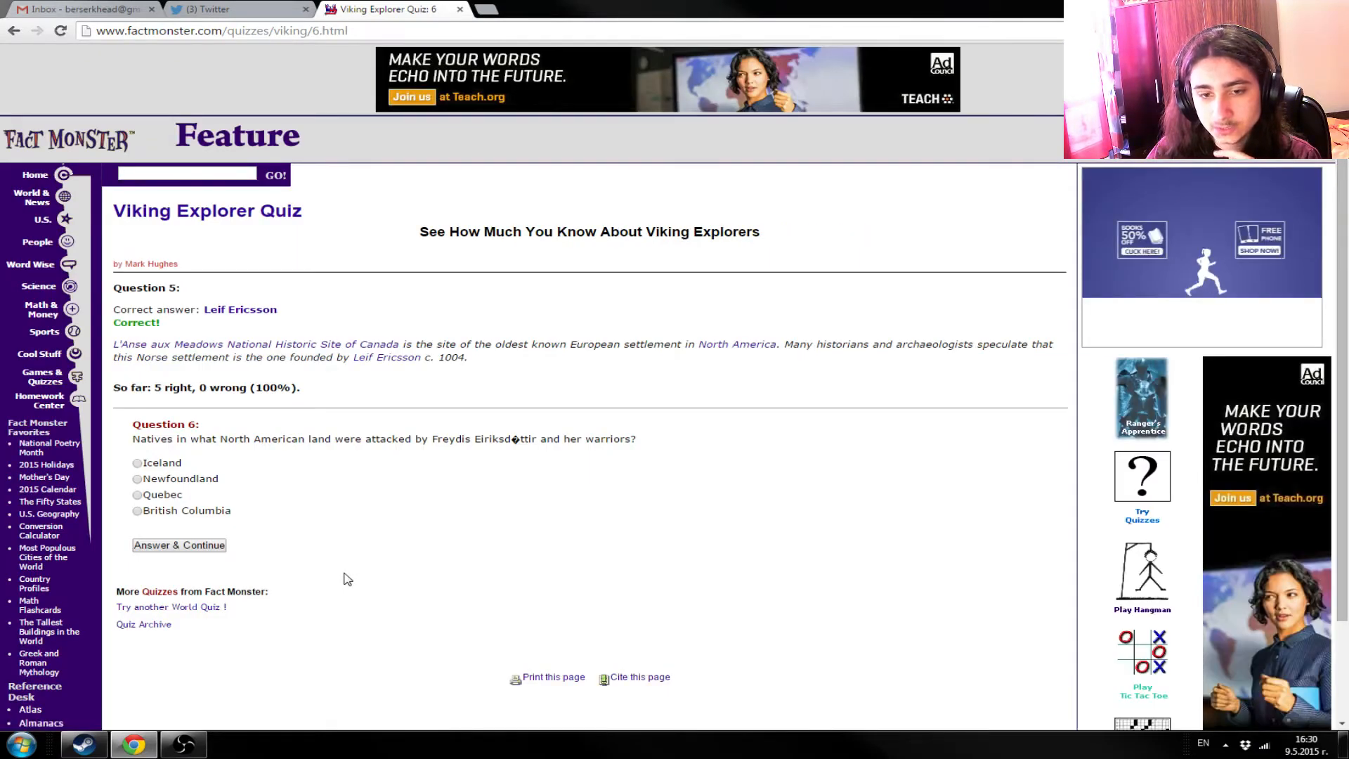
pyautogui.moveTo(127, 352)
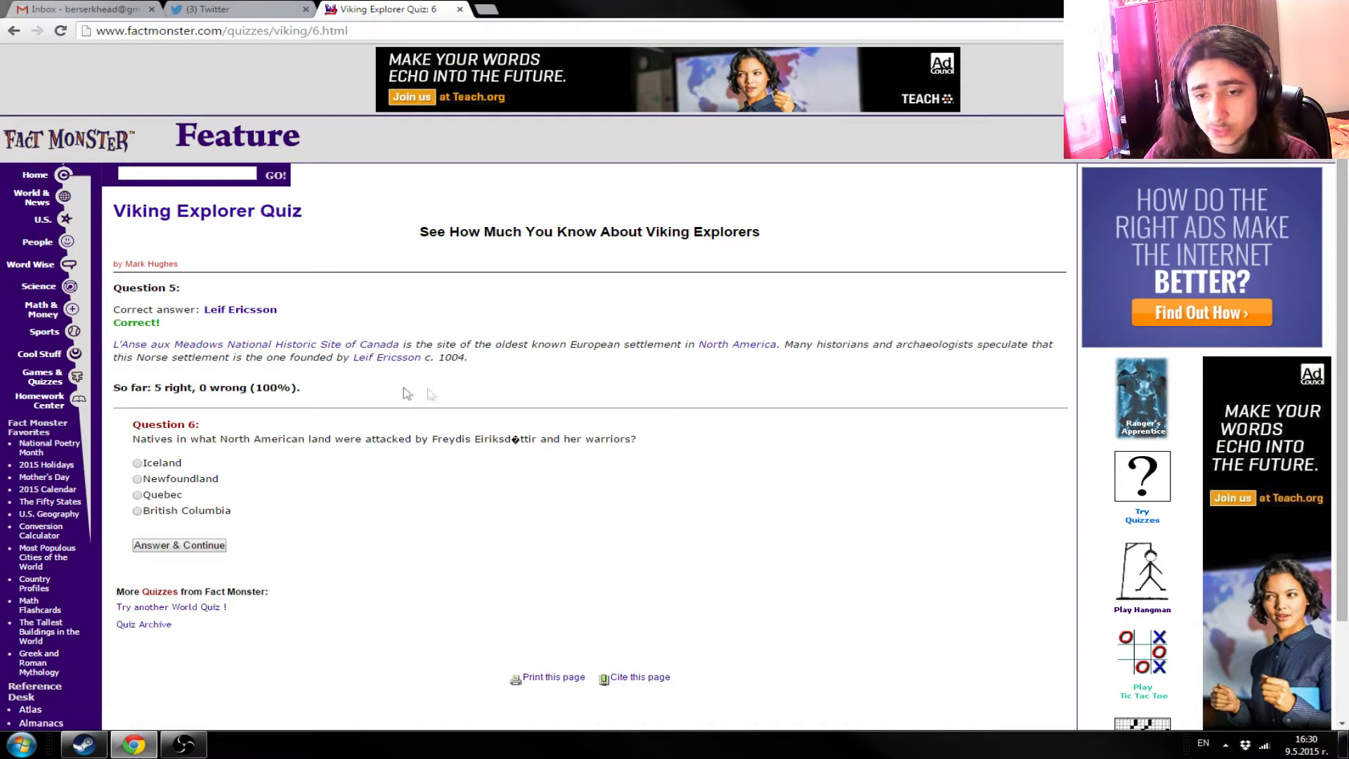
pyautogui.moveTo(471, 381)
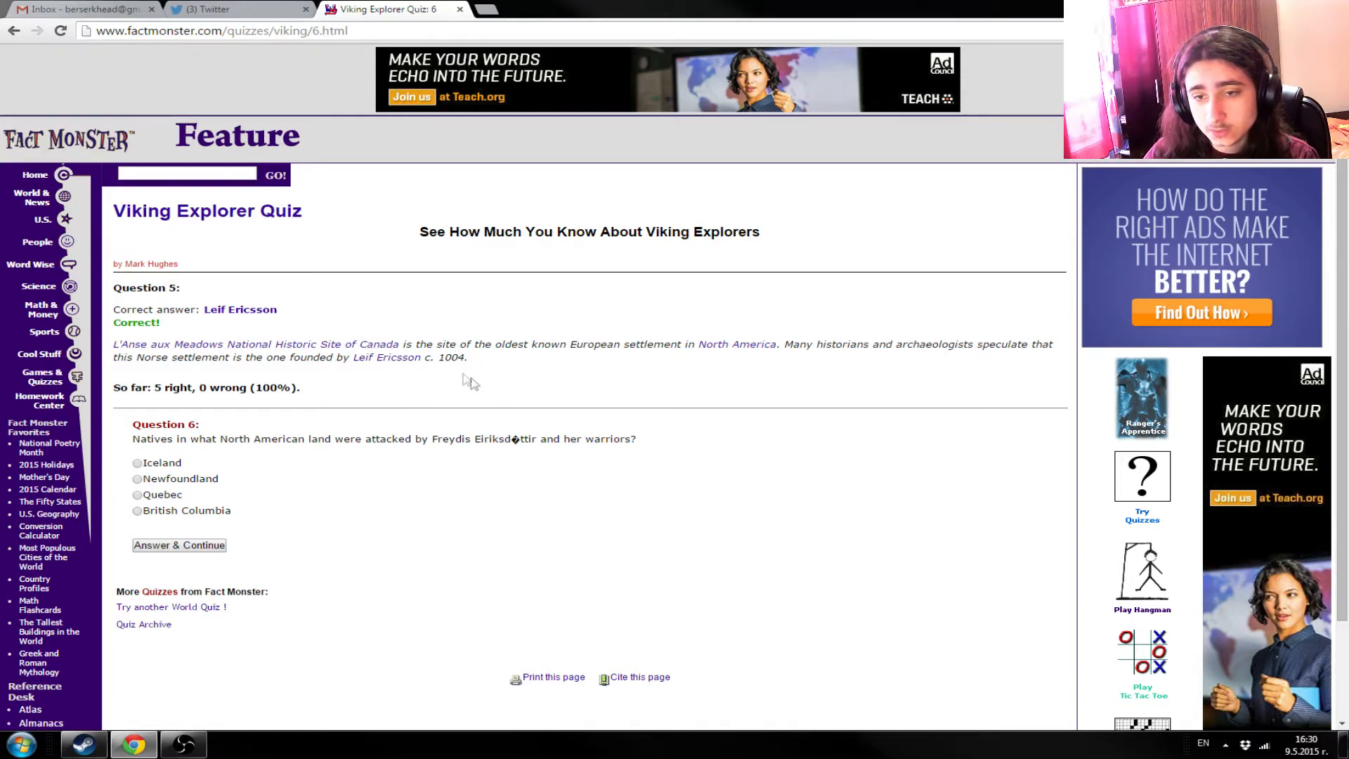
pyautogui.moveTo(617, 357)
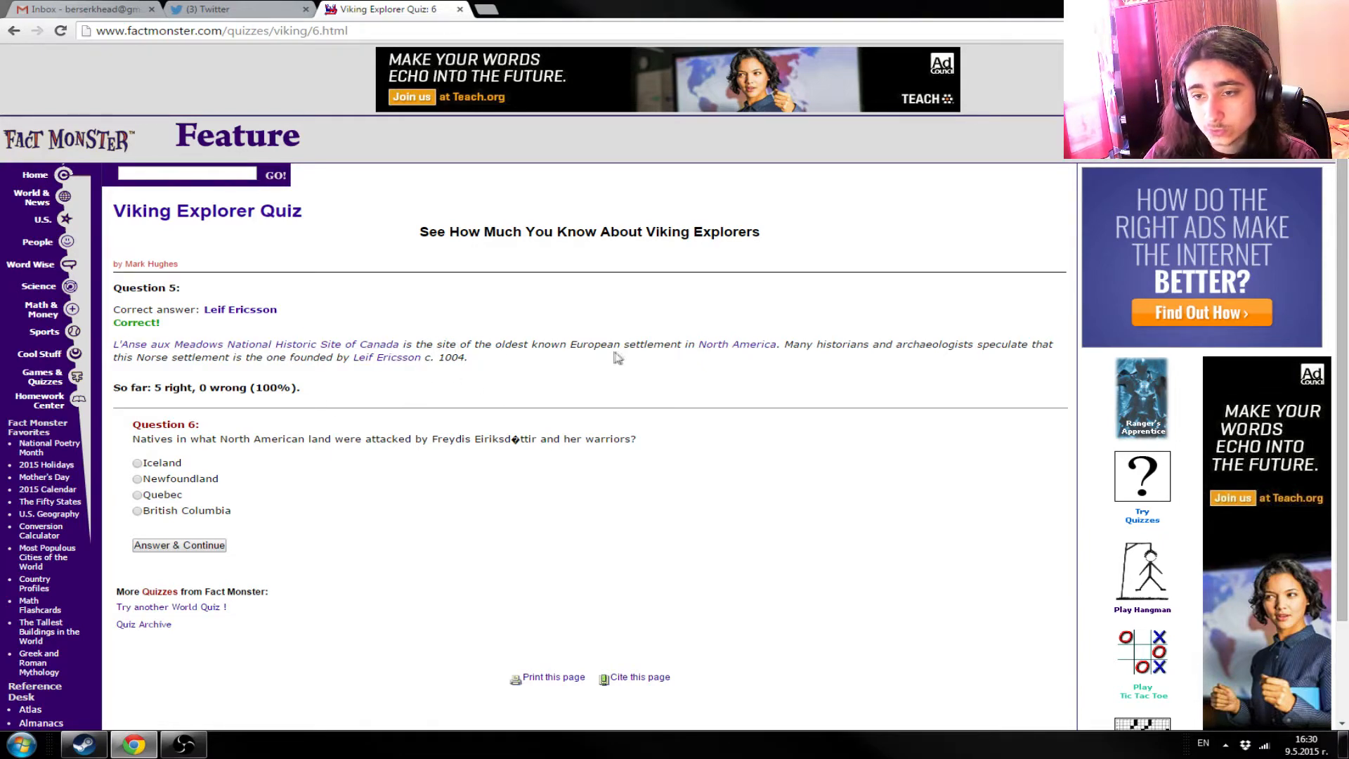
pyautogui.moveTo(859, 357)
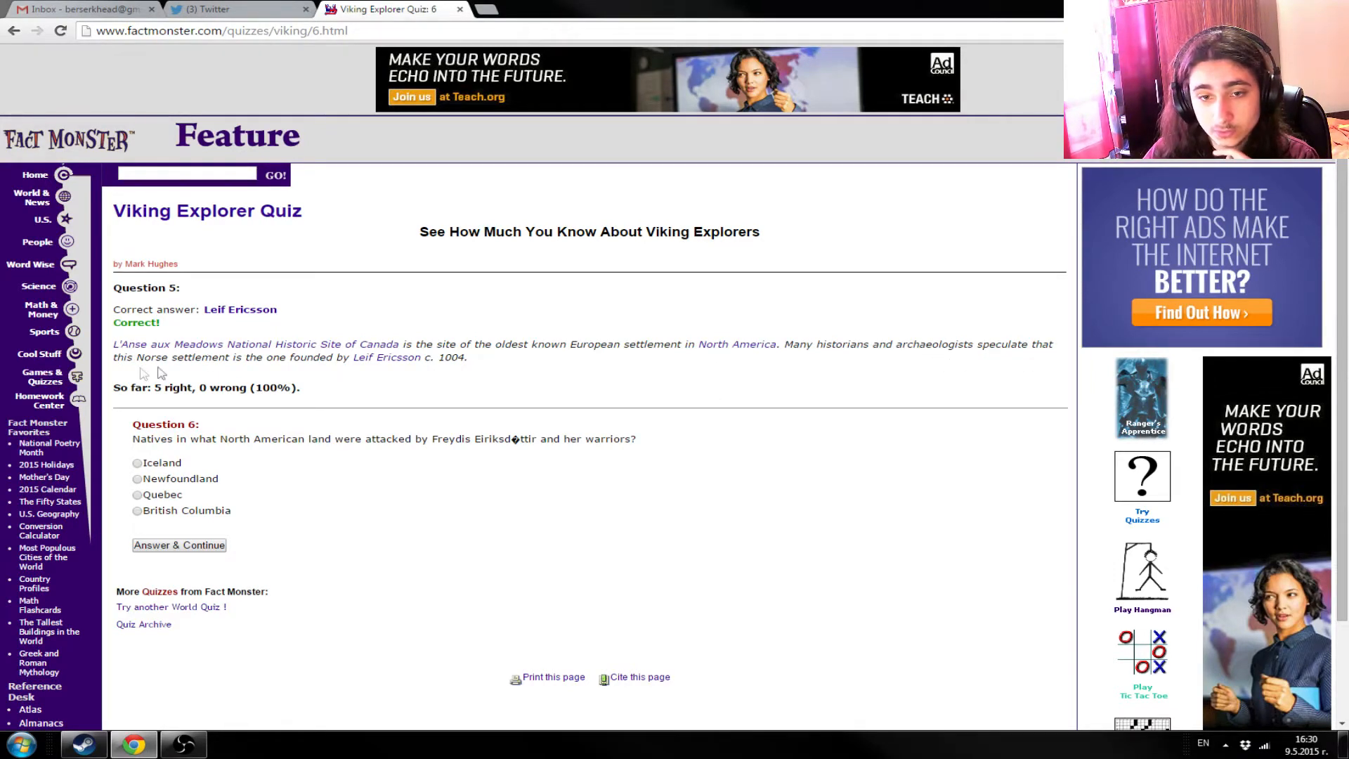
pyautogui.moveTo(371, 375)
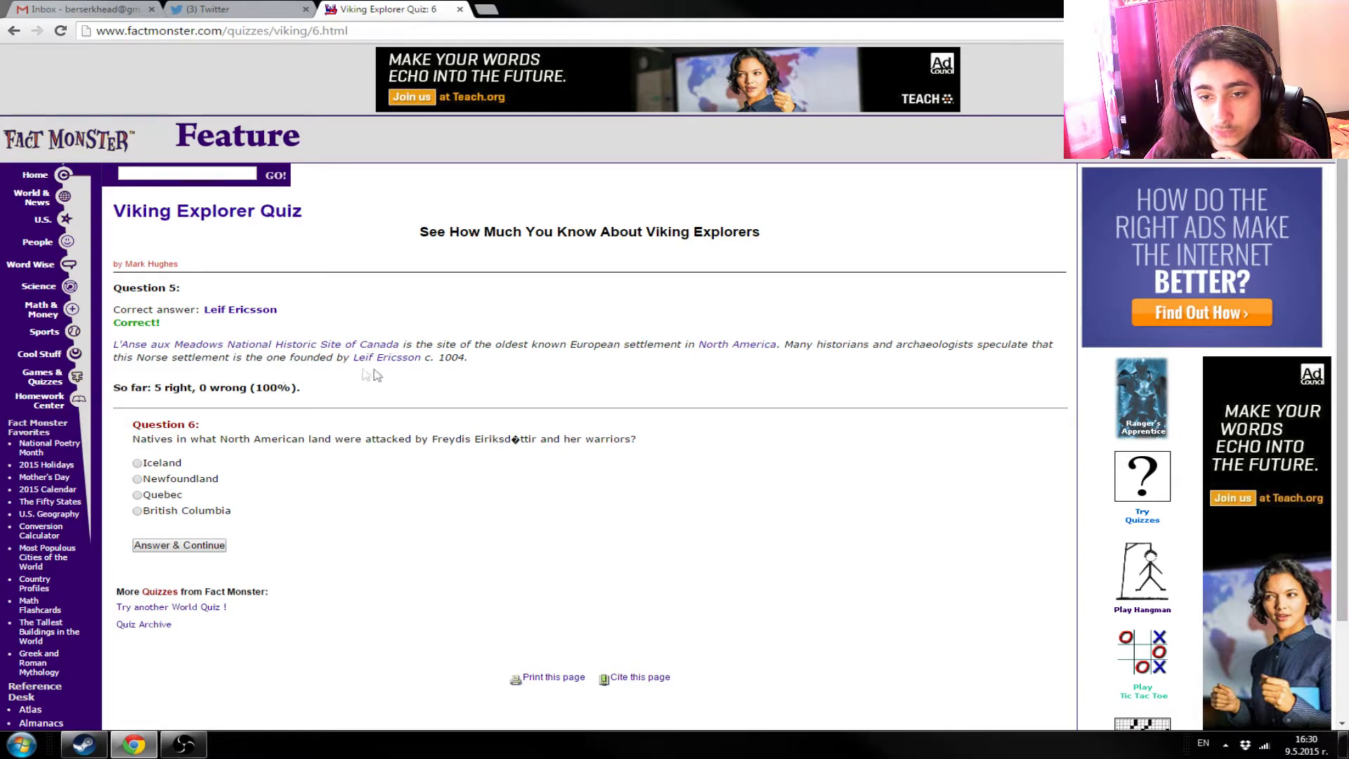
pyautogui.moveTo(459, 380)
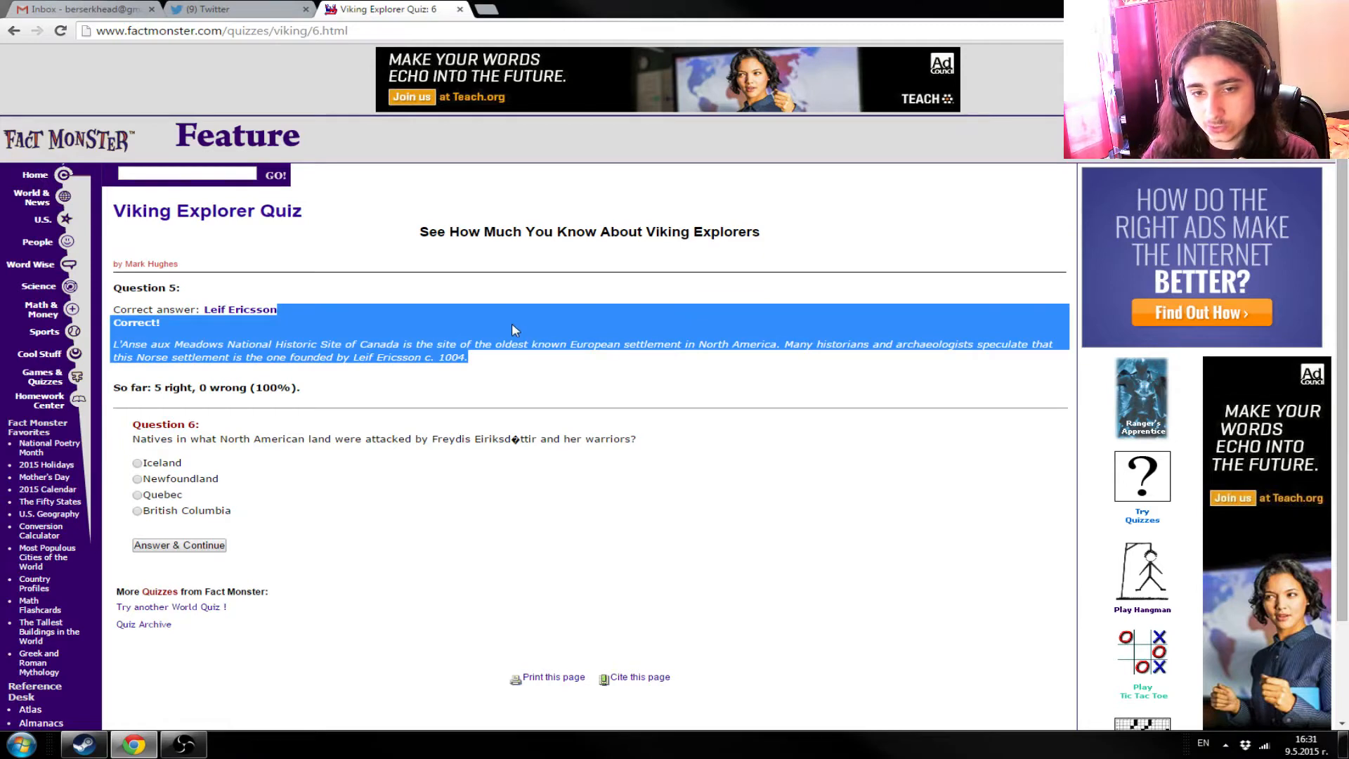
pyautogui.click(585, 380)
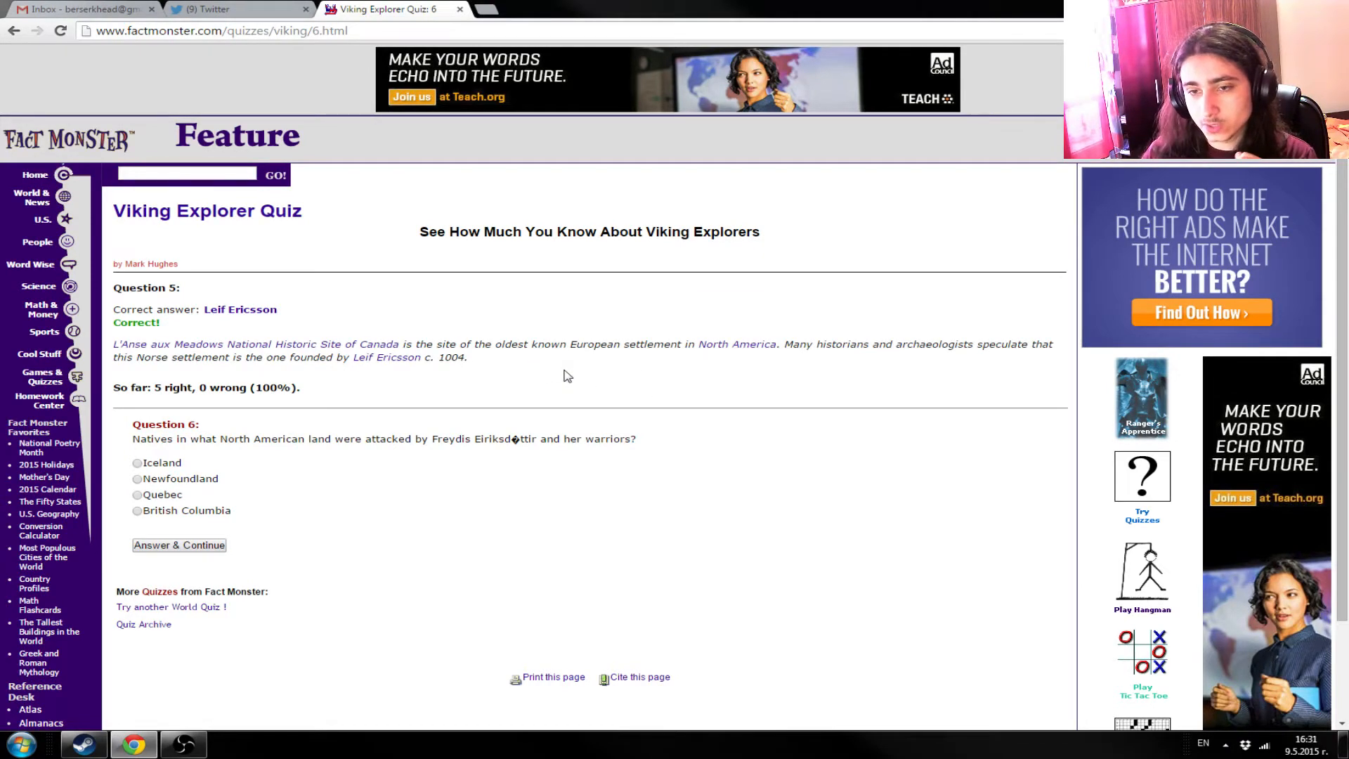
pyautogui.moveTo(512, 376)
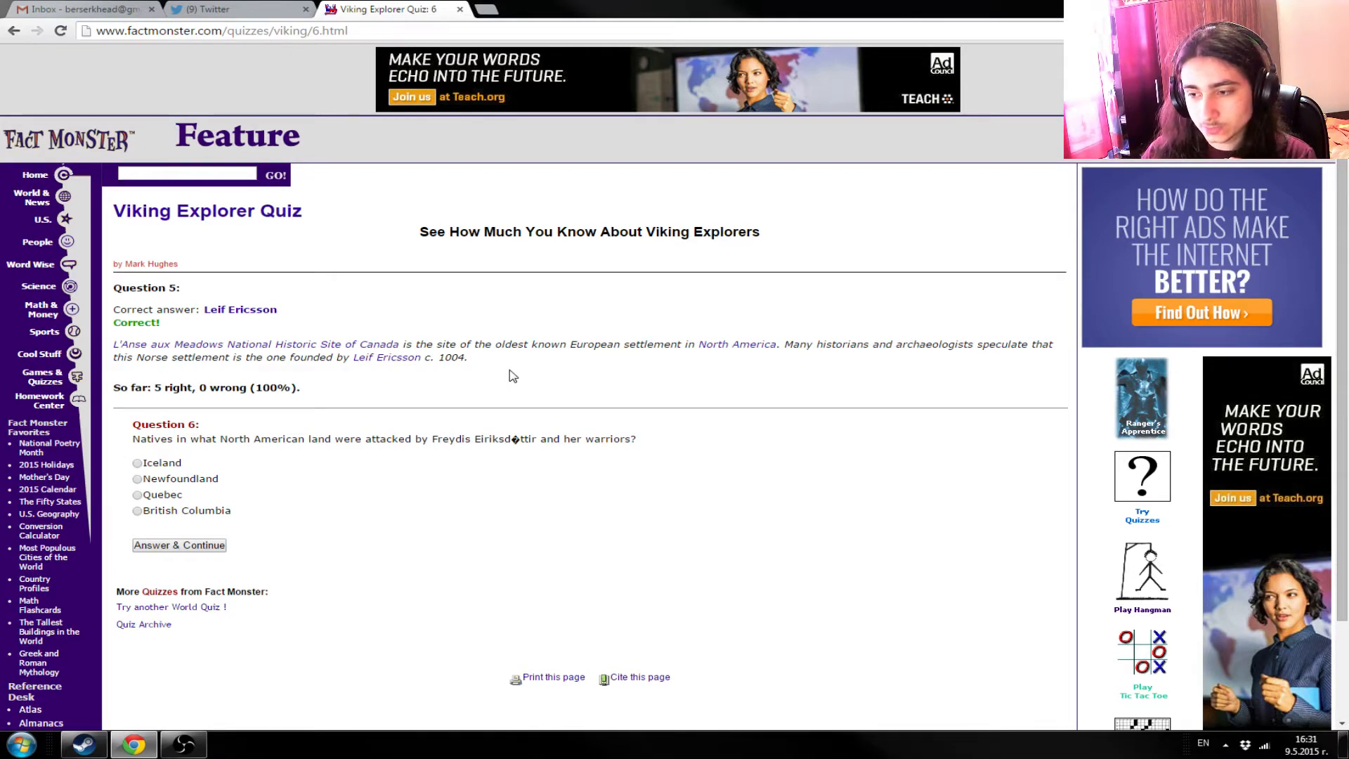
pyautogui.moveTo(533, 370)
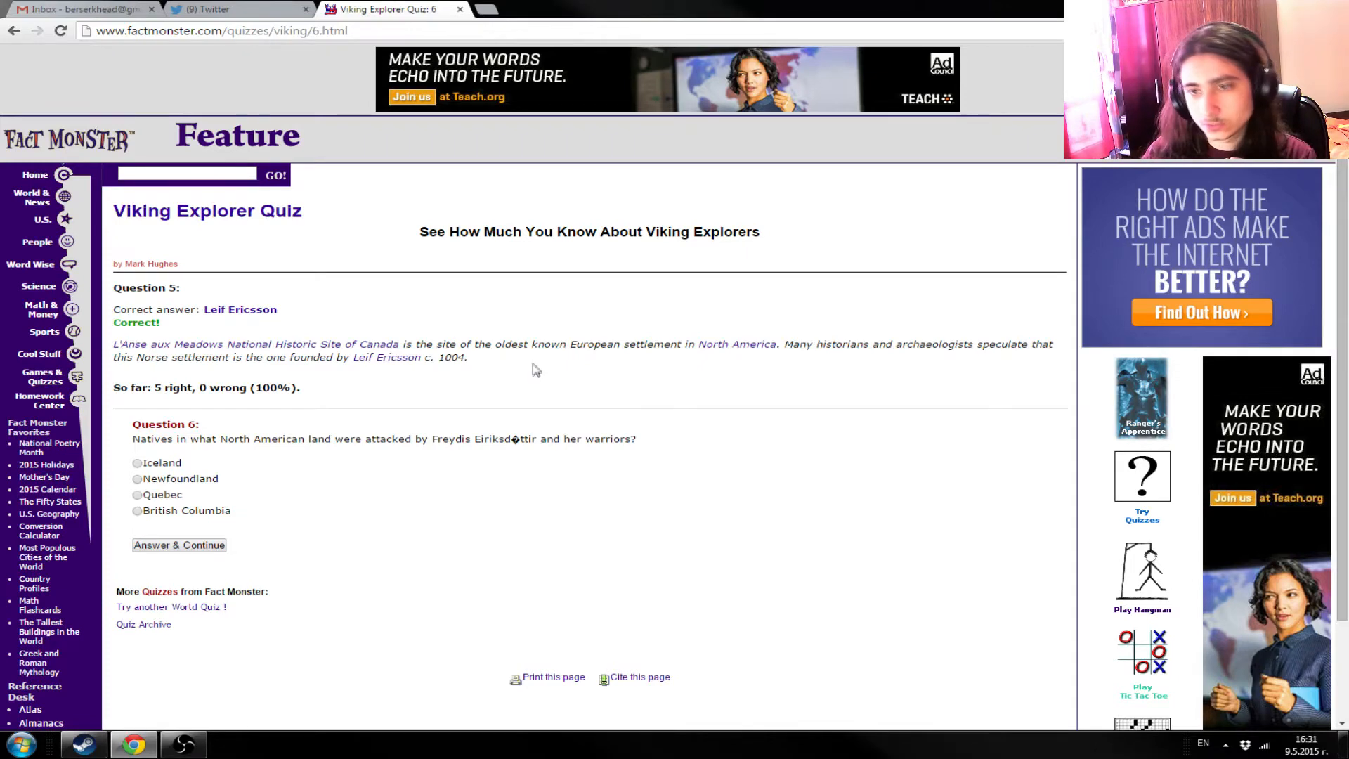
pyautogui.moveTo(590, 387)
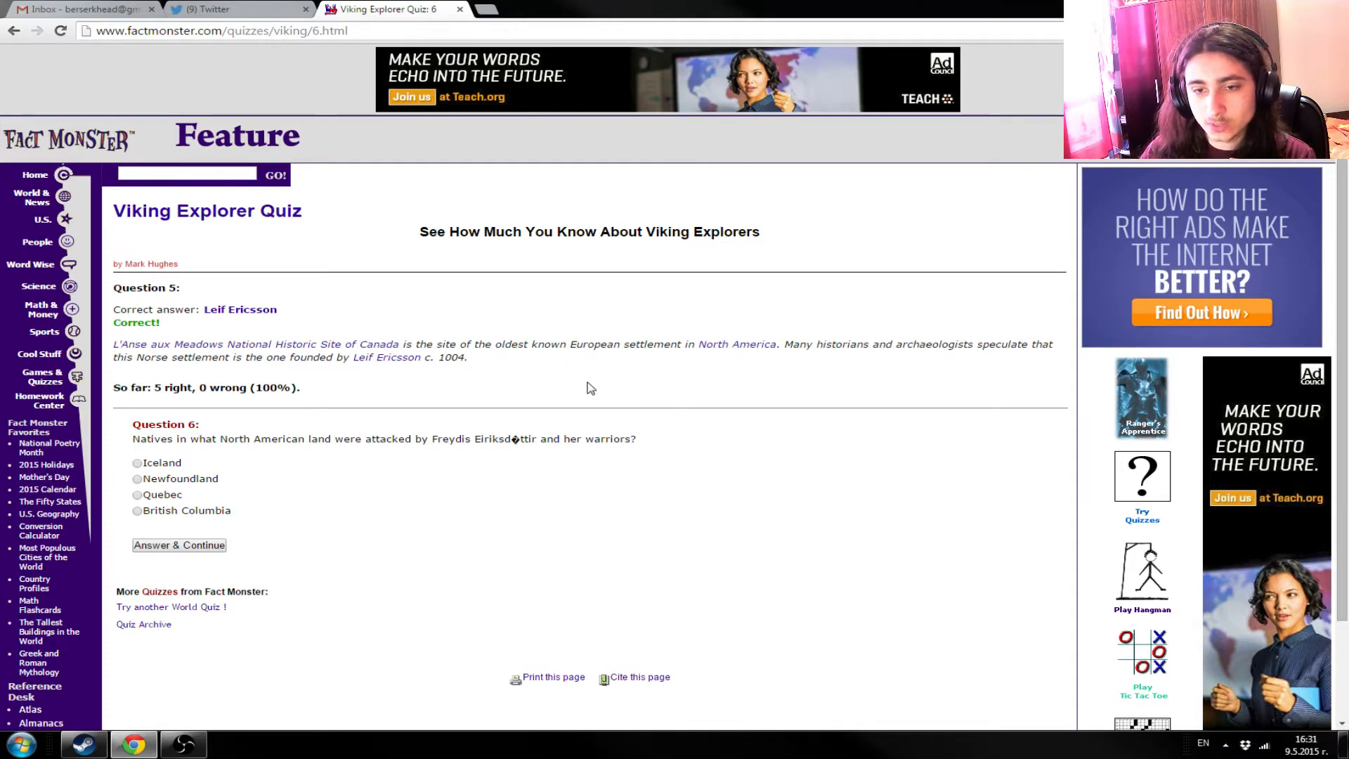
pyautogui.moveTo(503, 398)
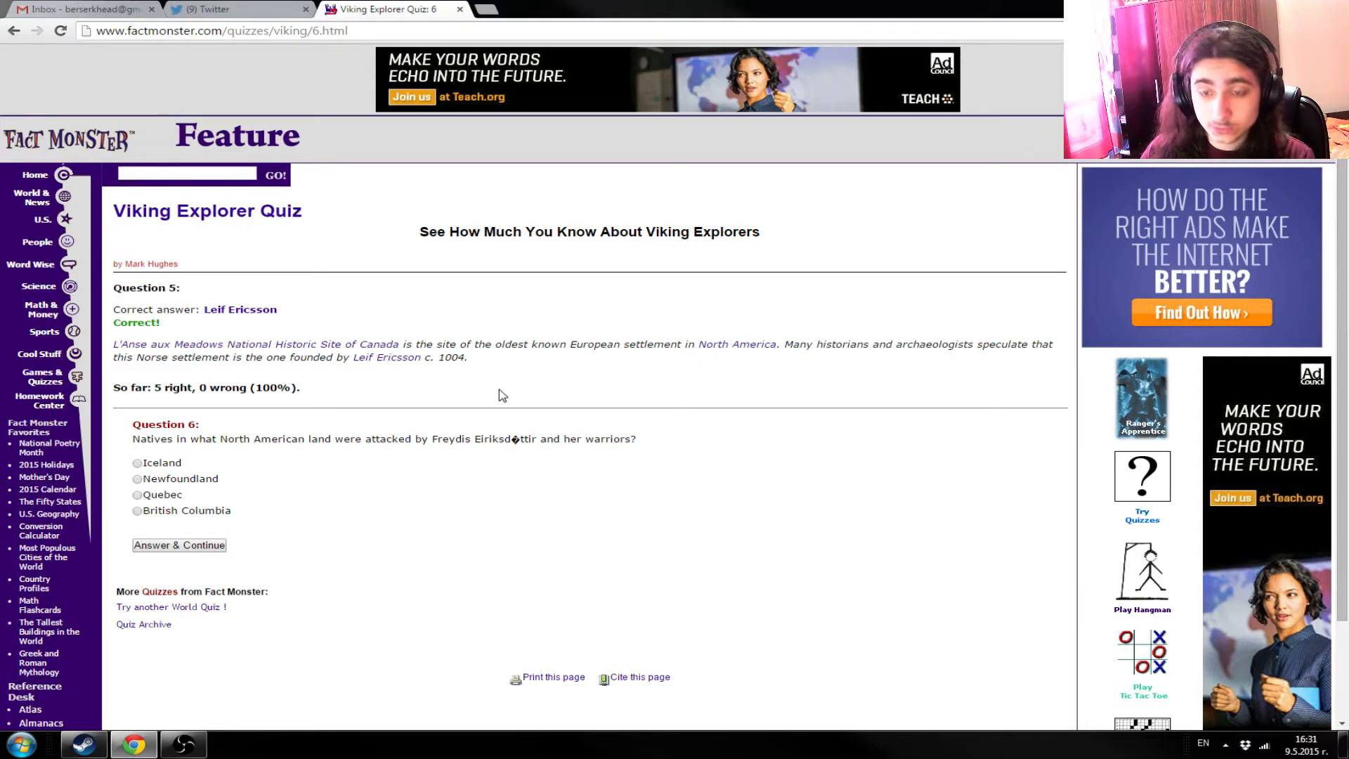
pyautogui.moveTo(526, 379)
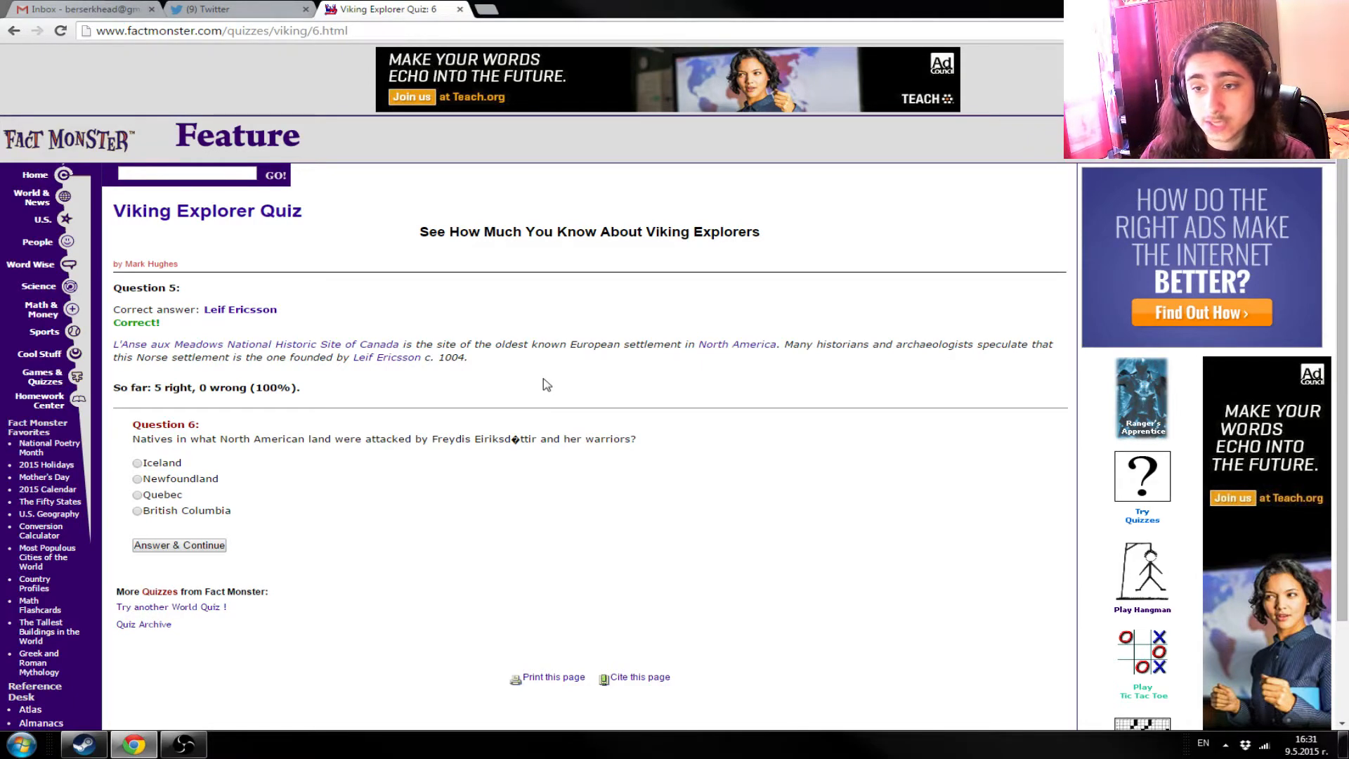
pyautogui.moveTo(551, 364)
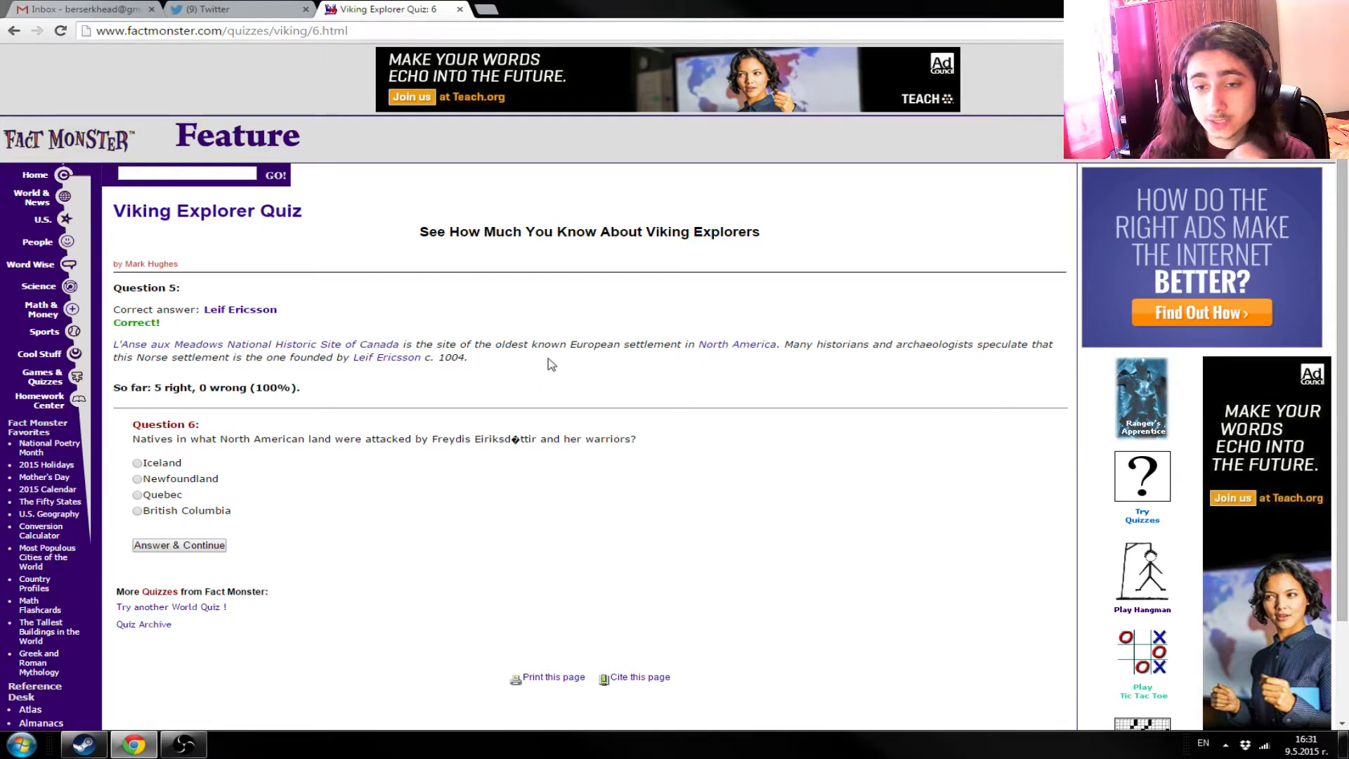
pyautogui.moveTo(518, 388)
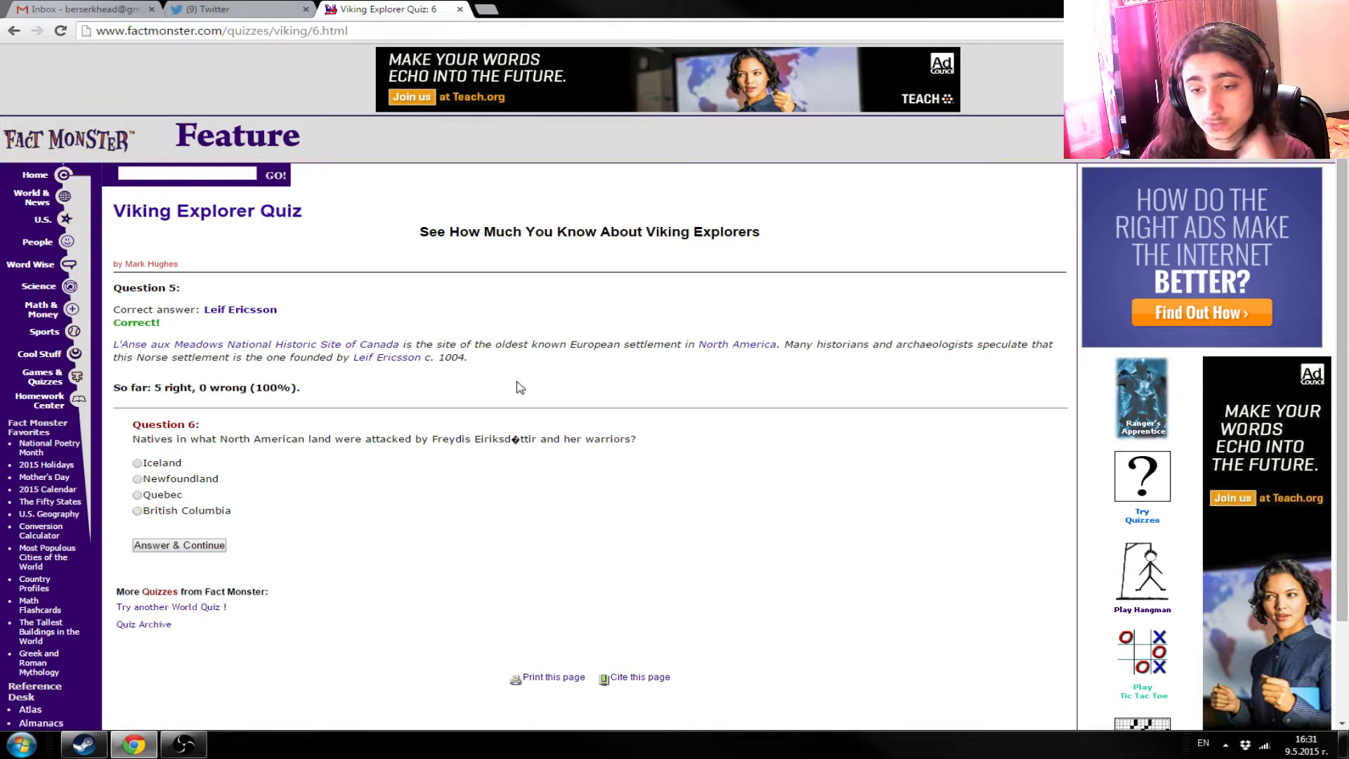
pyautogui.moveTo(473, 380)
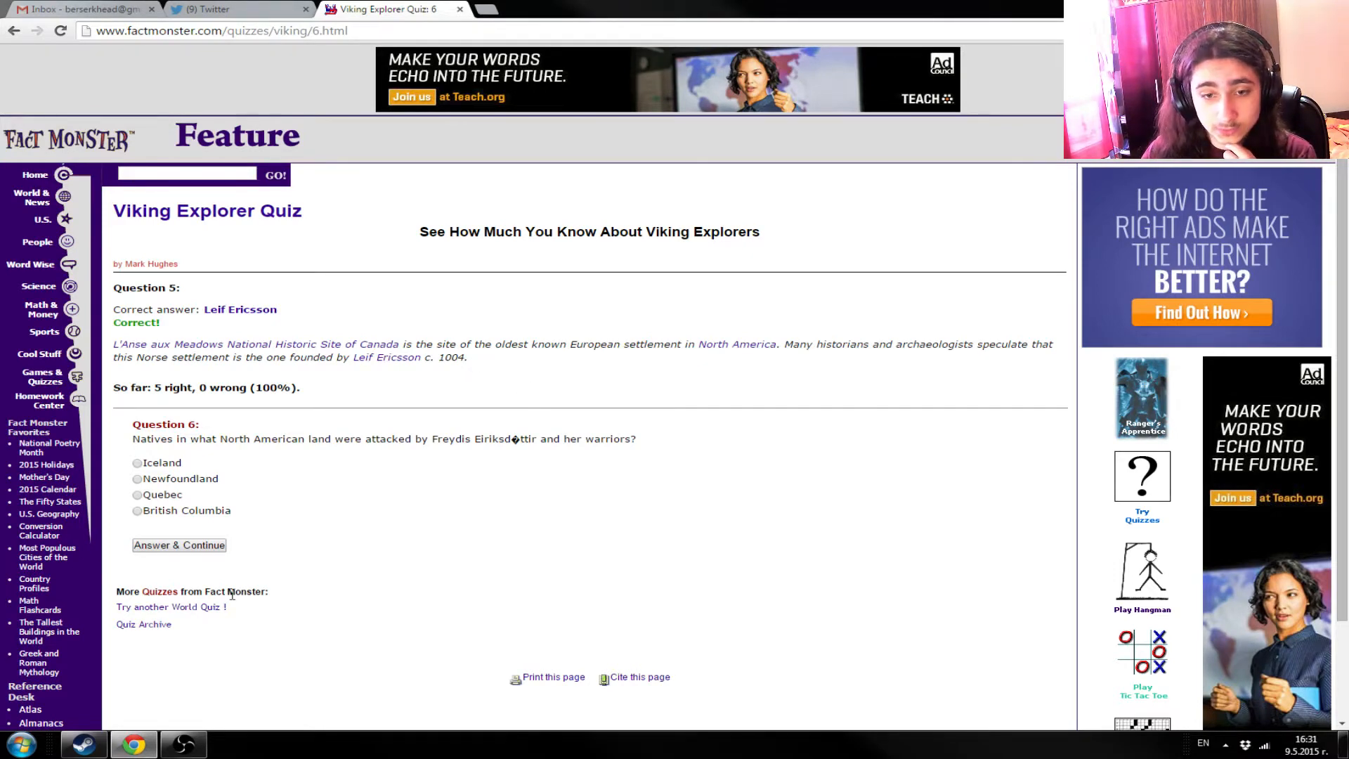
pyautogui.moveTo(204, 451)
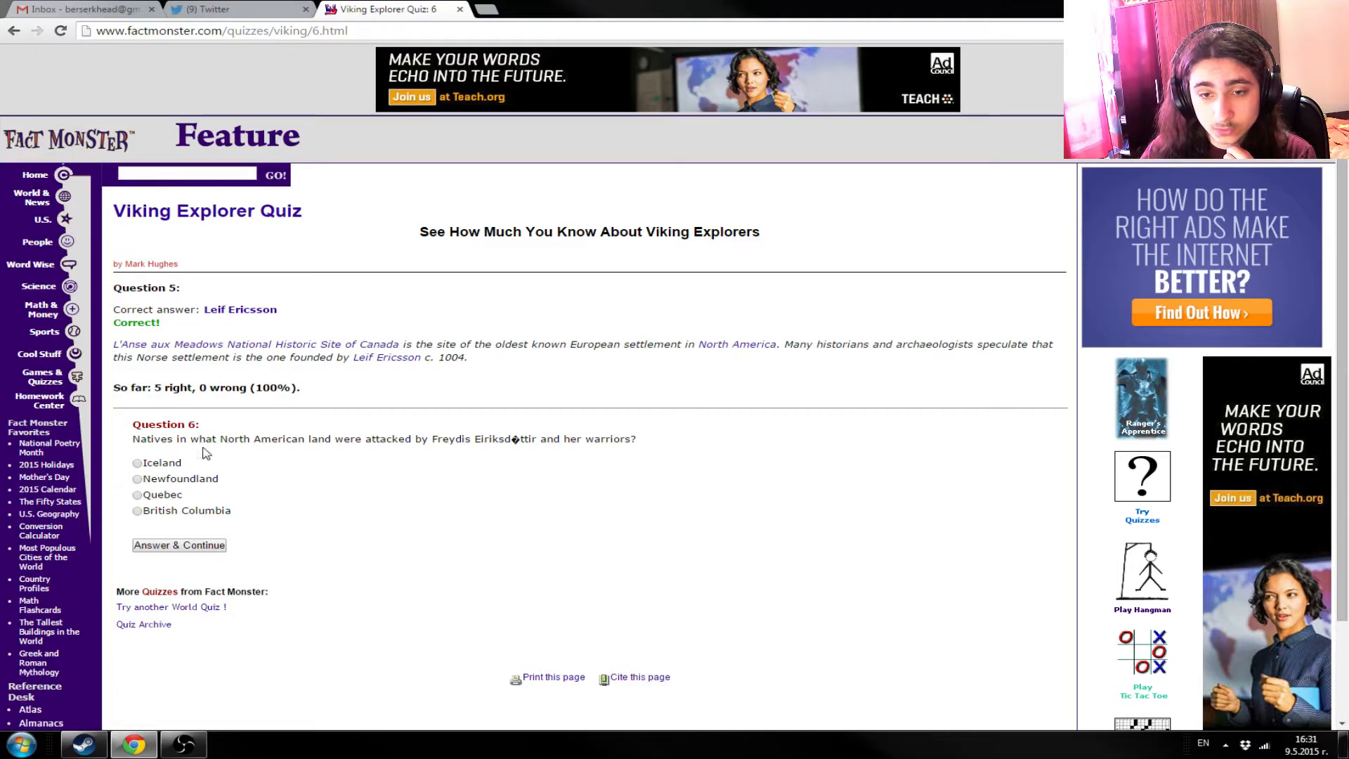
pyautogui.moveTo(470, 445)
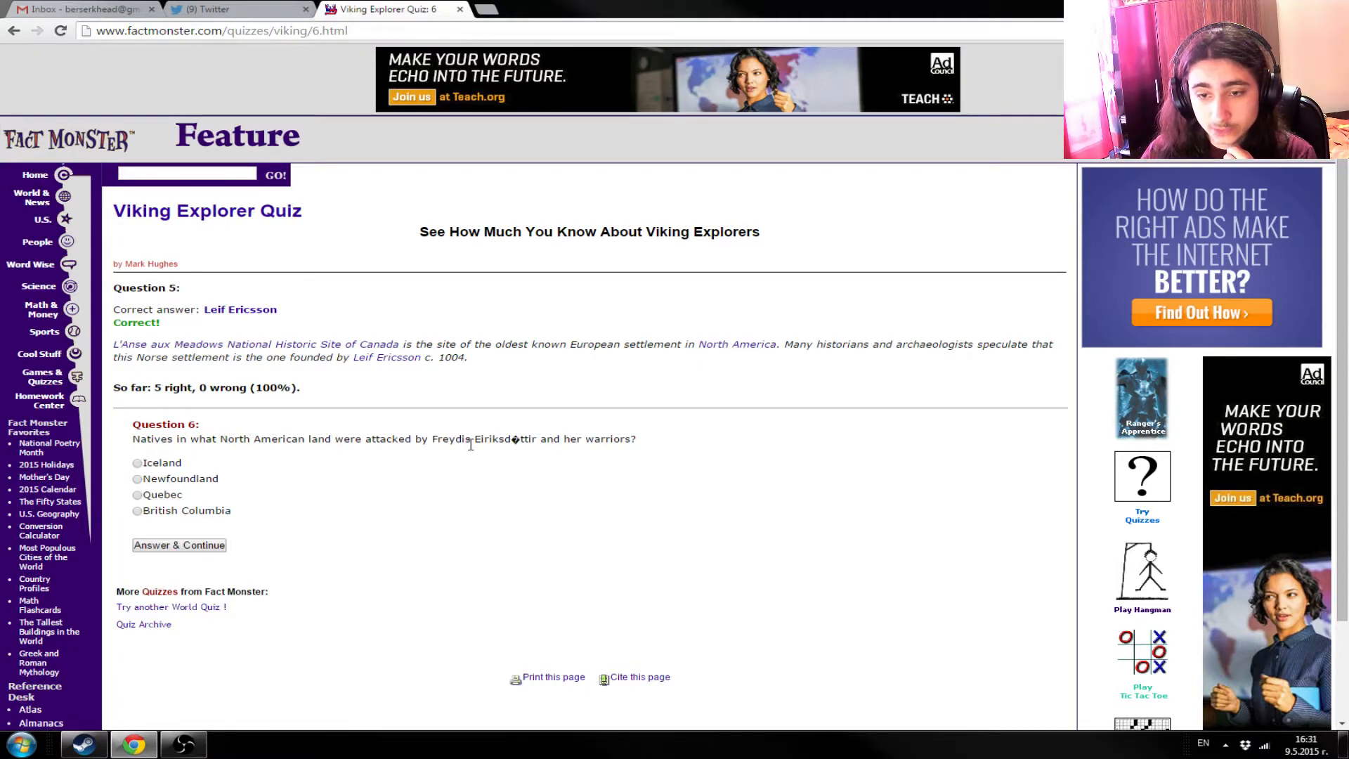
pyautogui.moveTo(612, 453)
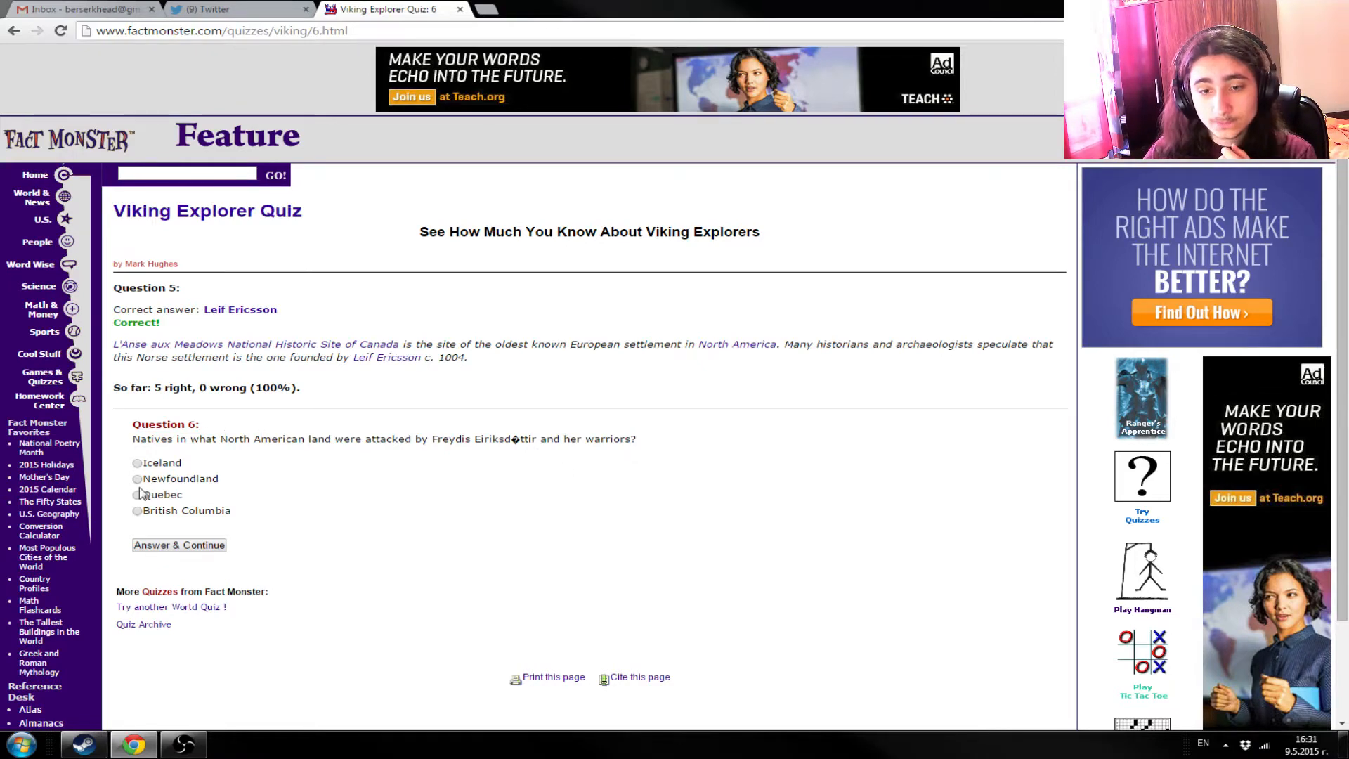
pyautogui.click(137, 478)
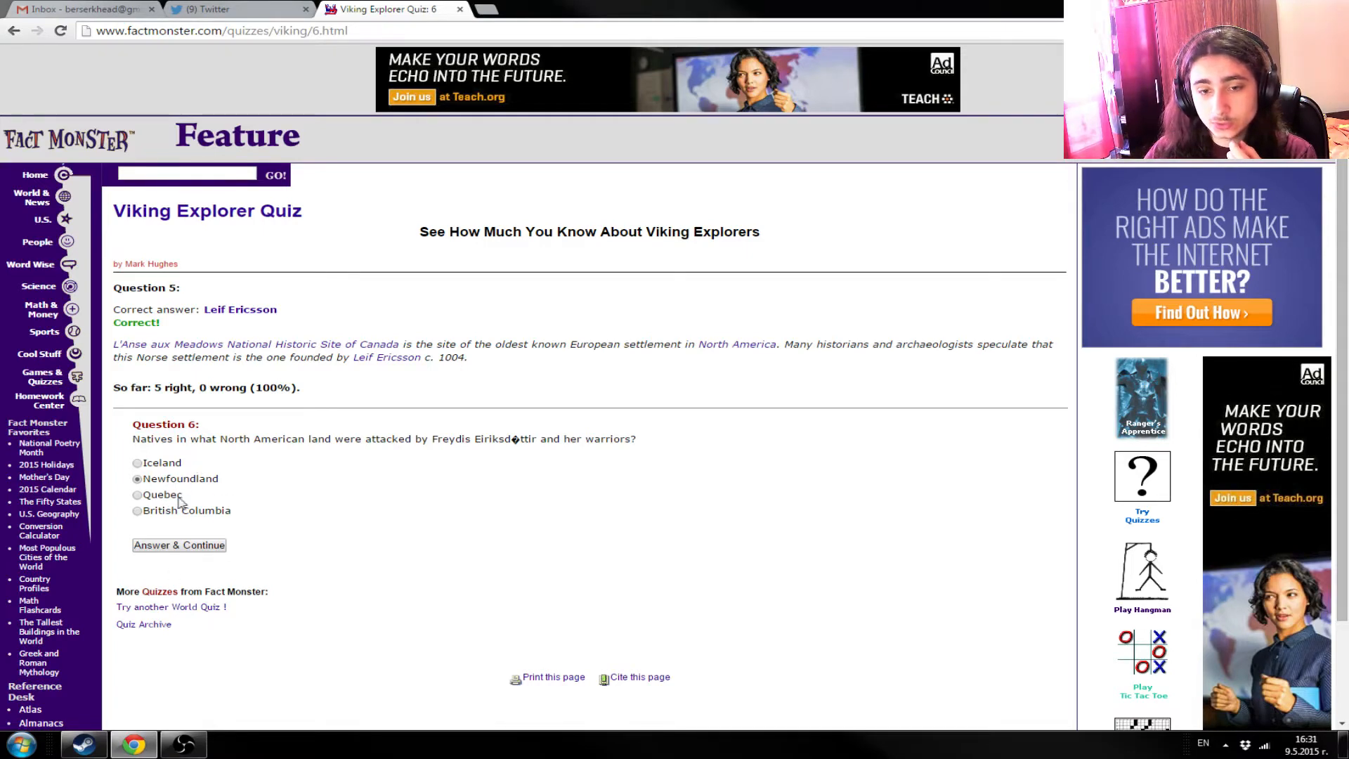
pyautogui.moveTo(250, 452)
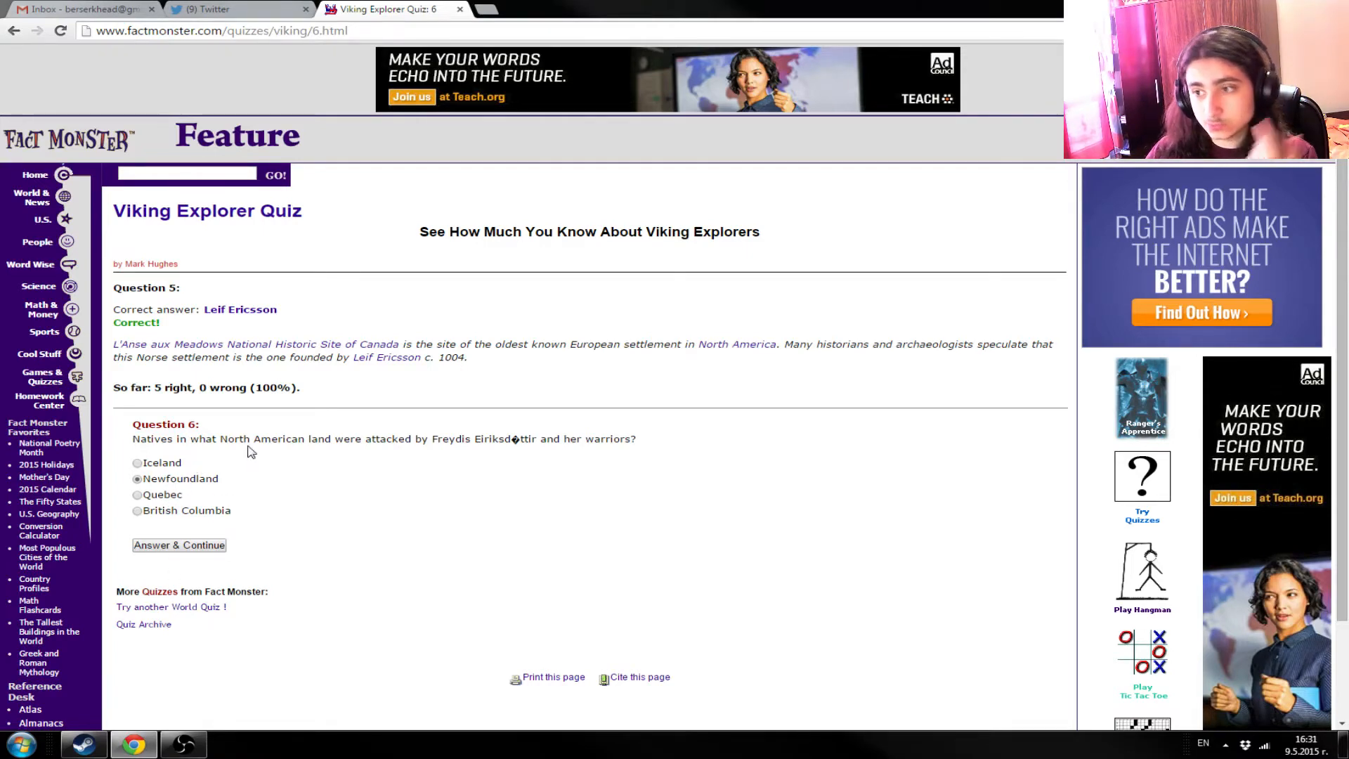
pyautogui.moveTo(241, 572)
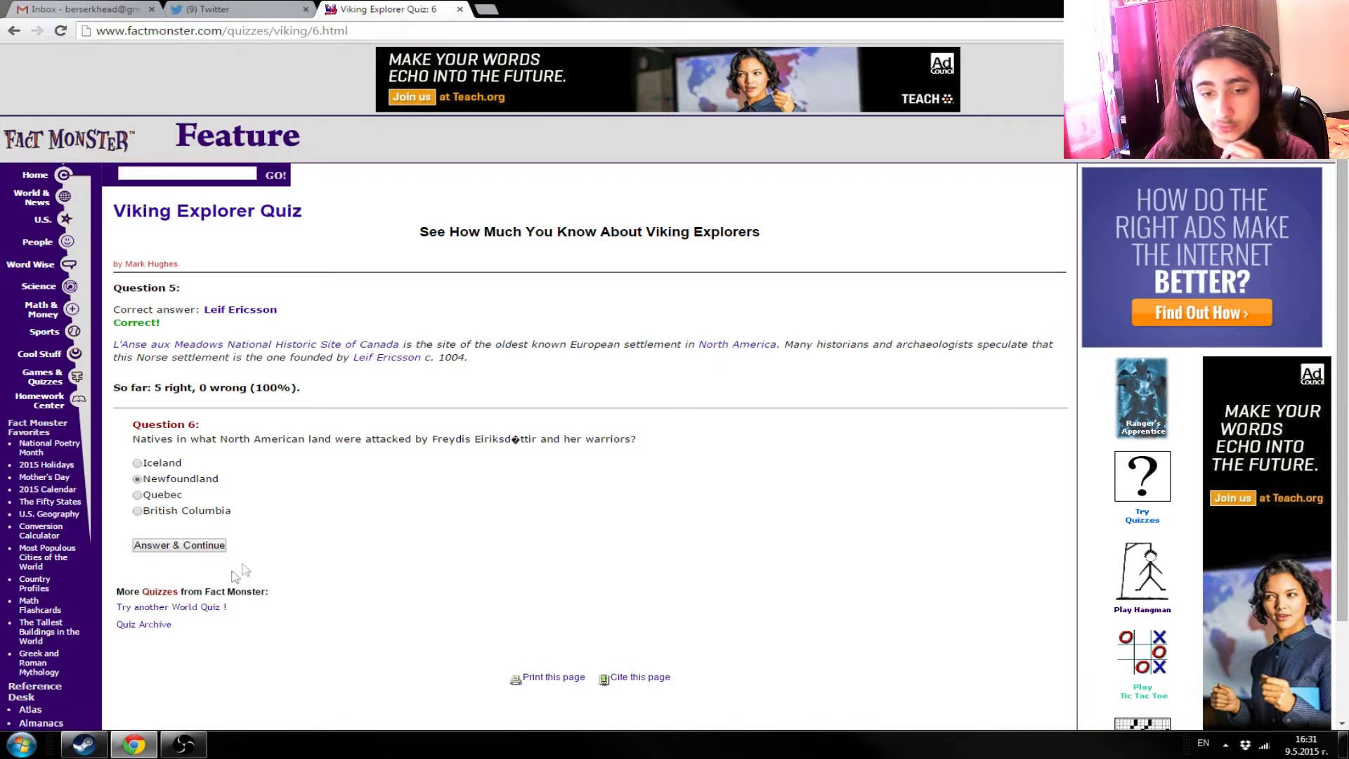
pyautogui.moveTo(204, 482)
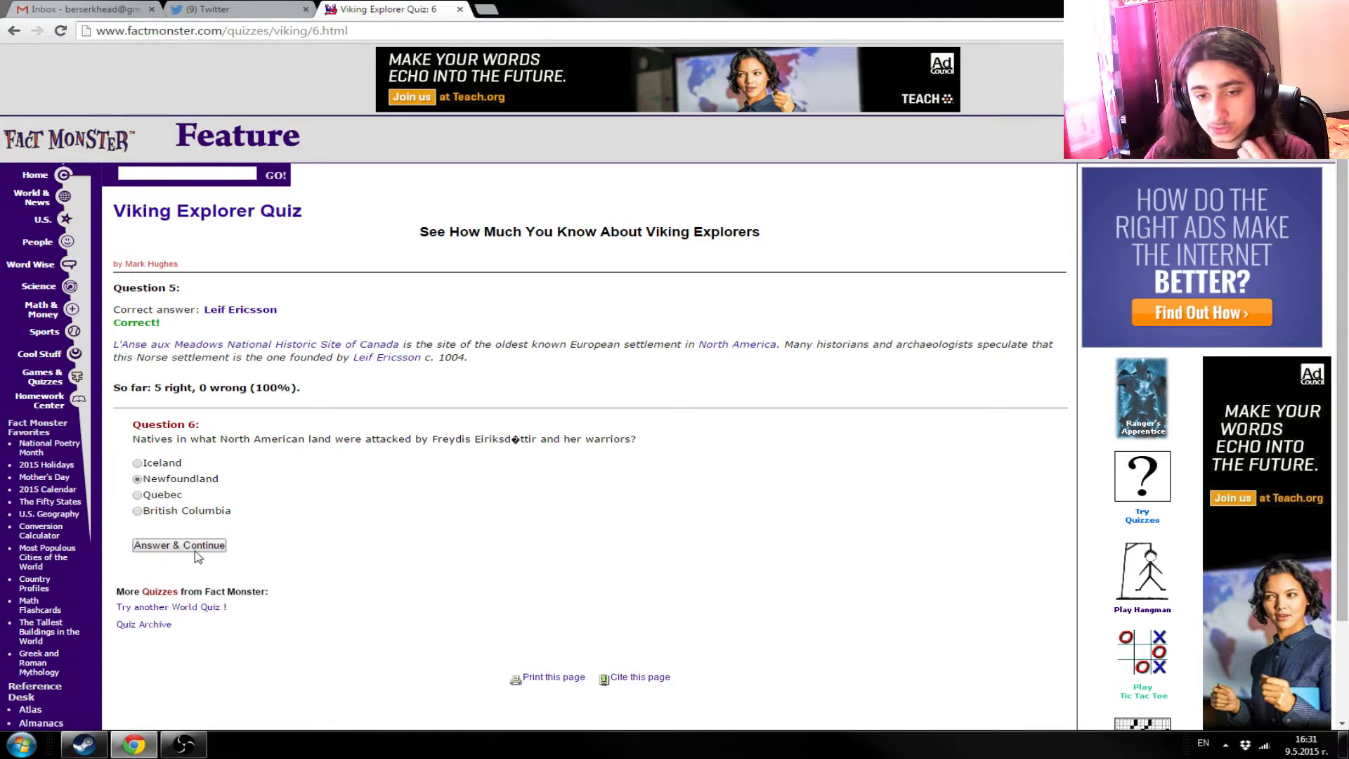
# - Submit Newfoundland for Question 6 and choose 'warrior daughters of Freyja' for the Valkyries question
pyautogui.click(177, 545)
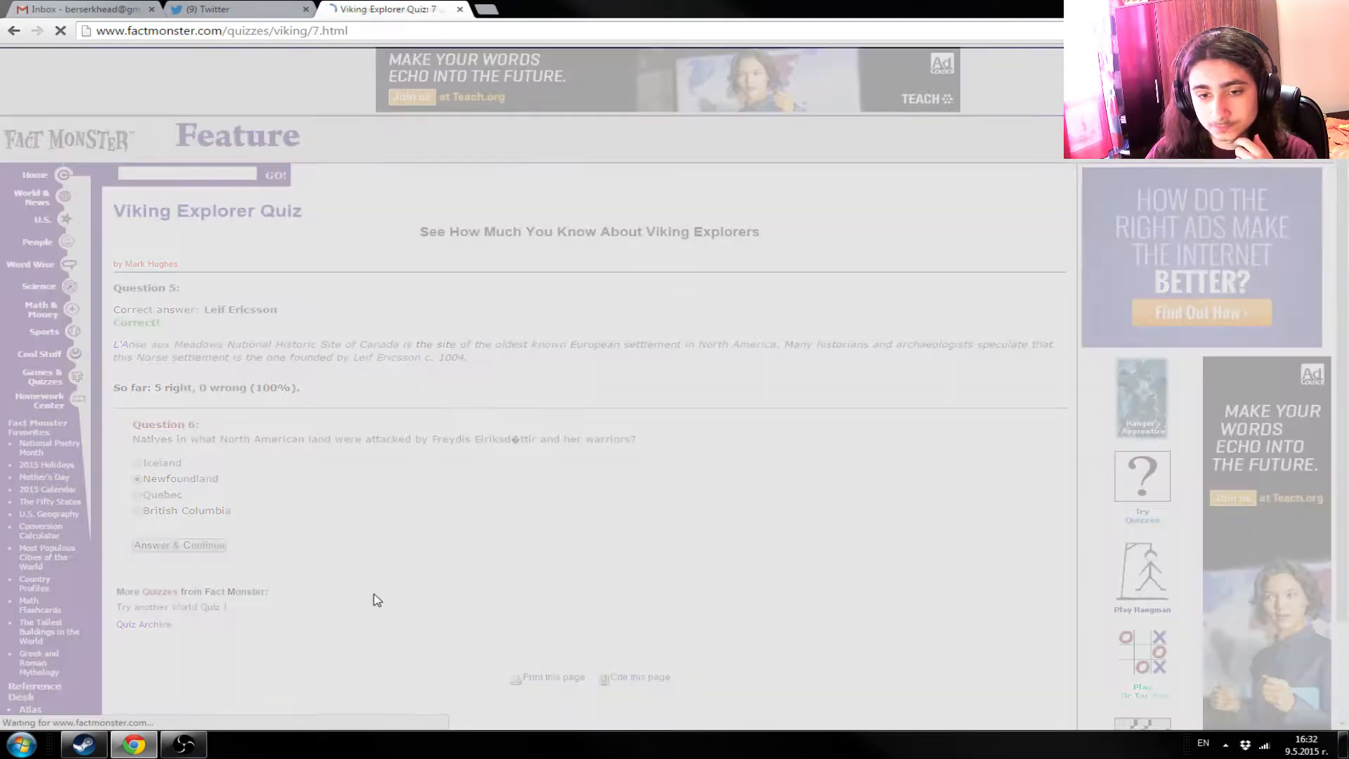
pyautogui.click(179, 544)
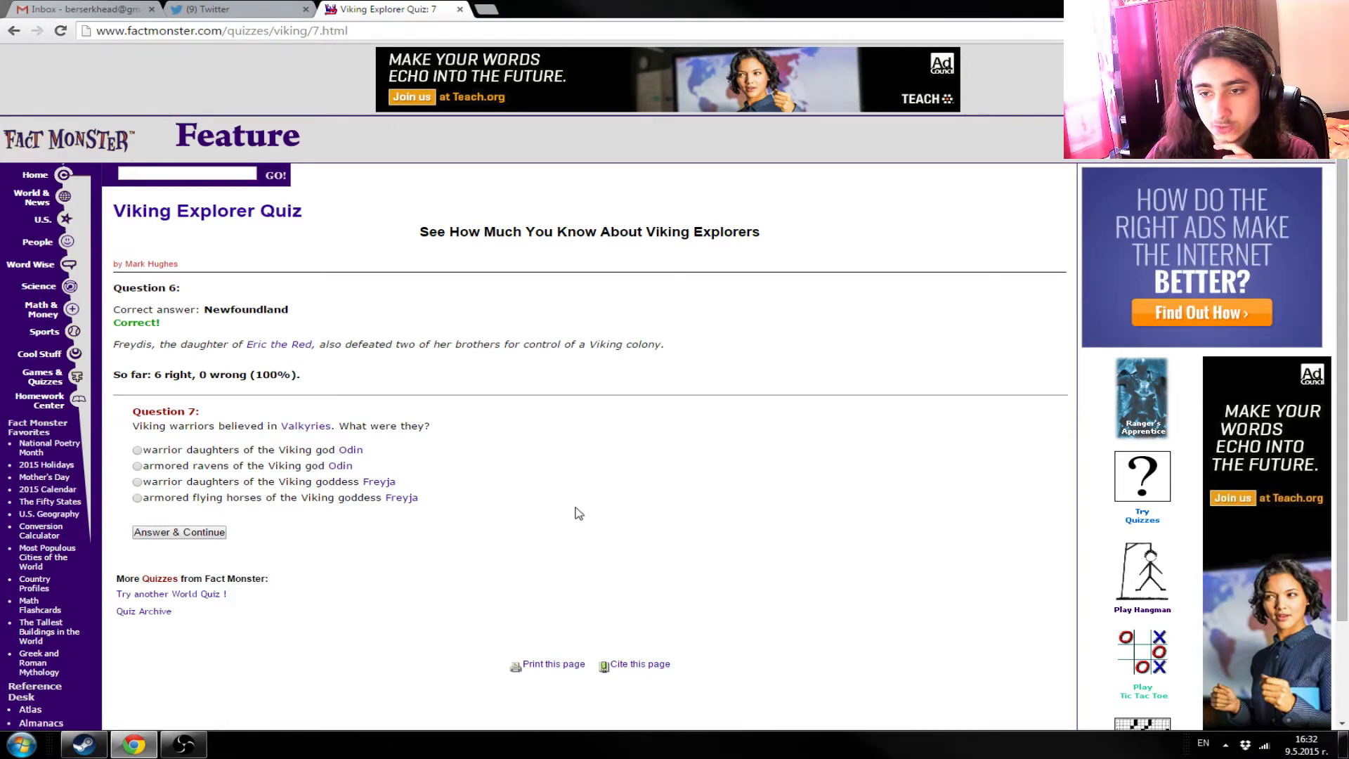
pyautogui.moveTo(559, 460)
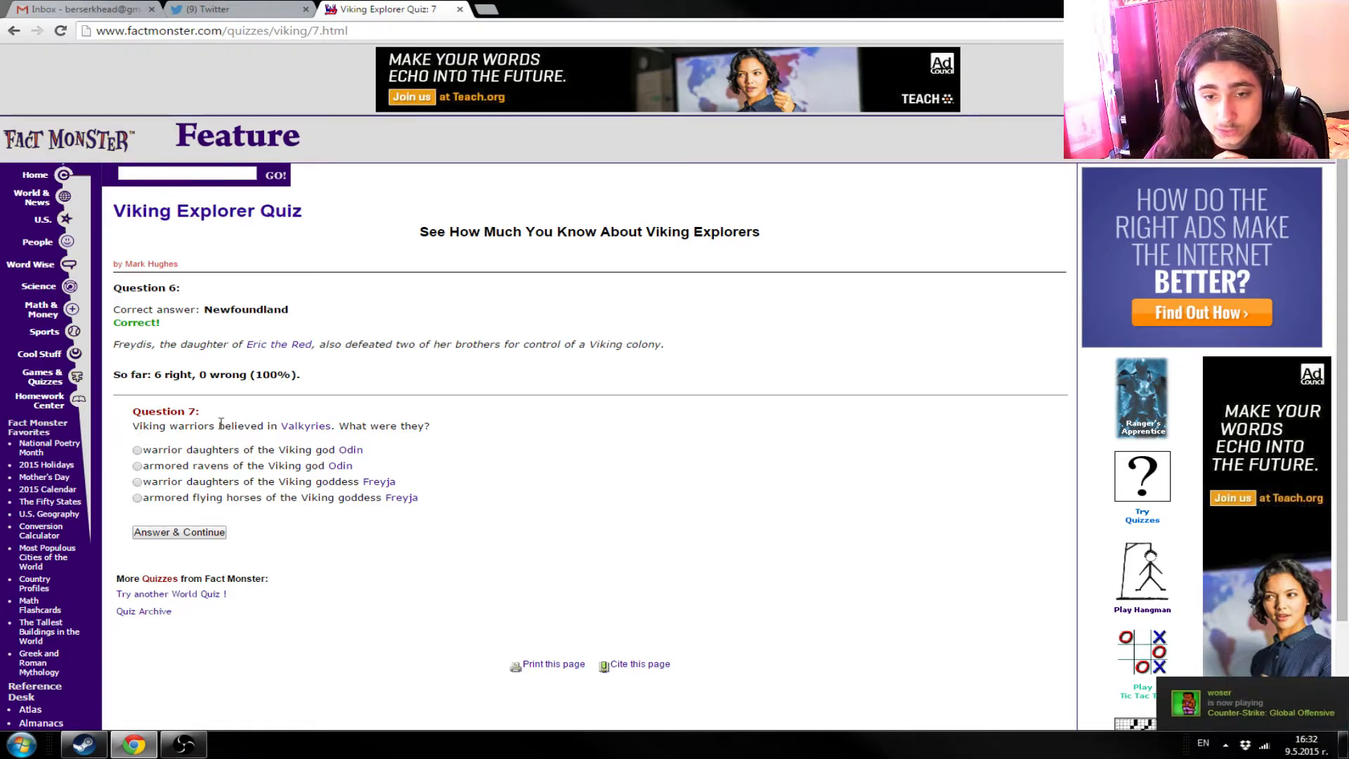
pyautogui.moveTo(305, 426)
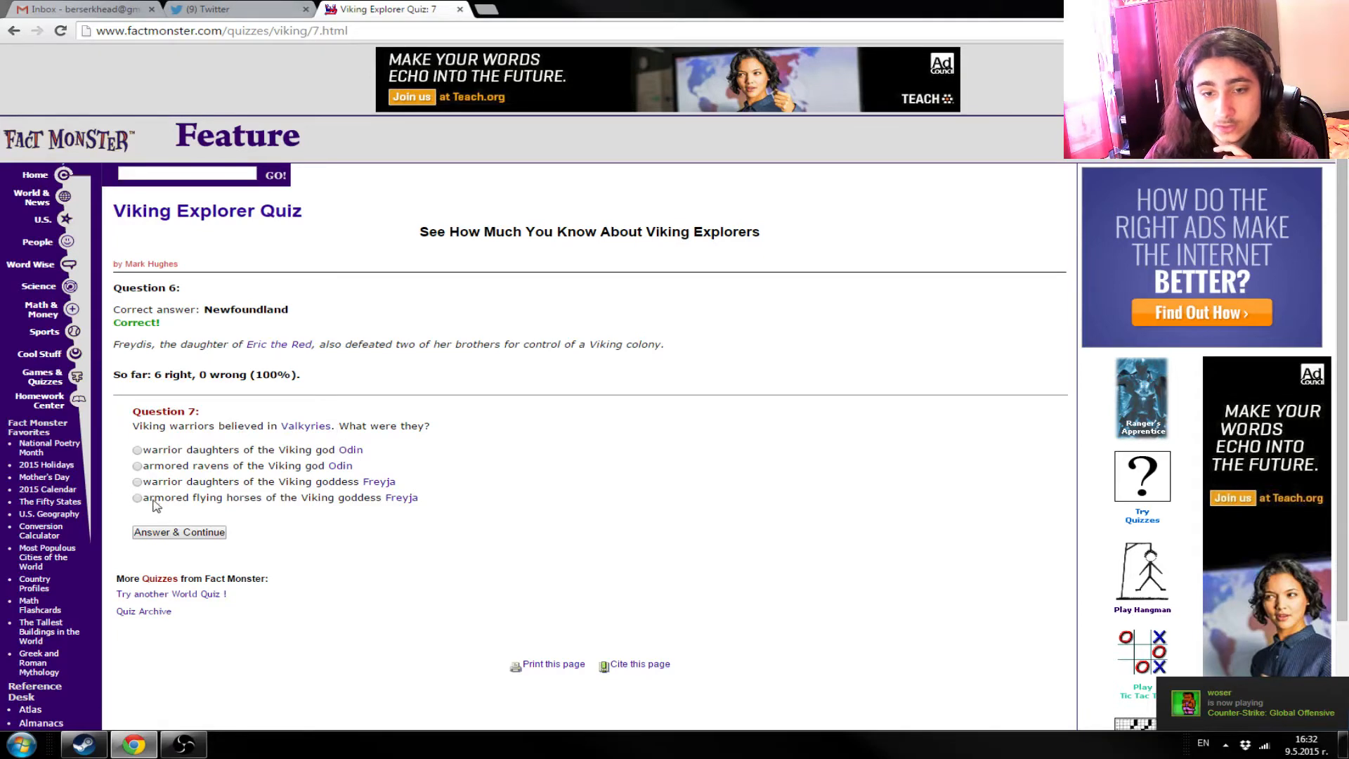
pyautogui.moveTo(189, 455)
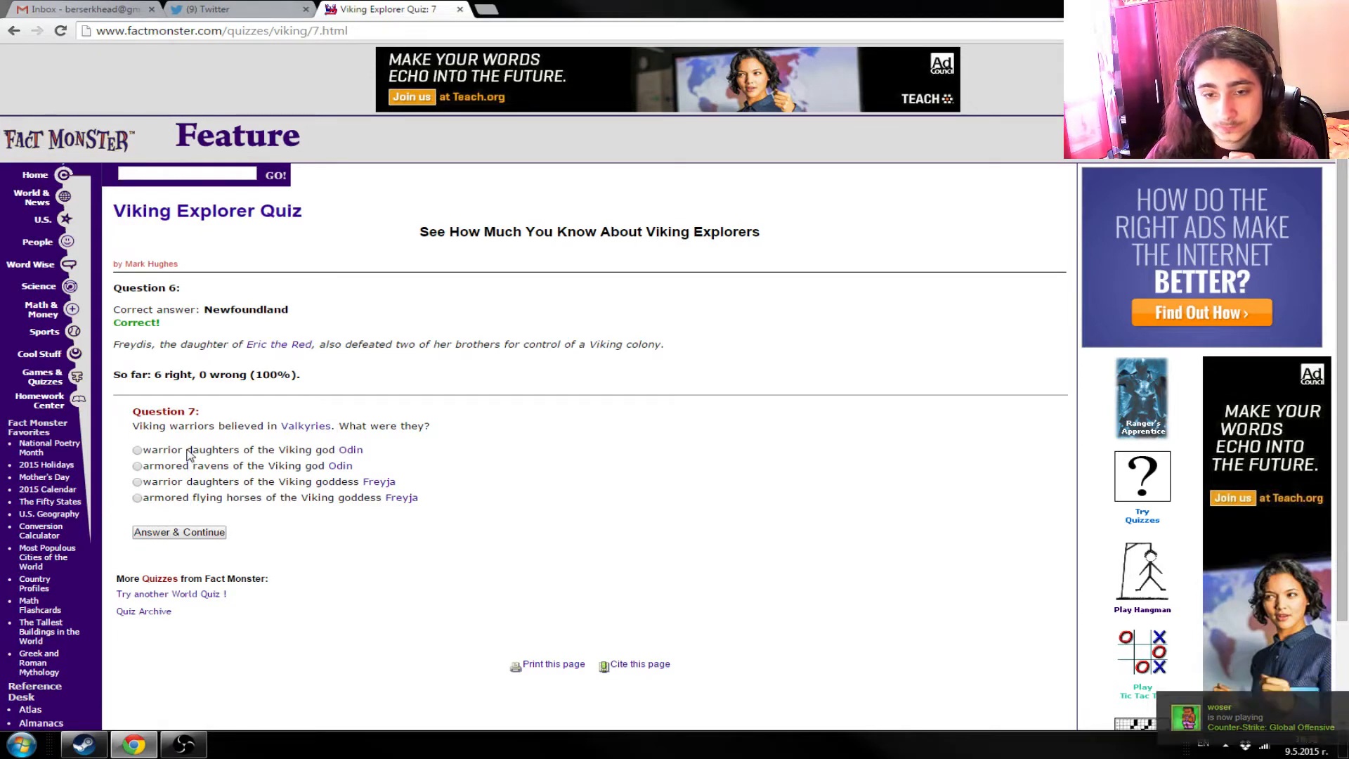
pyautogui.click(135, 449)
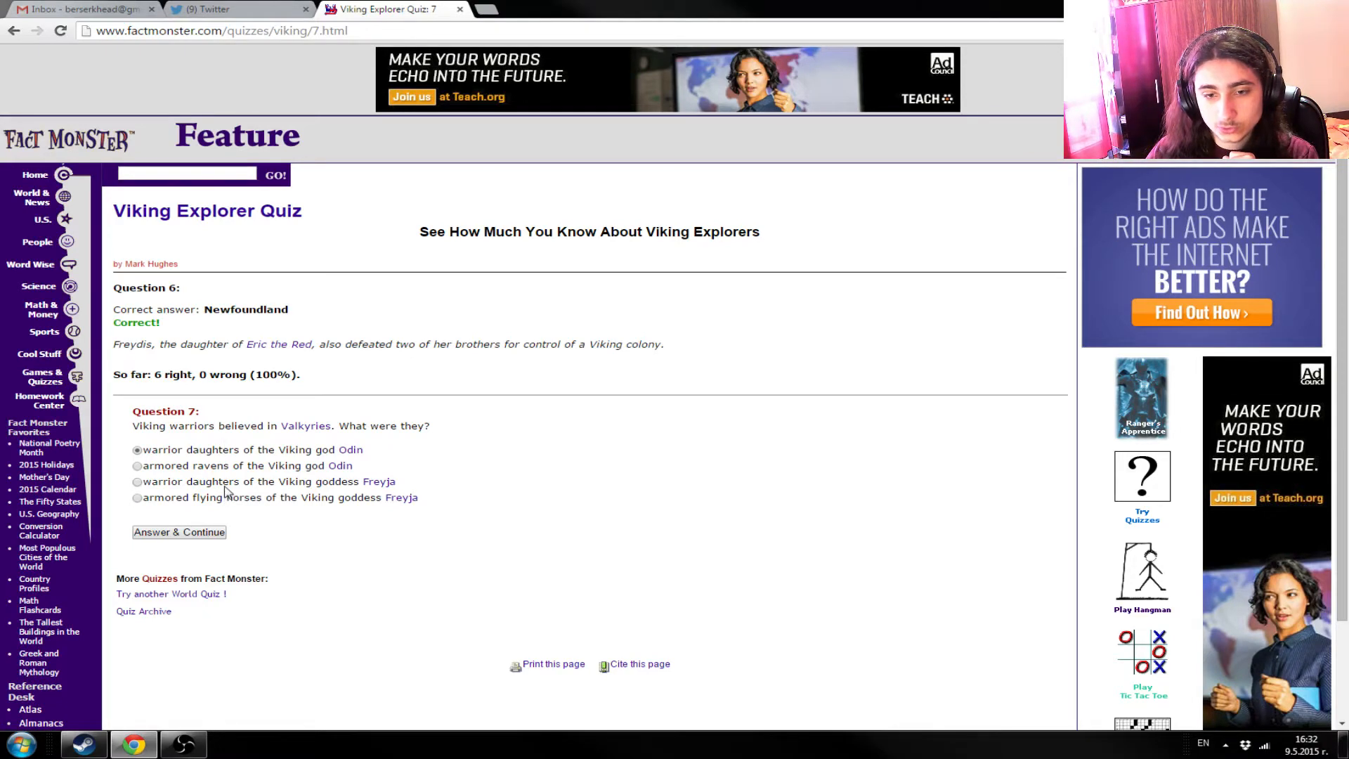
pyautogui.click(136, 480)
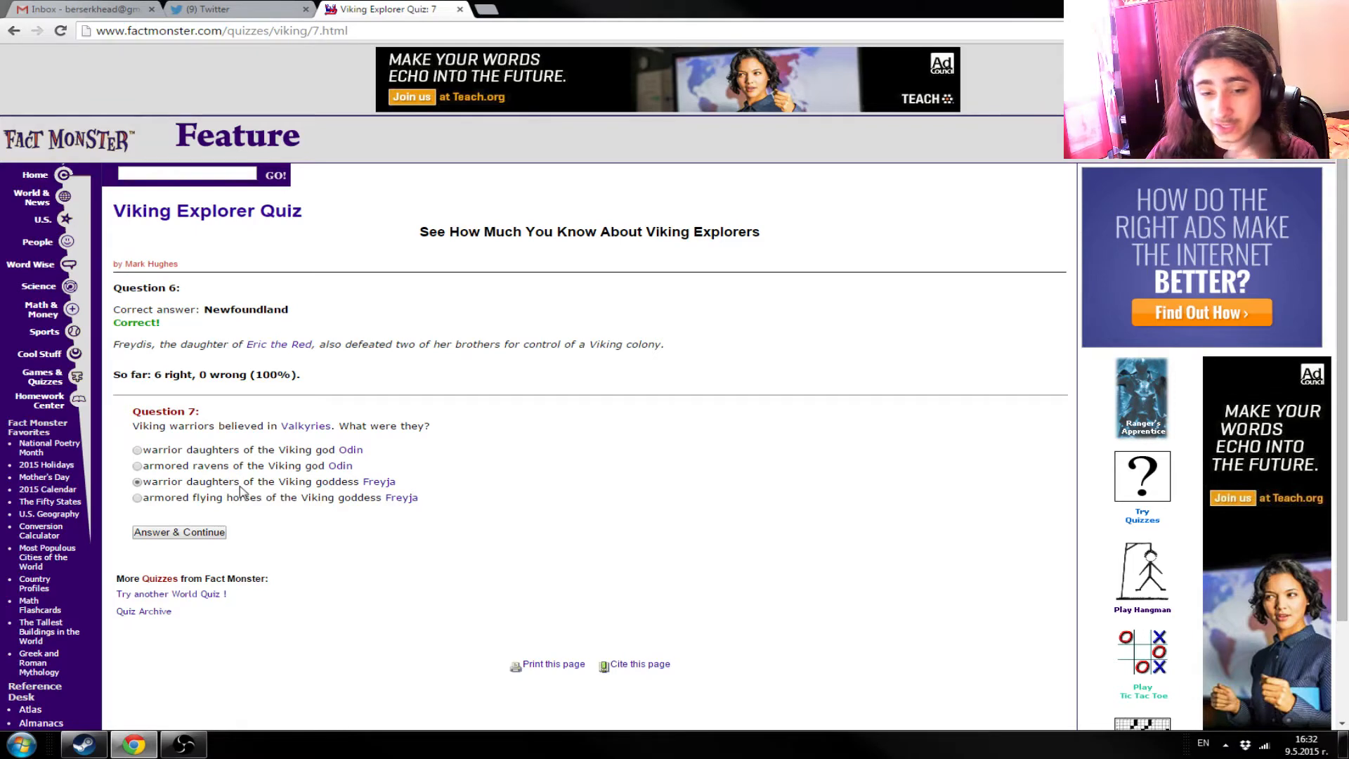
pyautogui.moveTo(244, 527)
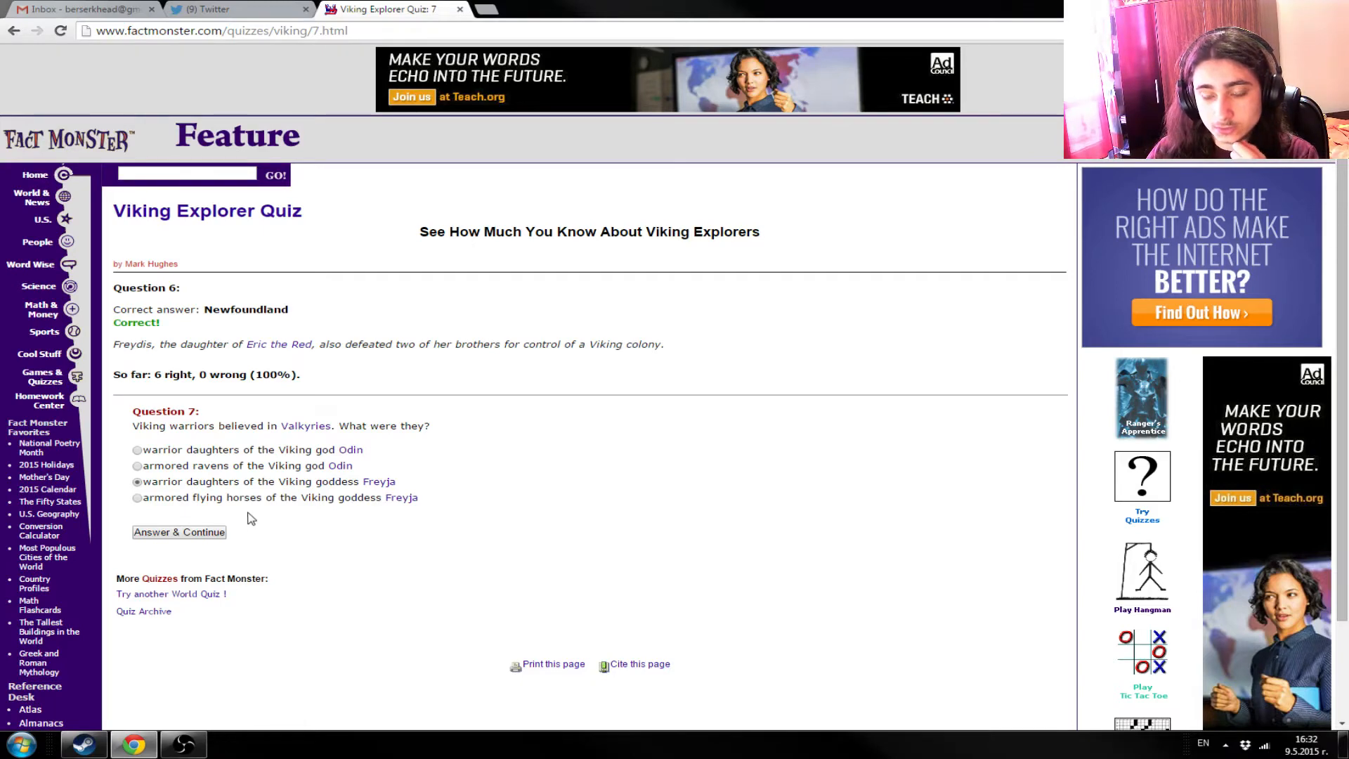
pyautogui.moveTo(526, 616)
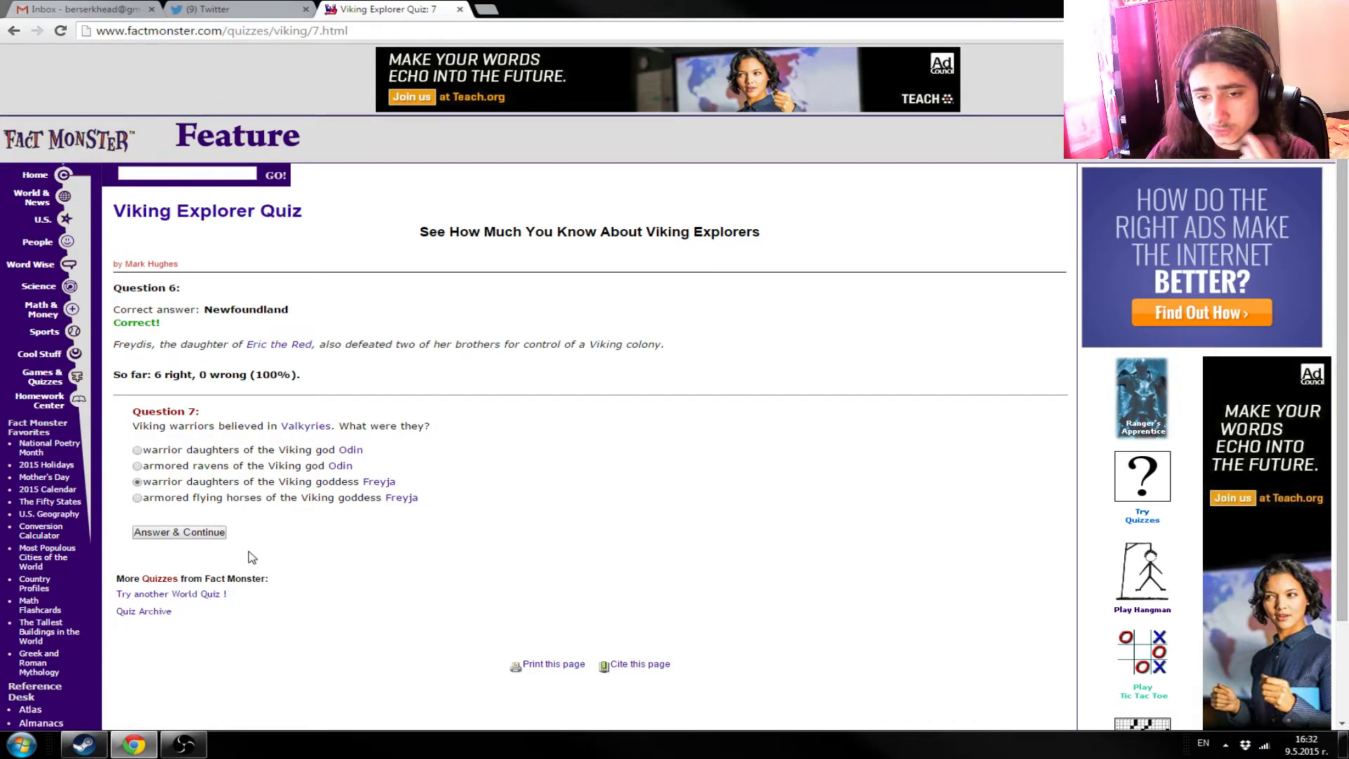
pyautogui.moveTo(260, 551)
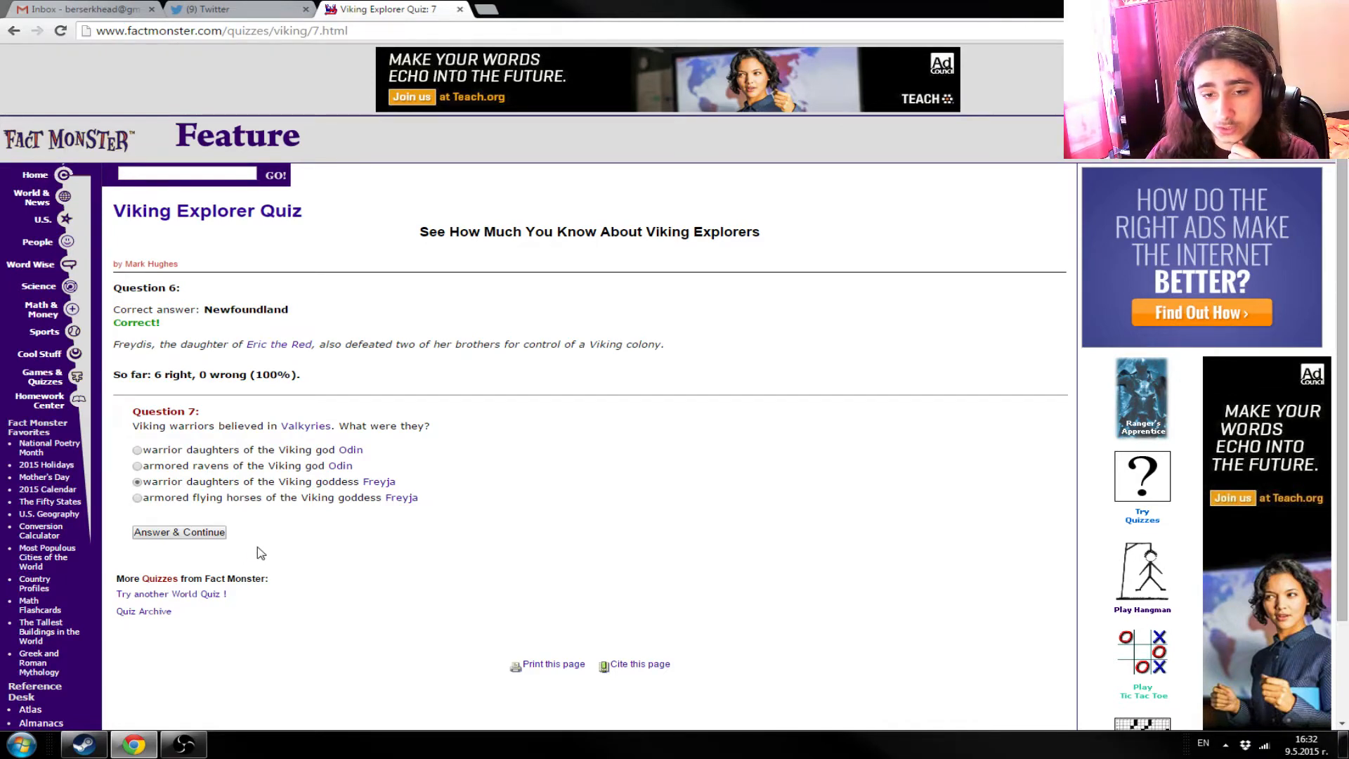
pyautogui.moveTo(198, 503)
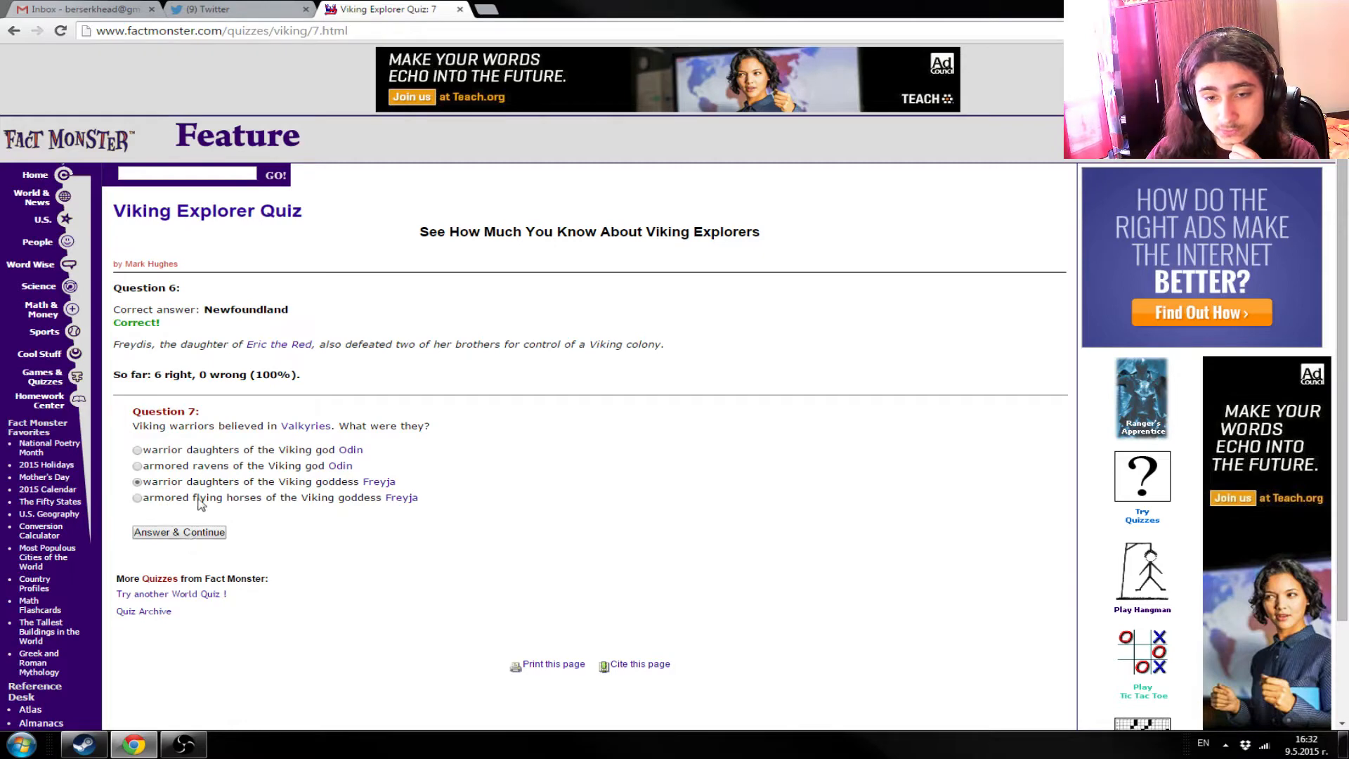
pyautogui.moveTo(363, 457)
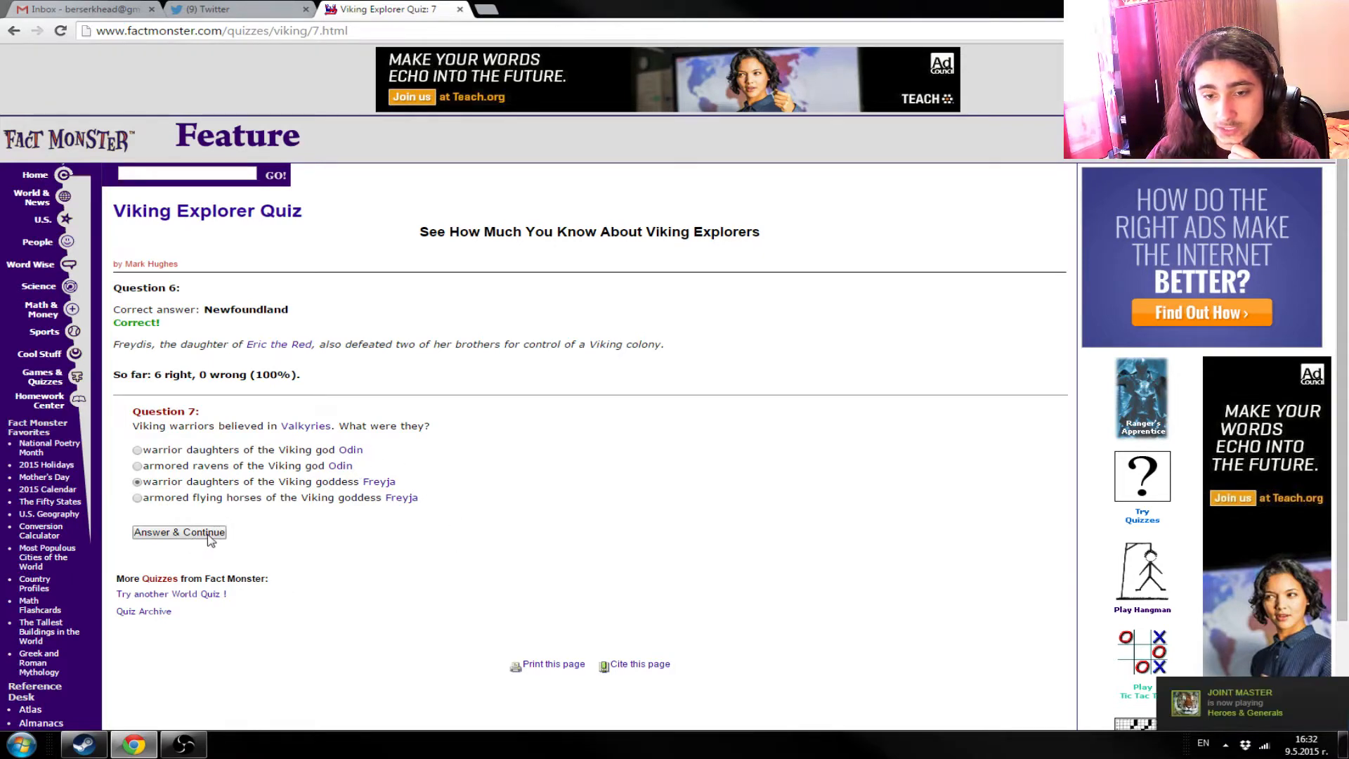
# - Submit Question 7, then answer Question 8 with c. 790 A.D. and submit it
pyautogui.click(179, 532)
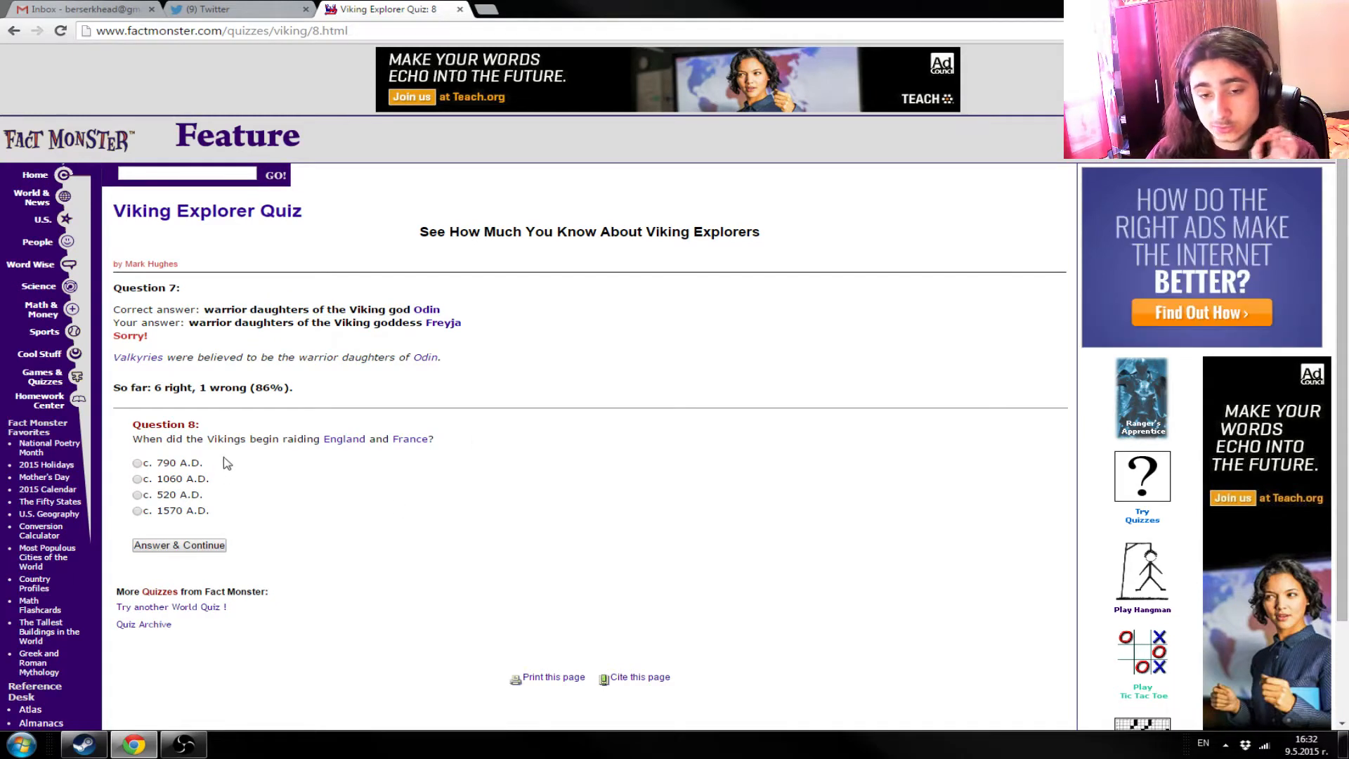
pyautogui.moveTo(474, 519)
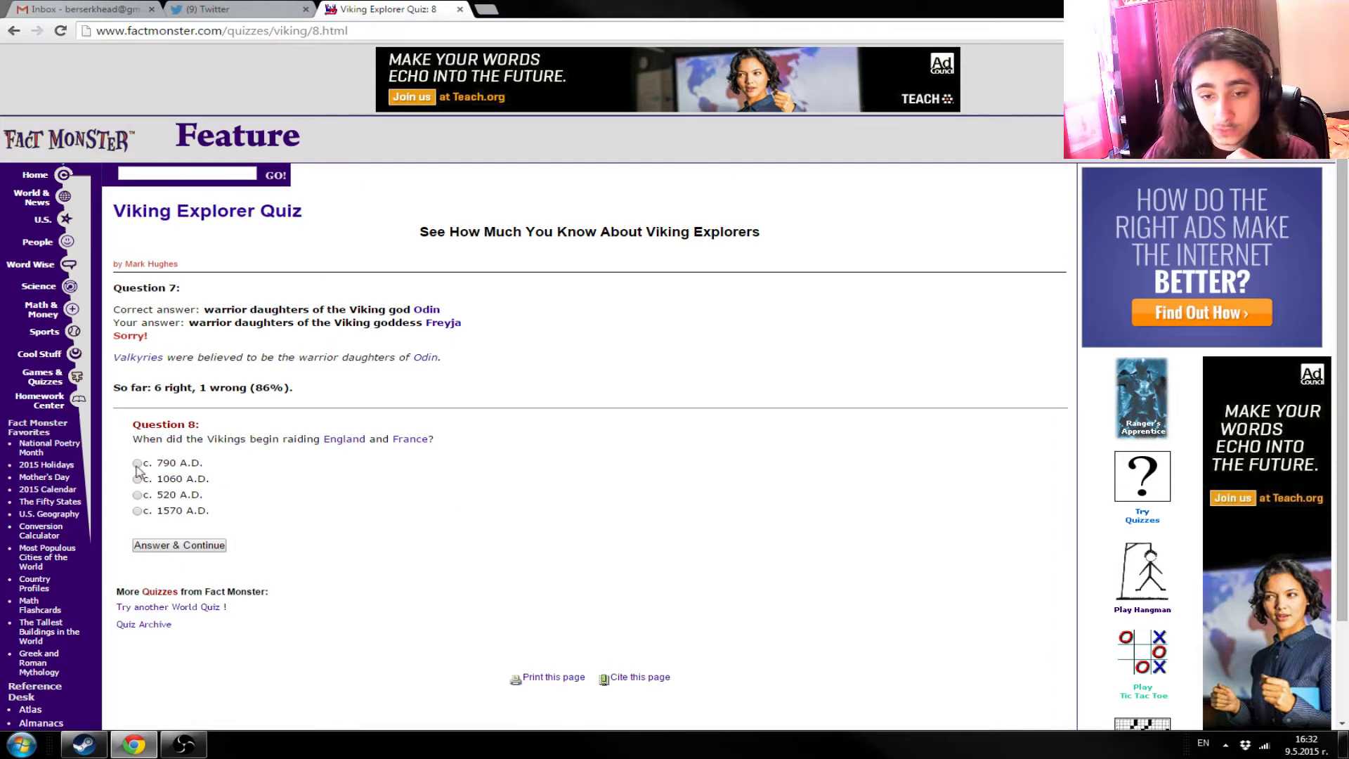
pyautogui.moveTo(360, 476)
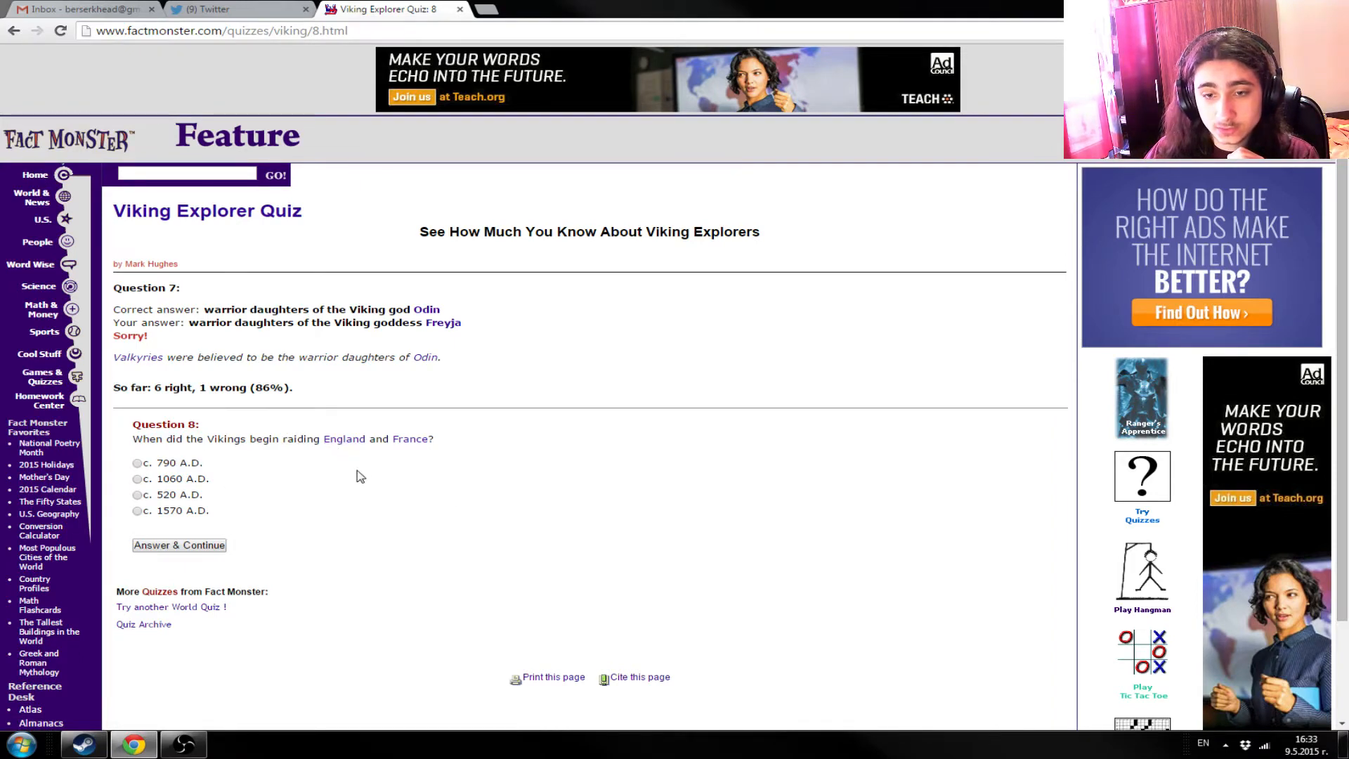
pyautogui.moveTo(356, 475)
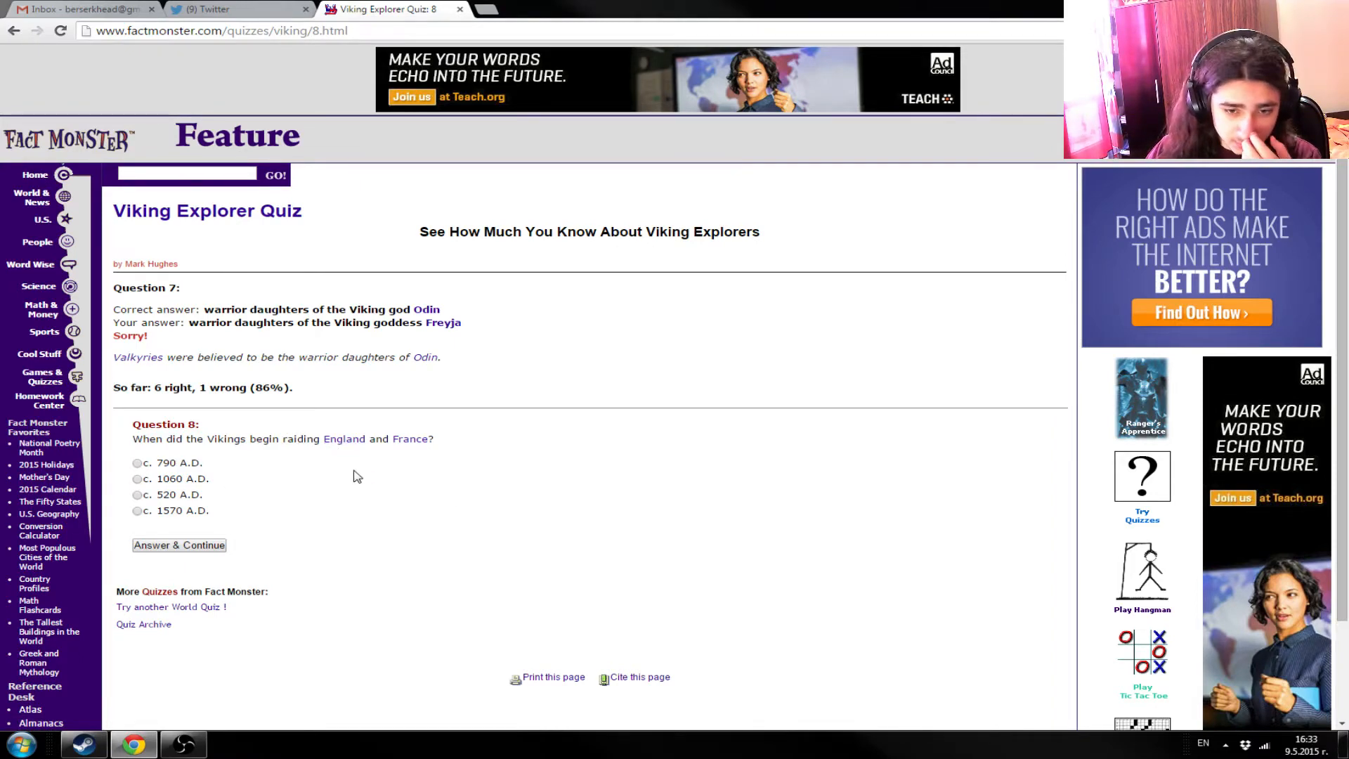
pyautogui.moveTo(254, 495)
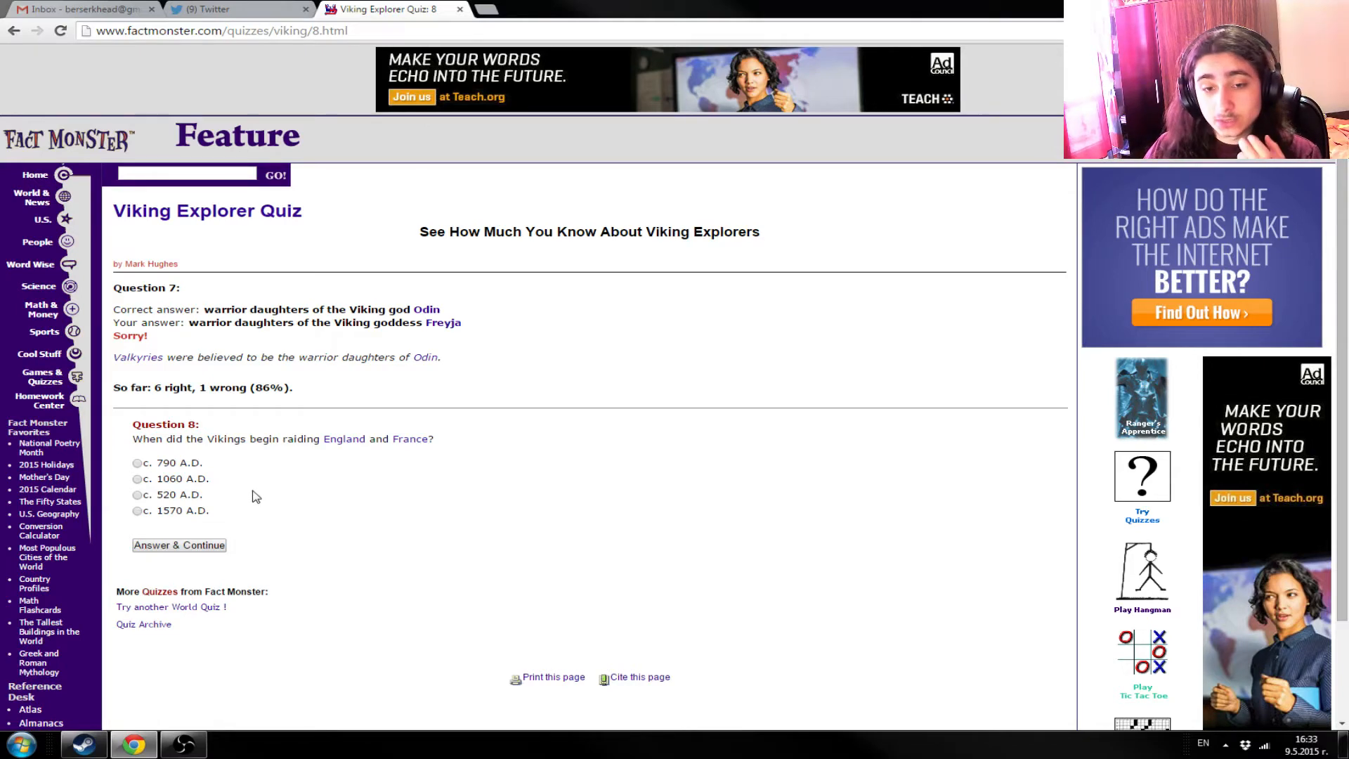
pyautogui.moveTo(196, 504)
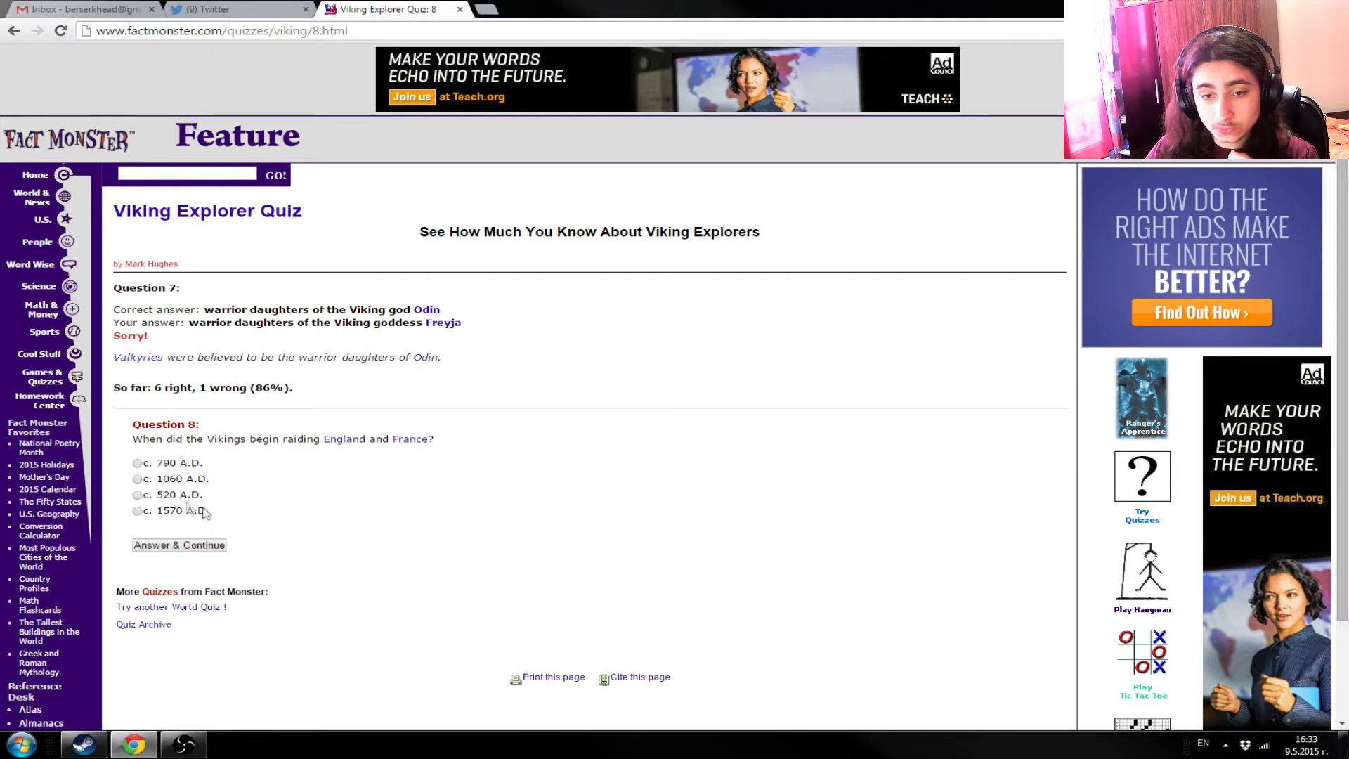
pyautogui.moveTo(224, 528)
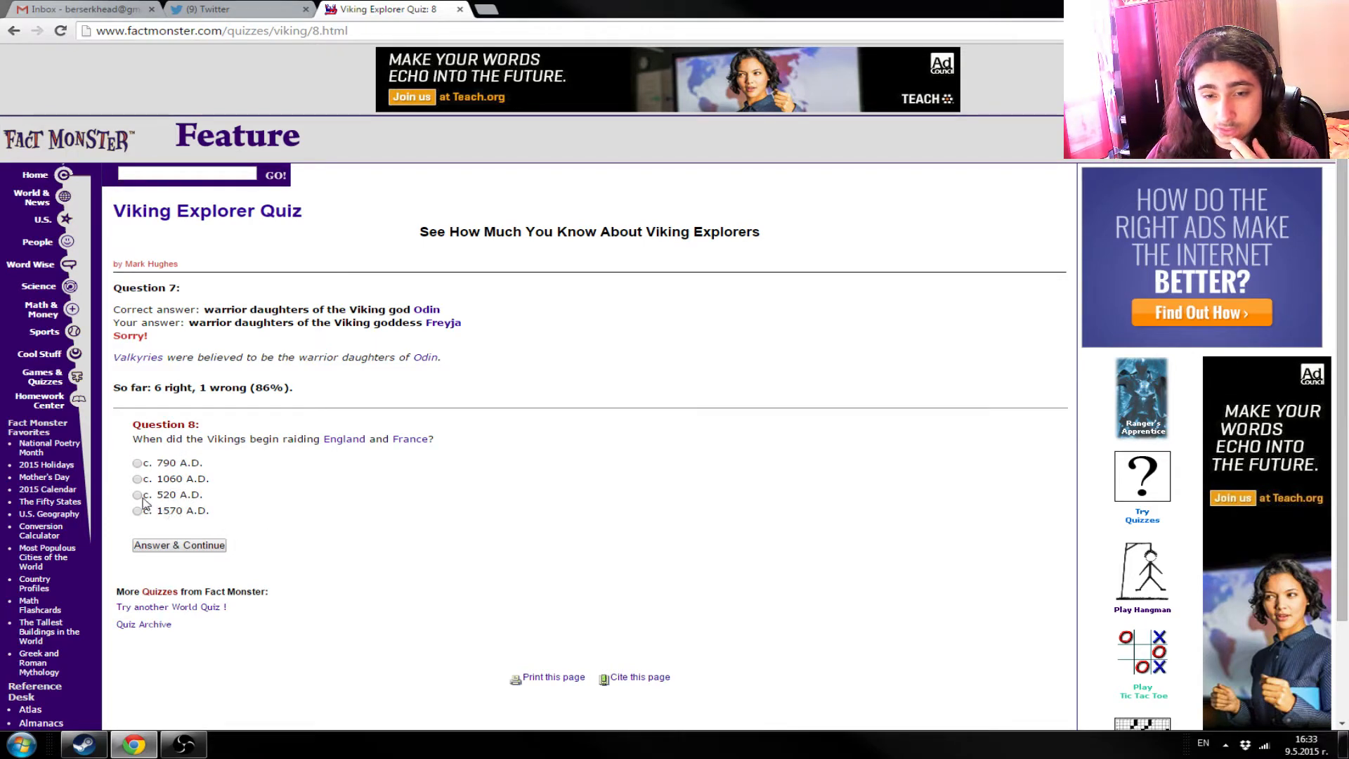
pyautogui.click(135, 495)
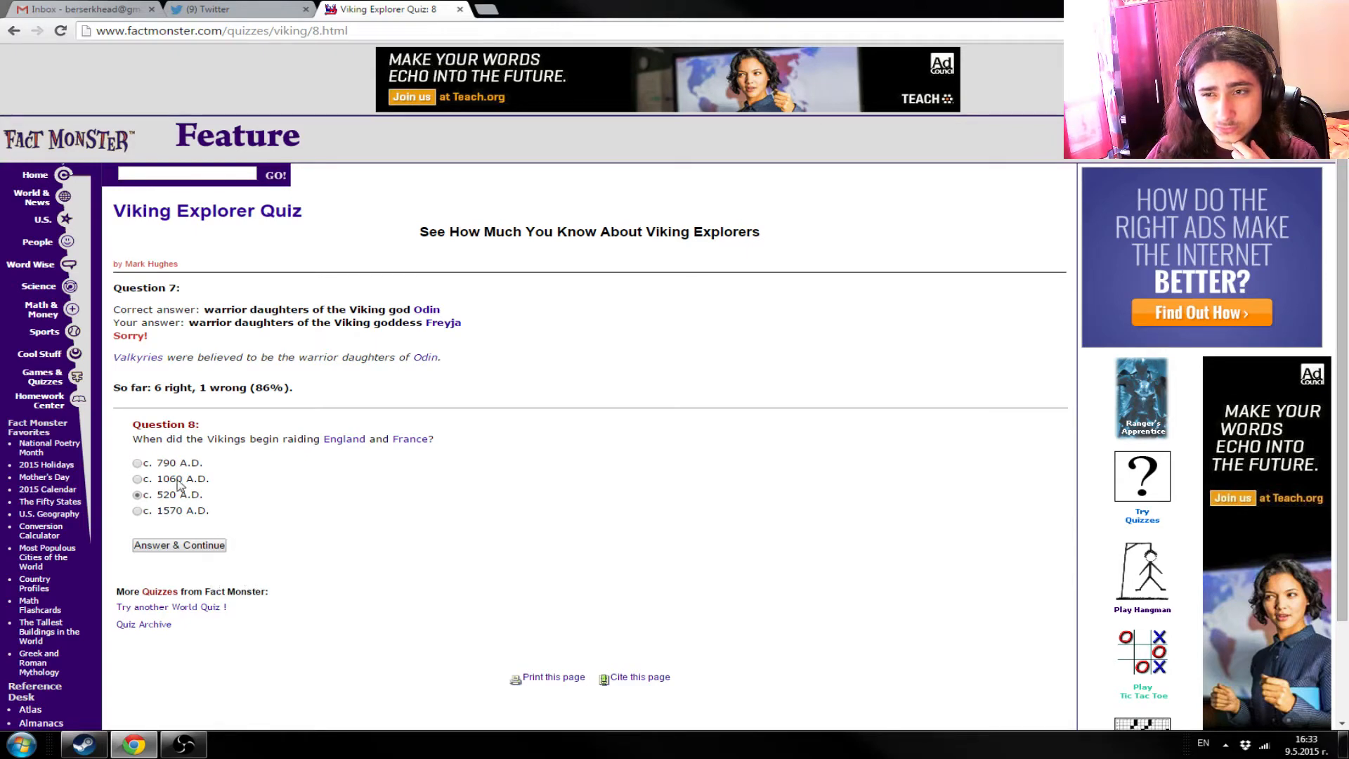
pyautogui.click(137, 462)
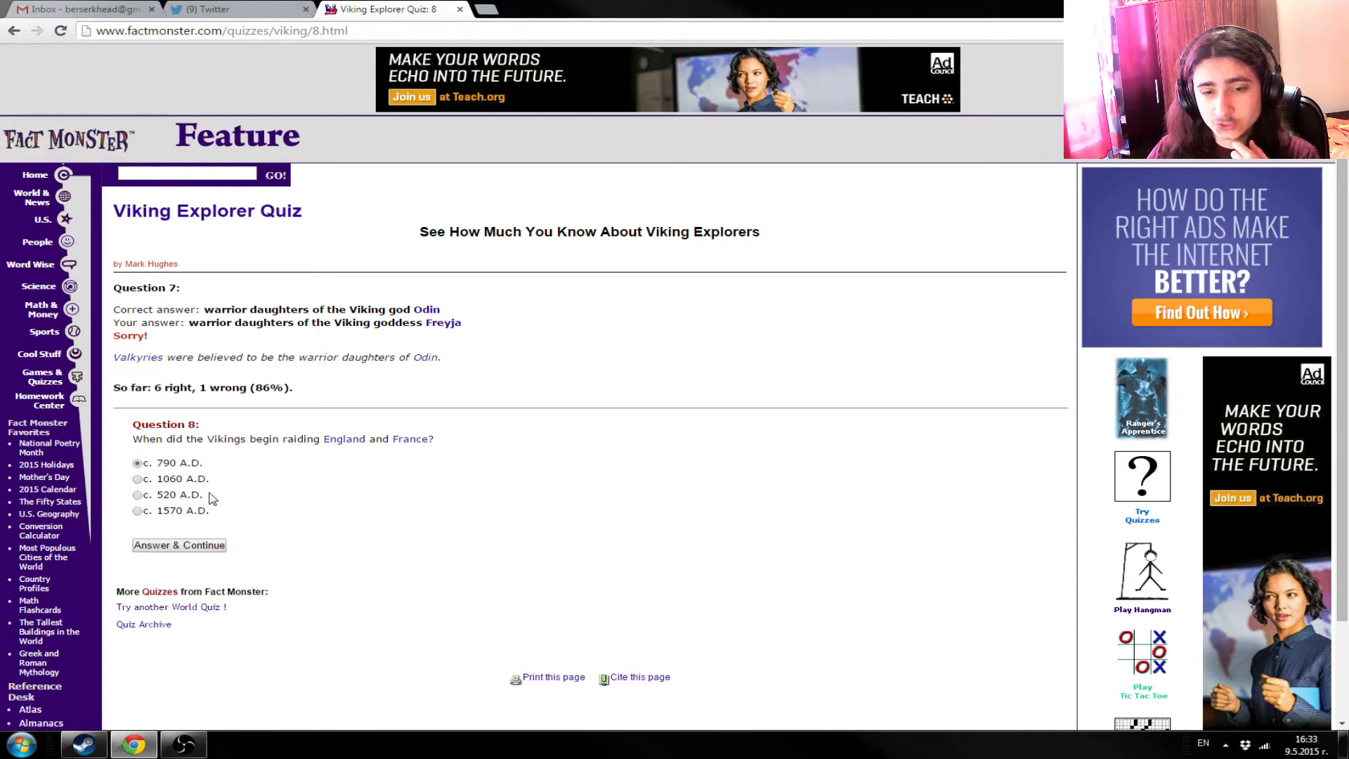
pyautogui.moveTo(245, 563)
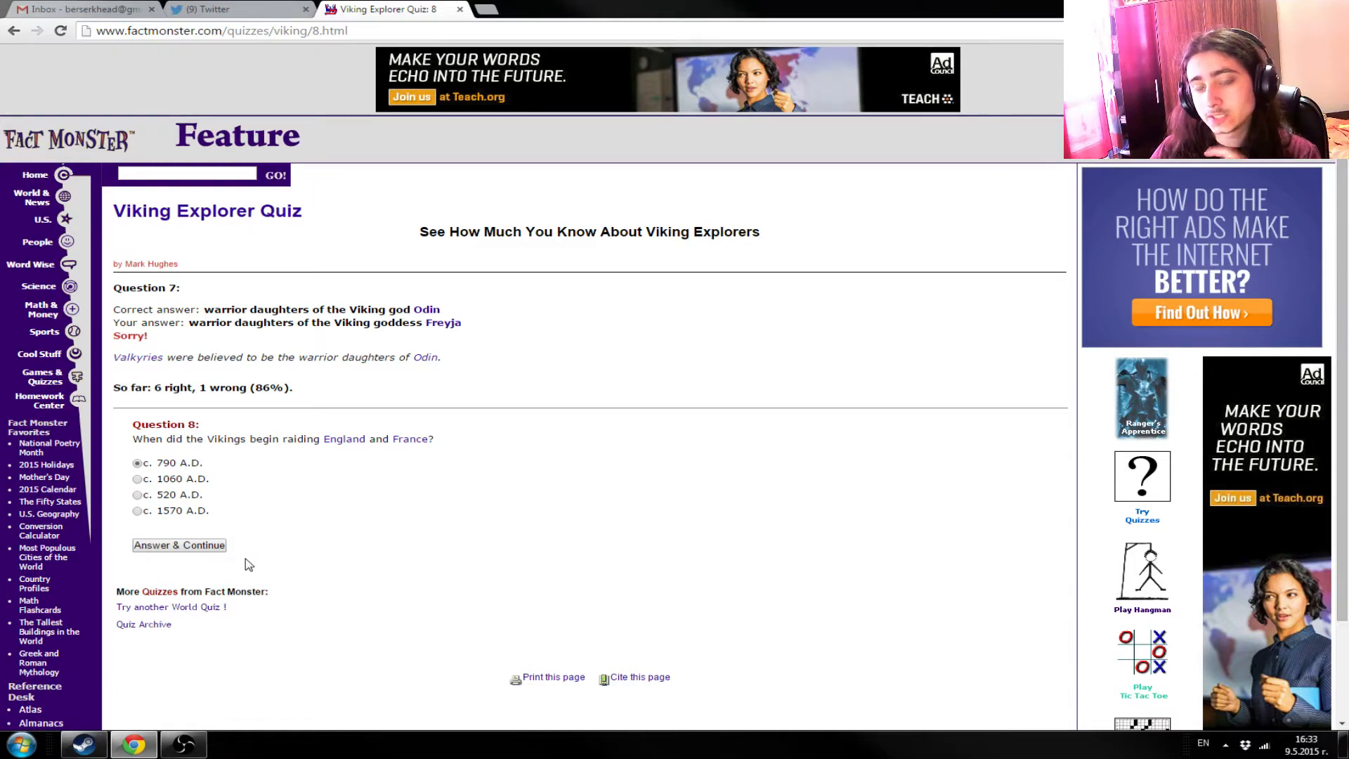
pyautogui.moveTo(269, 543)
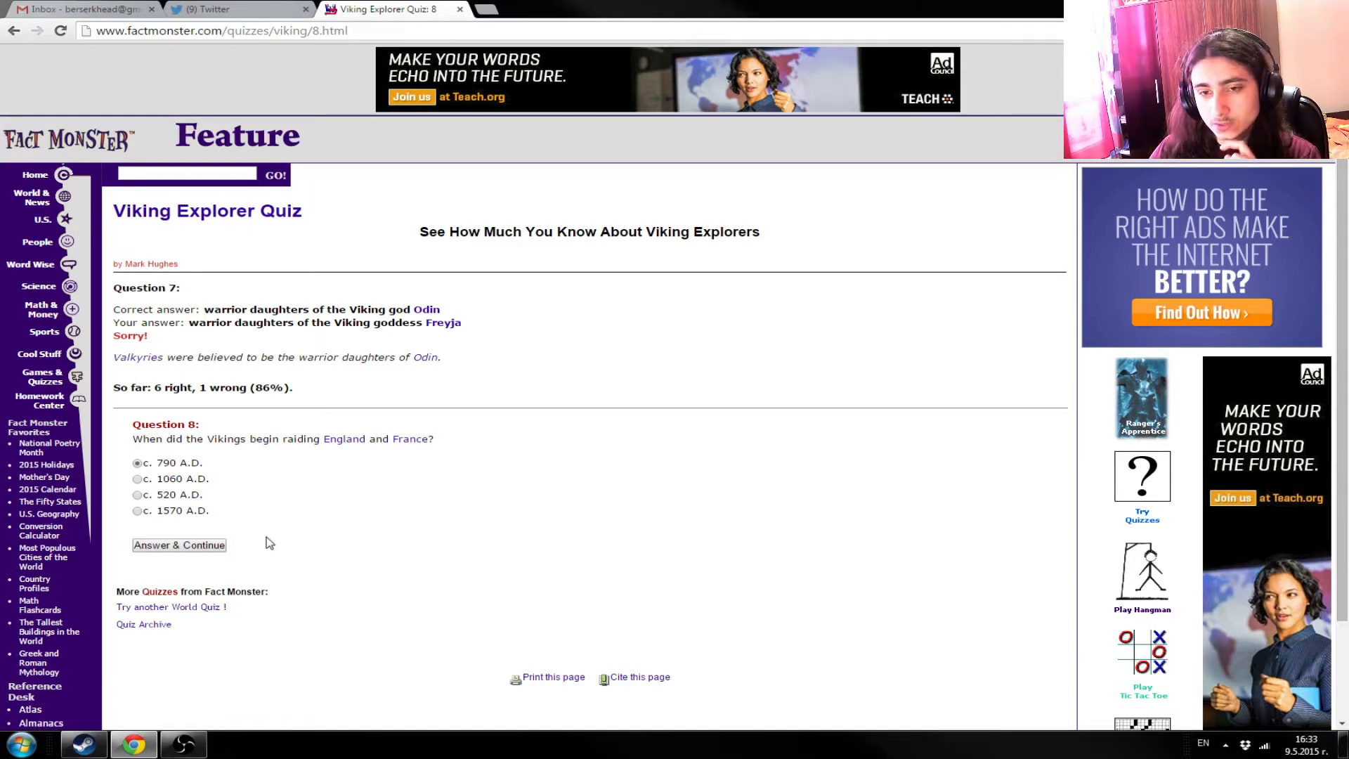
pyautogui.moveTo(249, 609)
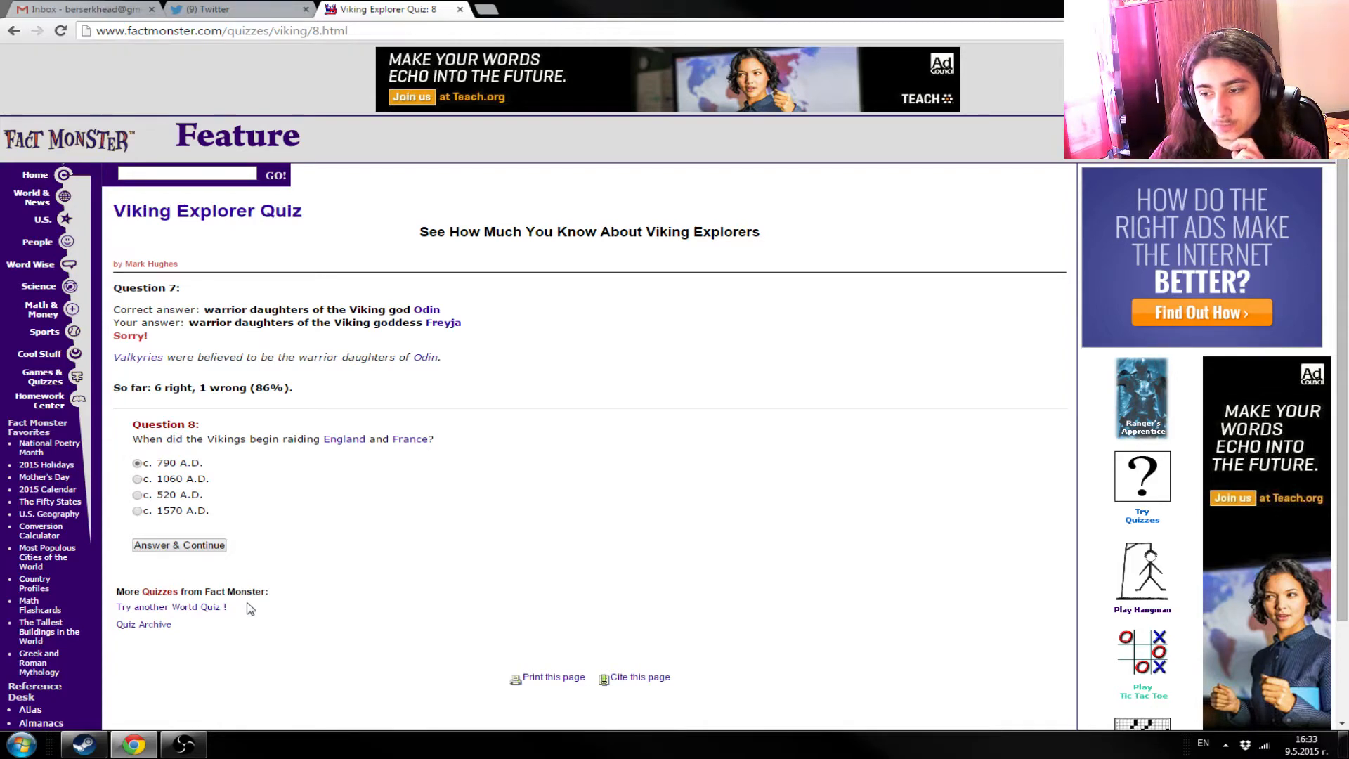
pyautogui.moveTo(288, 582)
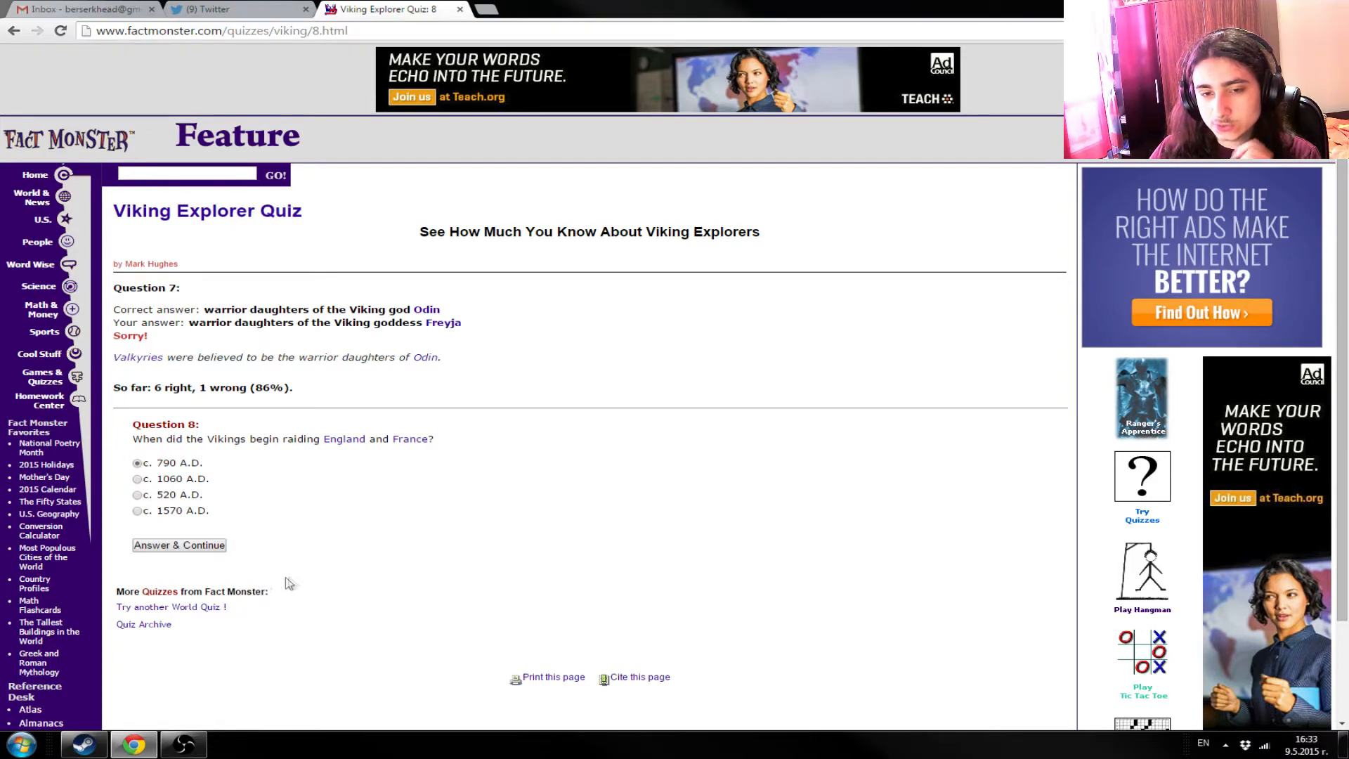
pyautogui.moveTo(273, 572)
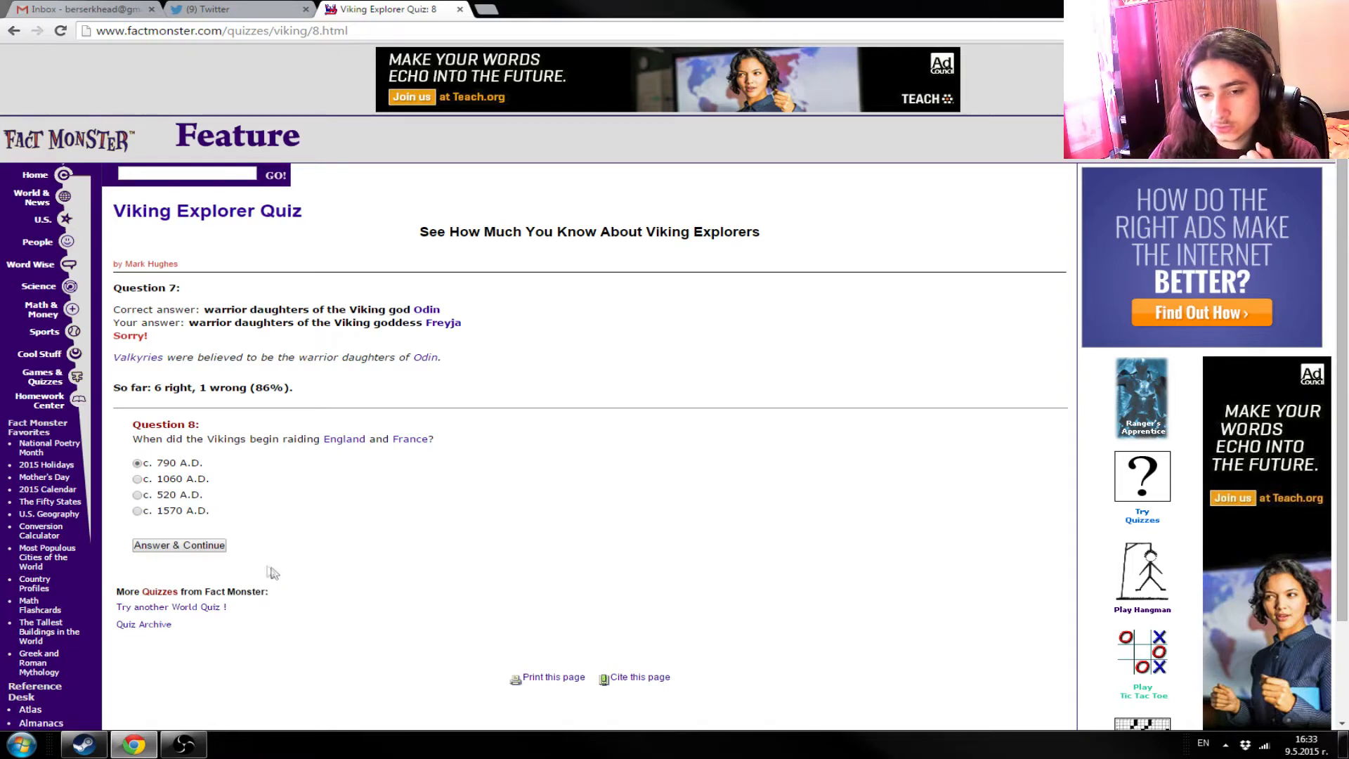
pyautogui.moveTo(125, 453)
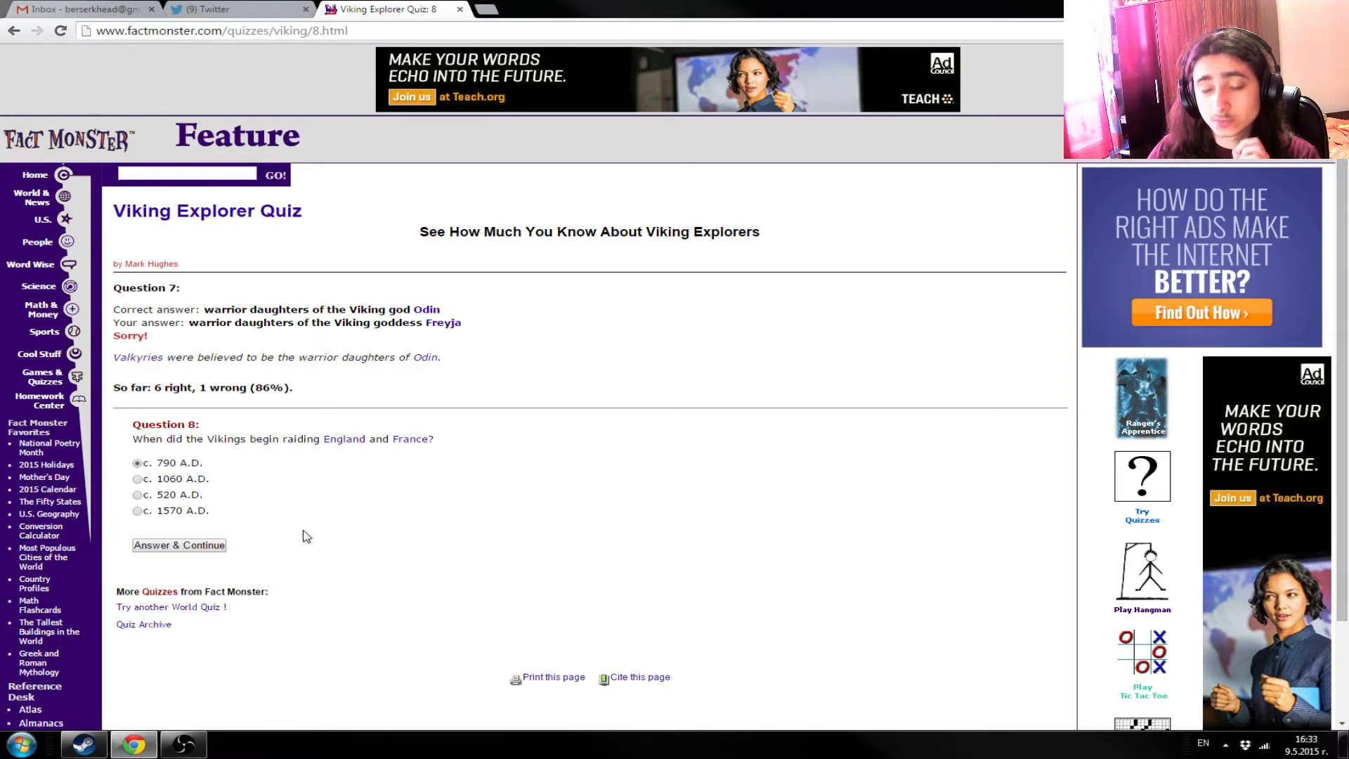
pyautogui.moveTo(211, 550)
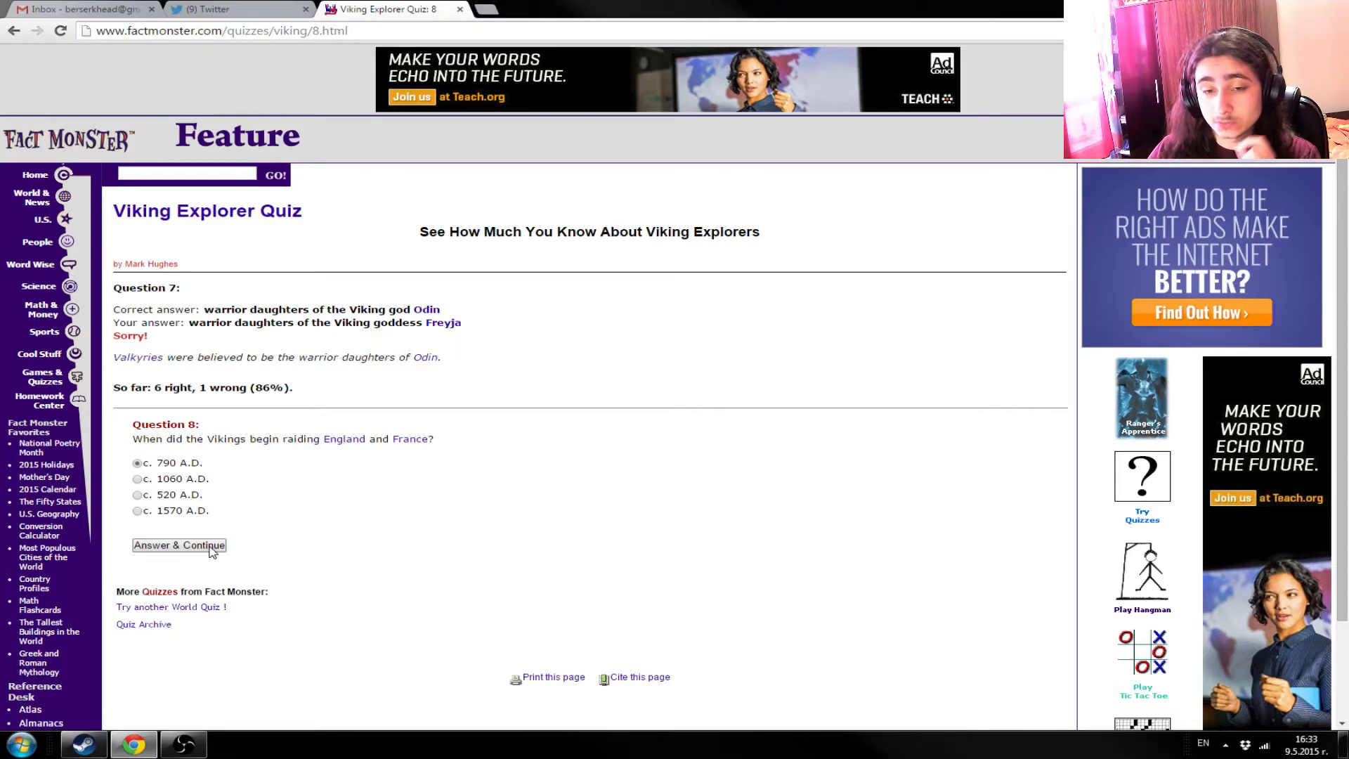
pyautogui.click(178, 545)
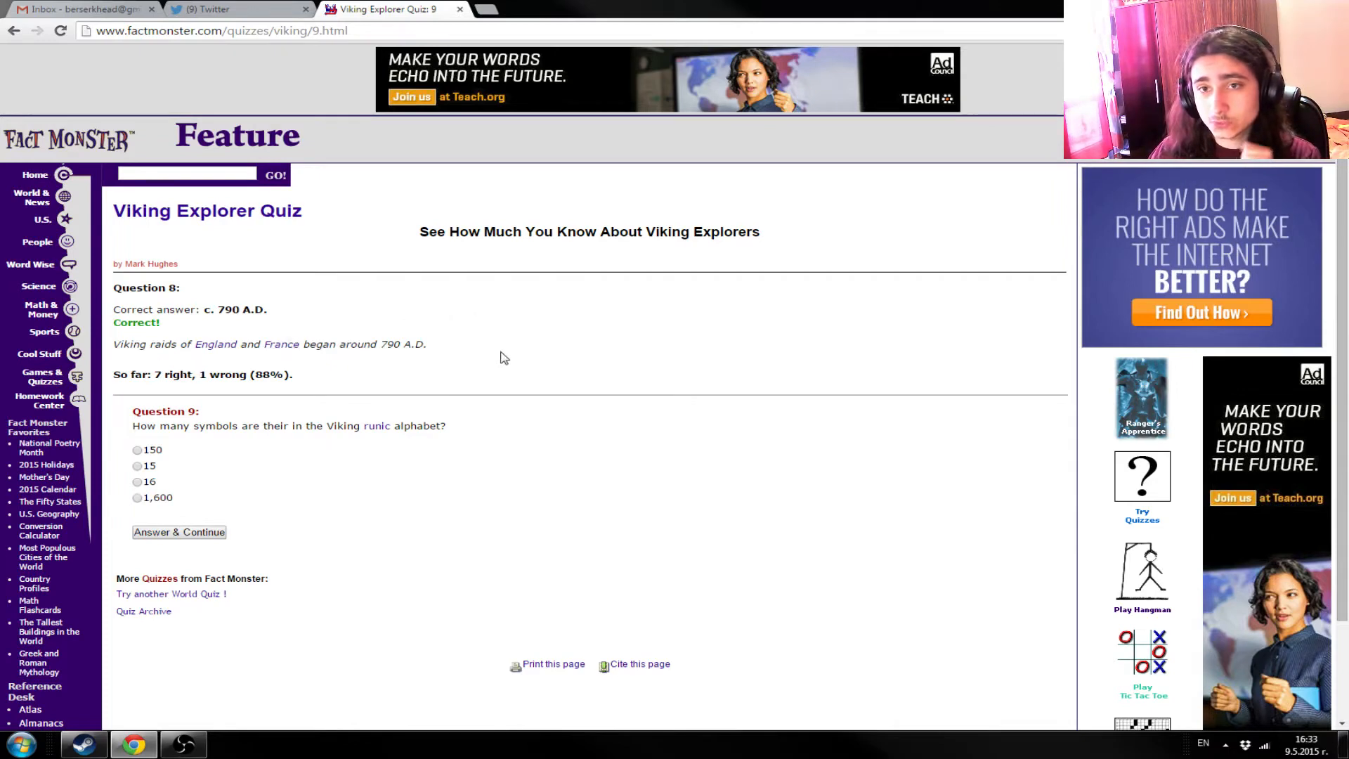
# - Answer Question 9 with 16 runic alphabet symbols and submit it
pyautogui.tripleClick(269, 343)
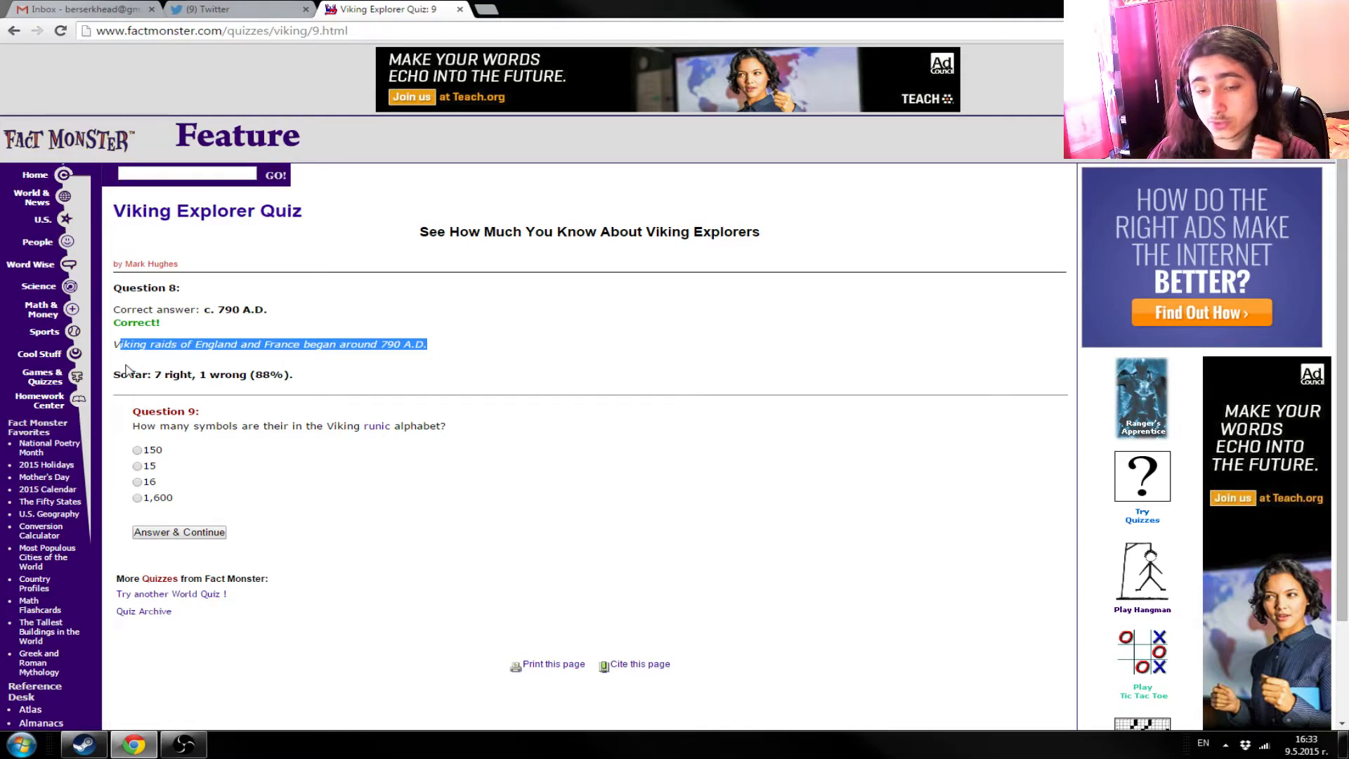
pyautogui.moveTo(125, 441)
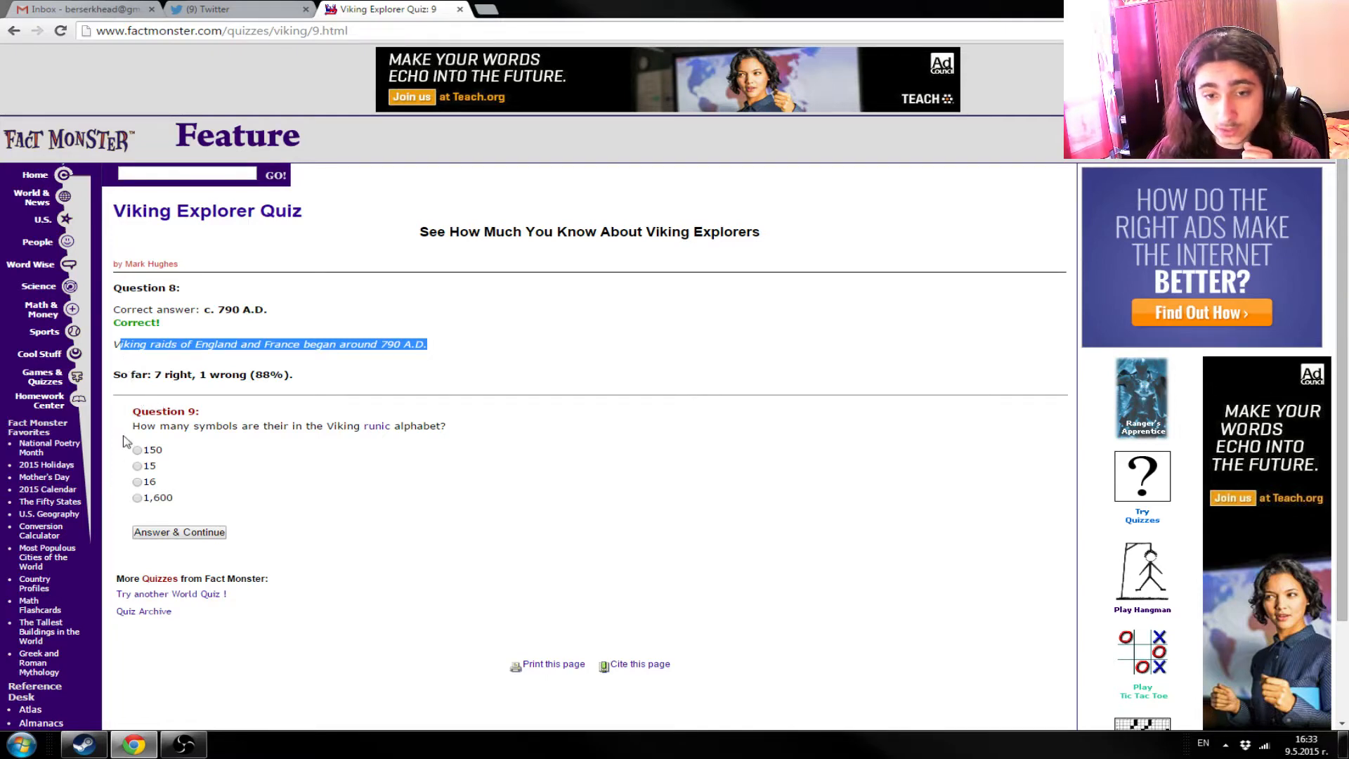
pyautogui.moveTo(376, 428)
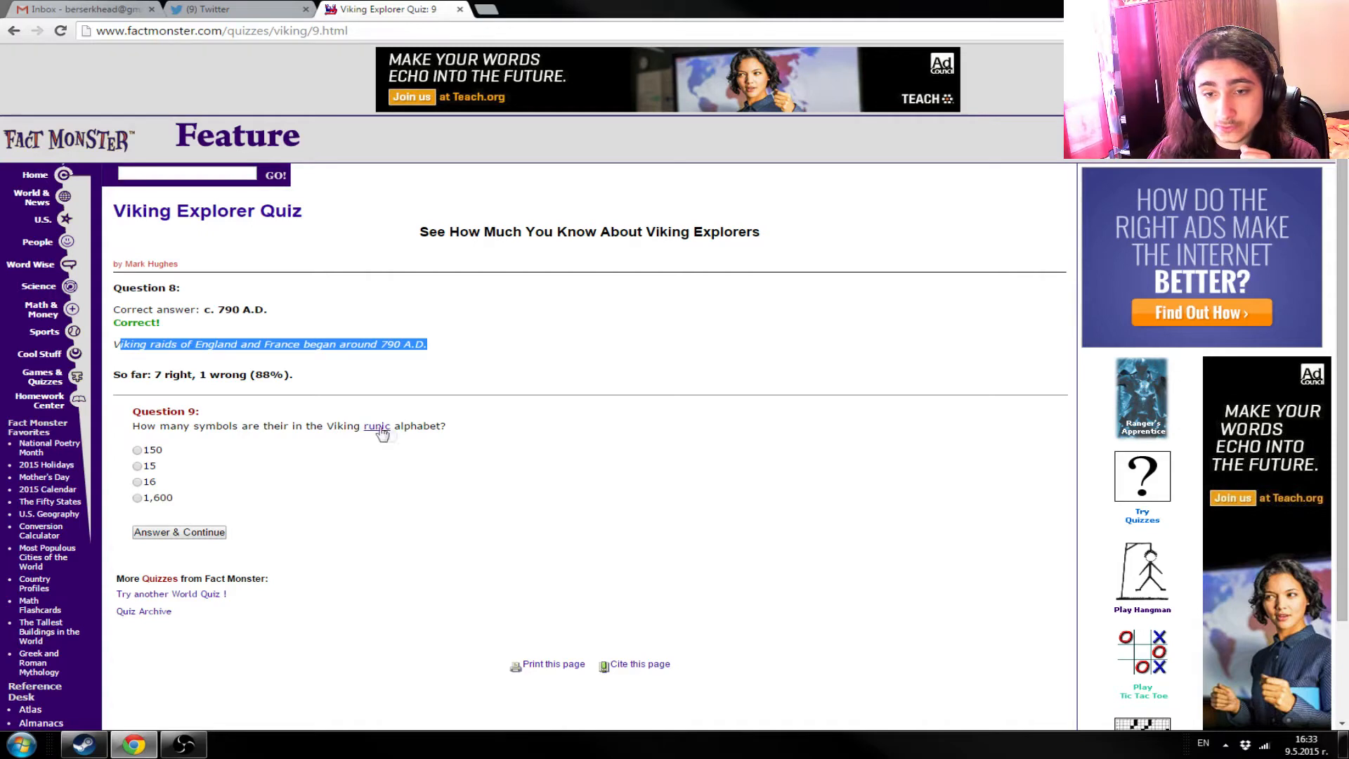
pyautogui.moveTo(456, 437)
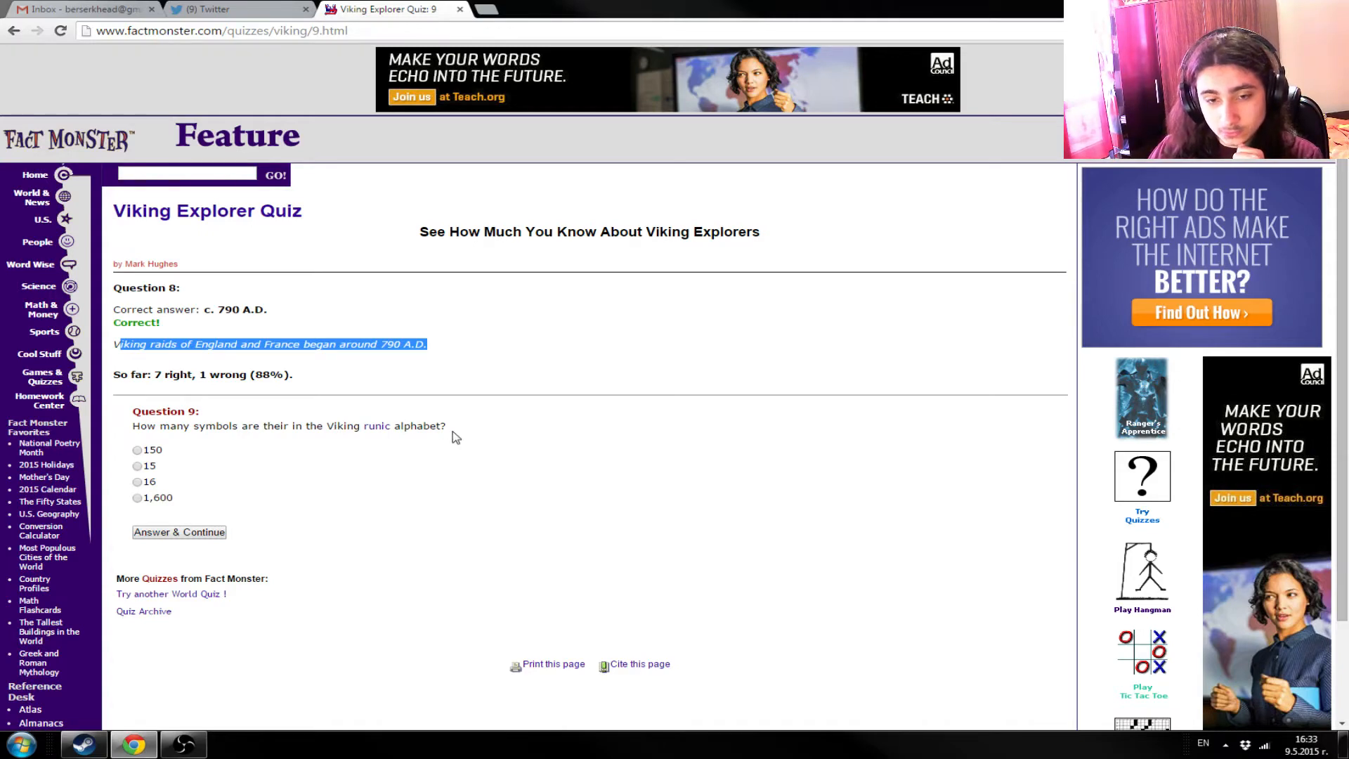
pyautogui.moveTo(191, 480)
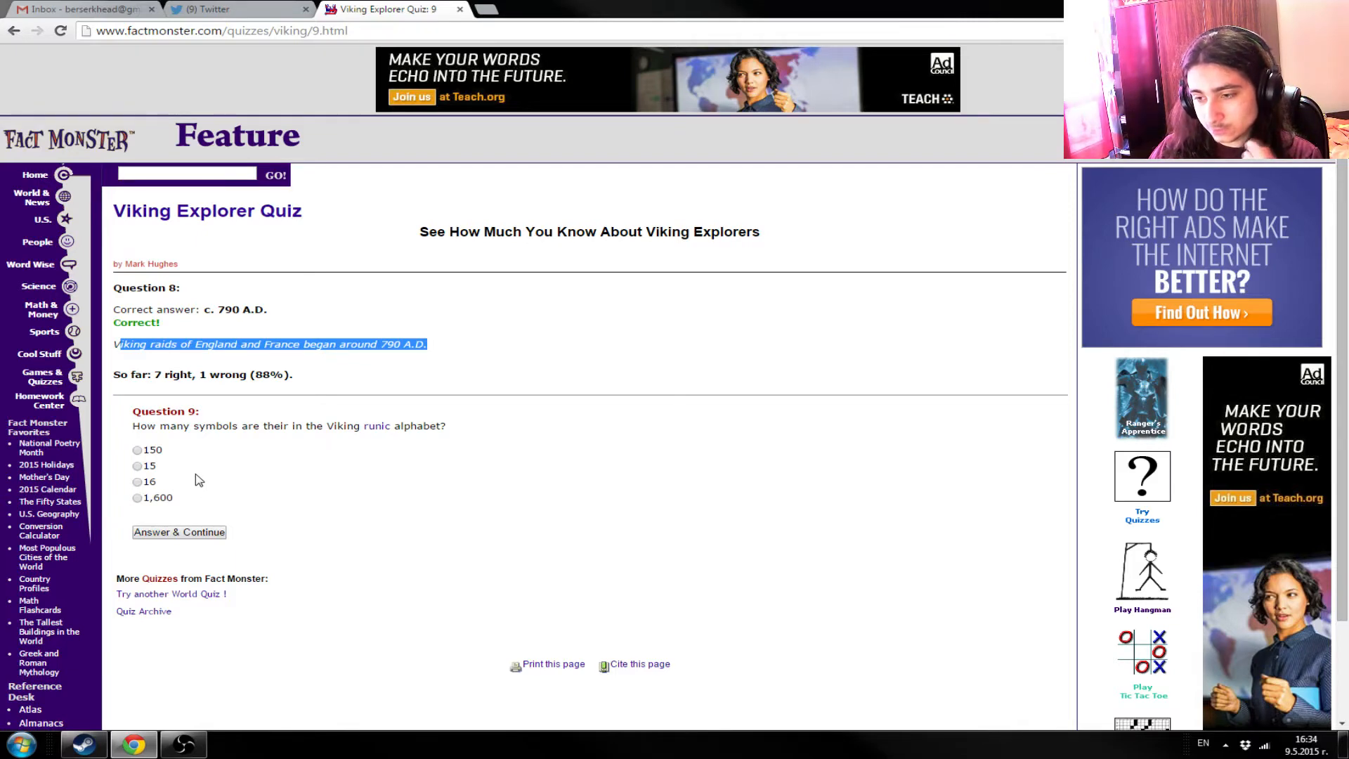
pyautogui.moveTo(204, 482)
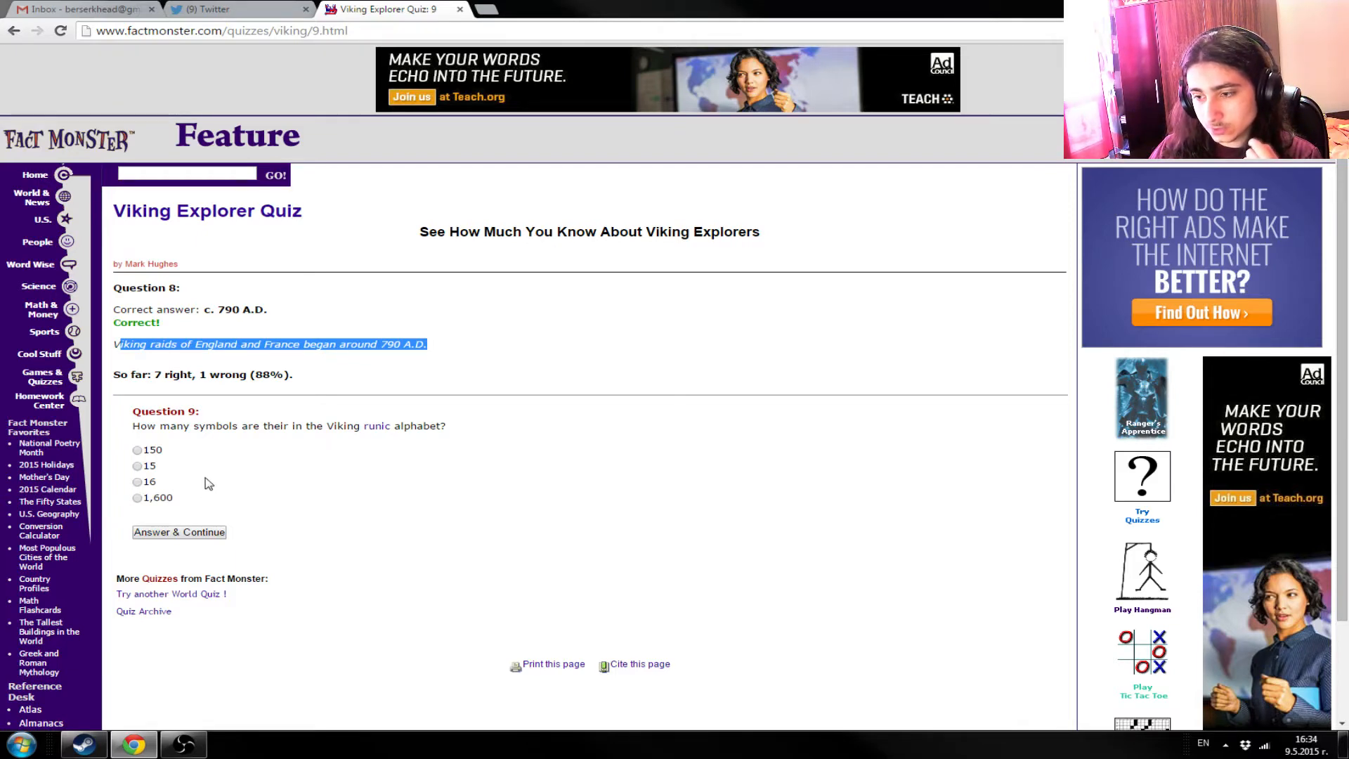
pyautogui.moveTo(228, 479)
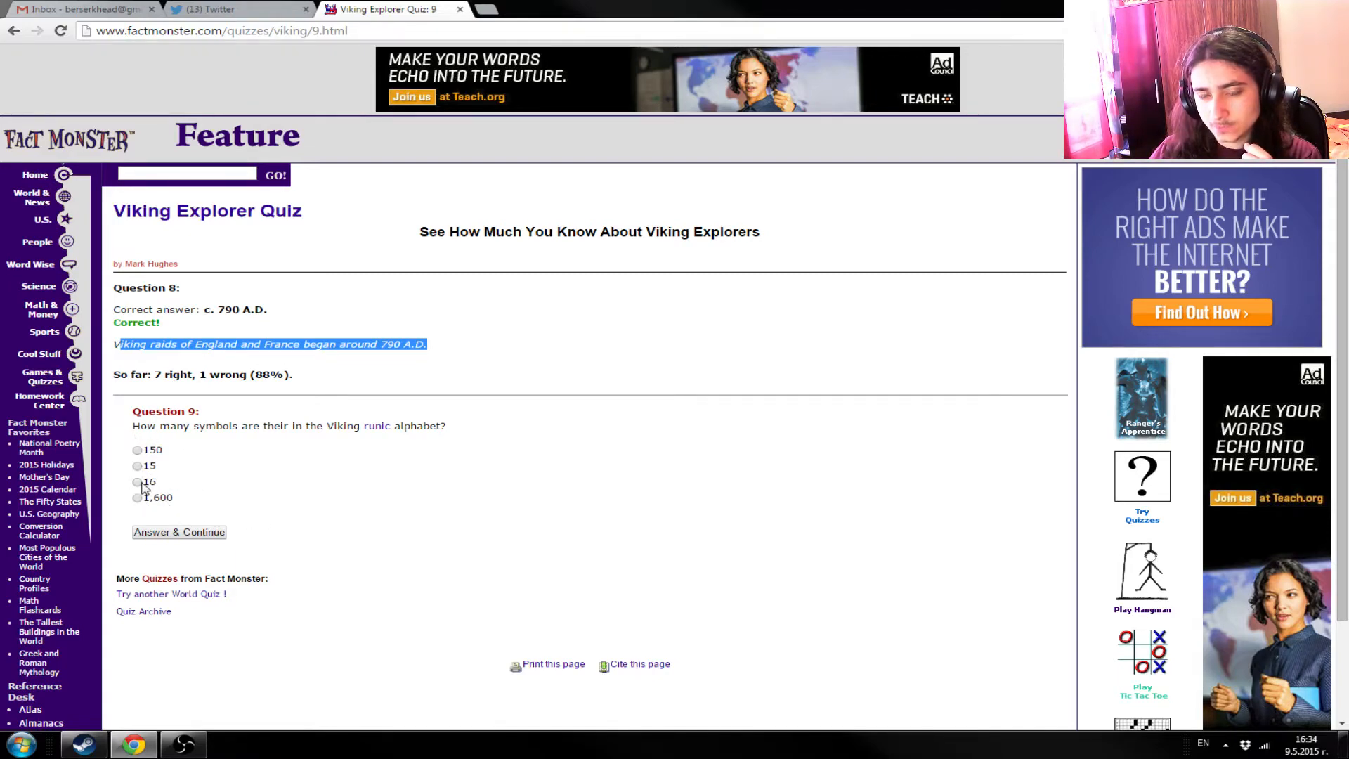
pyautogui.click(136, 481)
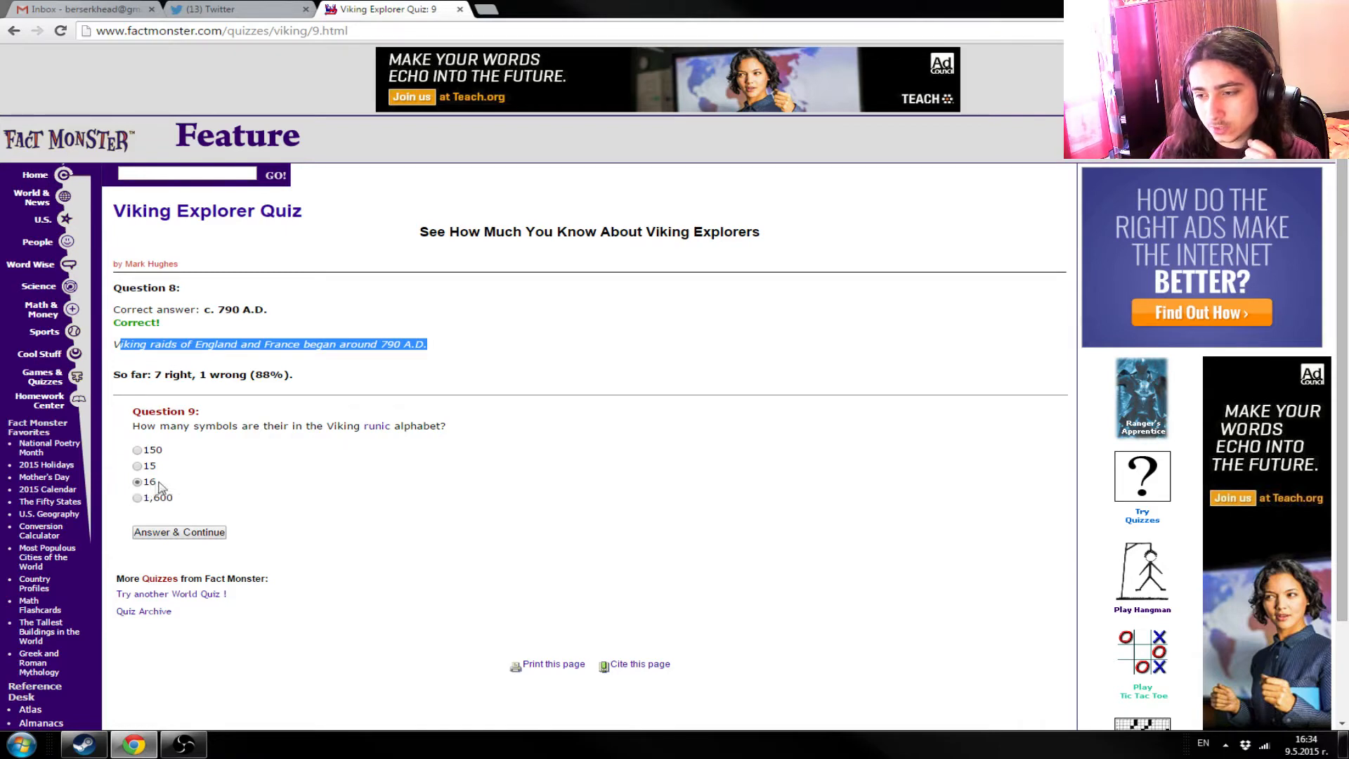
pyautogui.moveTo(397, 462)
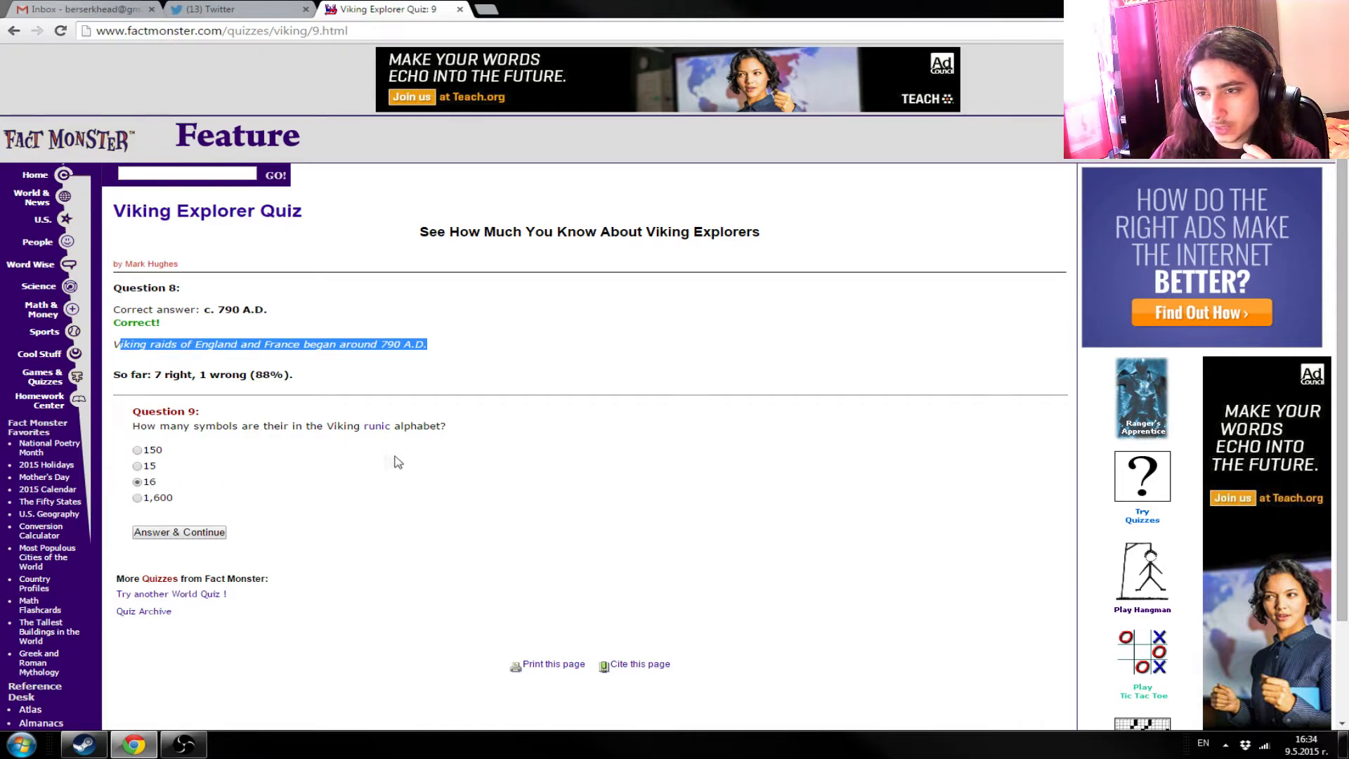
pyautogui.moveTo(432, 467)
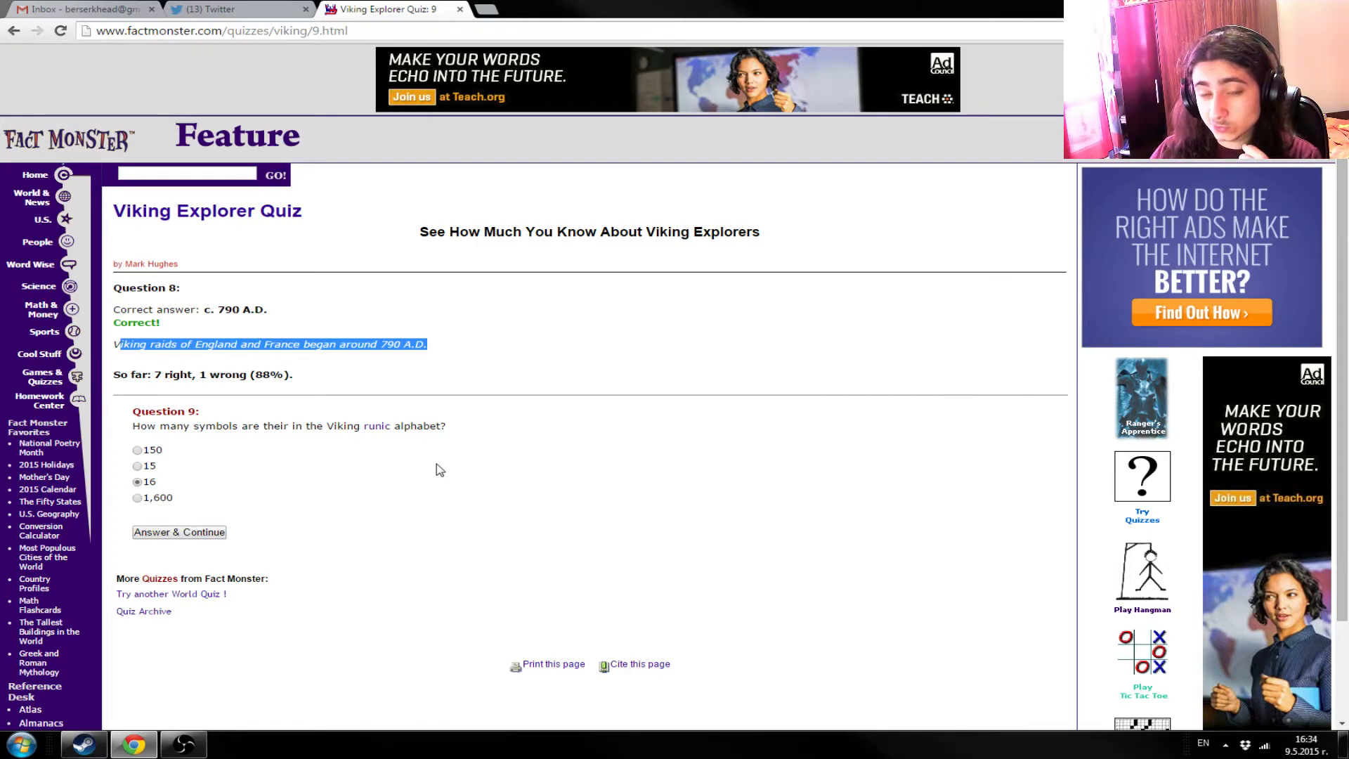
pyautogui.moveTo(204, 552)
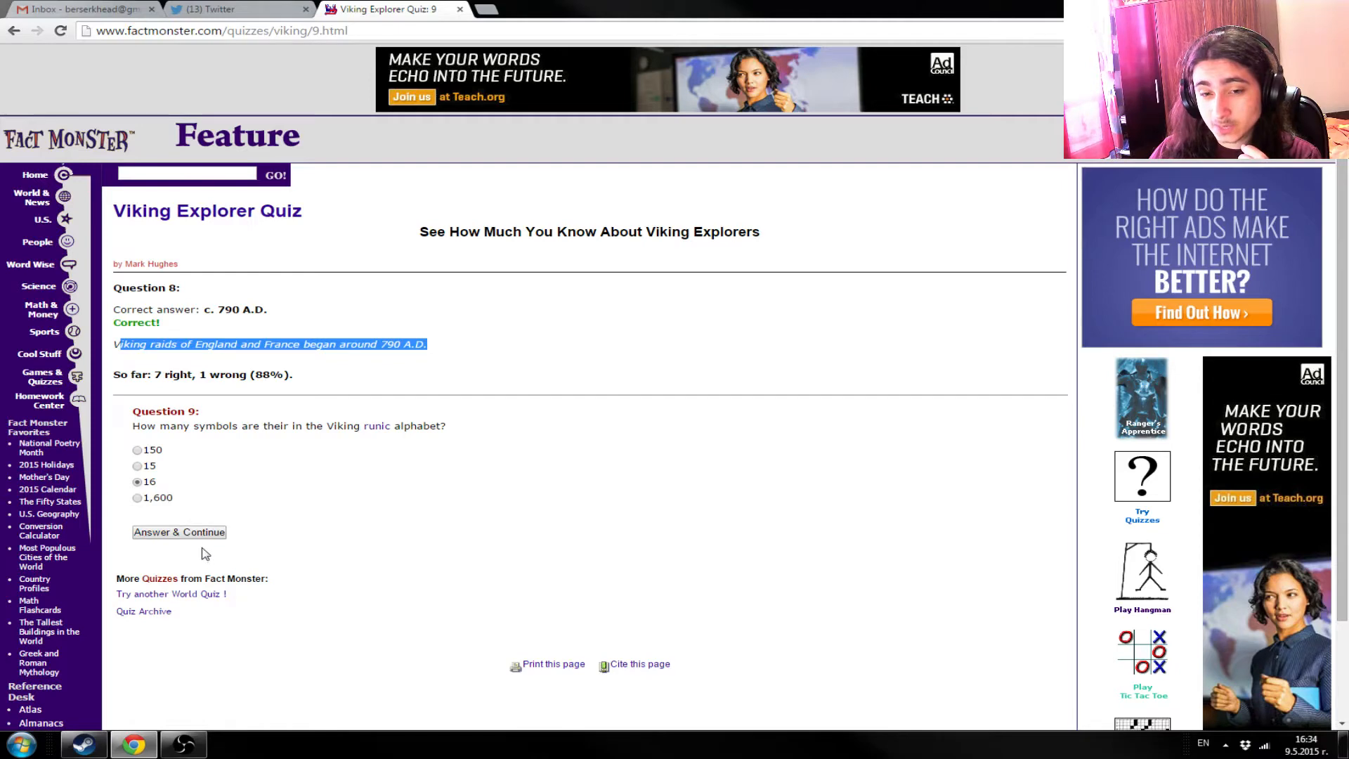
pyautogui.click(178, 531)
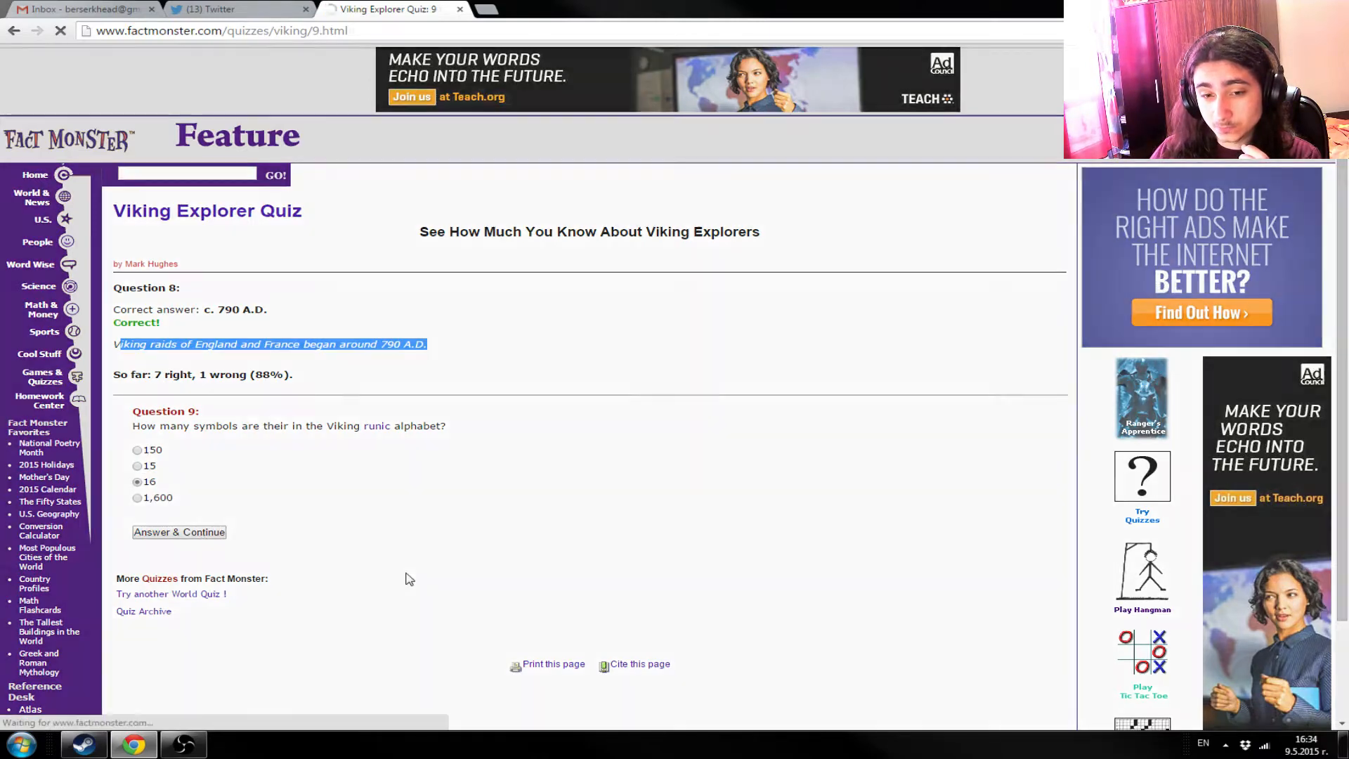
# - Answer Question 10 with Baghdad and submit to finish the quiz at 9 right, 1 wrong
pyautogui.click(179, 532)
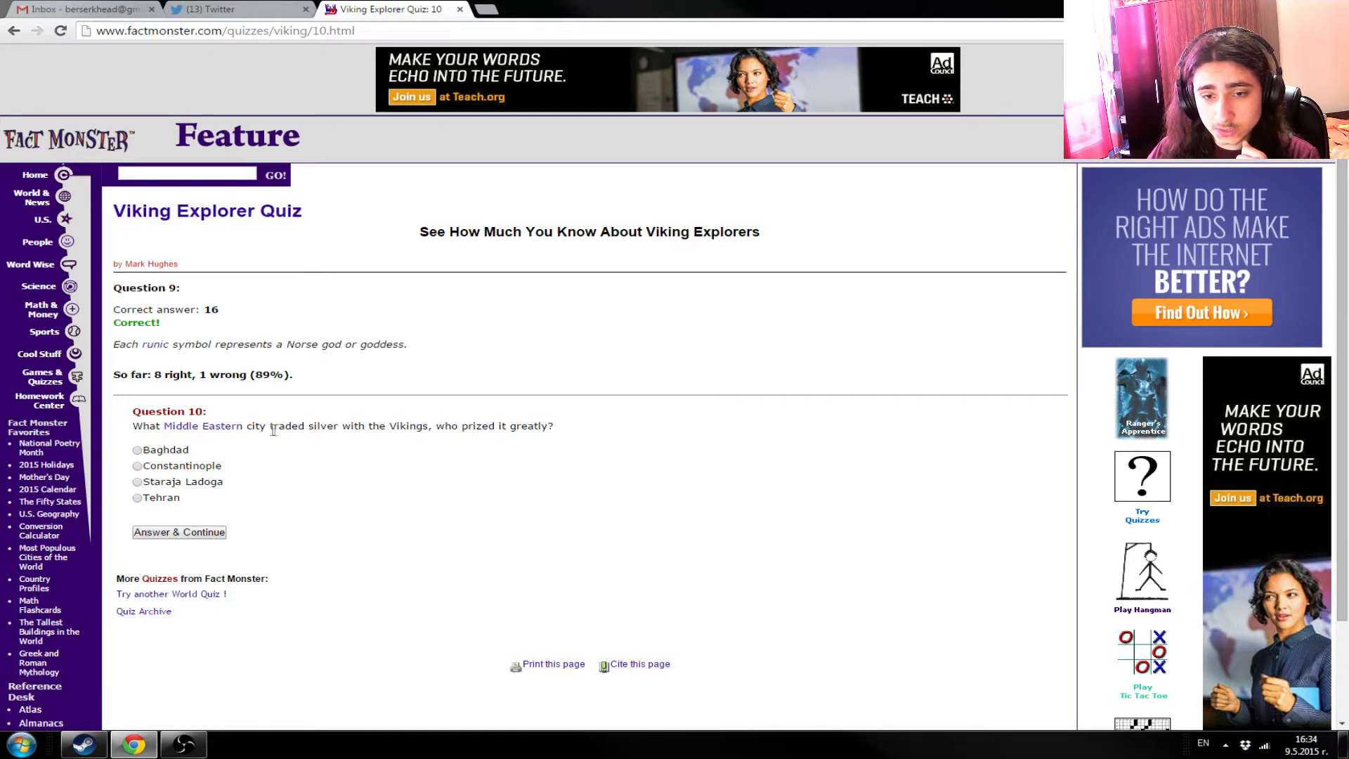
pyautogui.moveTo(582, 512)
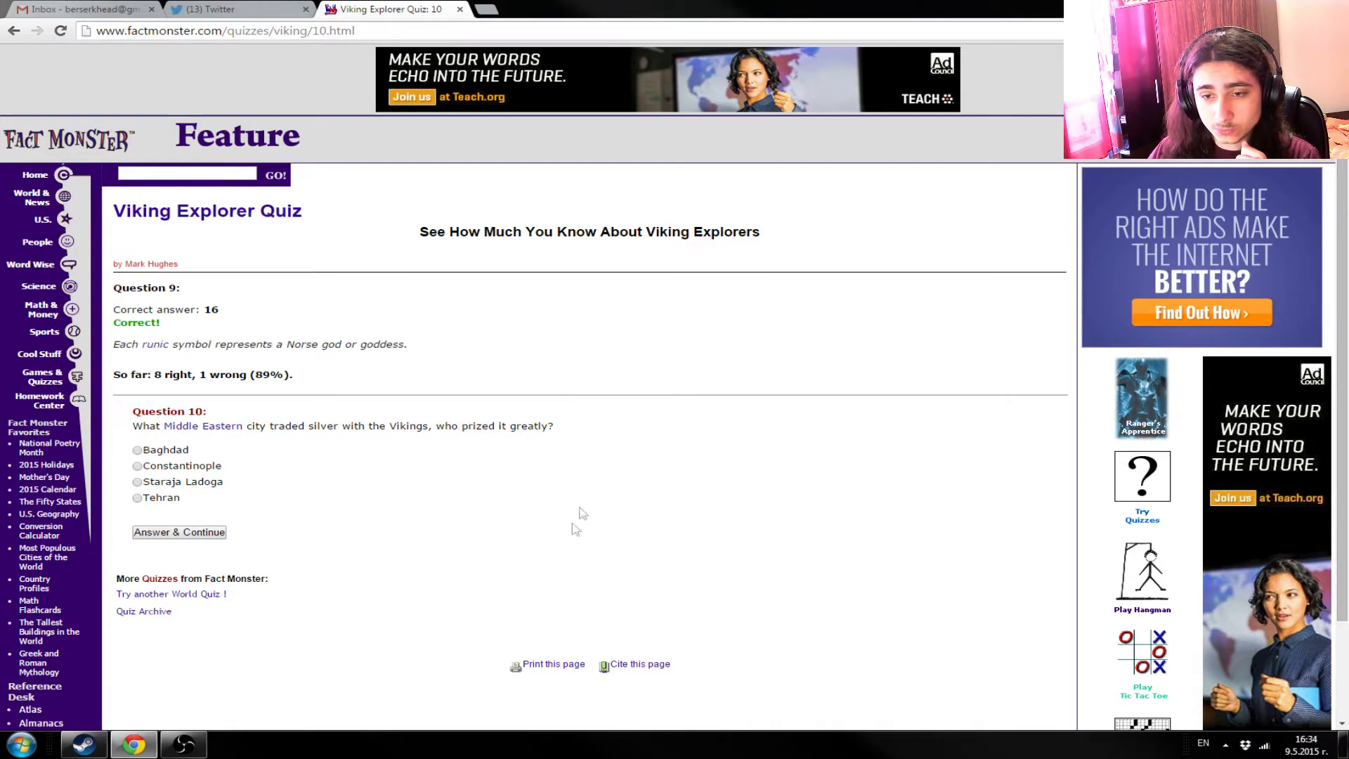
pyautogui.moveTo(494, 587)
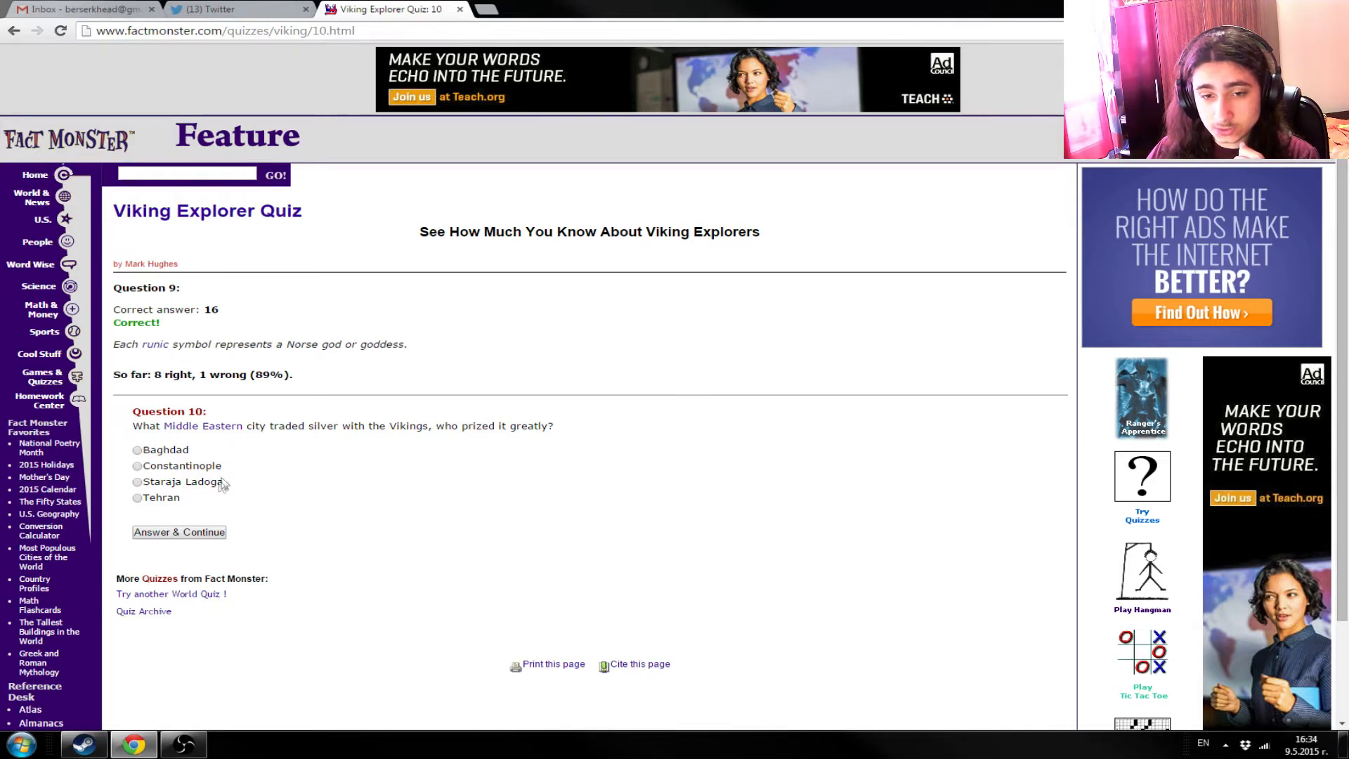
pyautogui.moveTo(188, 429)
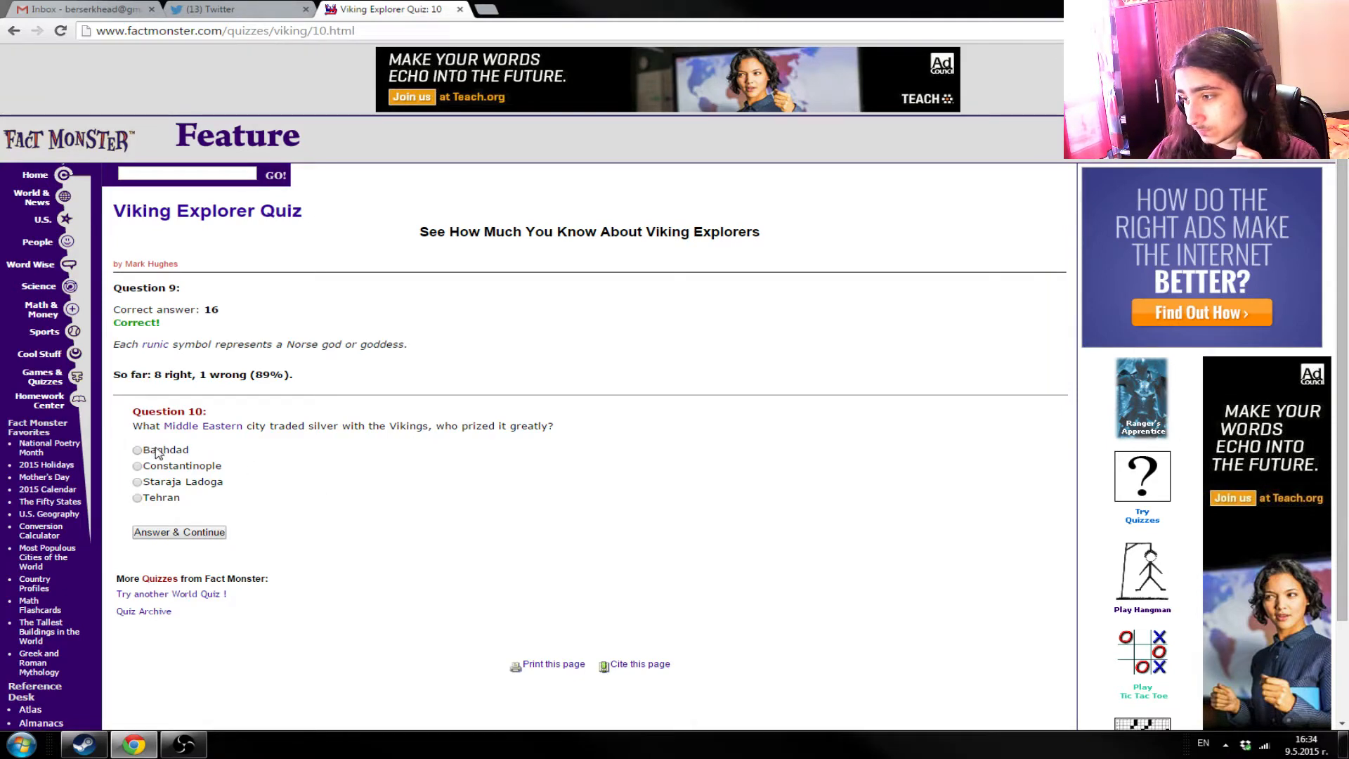
pyautogui.moveTo(165, 498)
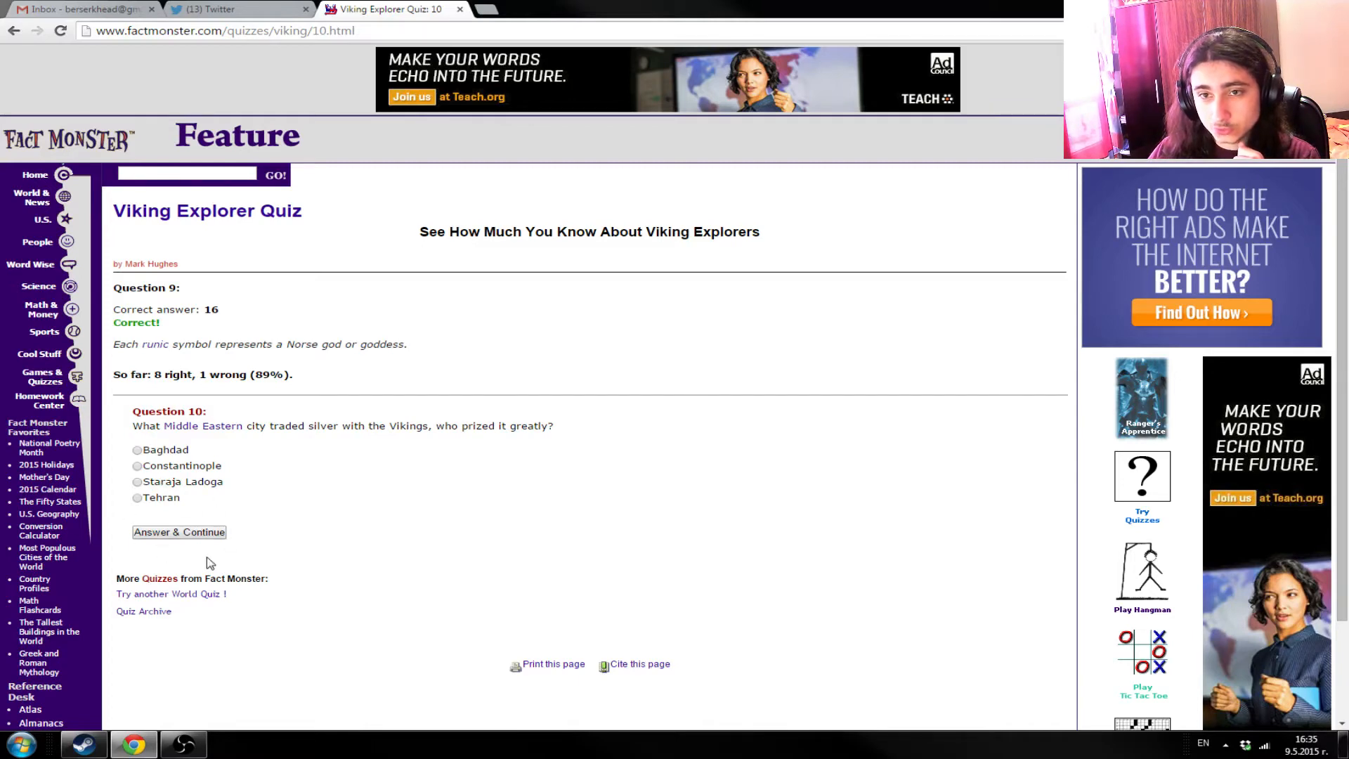
pyautogui.click(136, 449)
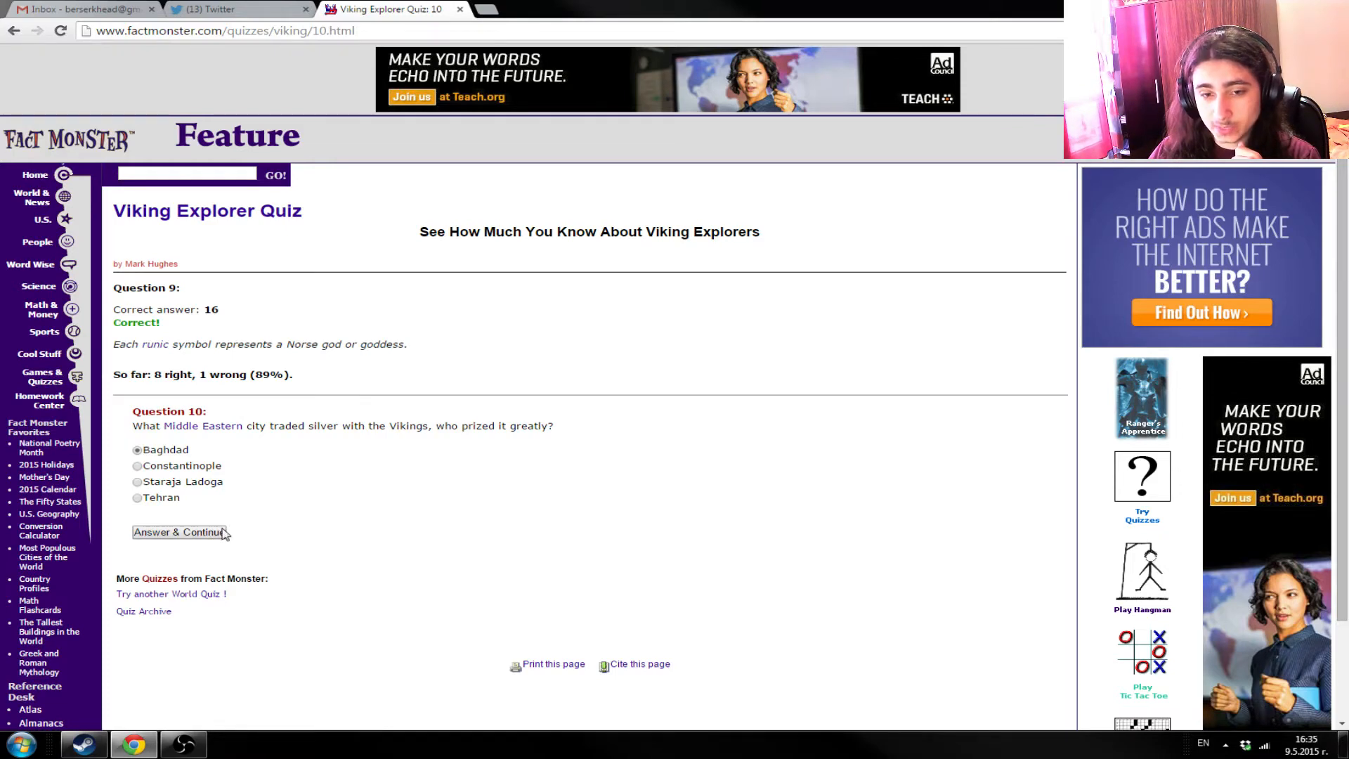
pyautogui.click(180, 532)
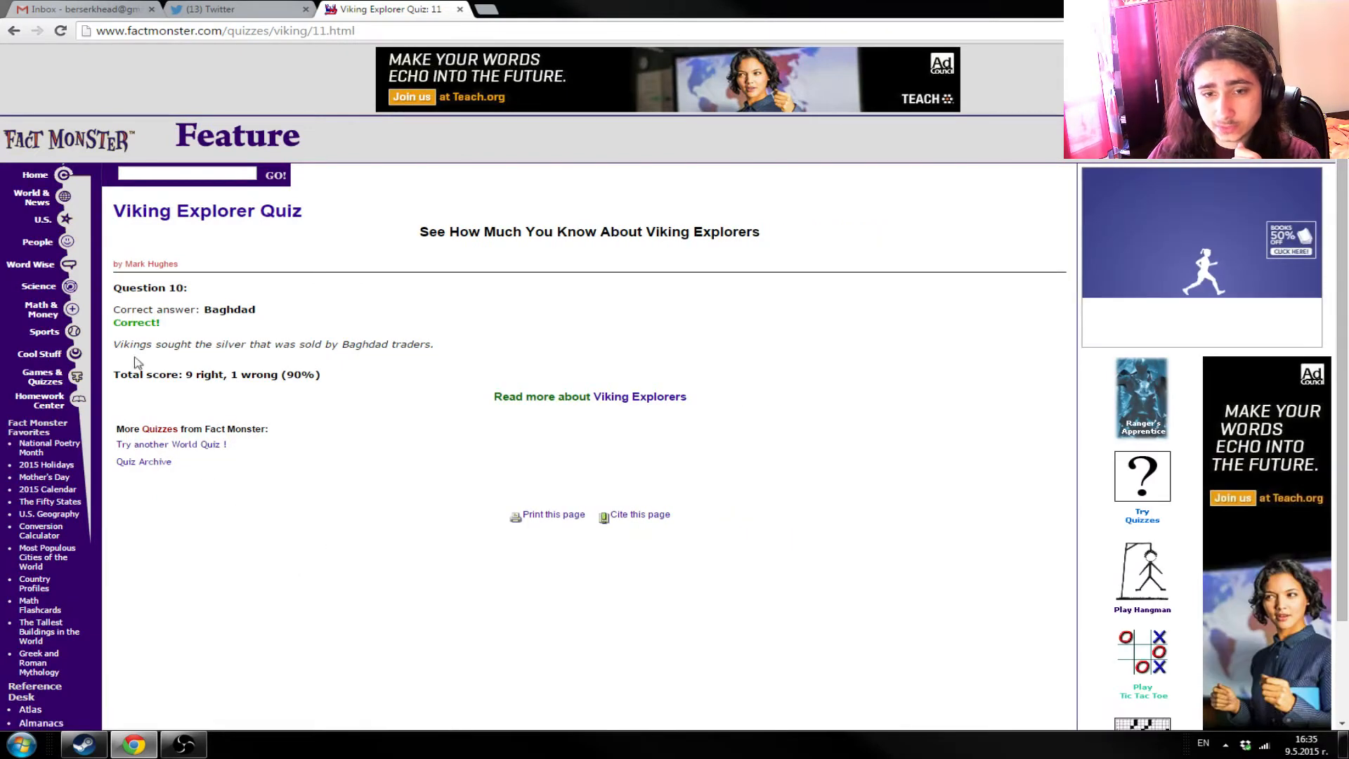
pyautogui.moveTo(353, 365)
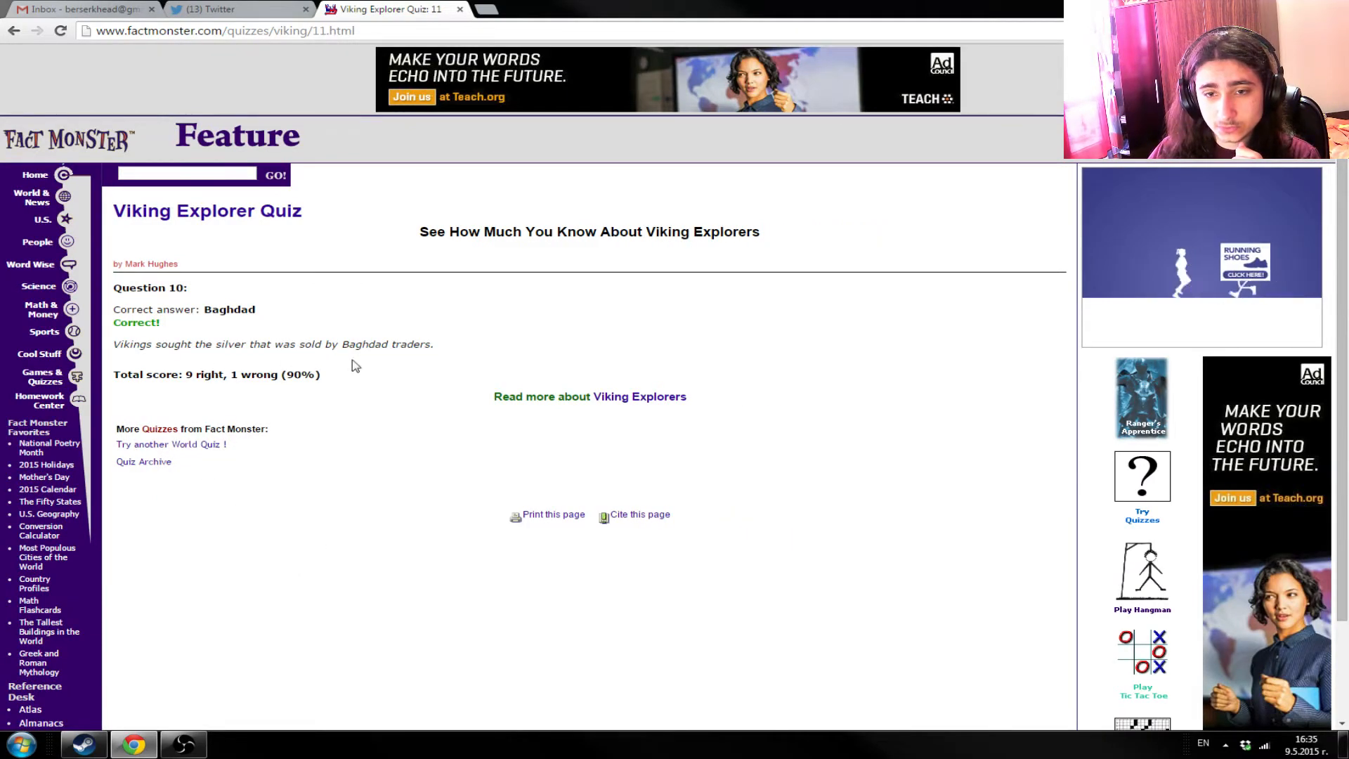
pyautogui.moveTo(491, 470)
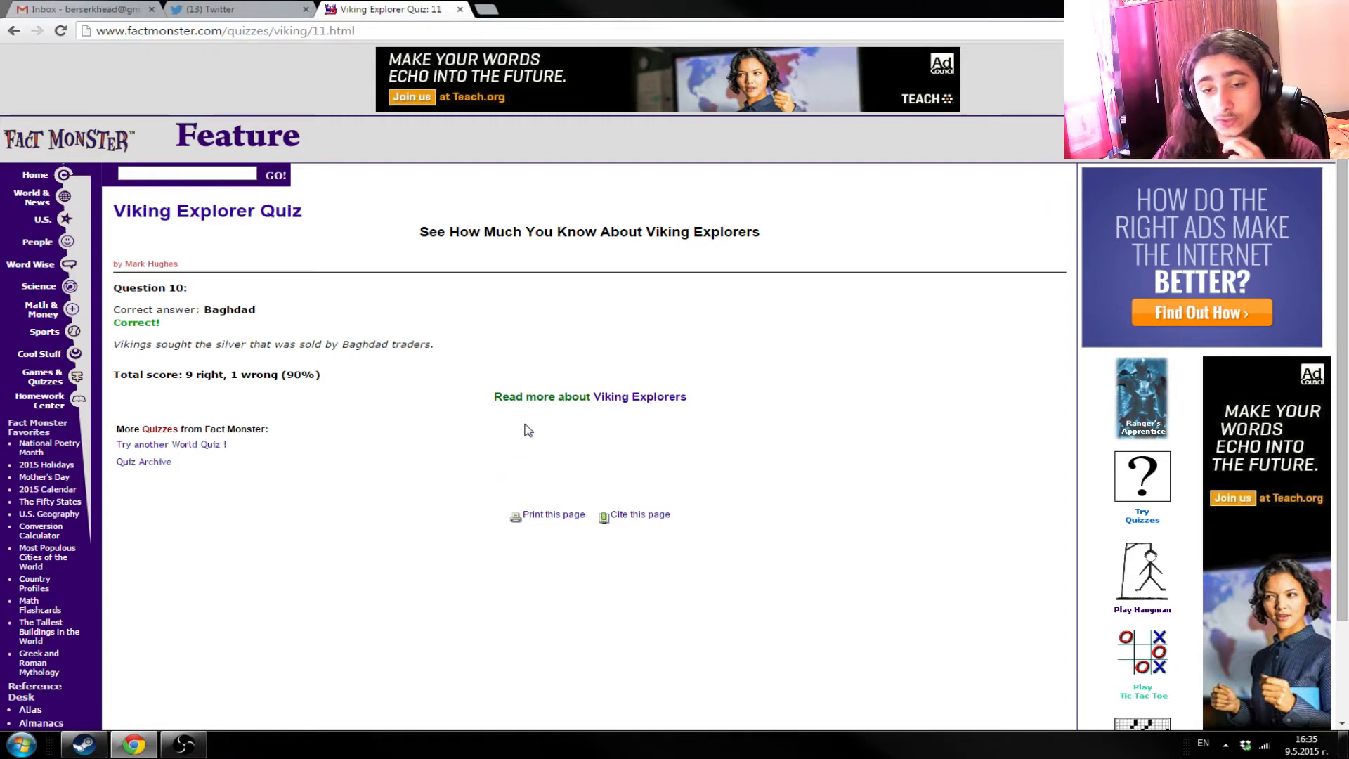
pyautogui.moveTo(539, 430)
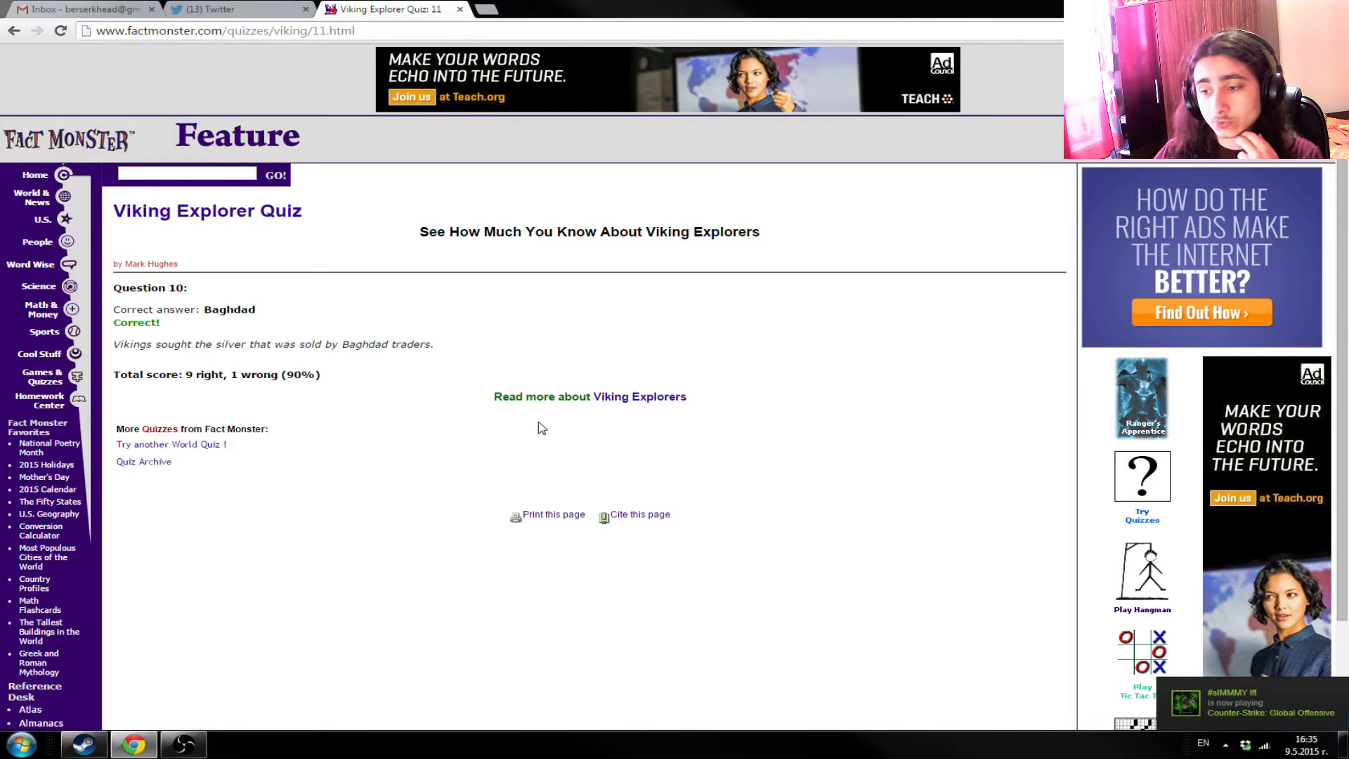
pyautogui.moveTo(514, 423)
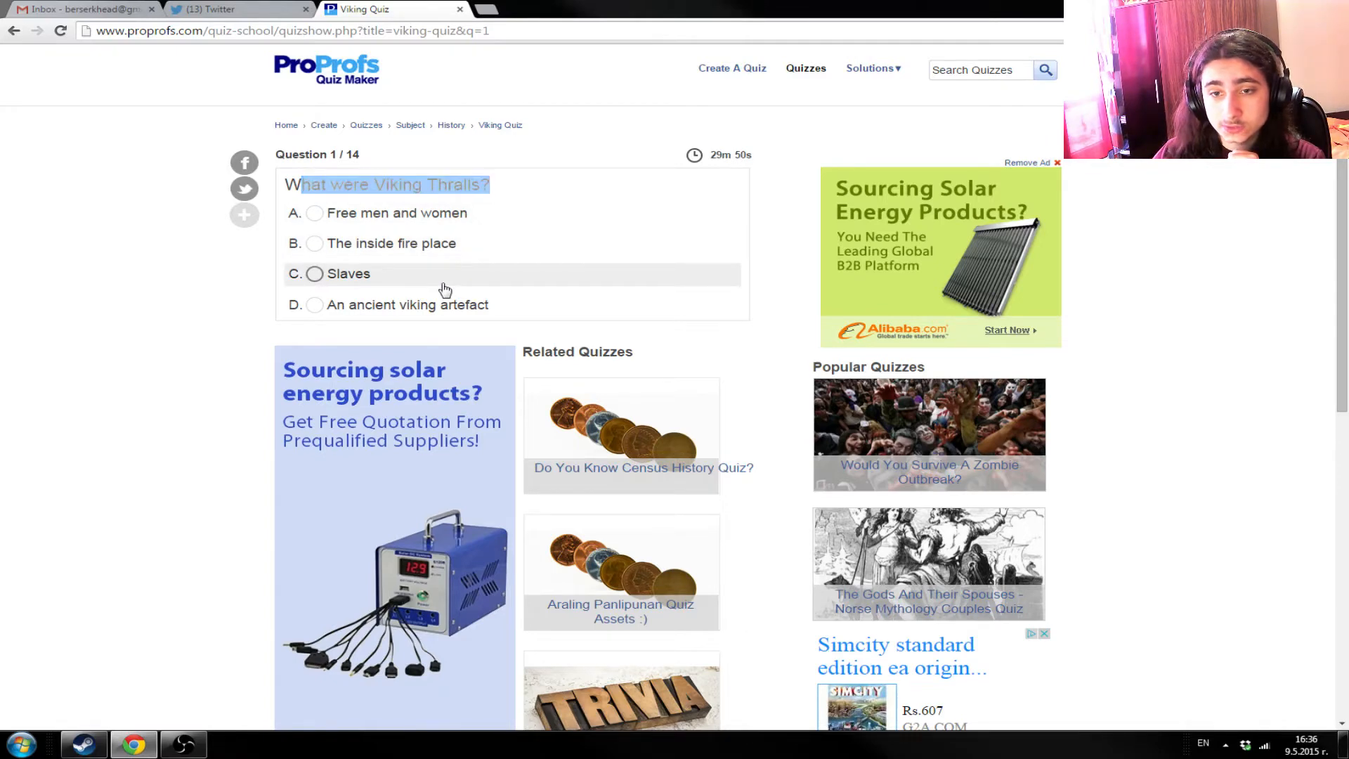
# - Answer the Viking Thralls question with option C 'Slaves'
pyautogui.click(314, 273)
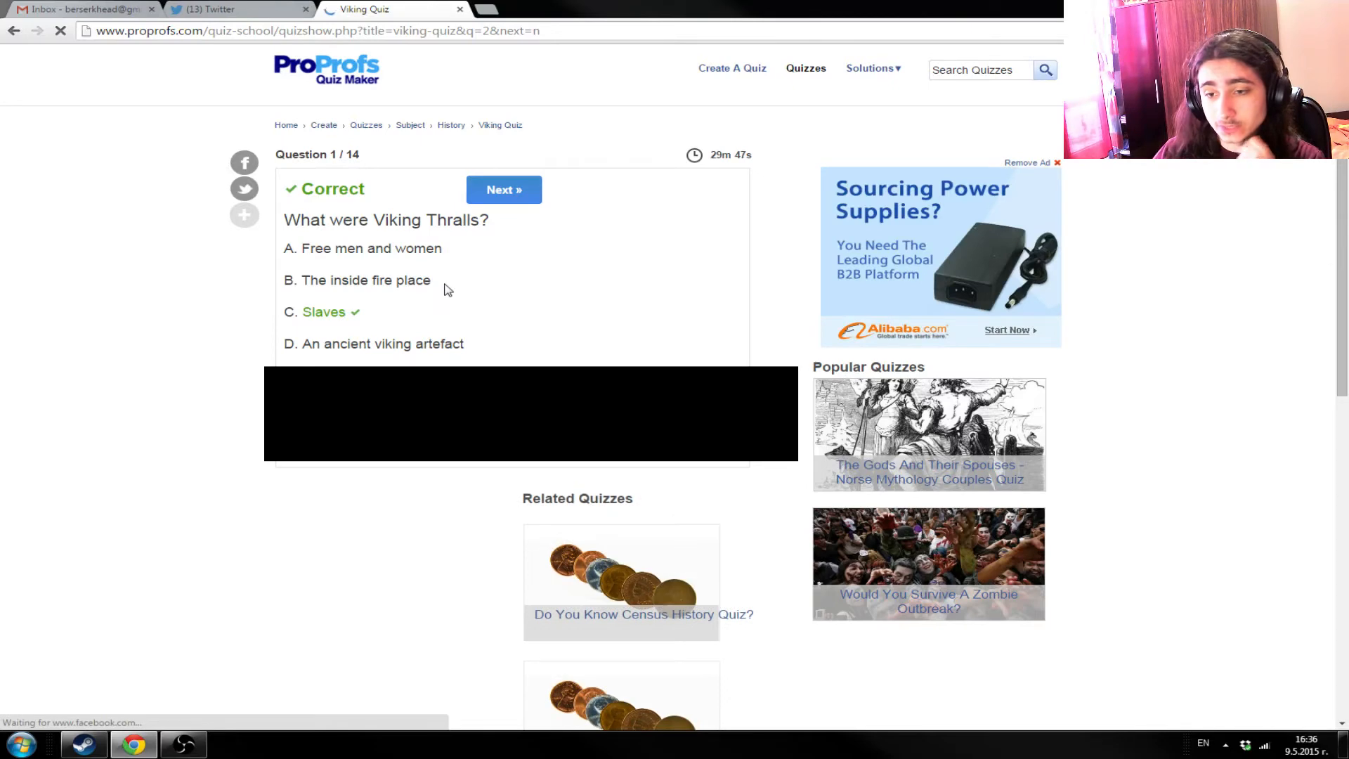
pyautogui.moveTo(484, 254)
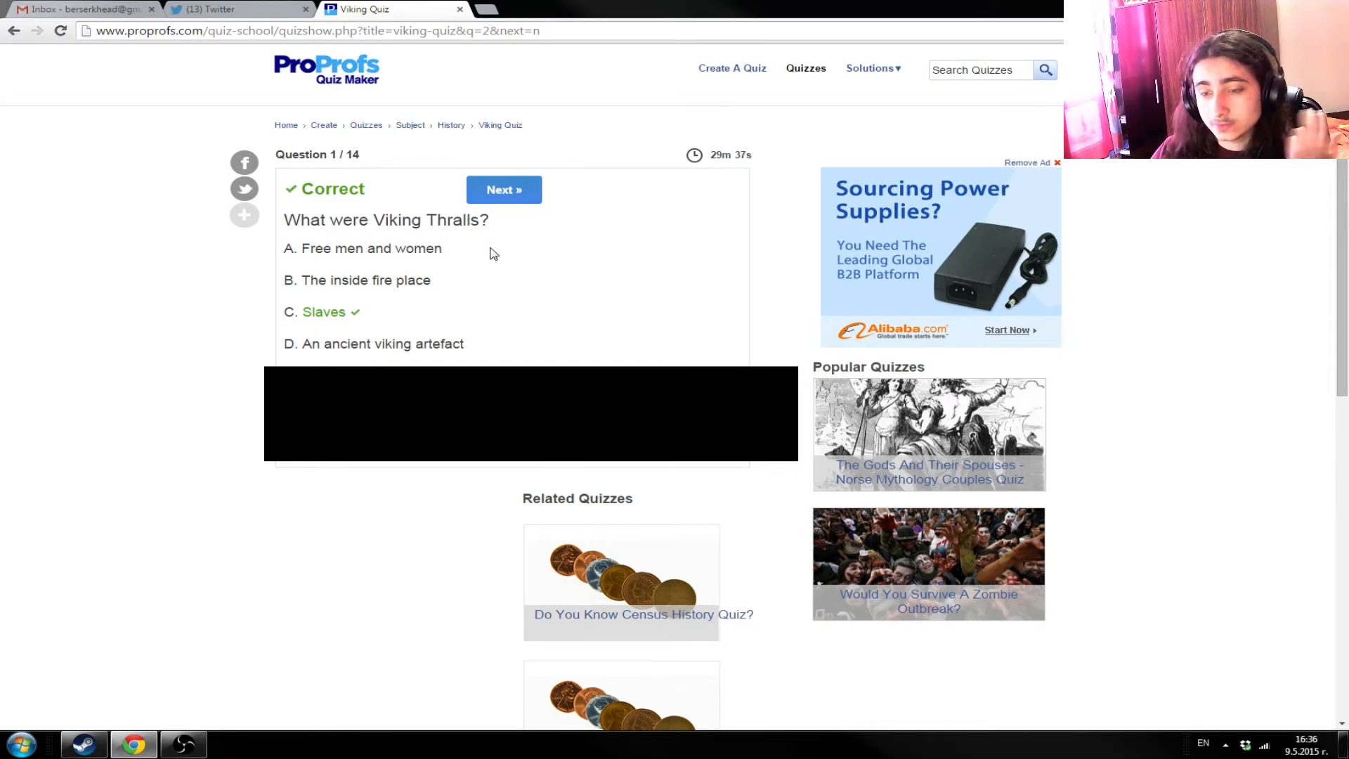
pyautogui.moveTo(503, 189)
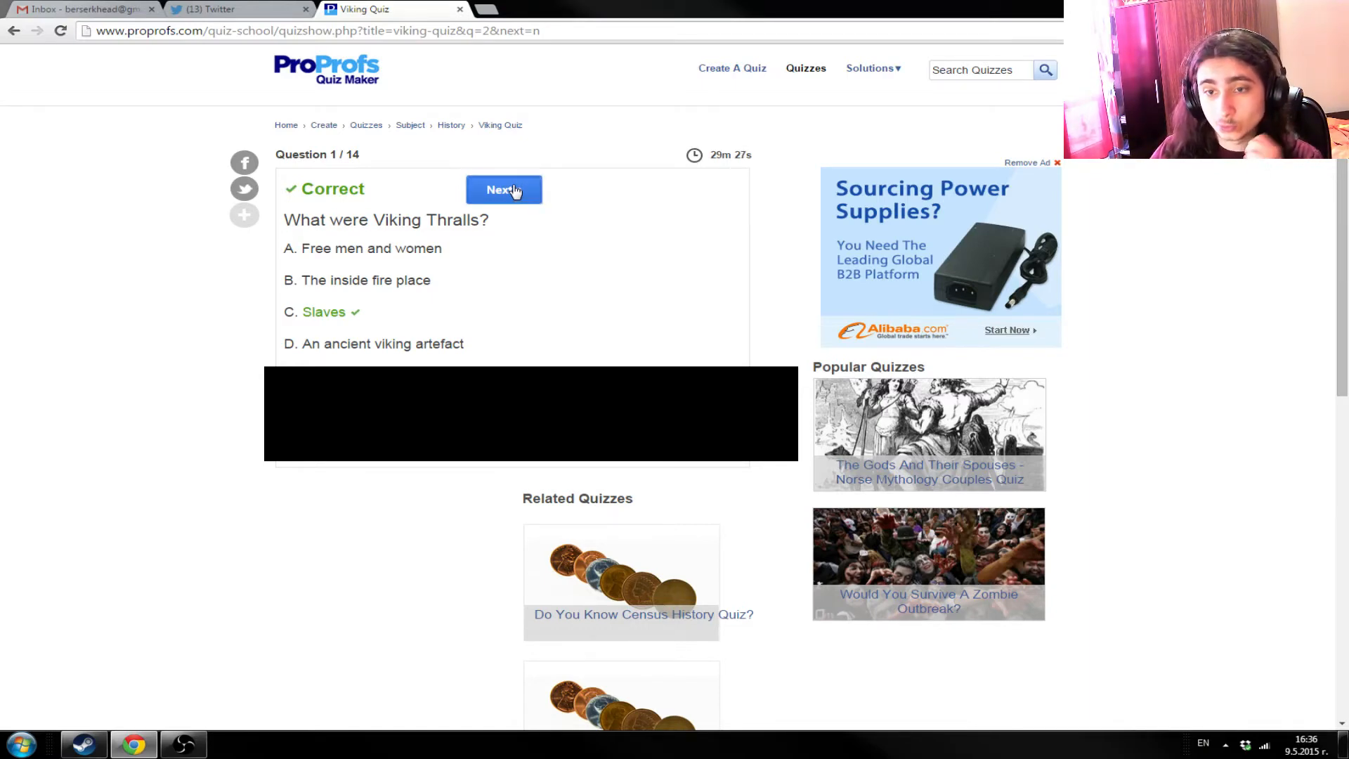
# - Answer question 2 with '2 meals' eaten daily and continue
pyautogui.click(503, 189)
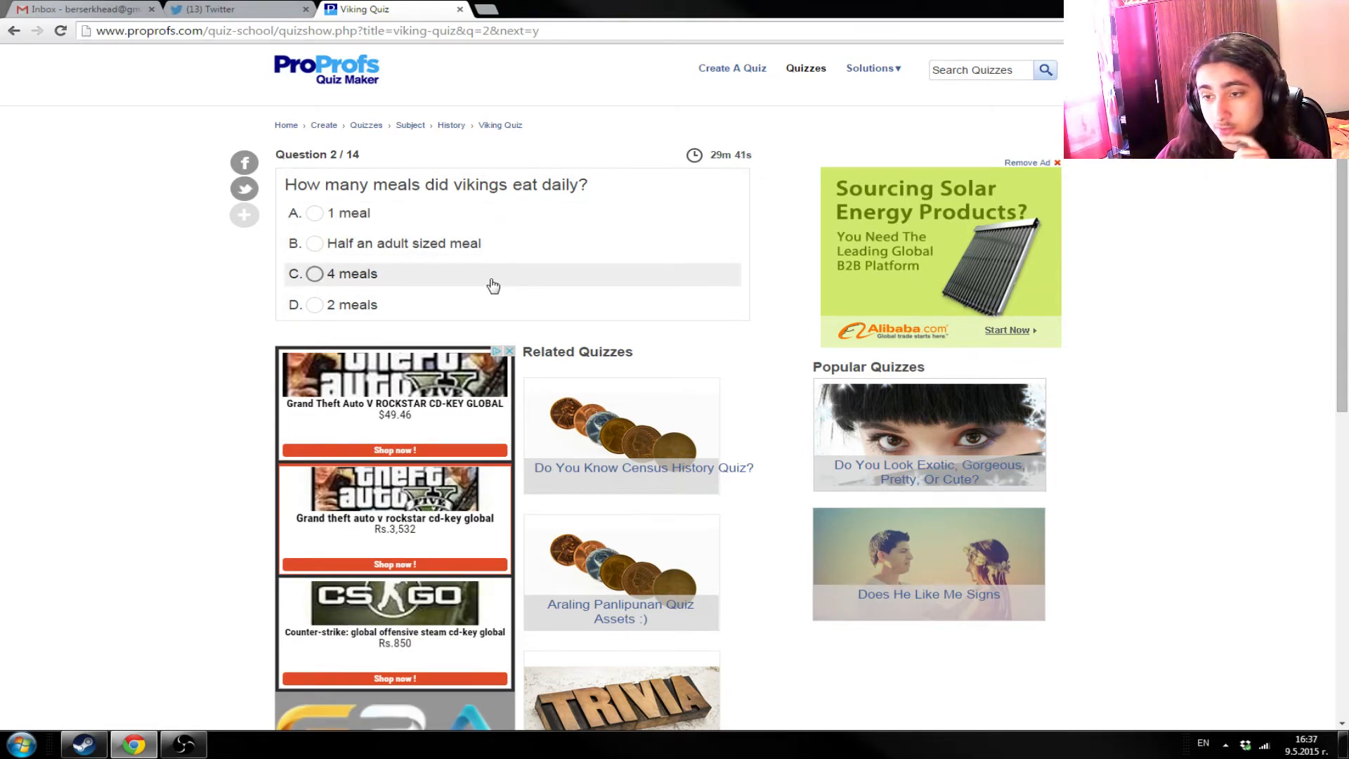
pyautogui.moveTo(501, 264)
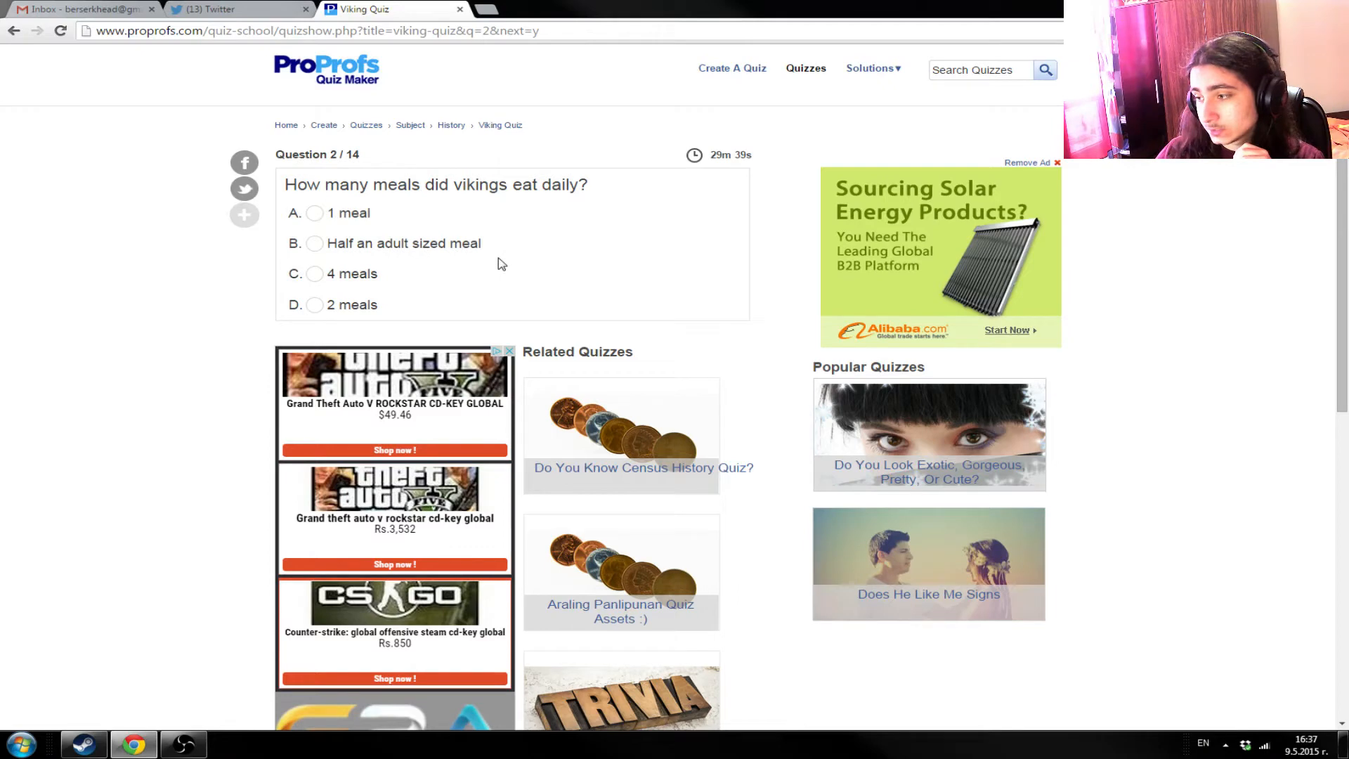
pyautogui.moveTo(617, 307)
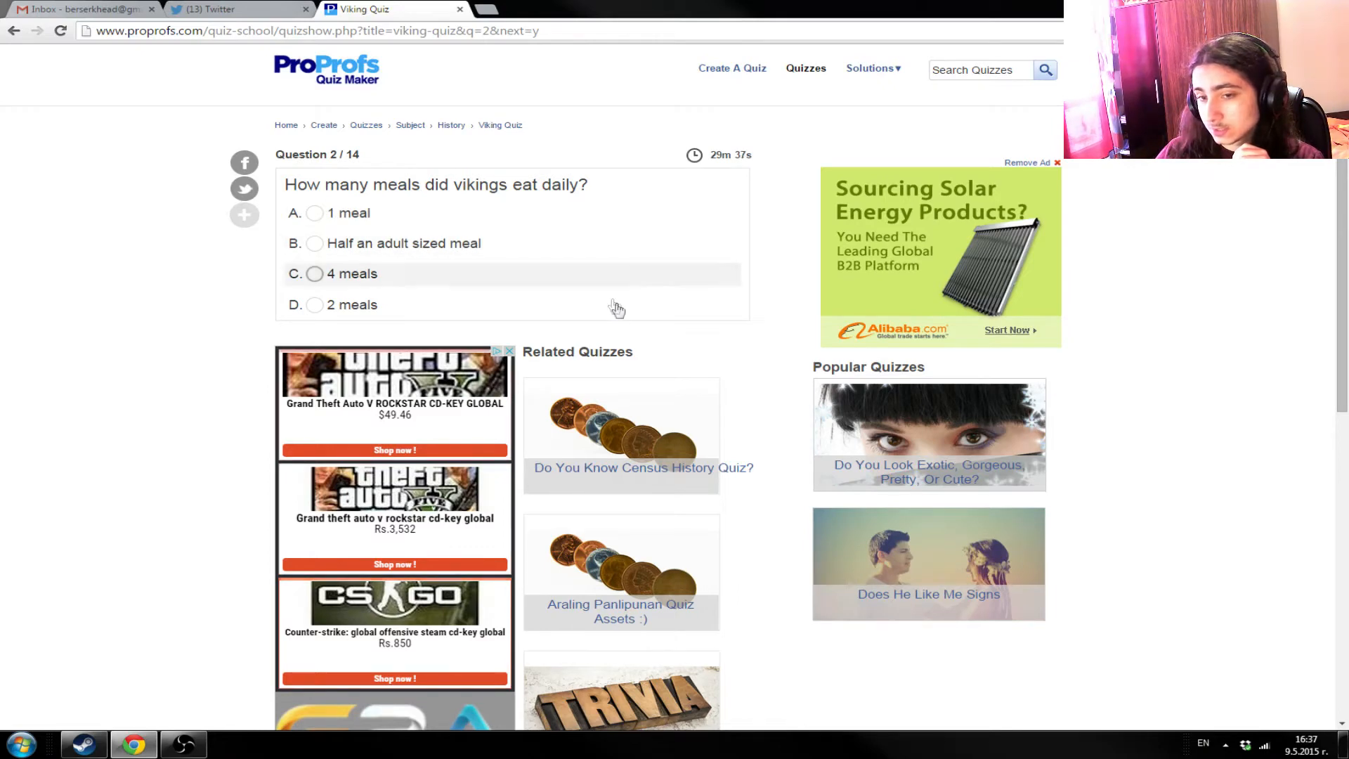
pyautogui.moveTo(581, 323)
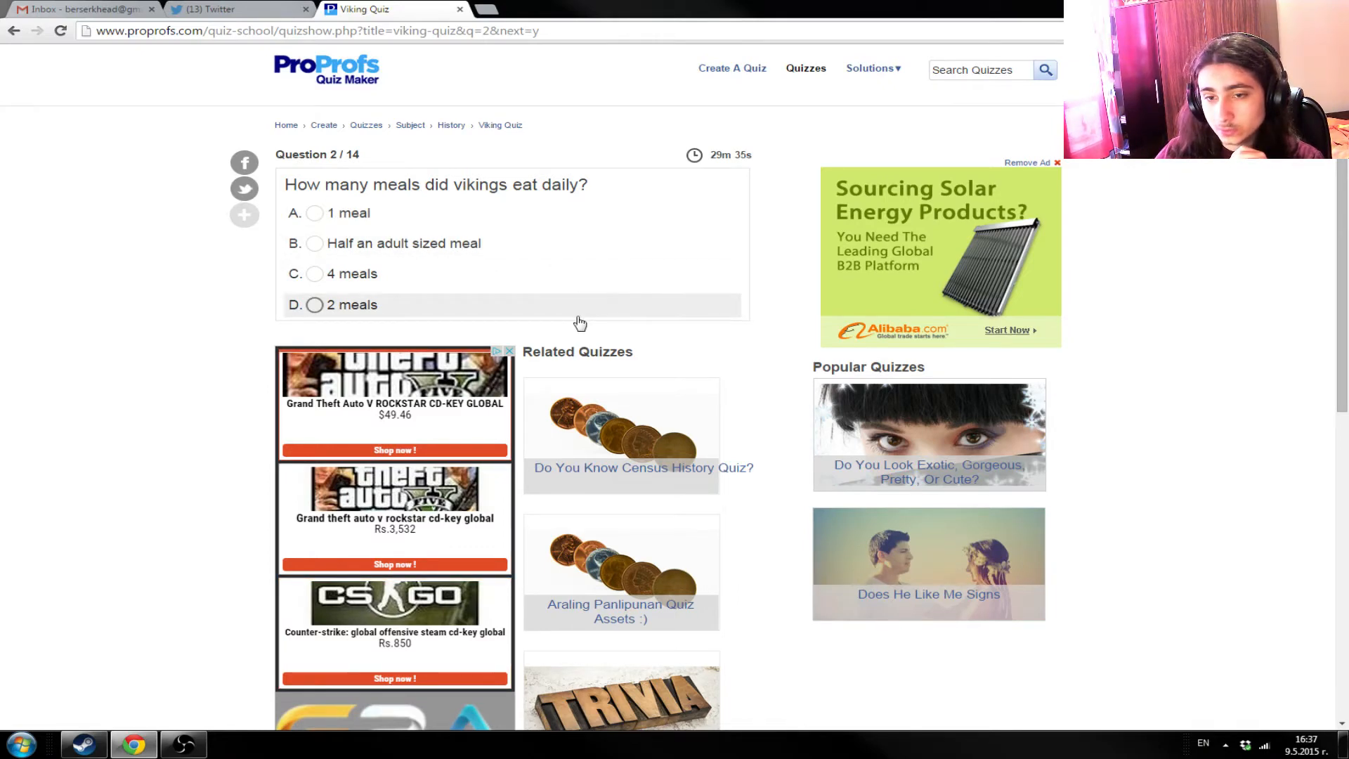
pyautogui.moveTo(405, 242)
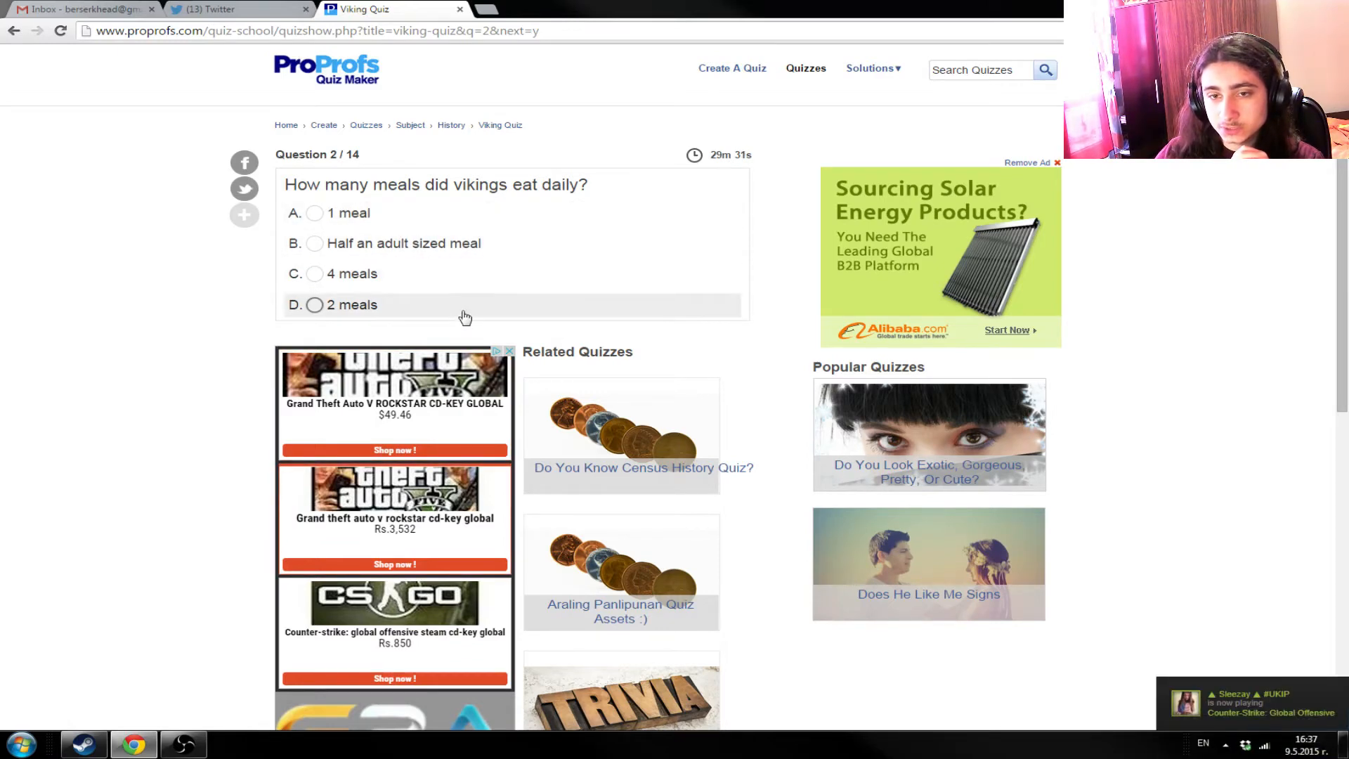
pyautogui.moveTo(470, 244)
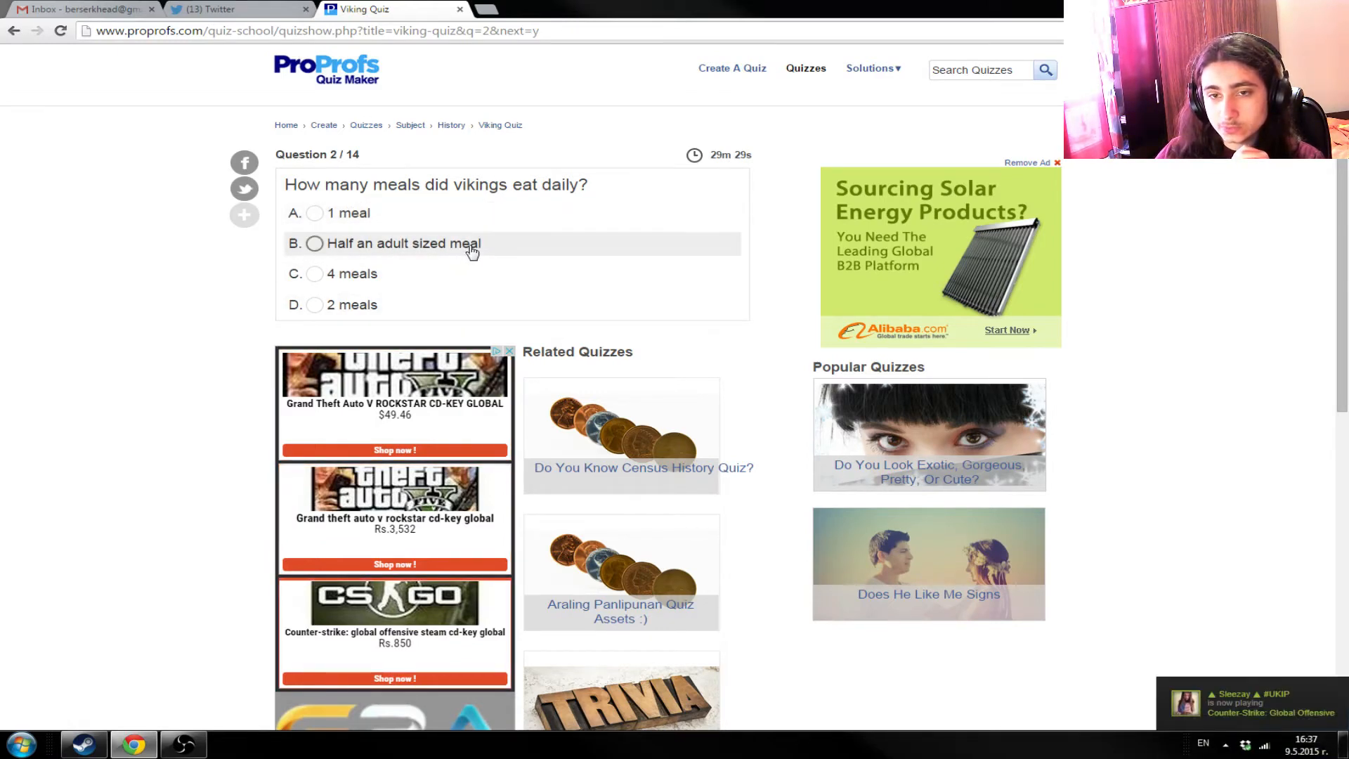
pyautogui.moveTo(398, 293)
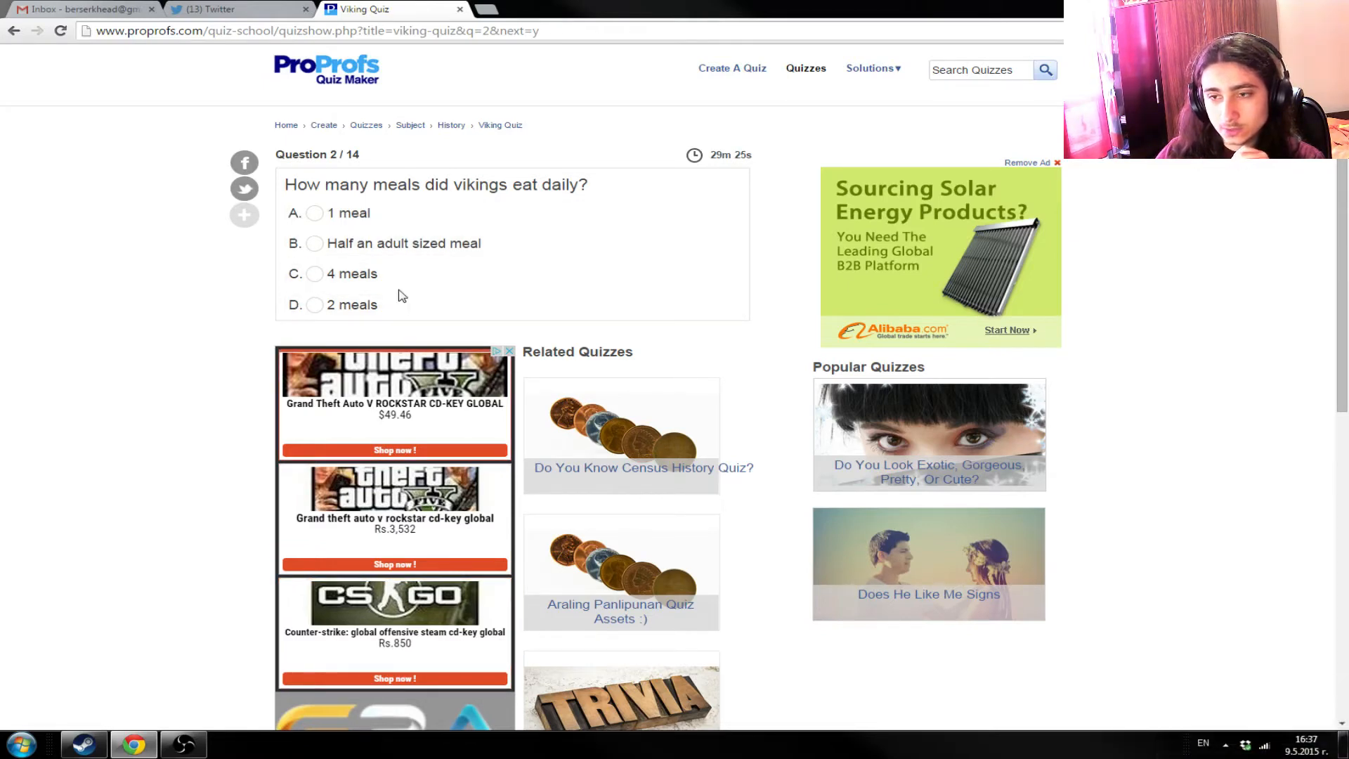
pyautogui.moveTo(385, 312)
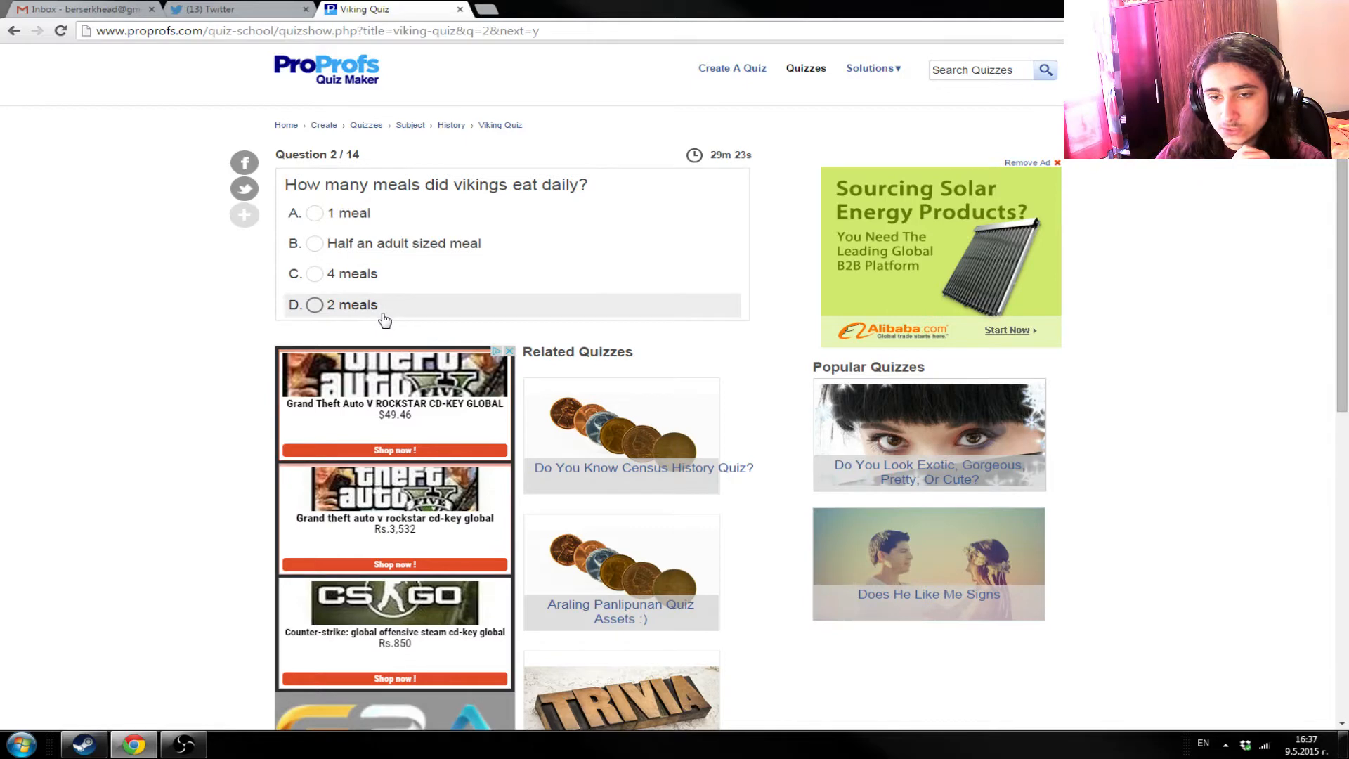
pyautogui.moveTo(383, 310)
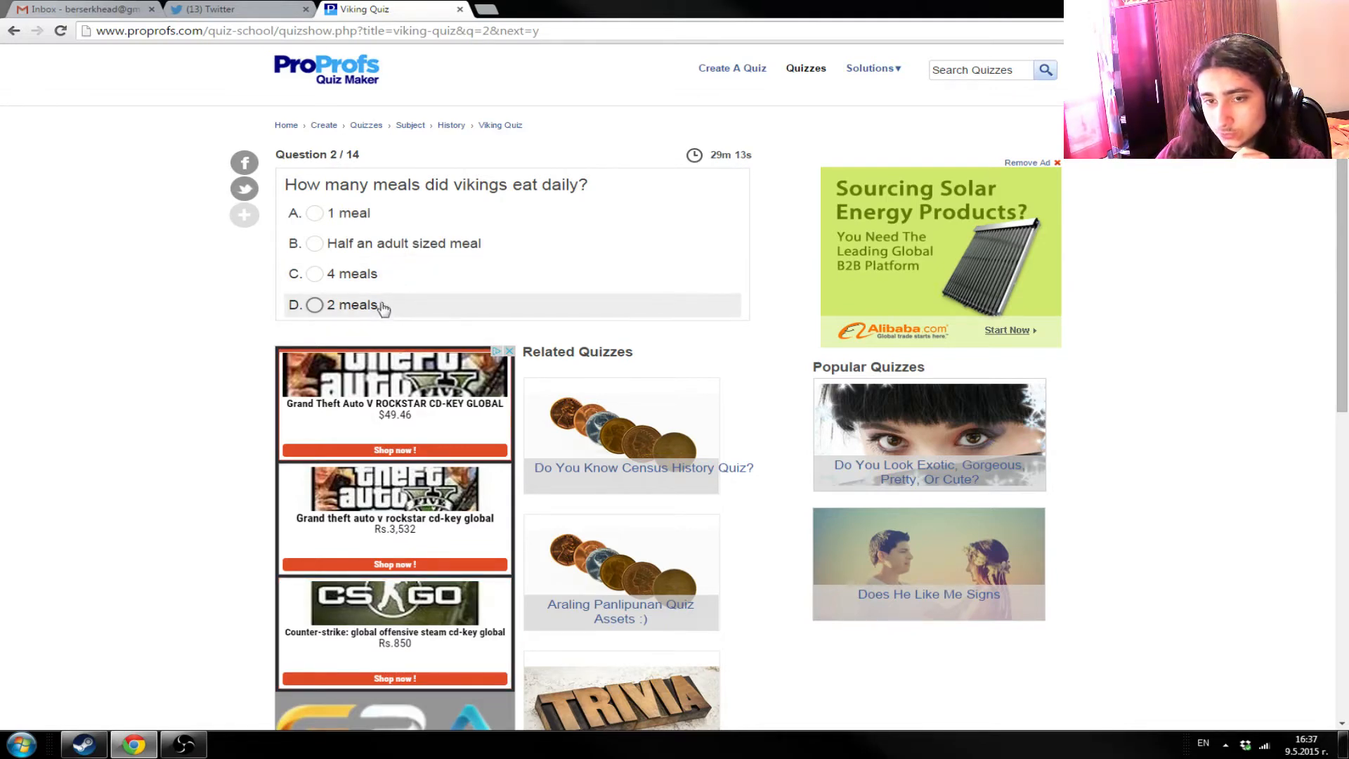
pyautogui.moveTo(370, 296)
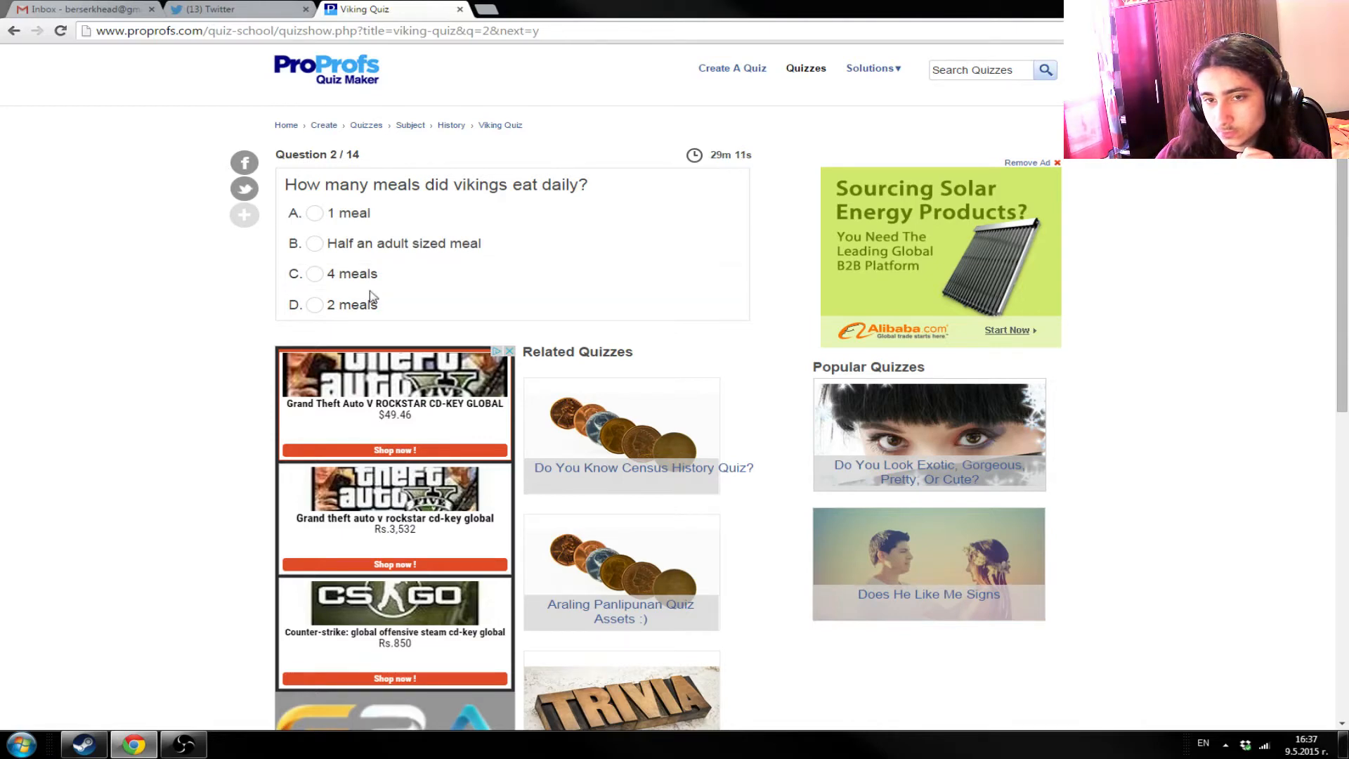
pyautogui.click(314, 305)
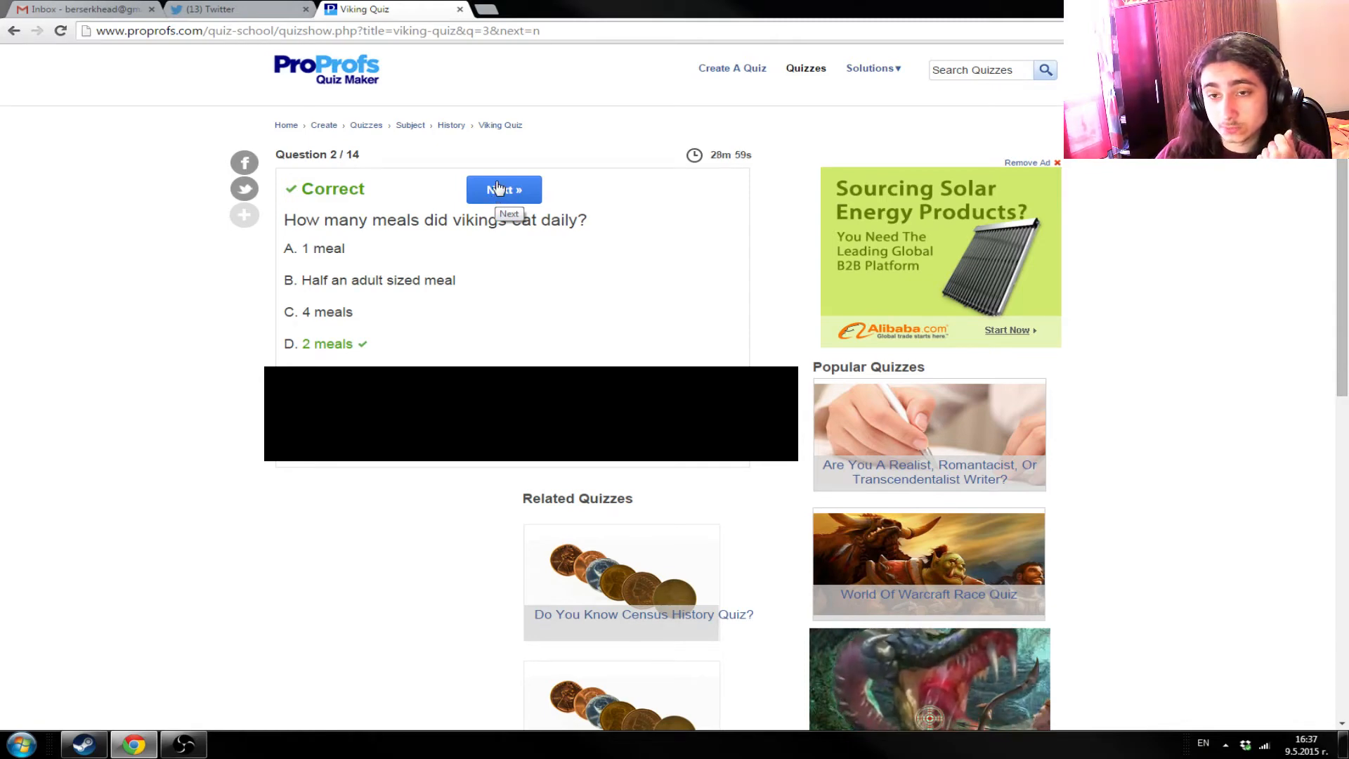
pyautogui.moveTo(566, 348)
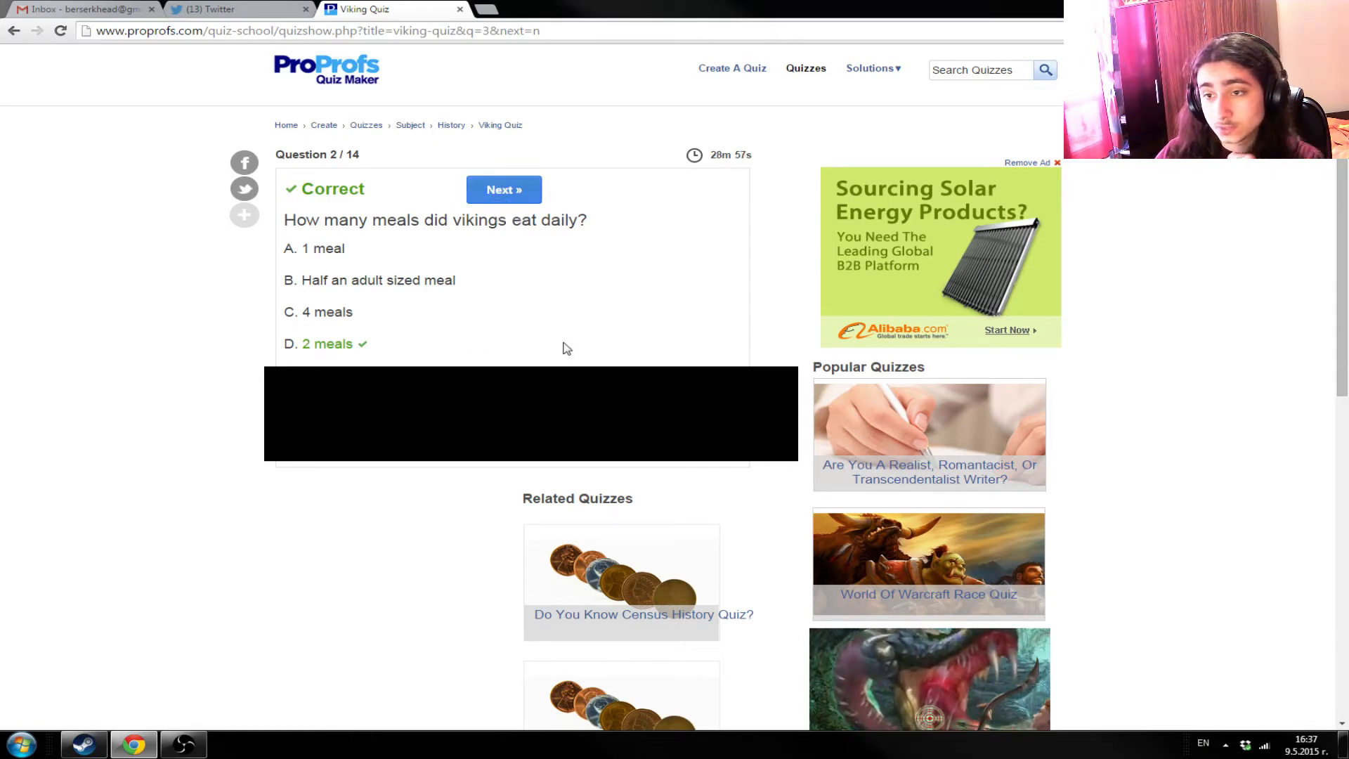
pyautogui.click(503, 189)
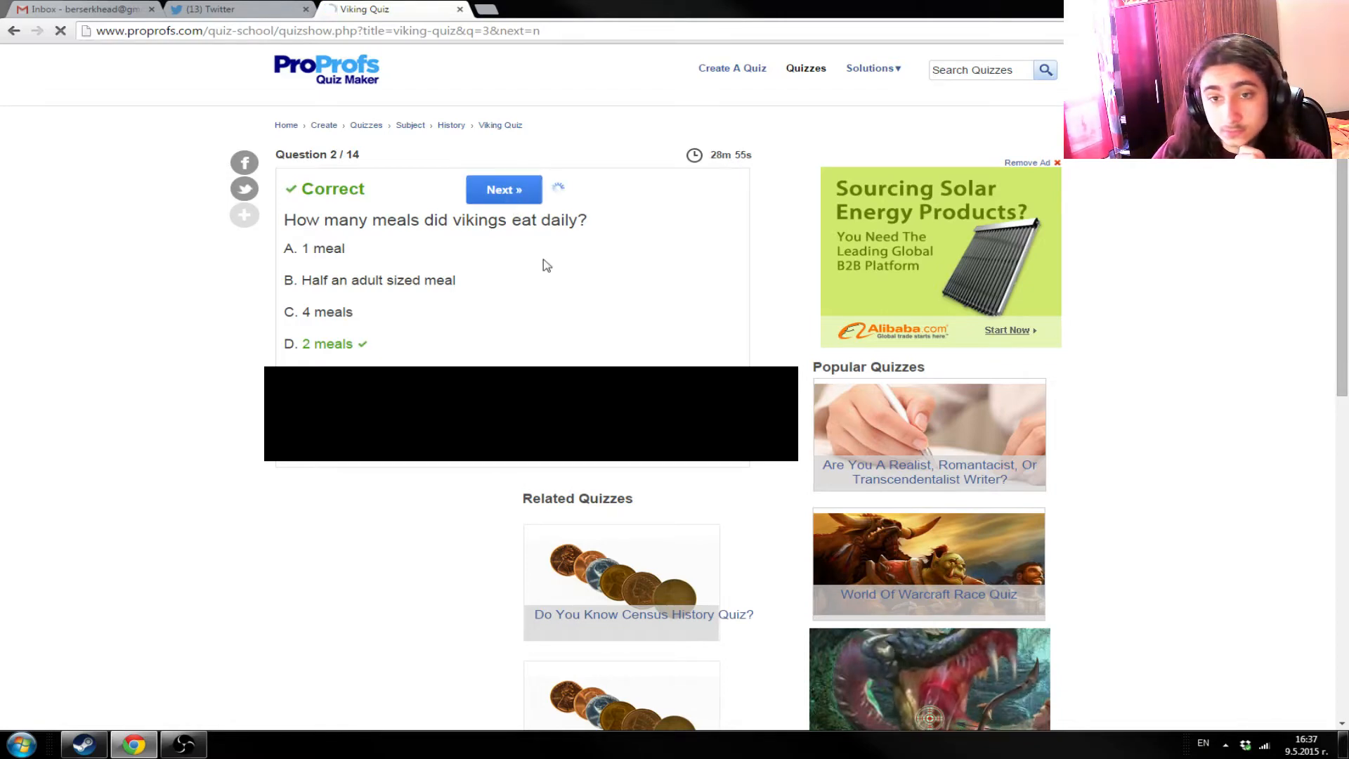
# - Answer question 3 on banquets with 'Special occasions' and continue to question 4
pyautogui.click(503, 189)
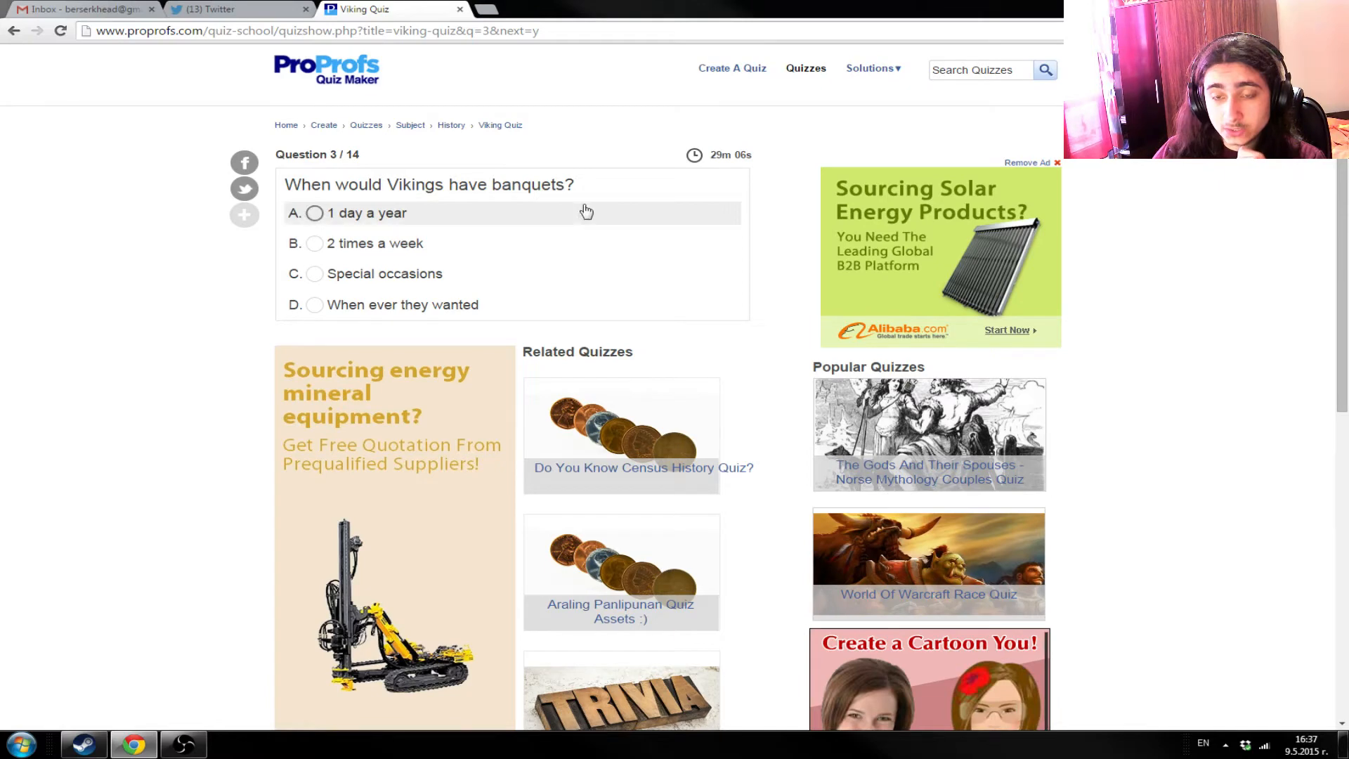
pyautogui.moveTo(526, 311)
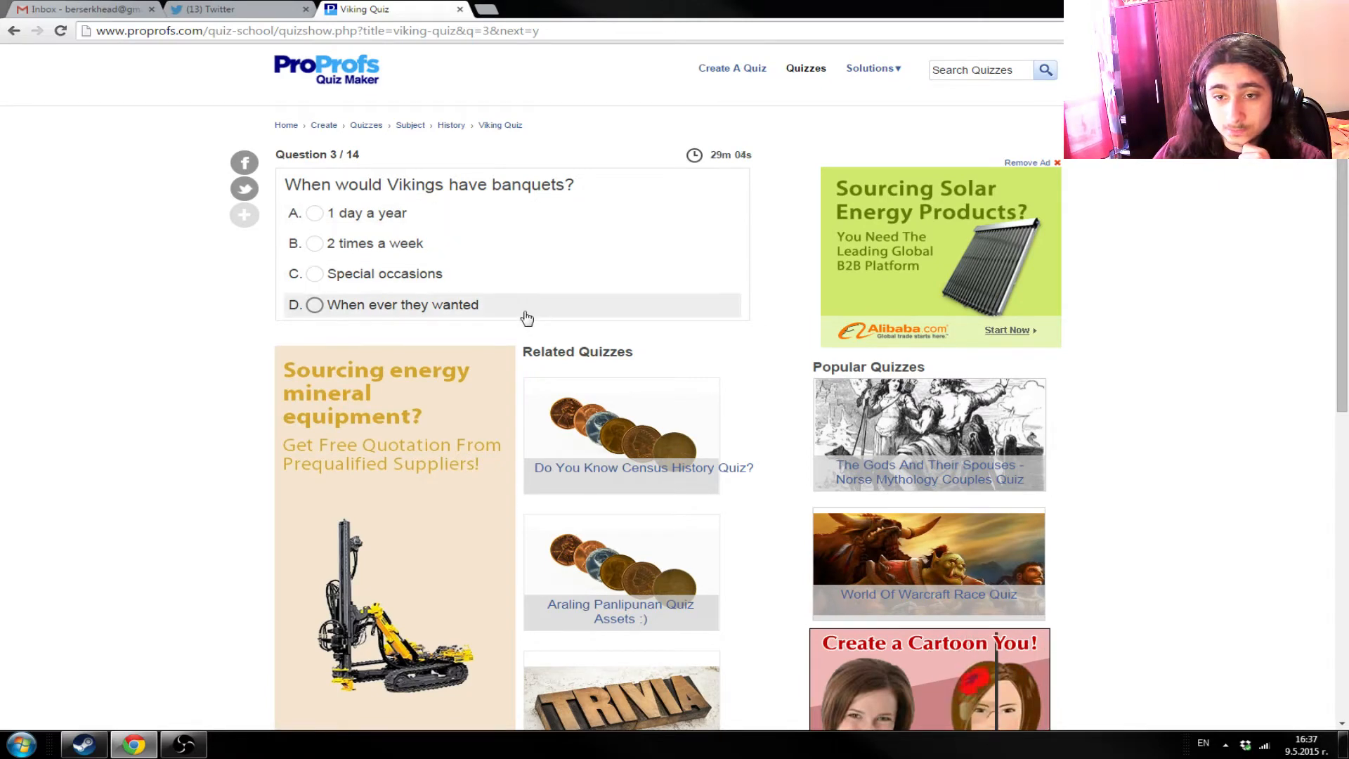
pyautogui.moveTo(522, 253)
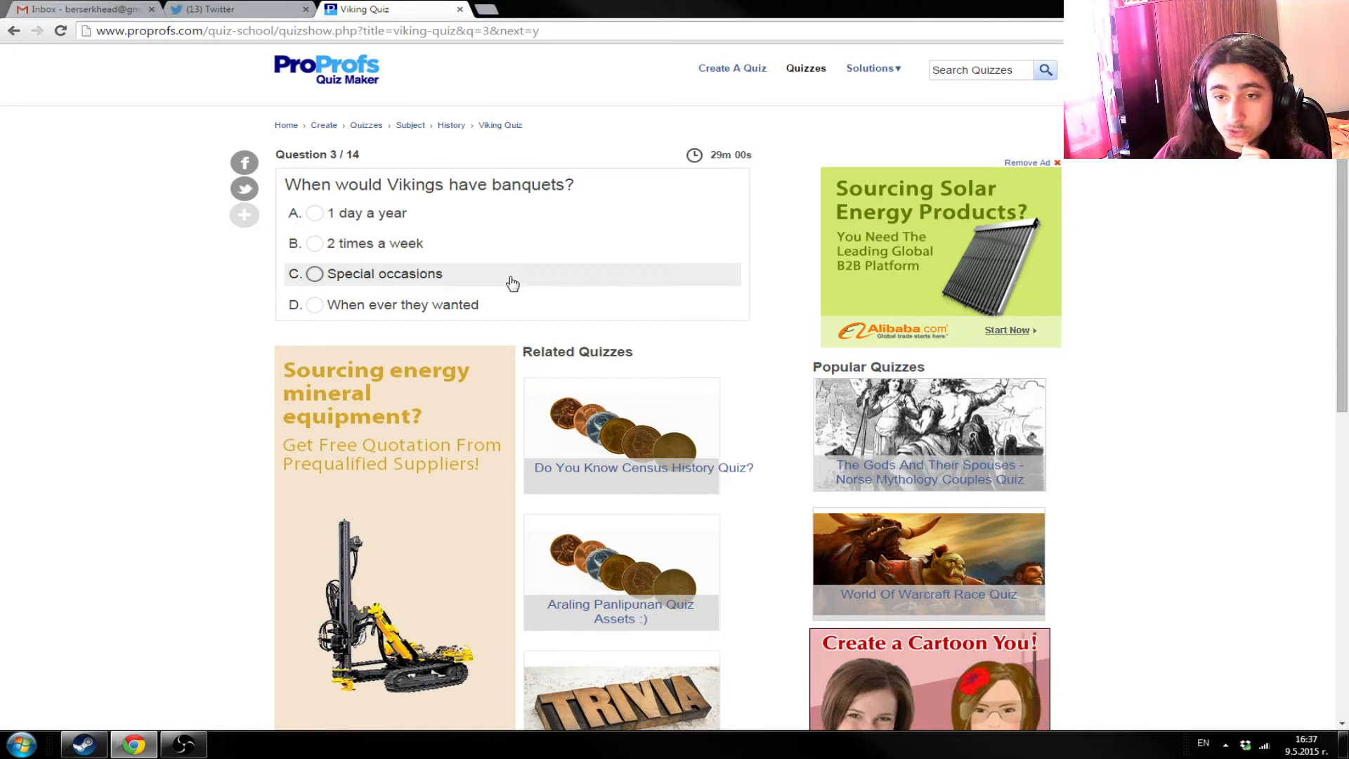
pyautogui.click(314, 274)
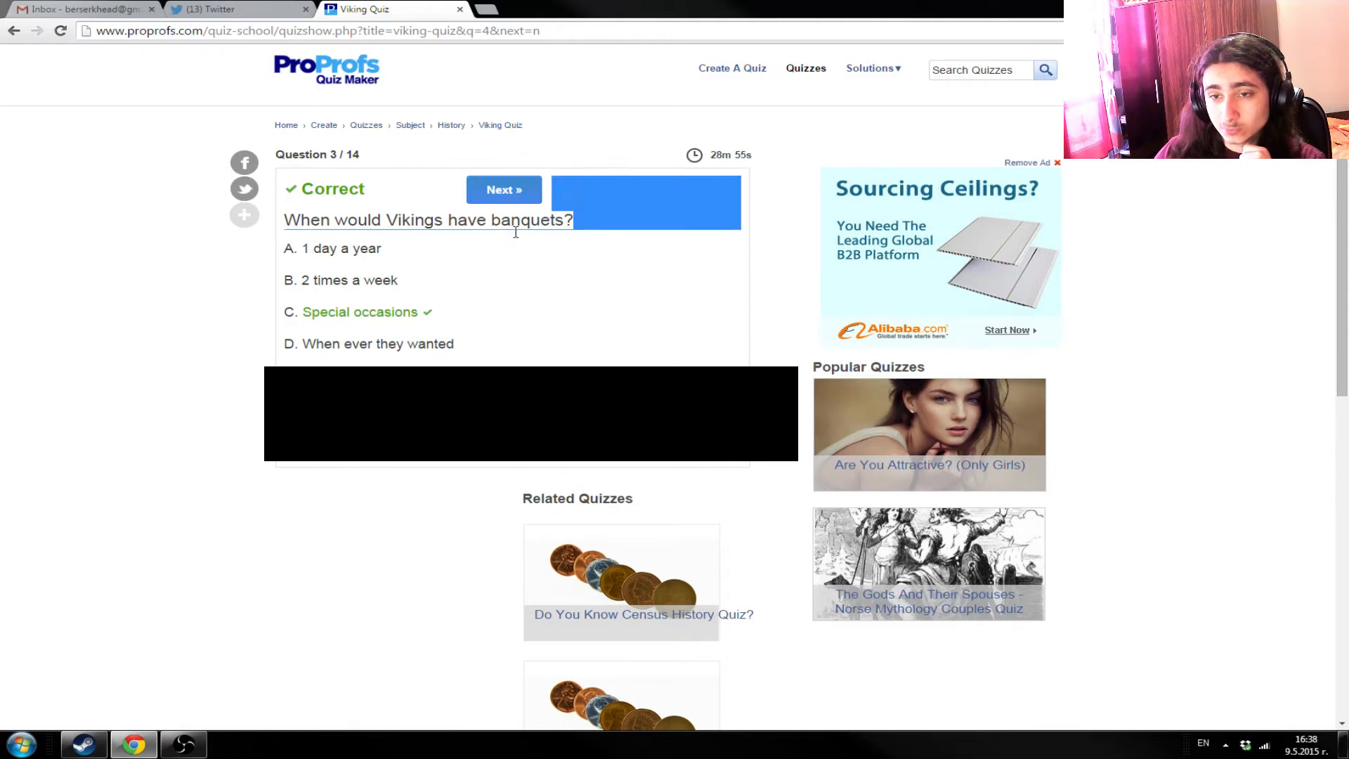
pyautogui.doubleClick(529, 219)
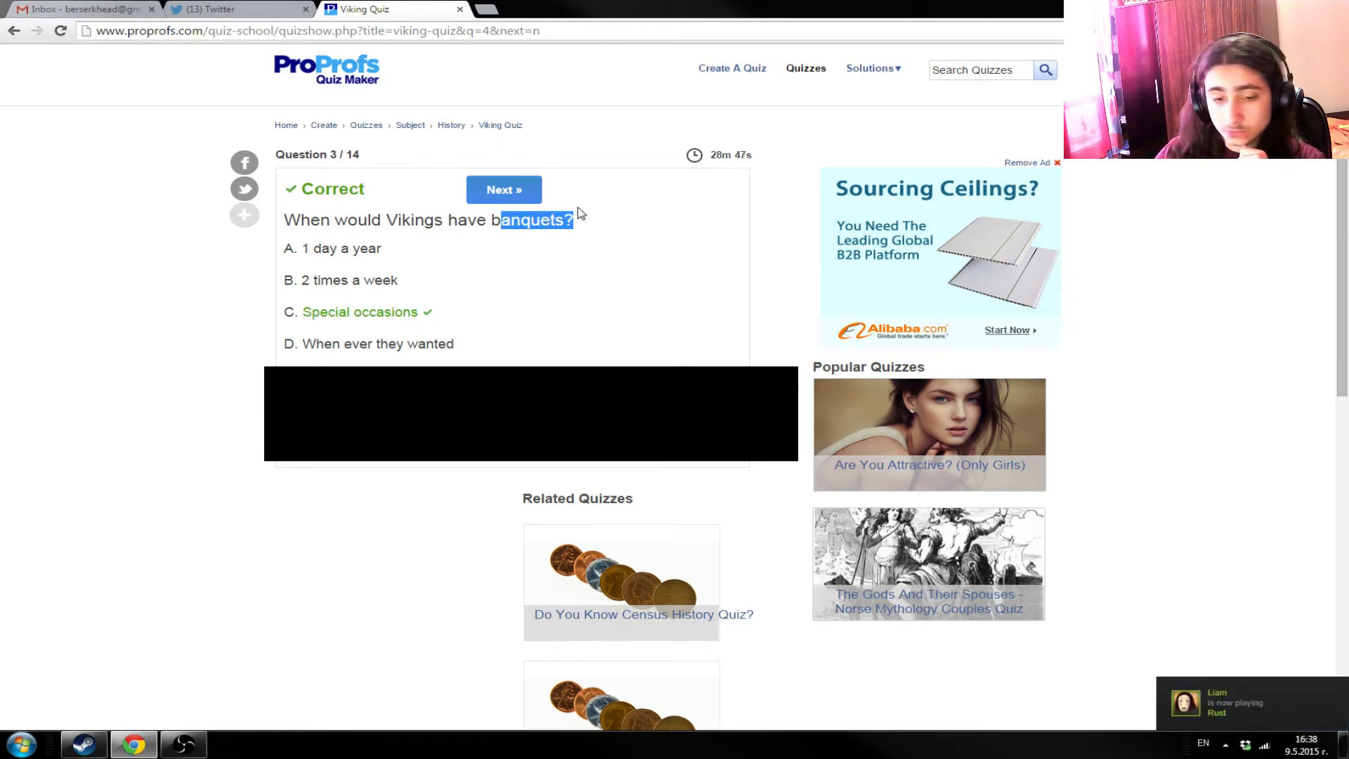
pyautogui.moveTo(368, 237)
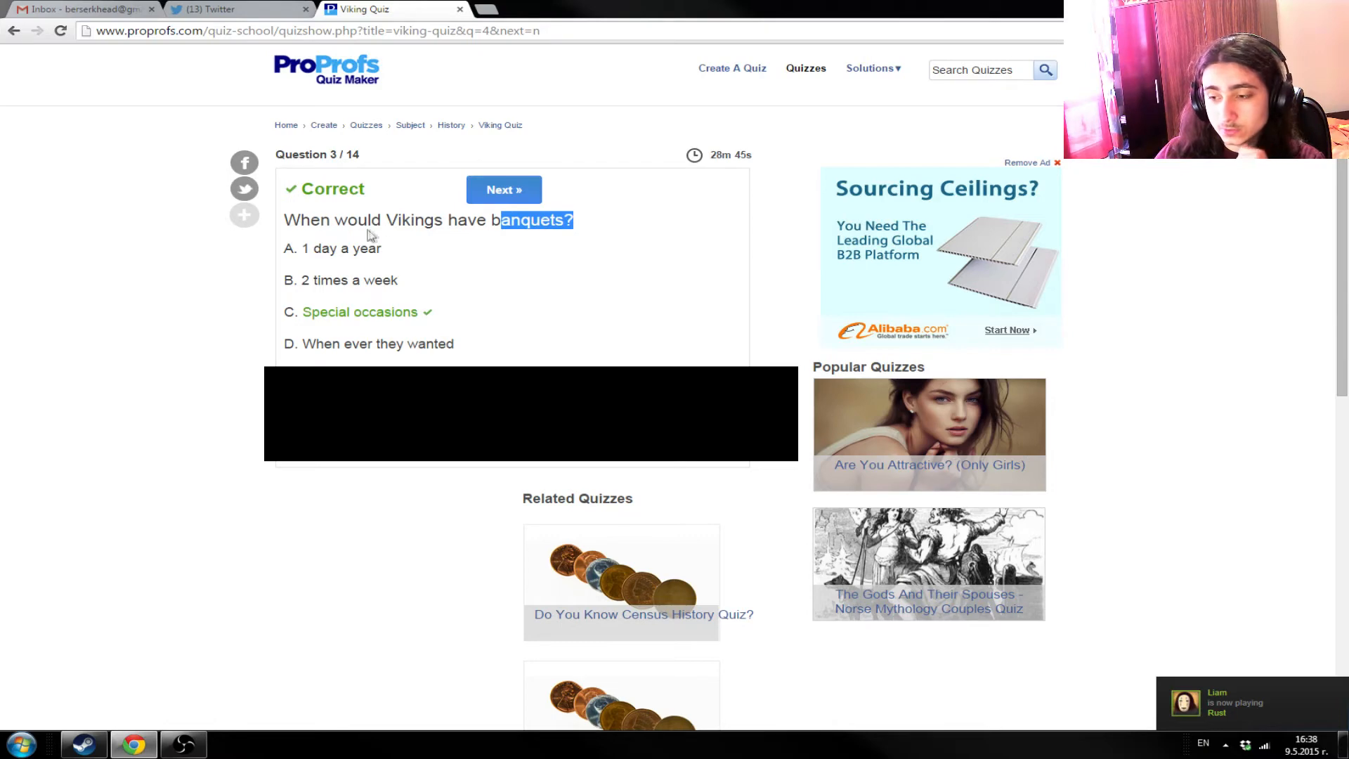
pyautogui.moveTo(583, 244)
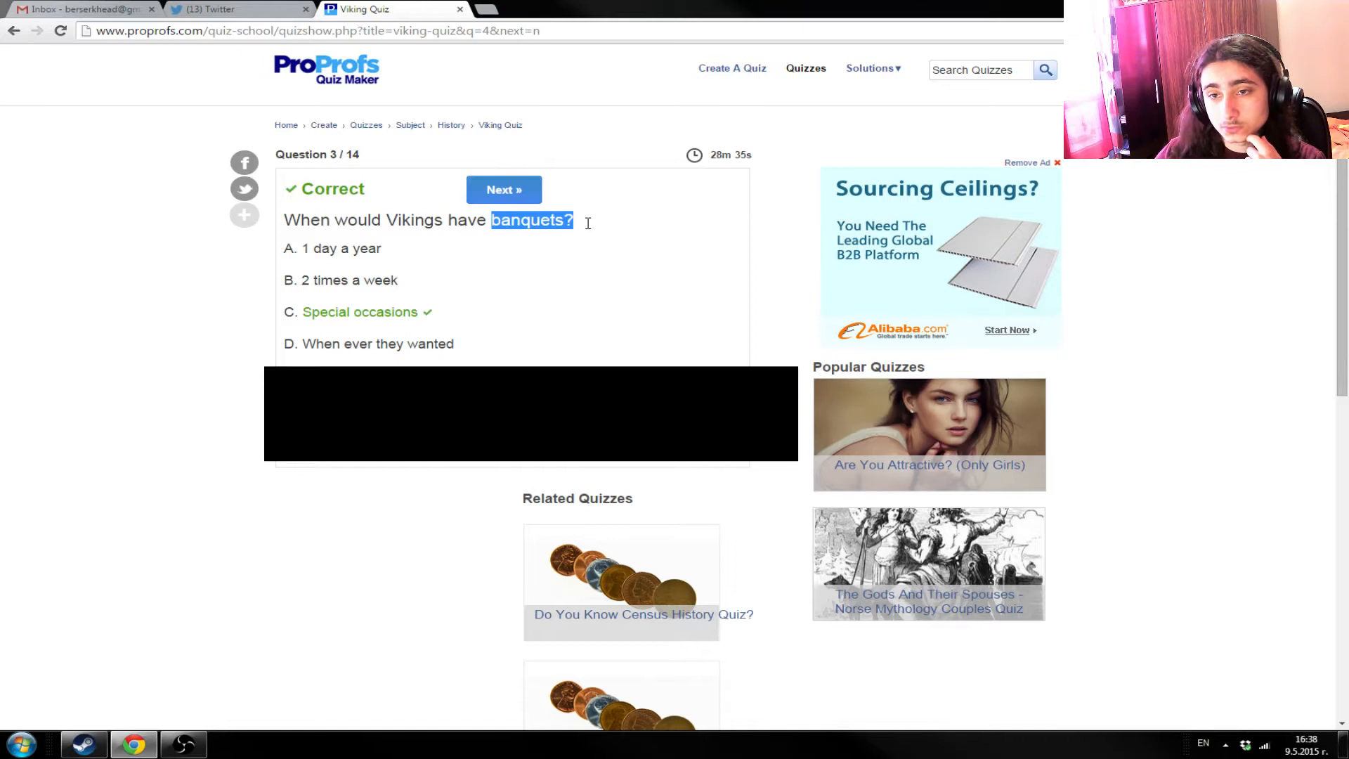
pyautogui.click(583, 228)
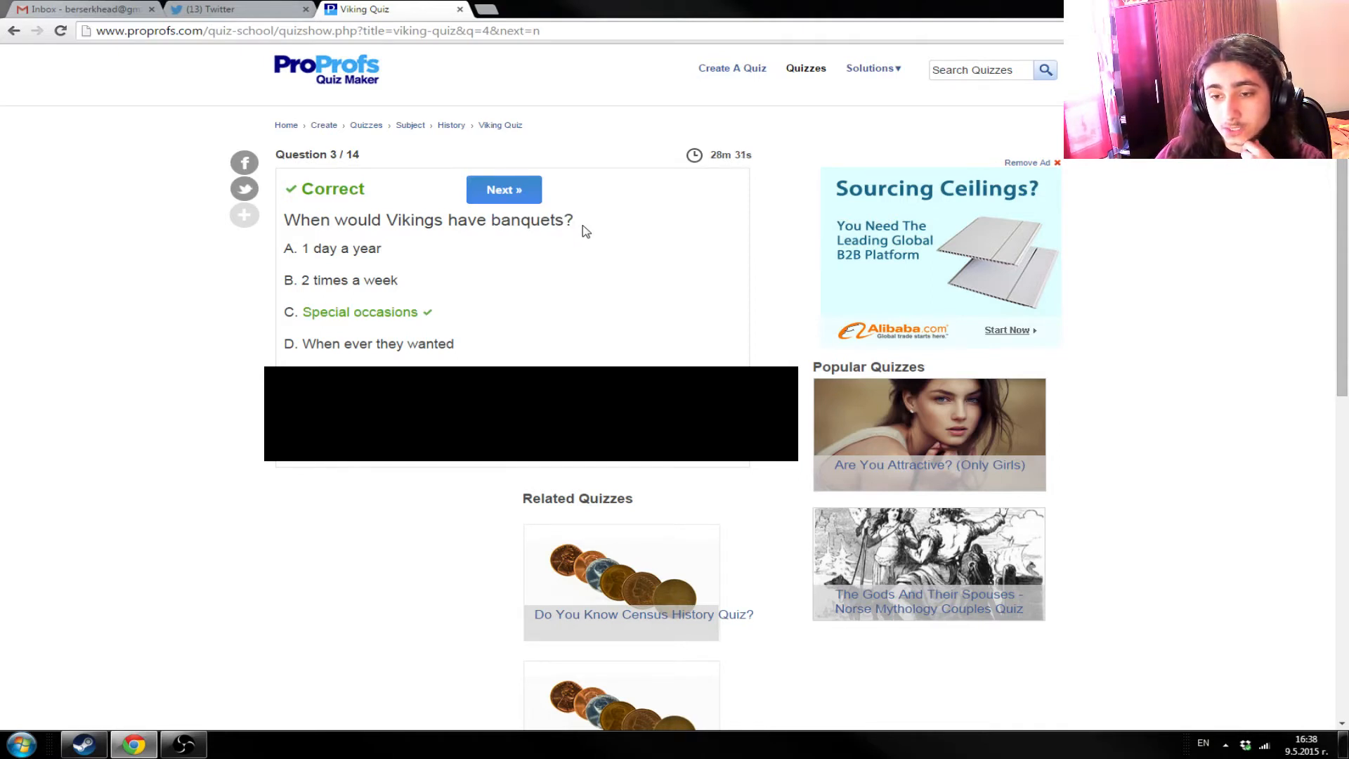
pyautogui.moveTo(614, 222)
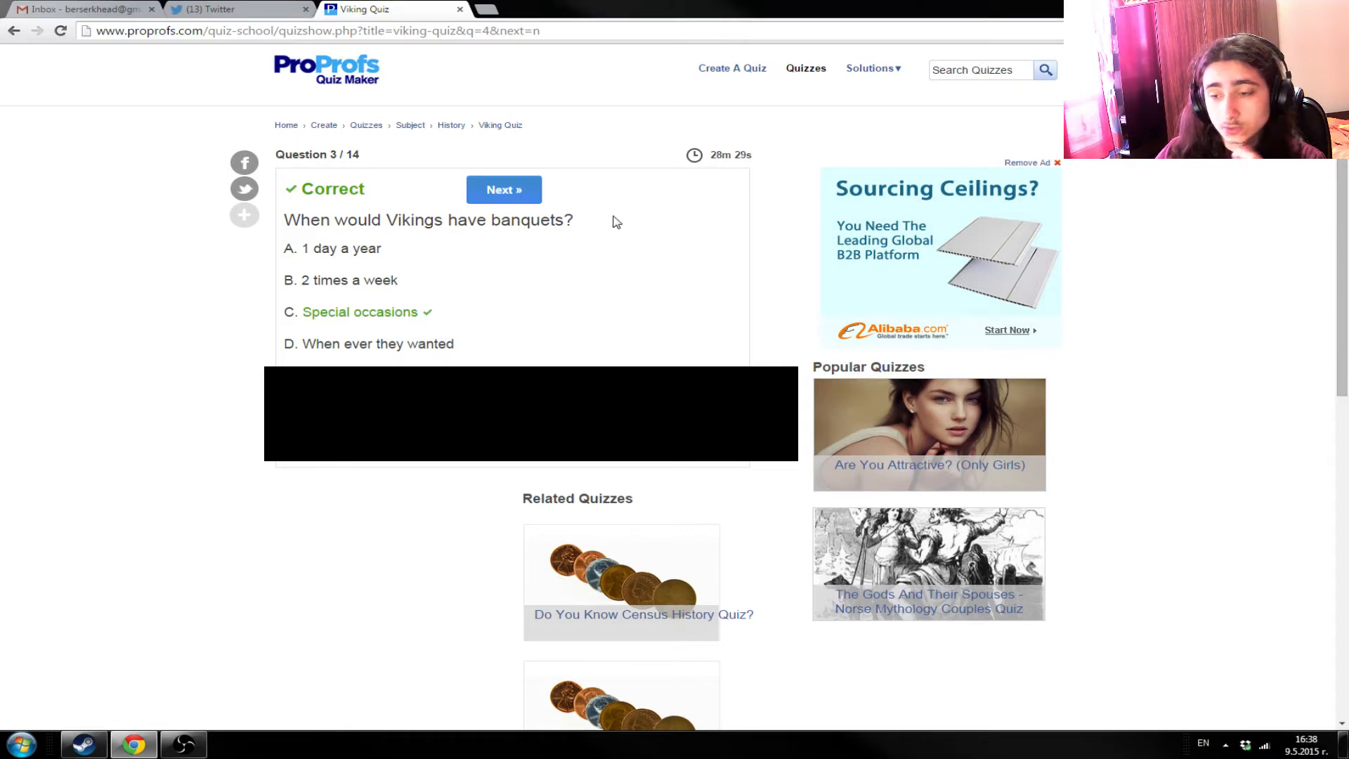
pyautogui.moveTo(606, 219)
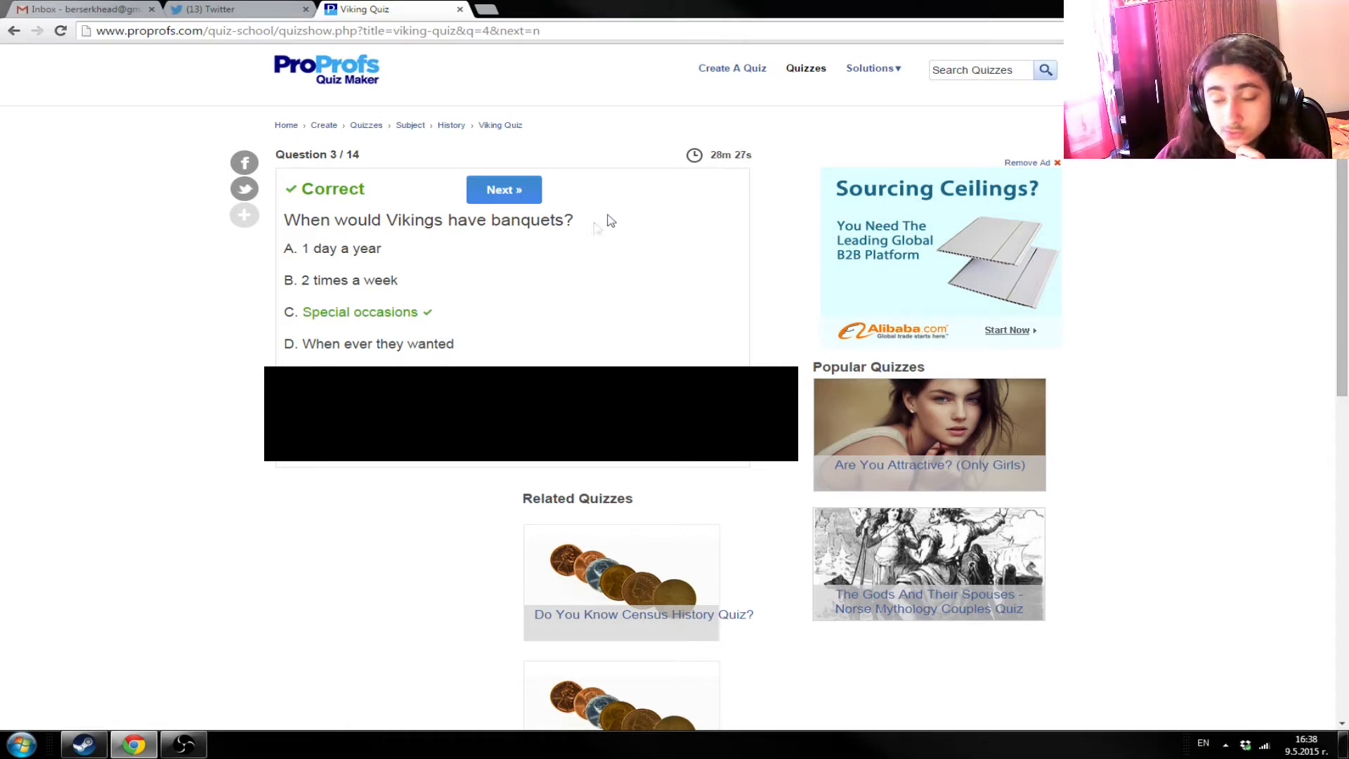
pyautogui.click(503, 189)
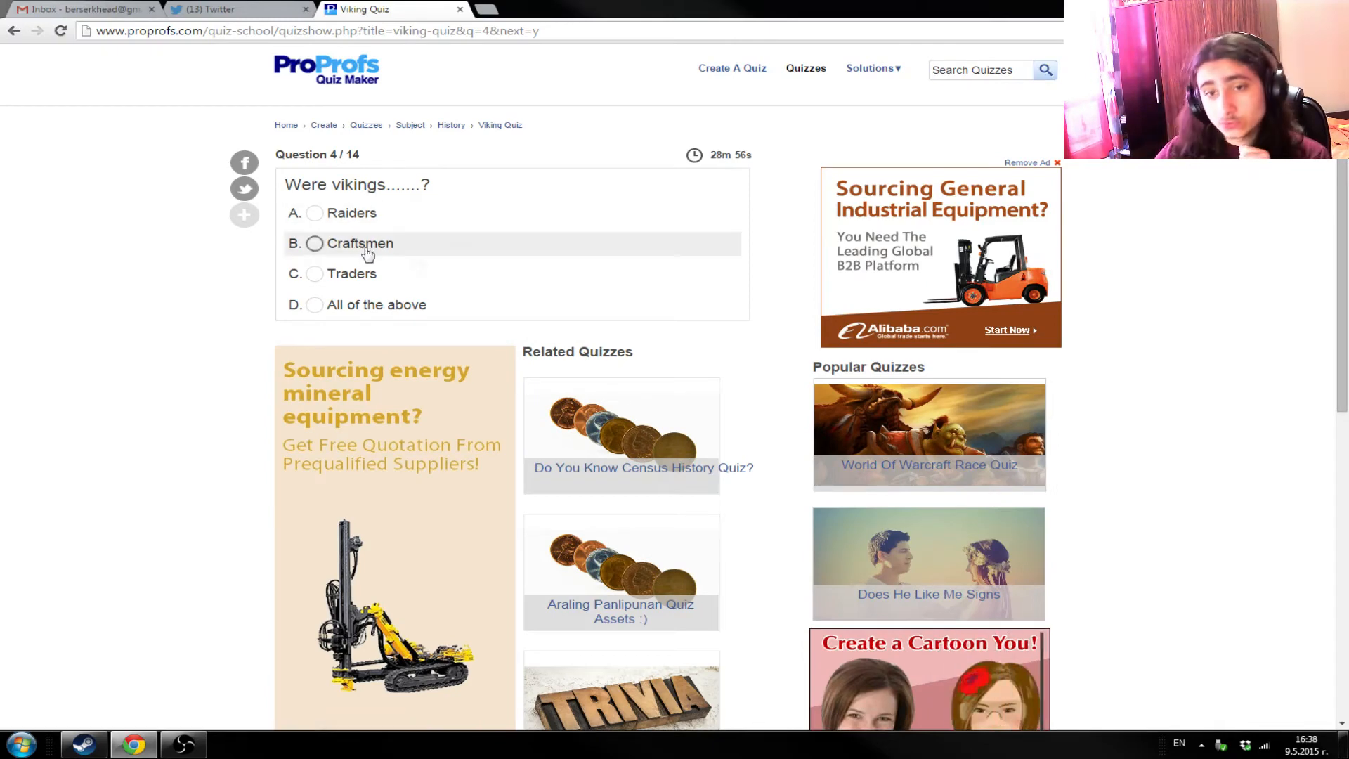
pyautogui.moveTo(401, 306)
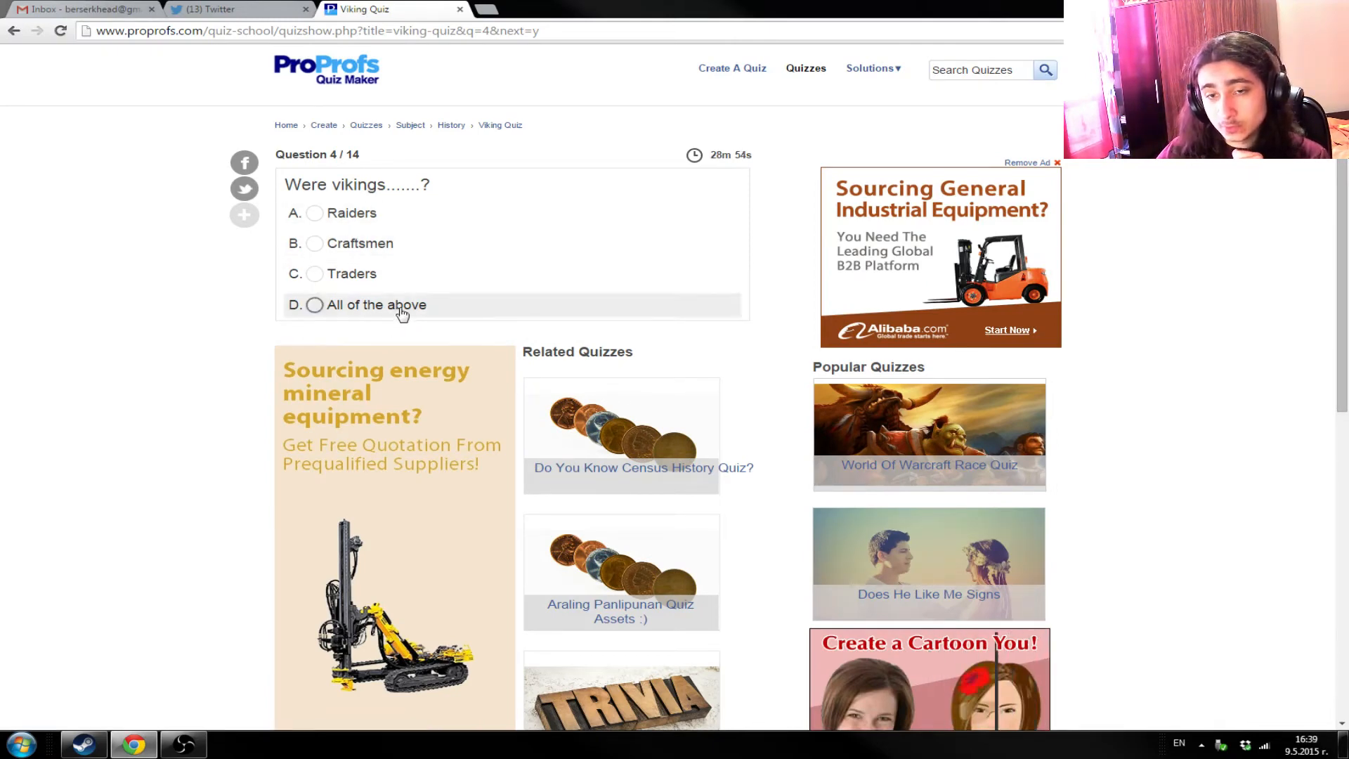
# - Answer 'Were vikings…' with 'All of the above' and continue to question 5
pyautogui.click(314, 305)
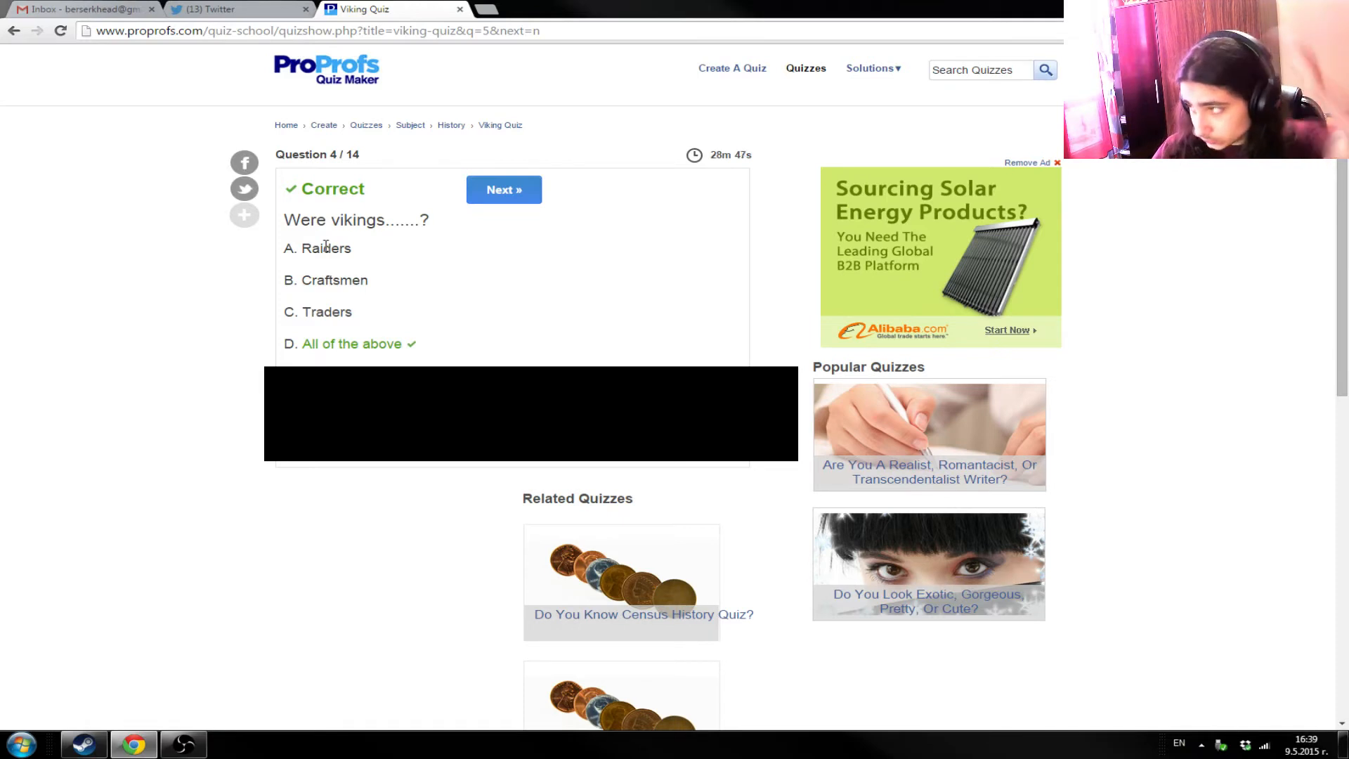
pyautogui.moveTo(207, 235)
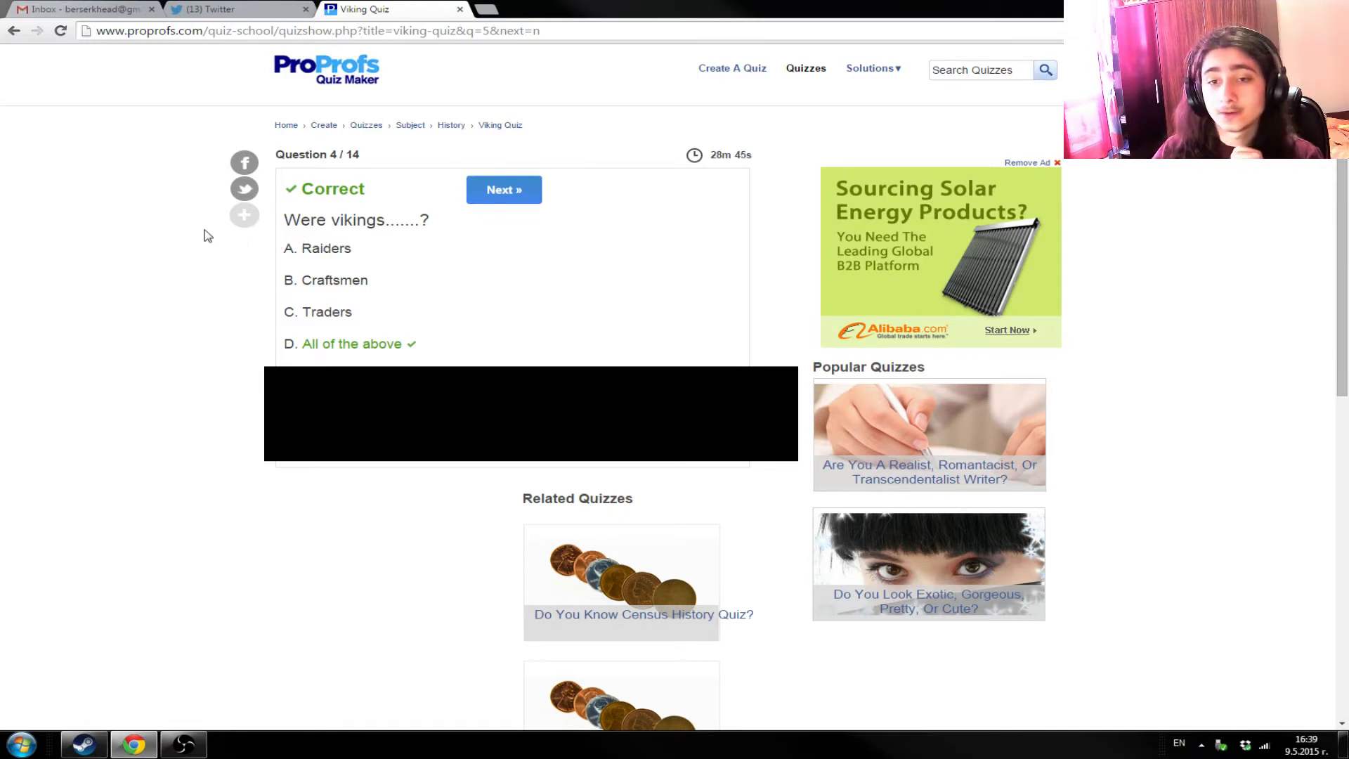
pyautogui.moveTo(283, 244)
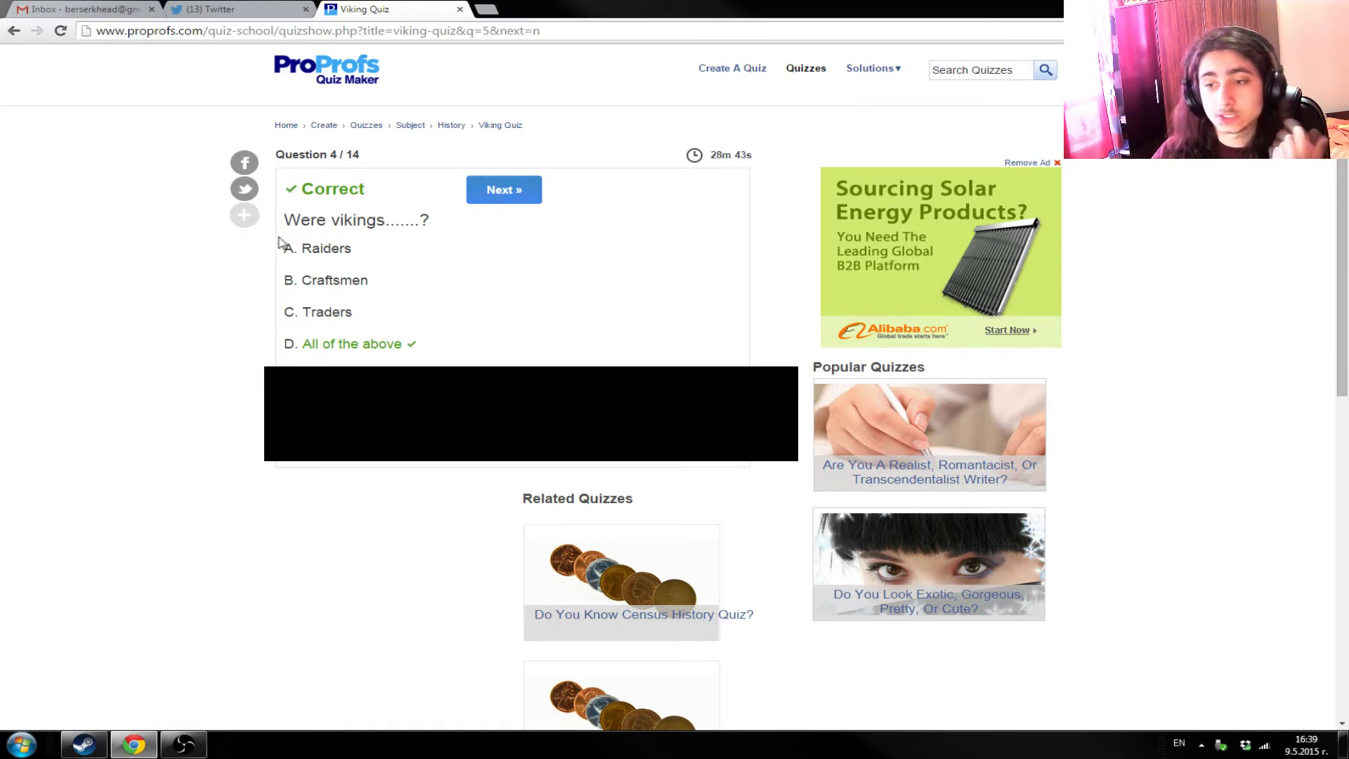
pyautogui.moveTo(413, 315)
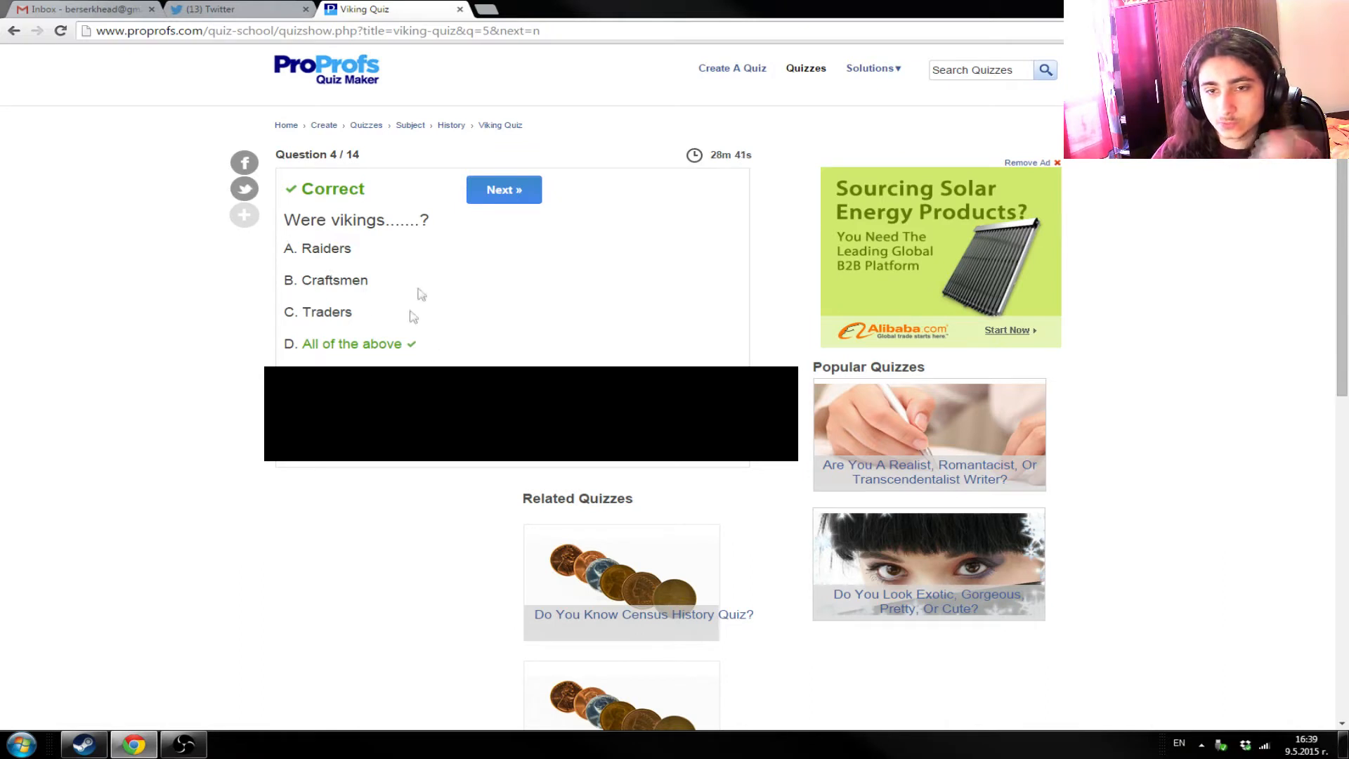
pyautogui.moveTo(349, 301)
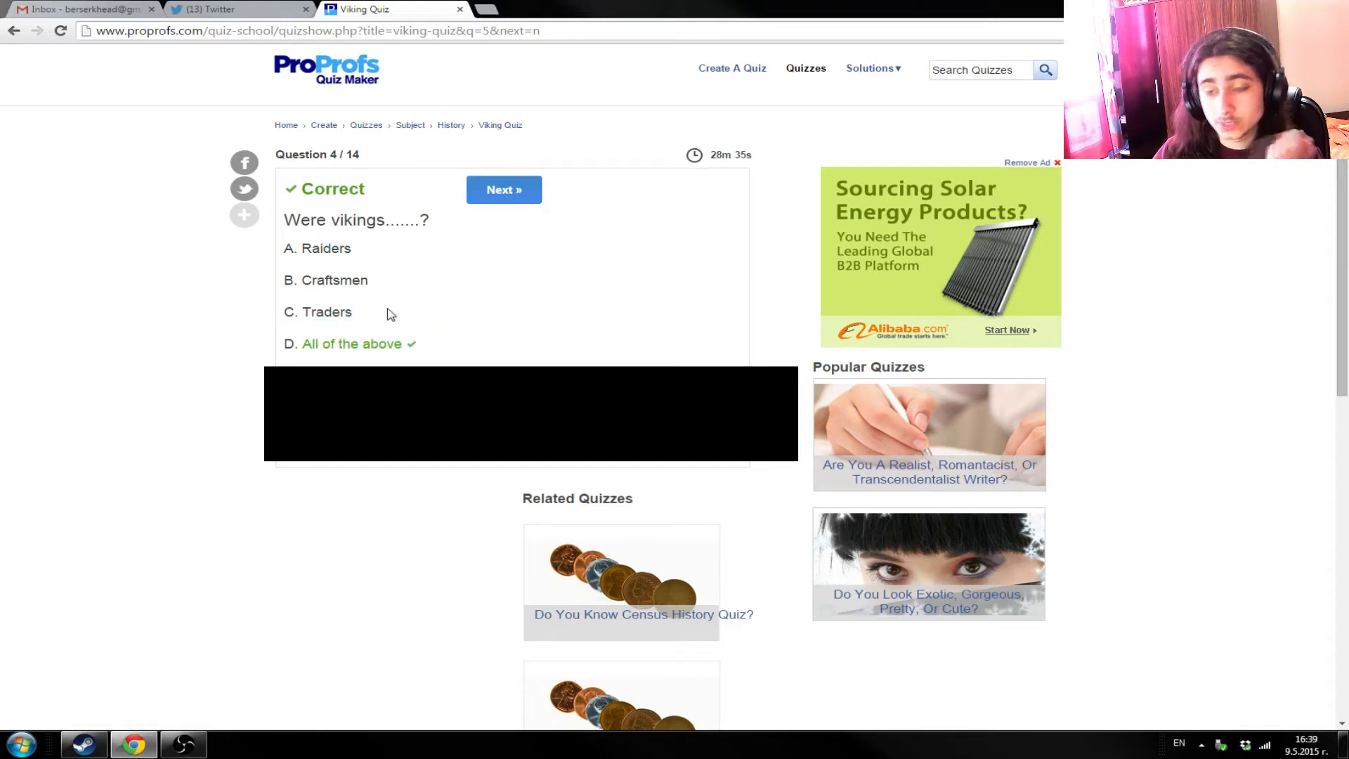
pyautogui.moveTo(368, 253)
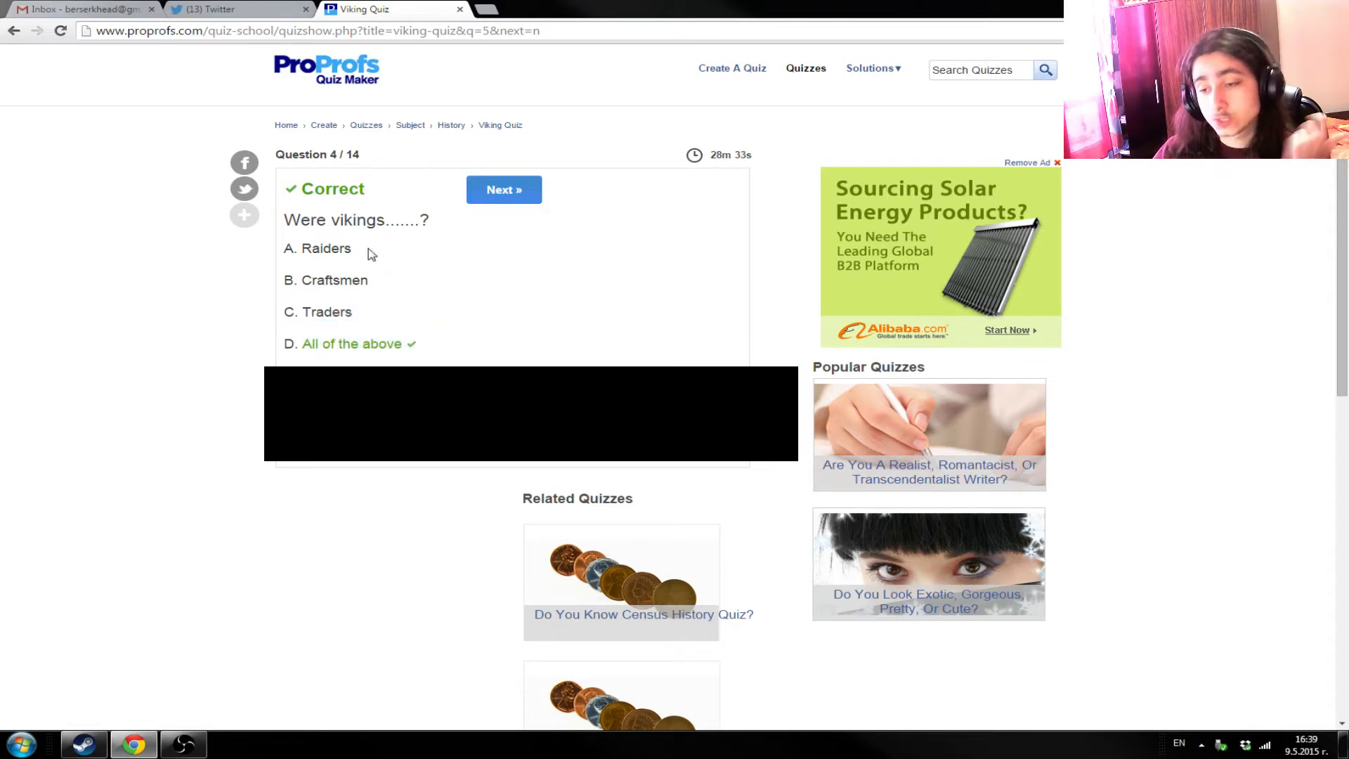
pyautogui.moveTo(410, 259)
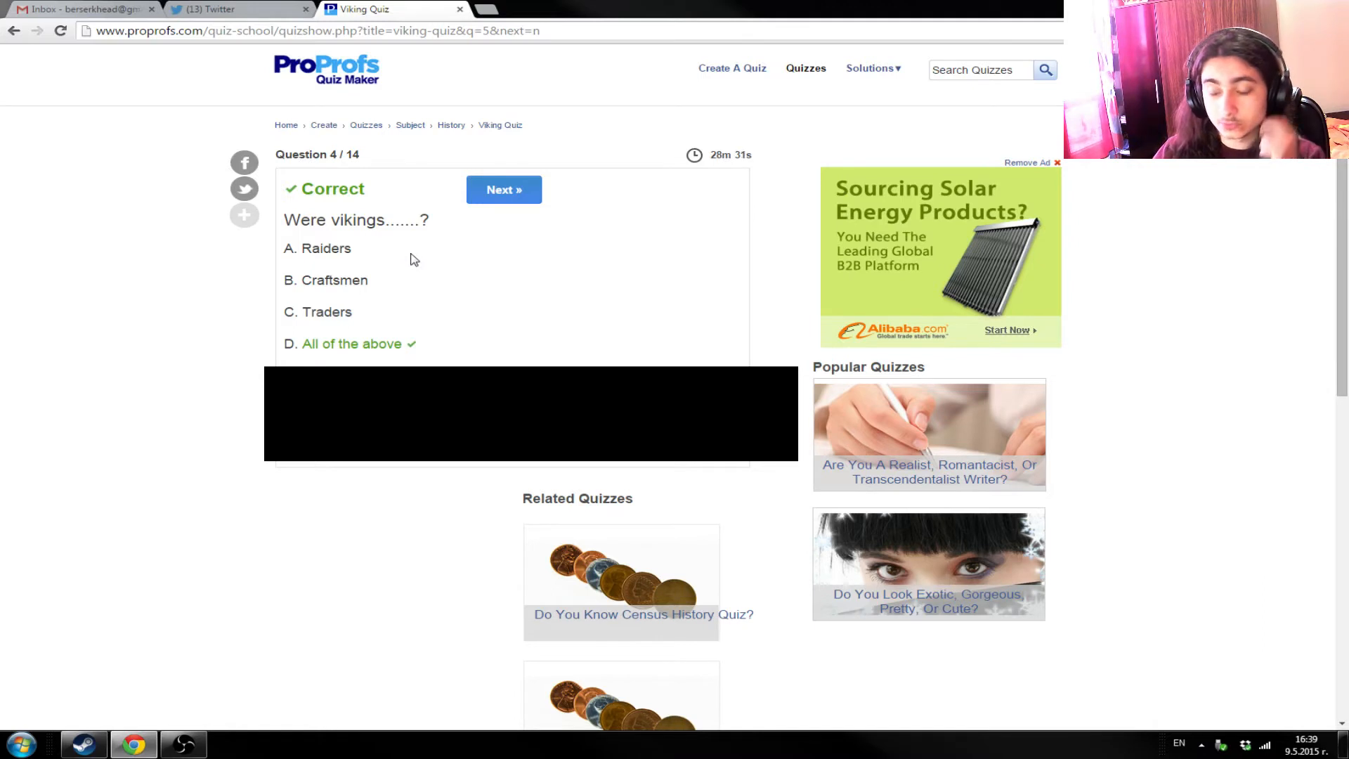
pyautogui.moveTo(404, 277)
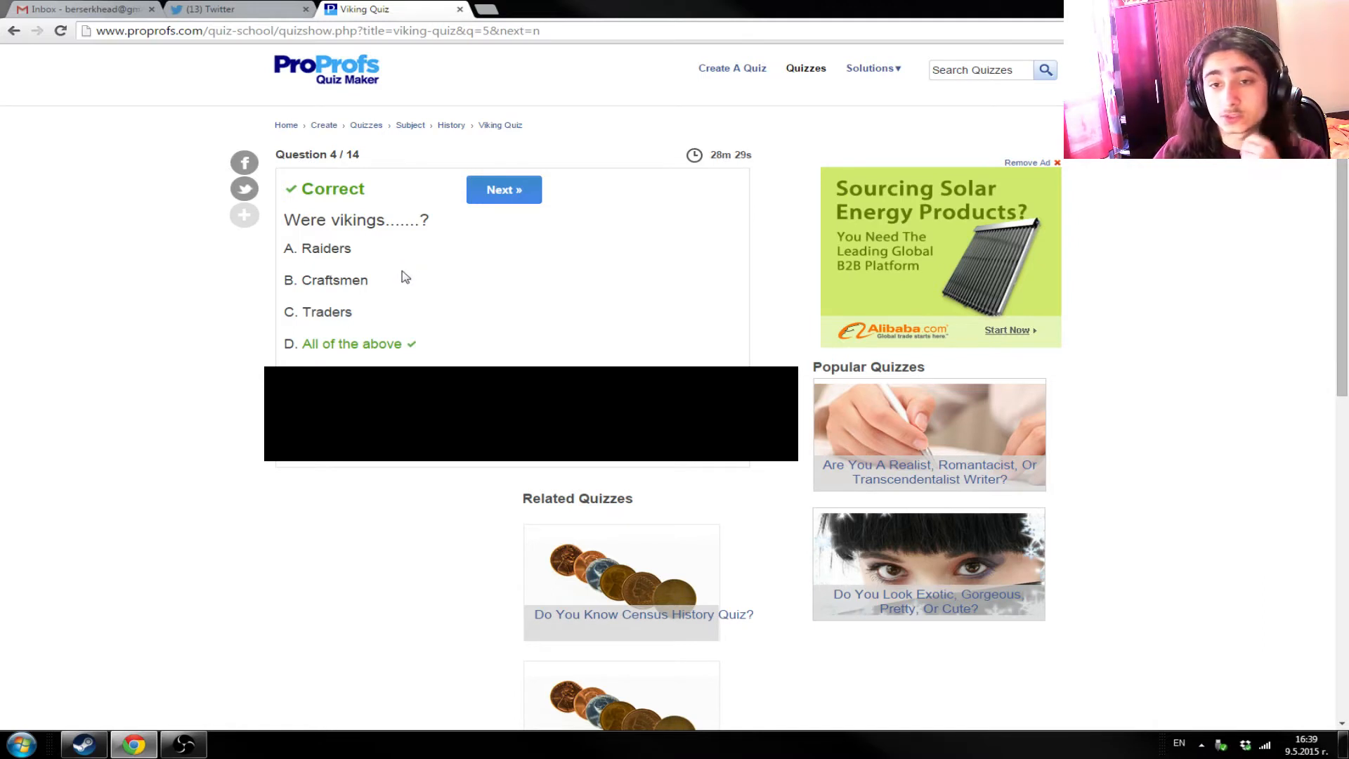
pyautogui.moveTo(398, 268)
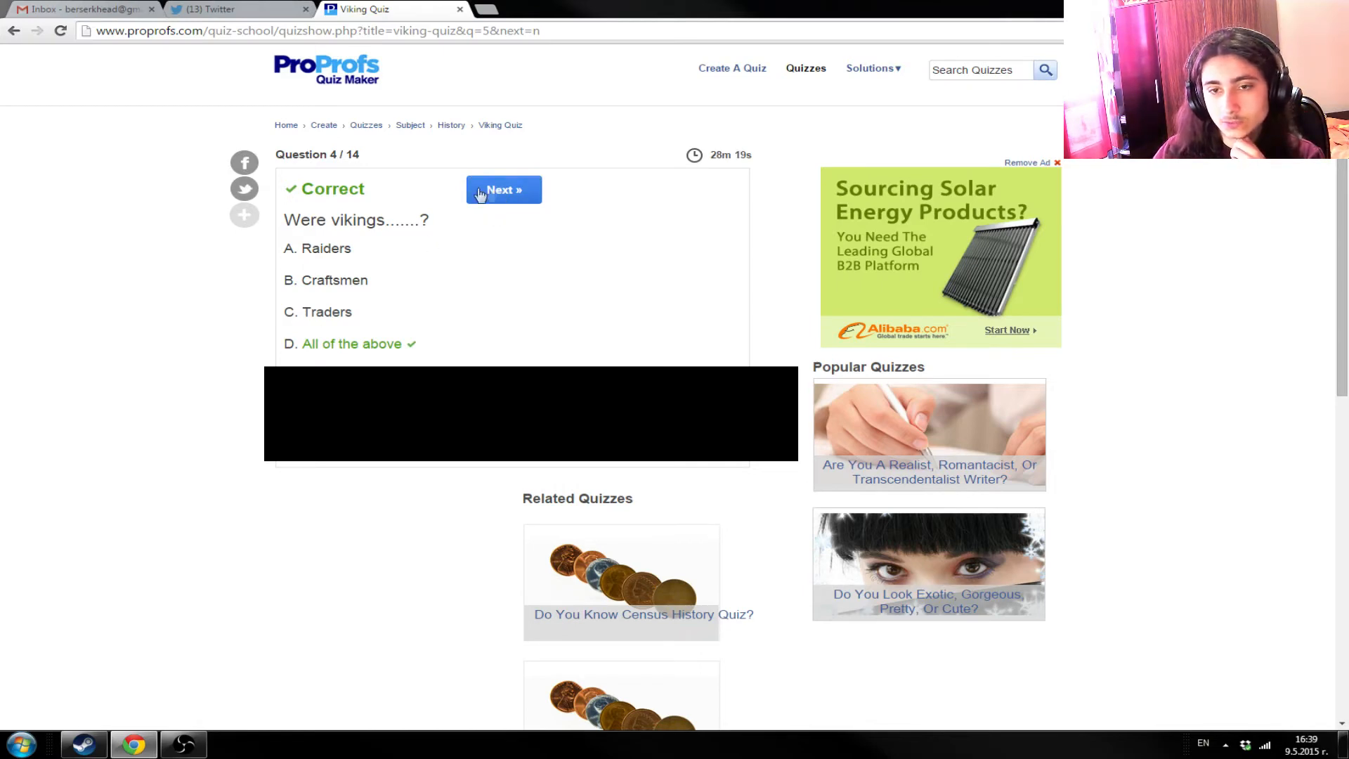
pyautogui.click(503, 189)
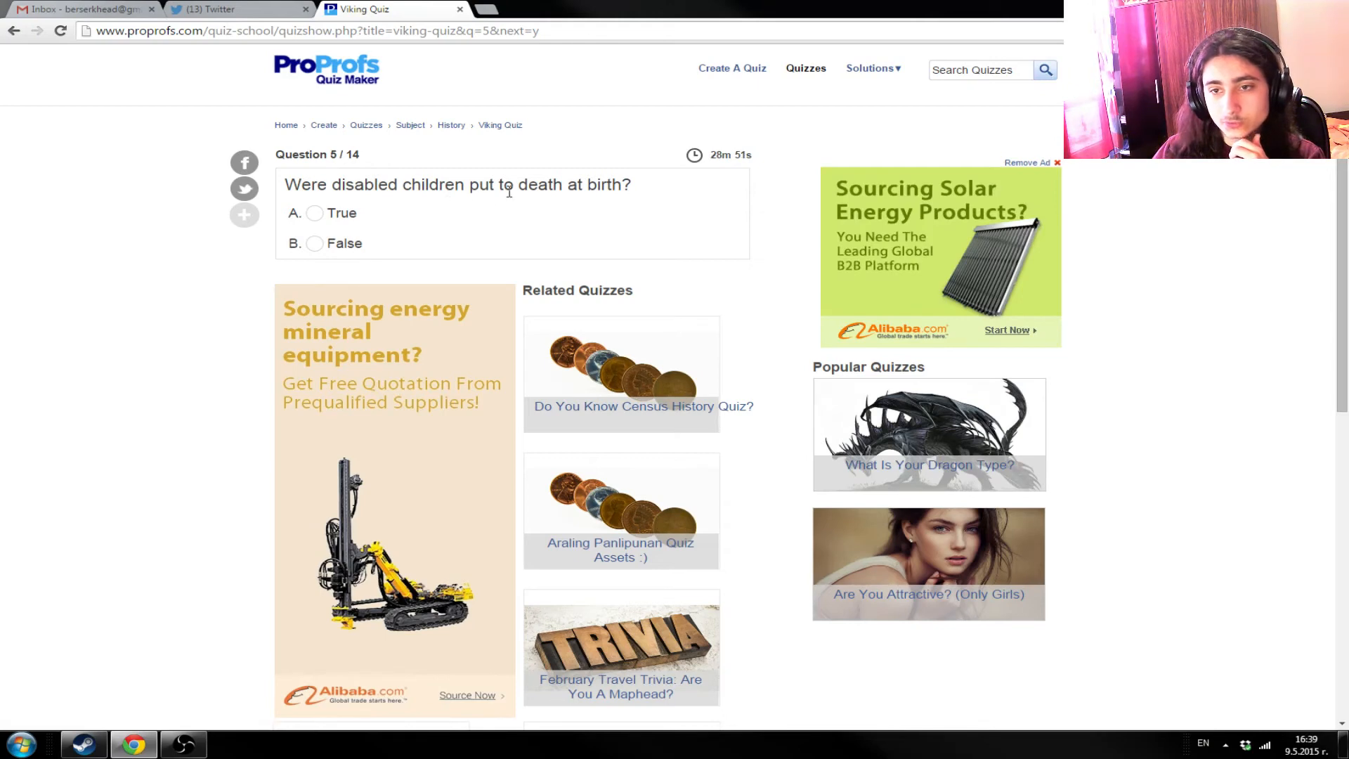
pyautogui.moveTo(641, 192)
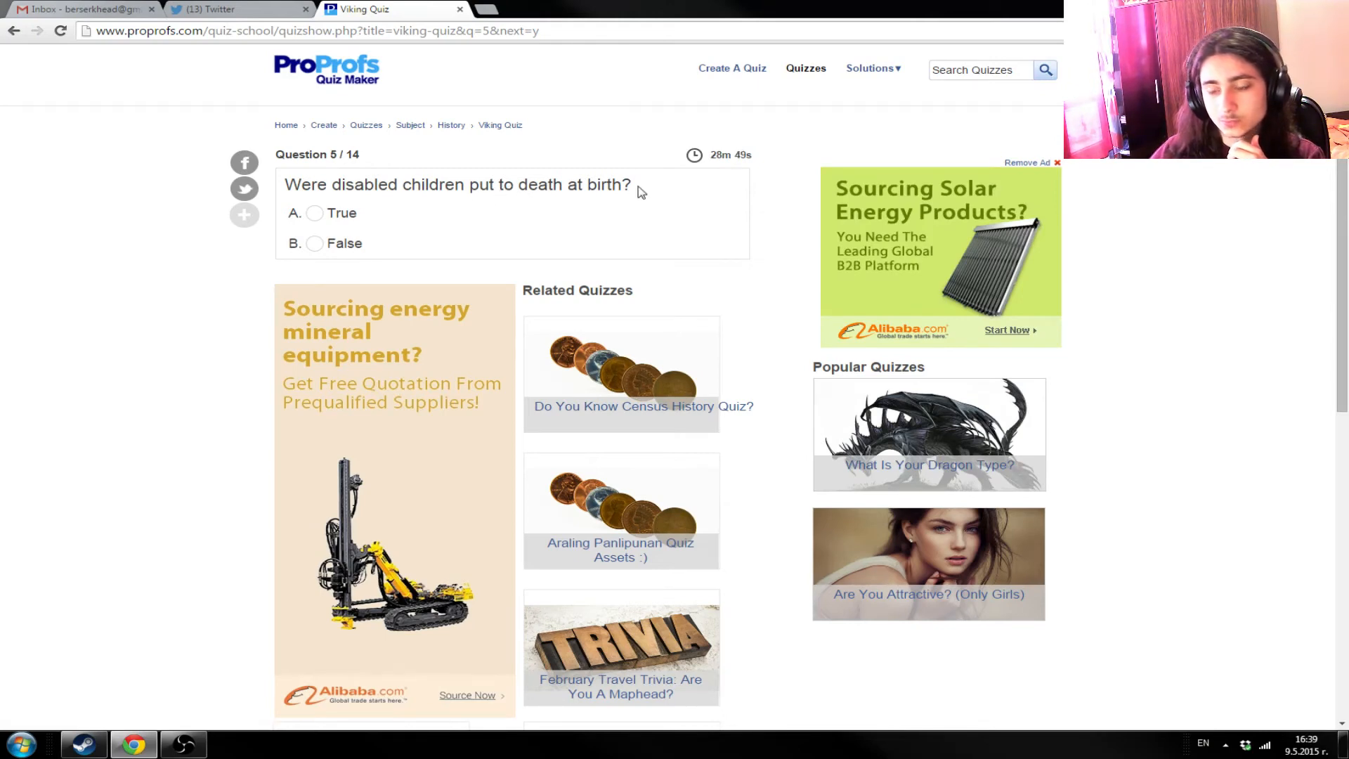
pyautogui.moveTo(573, 214)
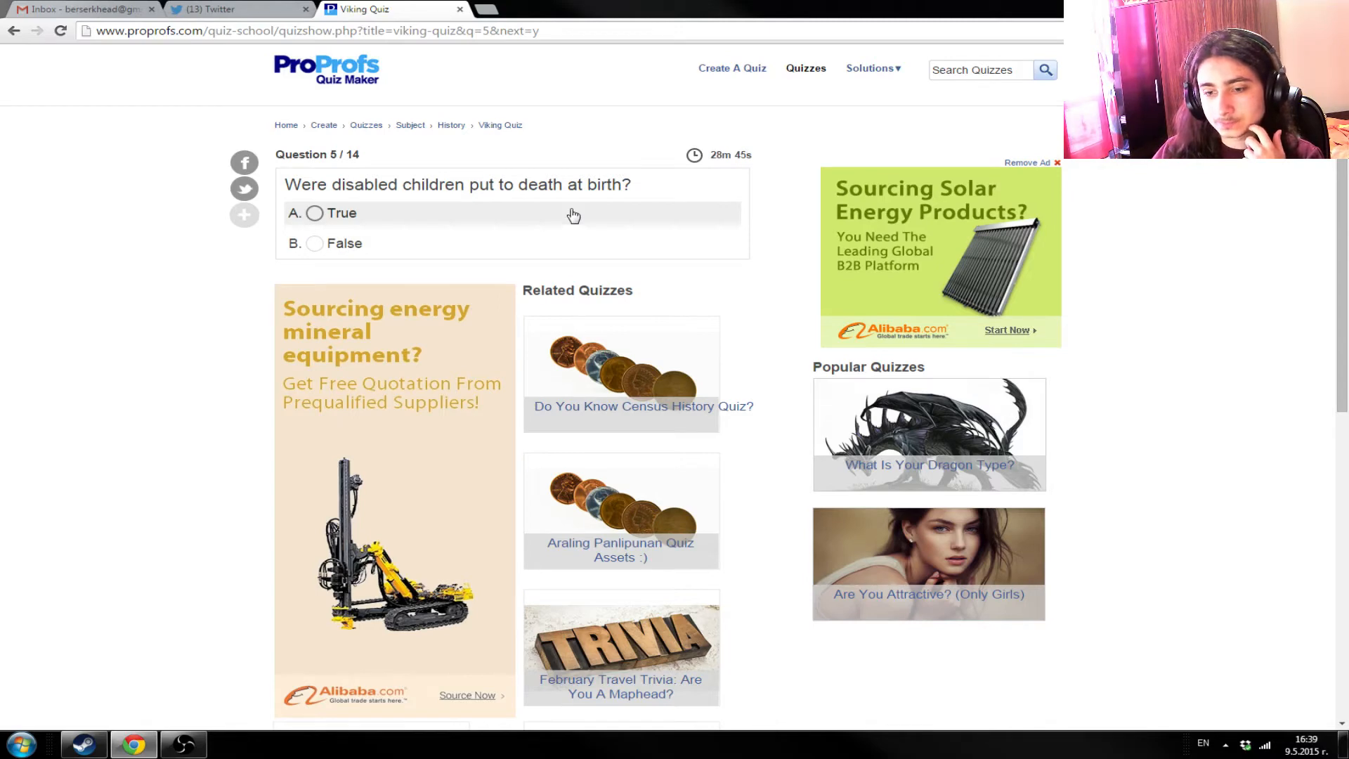
pyautogui.moveTo(518, 256)
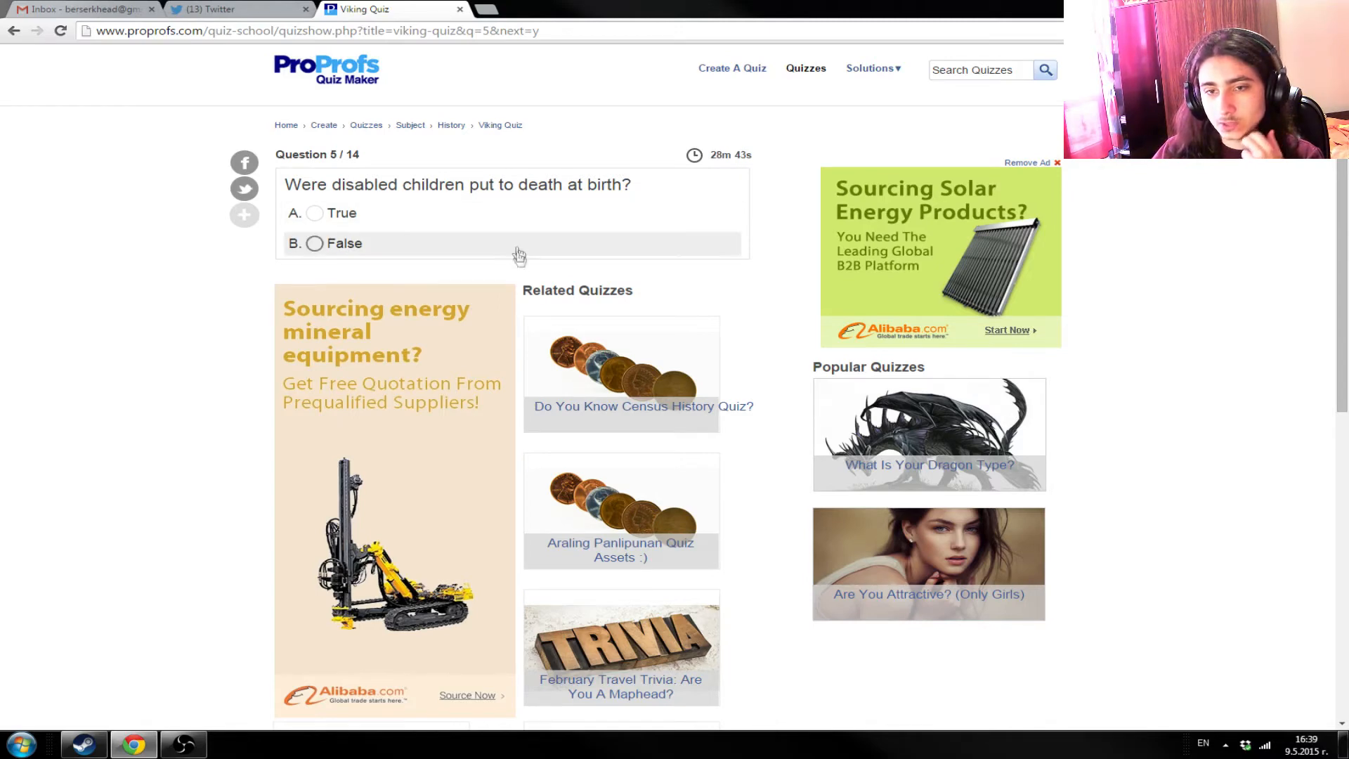
pyautogui.moveTo(529, 215)
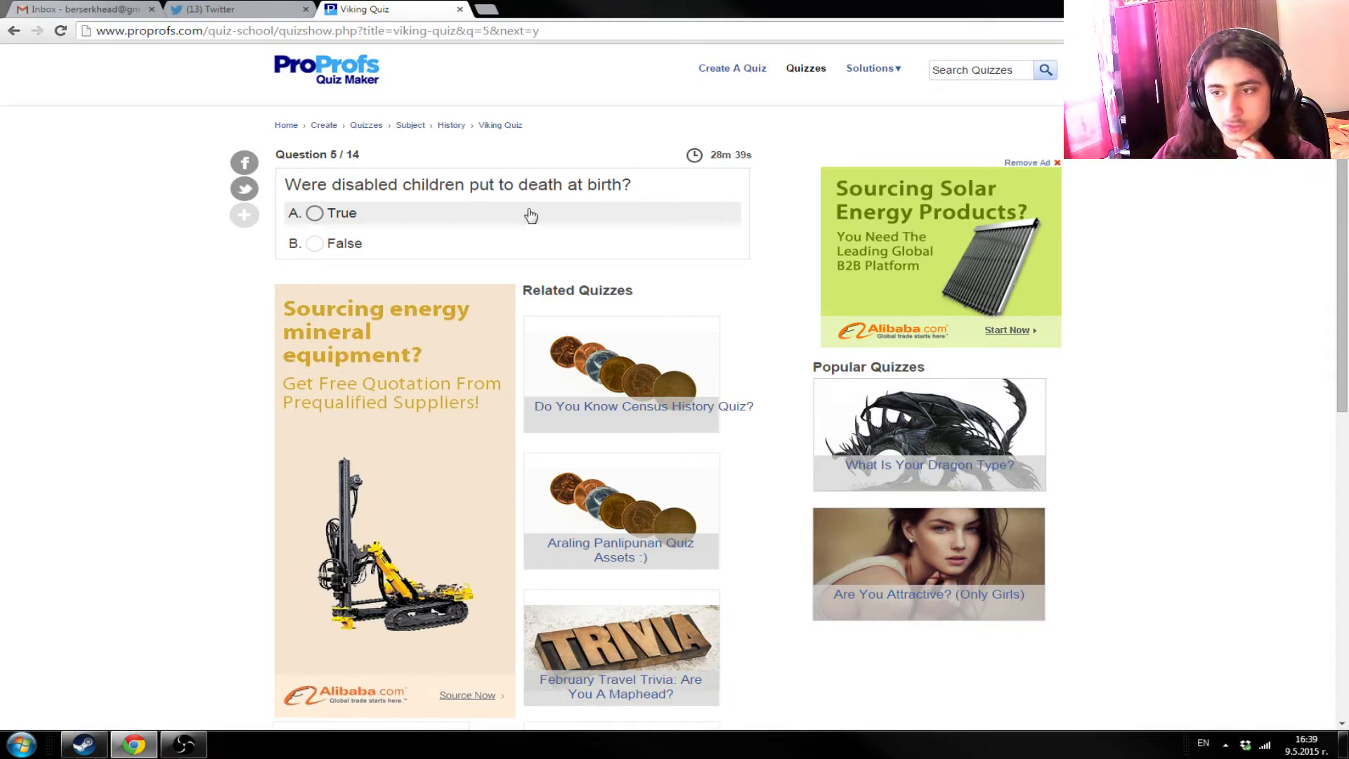
pyautogui.moveTo(488, 244)
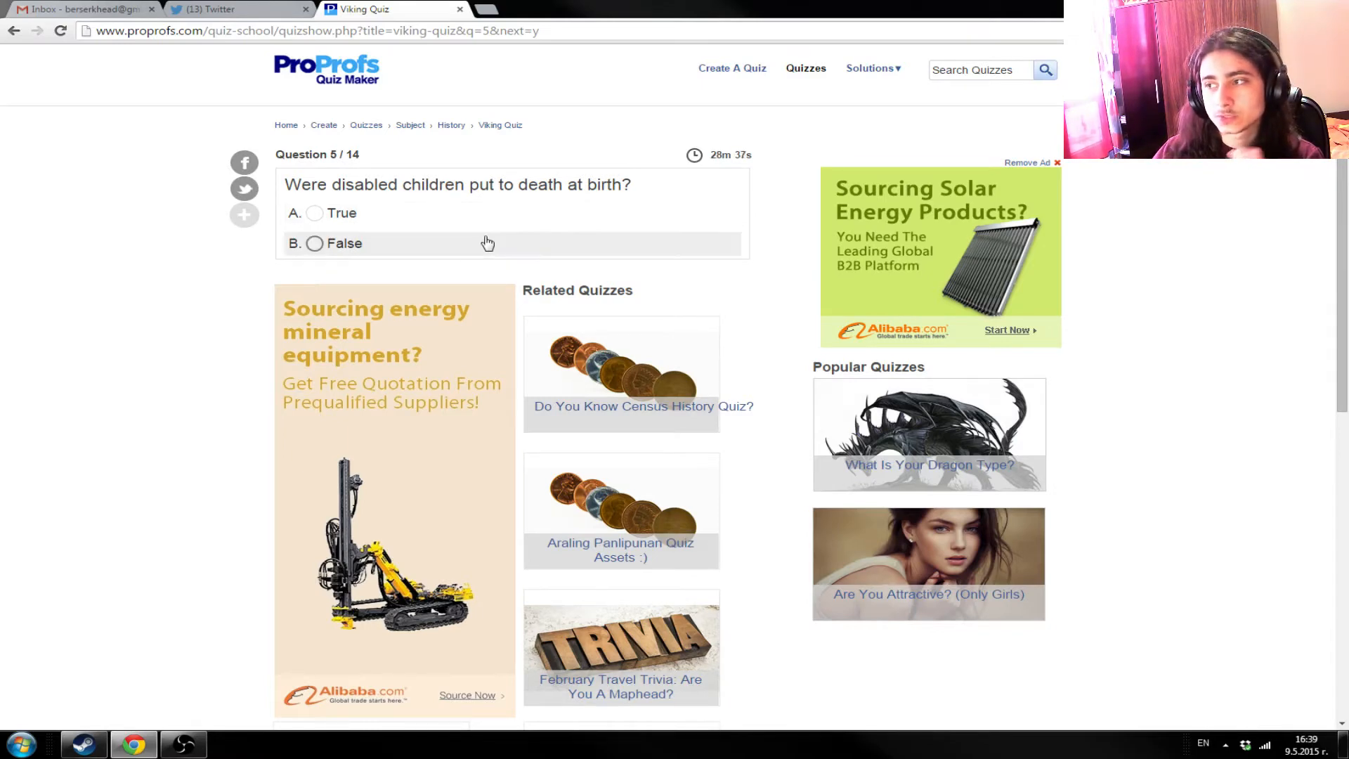
pyautogui.moveTo(451, 248)
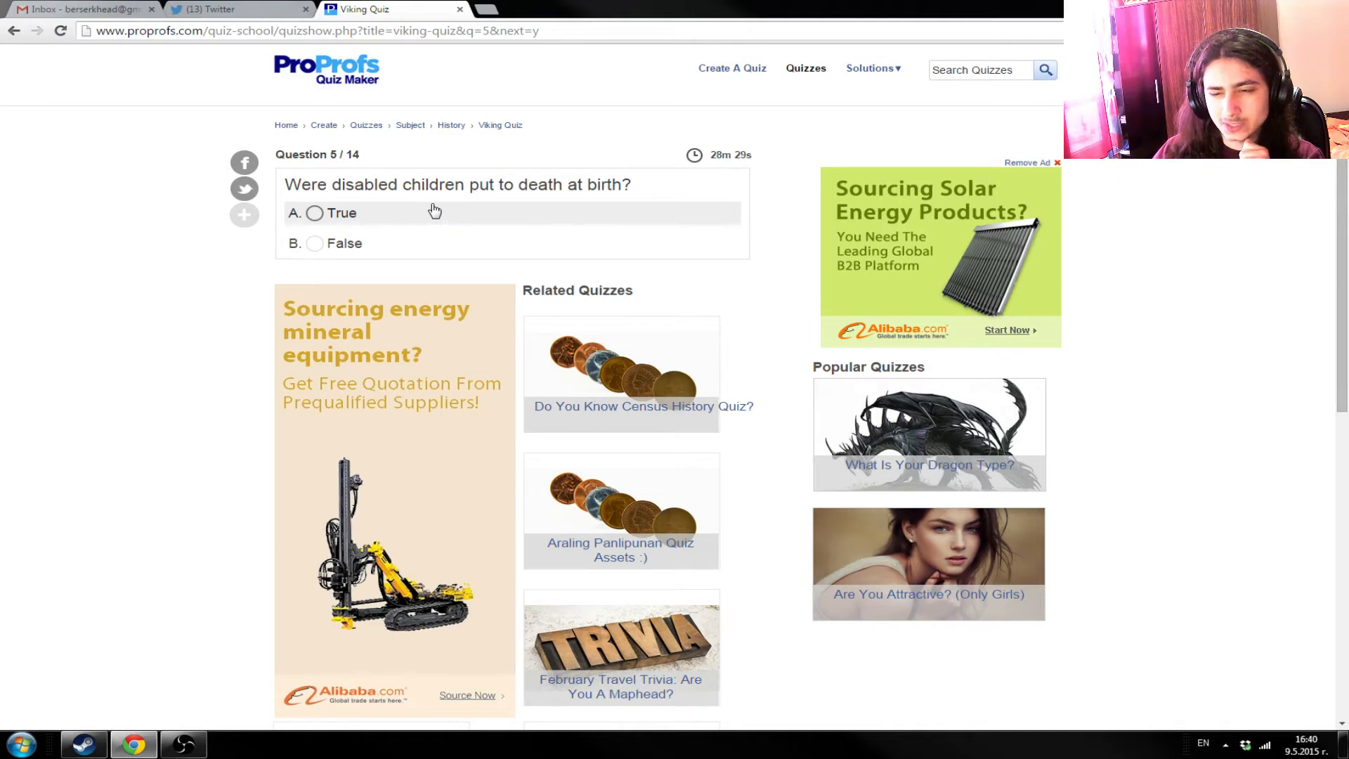
pyautogui.moveTo(576, 317)
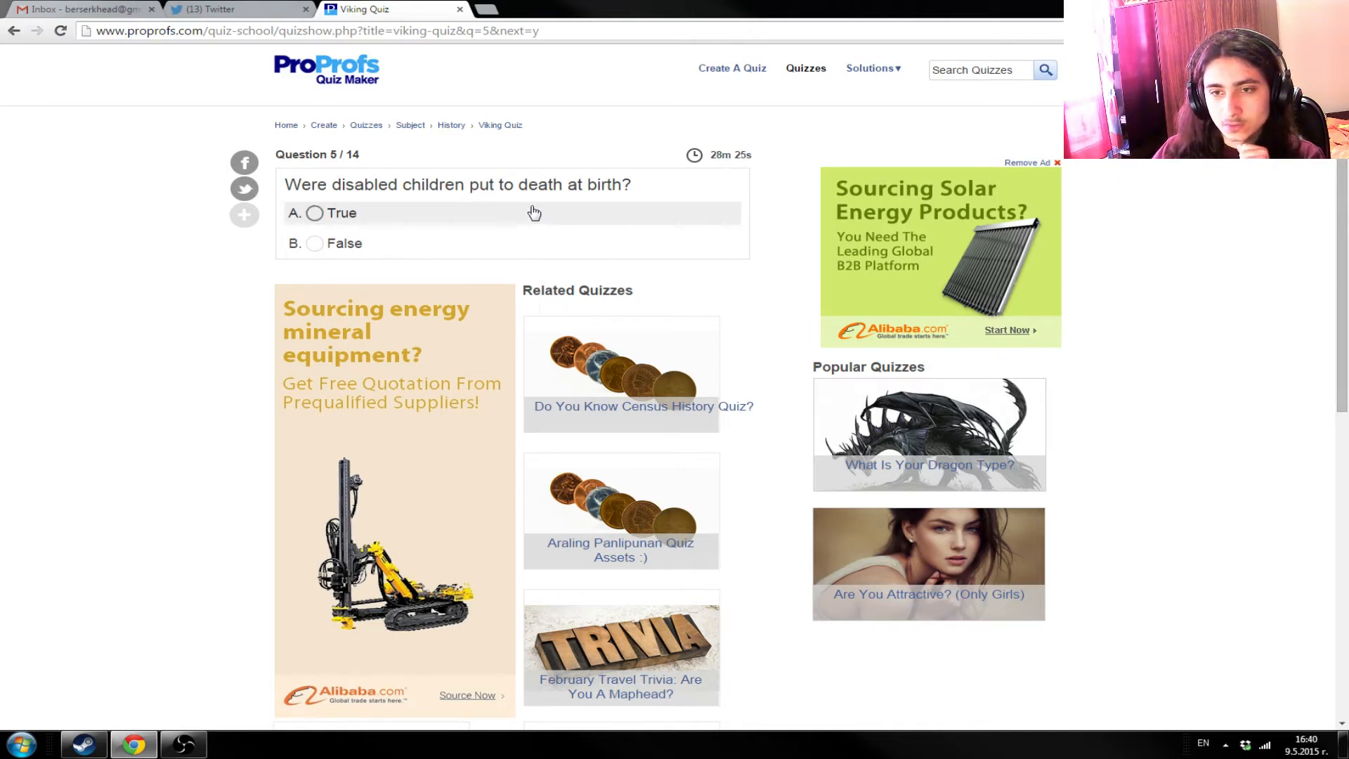
pyautogui.moveTo(515, 226)
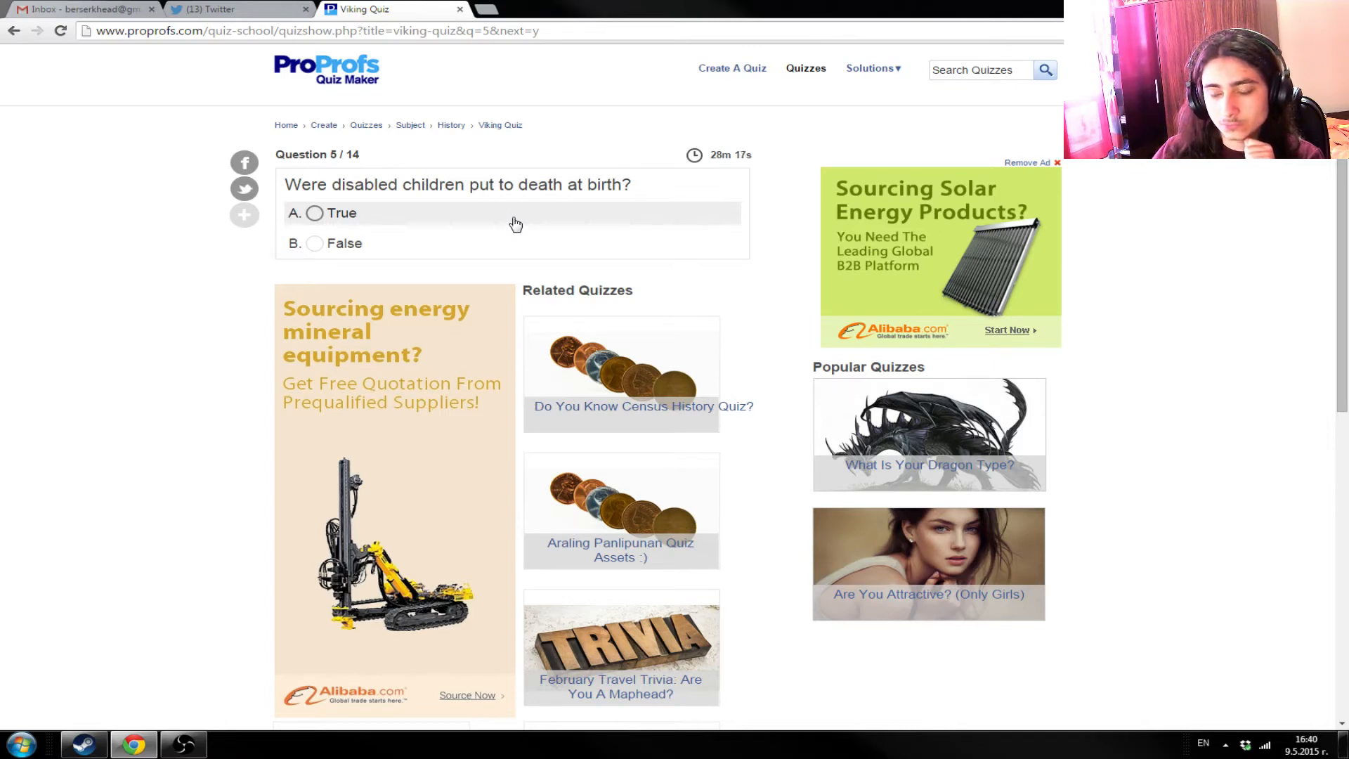
pyautogui.moveTo(628, 275)
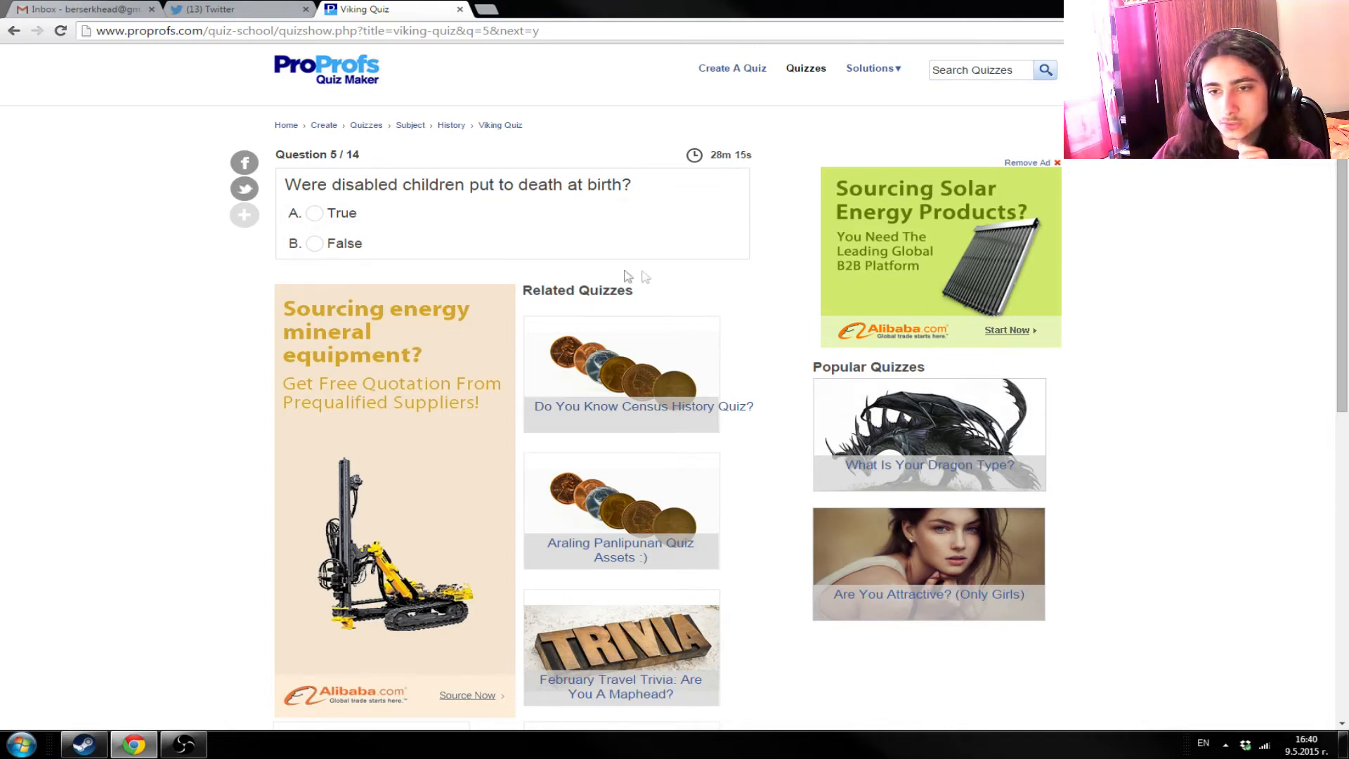
pyautogui.moveTo(725, 278)
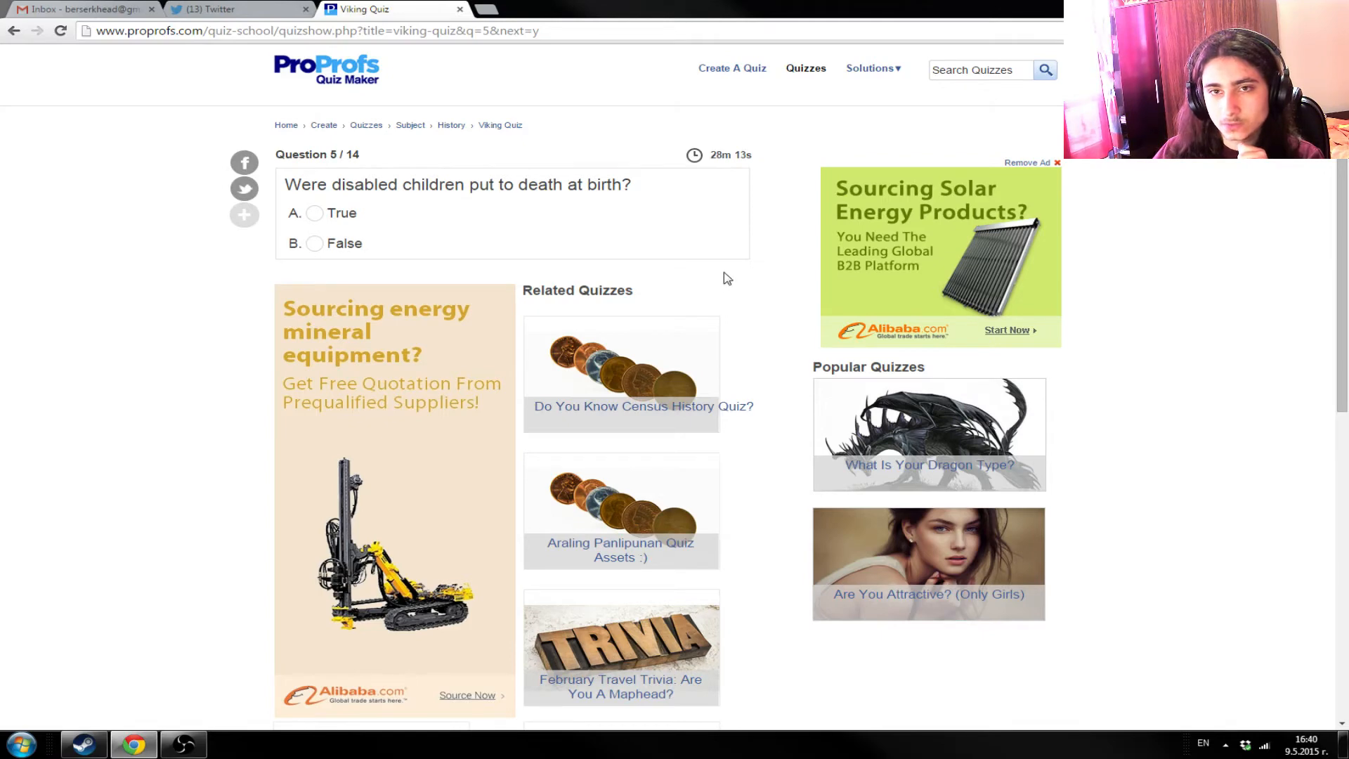
pyautogui.moveTo(732, 273)
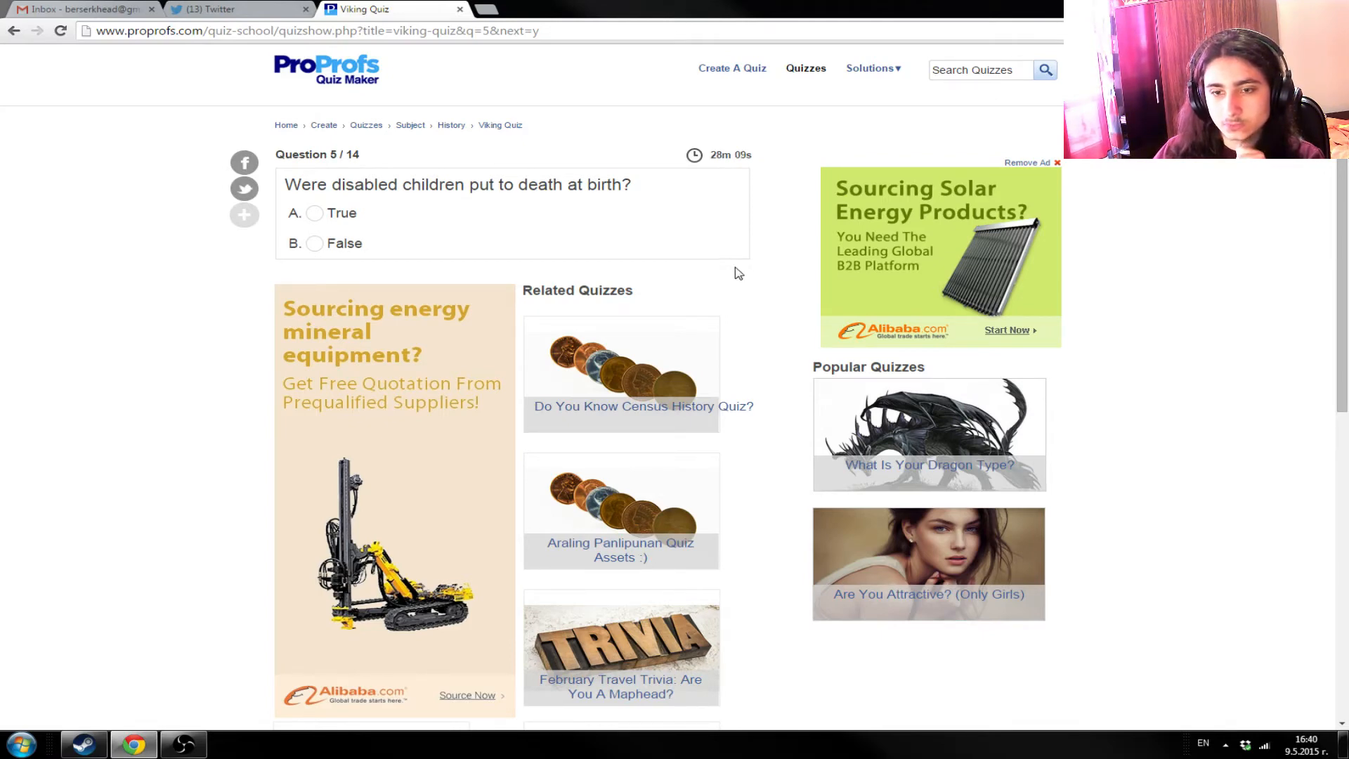
pyautogui.moveTo(525, 243)
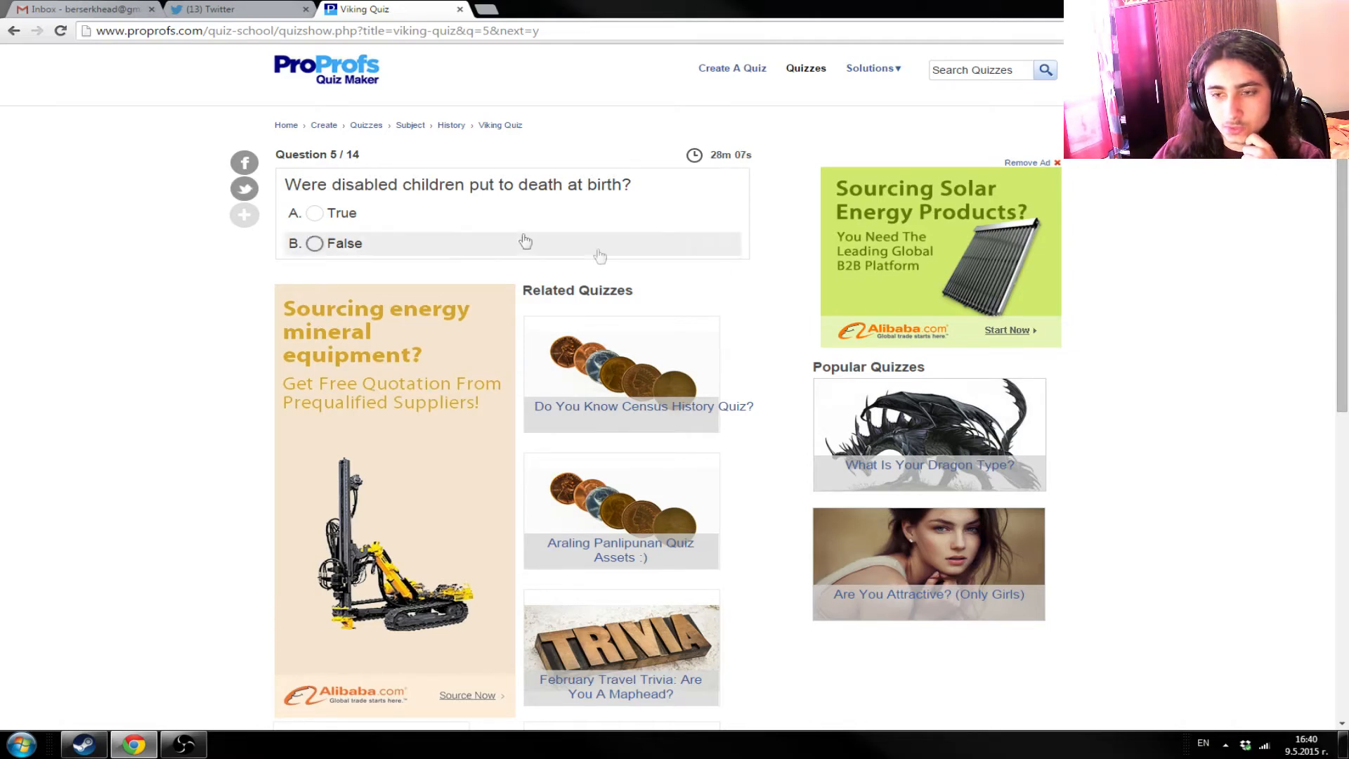
# - Answer 'False' to disabled children being put to death at birth and continue
pyautogui.click(315, 244)
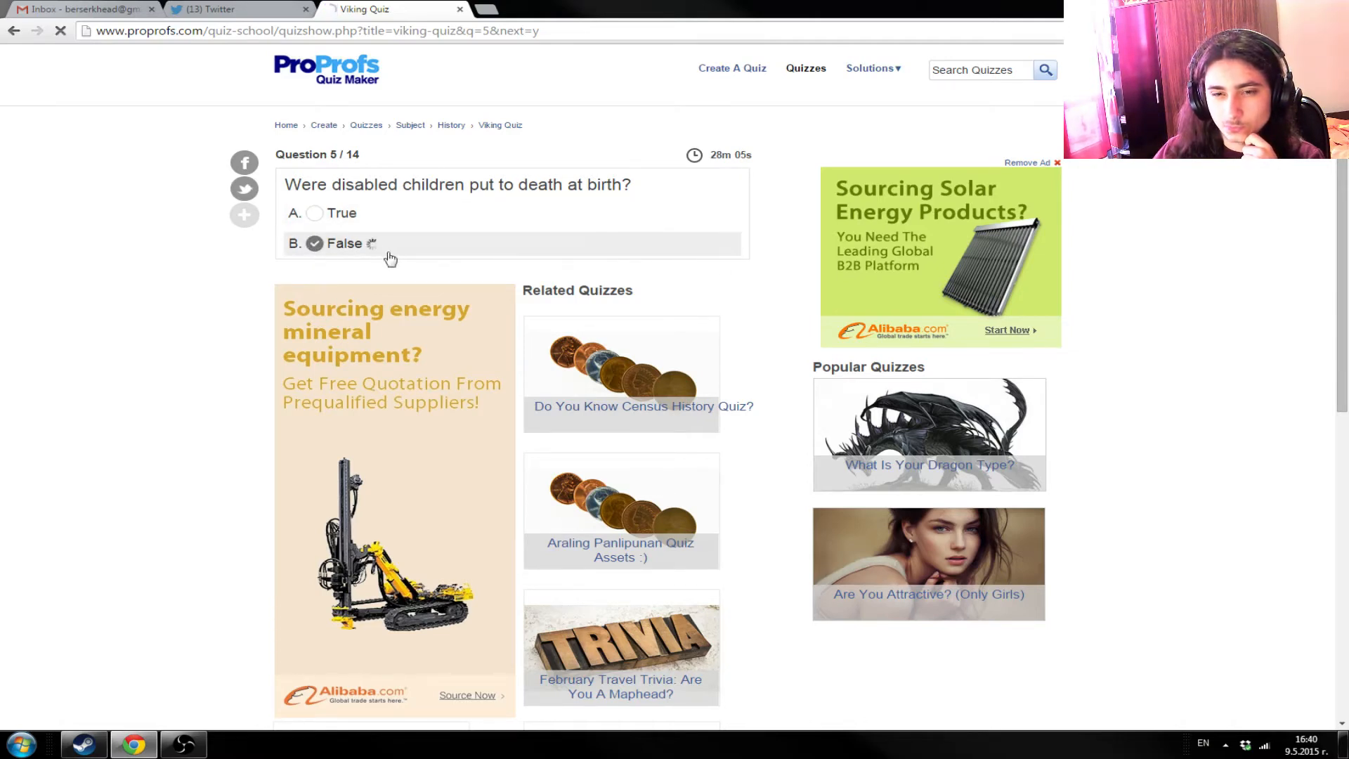
pyautogui.click(314, 243)
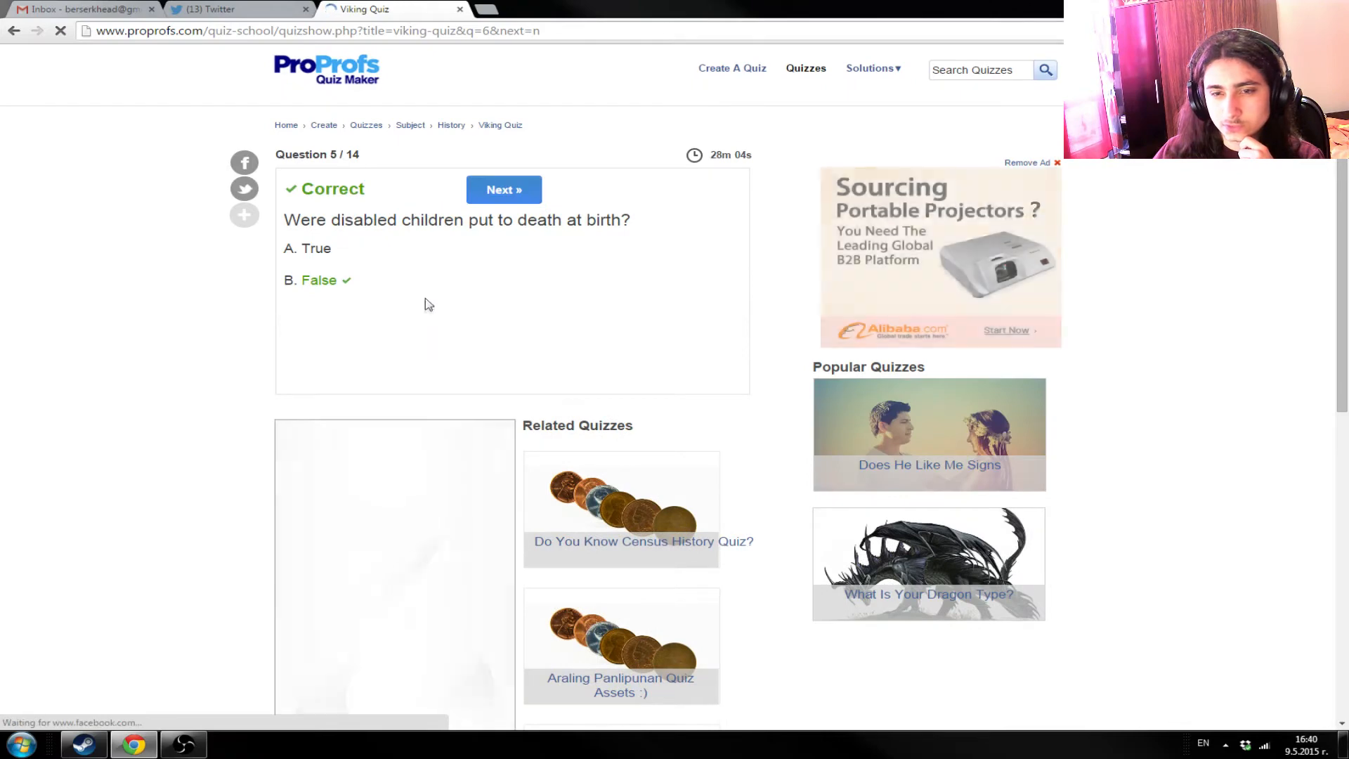
pyautogui.click(503, 188)
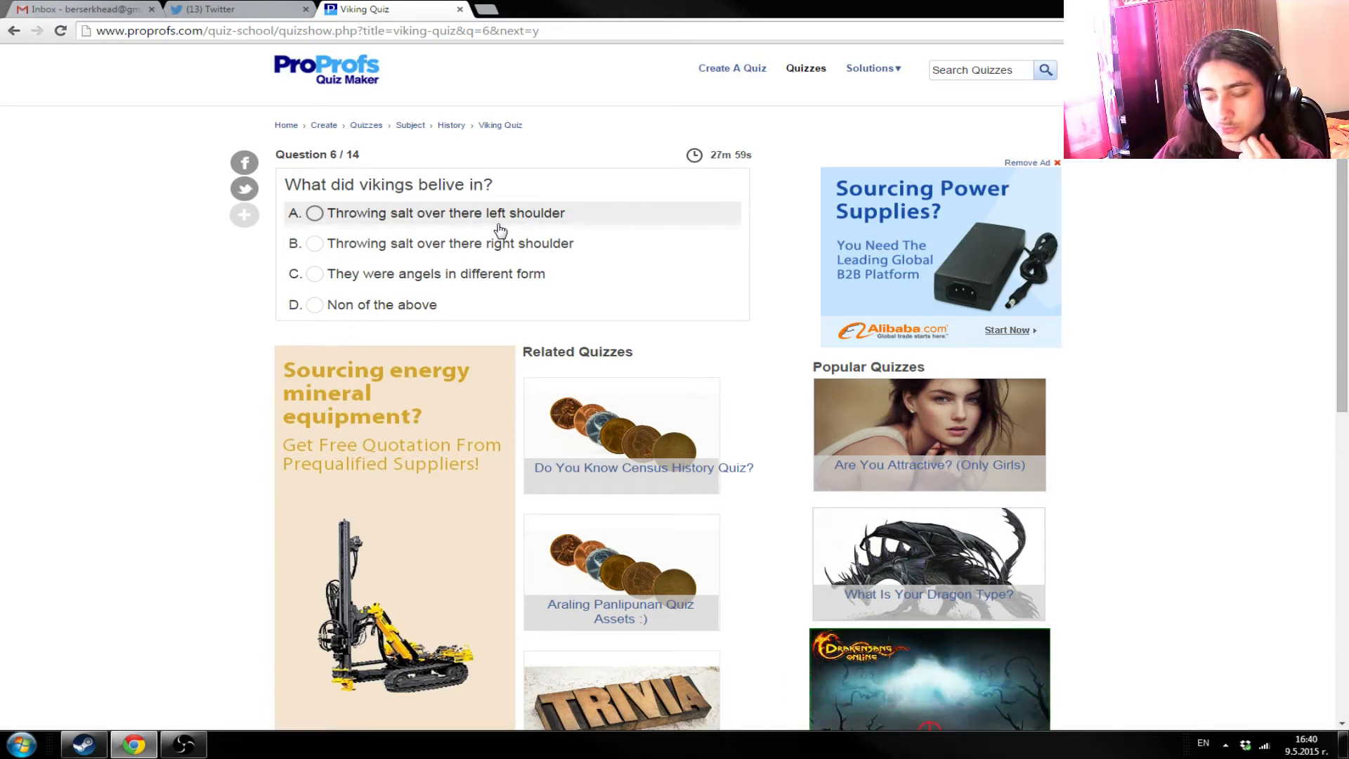
pyautogui.moveTo(718, 350)
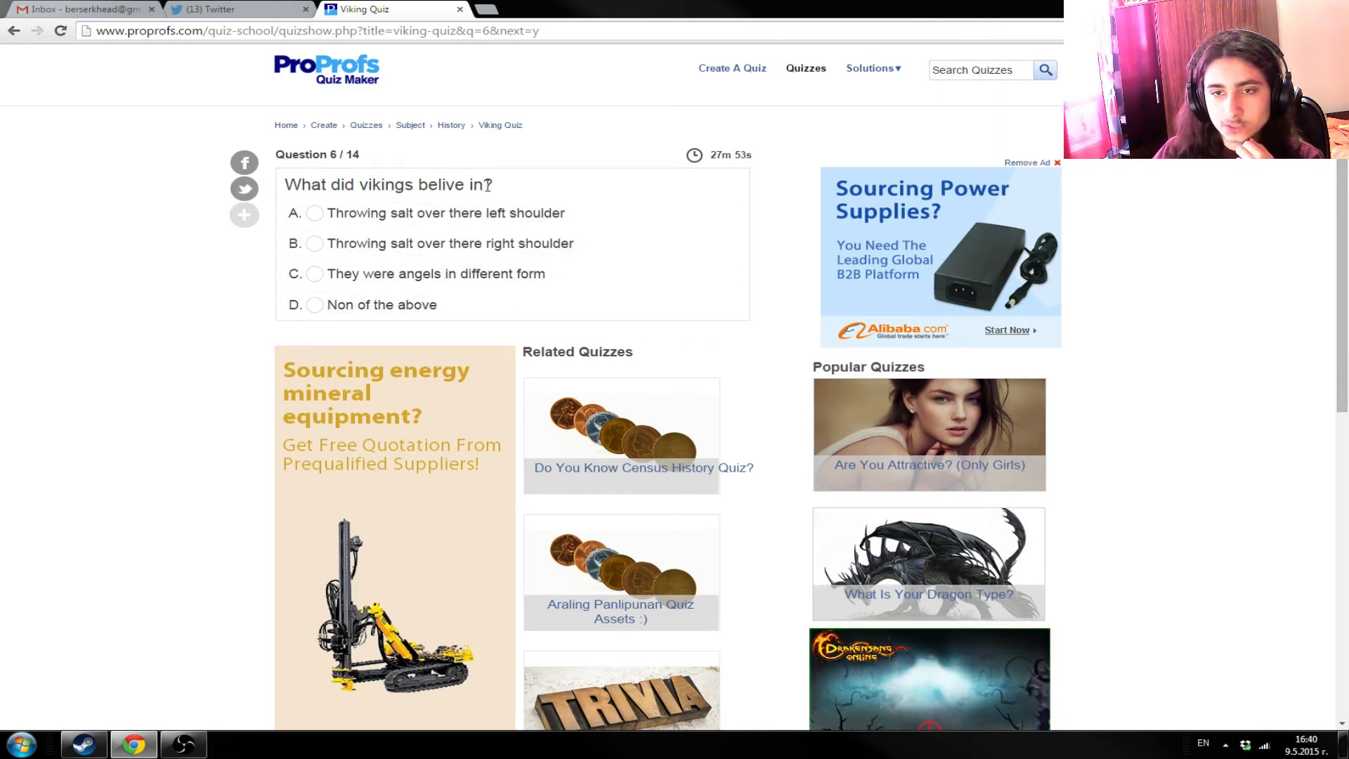
# - Answer question 6 on Viking beliefs with 'Throwing salt over there right shoulder', marked incorrect
pyautogui.doubleClick(445, 184)
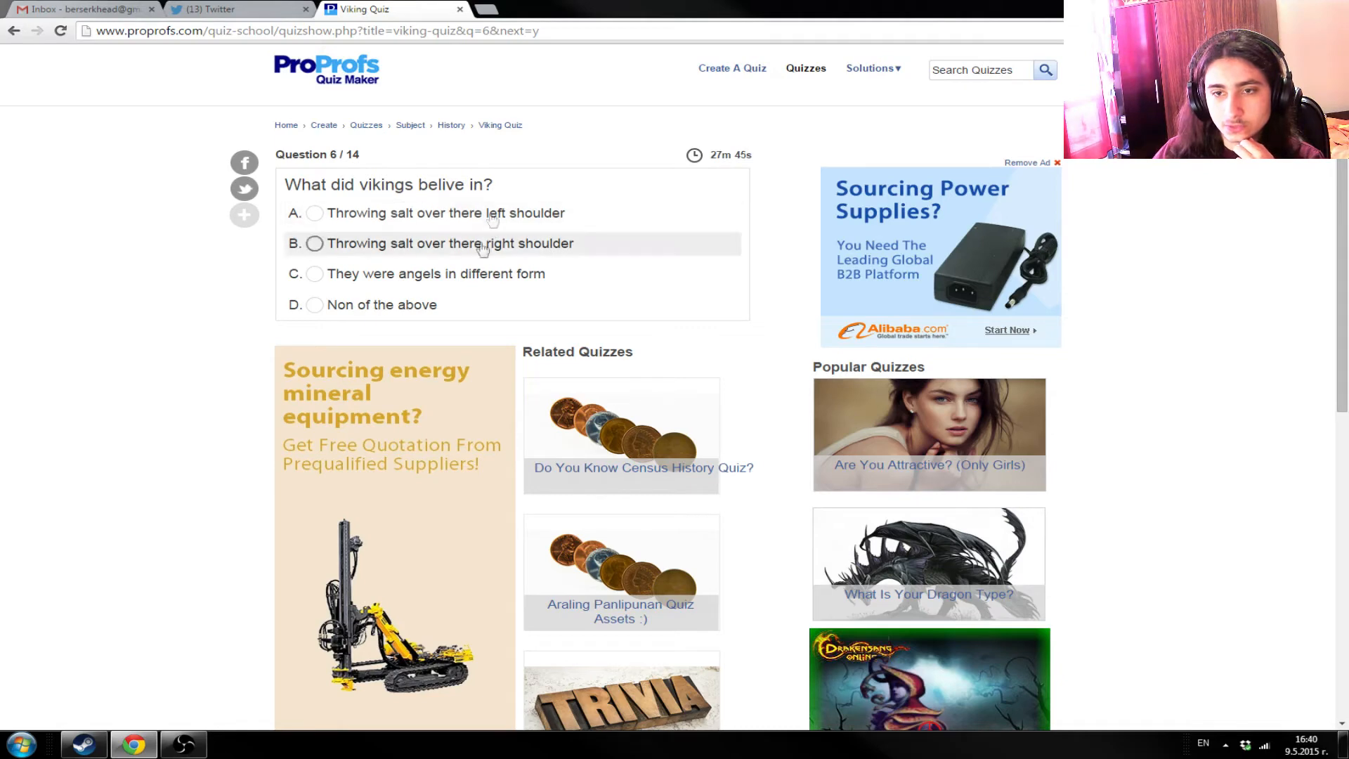
pyautogui.moveTo(363, 279)
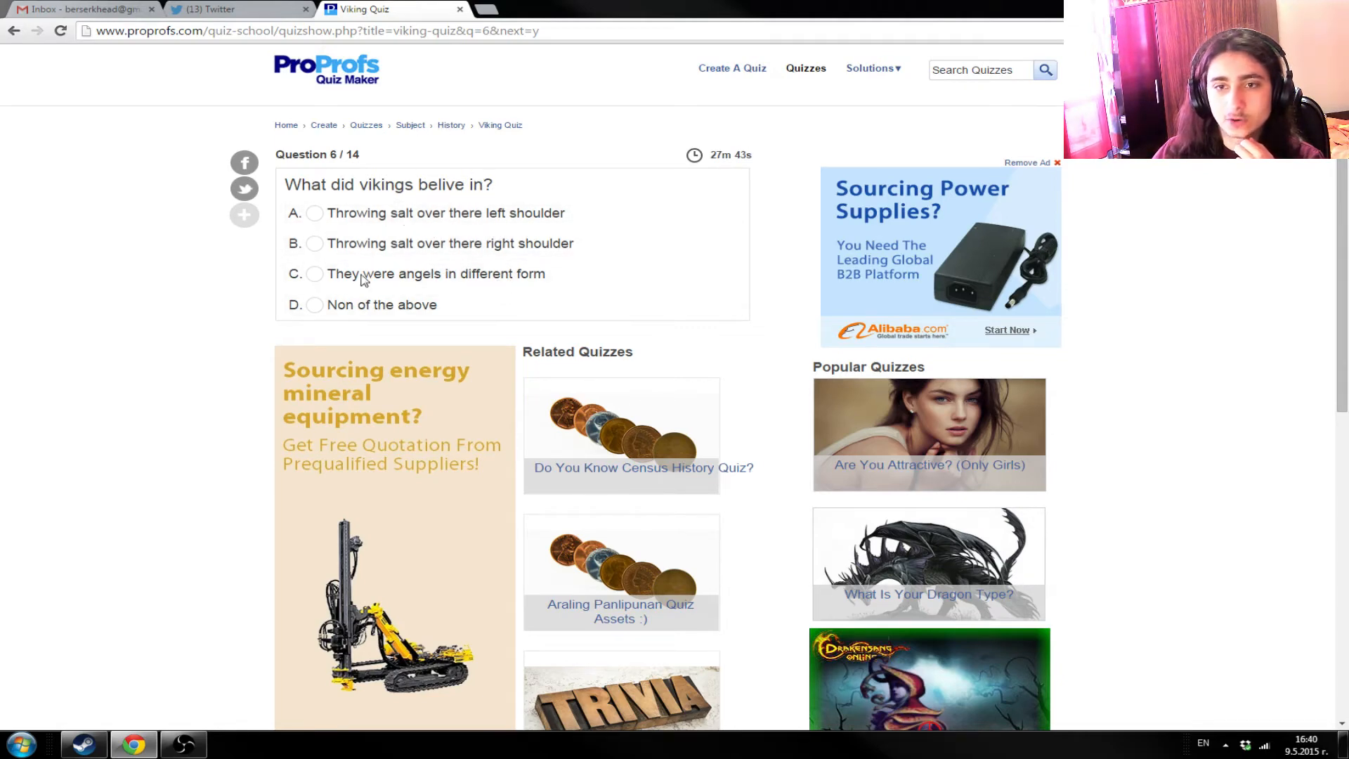
pyautogui.moveTo(379, 218)
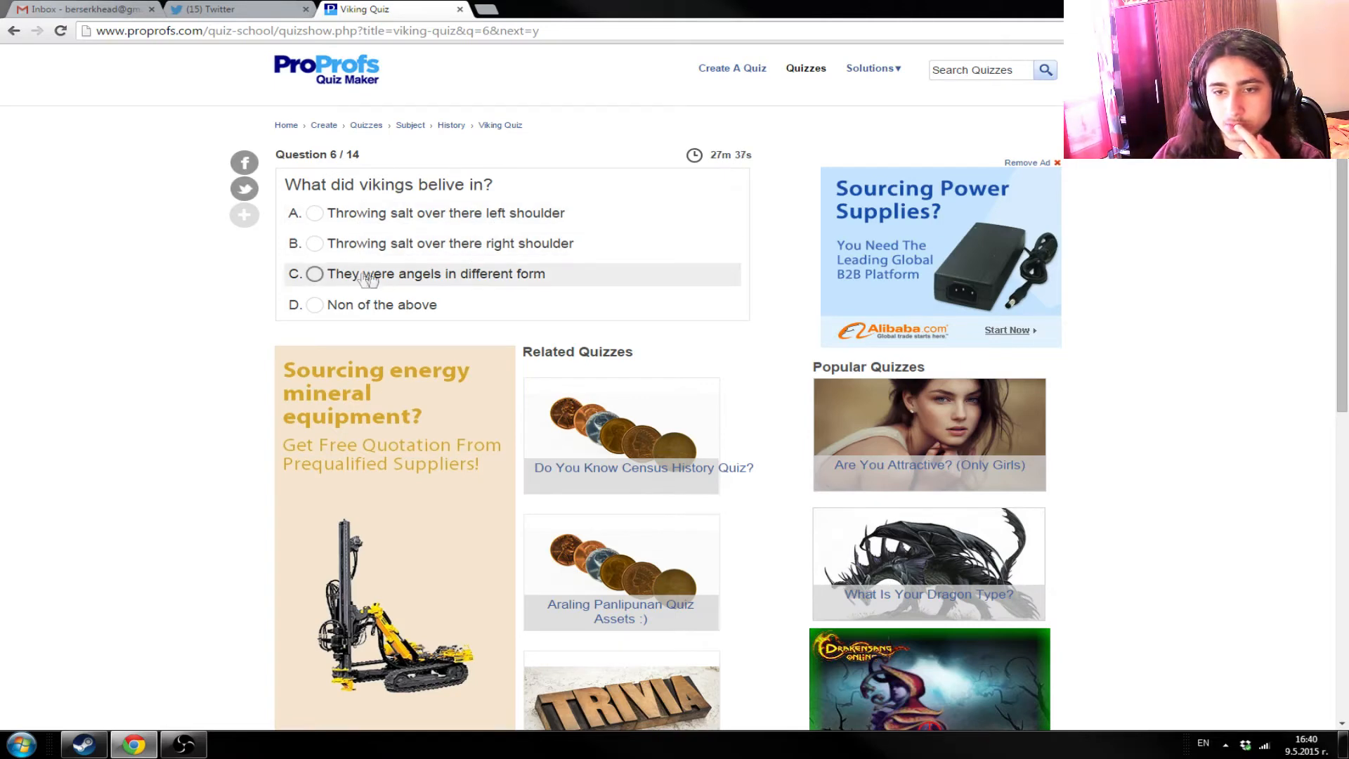
pyautogui.moveTo(371, 310)
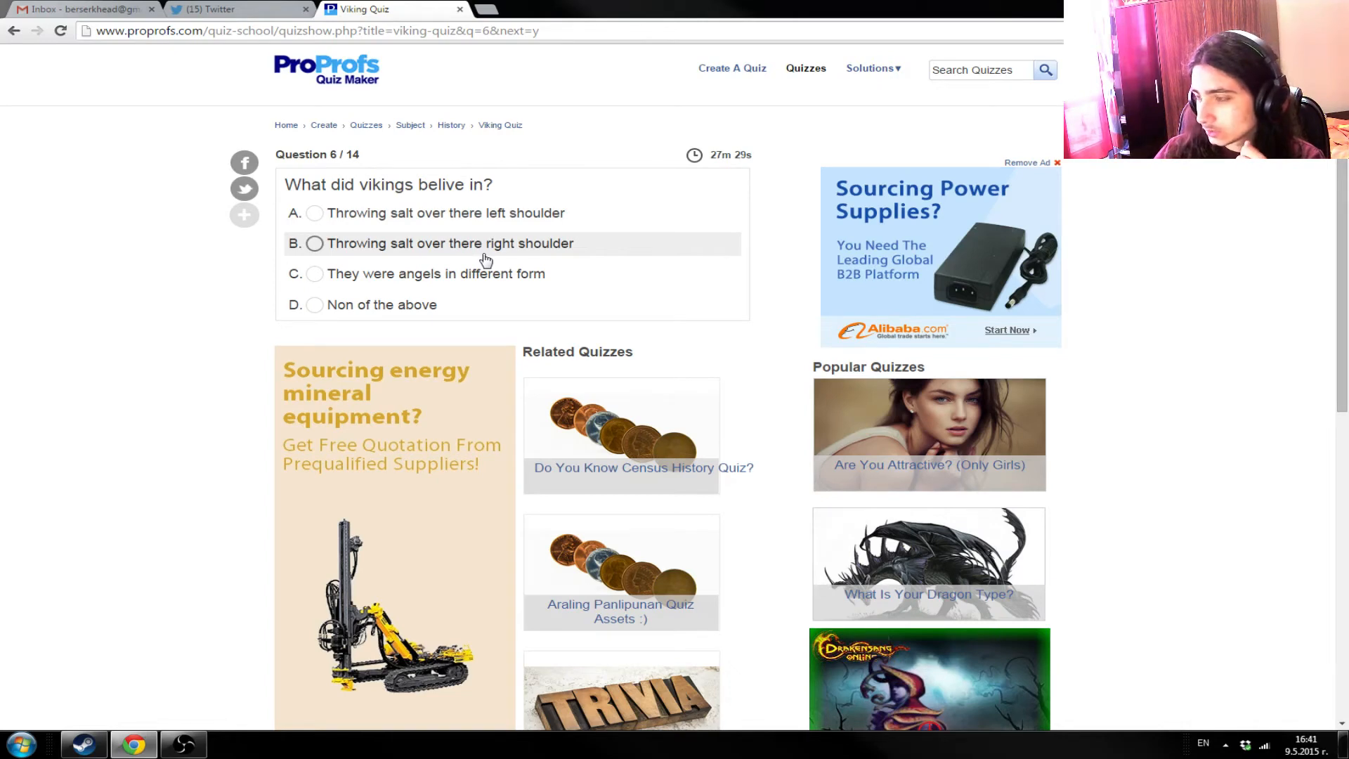
pyautogui.moveTo(486, 253)
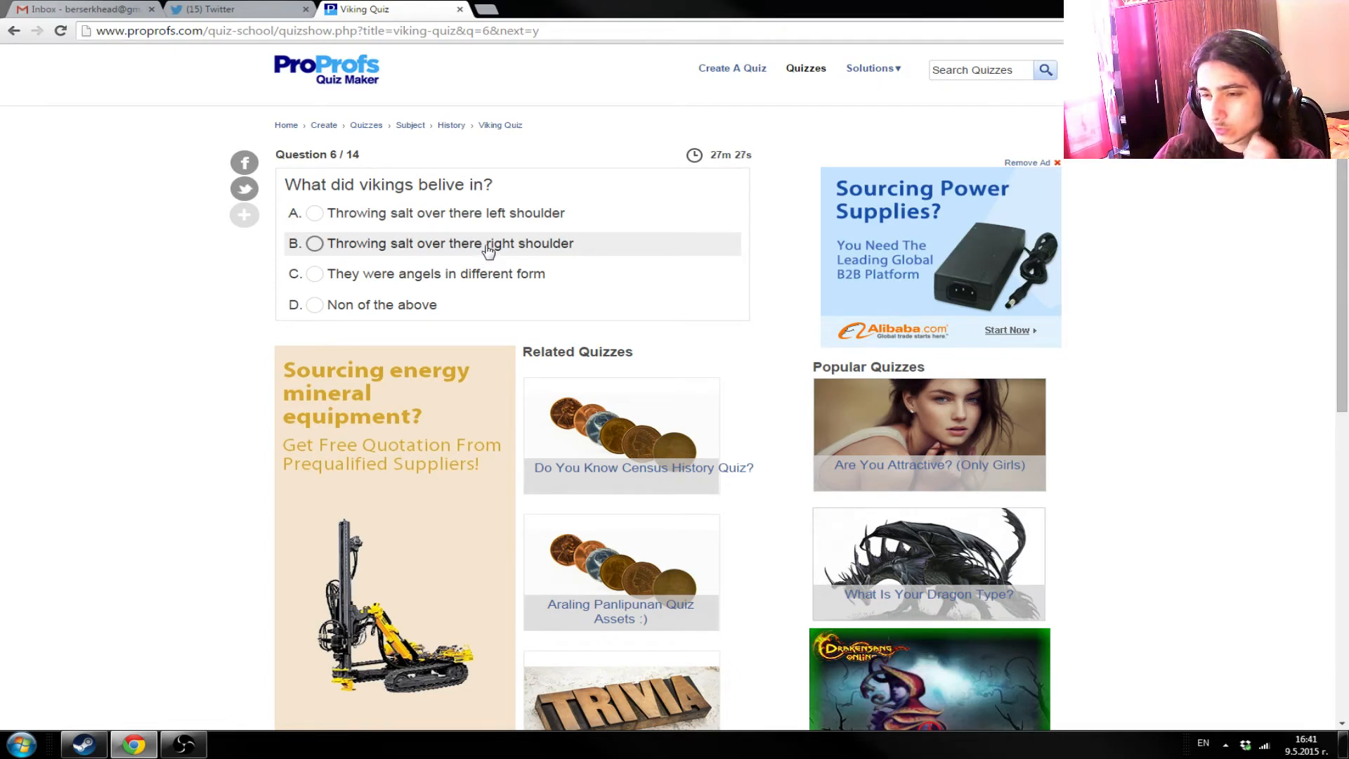
pyautogui.moveTo(410, 212)
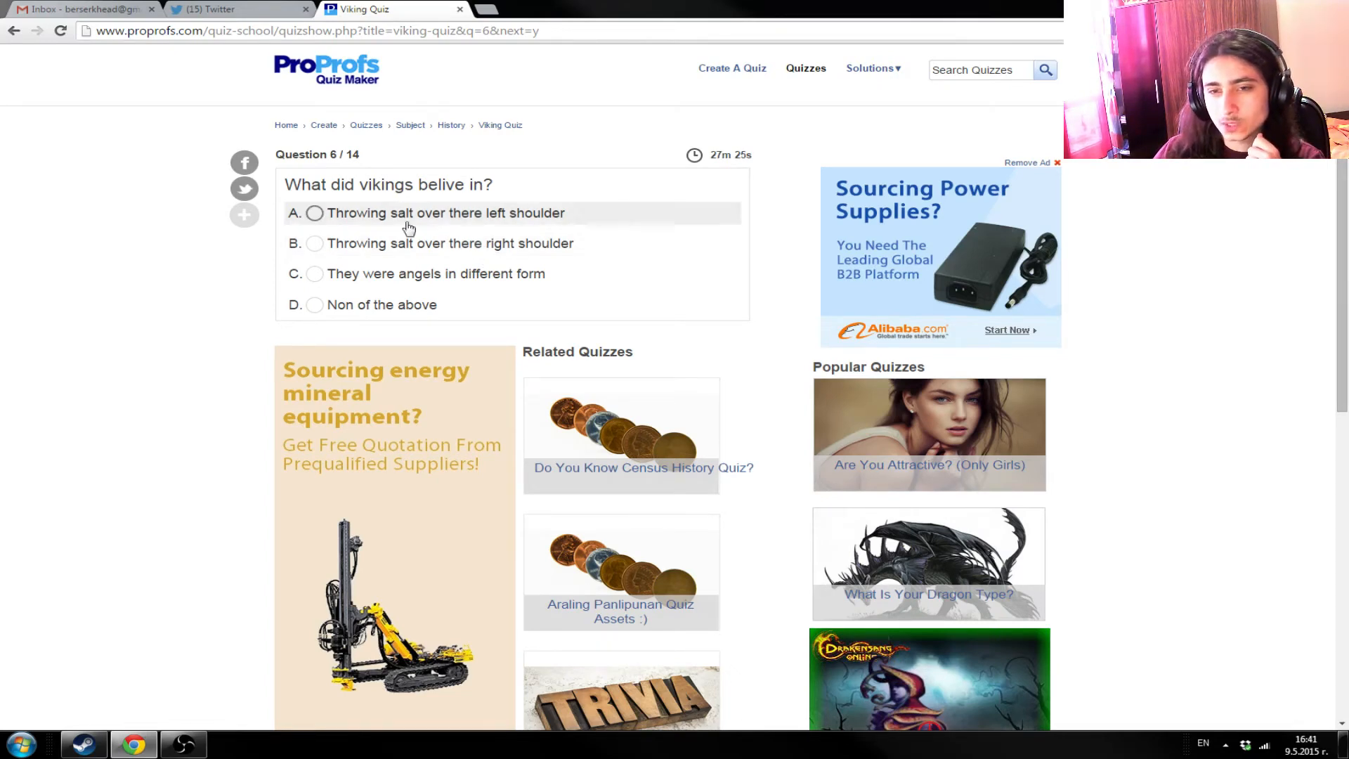
pyautogui.moveTo(422, 215)
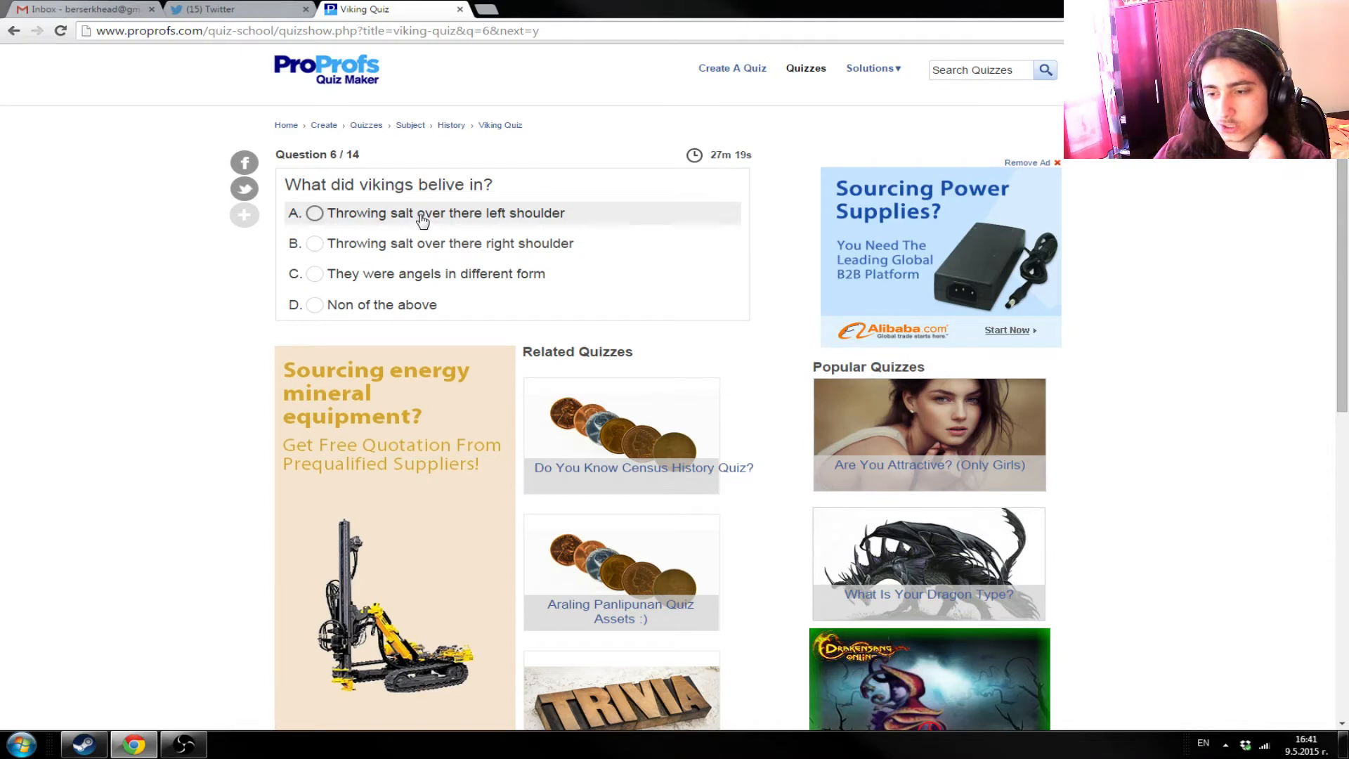
pyautogui.moveTo(415, 207)
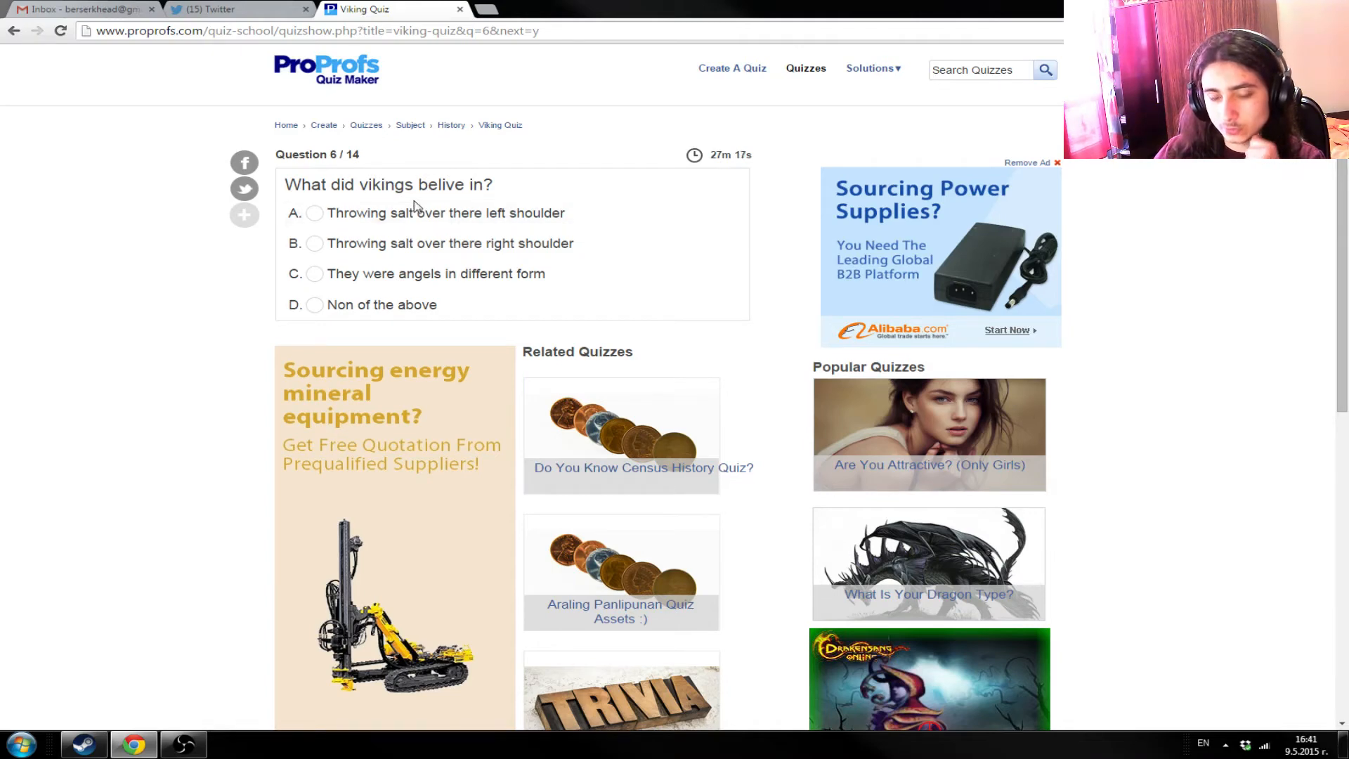
pyautogui.moveTo(408, 204)
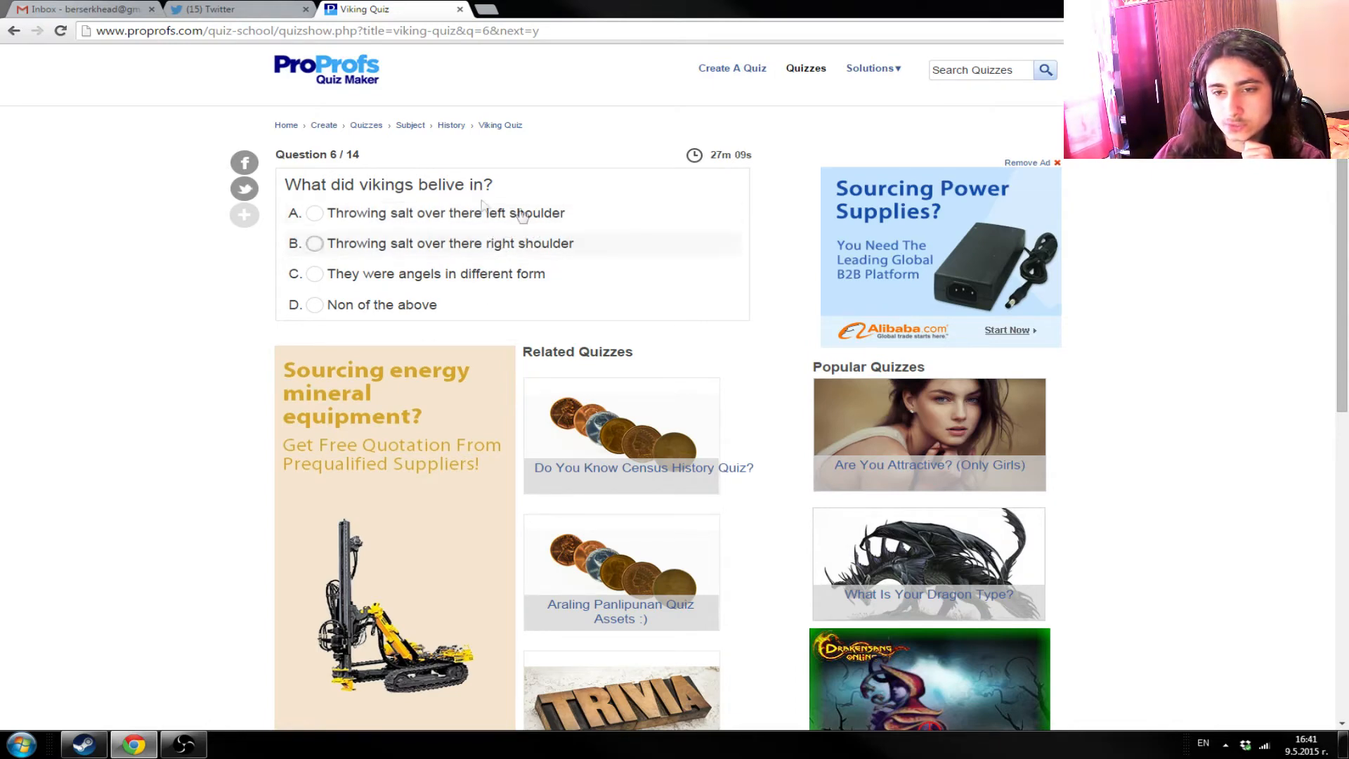
pyautogui.moveTo(467, 233)
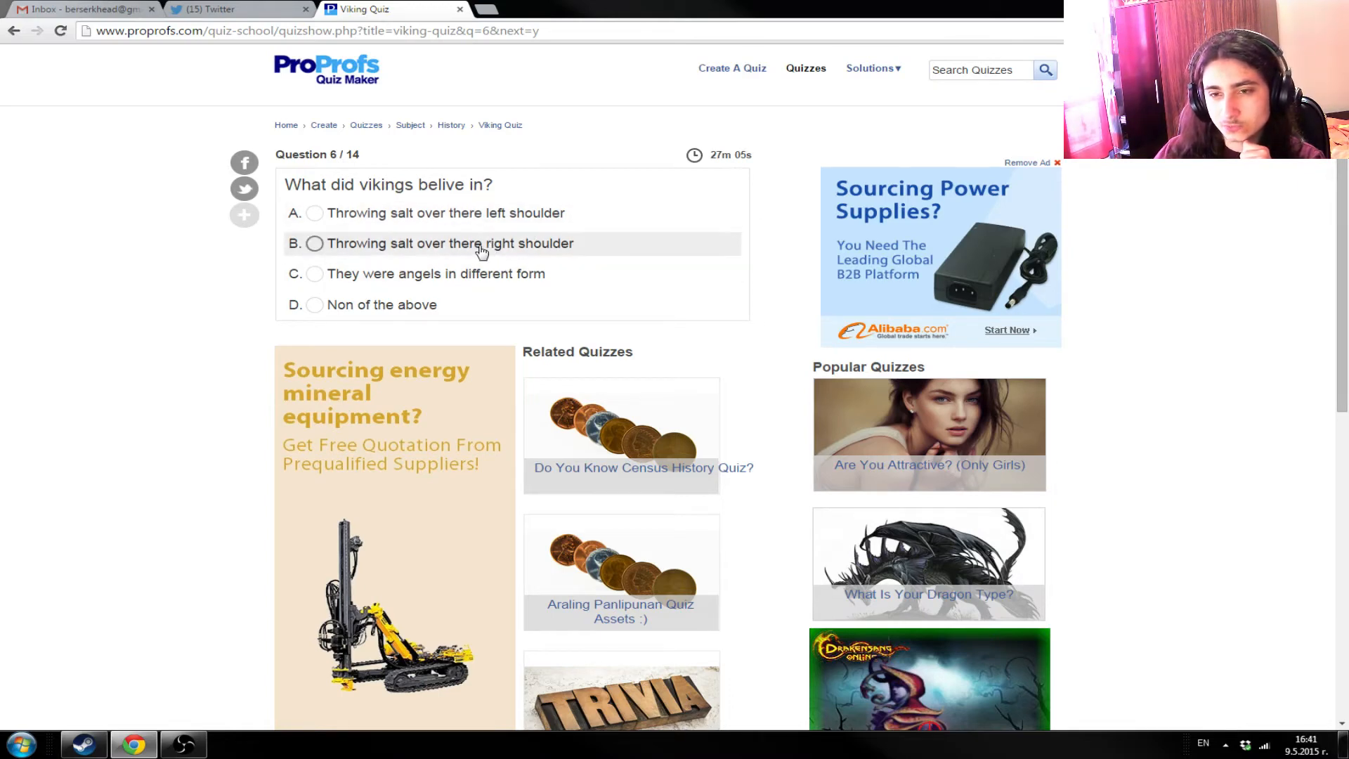
pyautogui.click(313, 242)
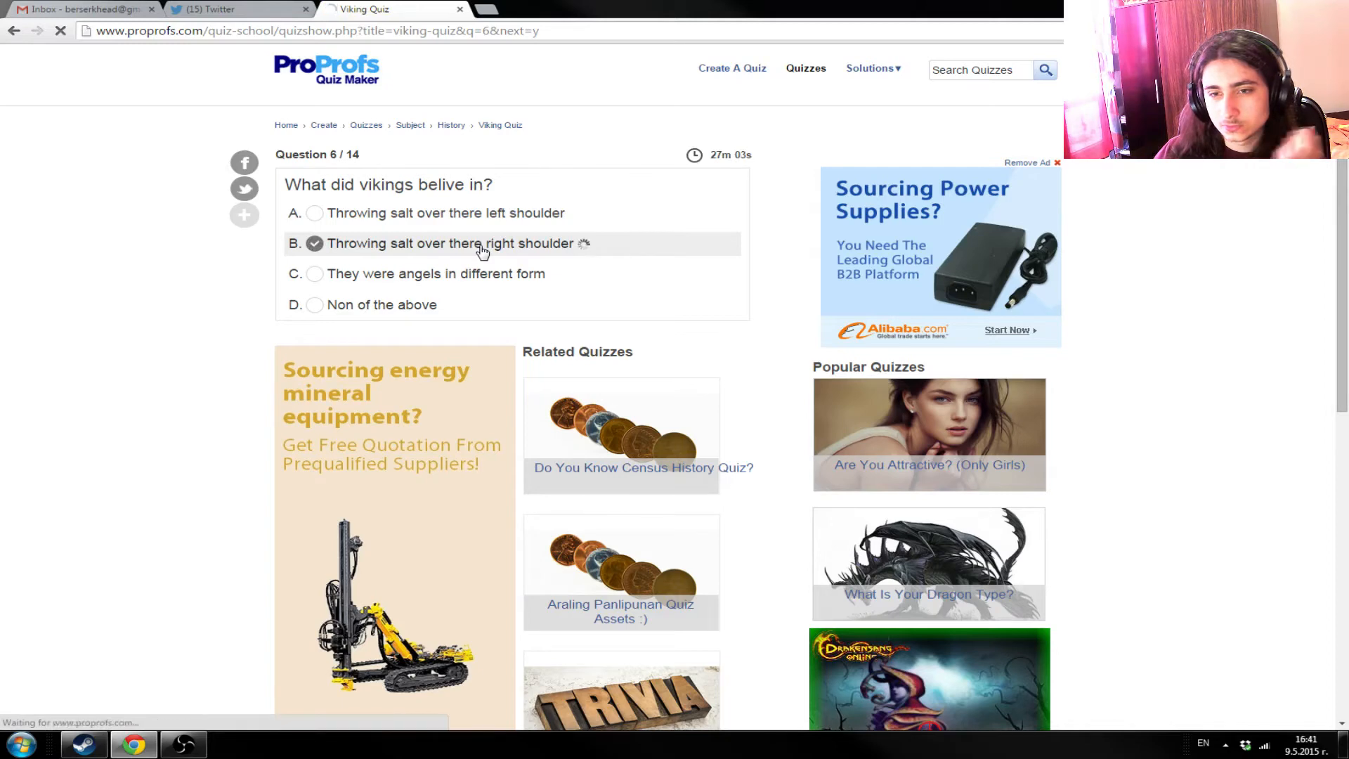
pyautogui.click(313, 243)
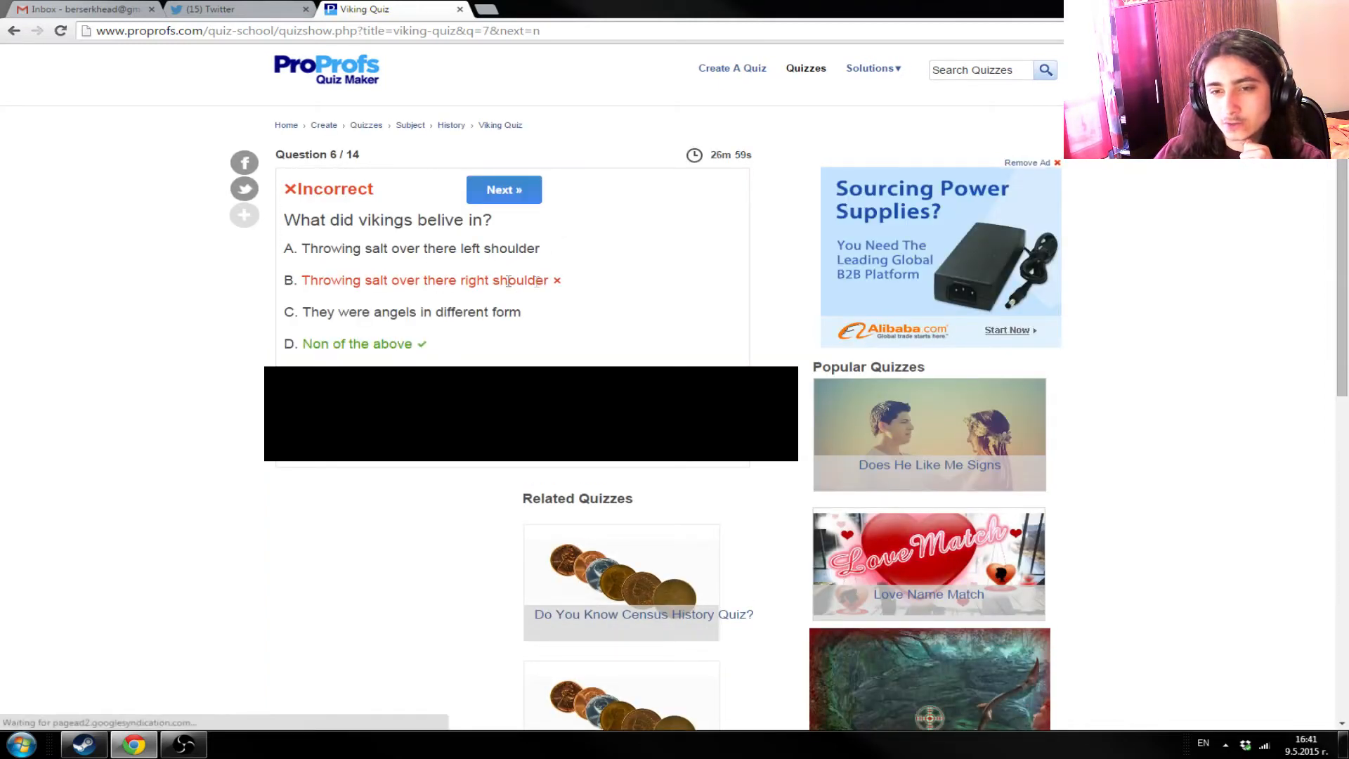
pyautogui.moveTo(319, 300)
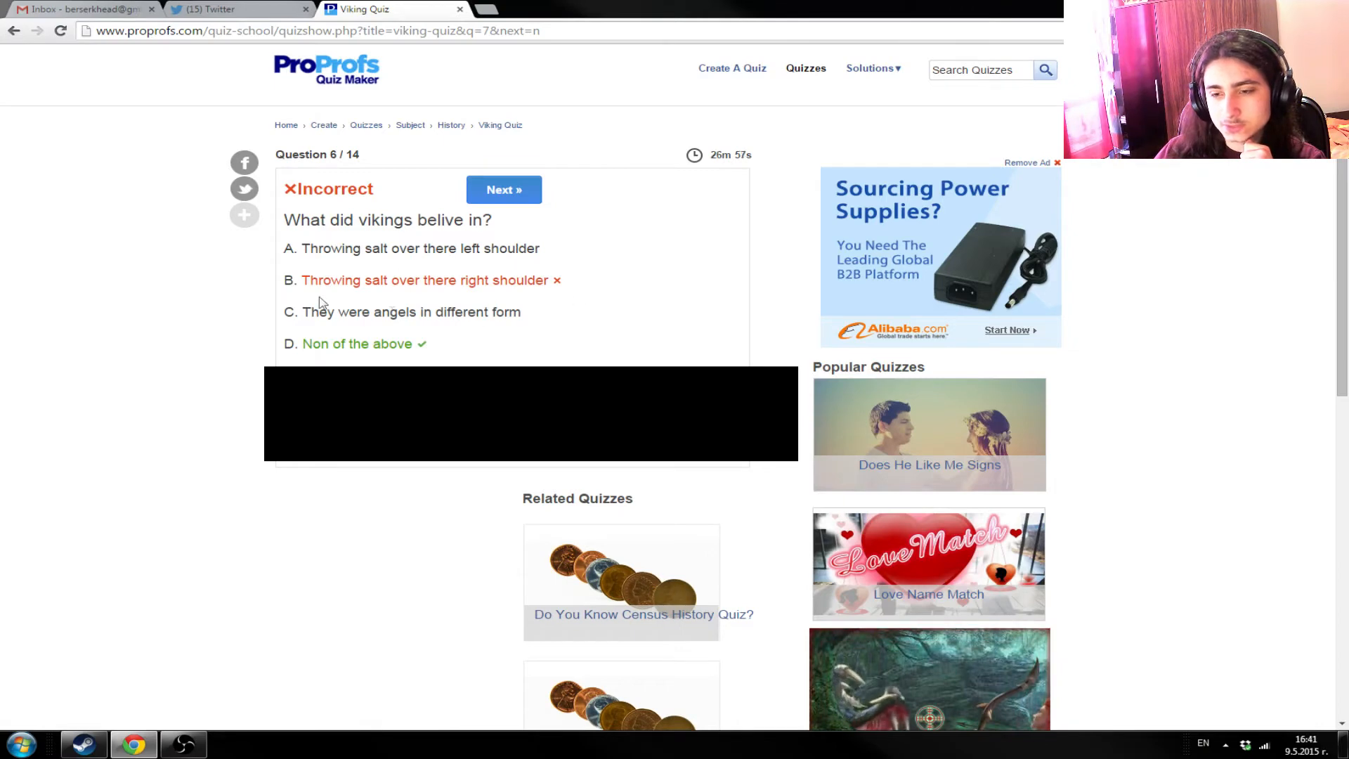
pyautogui.moveTo(602, 286)
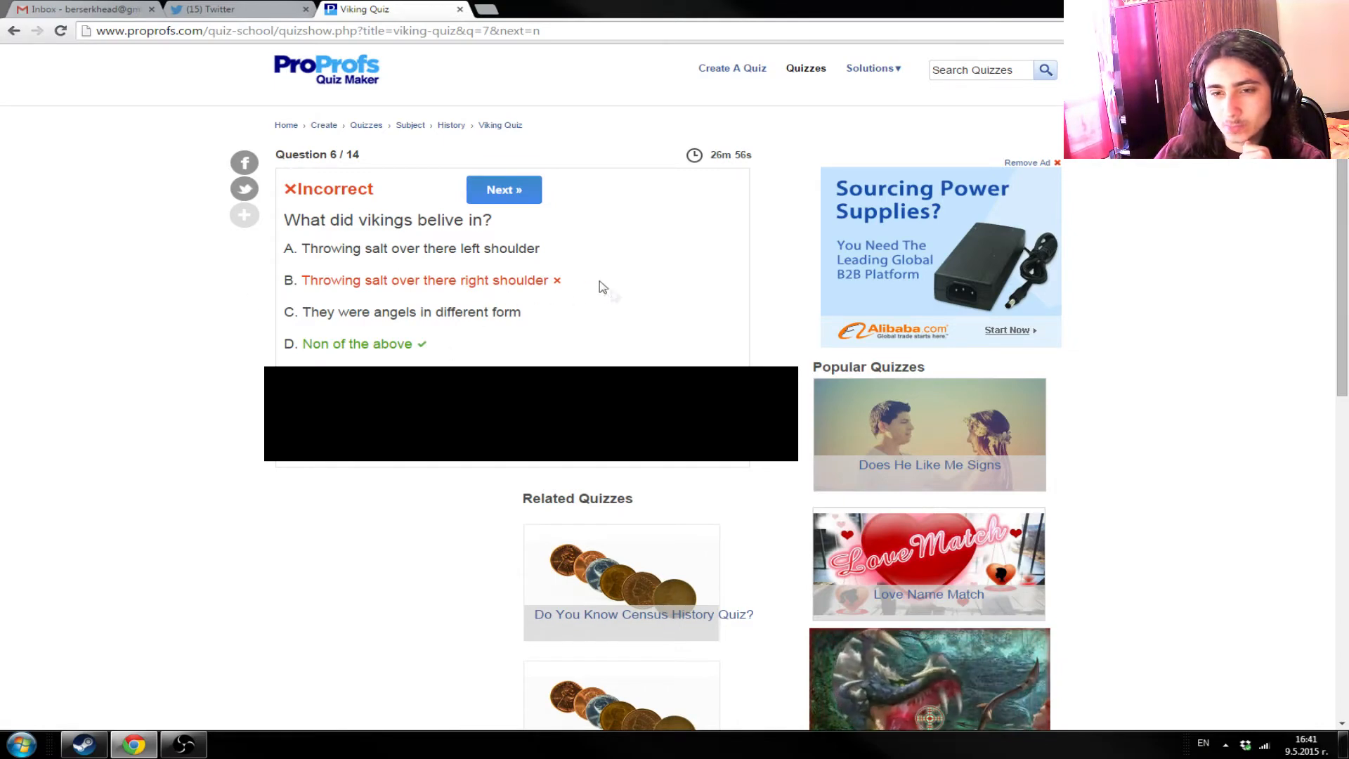
pyautogui.doubleClick(421, 279)
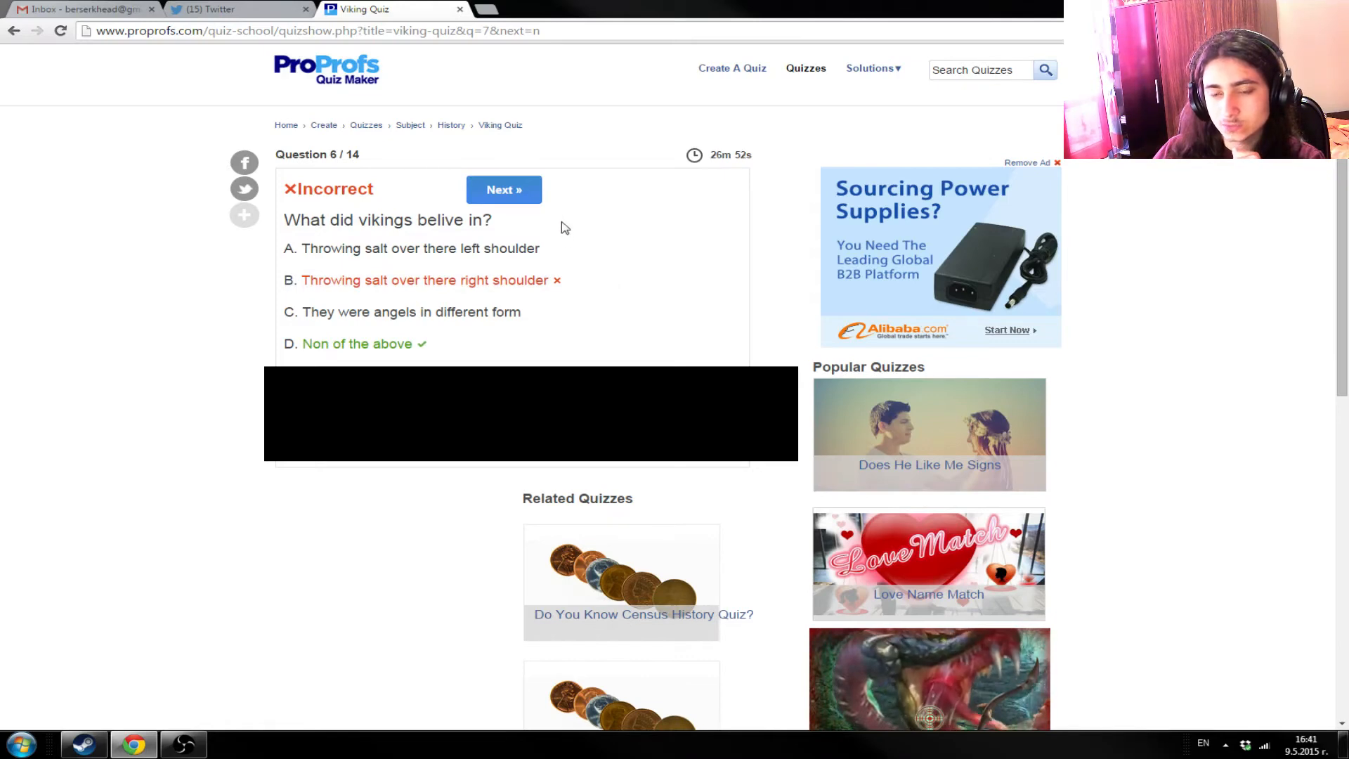
pyautogui.moveTo(503, 189)
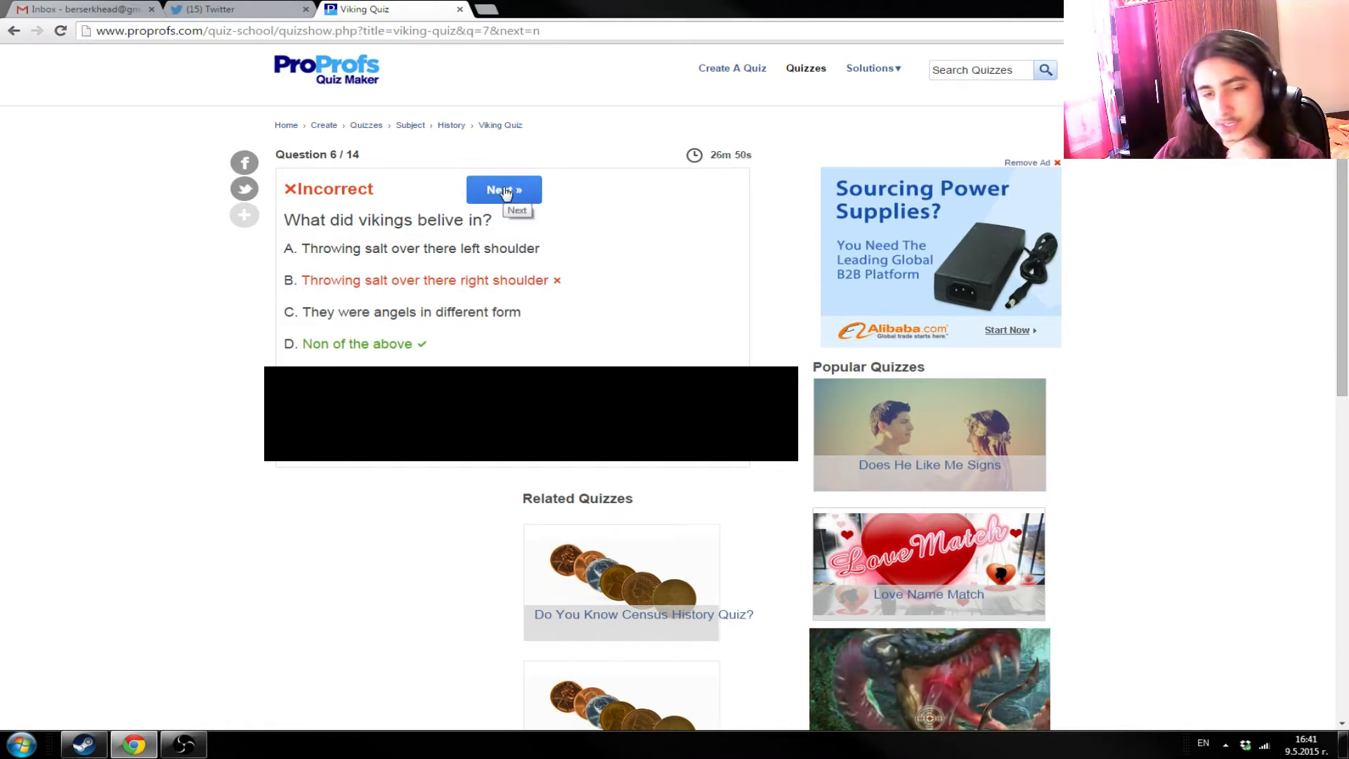
# - Answer question 7 on Viking ship names with 'Longboats' and continue
pyautogui.click(502, 189)
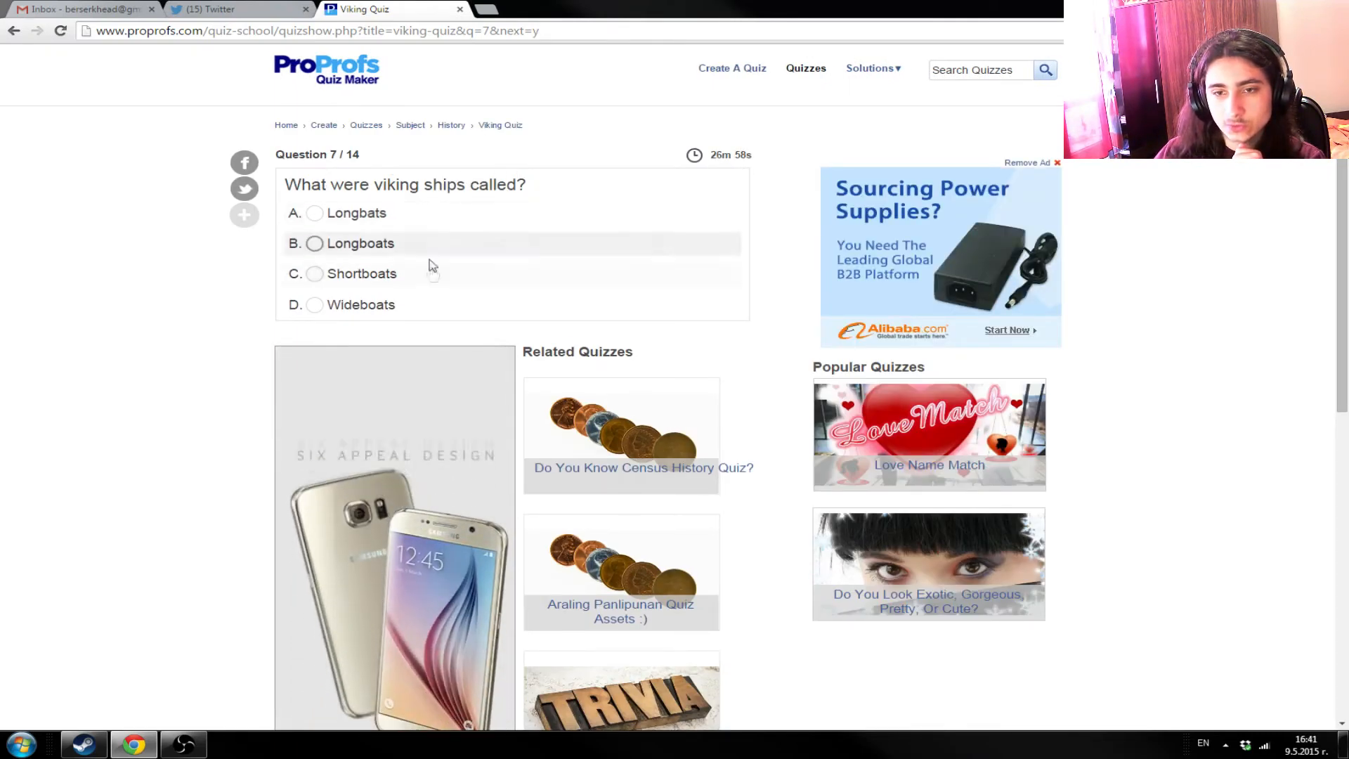
pyautogui.moveTo(434, 217)
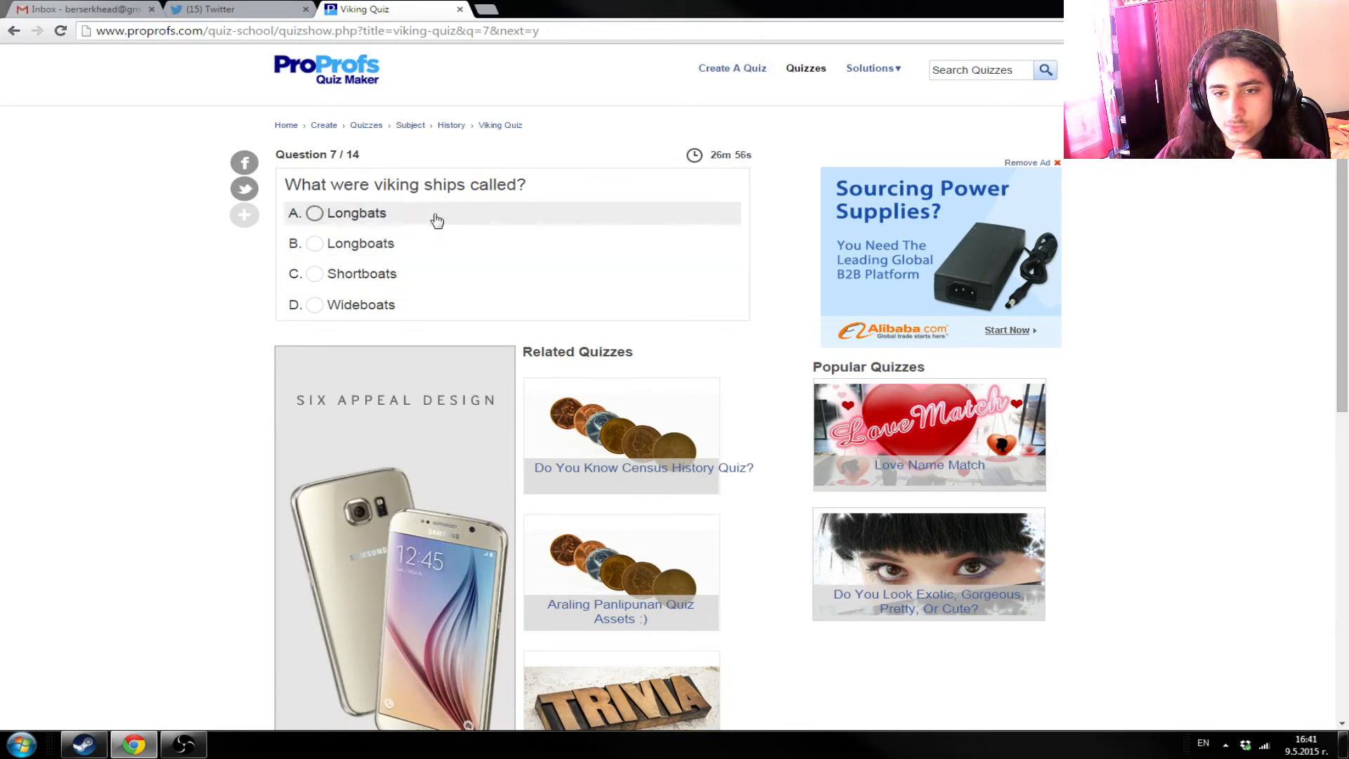
pyautogui.click(312, 242)
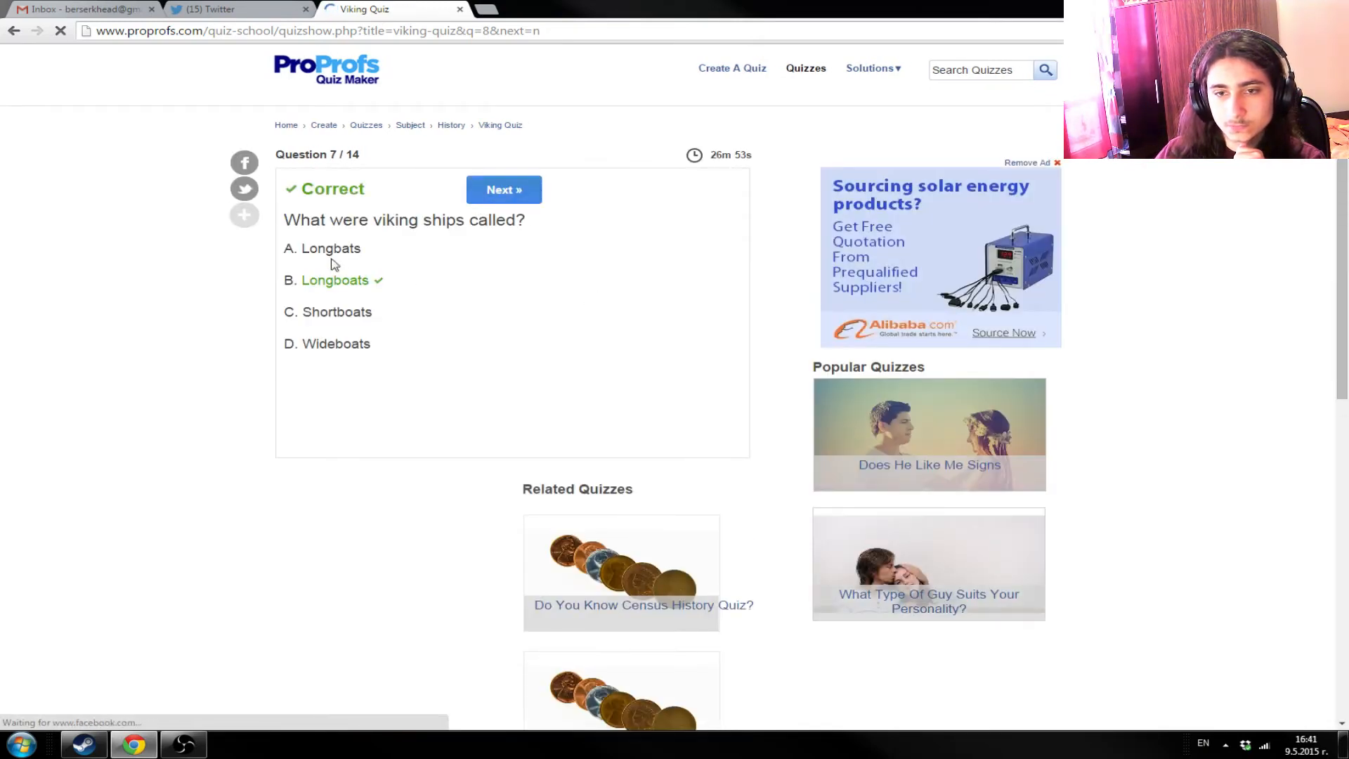
pyautogui.click(503, 189)
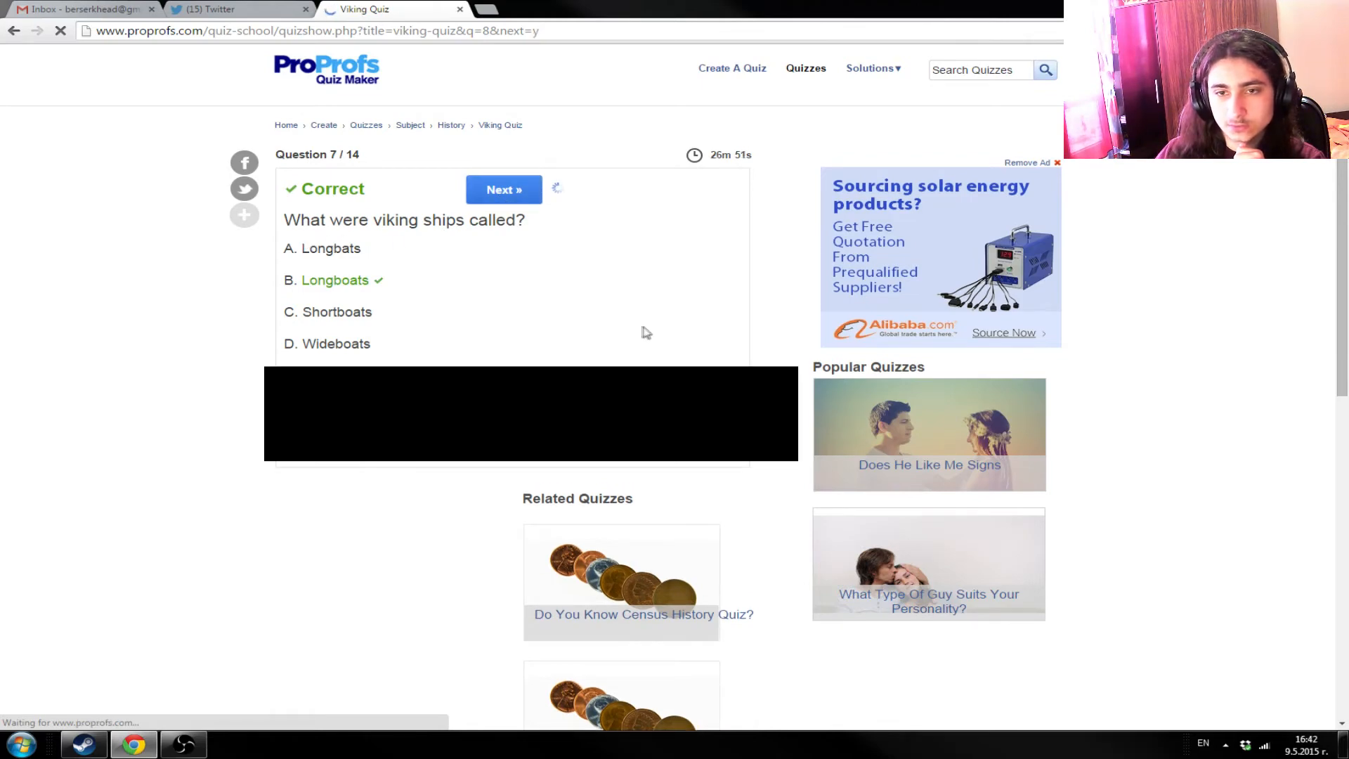
# - Answer question 8 on who raided with 'Only people in the thing' and highlight the correct 'Men'
pyautogui.click(503, 189)
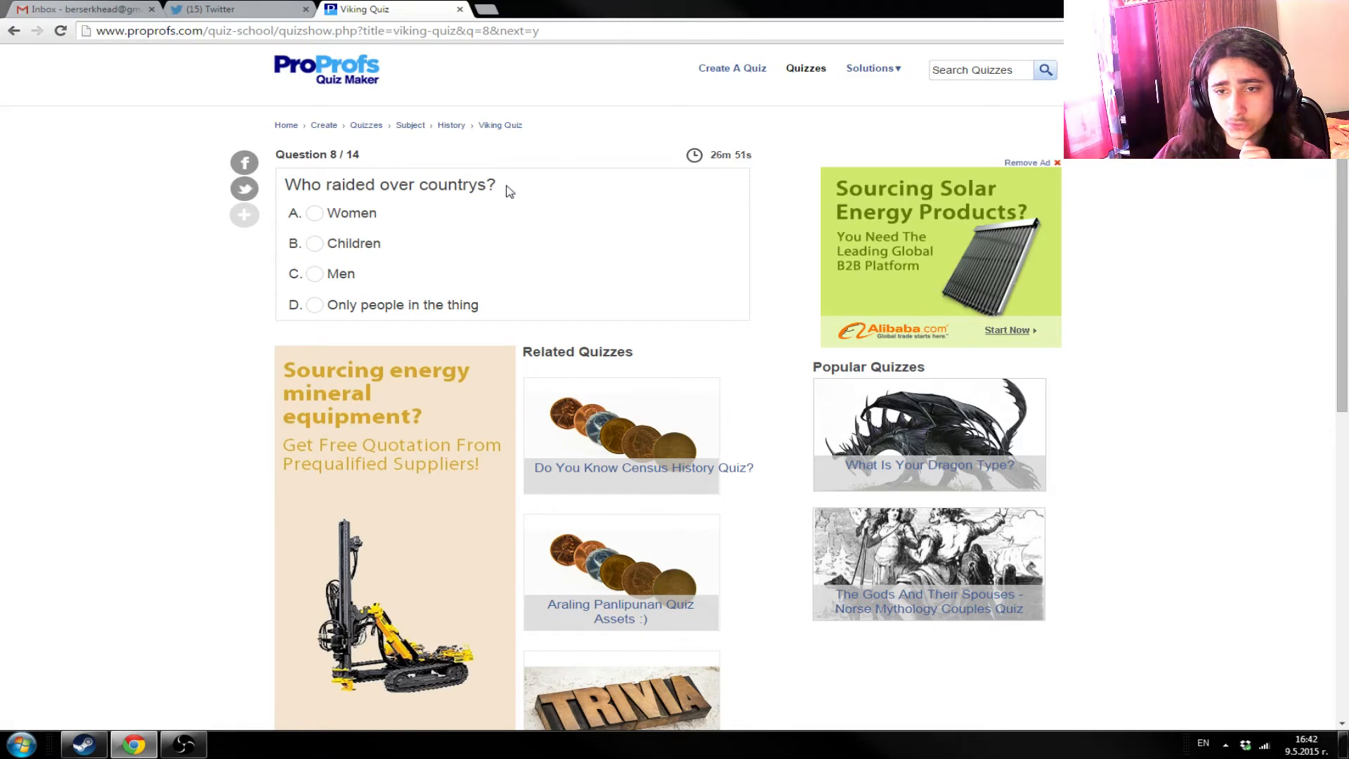
pyautogui.moveTo(547, 310)
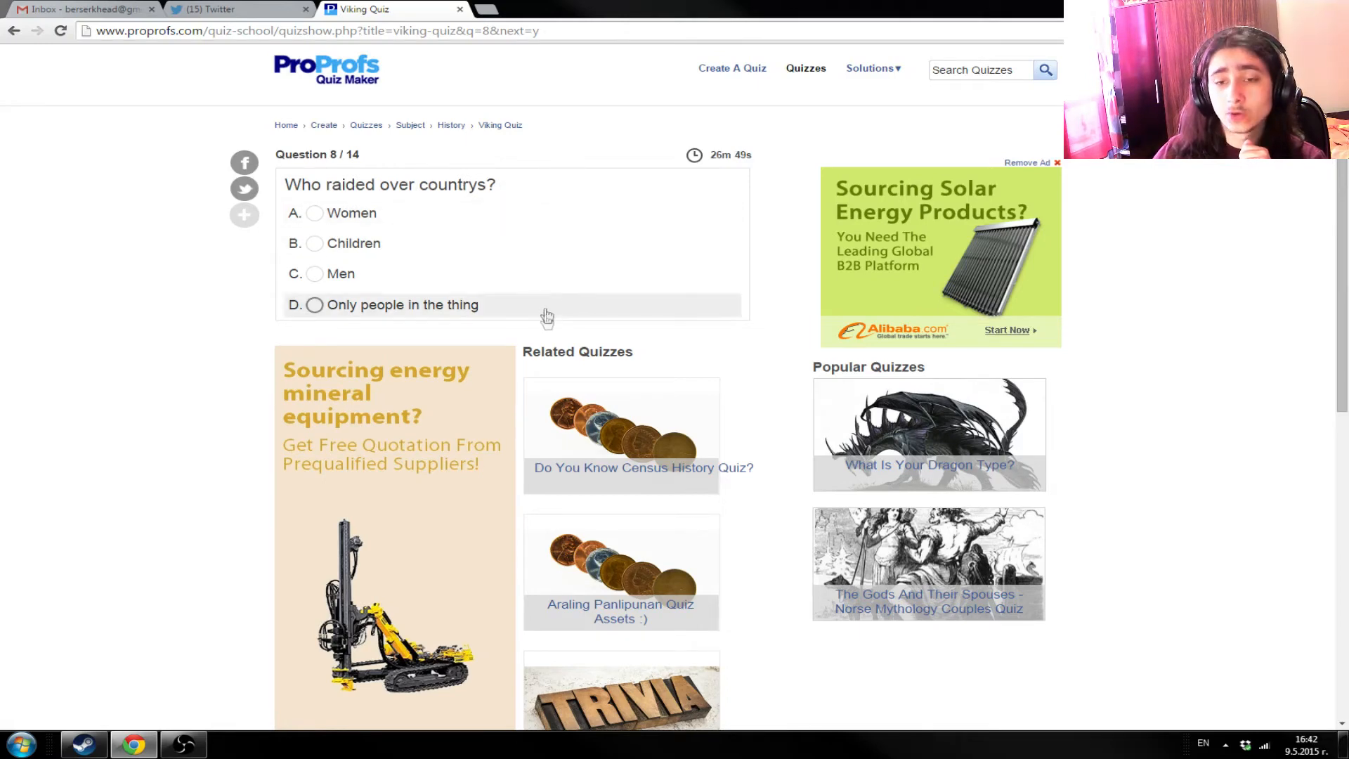
pyautogui.moveTo(529, 172)
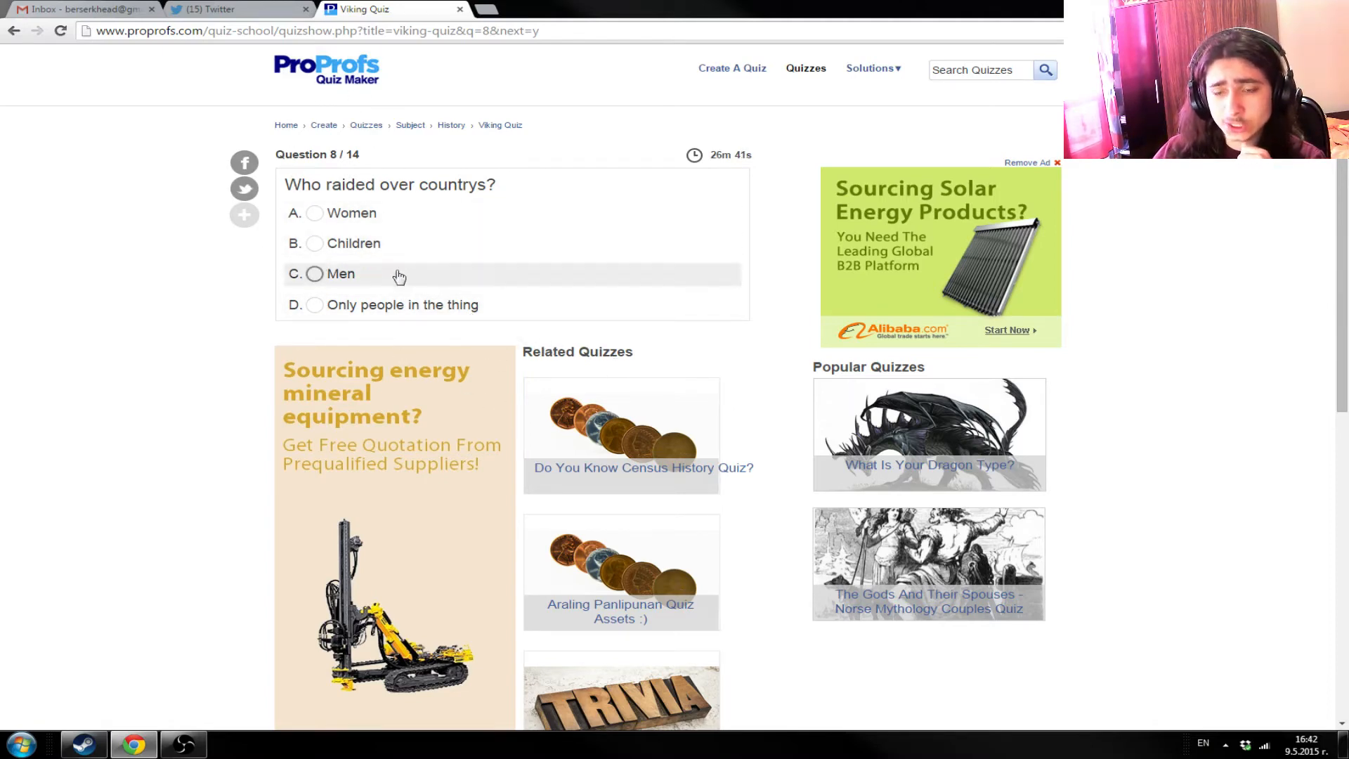
pyautogui.moveTo(366, 180)
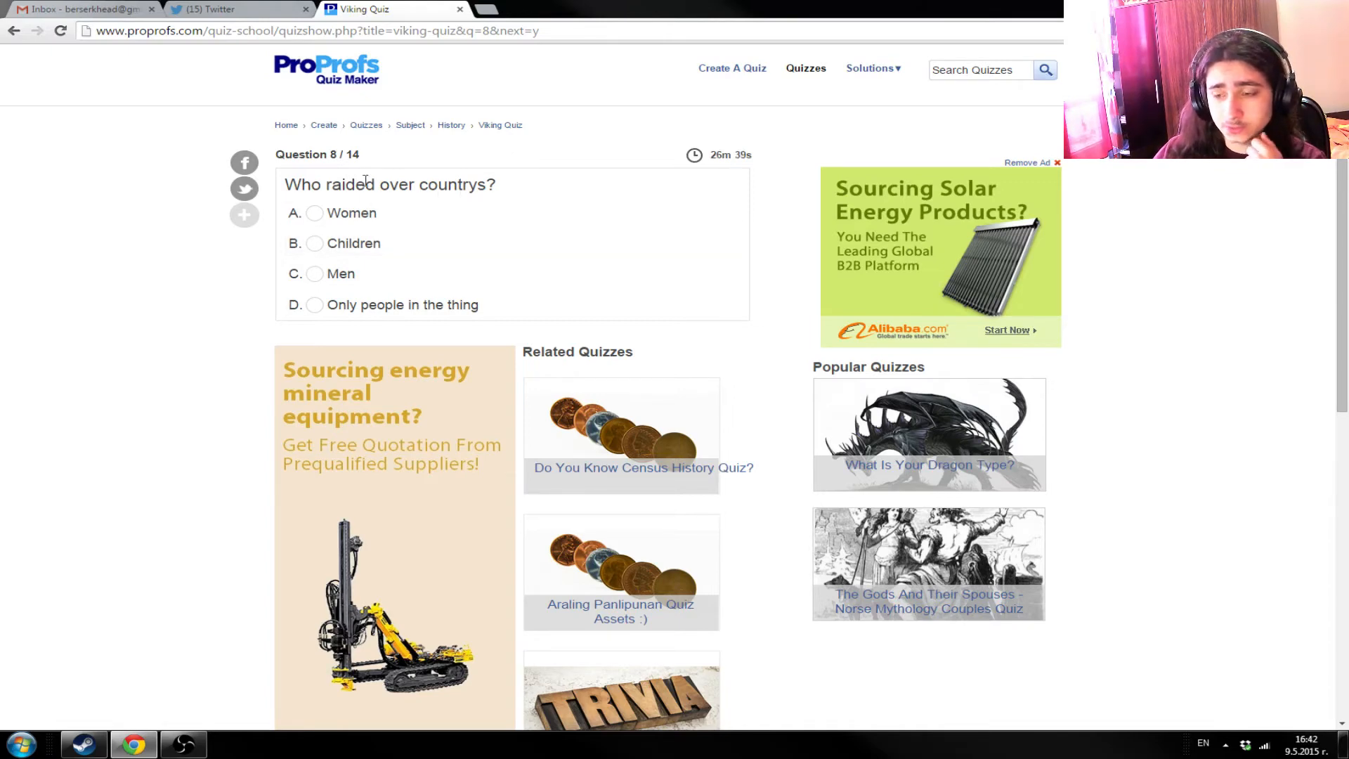
pyautogui.moveTo(456, 285)
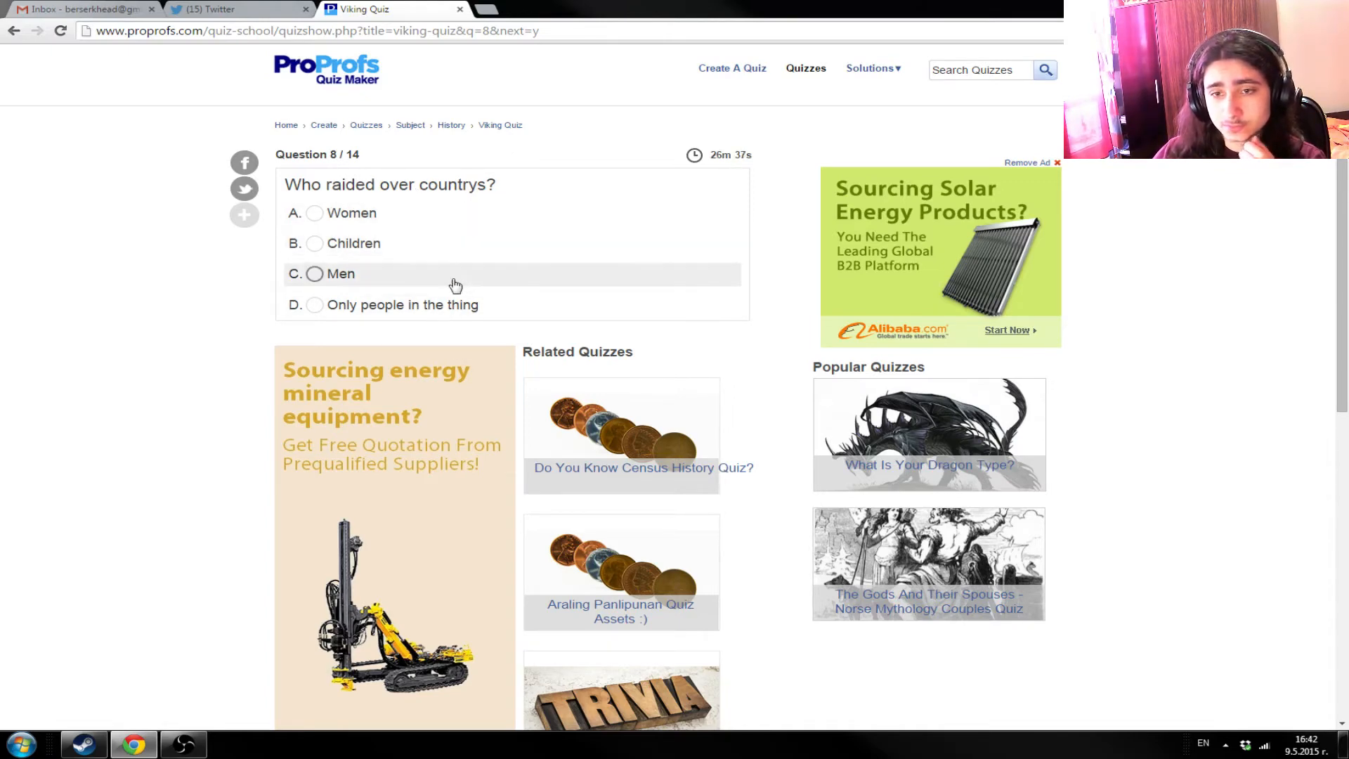
pyautogui.moveTo(493, 201)
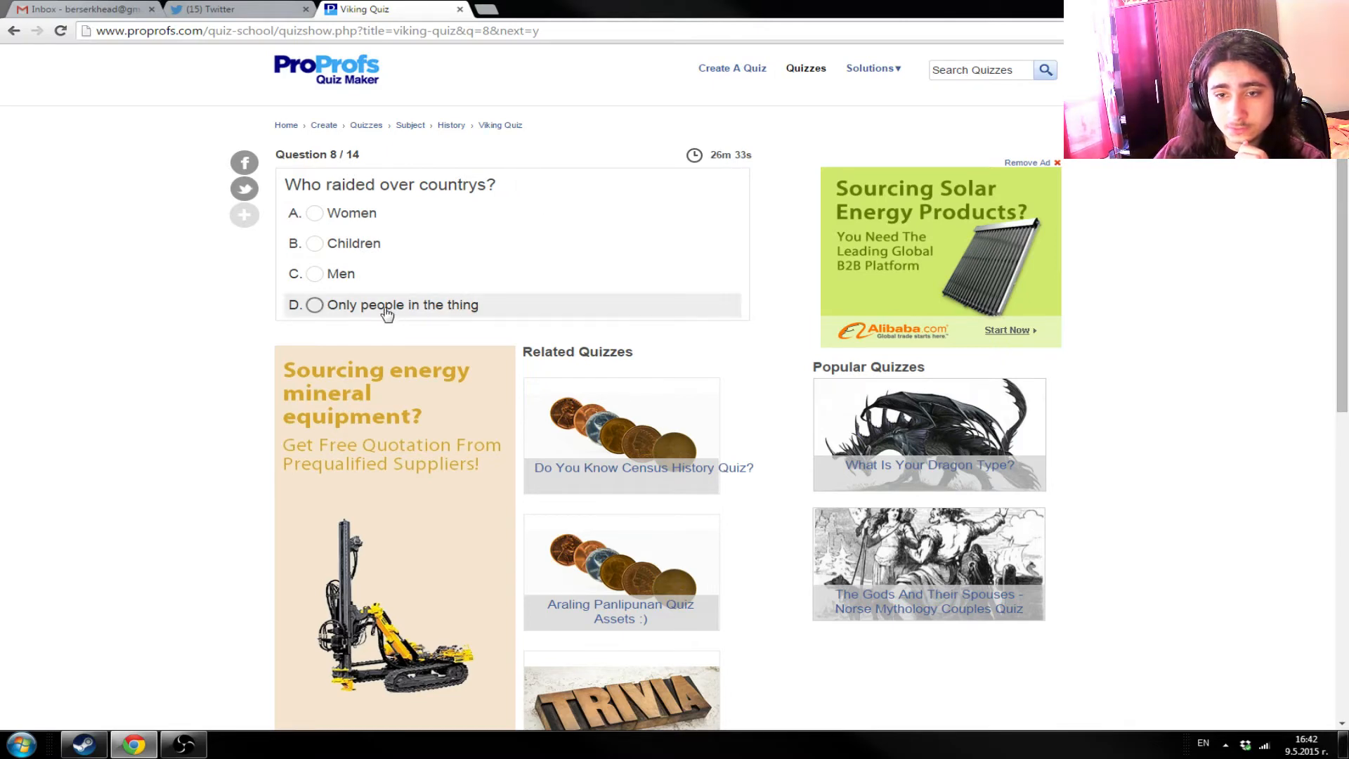
pyautogui.moveTo(386, 250)
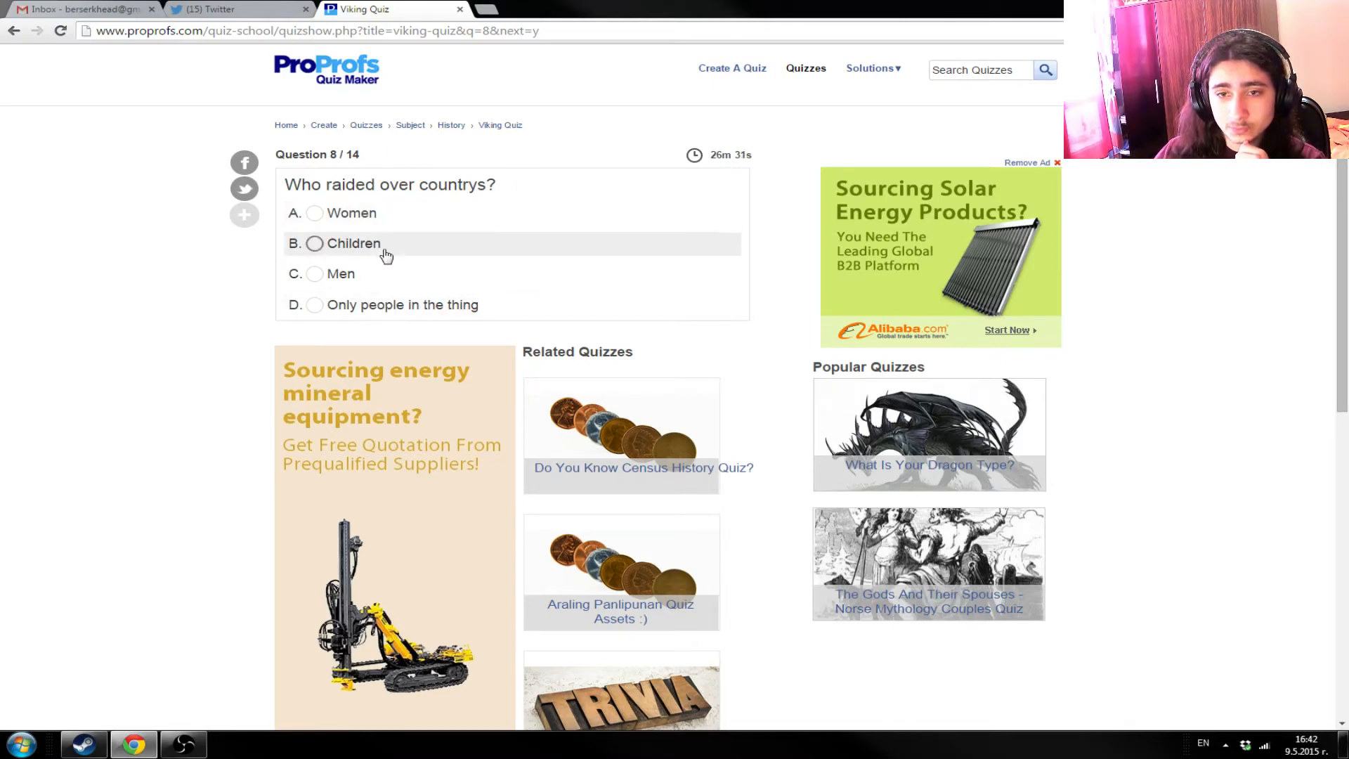
pyautogui.moveTo(392, 313)
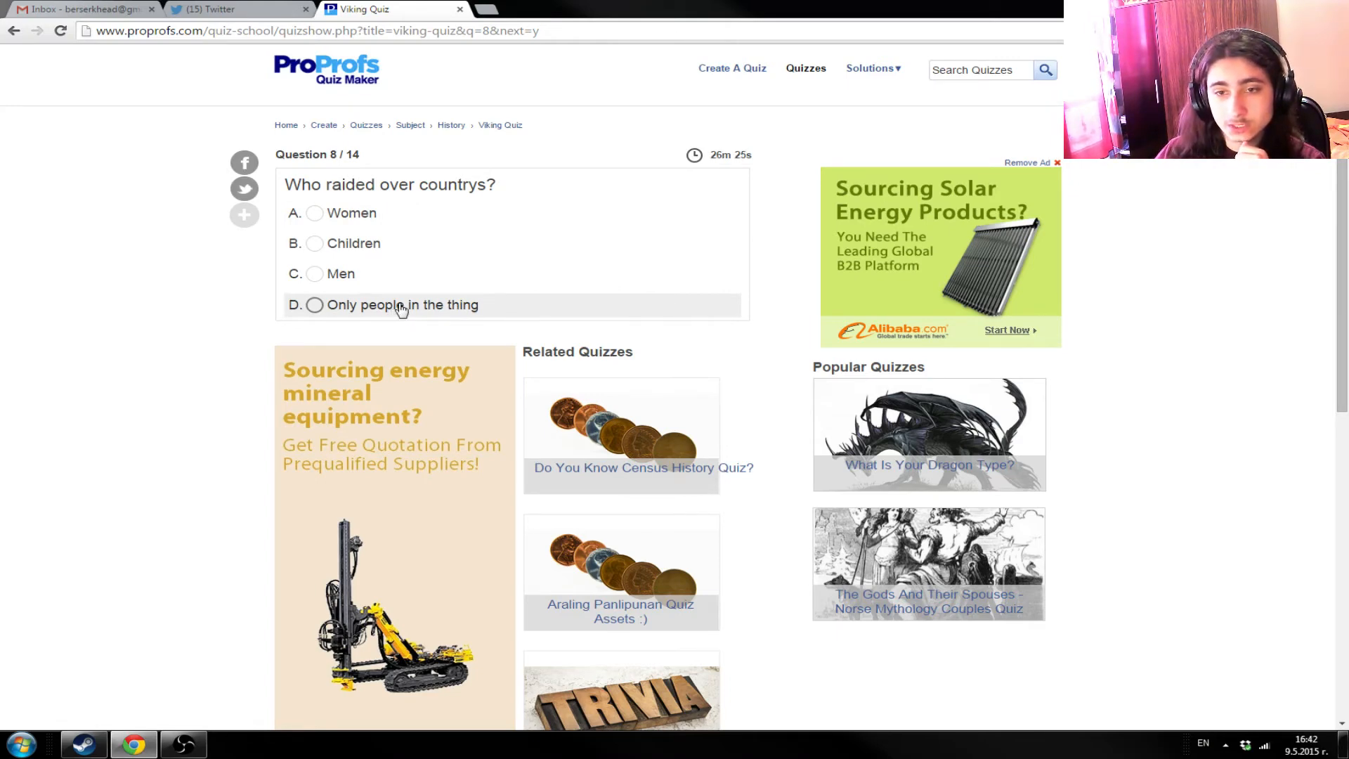
pyautogui.moveTo(433, 189)
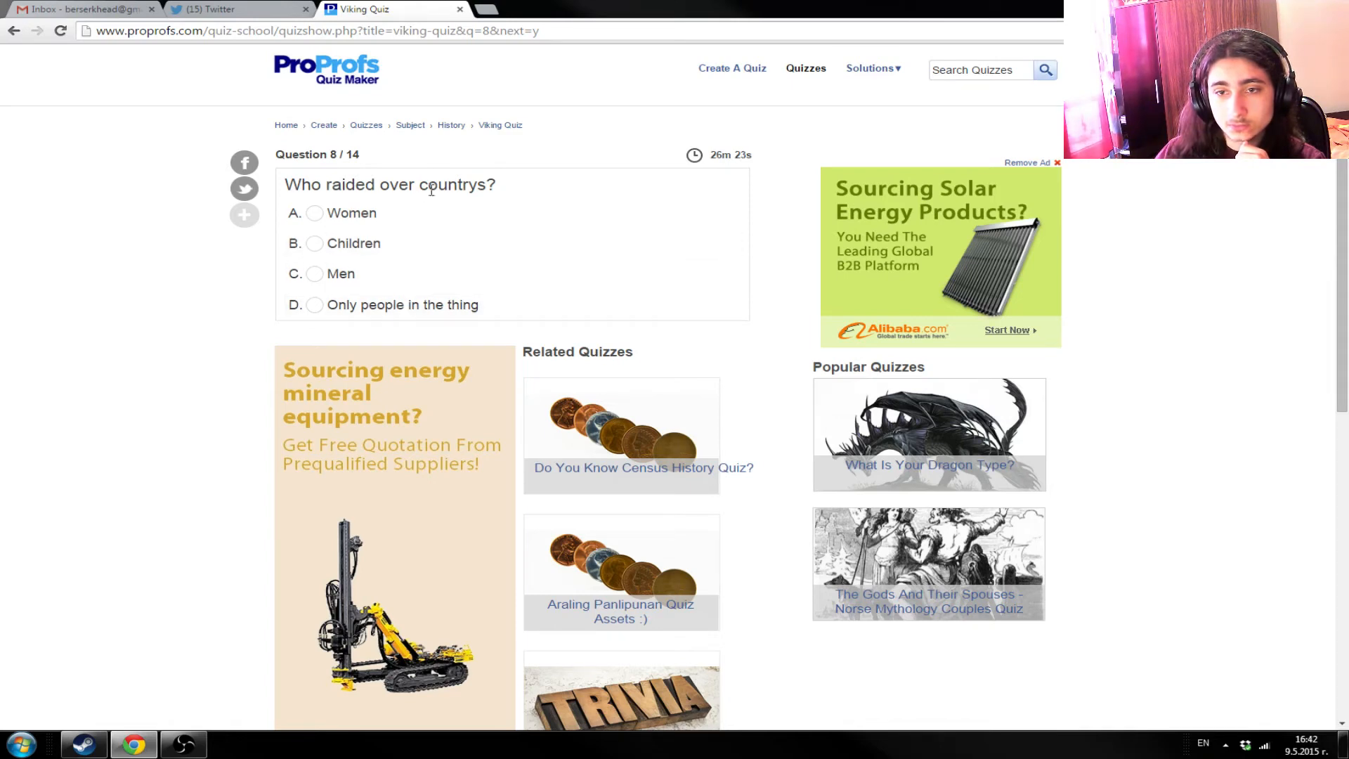
pyautogui.moveTo(384, 213)
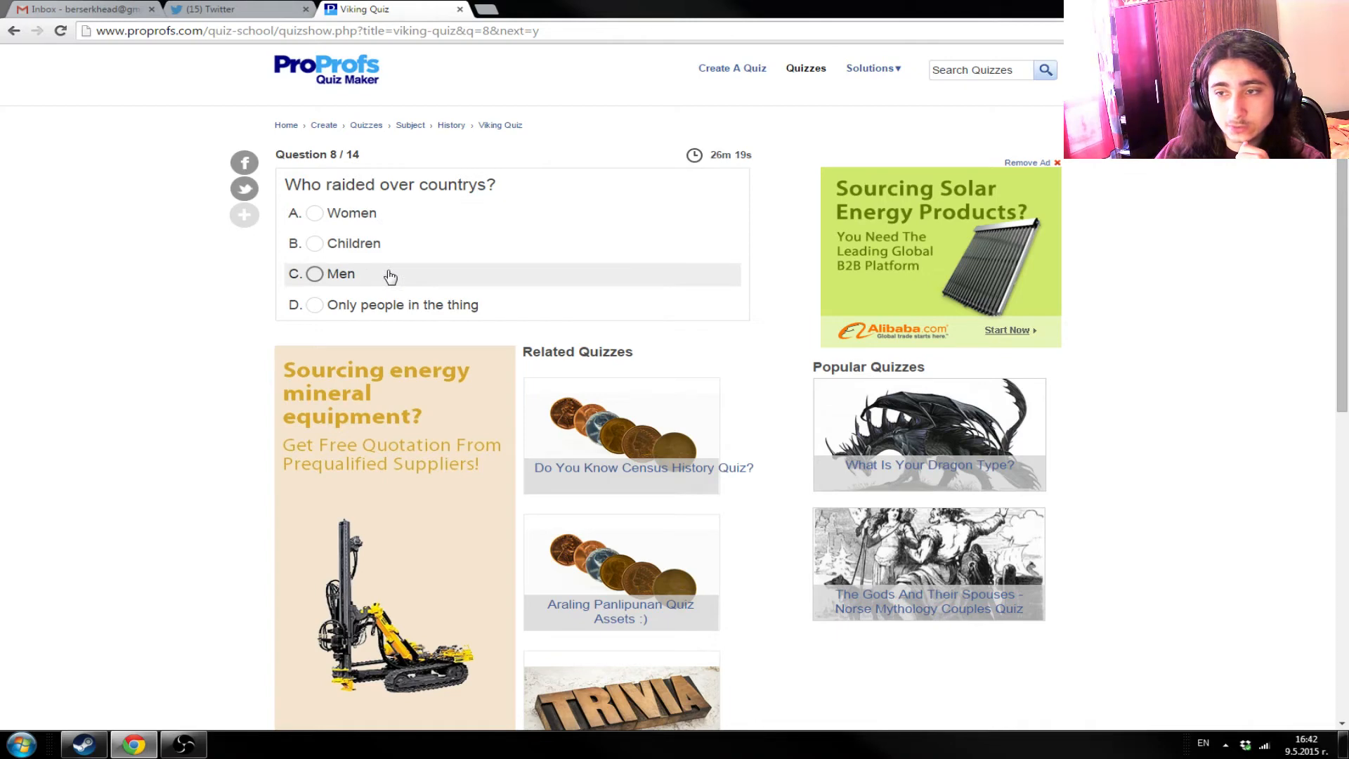
pyautogui.moveTo(490, 304)
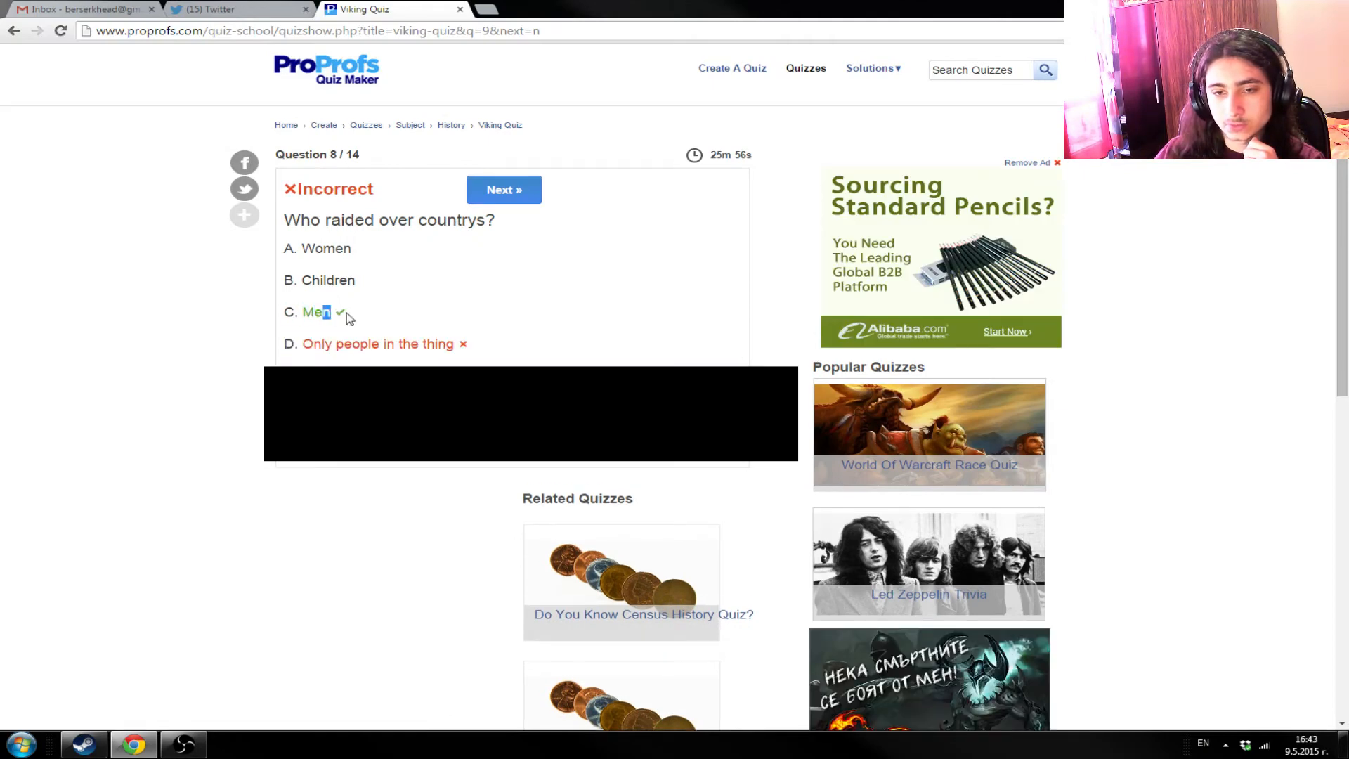
pyautogui.doubleClick(315, 312)
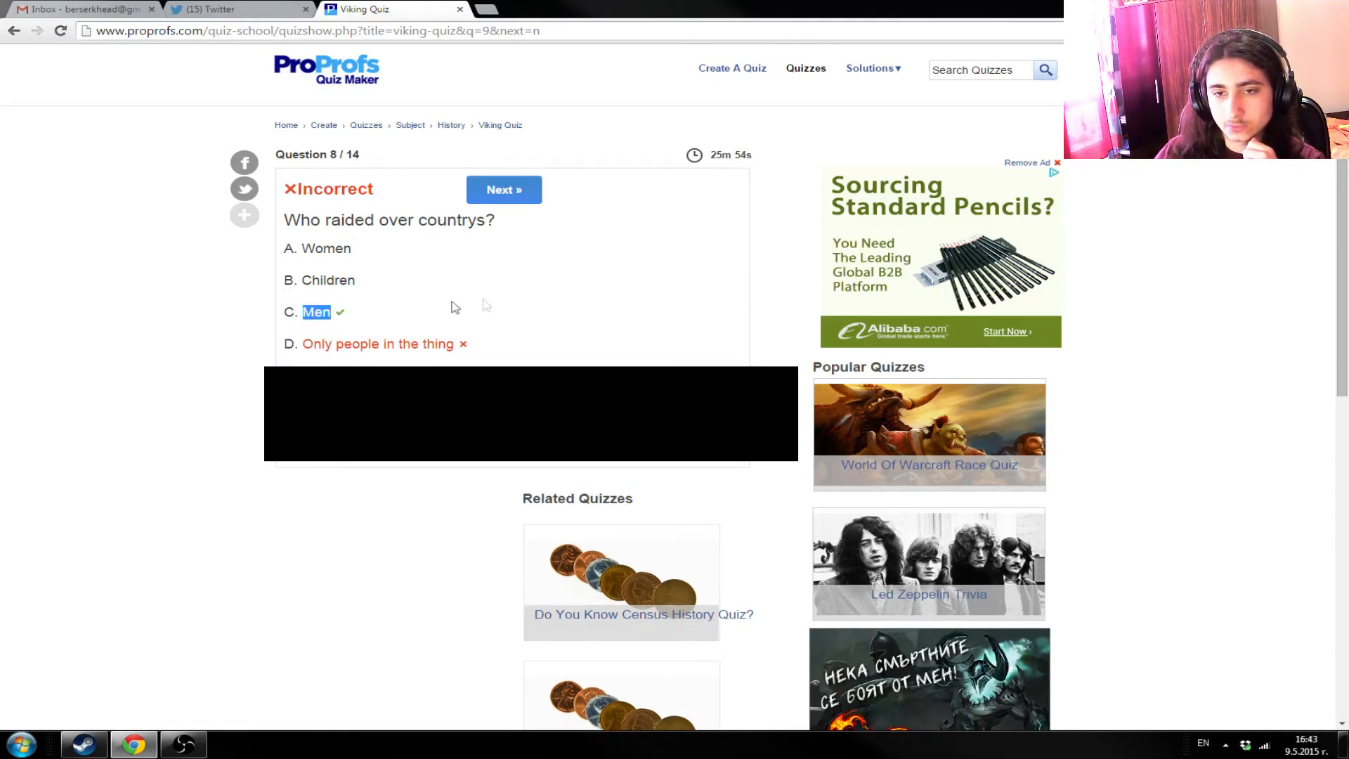
pyautogui.moveTo(503, 189)
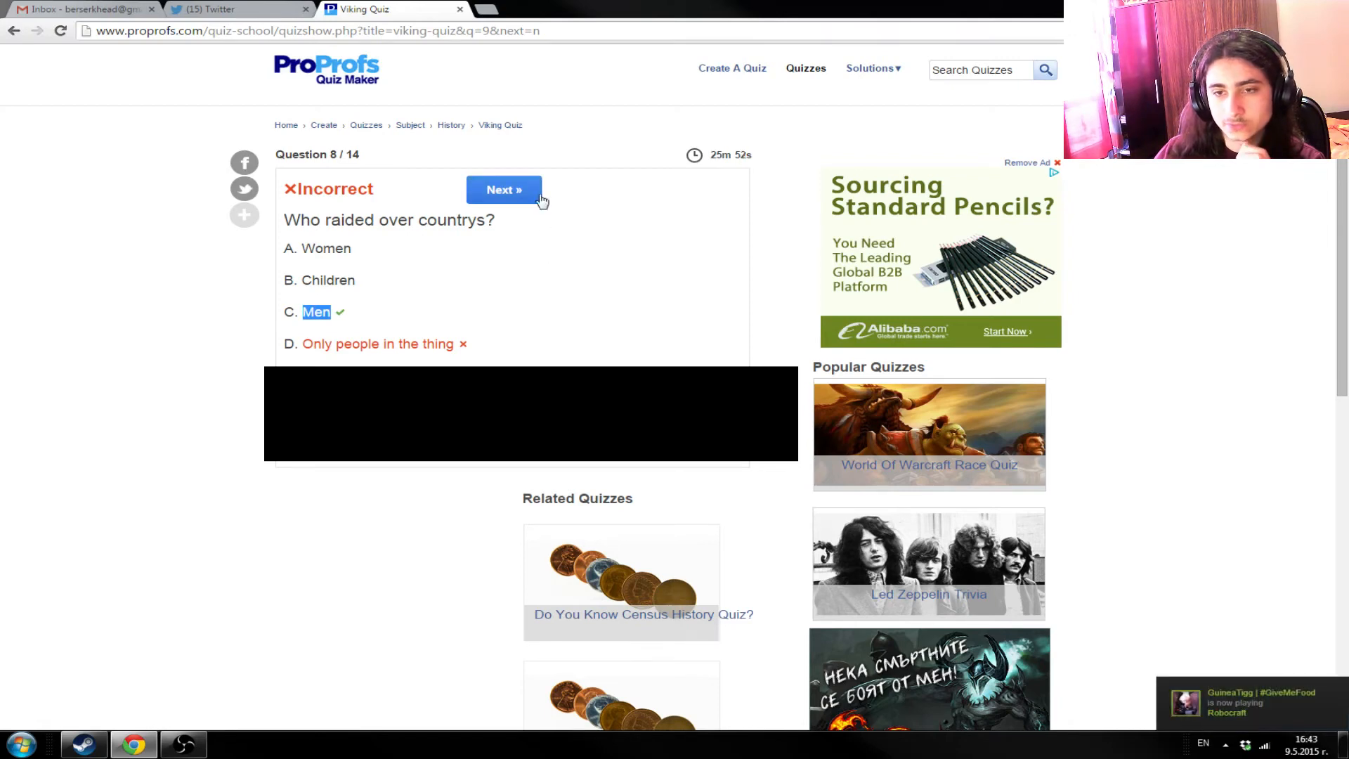
# - Answer question 9 on the ship's front with 'Dragon head' and continue
pyautogui.click(503, 189)
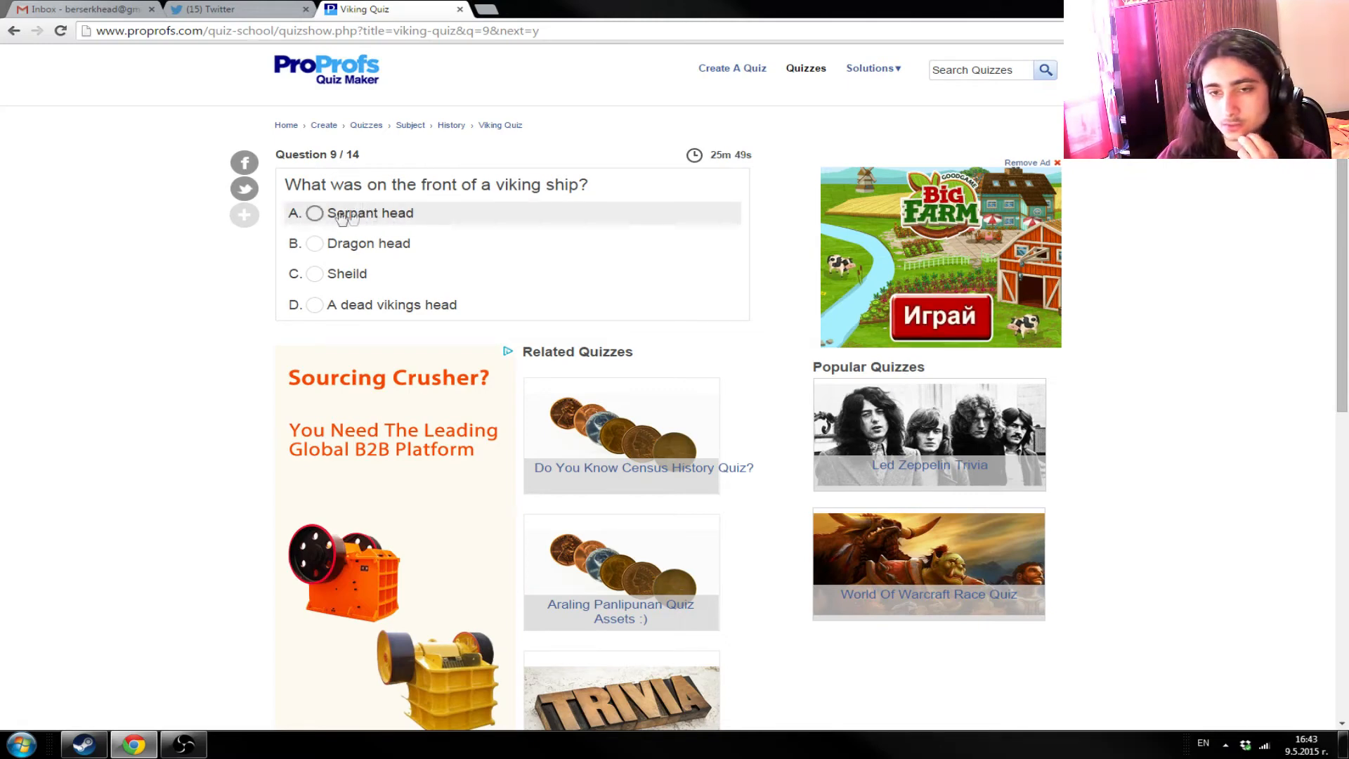
pyautogui.moveTo(290, 178)
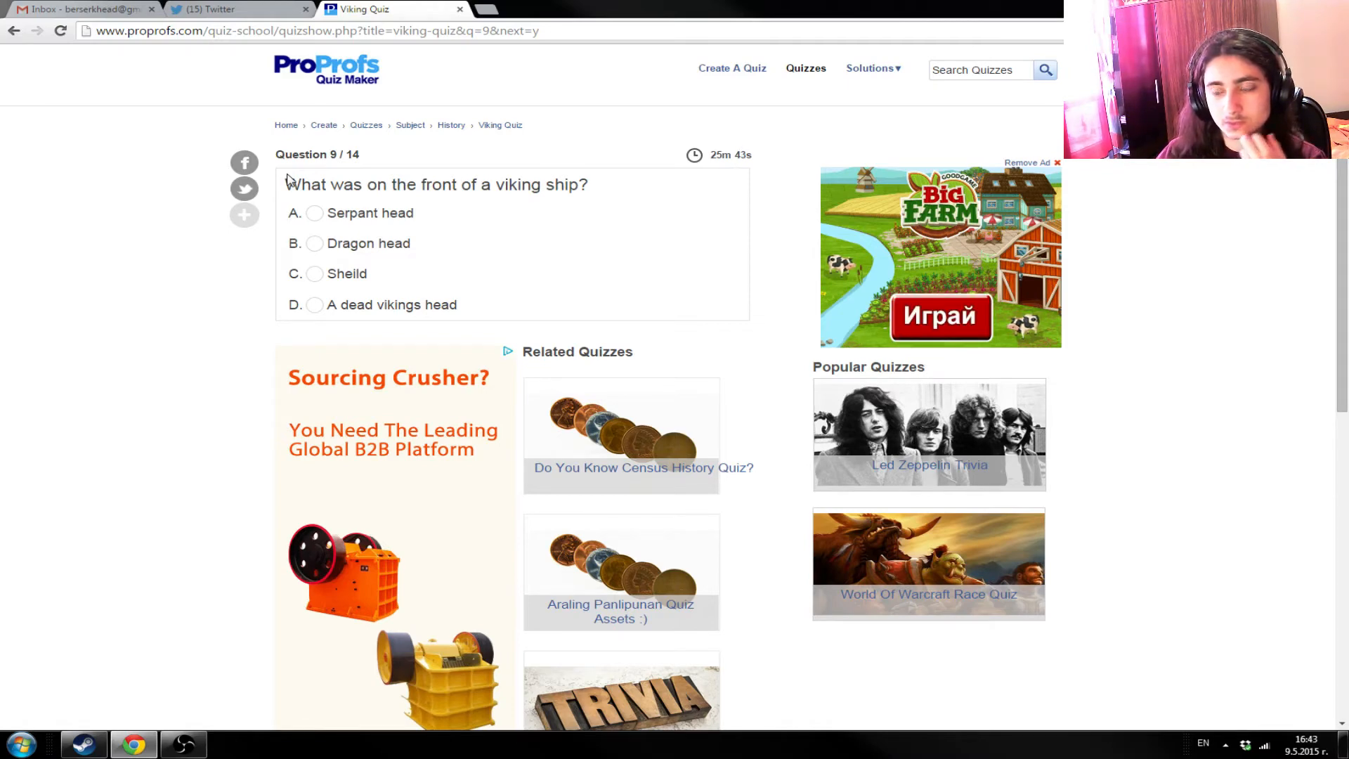
pyautogui.moveTo(283, 199)
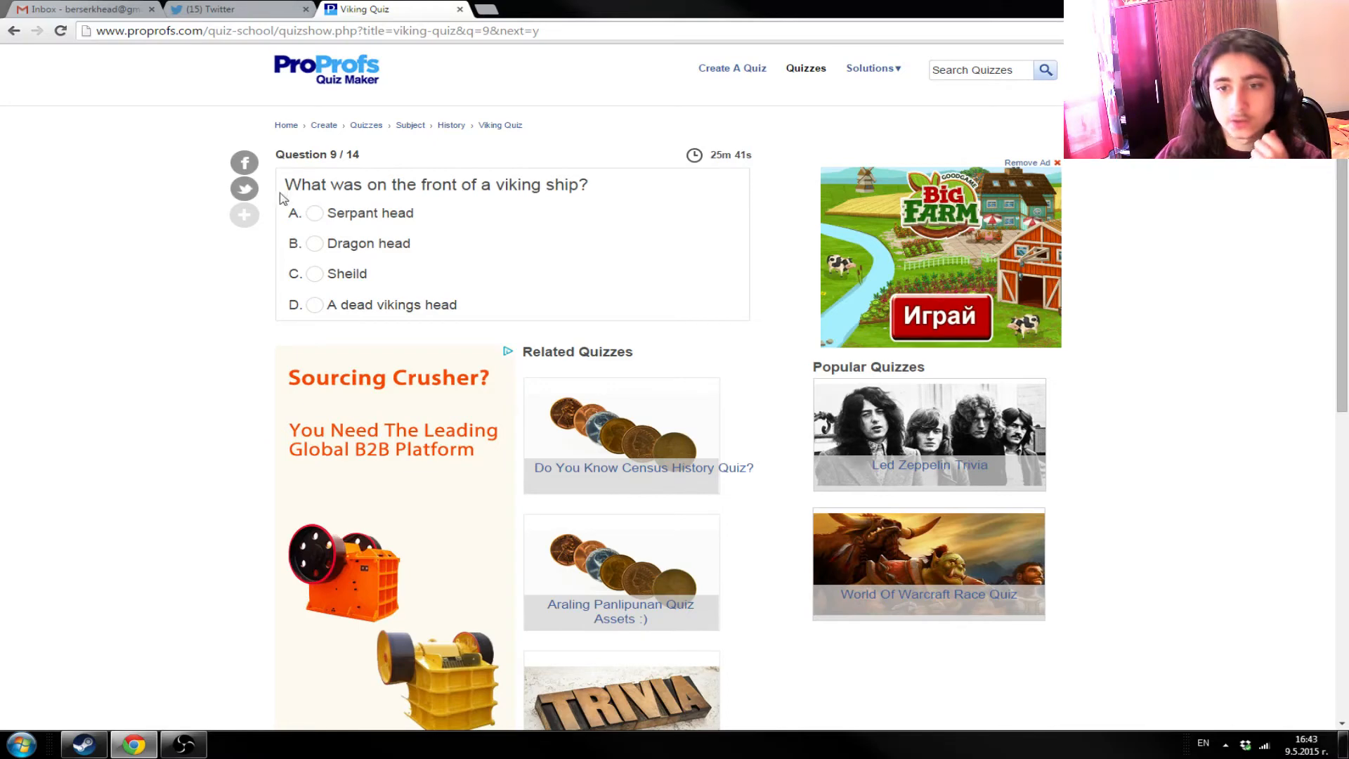
pyautogui.moveTo(533, 246)
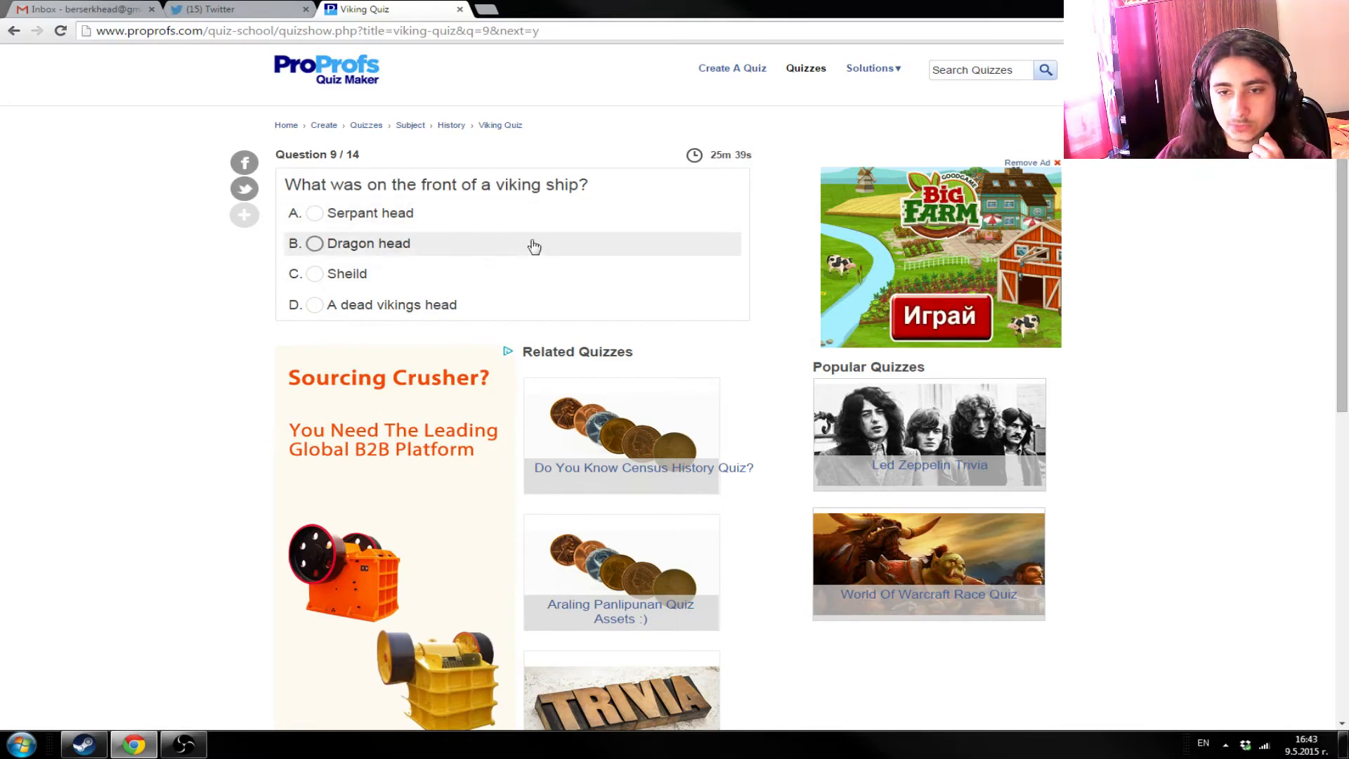
pyautogui.click(313, 244)
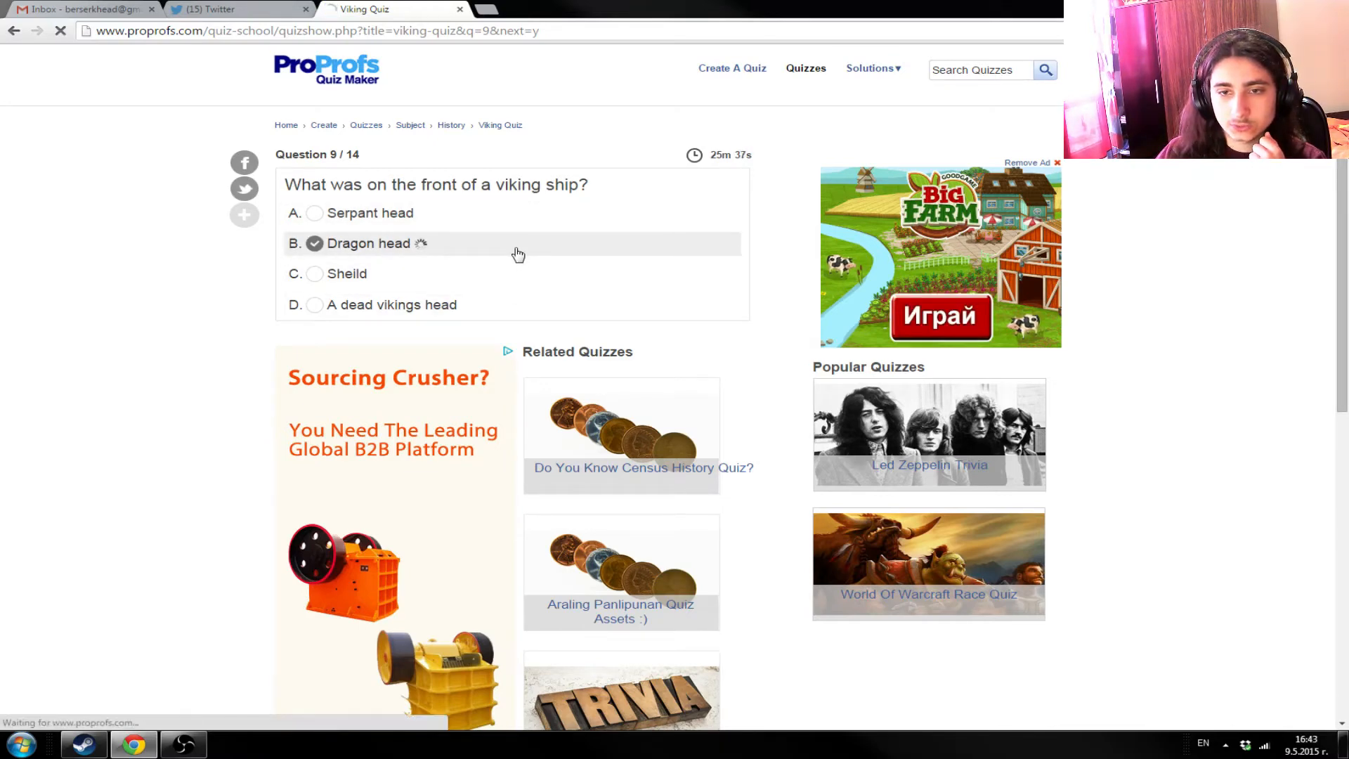
pyautogui.click(314, 243)
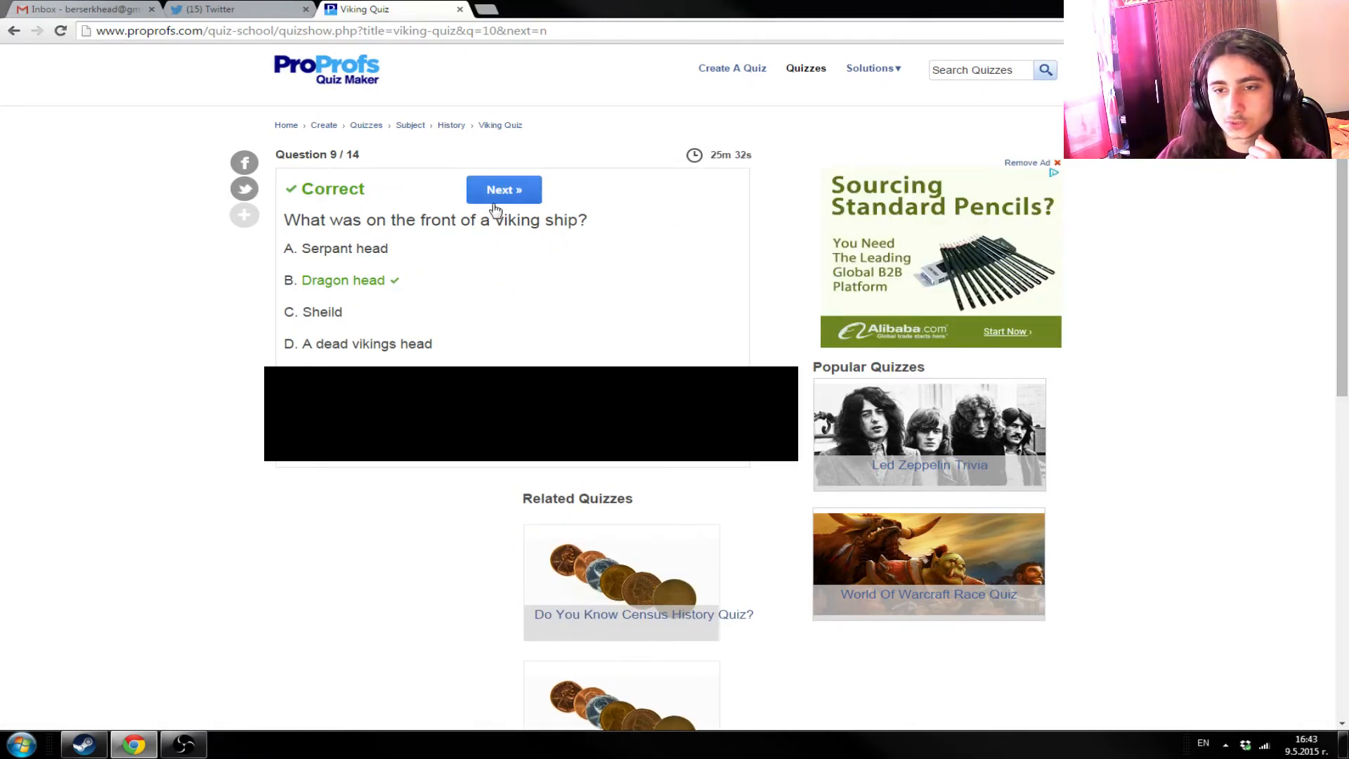
pyautogui.moveTo(543, 195)
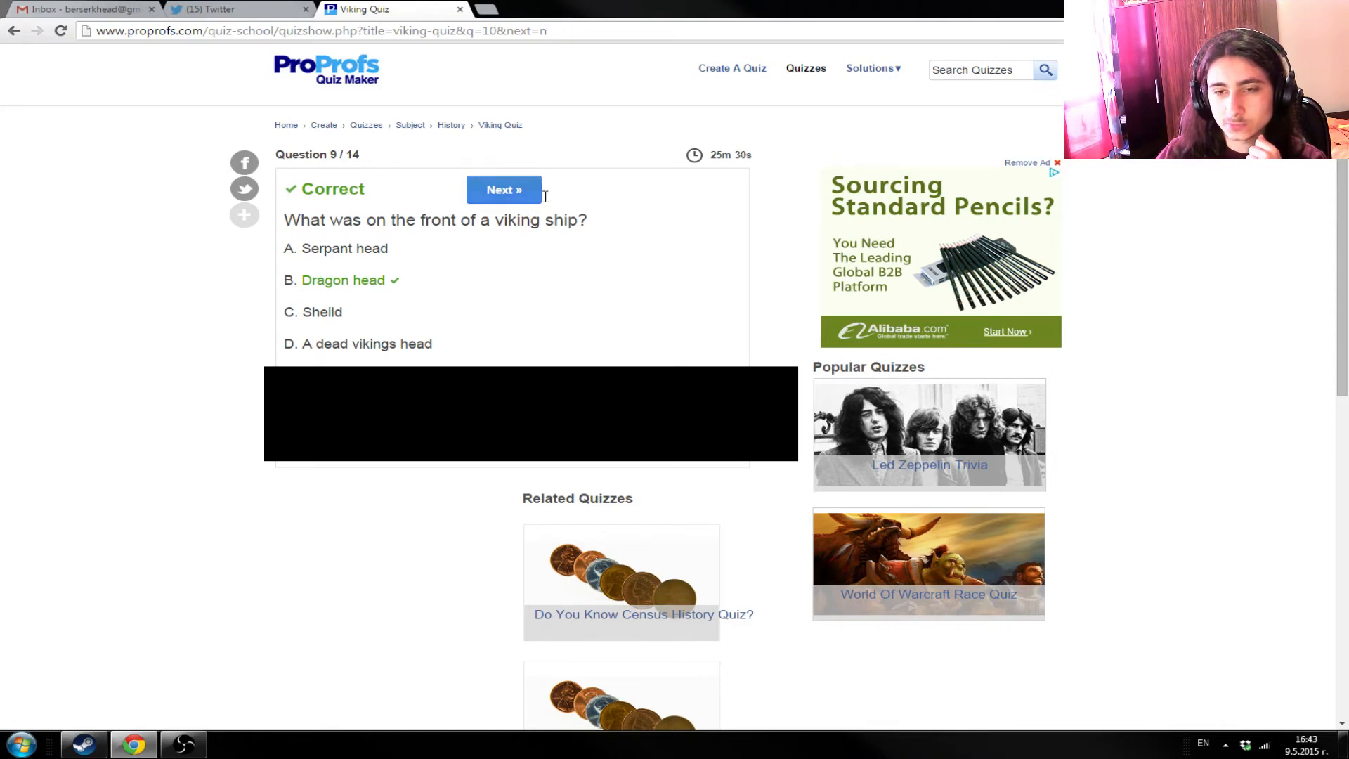
pyautogui.moveTo(526, 198)
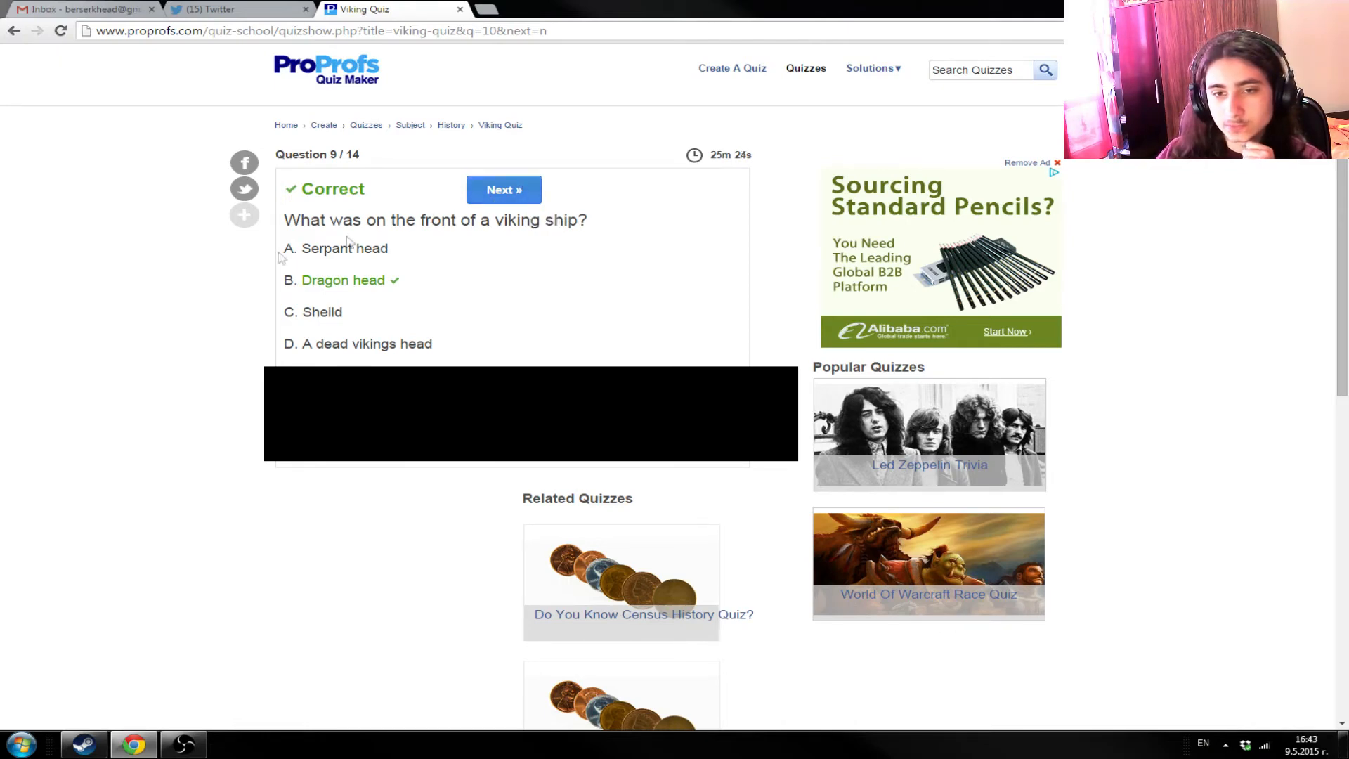
pyautogui.click(503, 189)
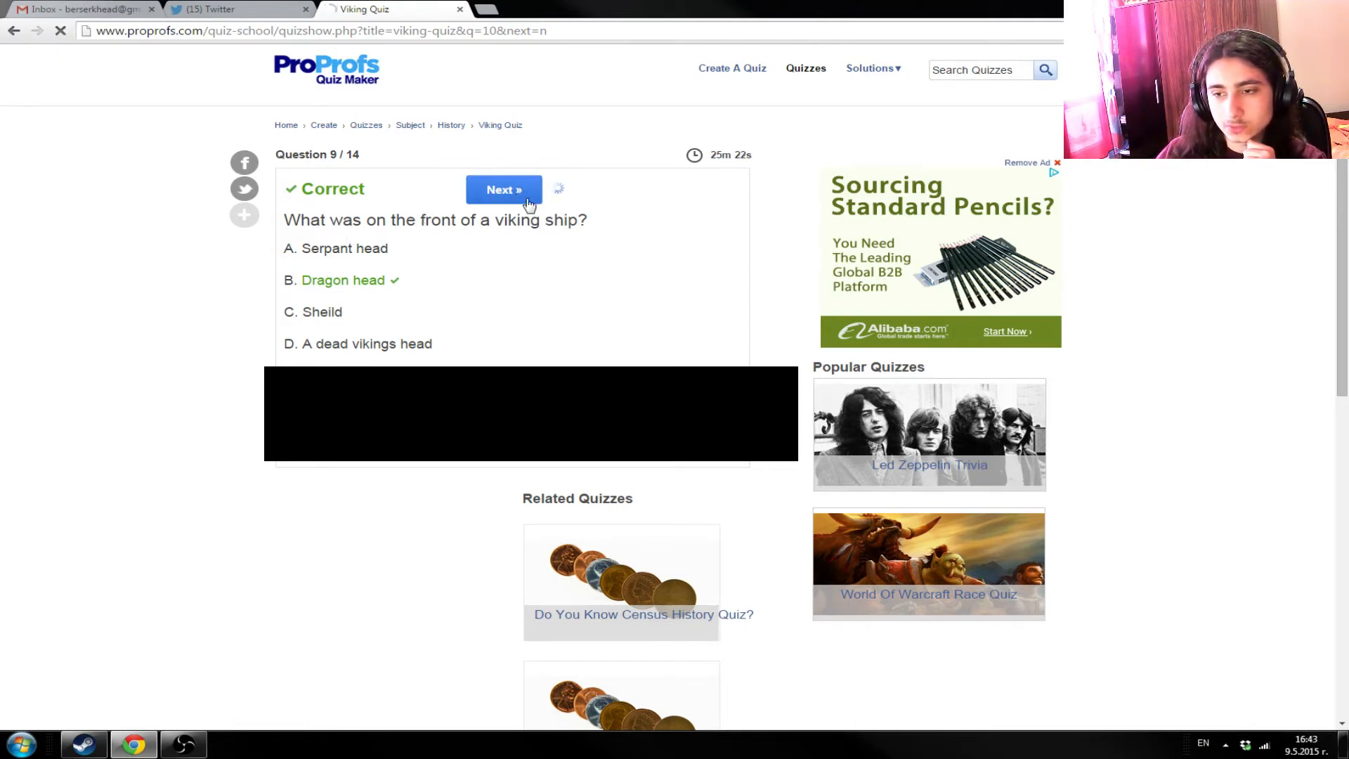
# - Answer question 10 on where Vikings came from with 'All of the above'
pyautogui.click(503, 189)
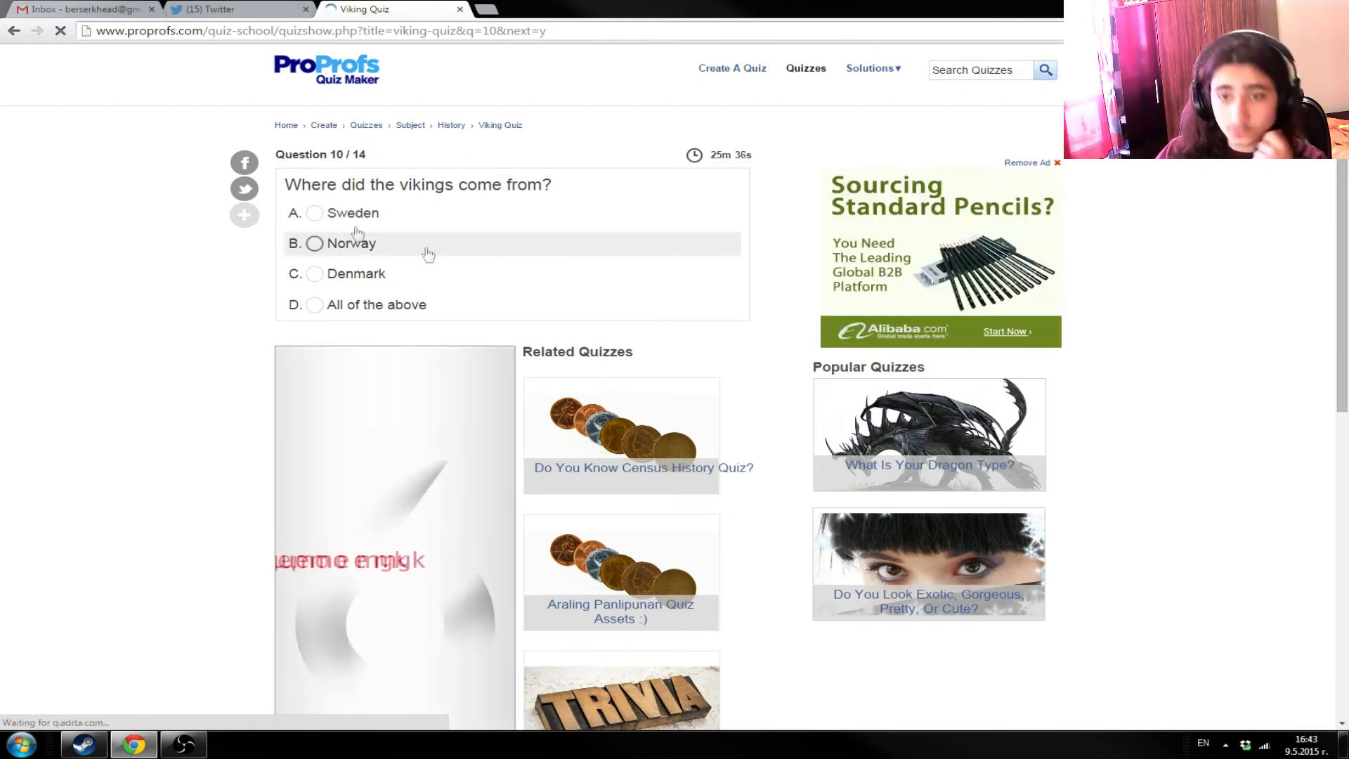
pyautogui.click(314, 305)
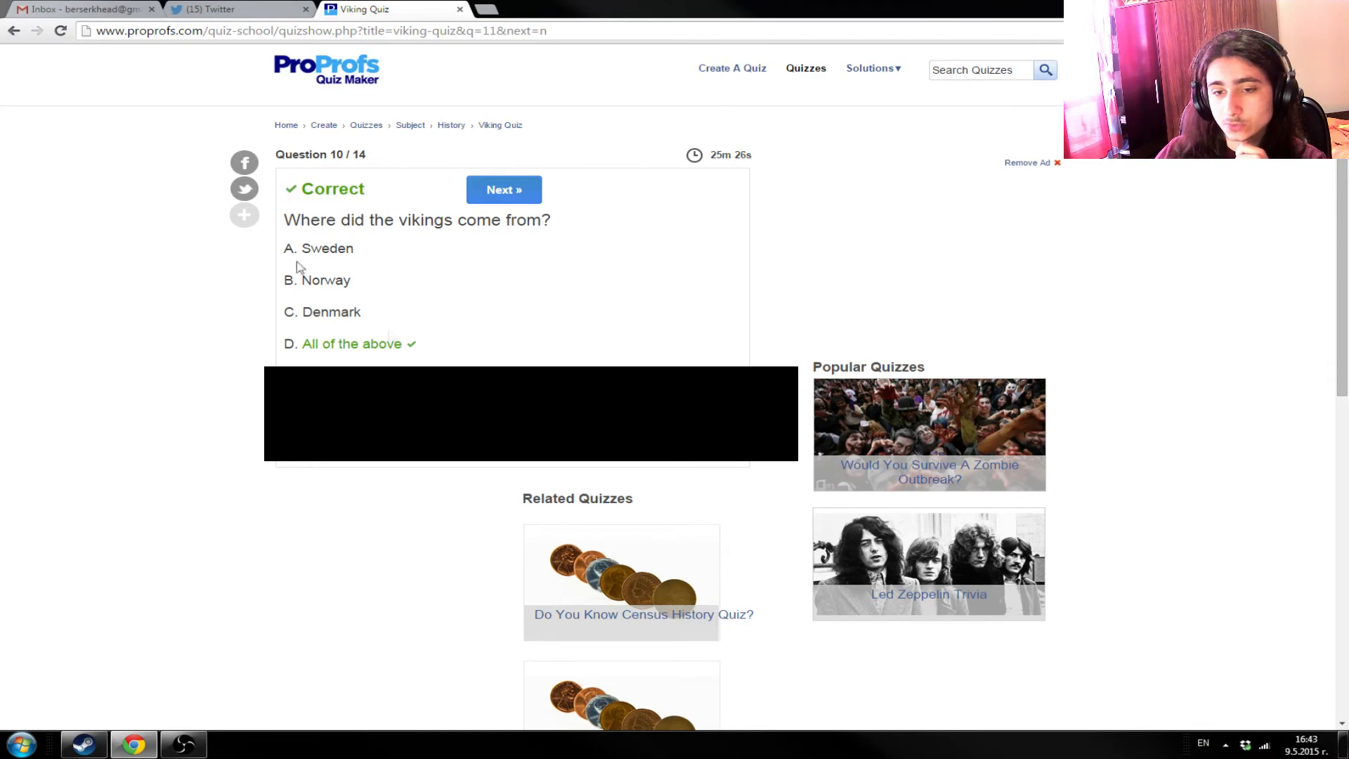
pyautogui.moveTo(509, 581)
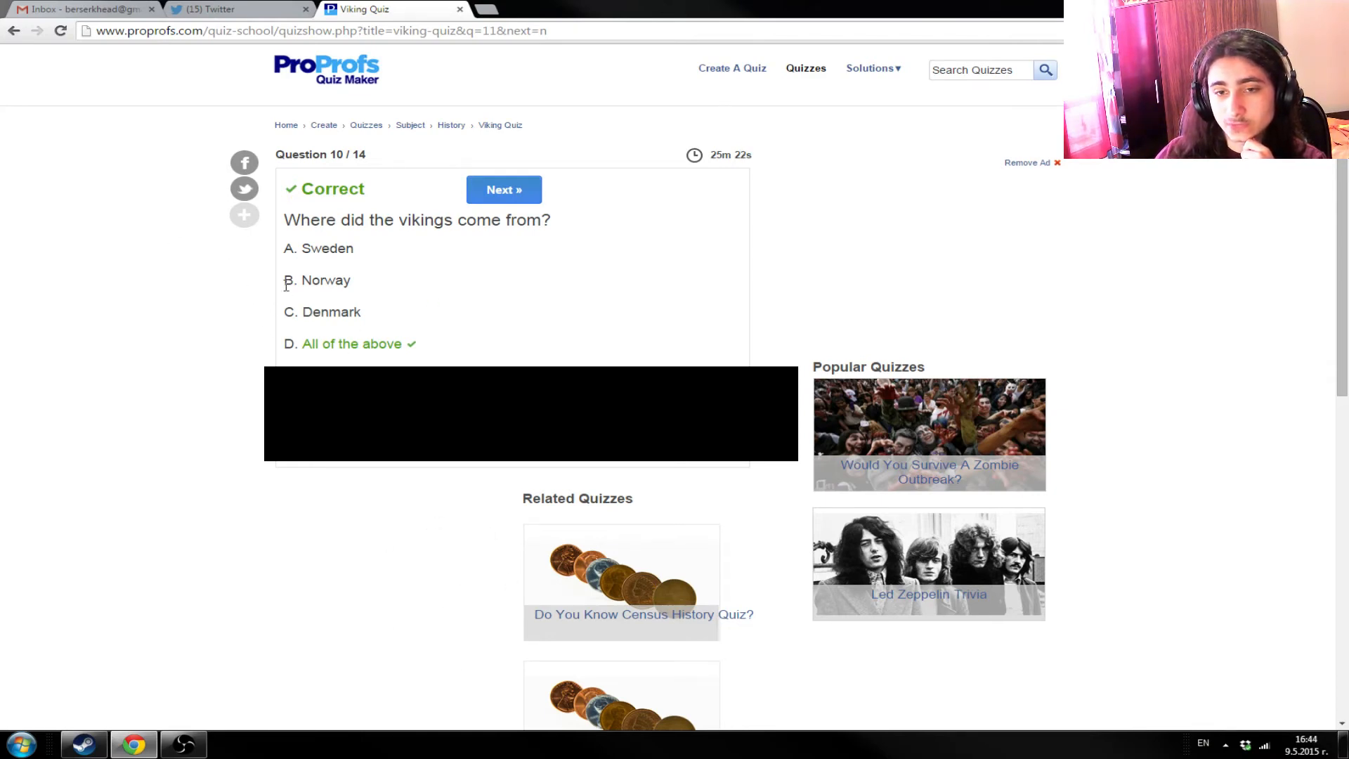
# - Answer question 11 on who looked after children with 'Thralls', marked incorrect
pyautogui.click(503, 188)
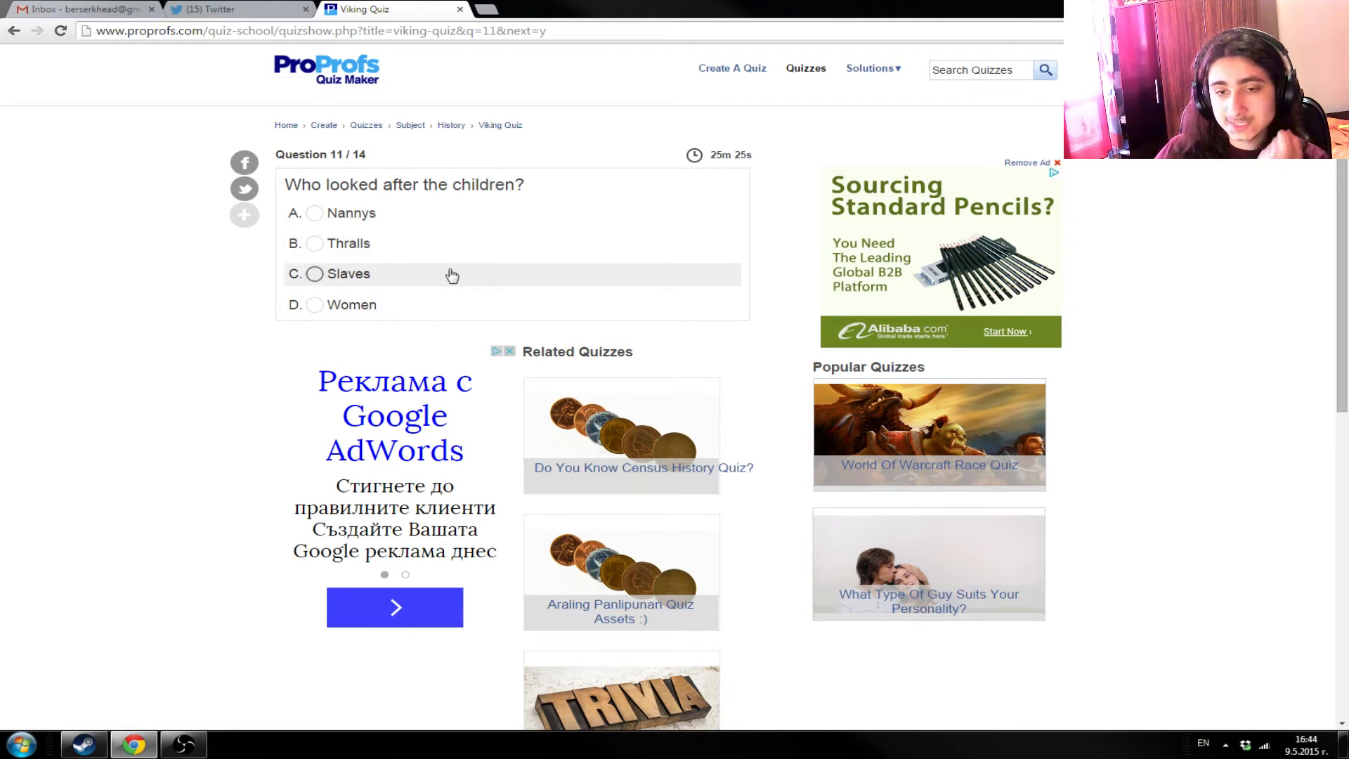
pyautogui.moveTo(447, 267)
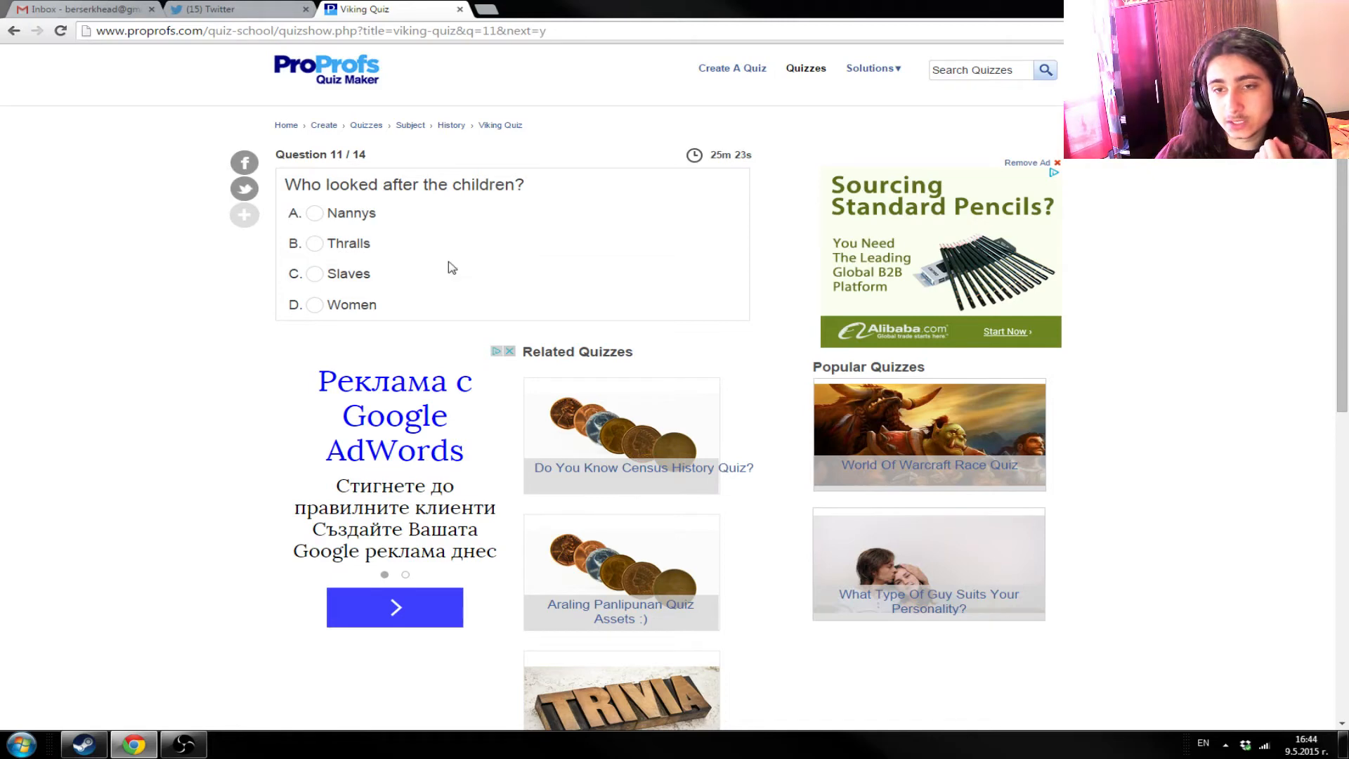
pyautogui.moveTo(432, 267)
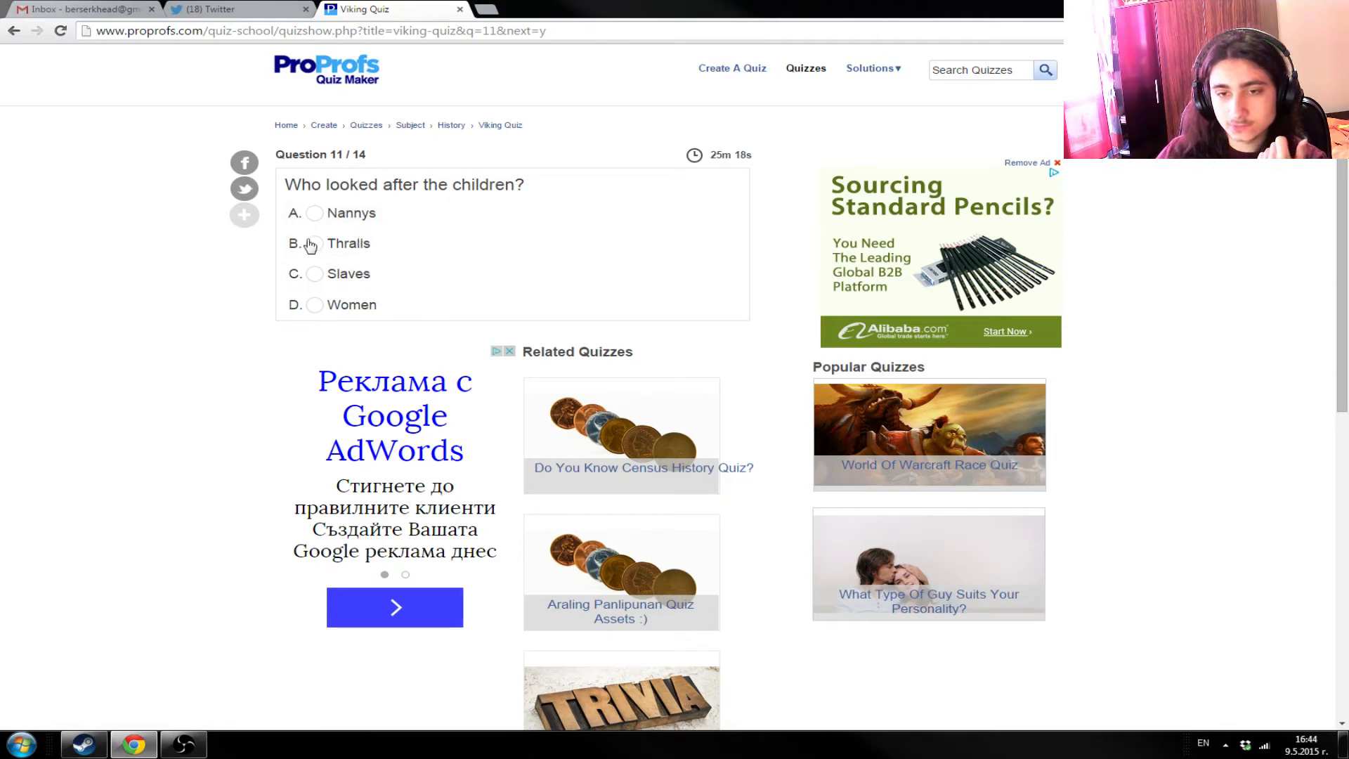
pyautogui.click(313, 242)
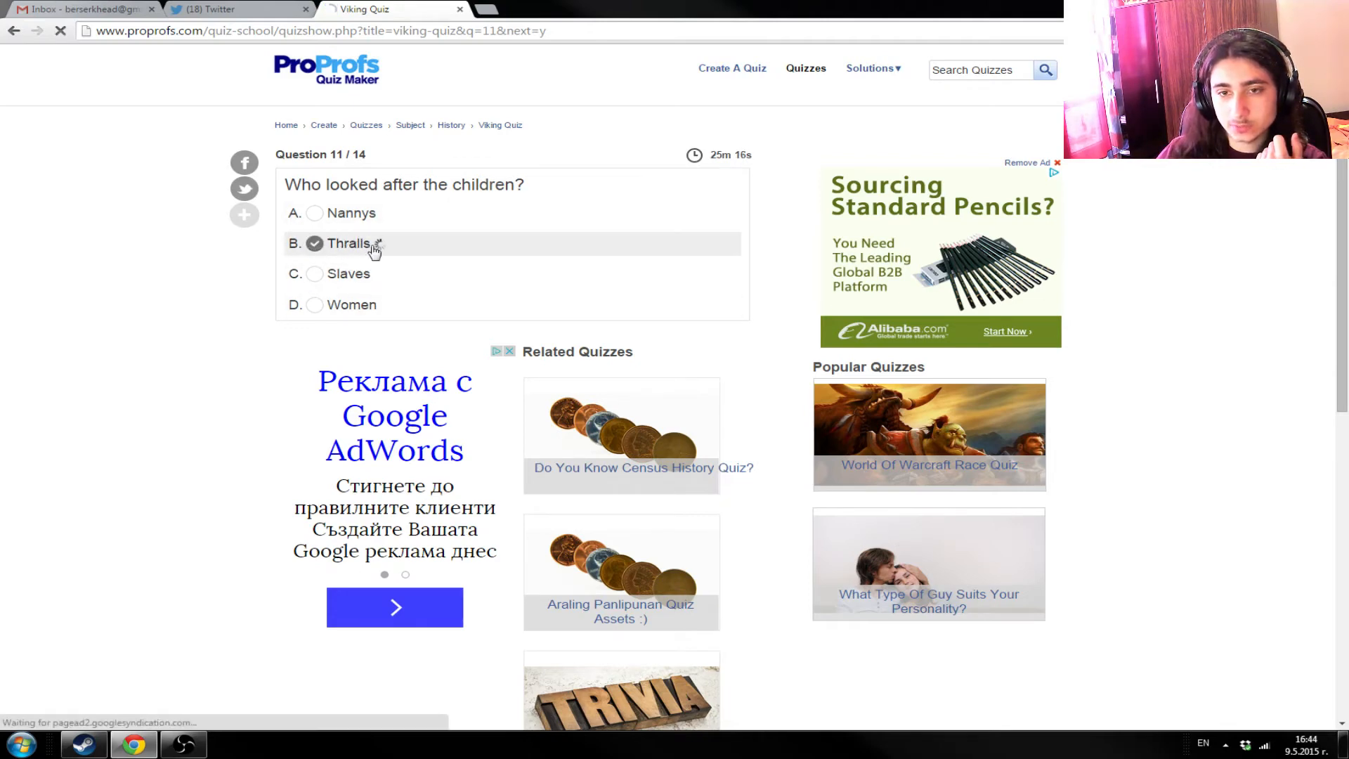
pyautogui.click(315, 242)
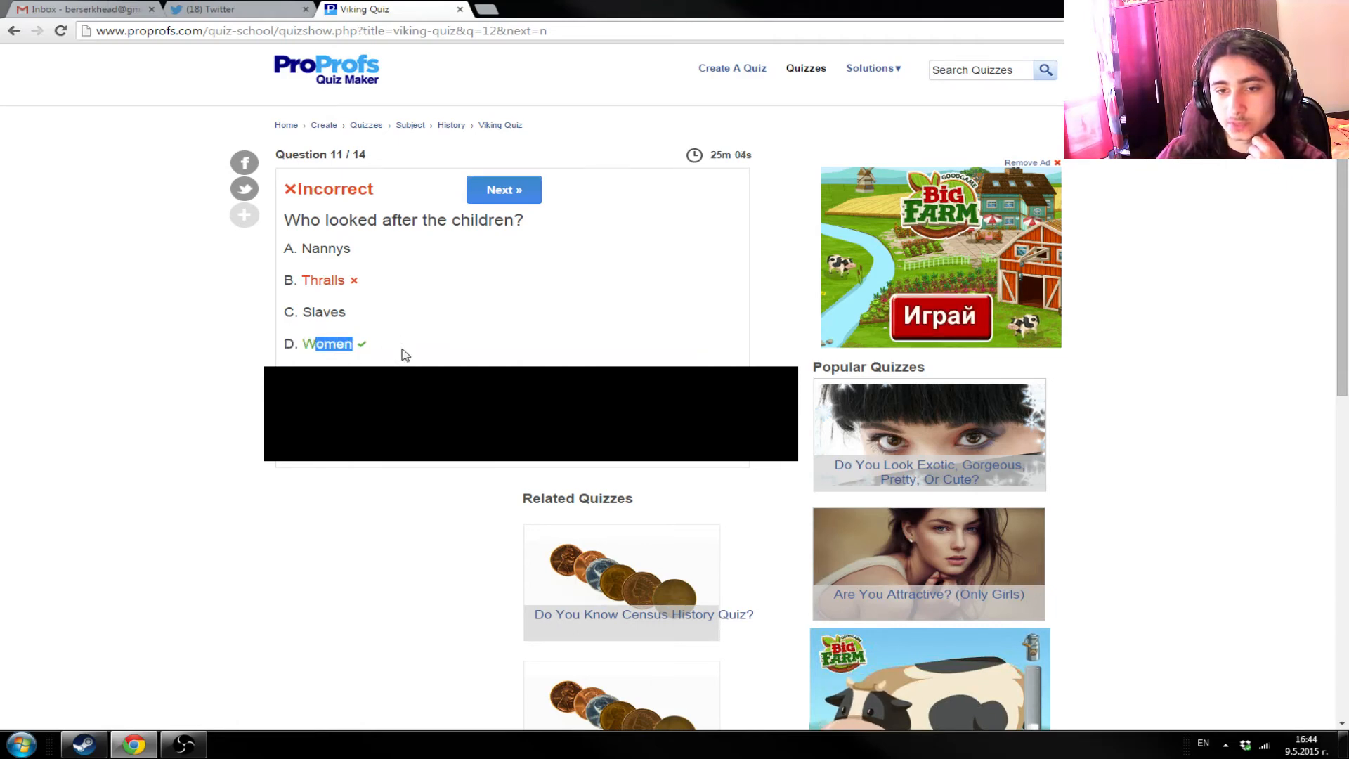
pyautogui.moveTo(361, 290)
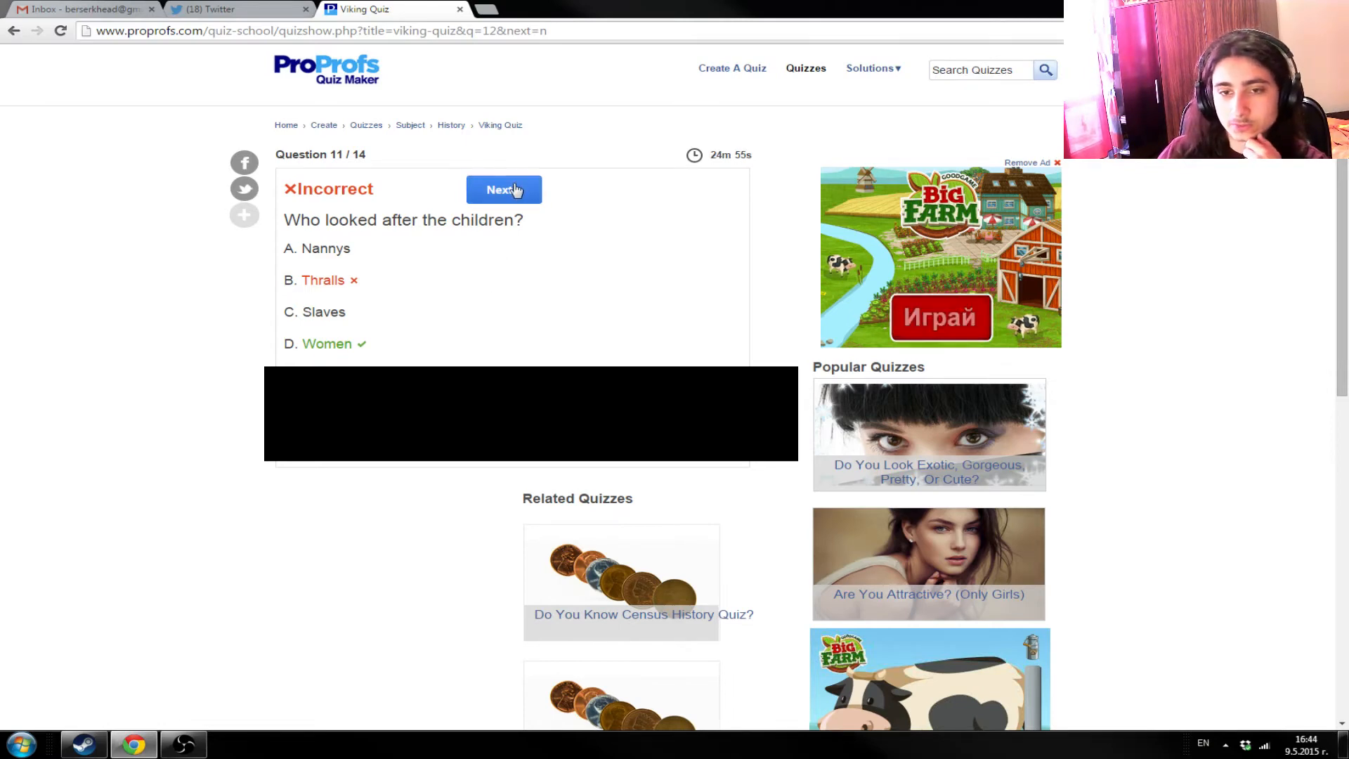
# - Answer question 12 with 'Cheif god' for who Odlin was and have it marked correct
pyautogui.click(503, 188)
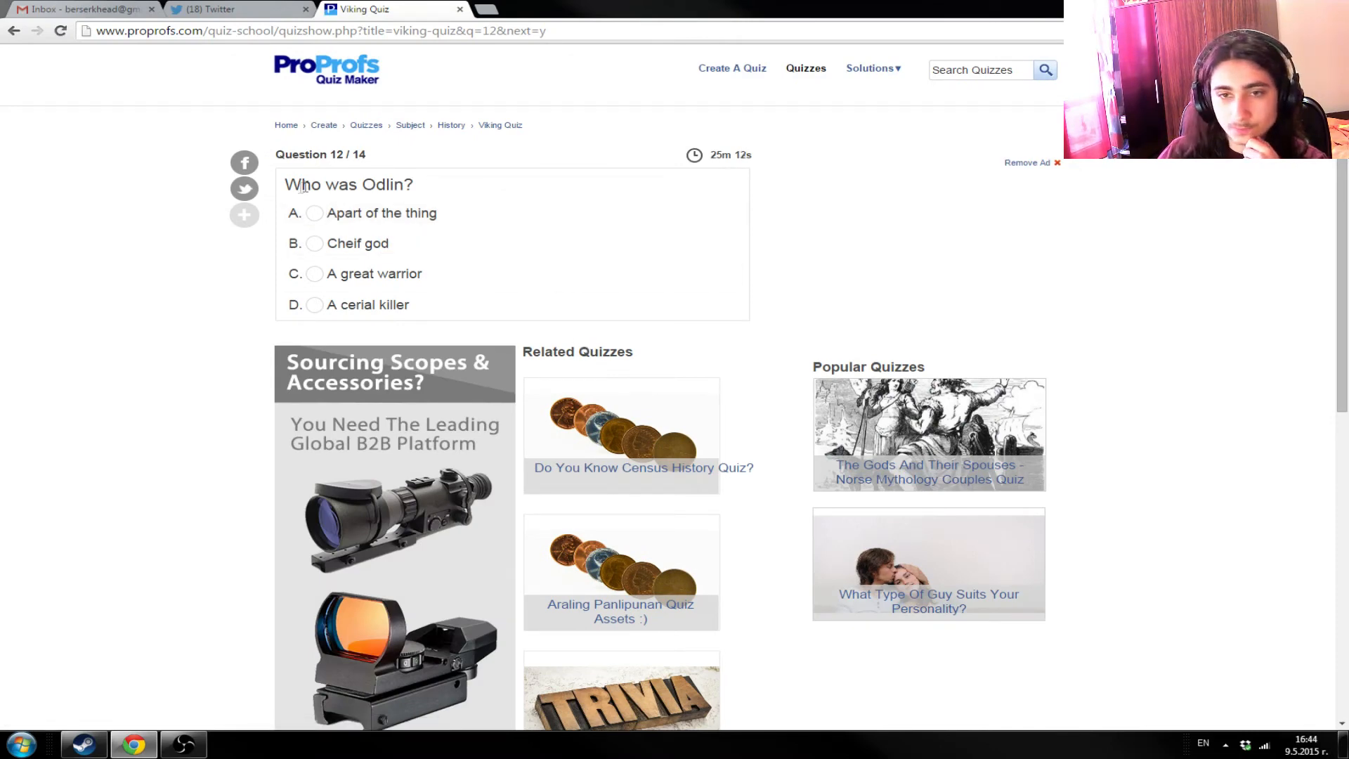
pyautogui.moveTo(588, 250)
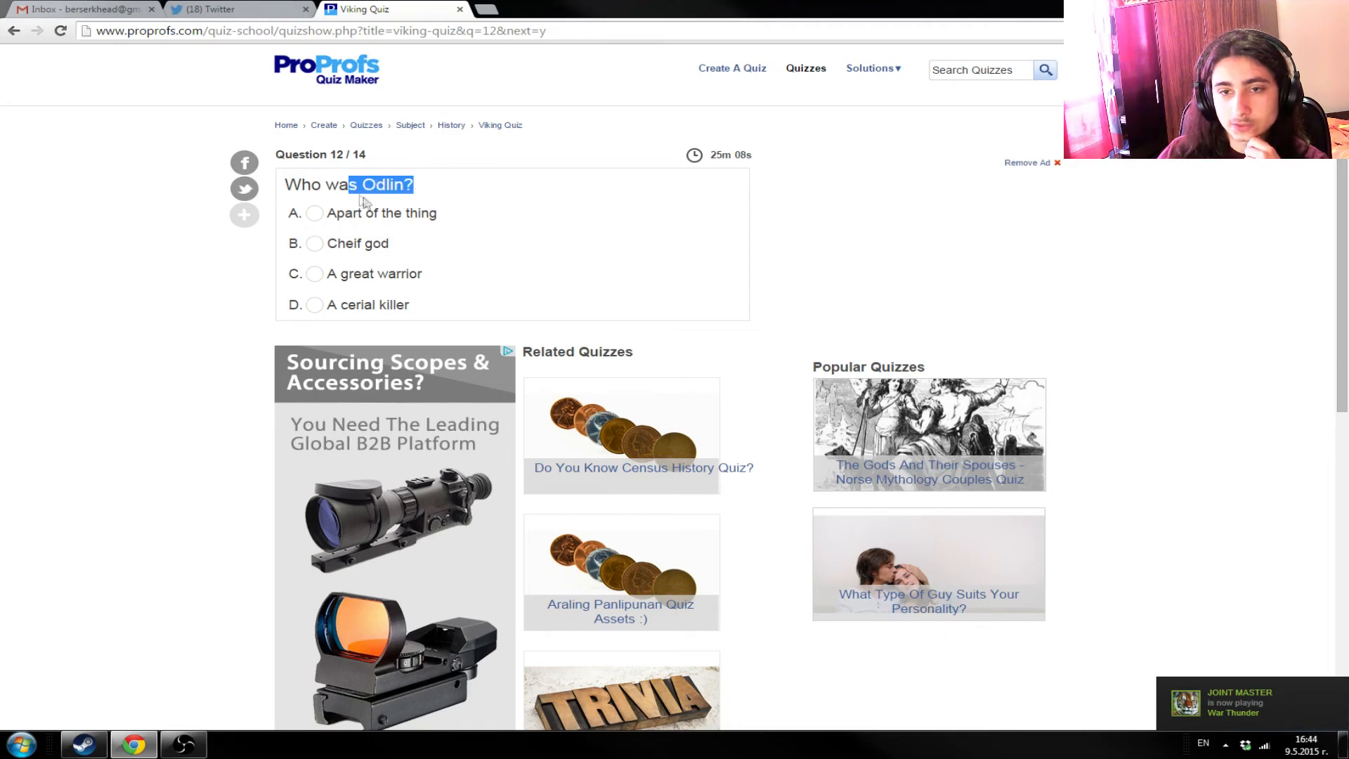
pyautogui.moveTo(430, 310)
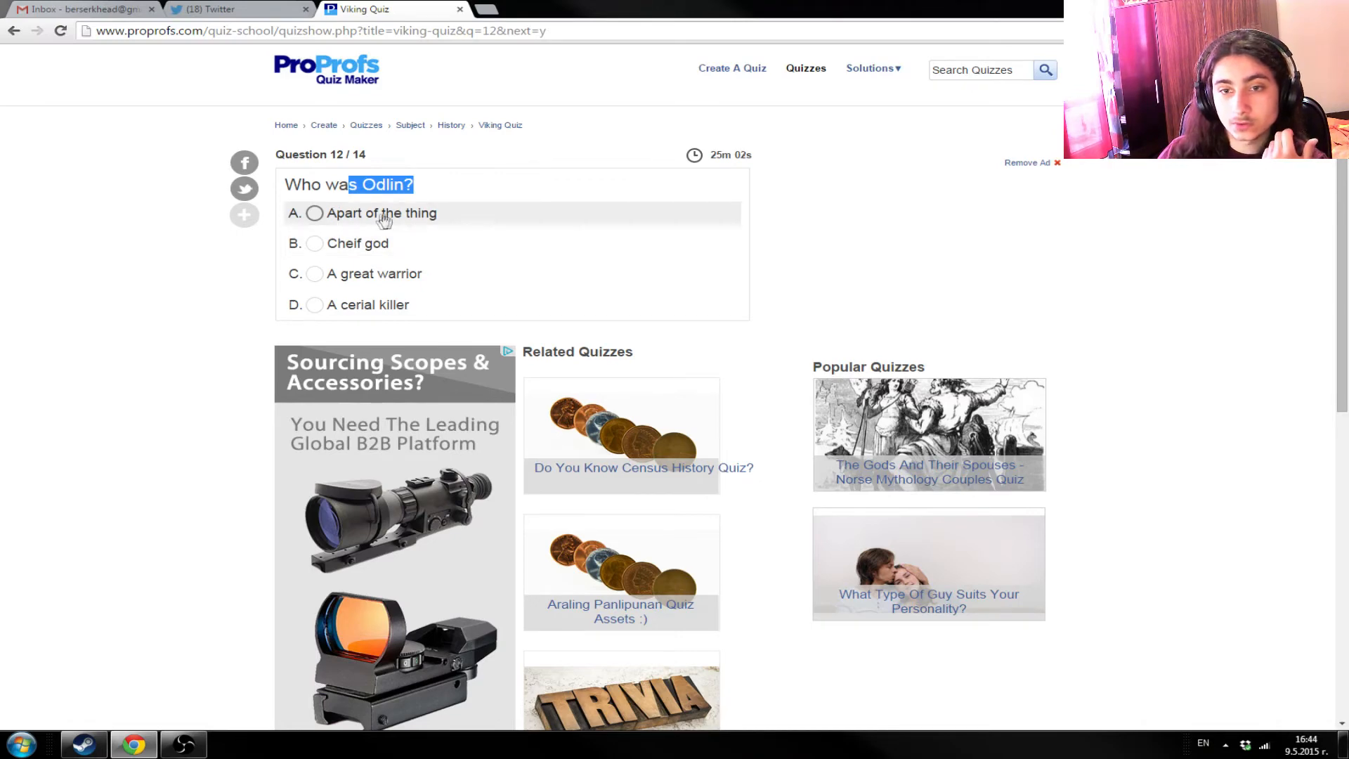
pyautogui.click(314, 244)
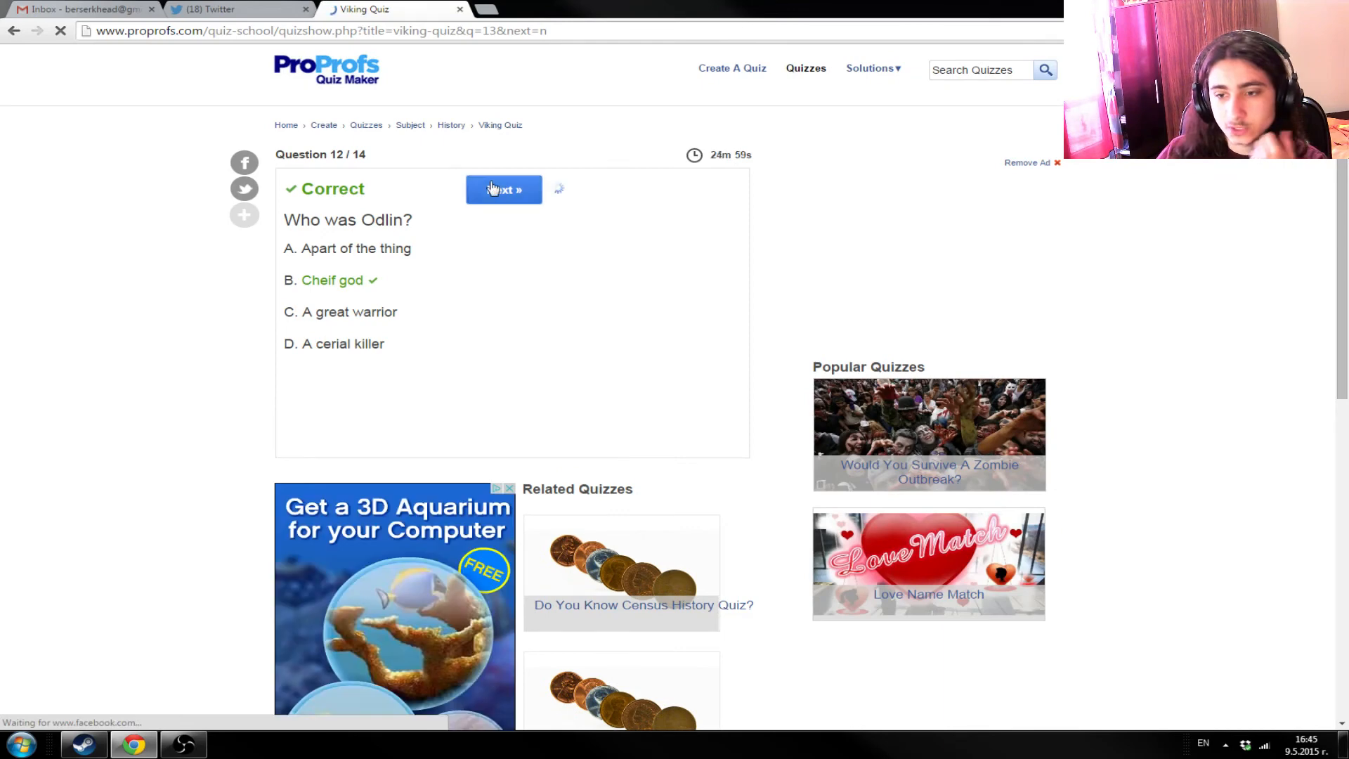
pyautogui.click(503, 189)
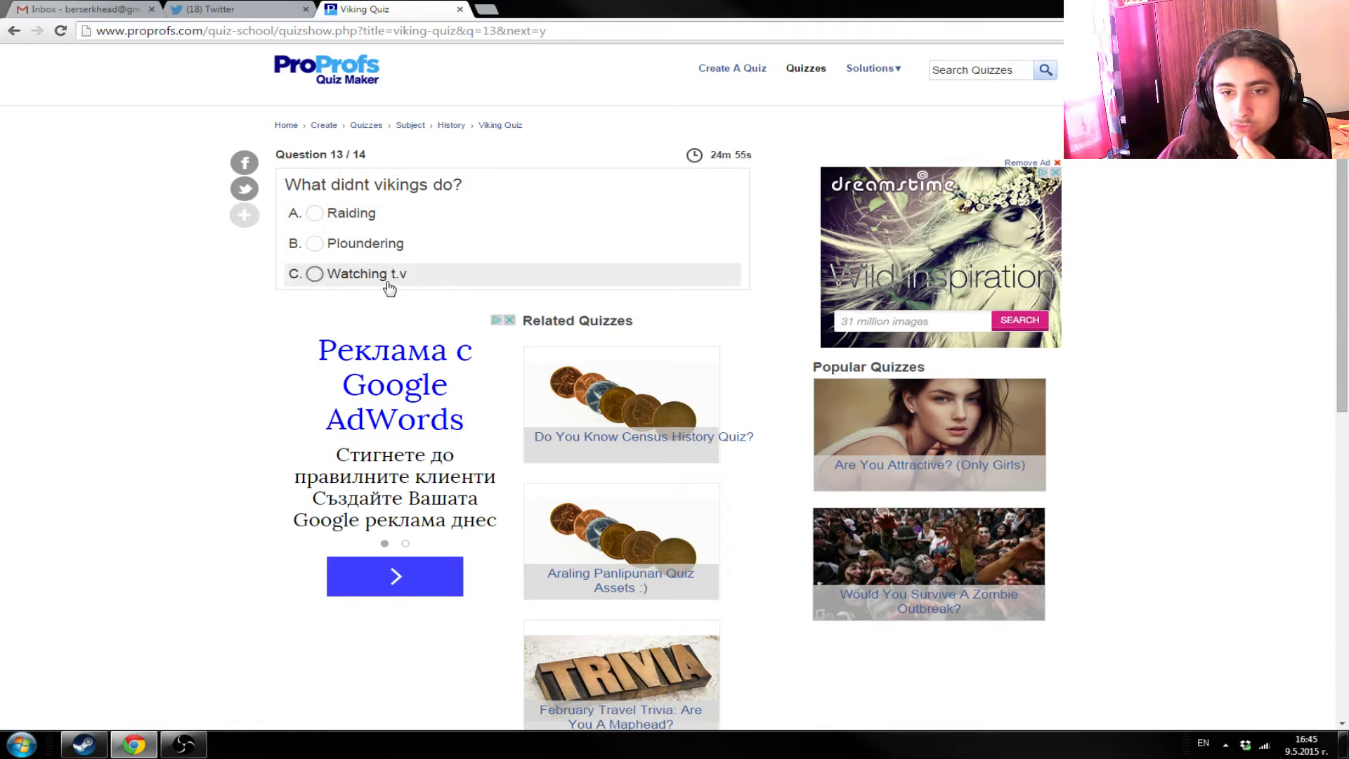
pyautogui.moveTo(413, 272)
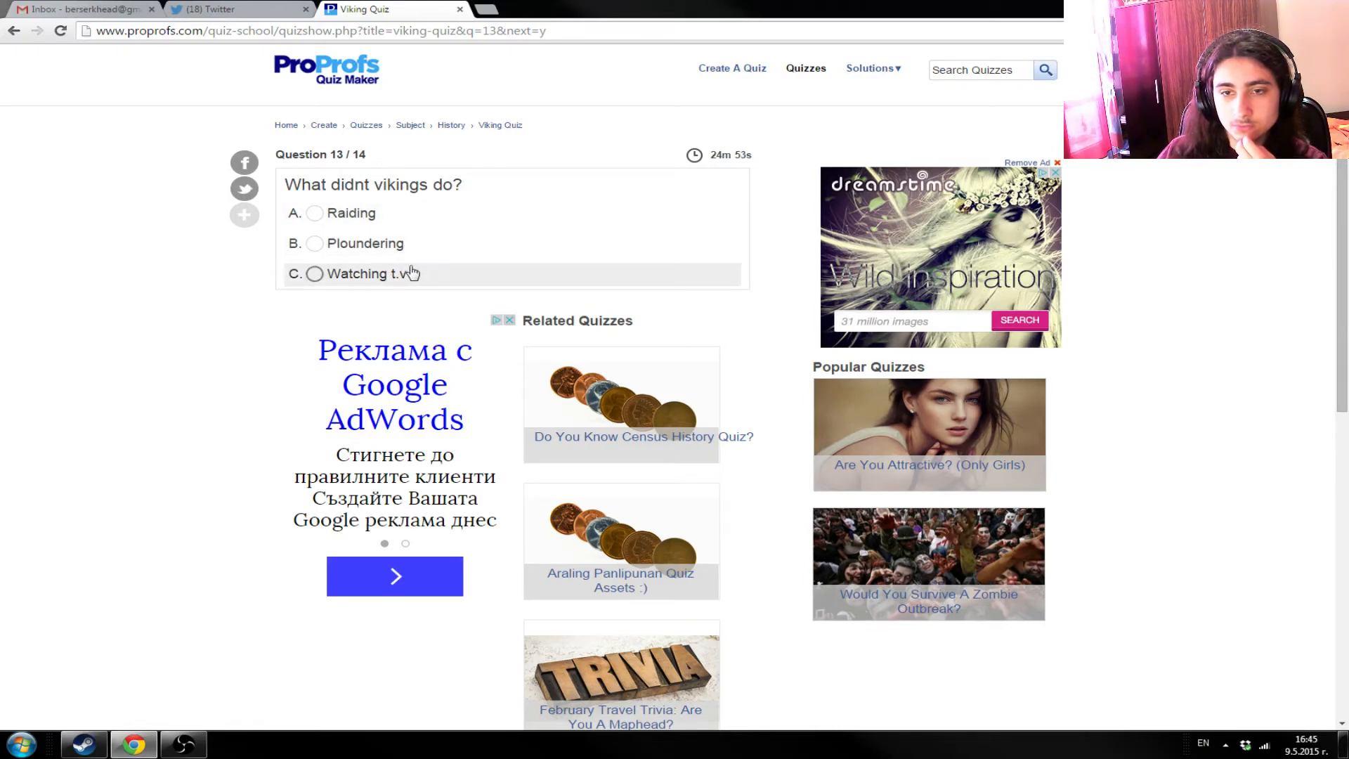
pyautogui.moveTo(400, 282)
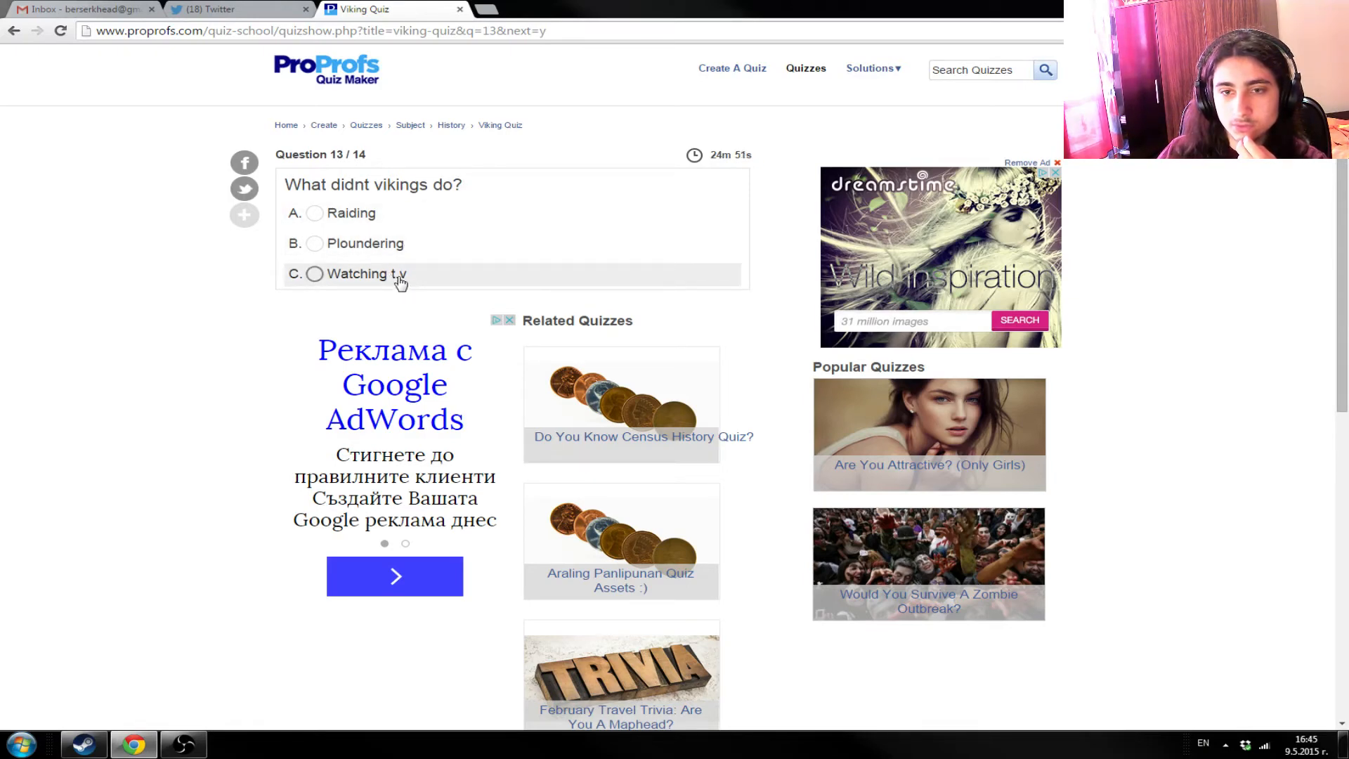
pyautogui.moveTo(385, 252)
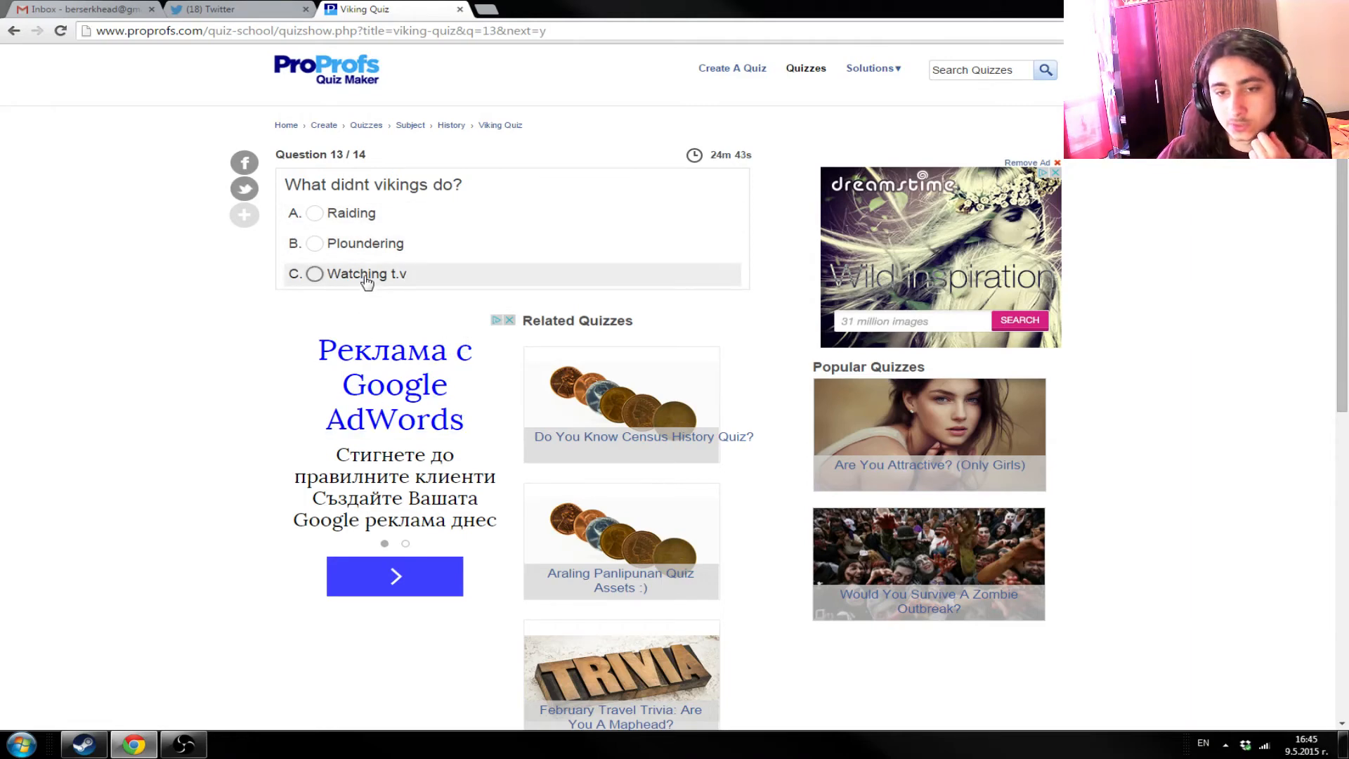
# - Answer question 13 with 'Watching t.v' as what Vikings didn't do, reaching question 14
pyautogui.click(314, 273)
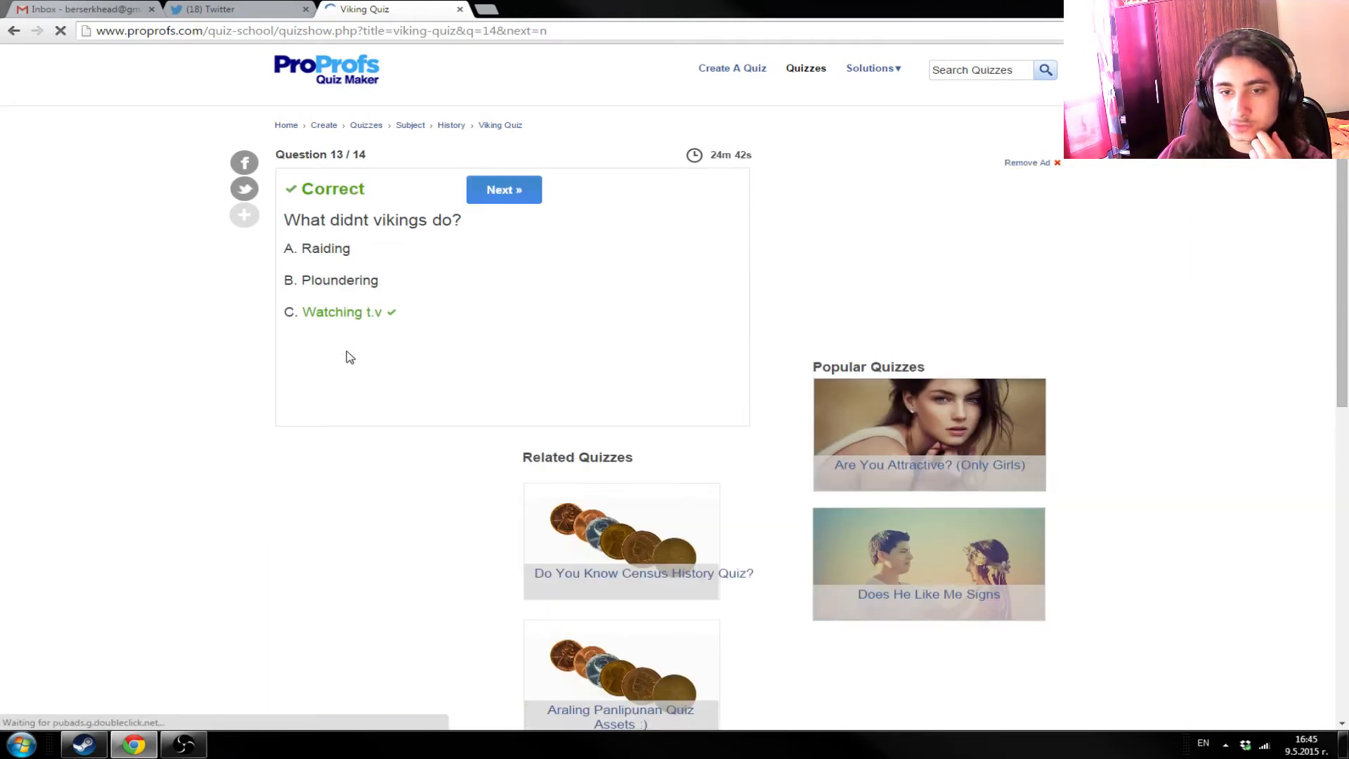
pyautogui.click(503, 189)
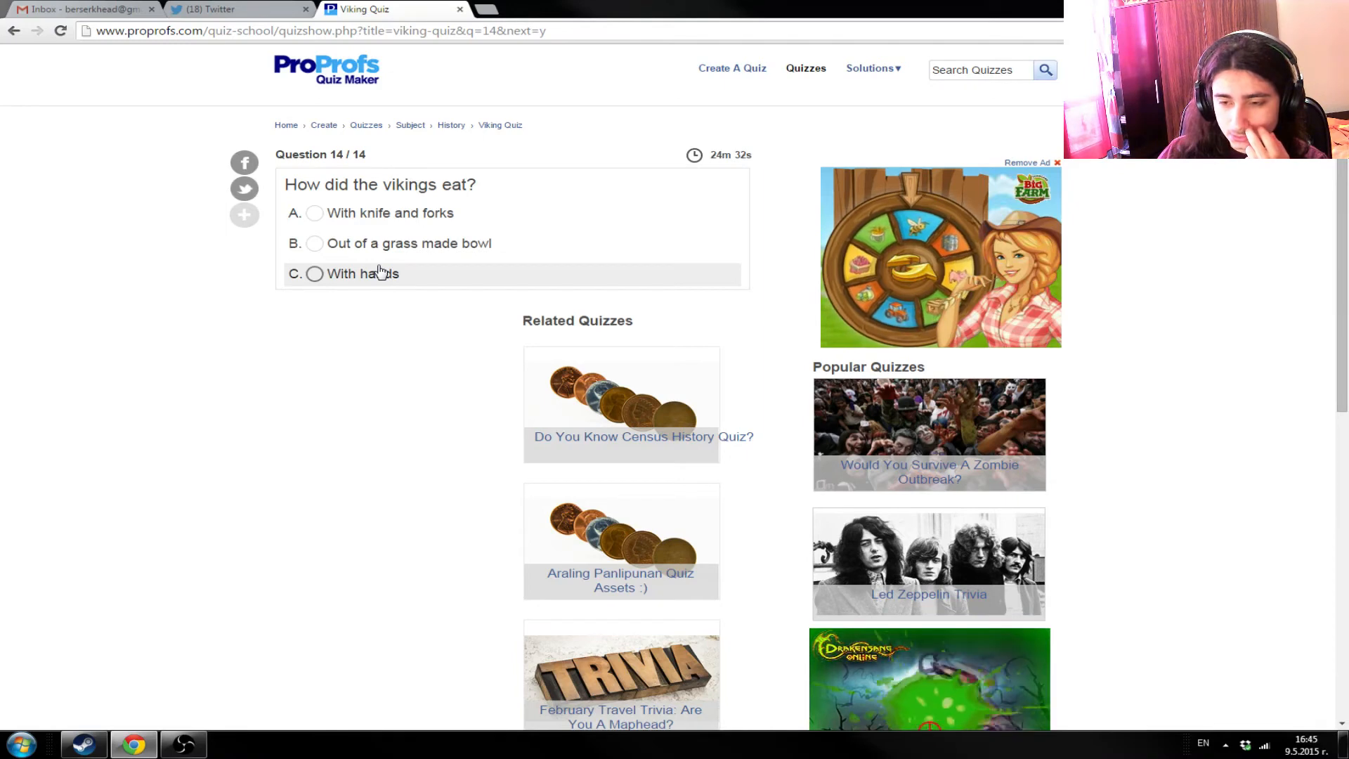
pyautogui.moveTo(384, 254)
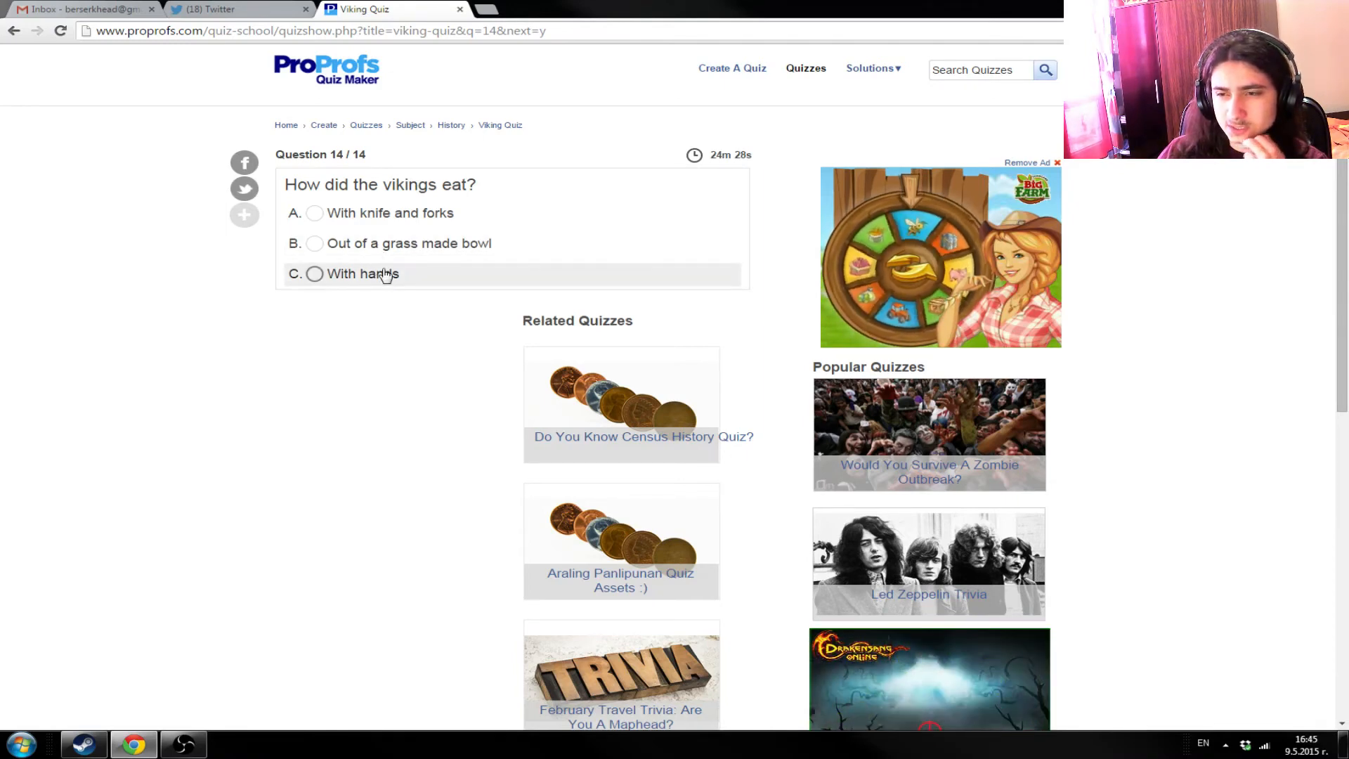
pyautogui.moveTo(395, 250)
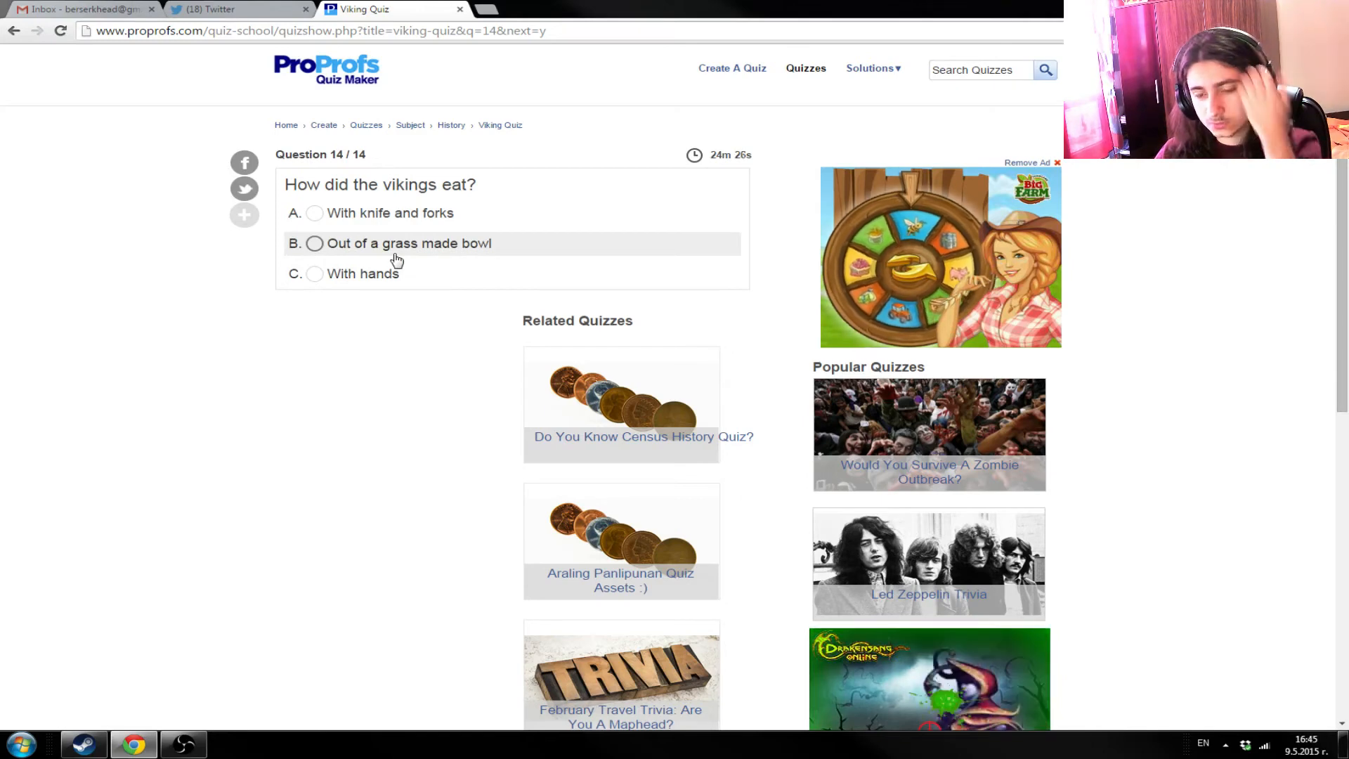
pyautogui.moveTo(394, 284)
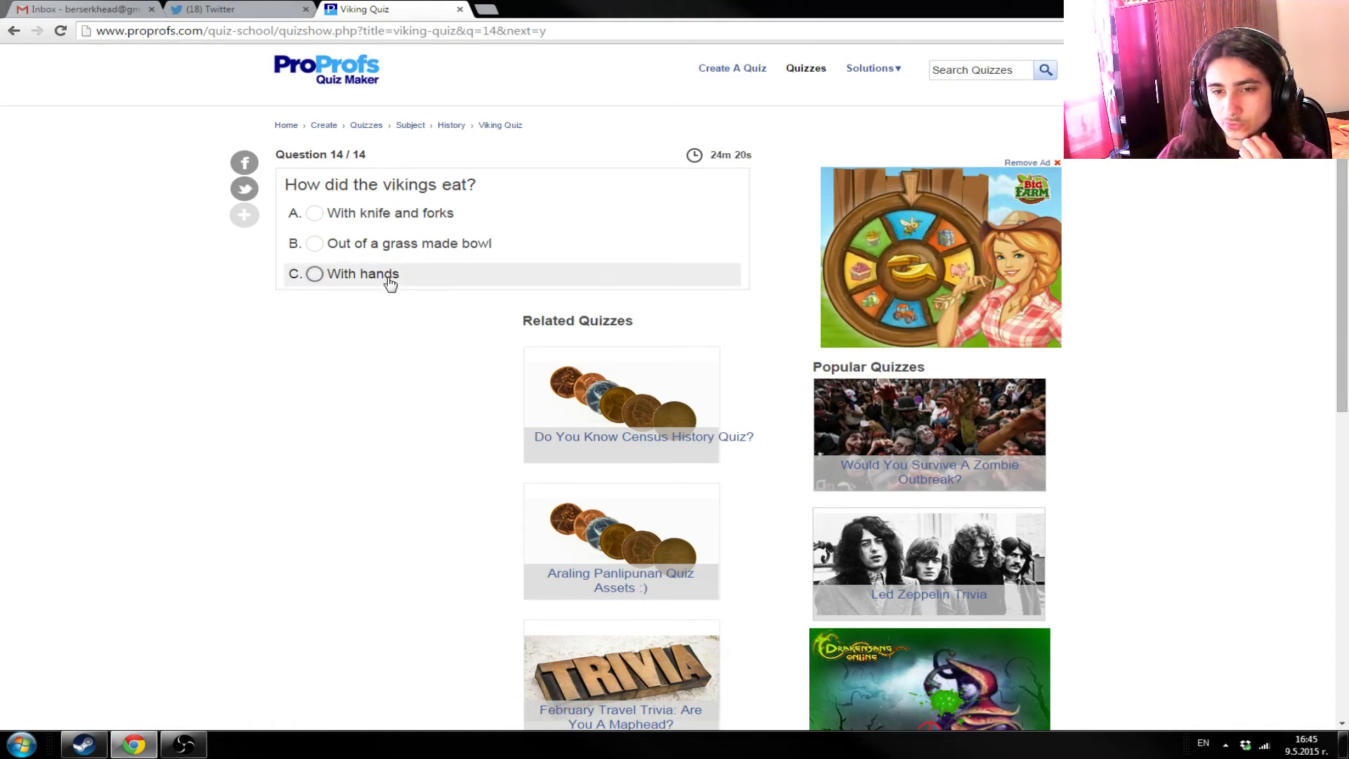
pyautogui.moveTo(393, 257)
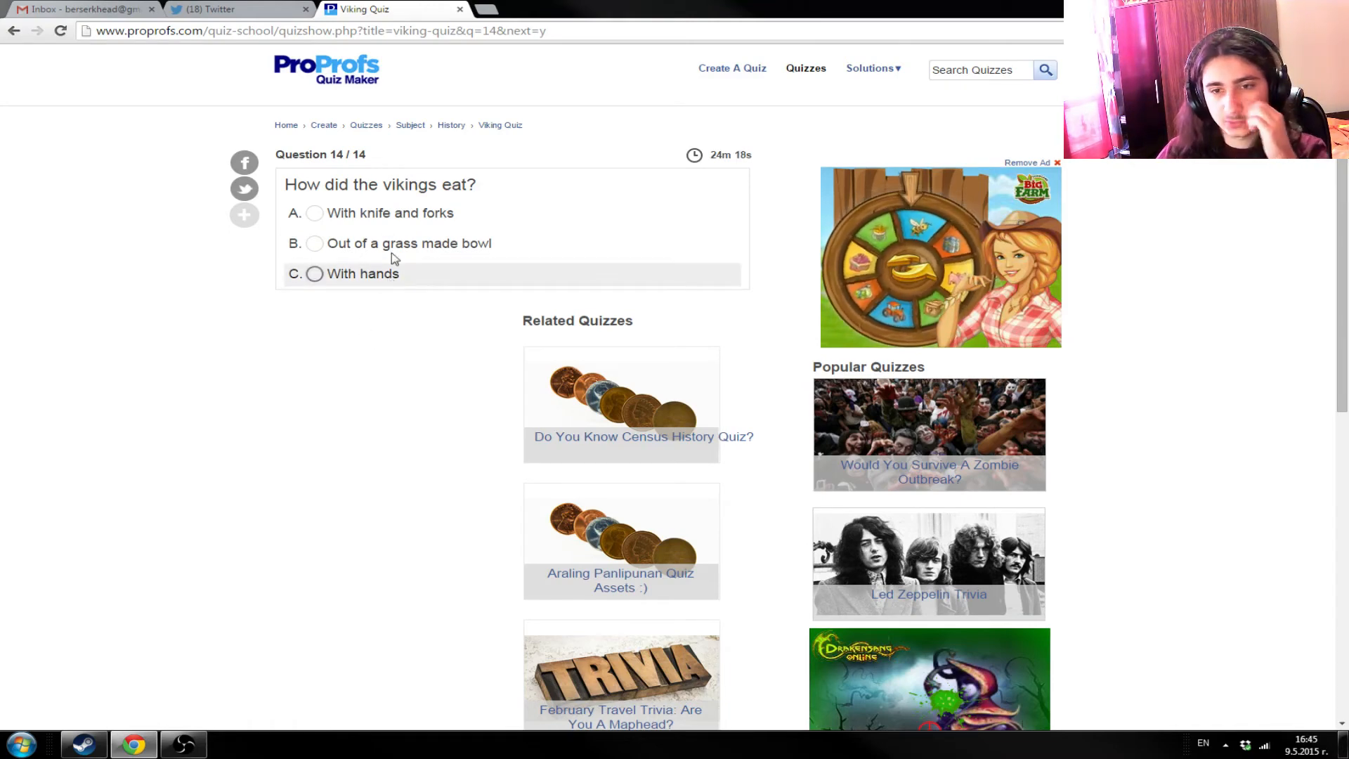
# - Answer 'With hands' for how Vikings ate, then go back to the previous page
pyautogui.click(314, 273)
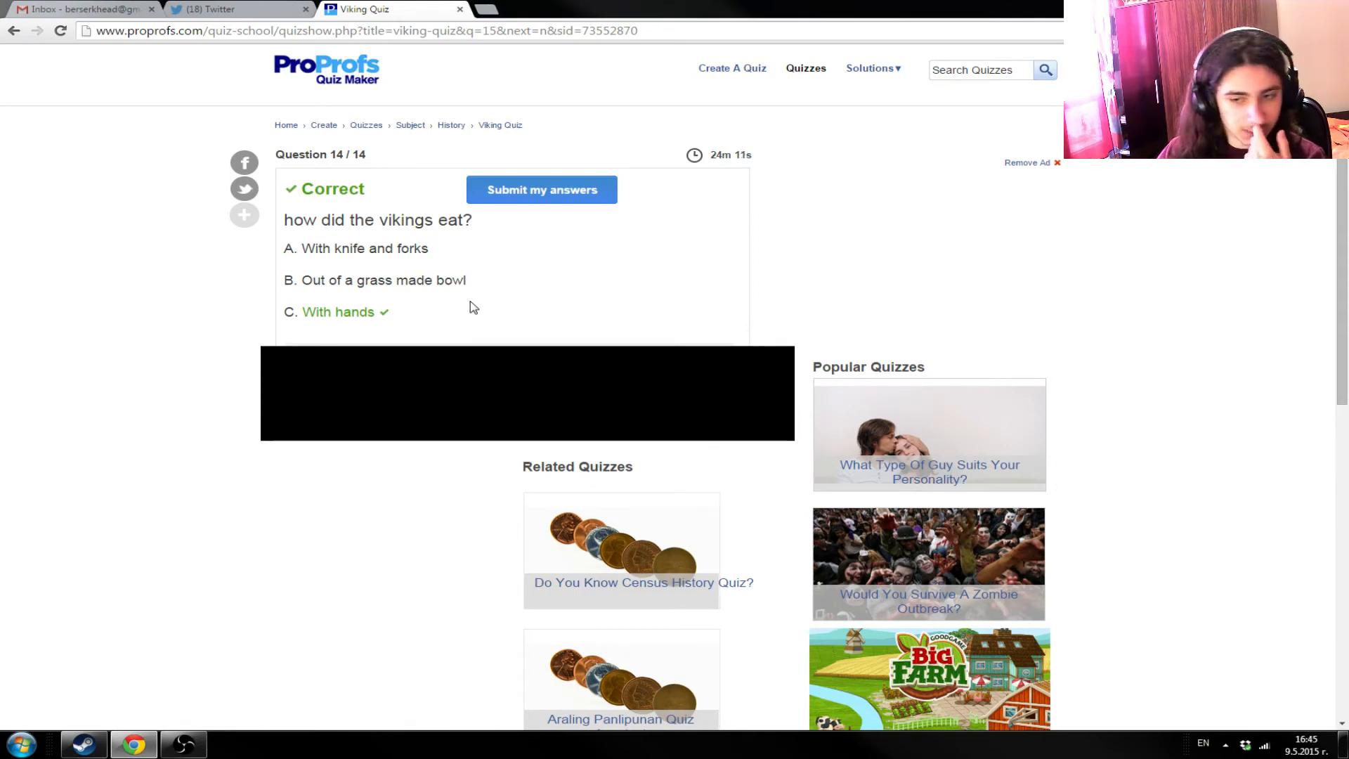
pyautogui.moveTo(363, 207)
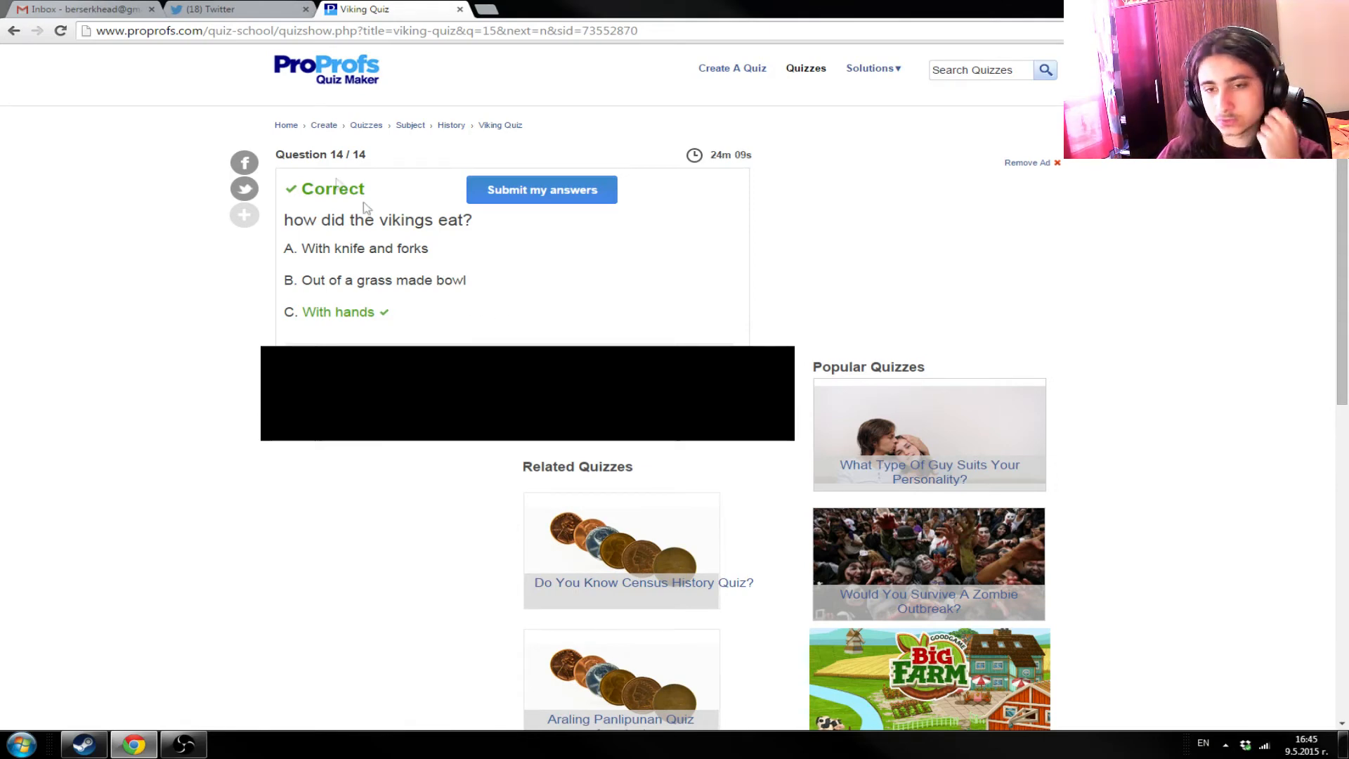
pyautogui.moveTo(188, 73)
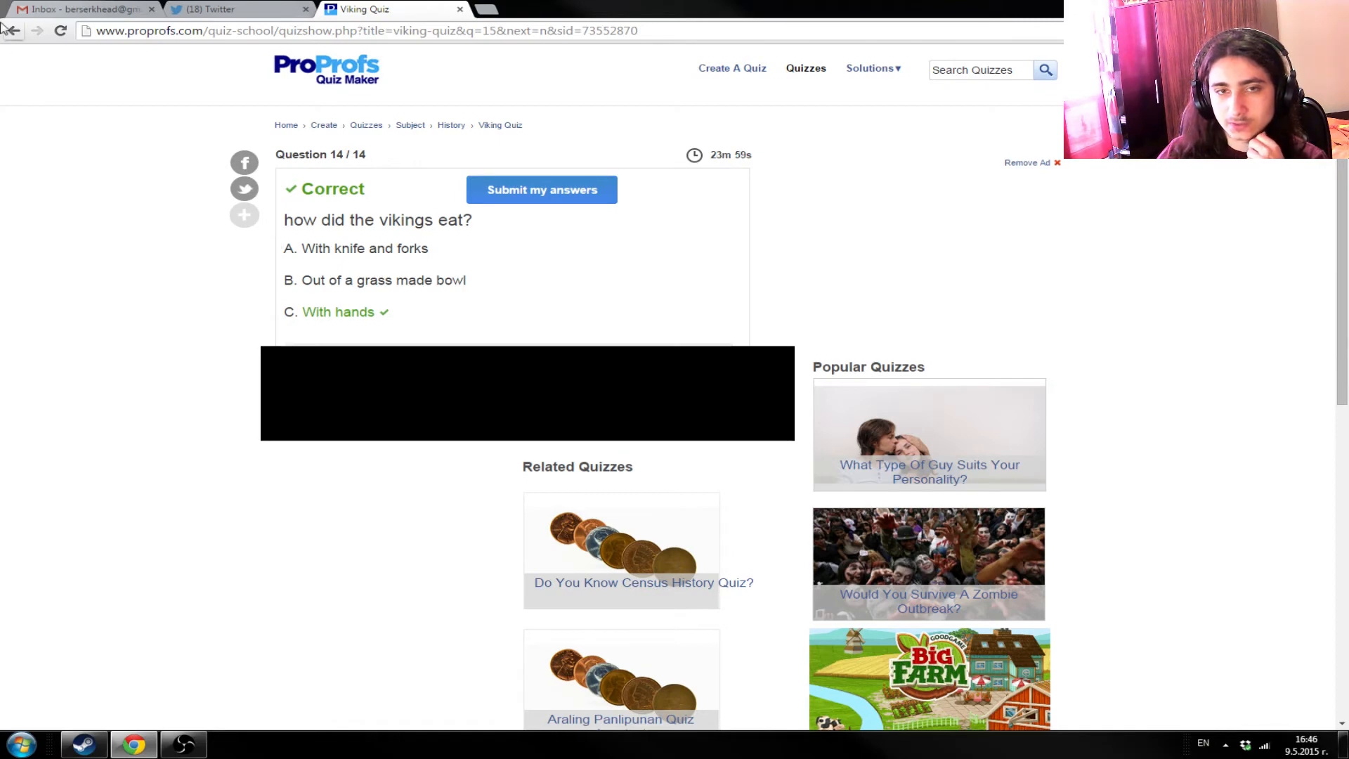
pyautogui.moveTo(14, 30)
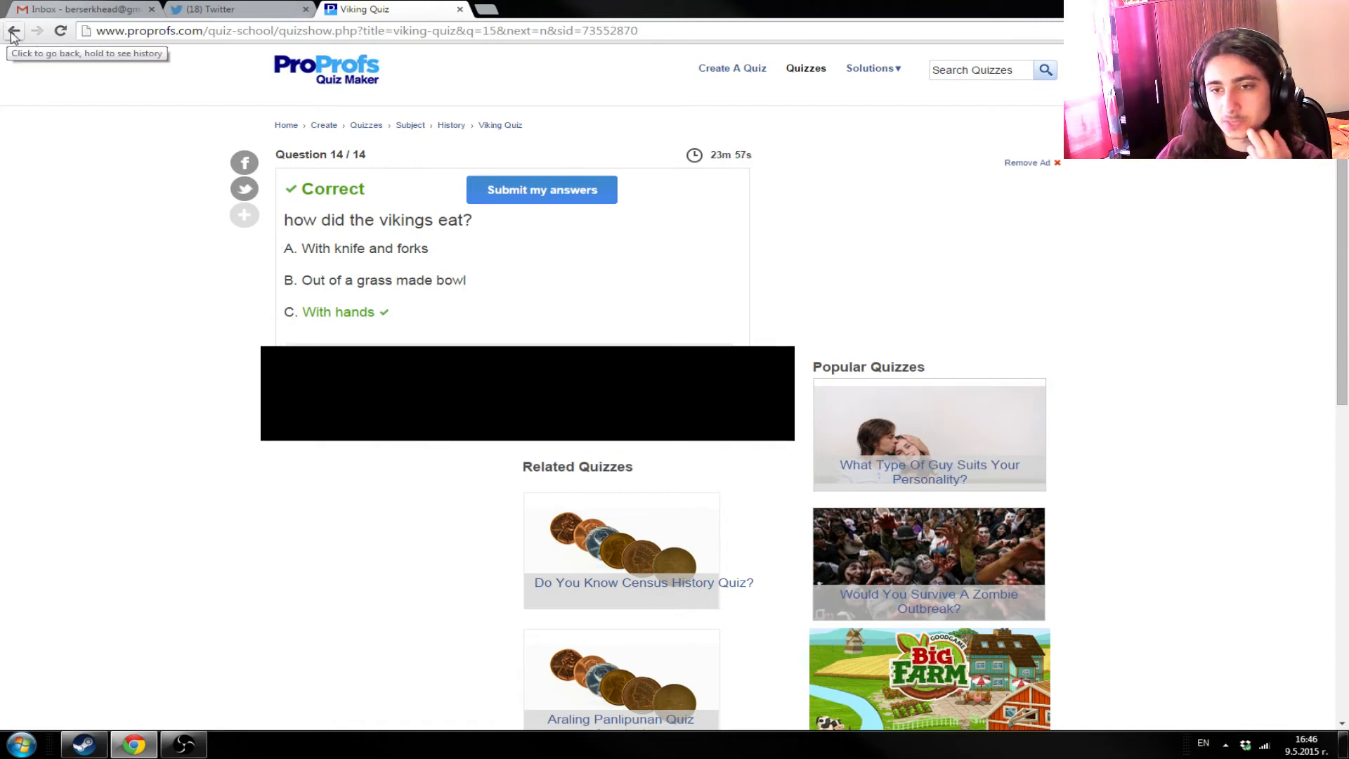
pyautogui.click(14, 30)
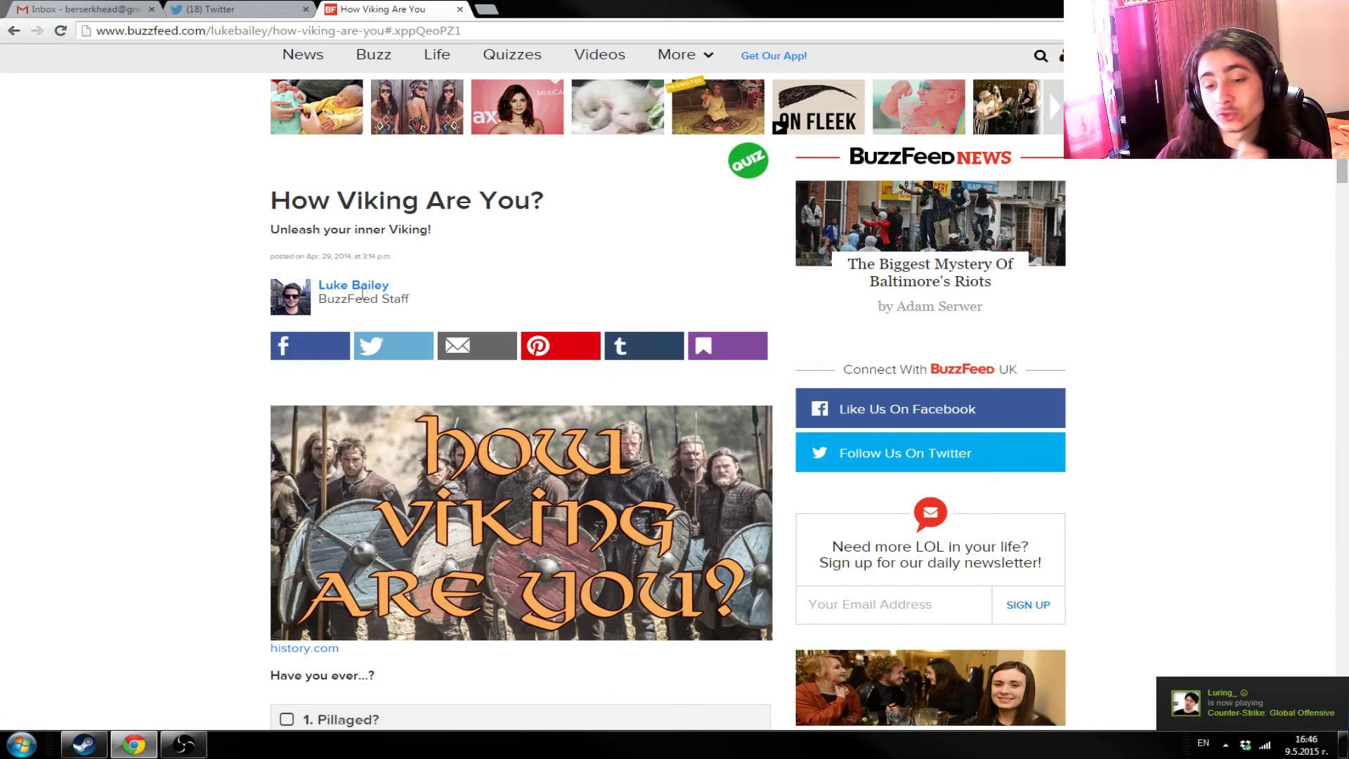
# - Scroll through the BuzzFeed 'Have you ever...?' checklist down to 'Eaten mutton?'
pyautogui.scroll(-3)
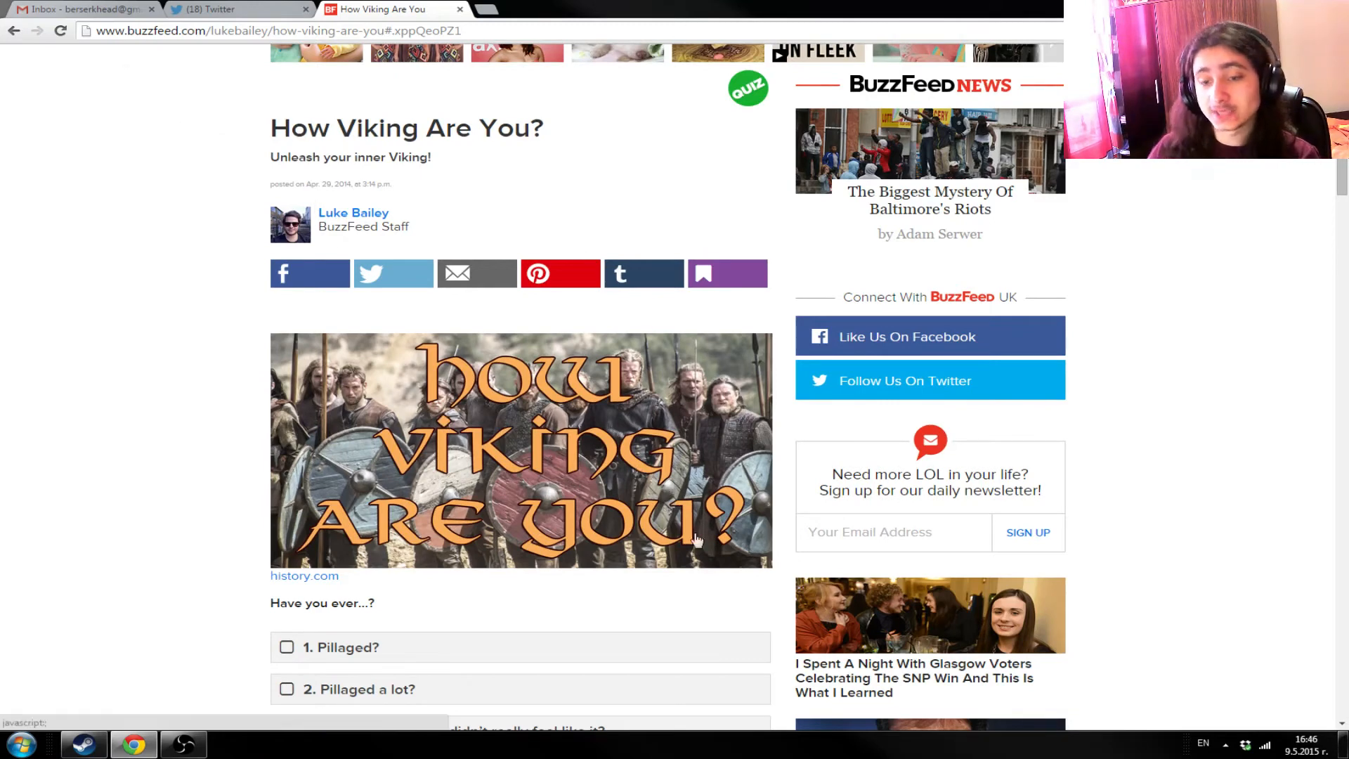
pyautogui.moveTo(531, 520)
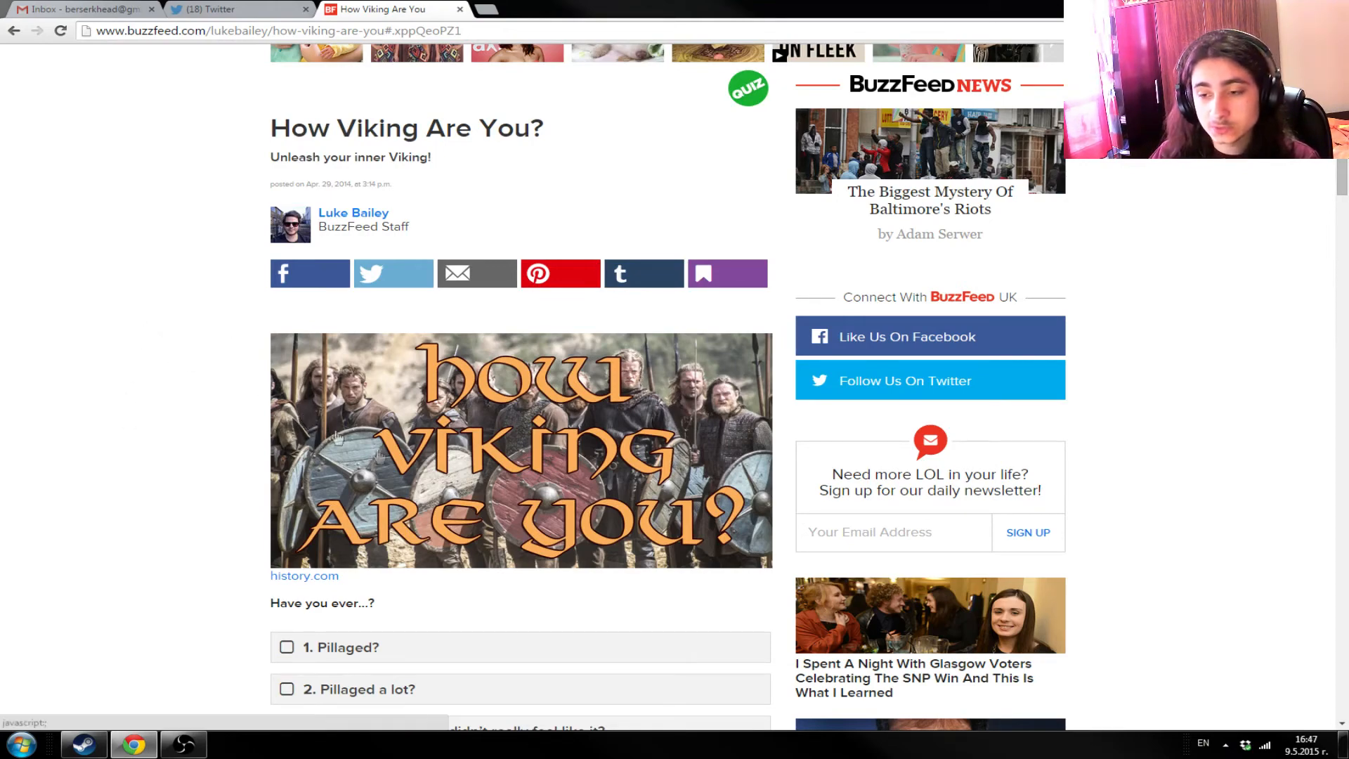
pyautogui.scroll(-3)
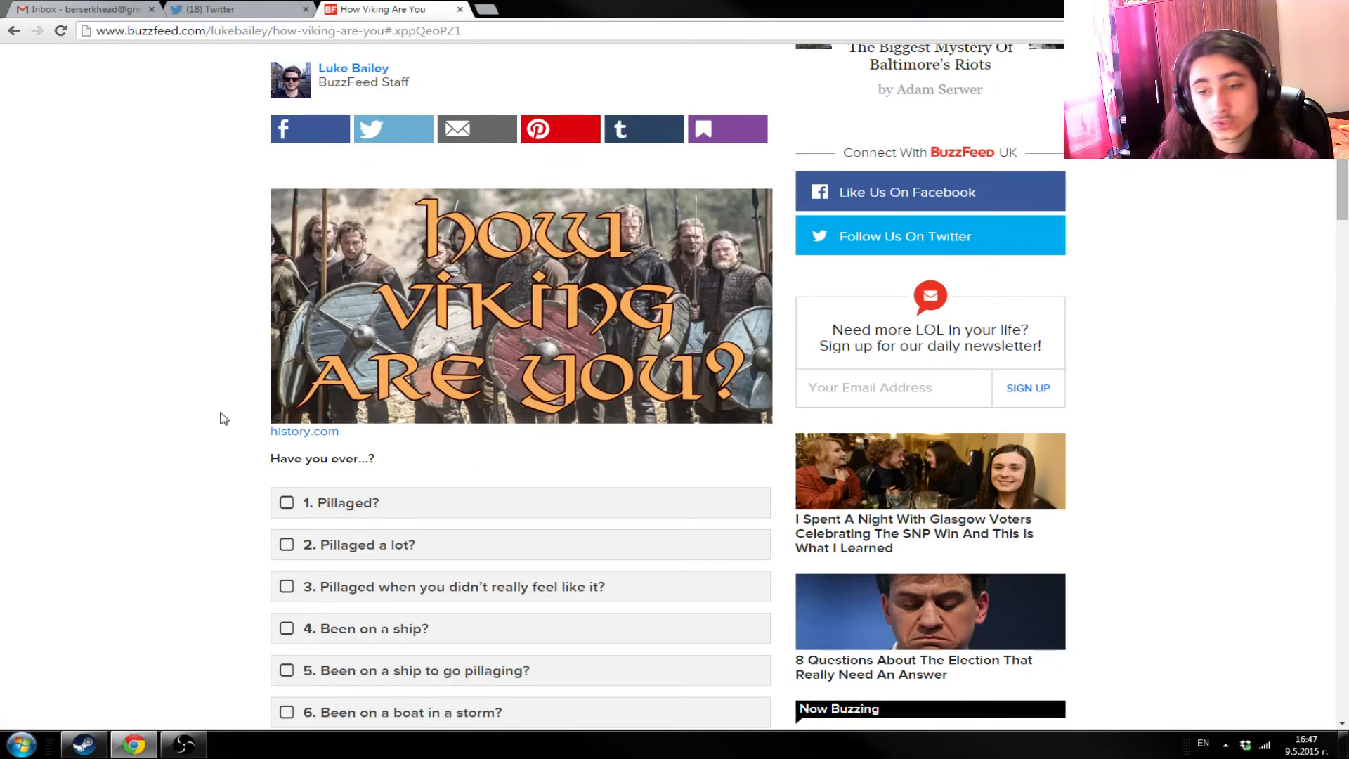
pyautogui.scroll(3)
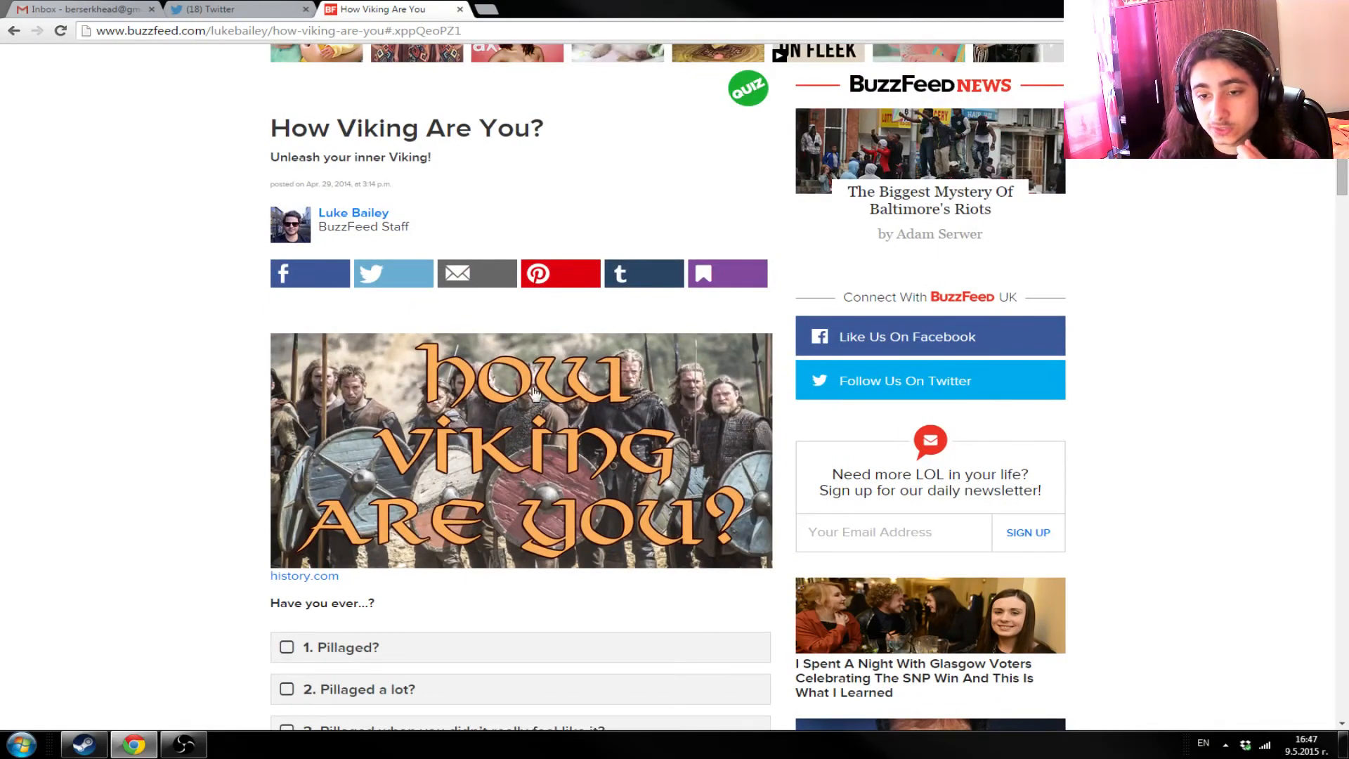
pyautogui.scroll(-3)
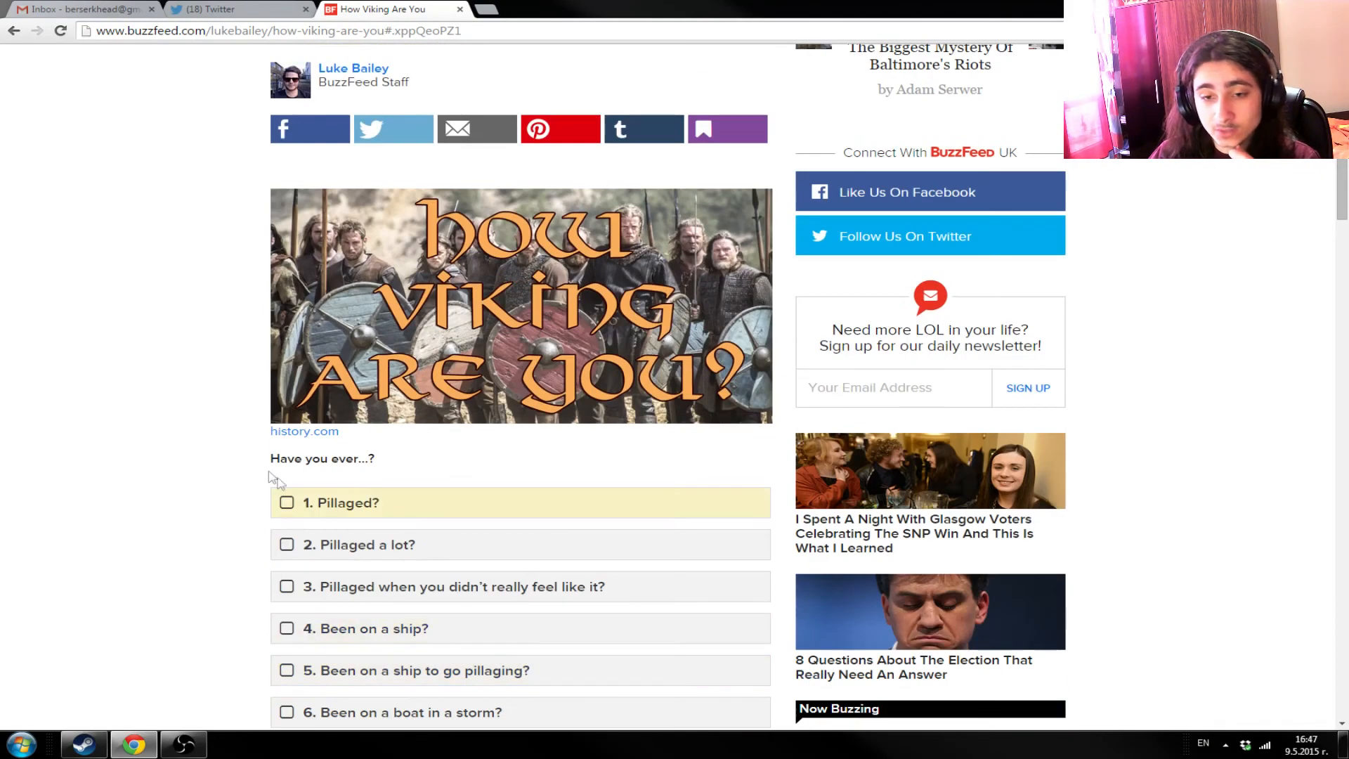
pyautogui.moveTo(405, 509)
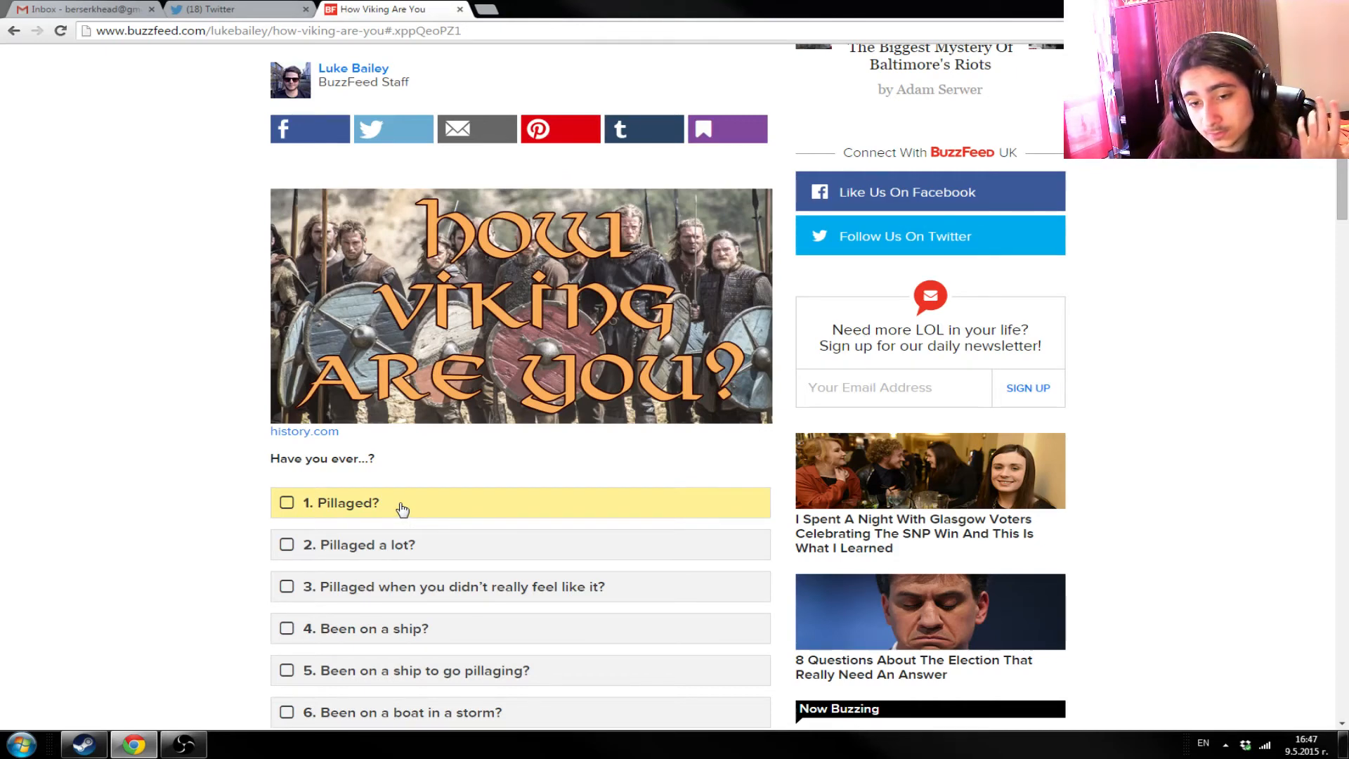
pyautogui.moveTo(452, 555)
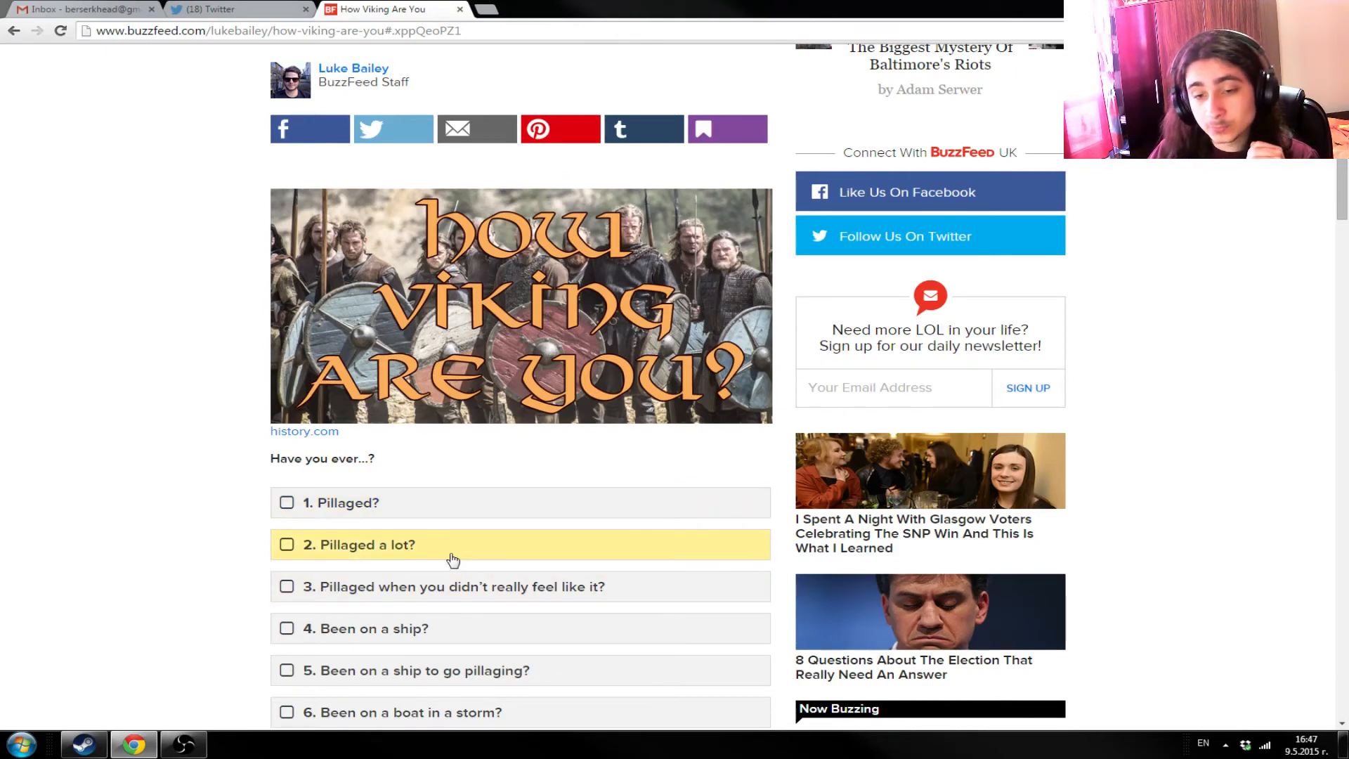
pyautogui.scroll(-3)
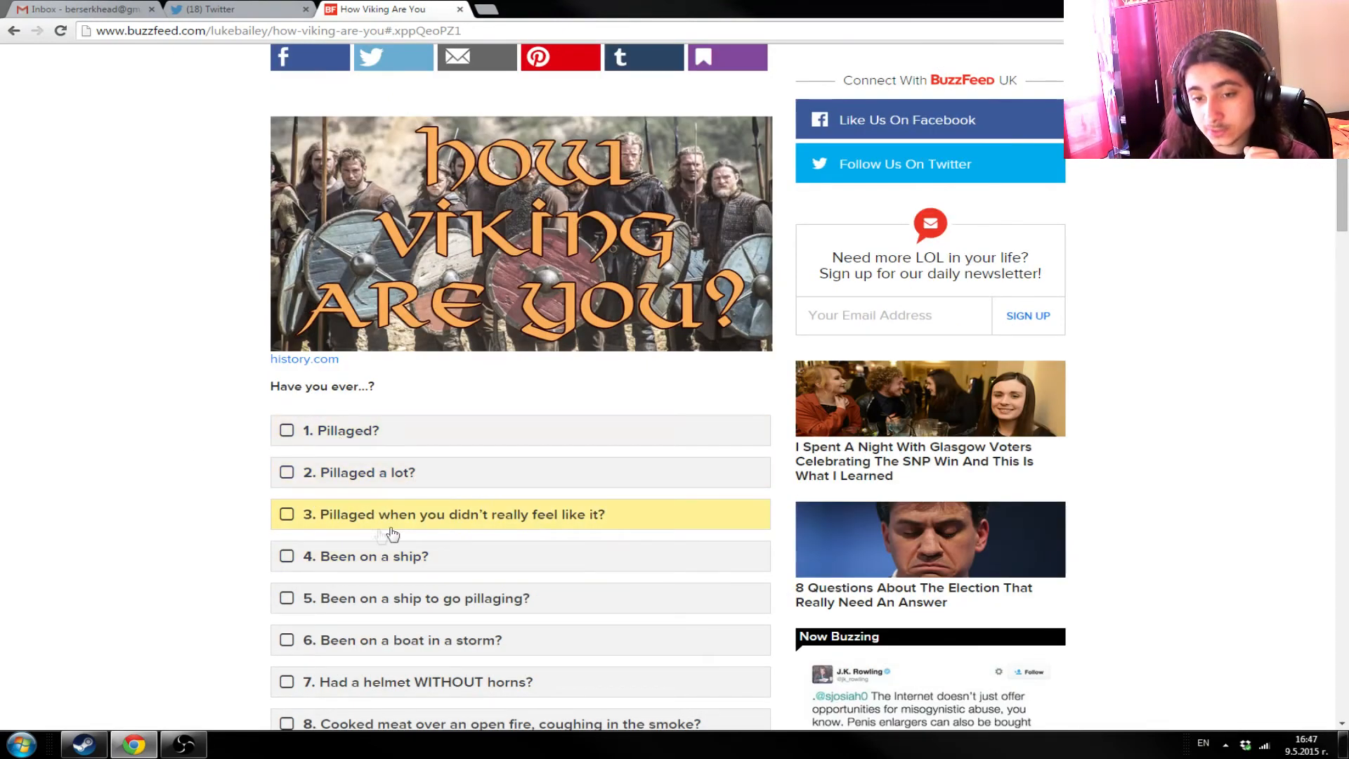
pyautogui.scroll(-3)
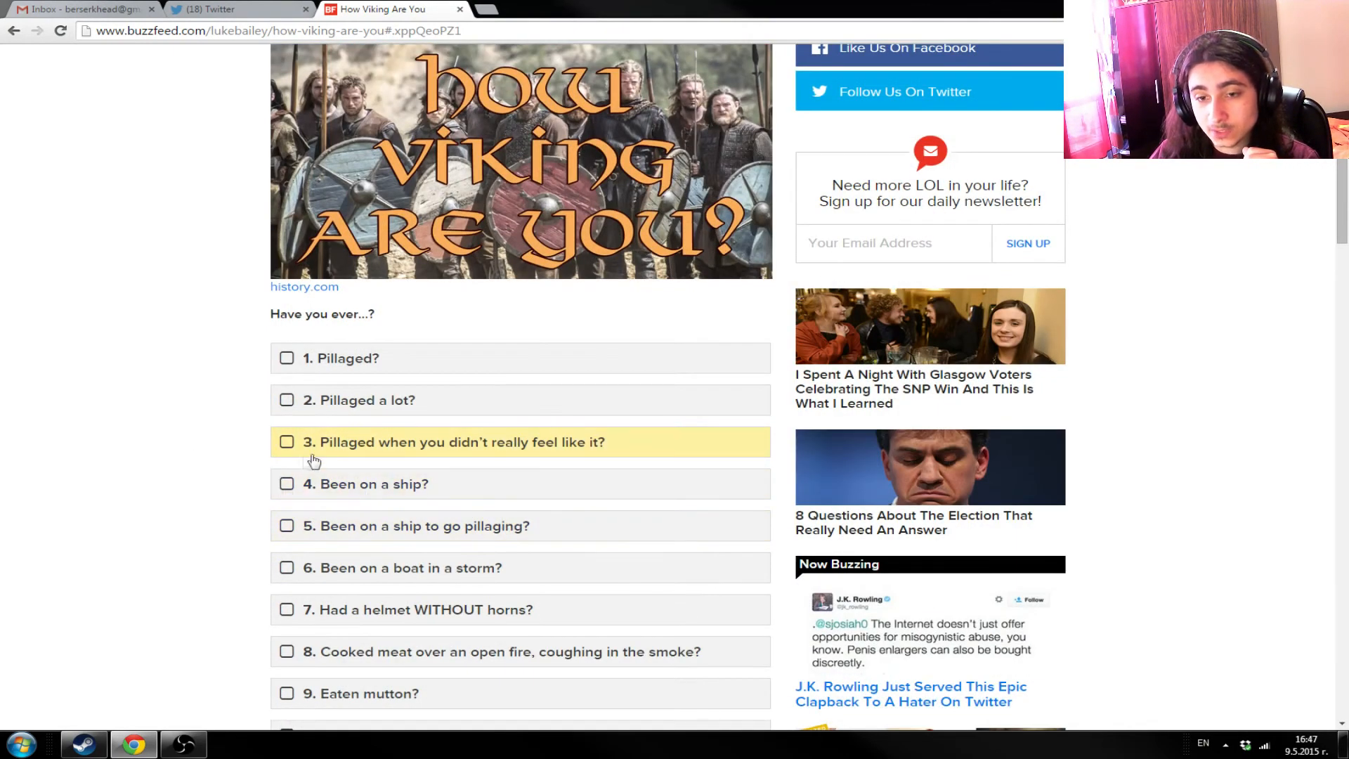
pyautogui.moveTo(628, 450)
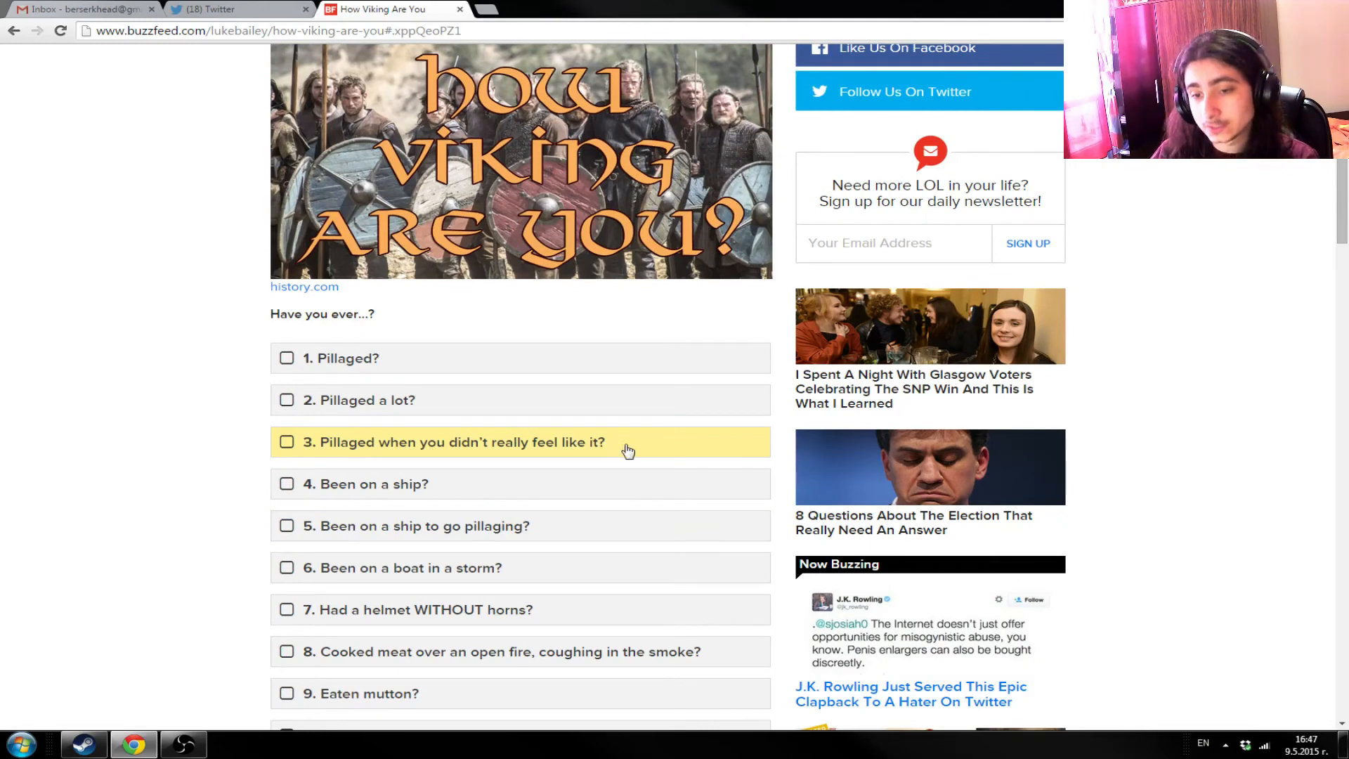
pyautogui.moveTo(631, 443)
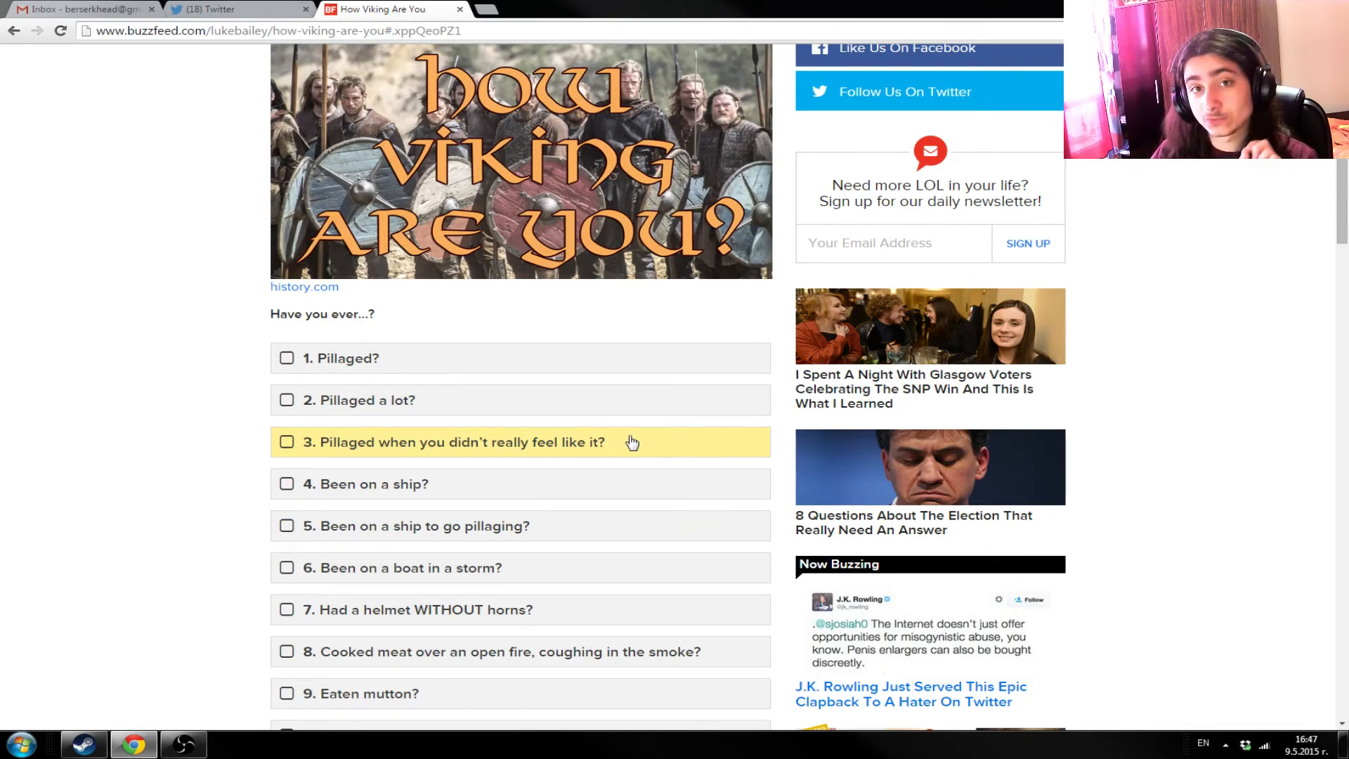
pyautogui.moveTo(215, 383)
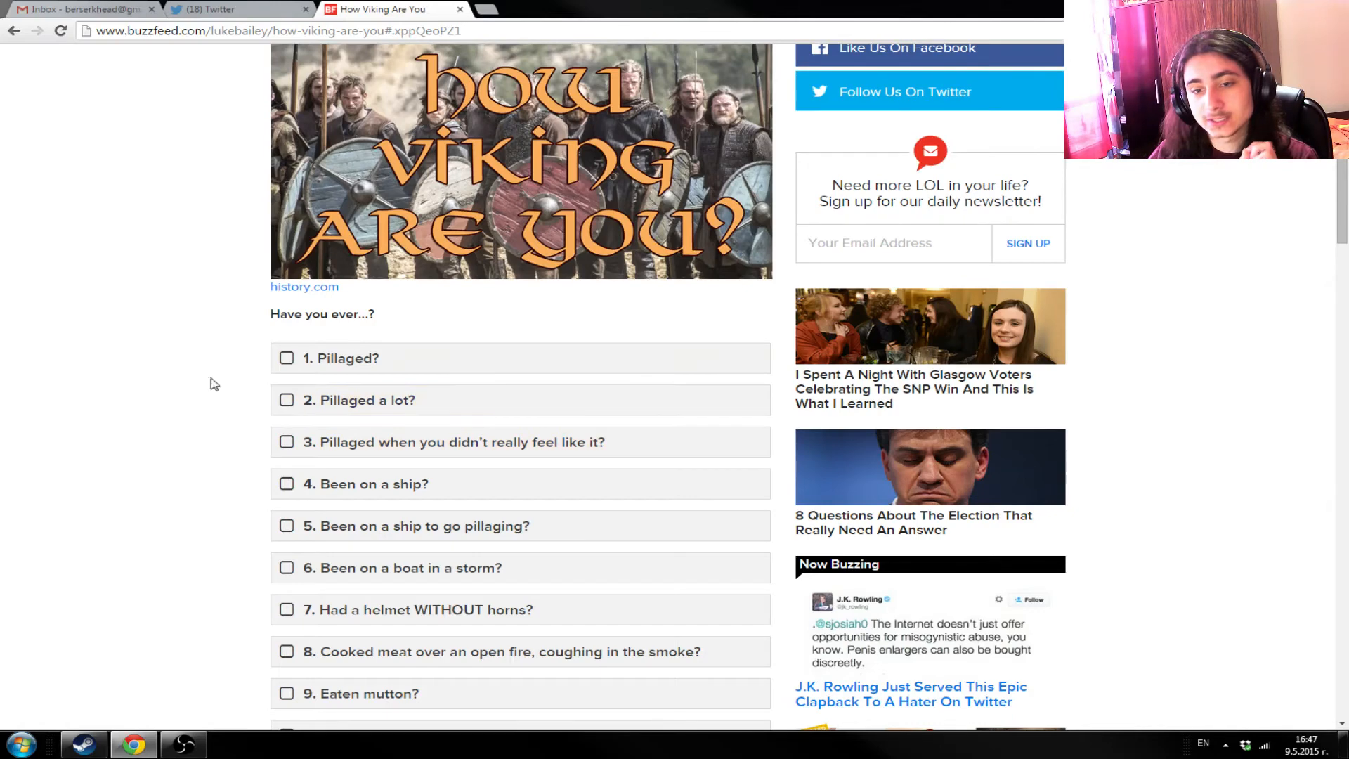
# - Tick items 4 'Been on a ship?' and 6 'Been on a boat in a storm?'
pyautogui.scroll(-3)
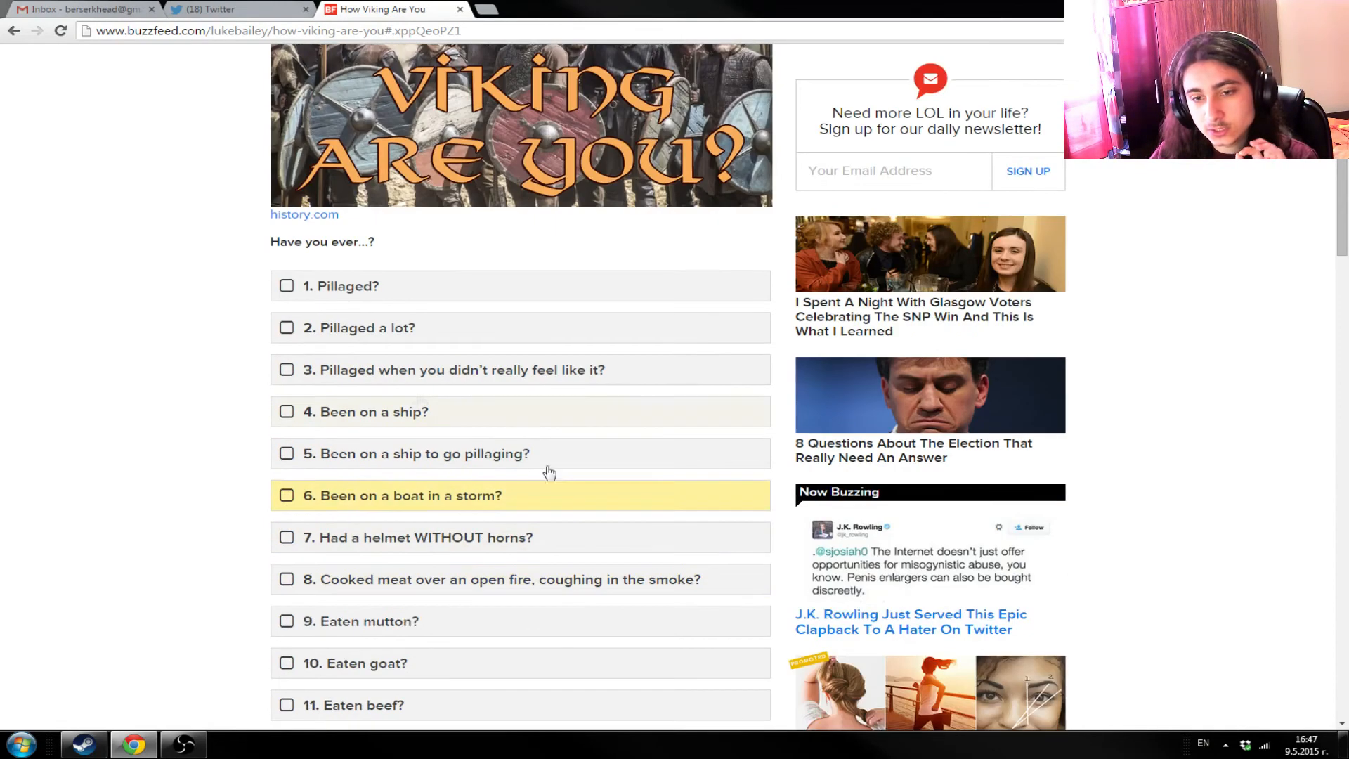
pyautogui.click(286, 411)
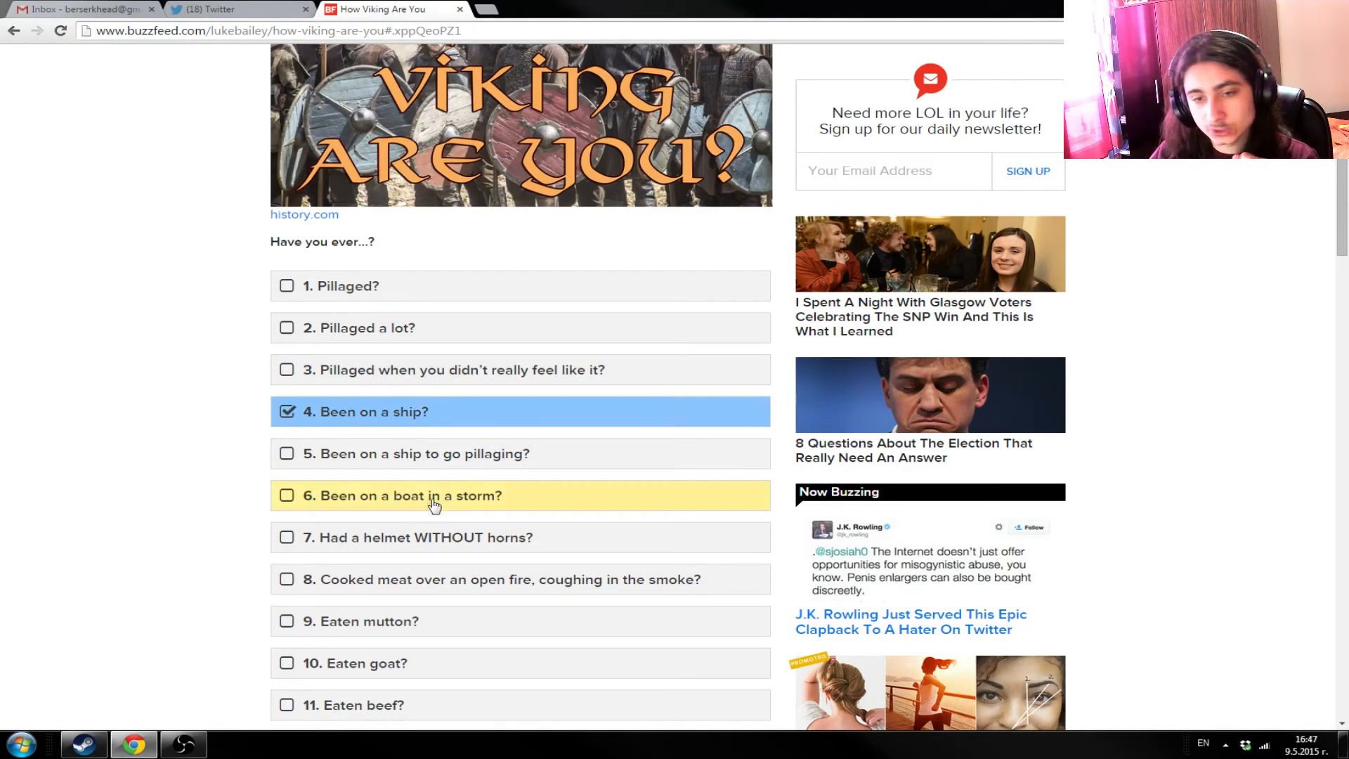
pyautogui.moveTo(433, 477)
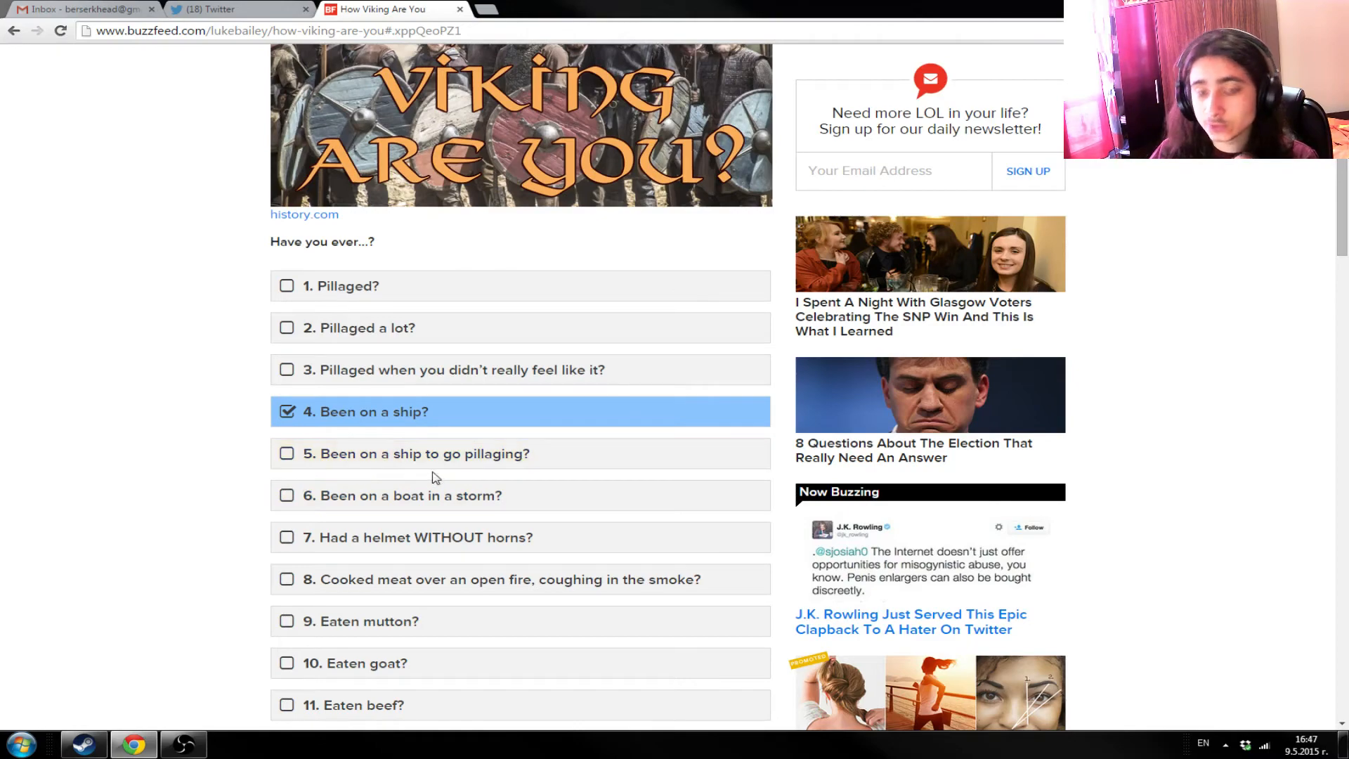
pyautogui.moveTo(479, 468)
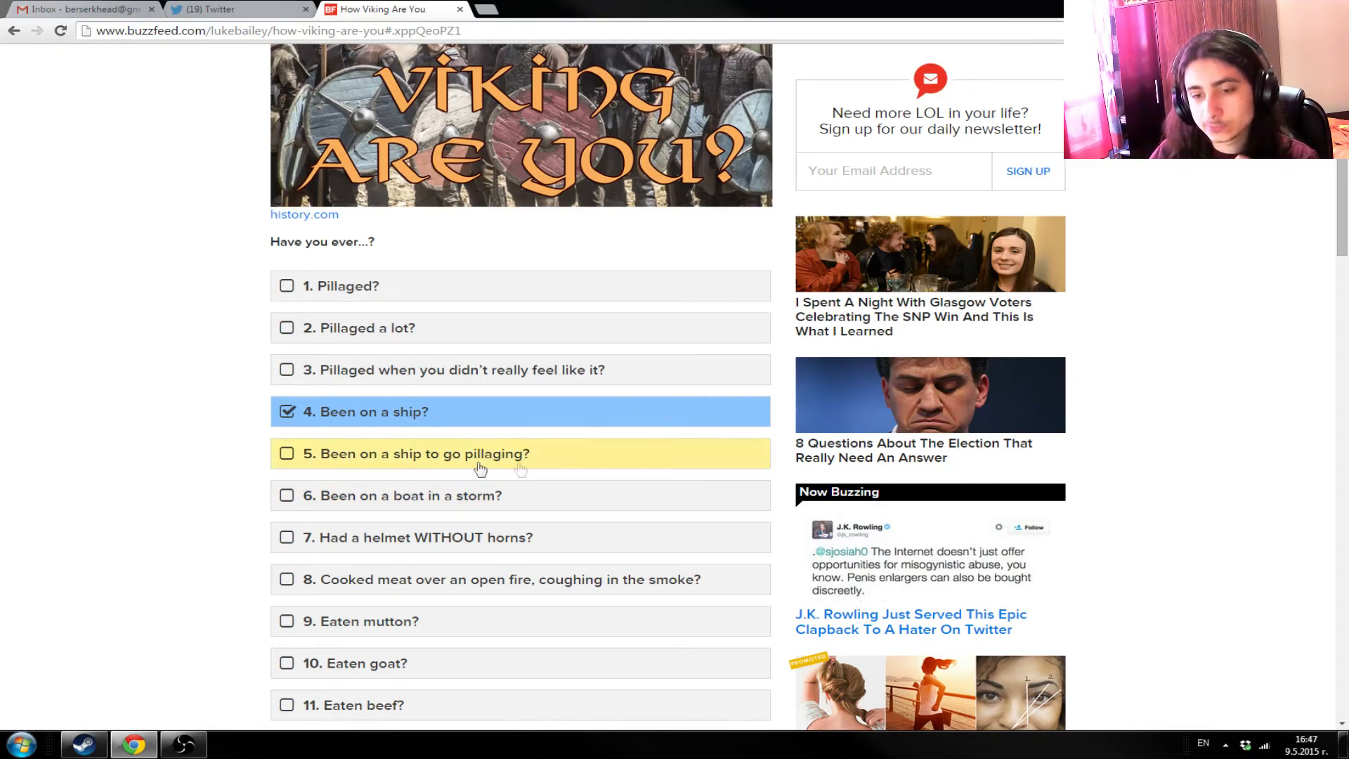
pyautogui.scroll(-3)
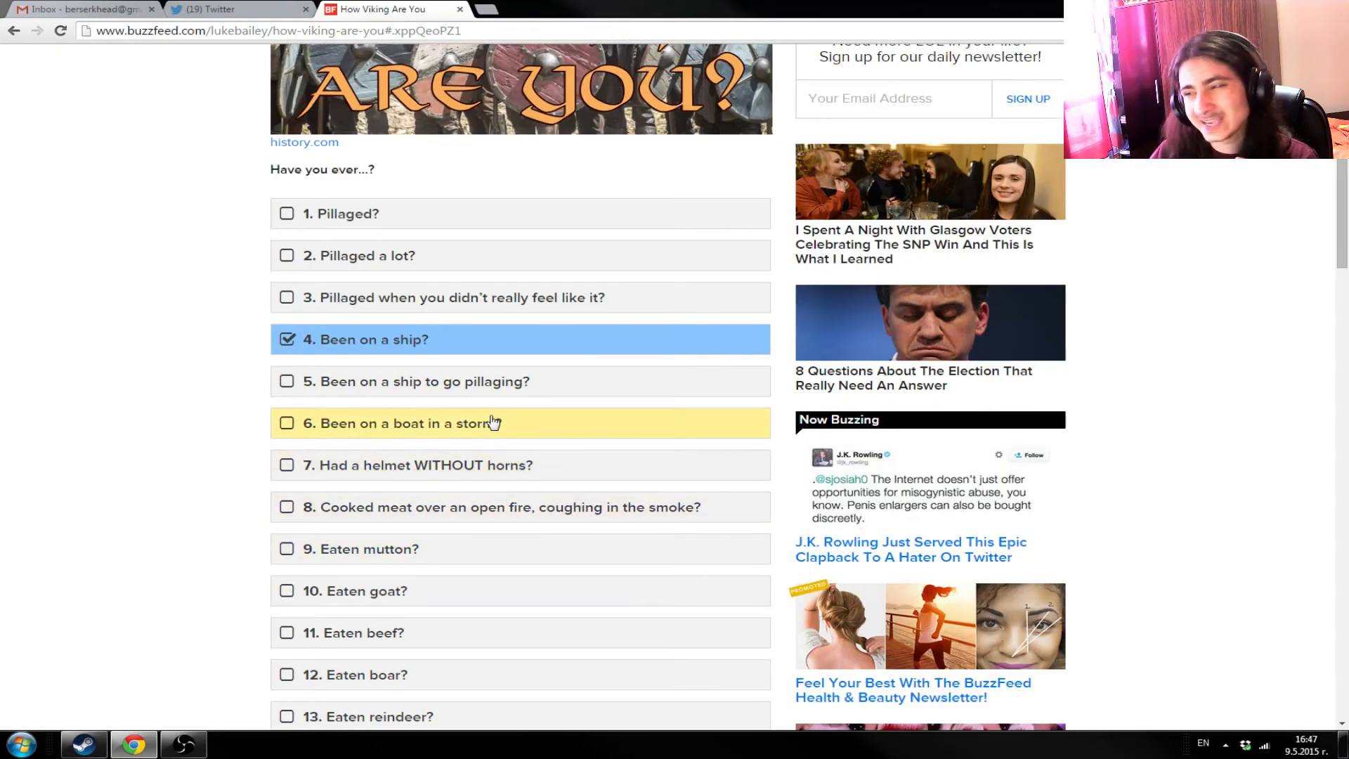
pyautogui.moveTo(444, 447)
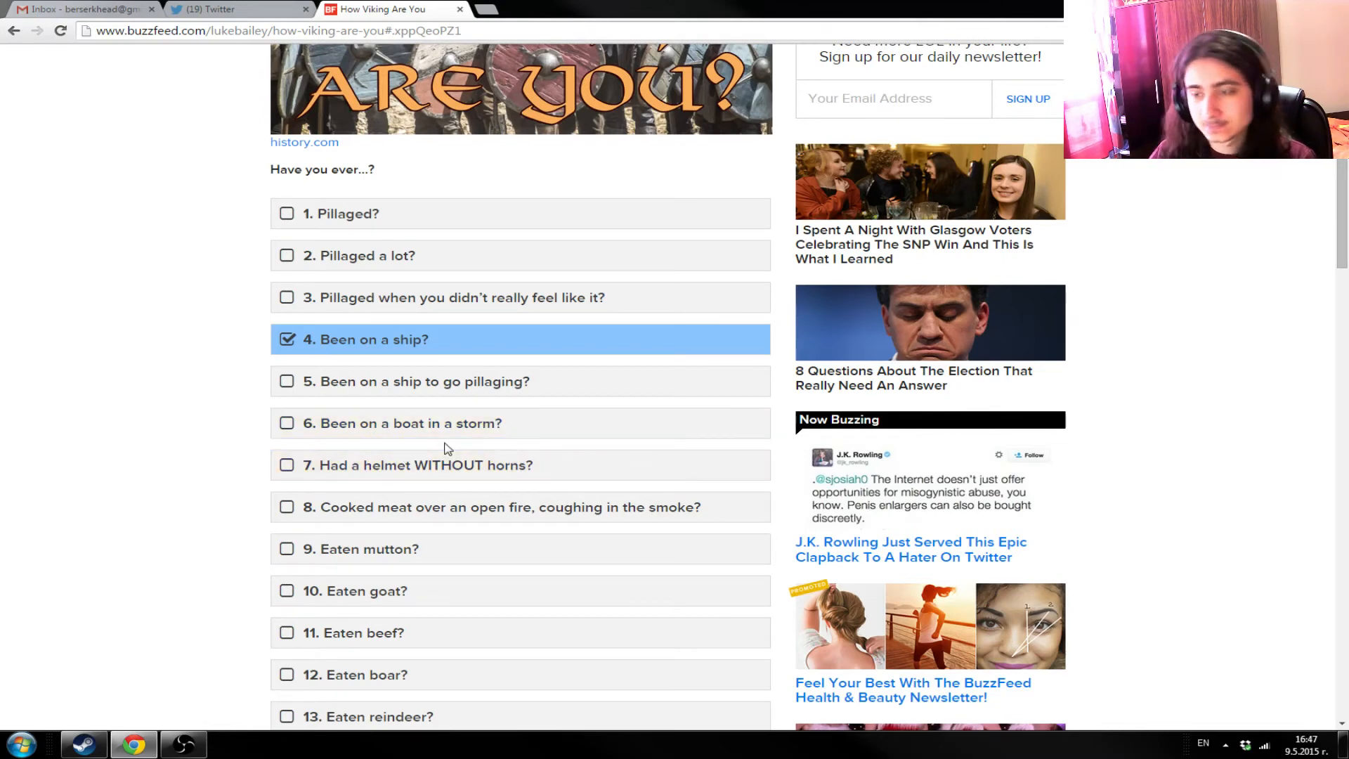
pyautogui.moveTo(372, 422)
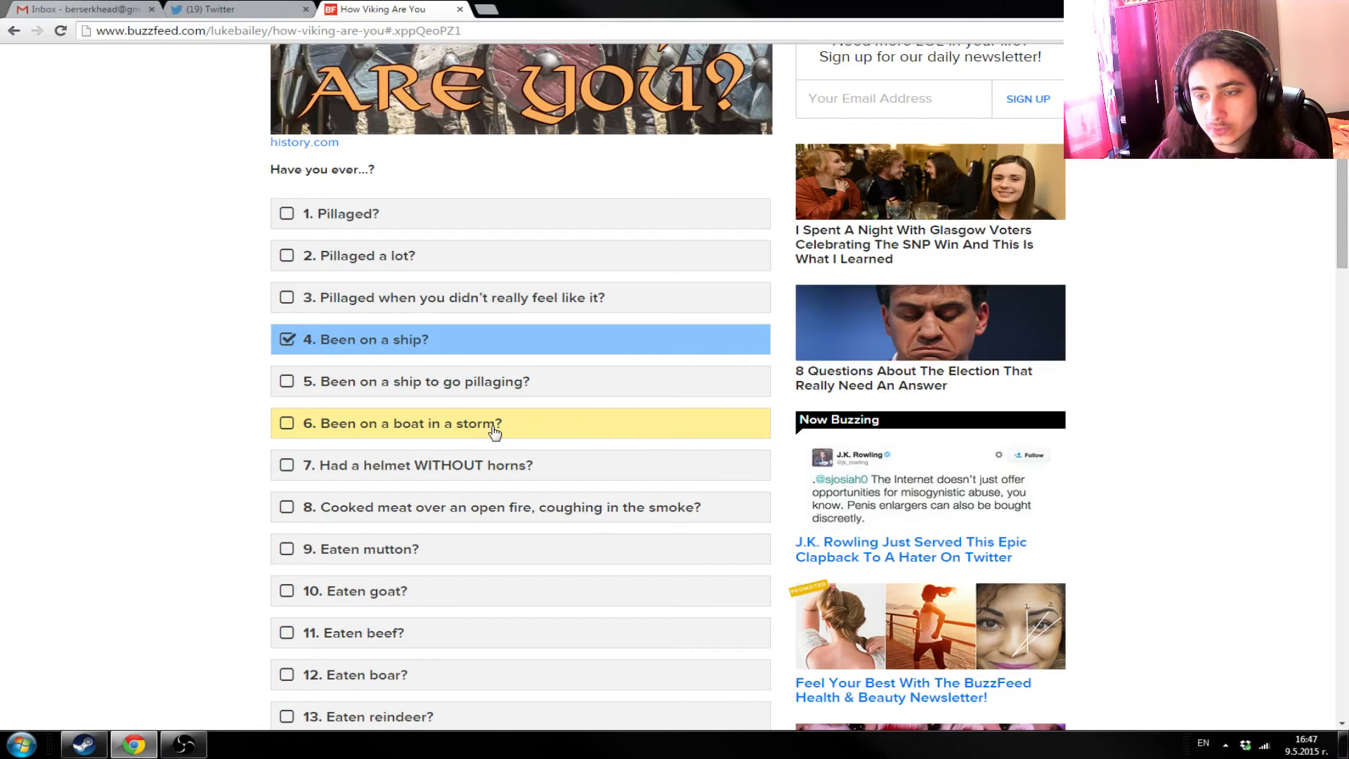
pyautogui.click(287, 422)
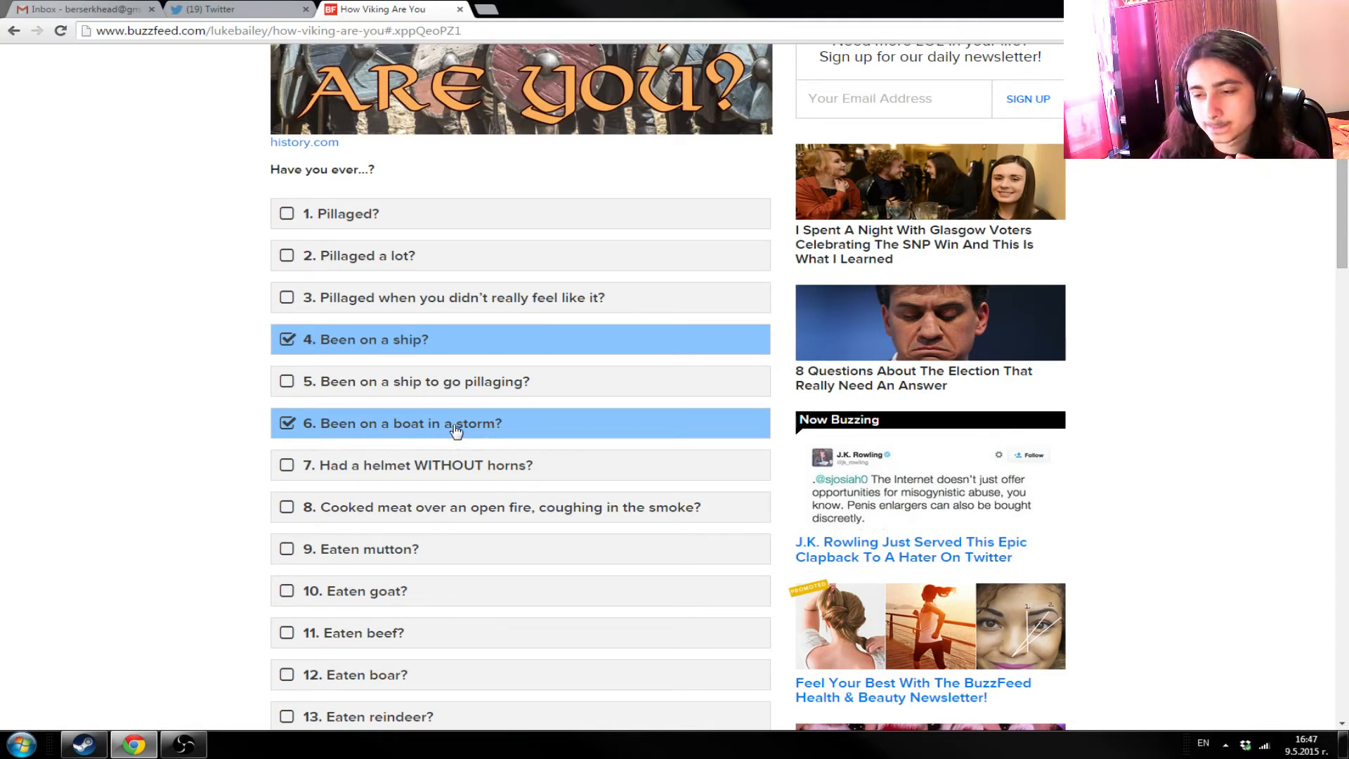
pyautogui.scroll(-3)
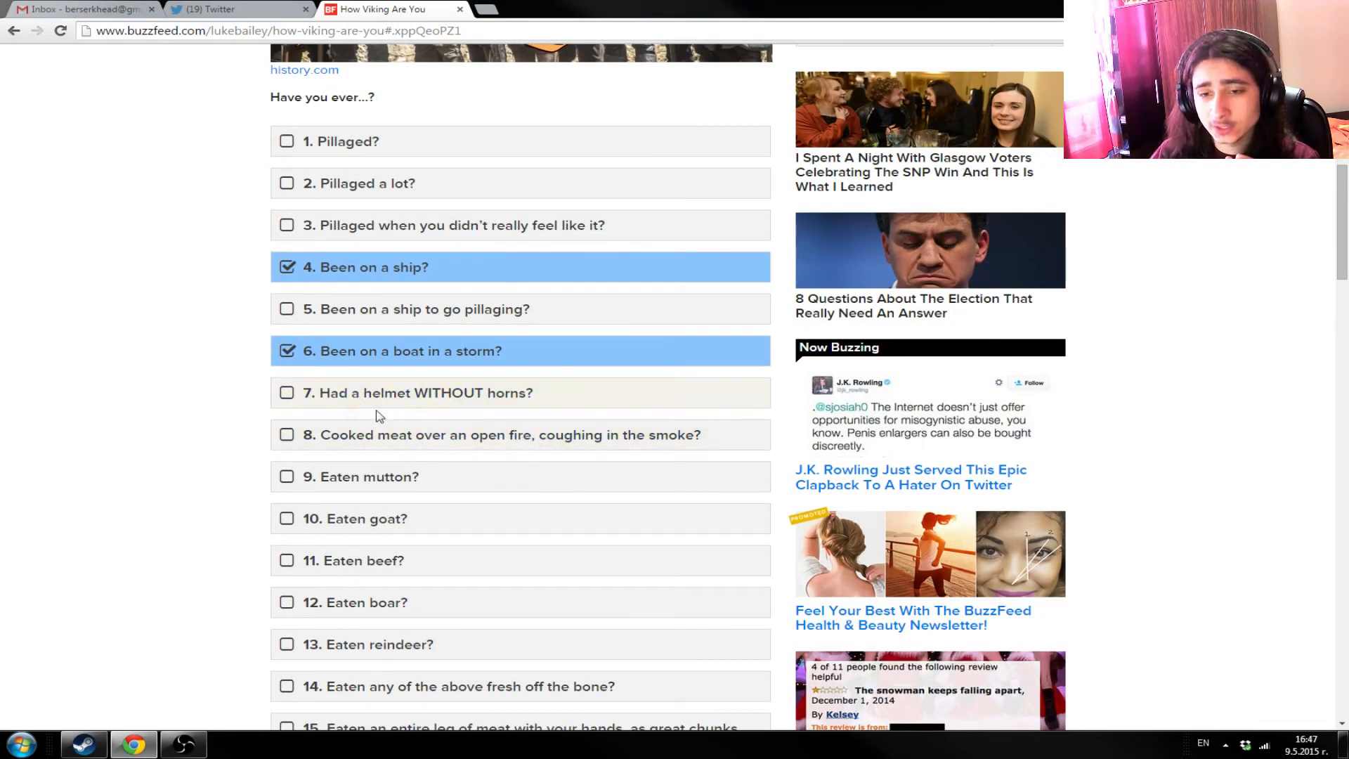
pyautogui.moveTo(417, 393)
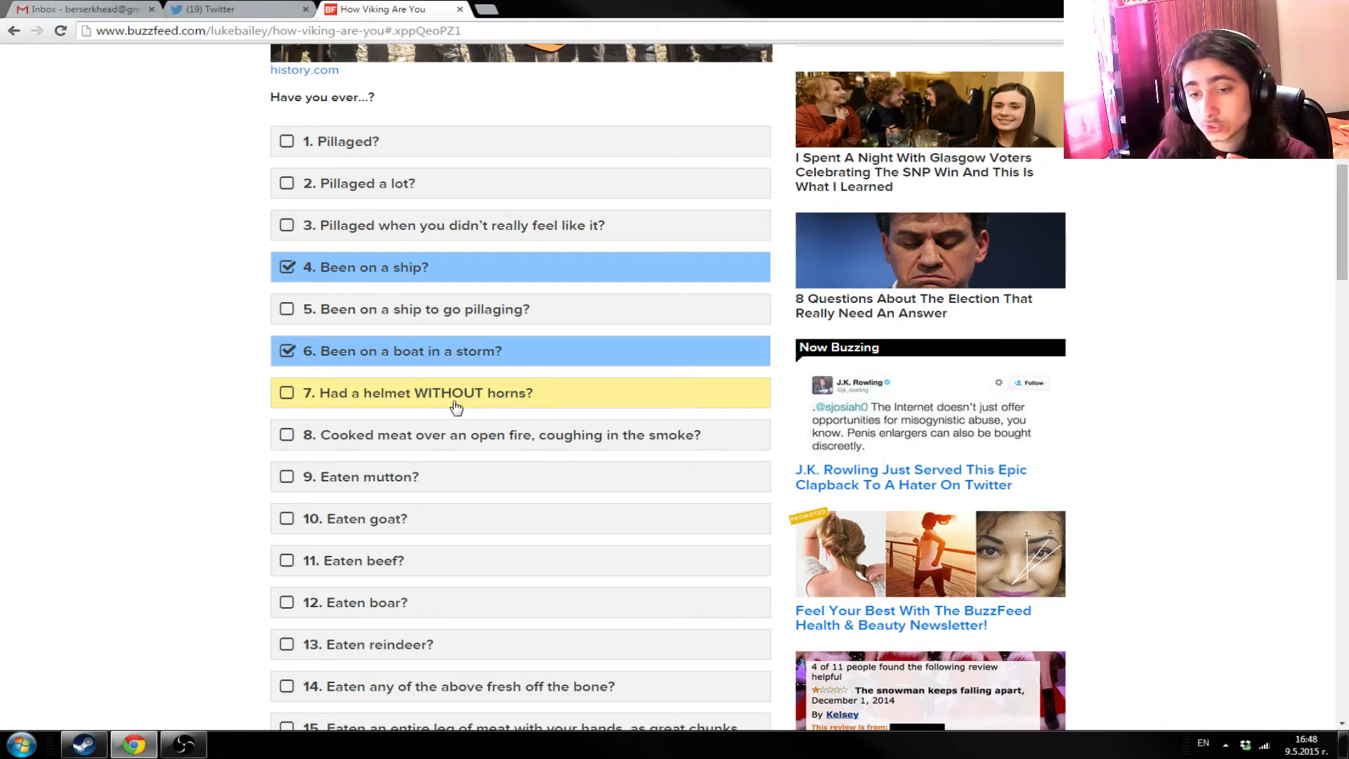
pyautogui.moveTo(519, 418)
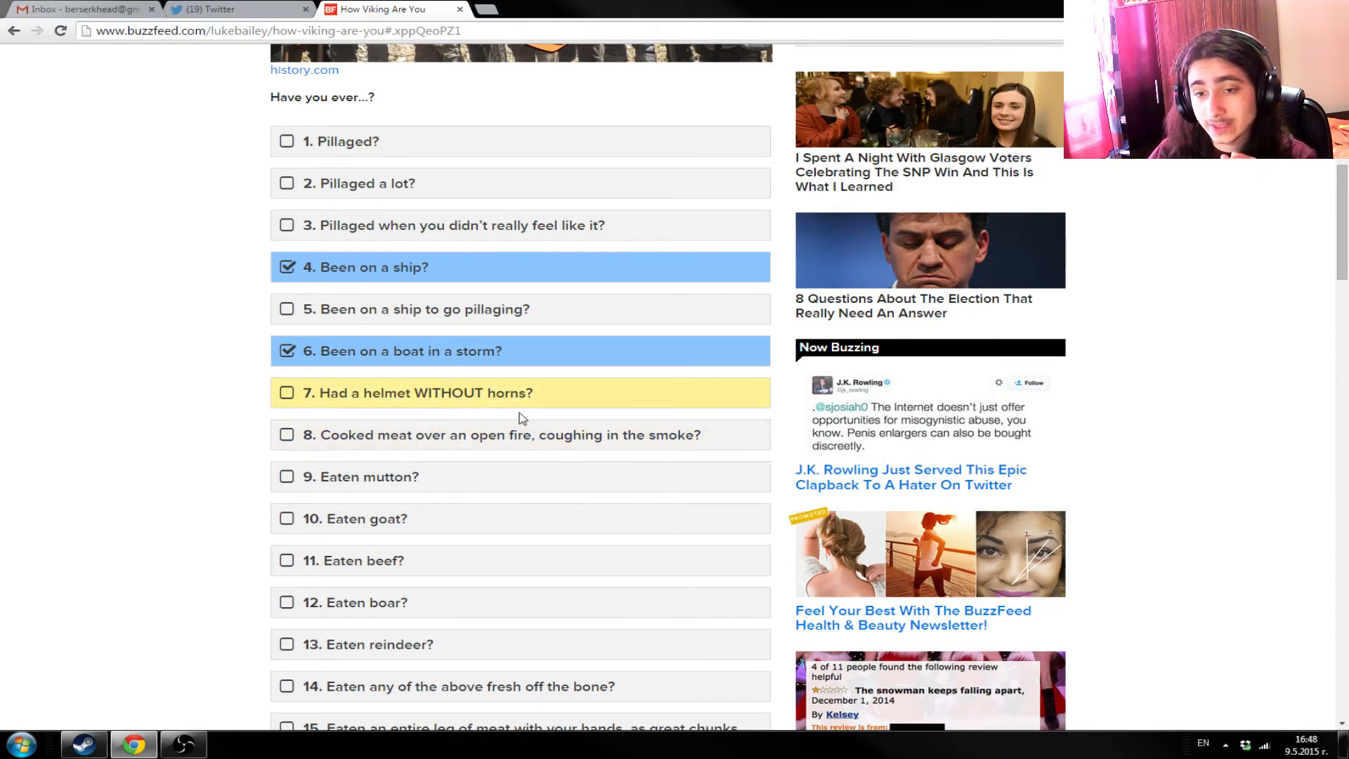
pyautogui.moveTo(388, 421)
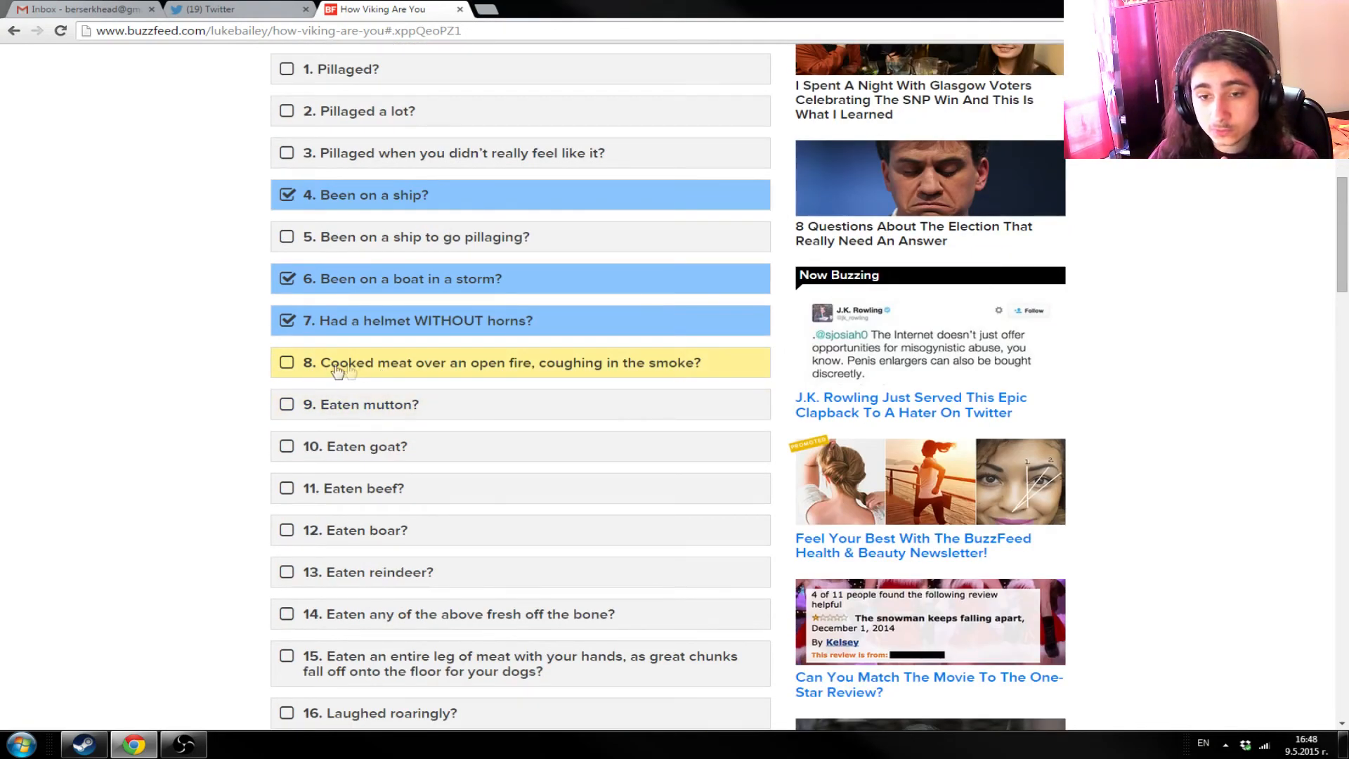
pyautogui.moveTo(581, 374)
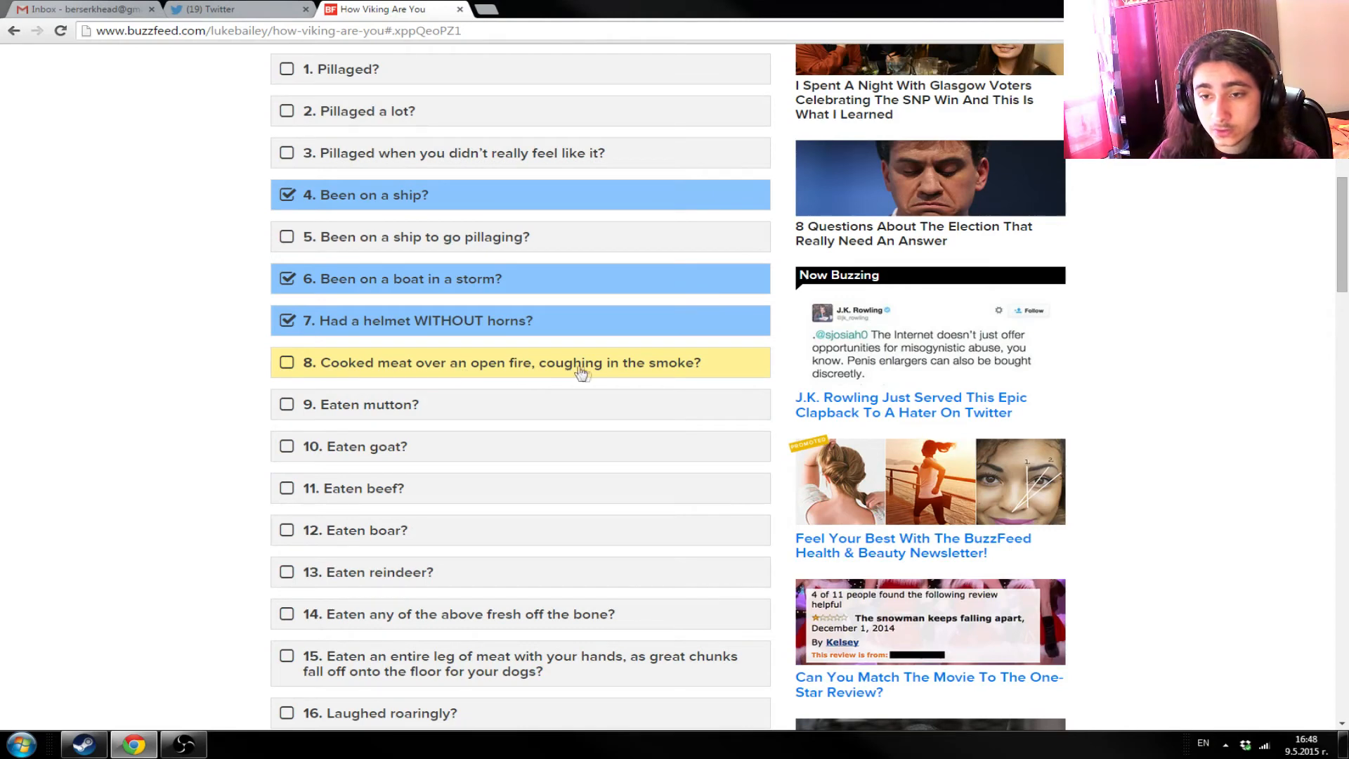
pyautogui.moveTo(744, 377)
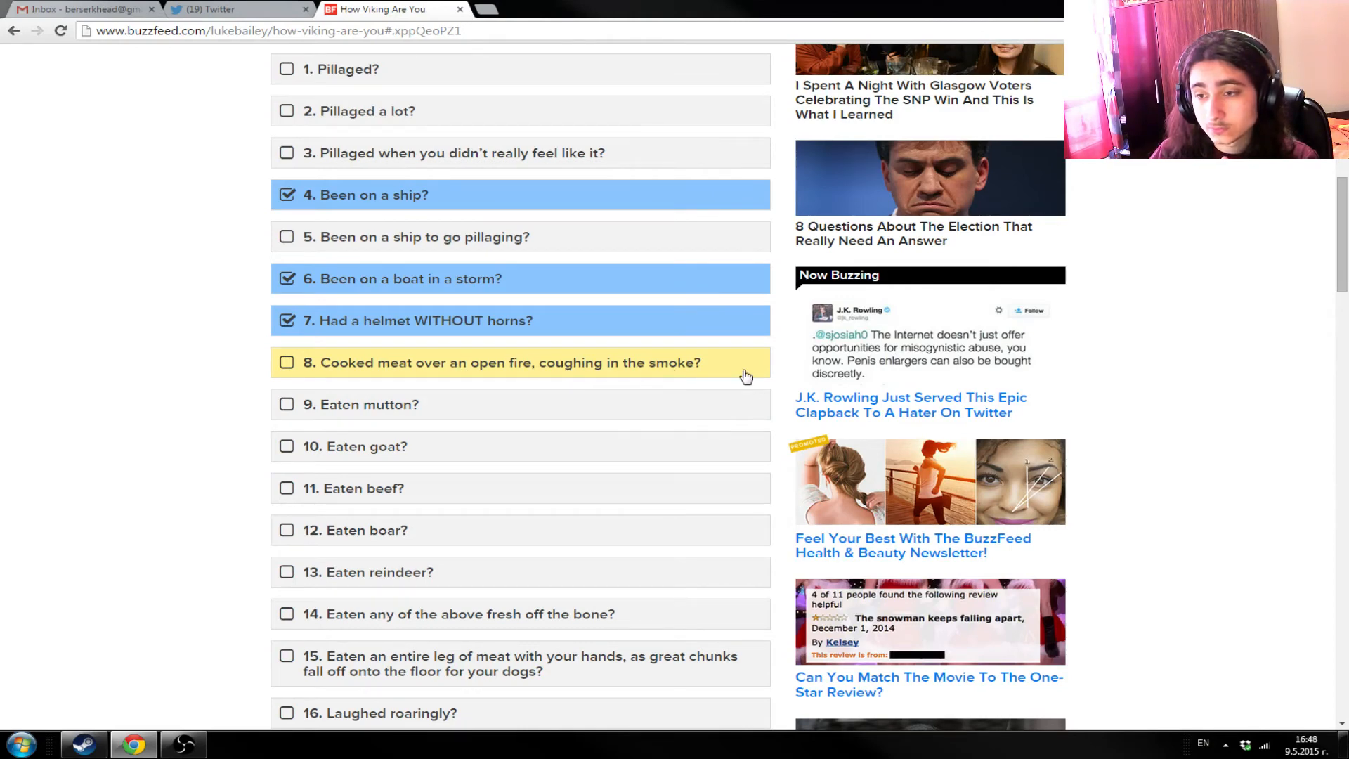
pyautogui.moveTo(752, 374)
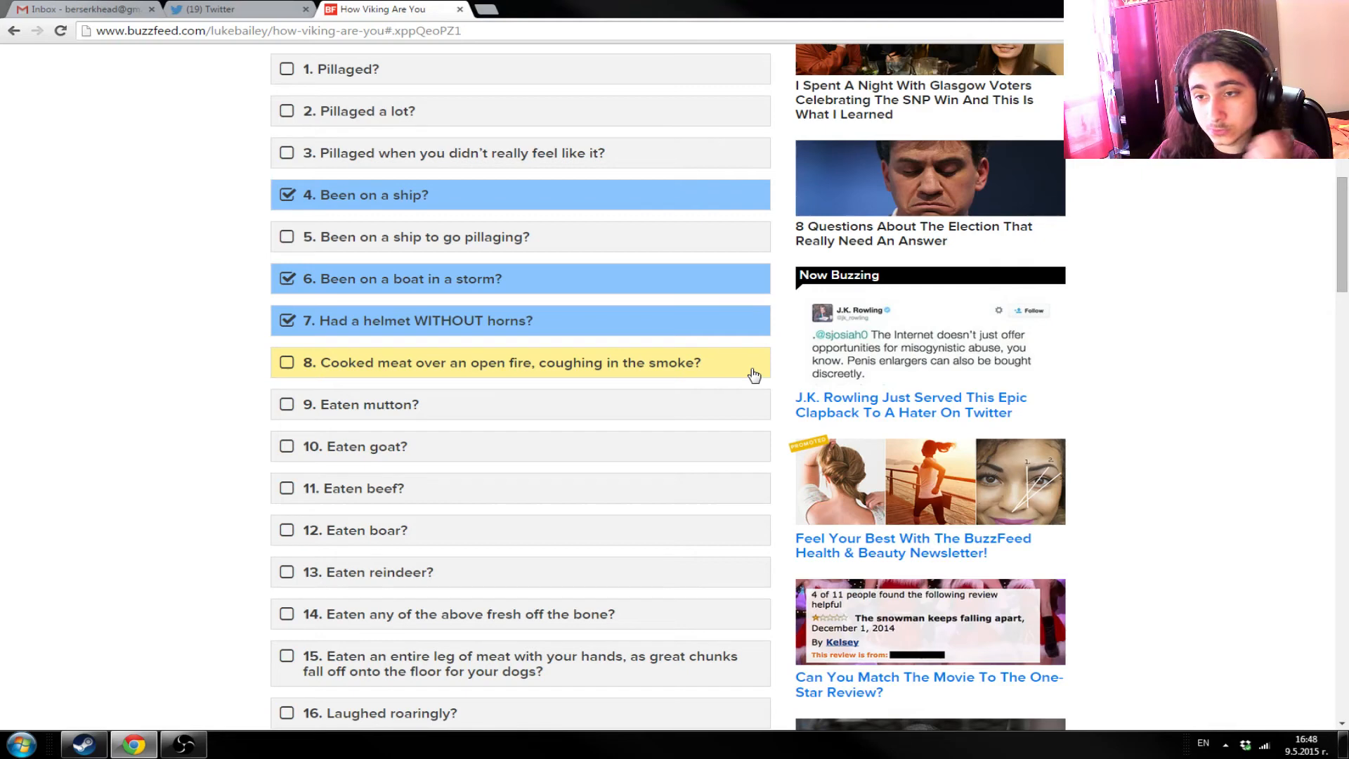
# - Tick item 10 'Eaten goat?' and read on down the checklist to item 28
pyautogui.scroll(-3)
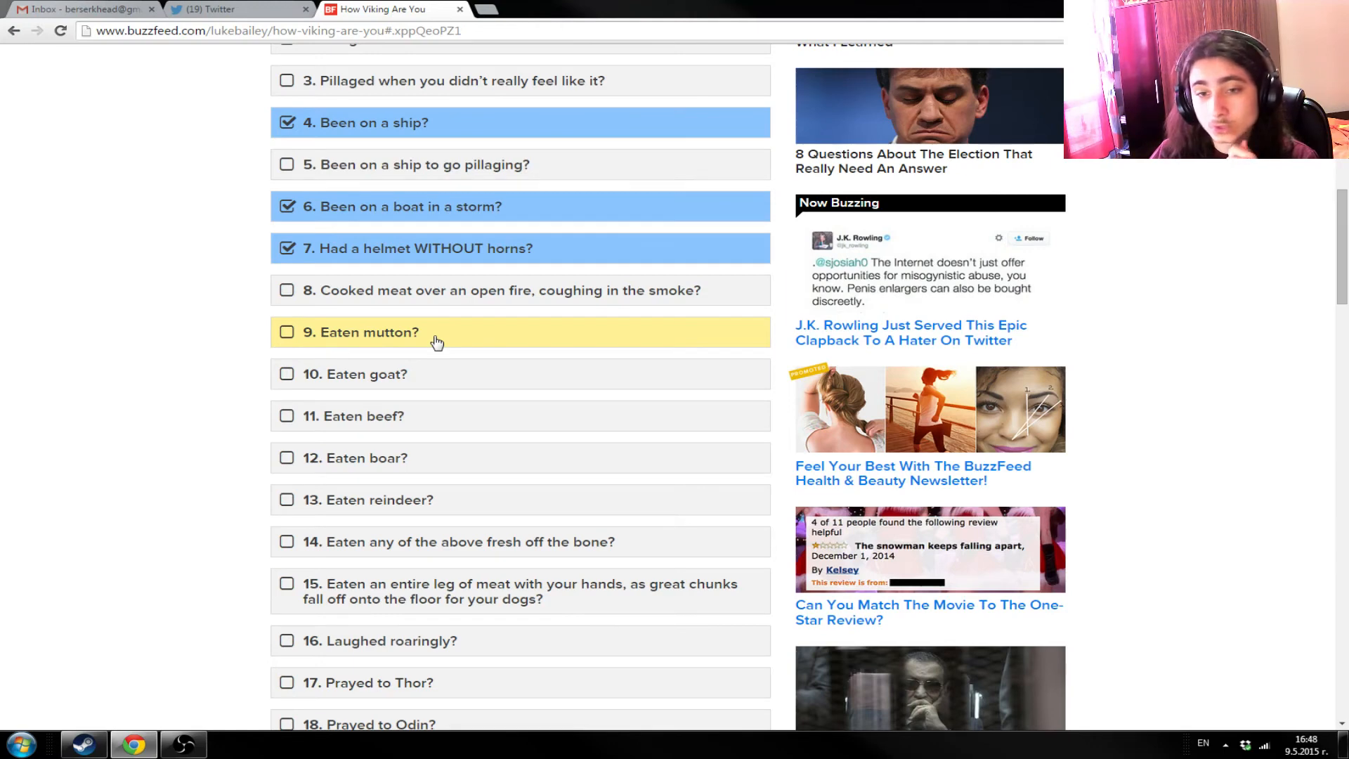
pyautogui.moveTo(405, 373)
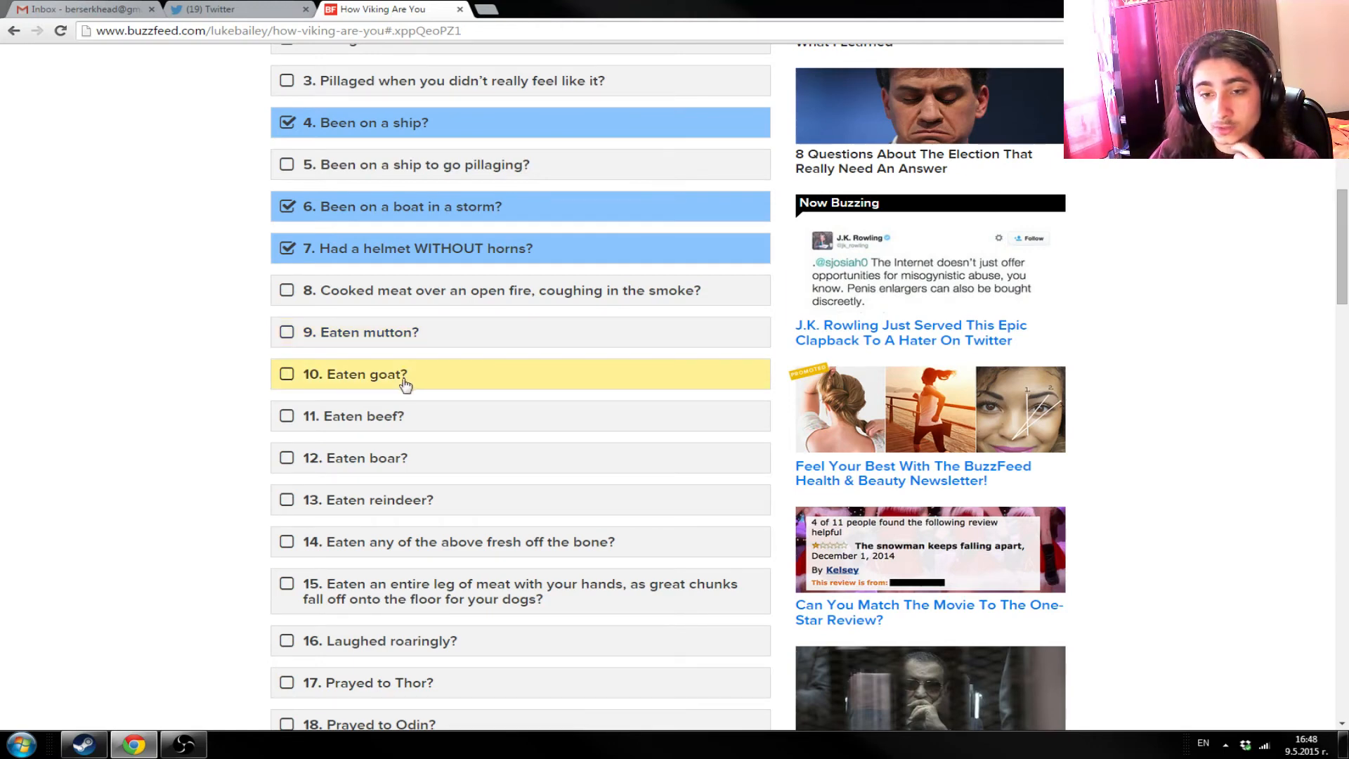
pyautogui.click(287, 373)
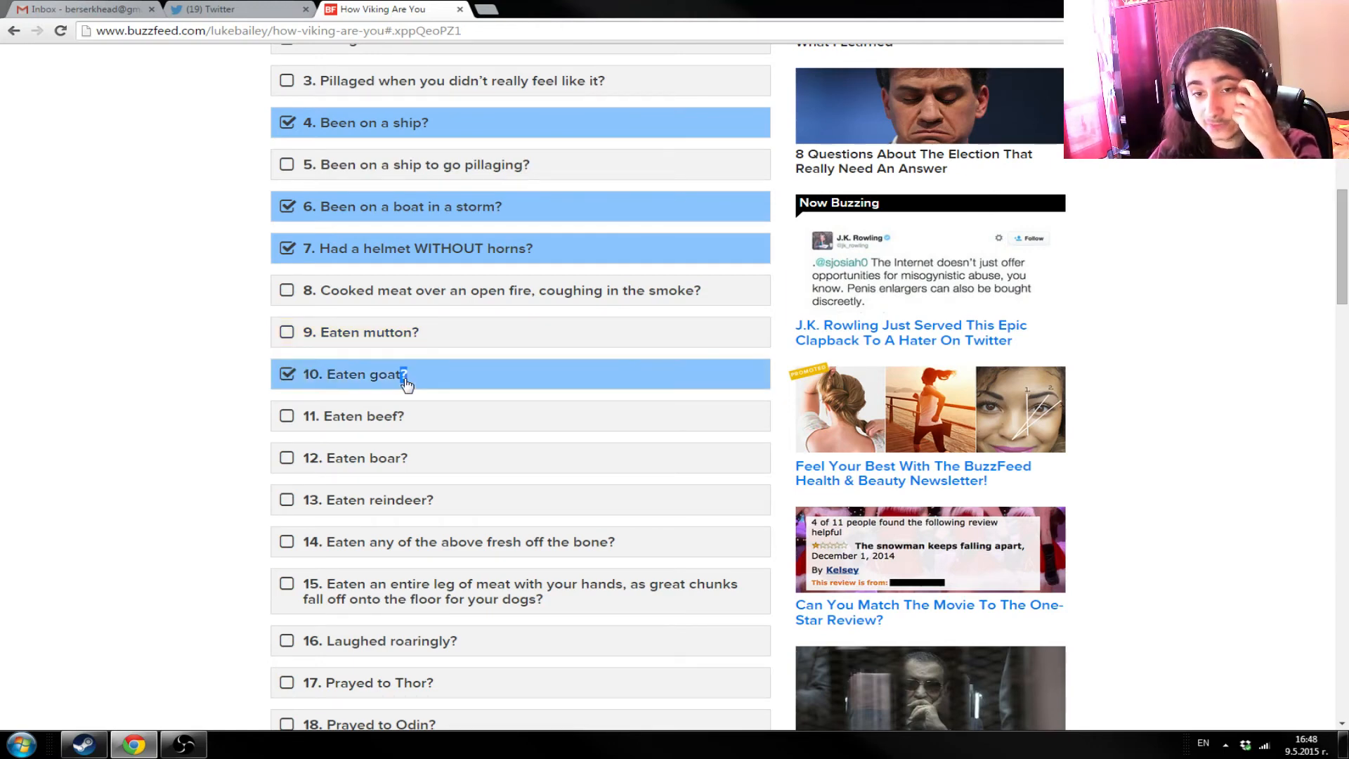
pyautogui.moveTo(410, 441)
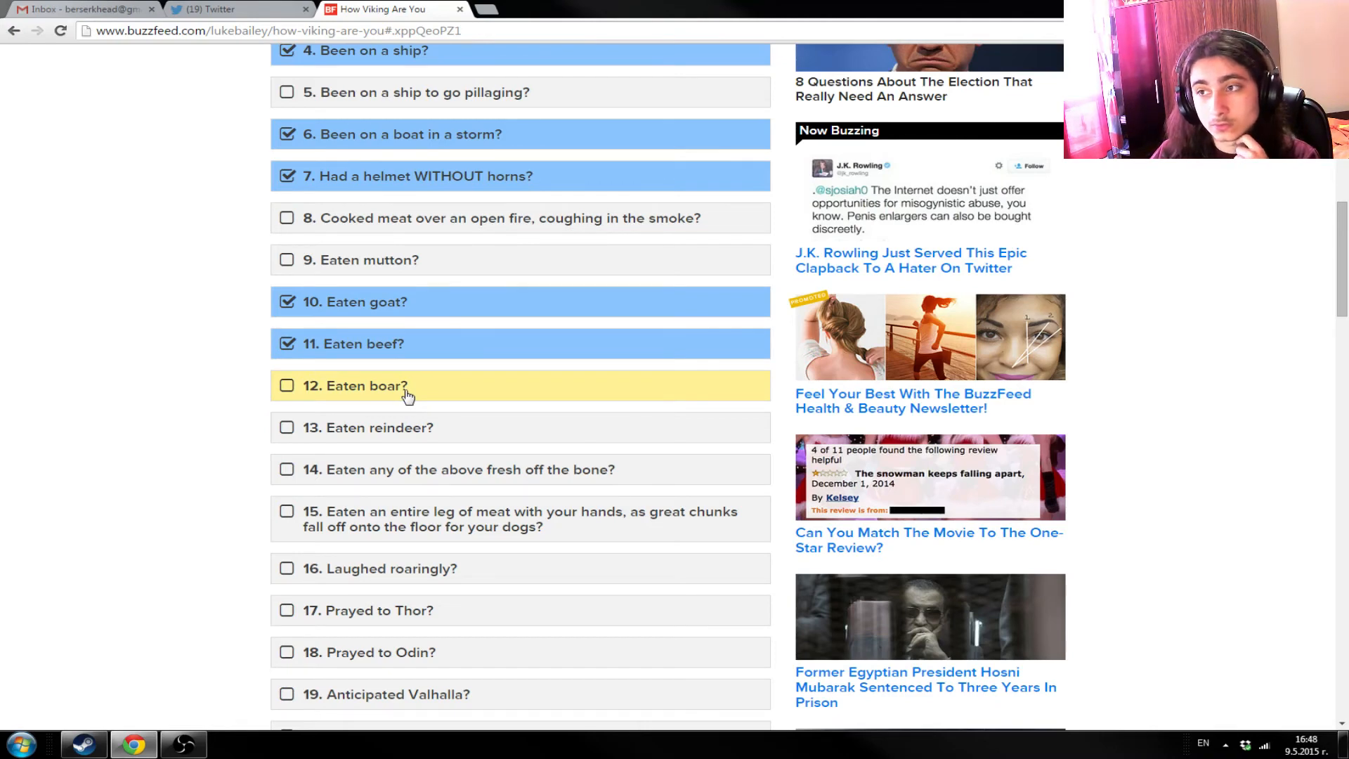
pyautogui.scroll(-3)
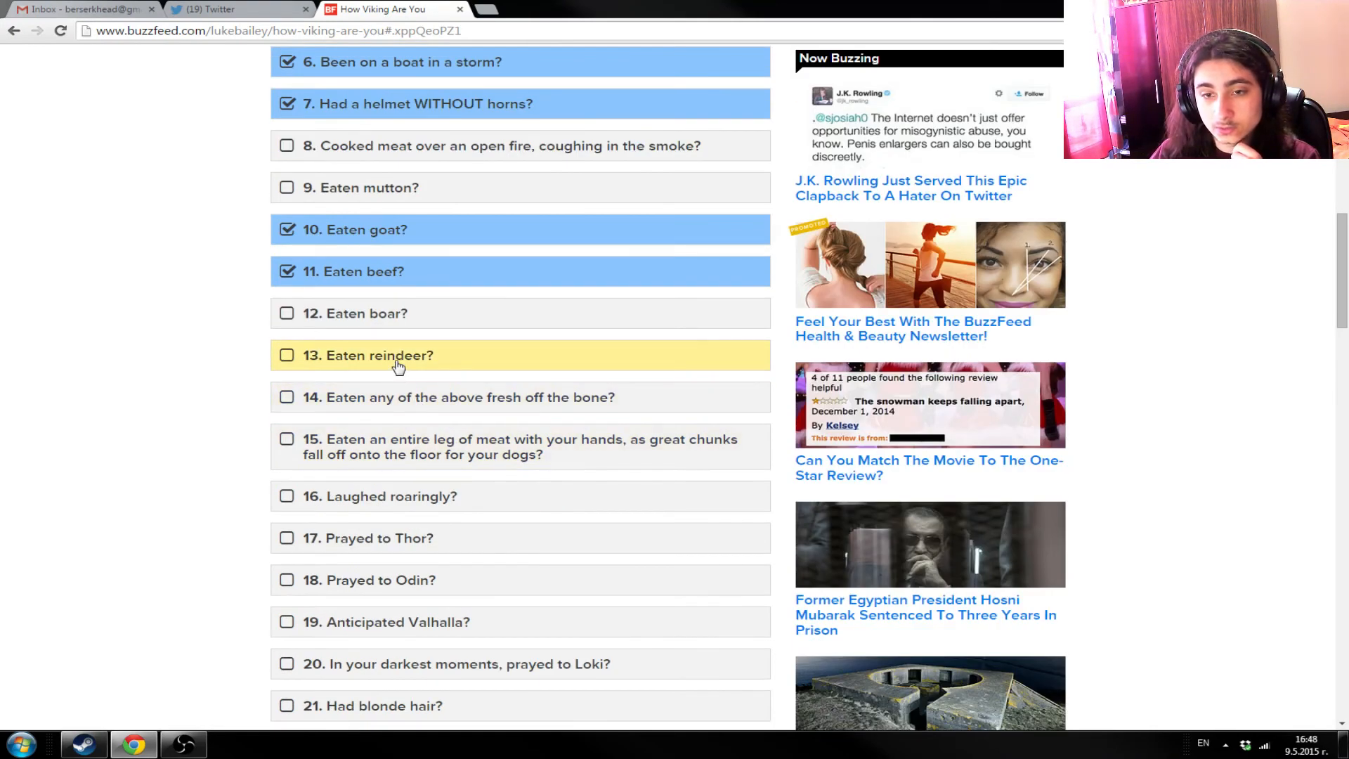
pyautogui.moveTo(413, 370)
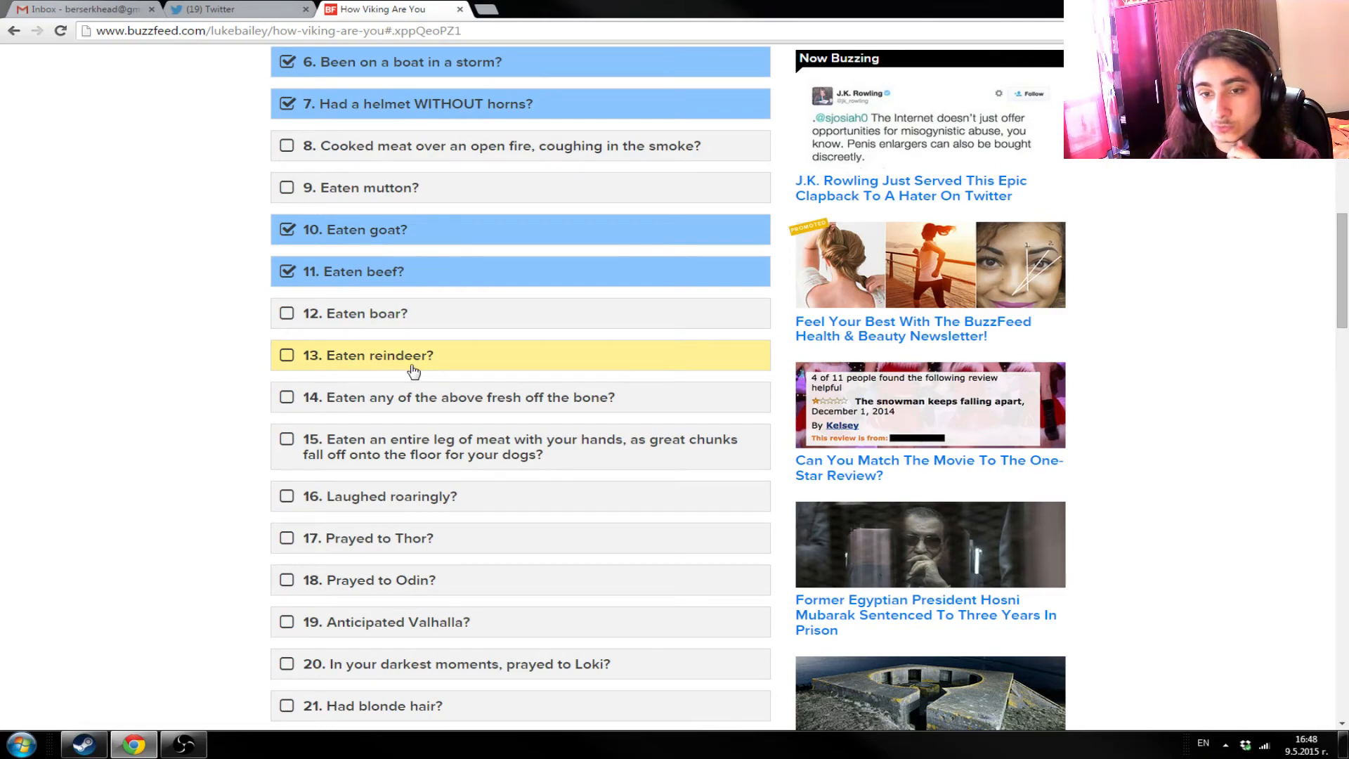
pyautogui.scroll(-3)
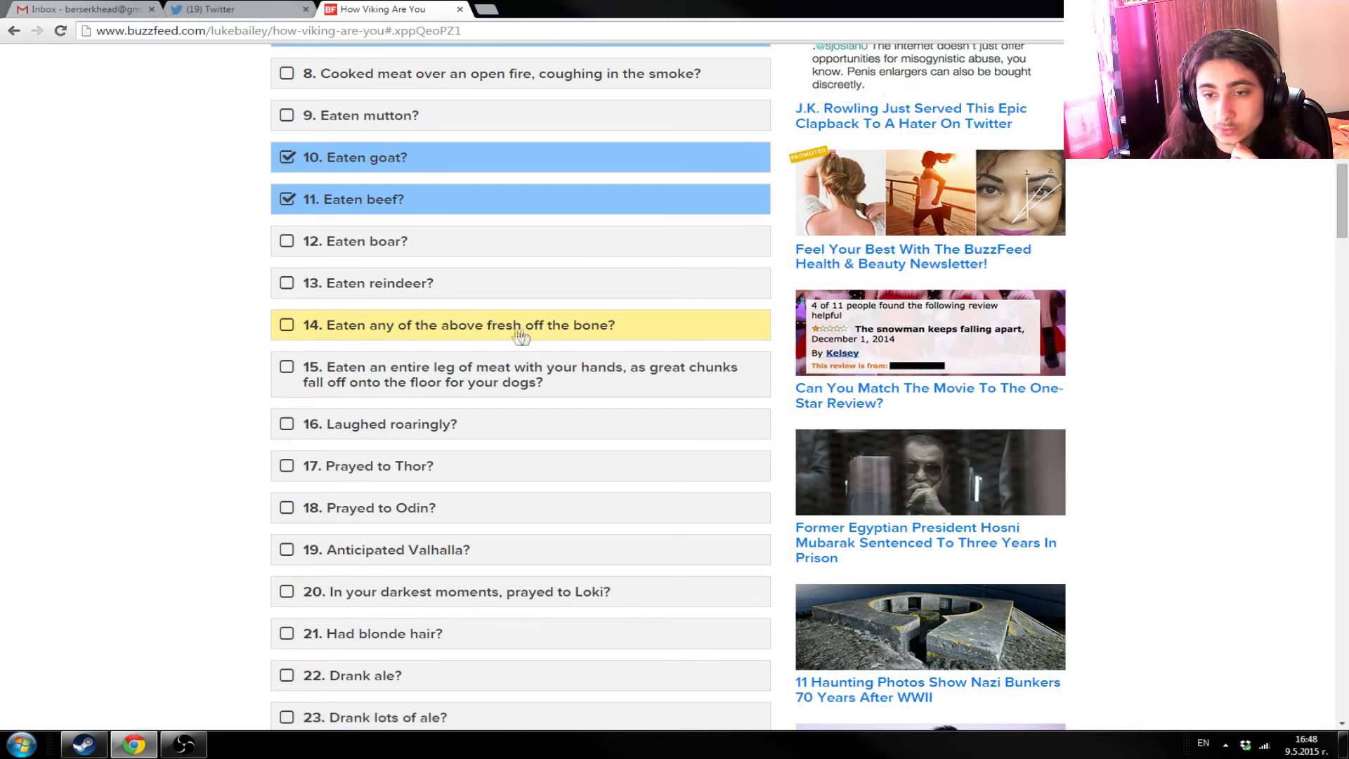
pyautogui.moveTo(538, 346)
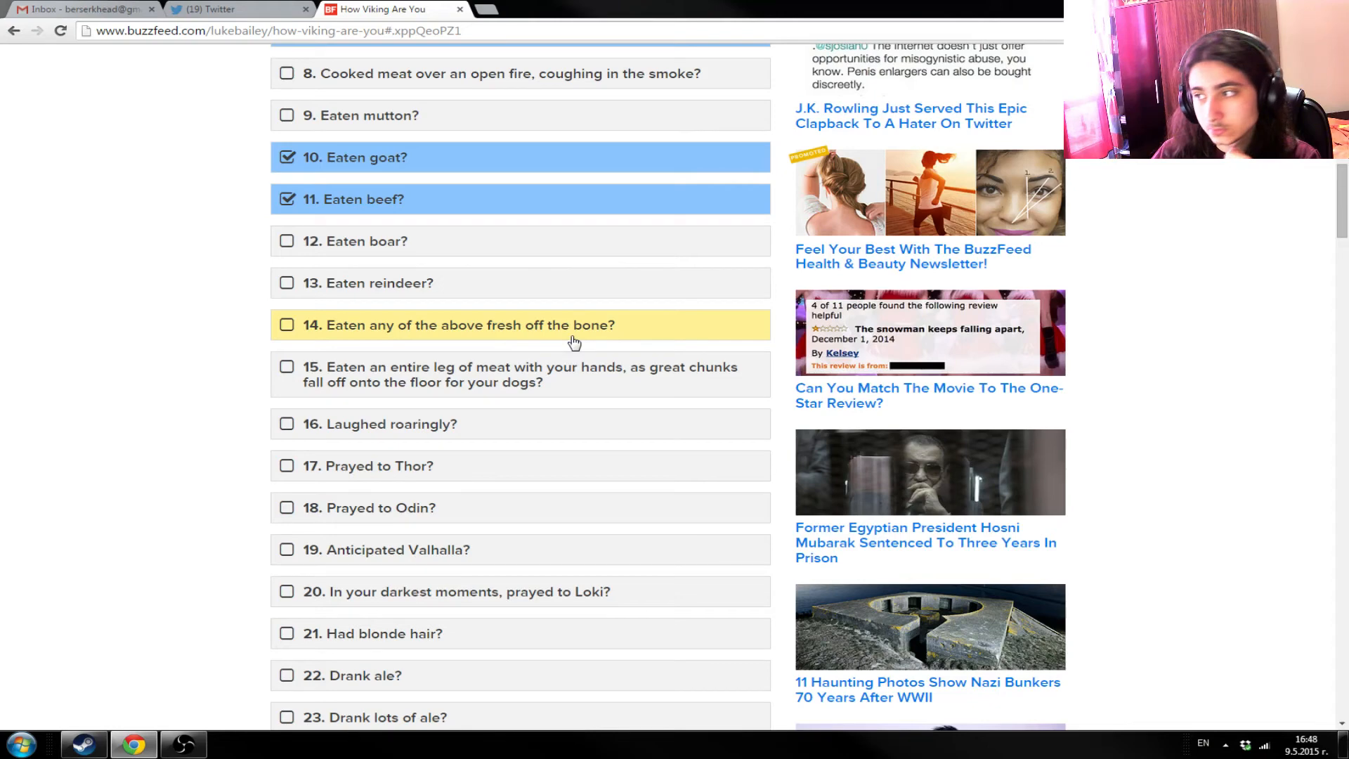
pyautogui.scroll(-3)
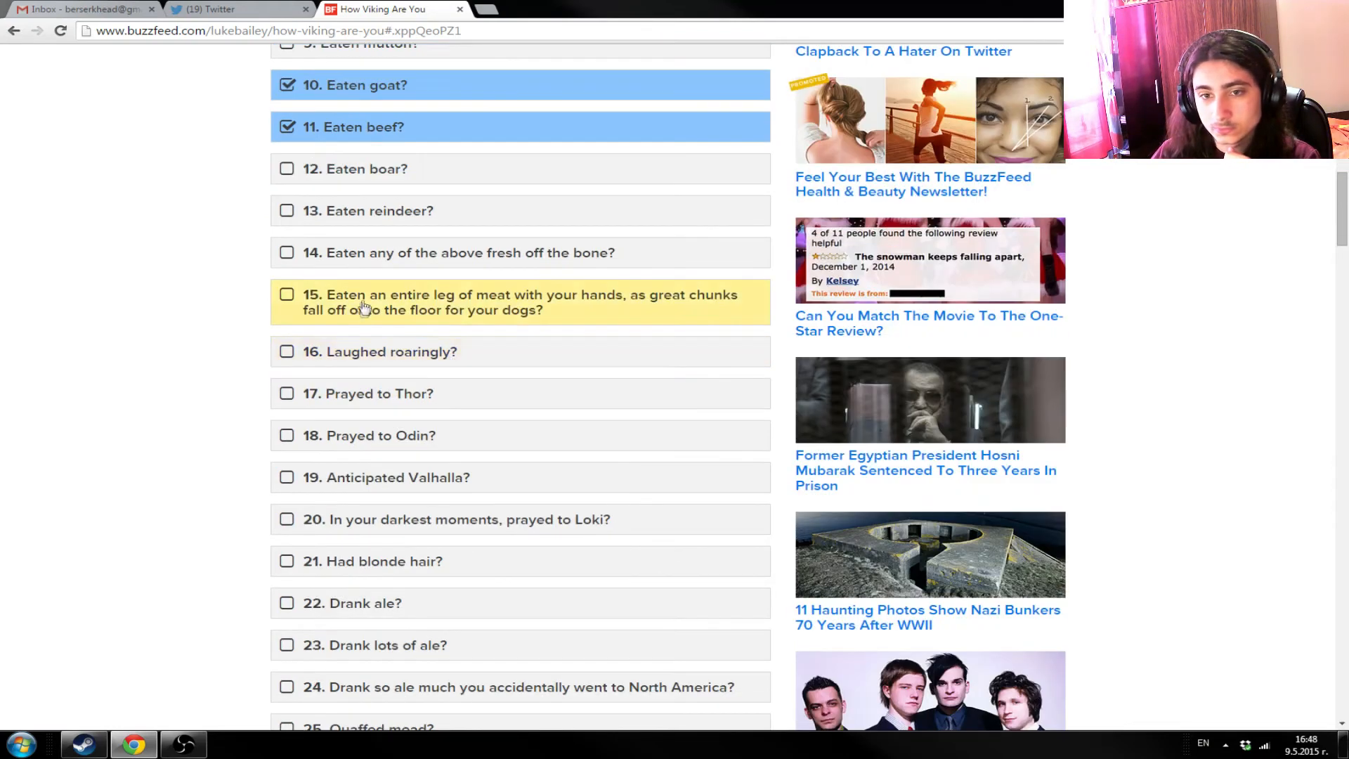
pyautogui.moveTo(430, 333)
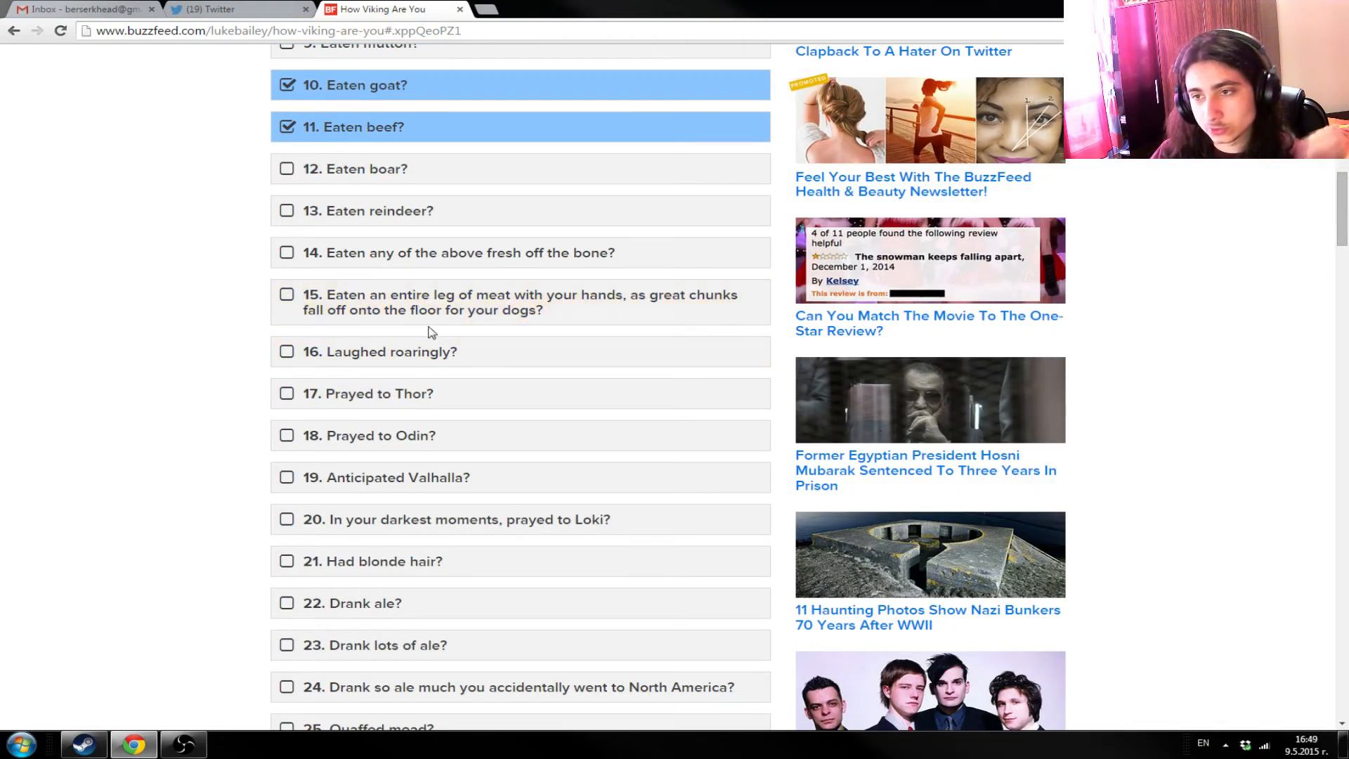
pyautogui.moveTo(489, 325)
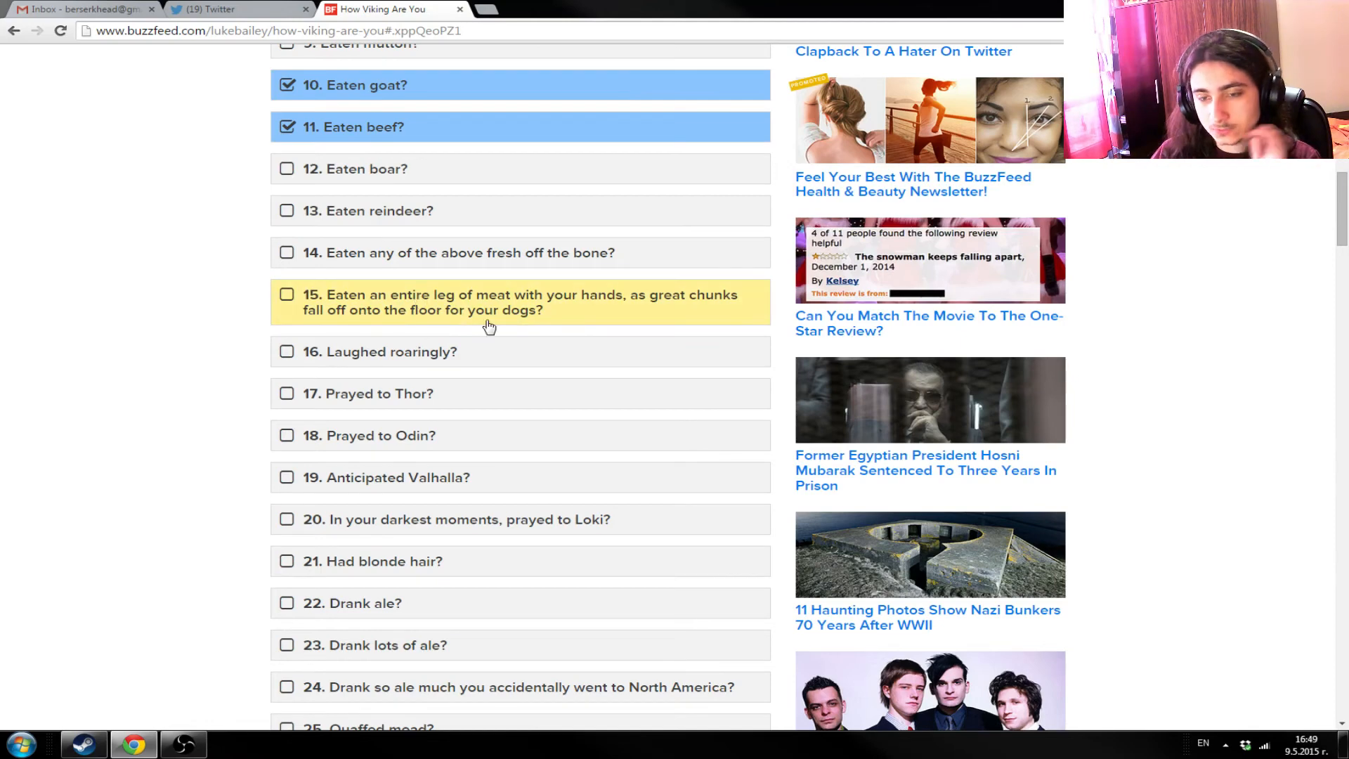
pyautogui.moveTo(267, 309)
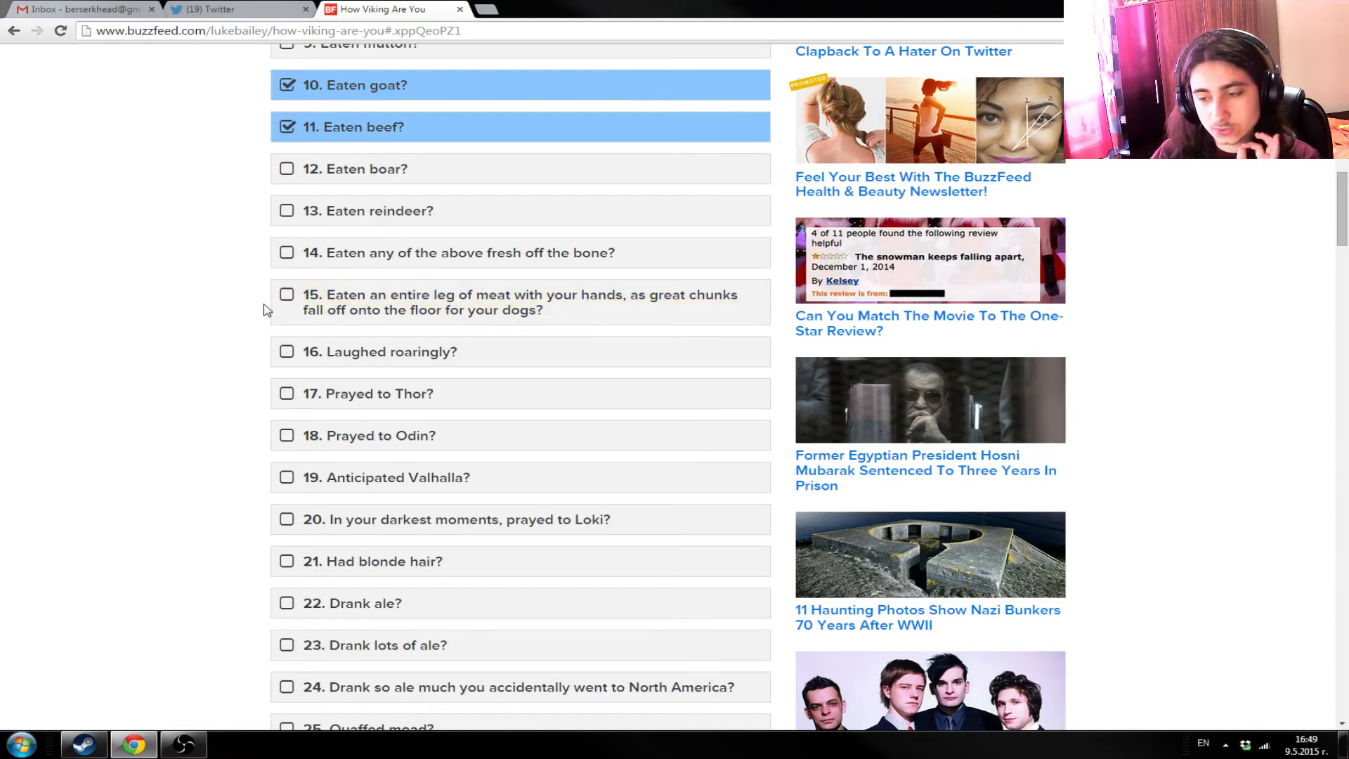
pyautogui.scroll(-3)
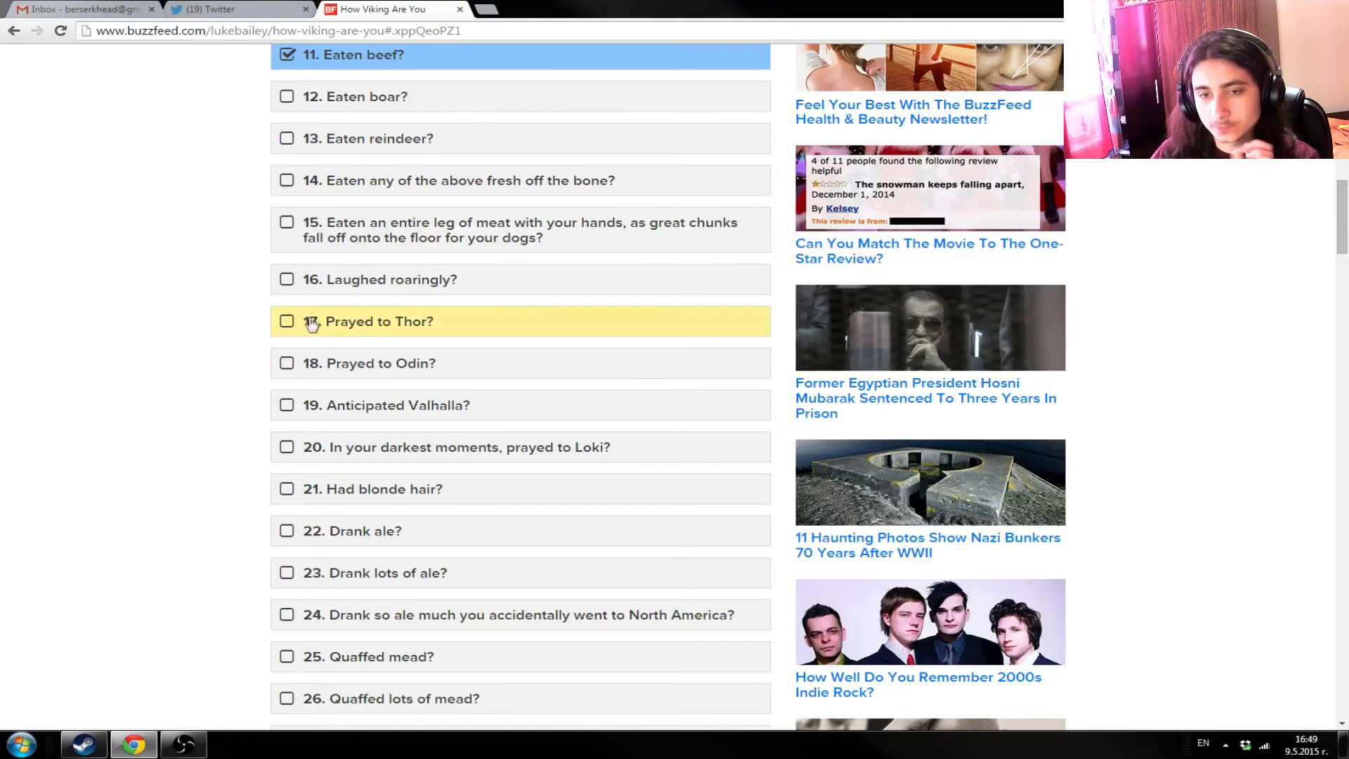
pyautogui.moveTo(454, 279)
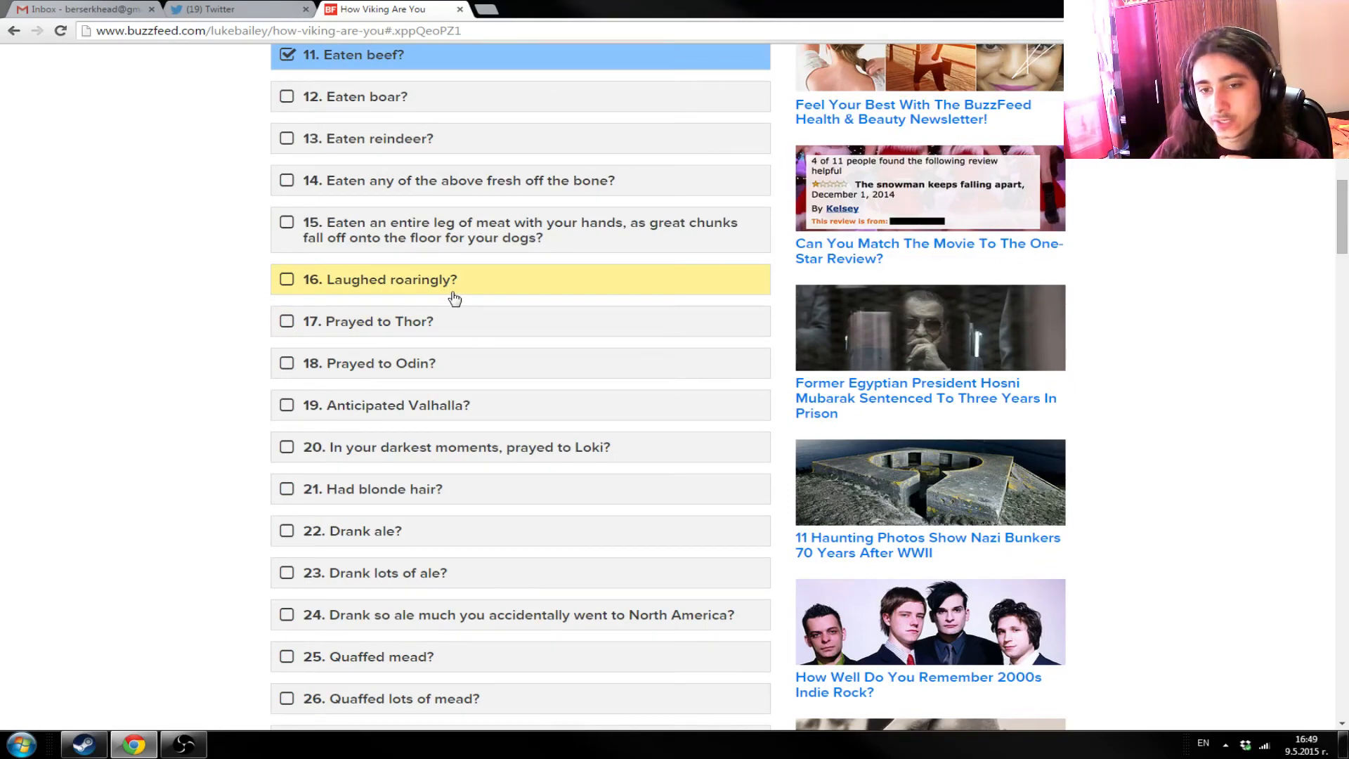
pyautogui.moveTo(421, 331)
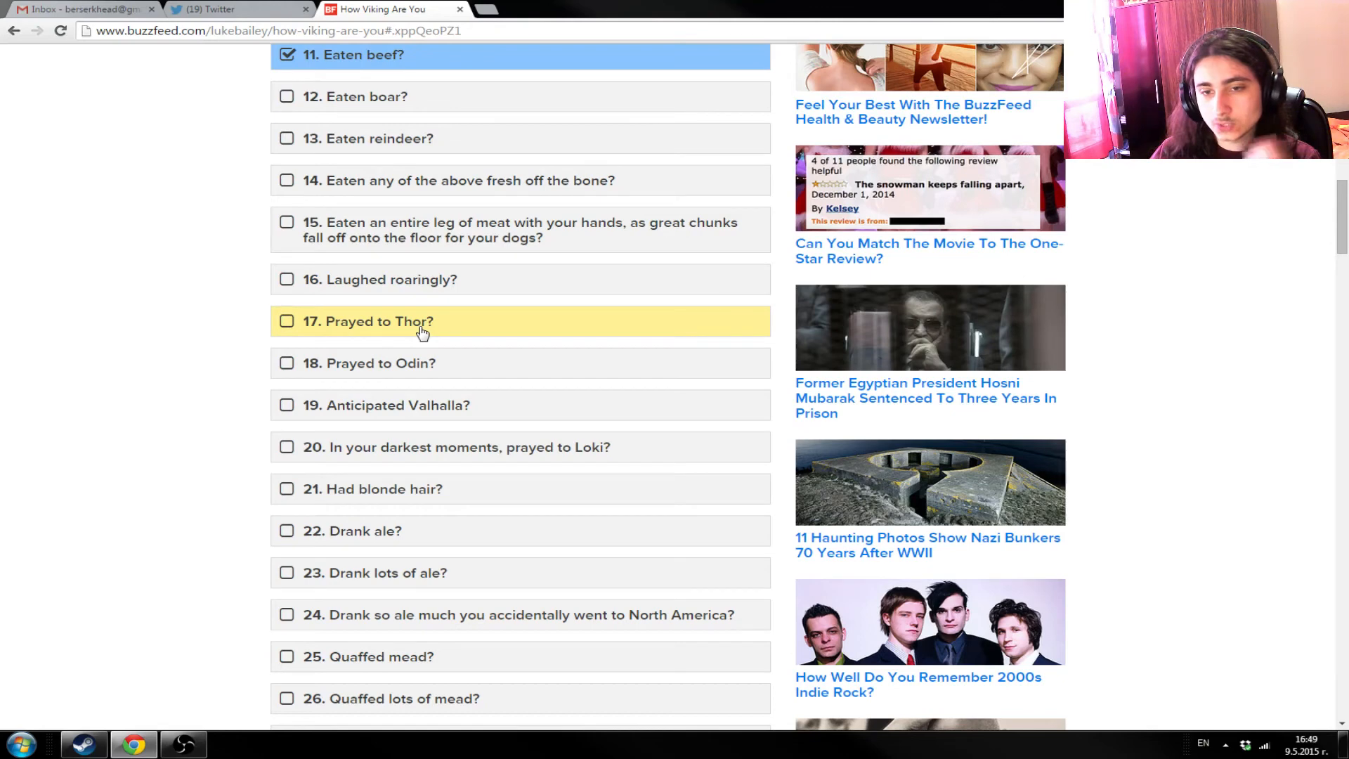
pyautogui.moveTo(468, 363)
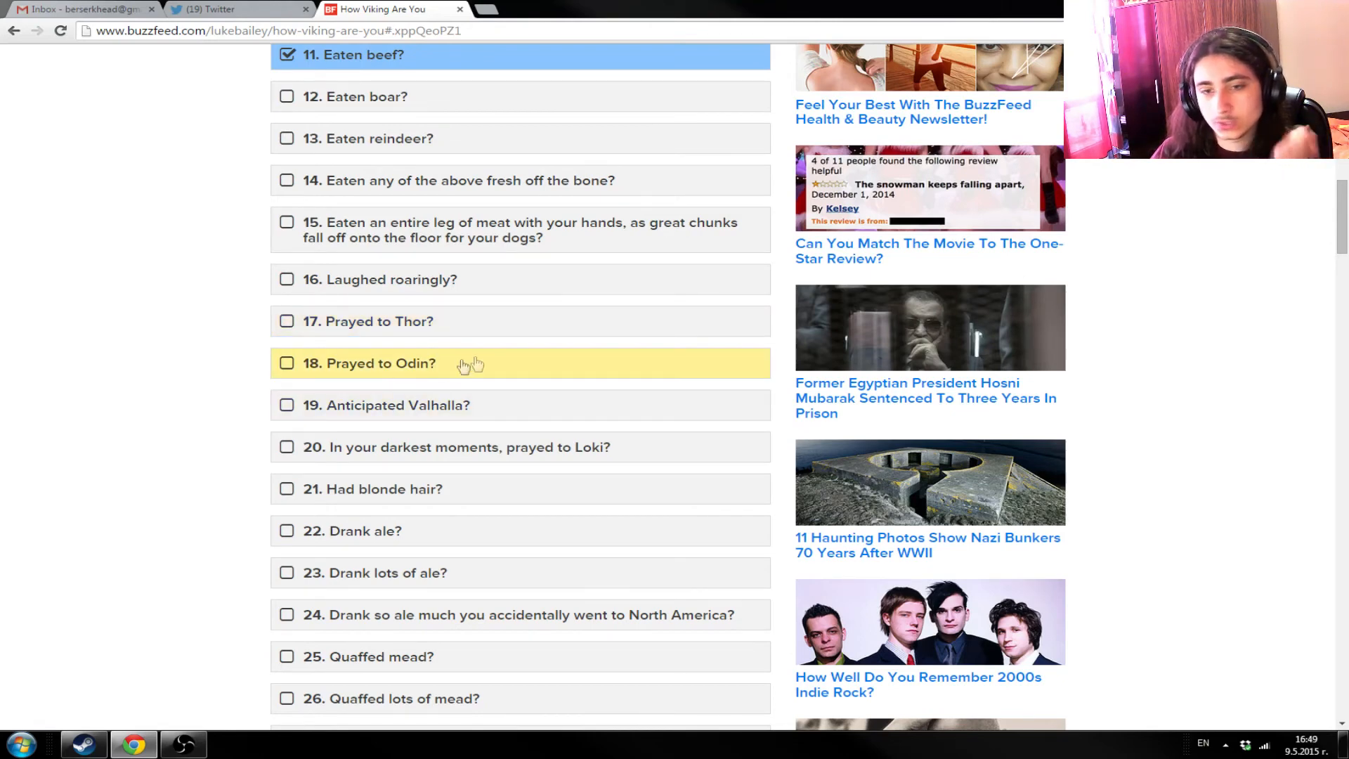
pyautogui.scroll(-3)
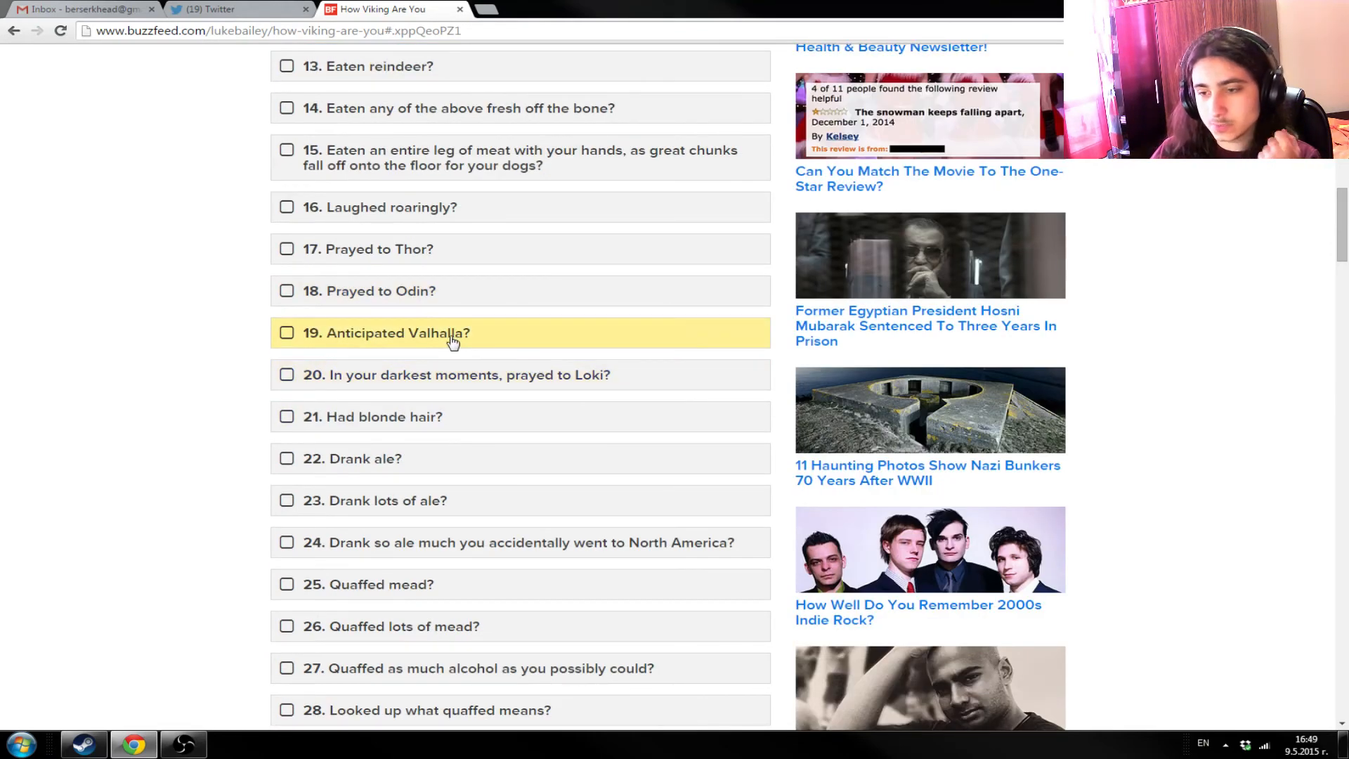
pyautogui.moveTo(392, 385)
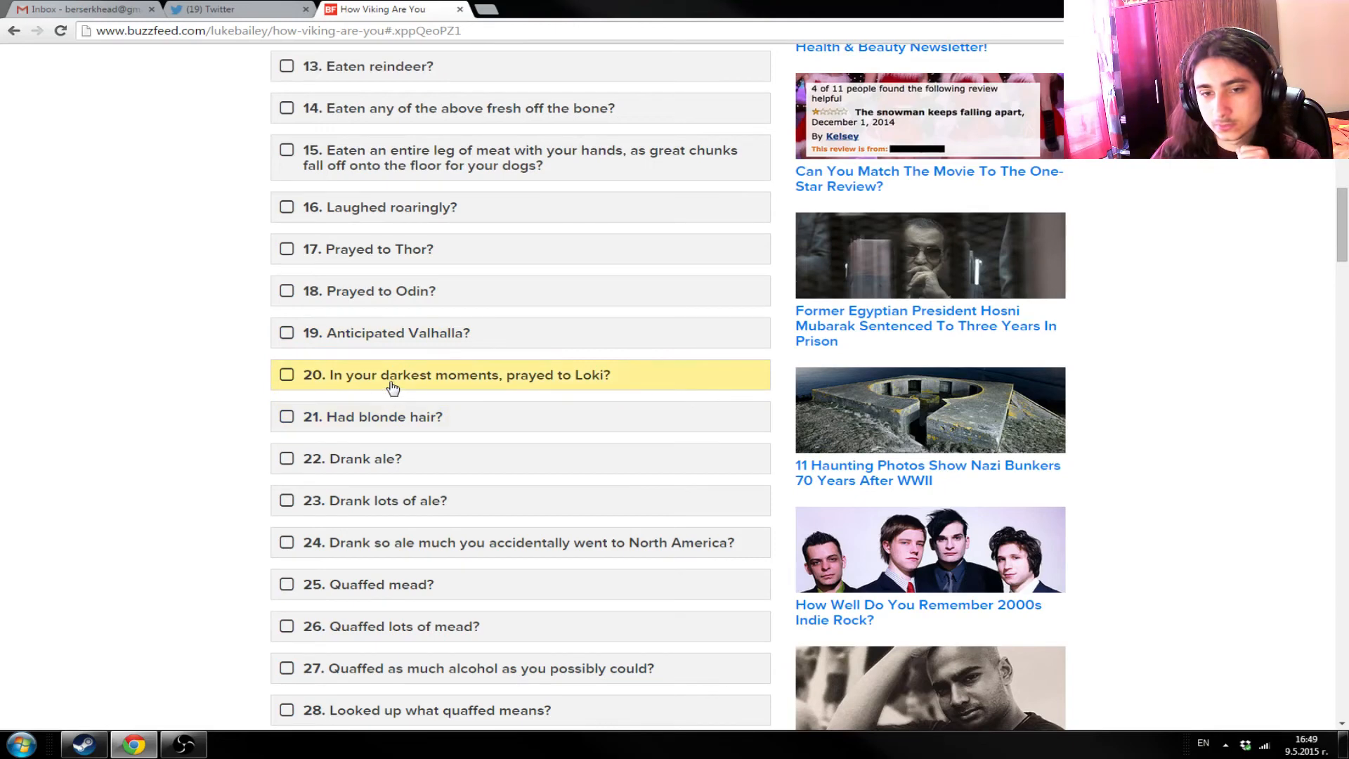
pyautogui.moveTo(125, 409)
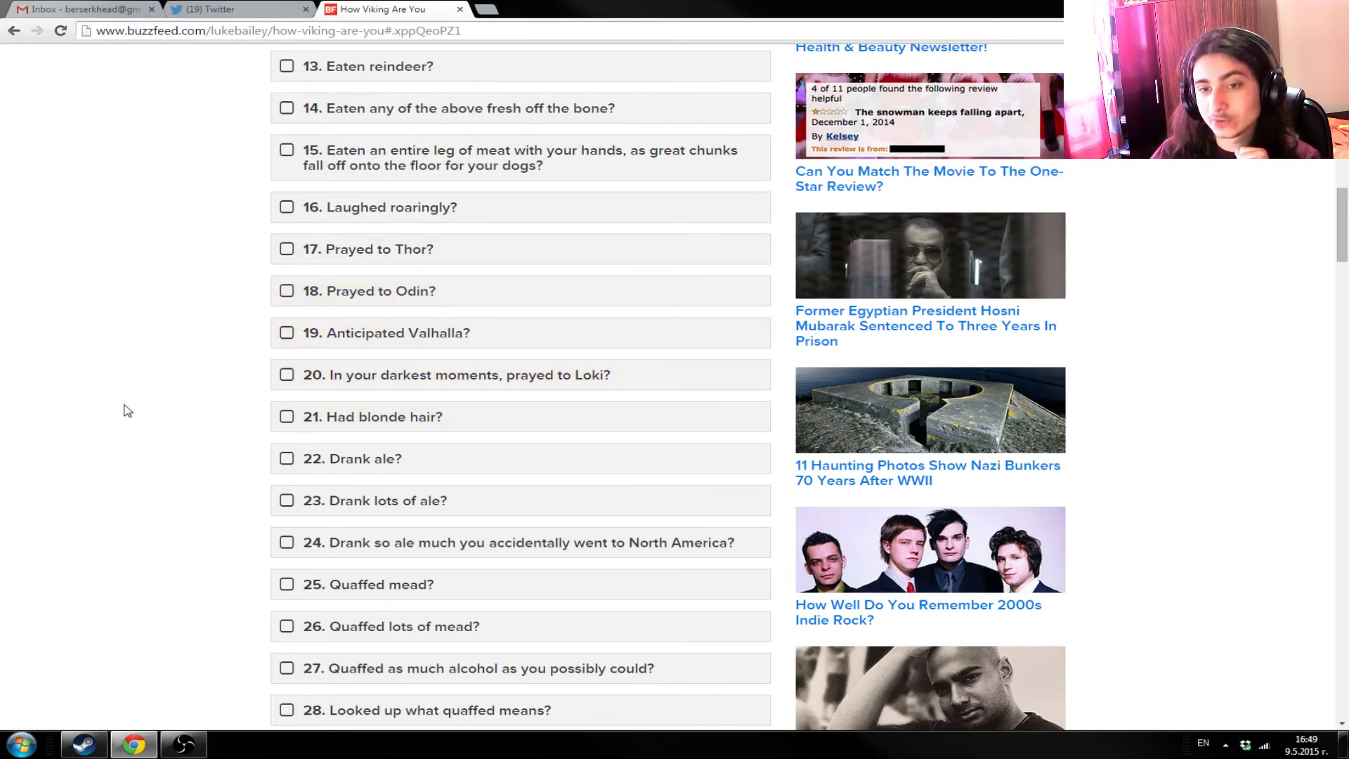
pyautogui.moveTo(314, 398)
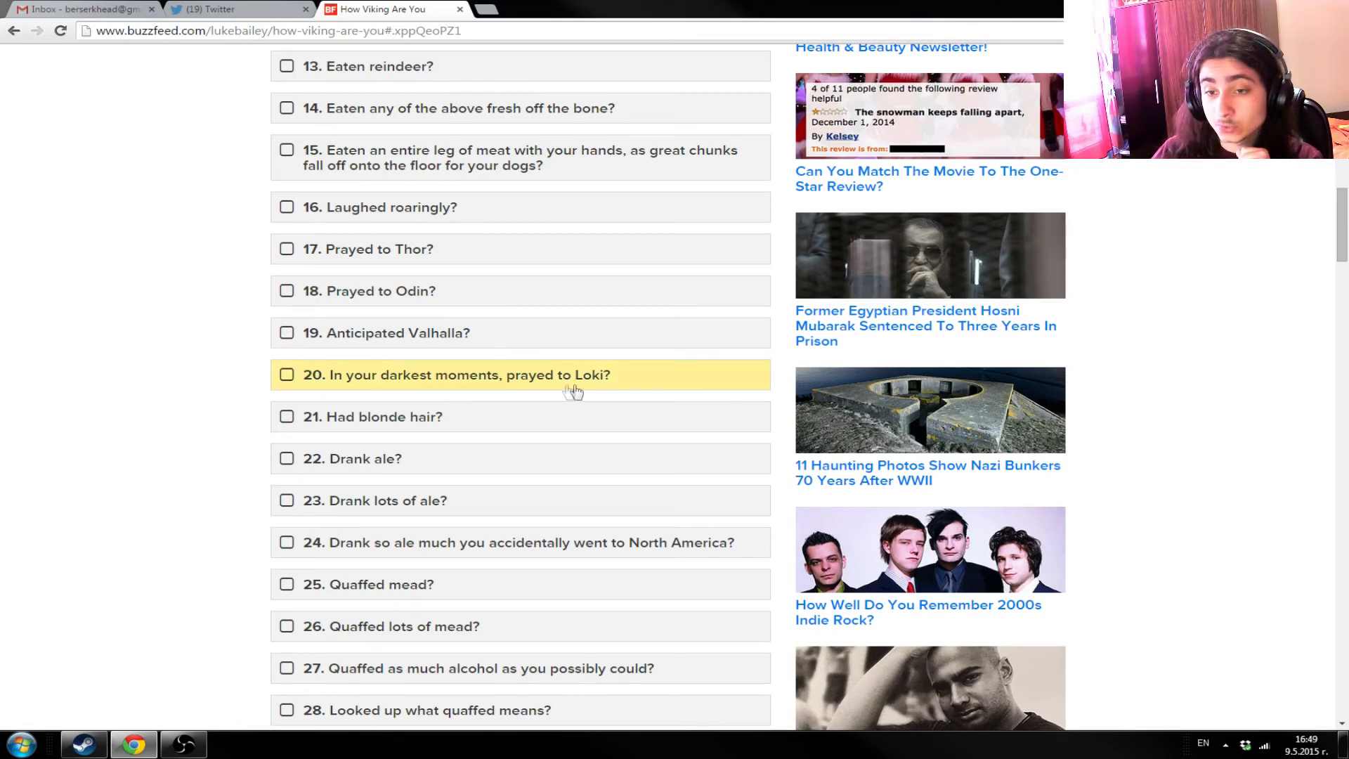
# - Tick items 21 'Had blonde hair?' and 22 'Drank ale?', reading on to item 35
pyautogui.scroll(-3)
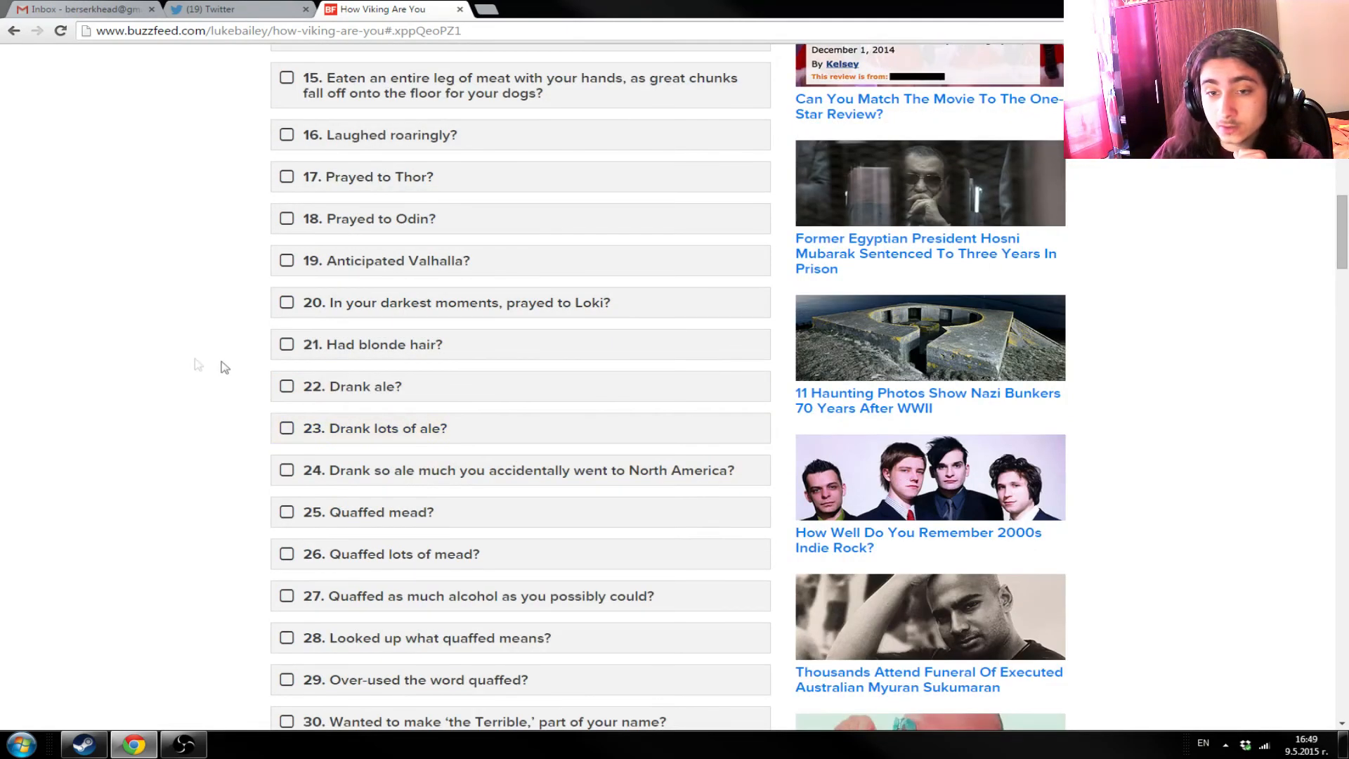
pyautogui.moveTo(405, 344)
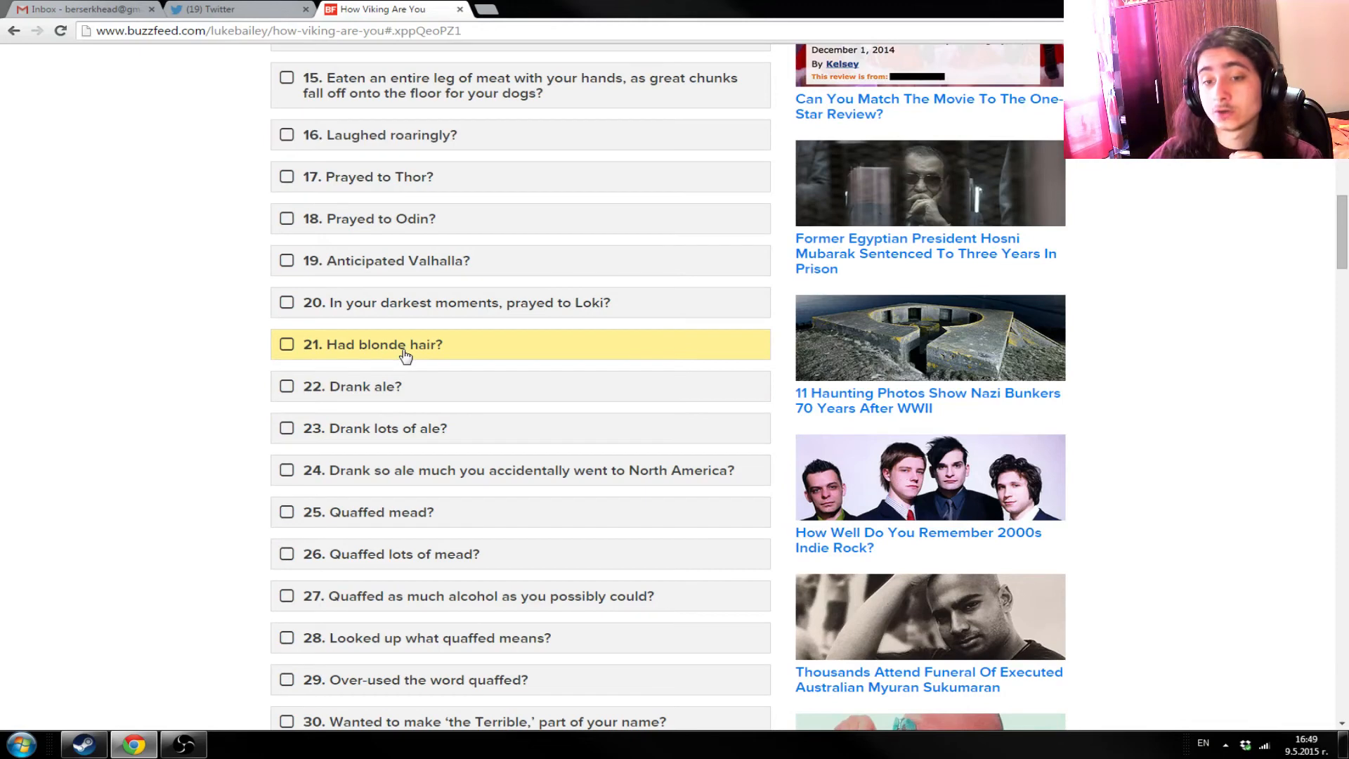
pyautogui.click(287, 344)
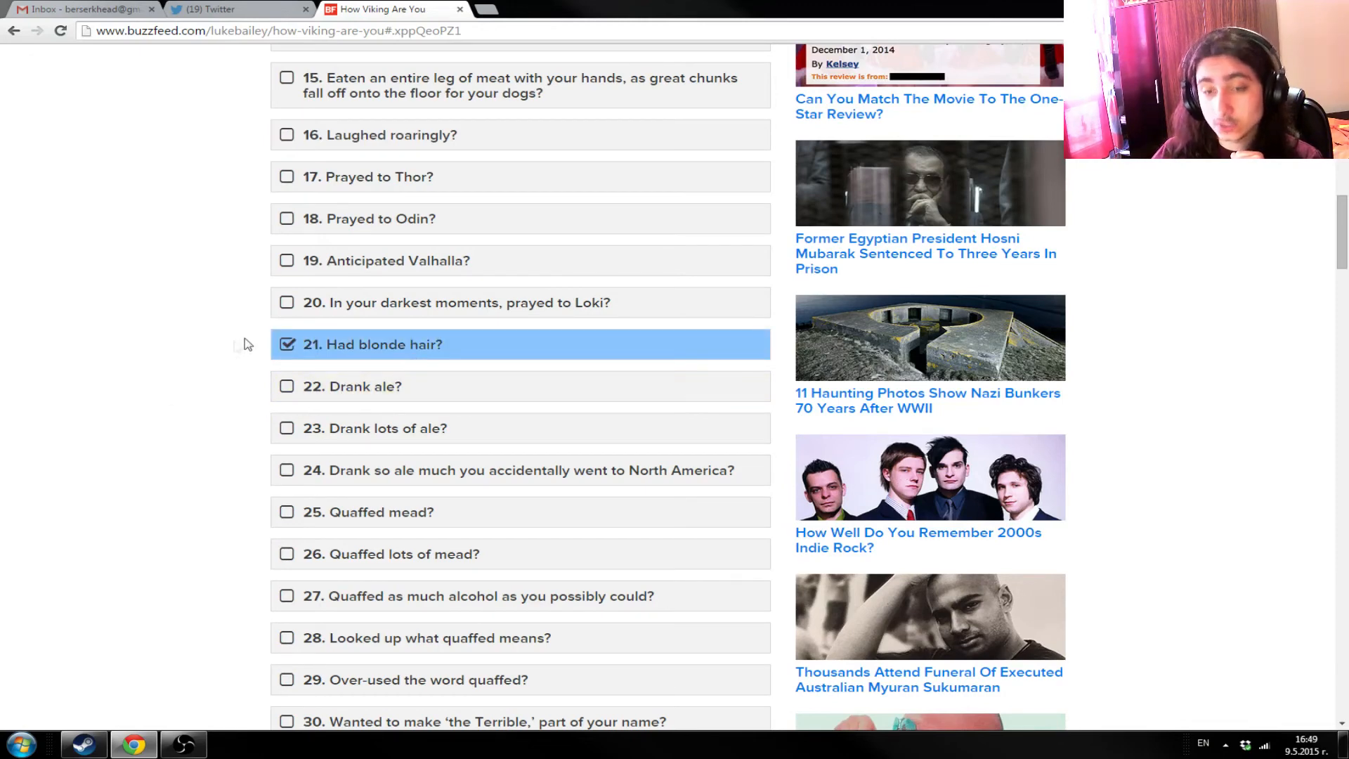
pyautogui.moveTo(142, 382)
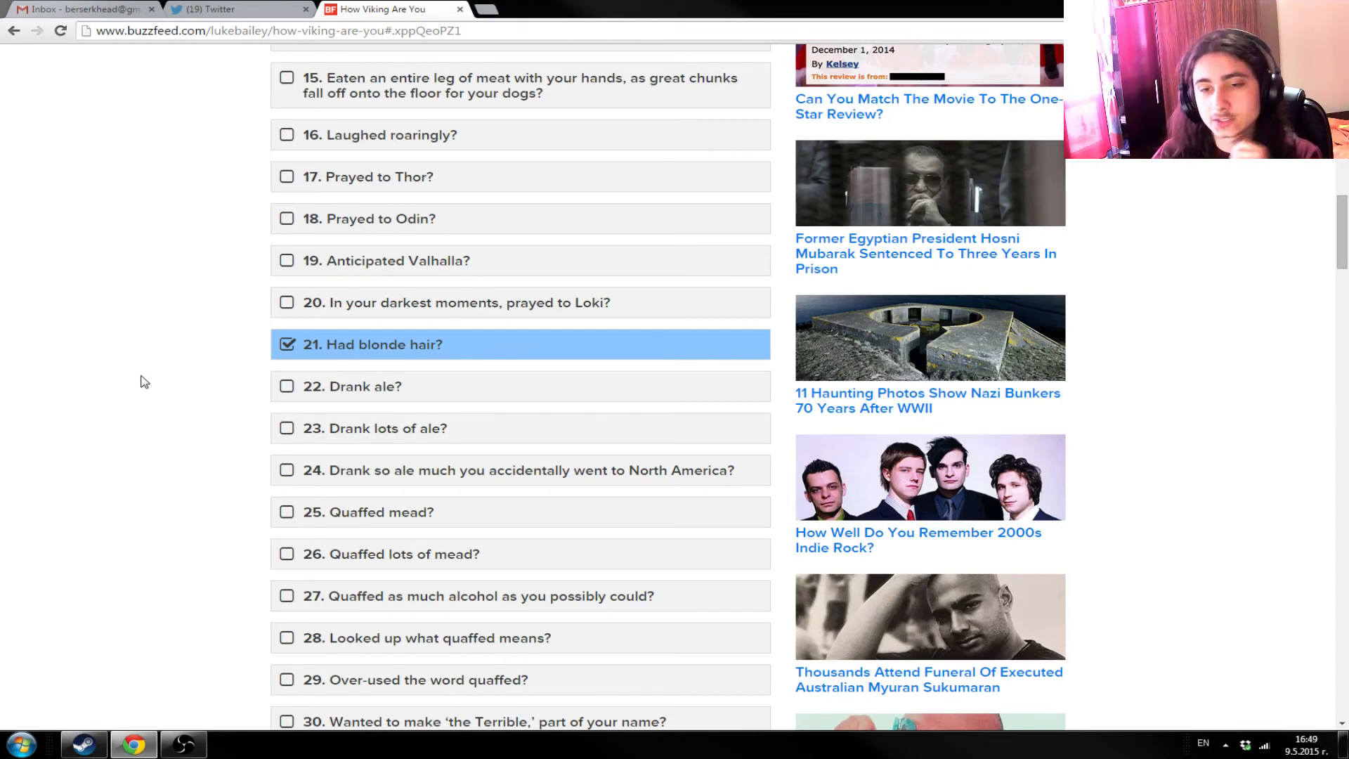
pyautogui.moveTo(164, 379)
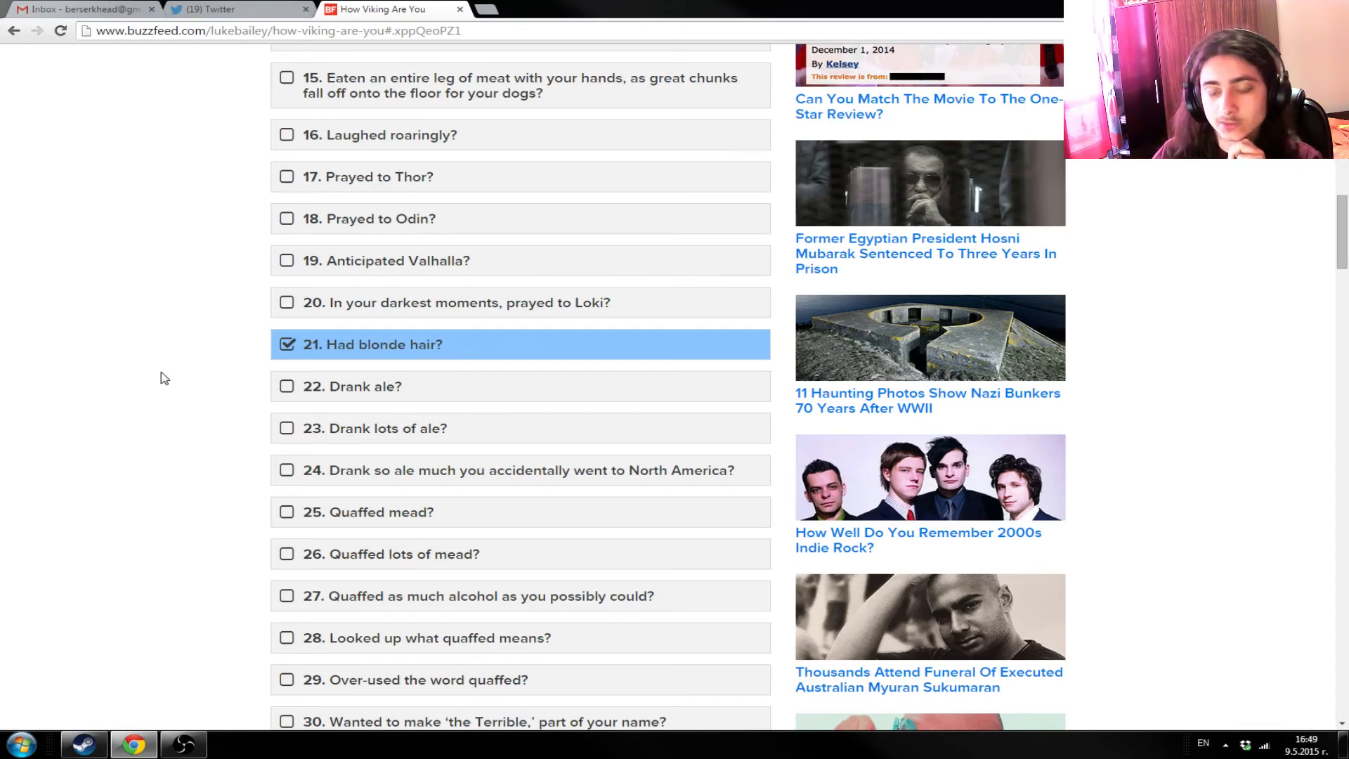
pyautogui.scroll(3)
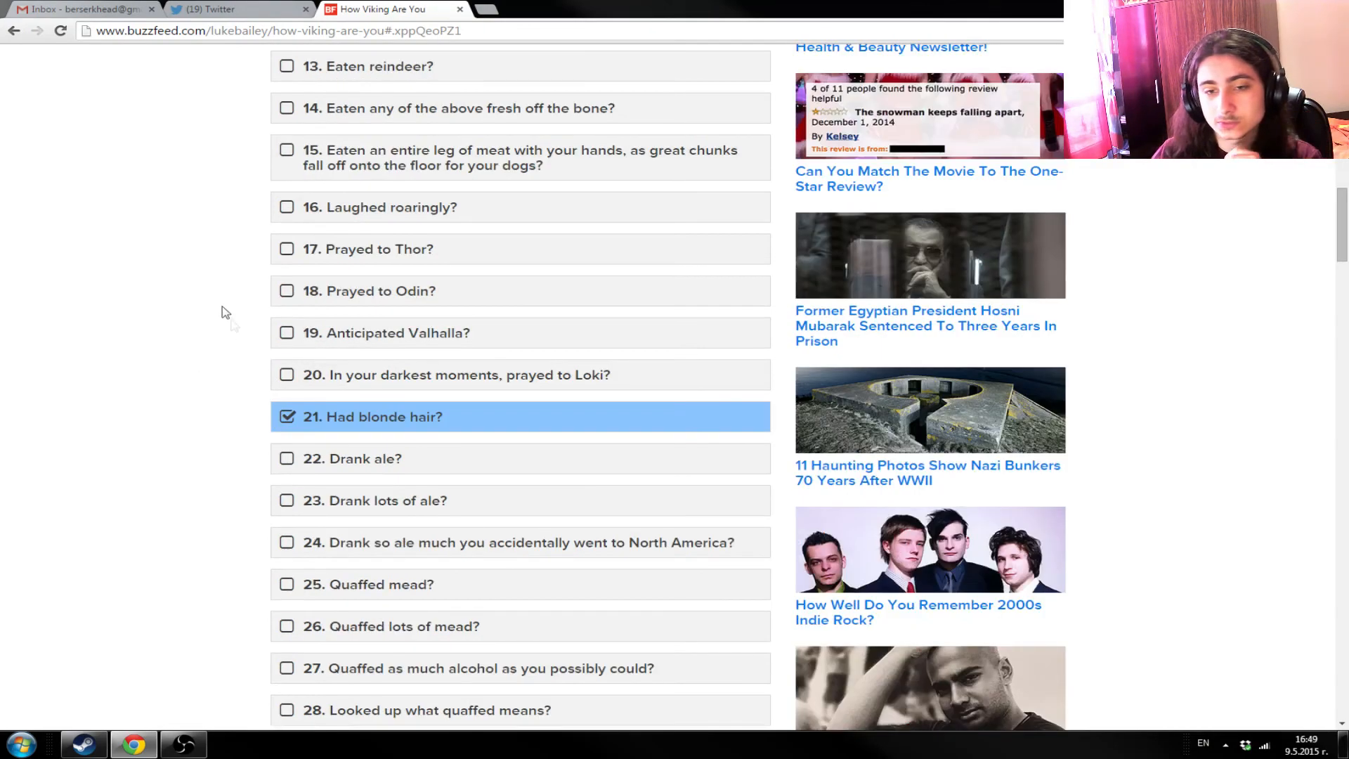
pyautogui.scroll(-3)
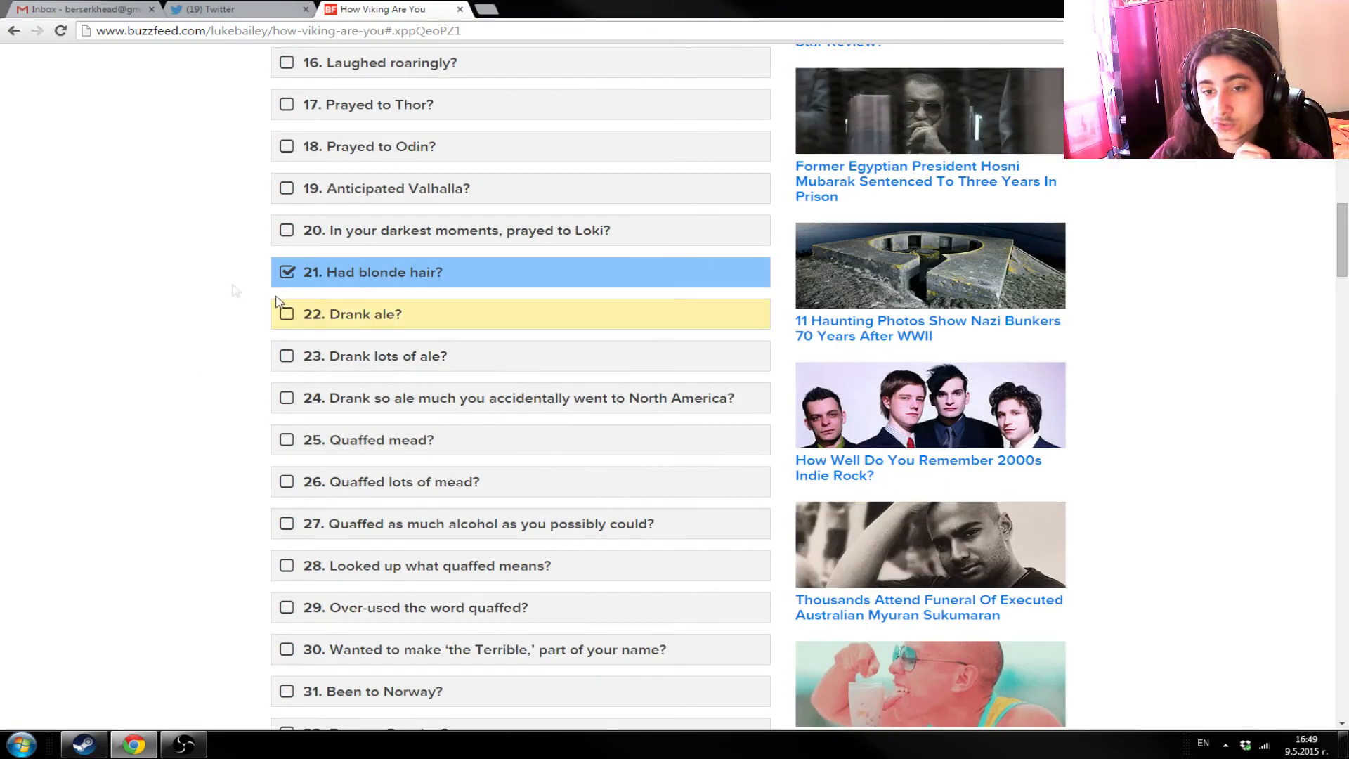
pyautogui.moveTo(297, 360)
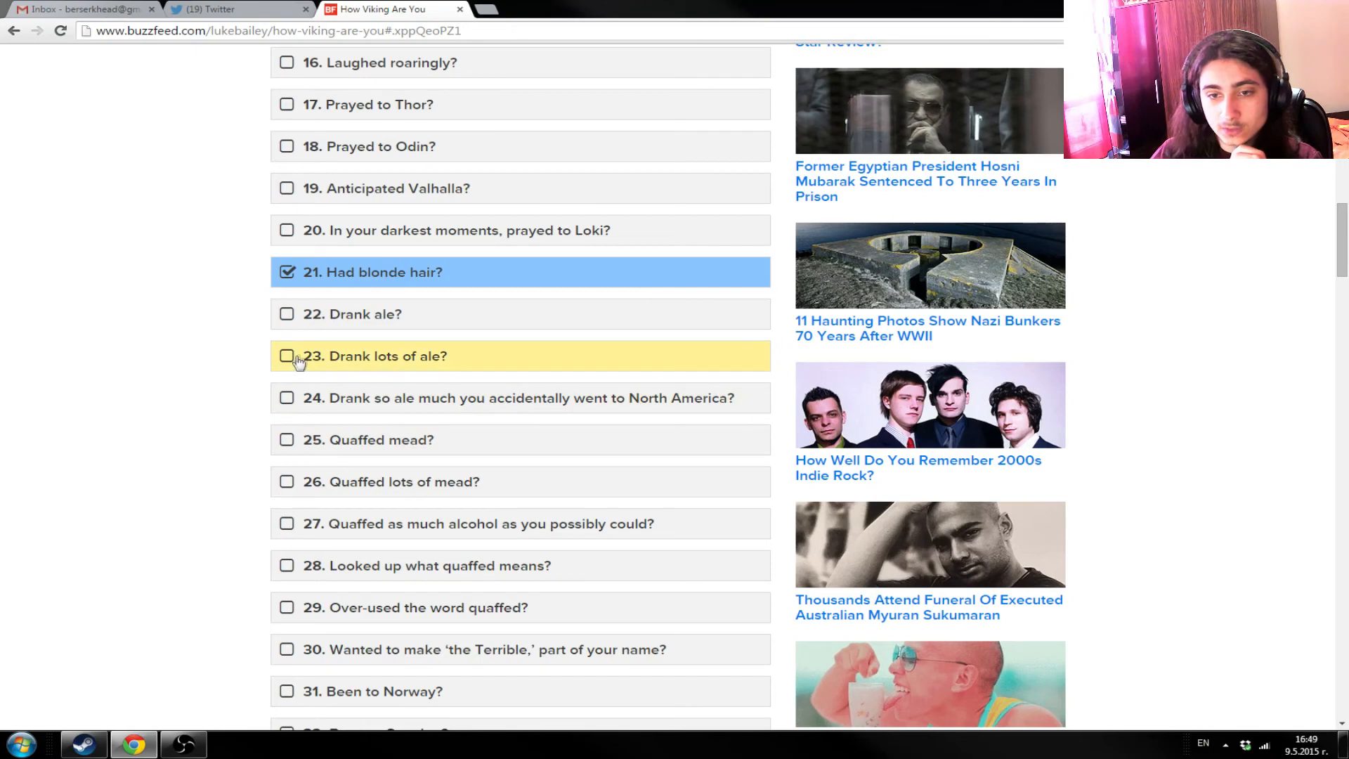
pyautogui.scroll(-3)
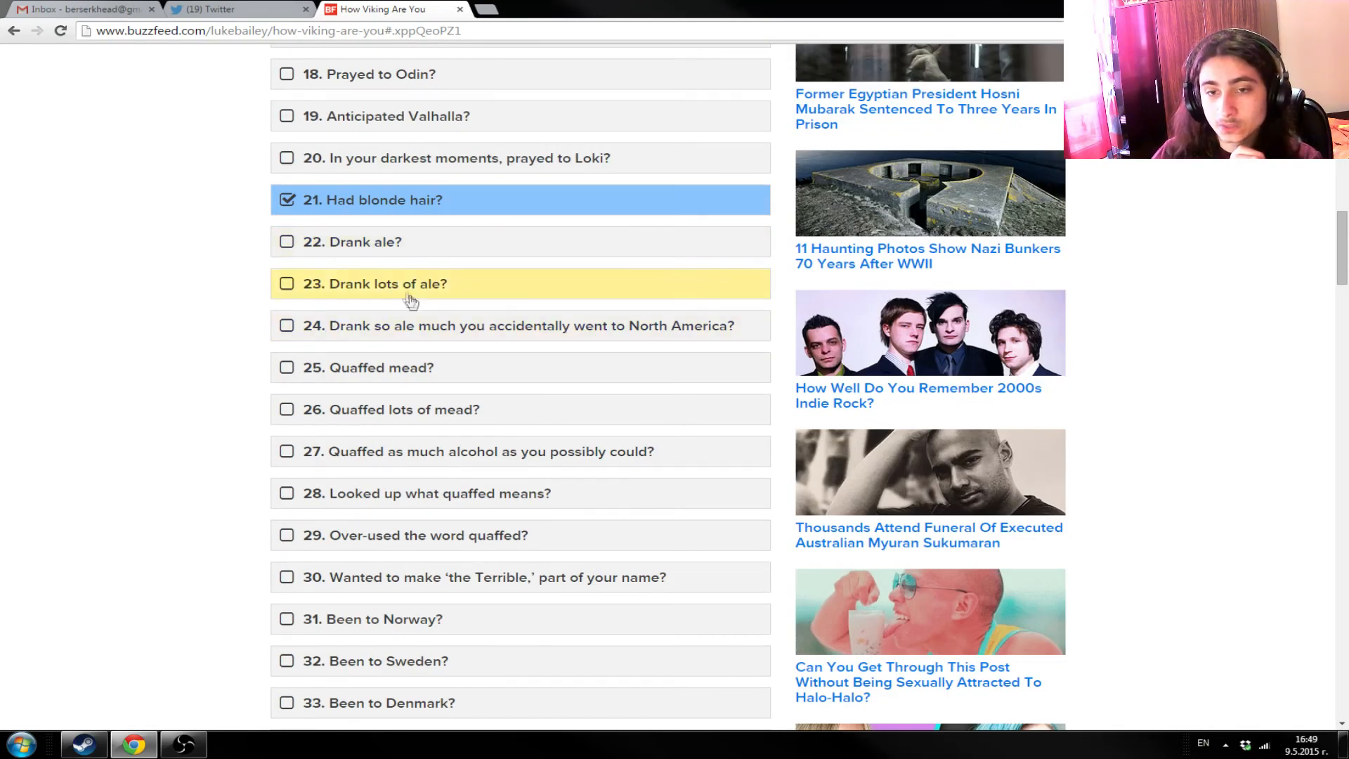
pyautogui.moveTo(387, 230)
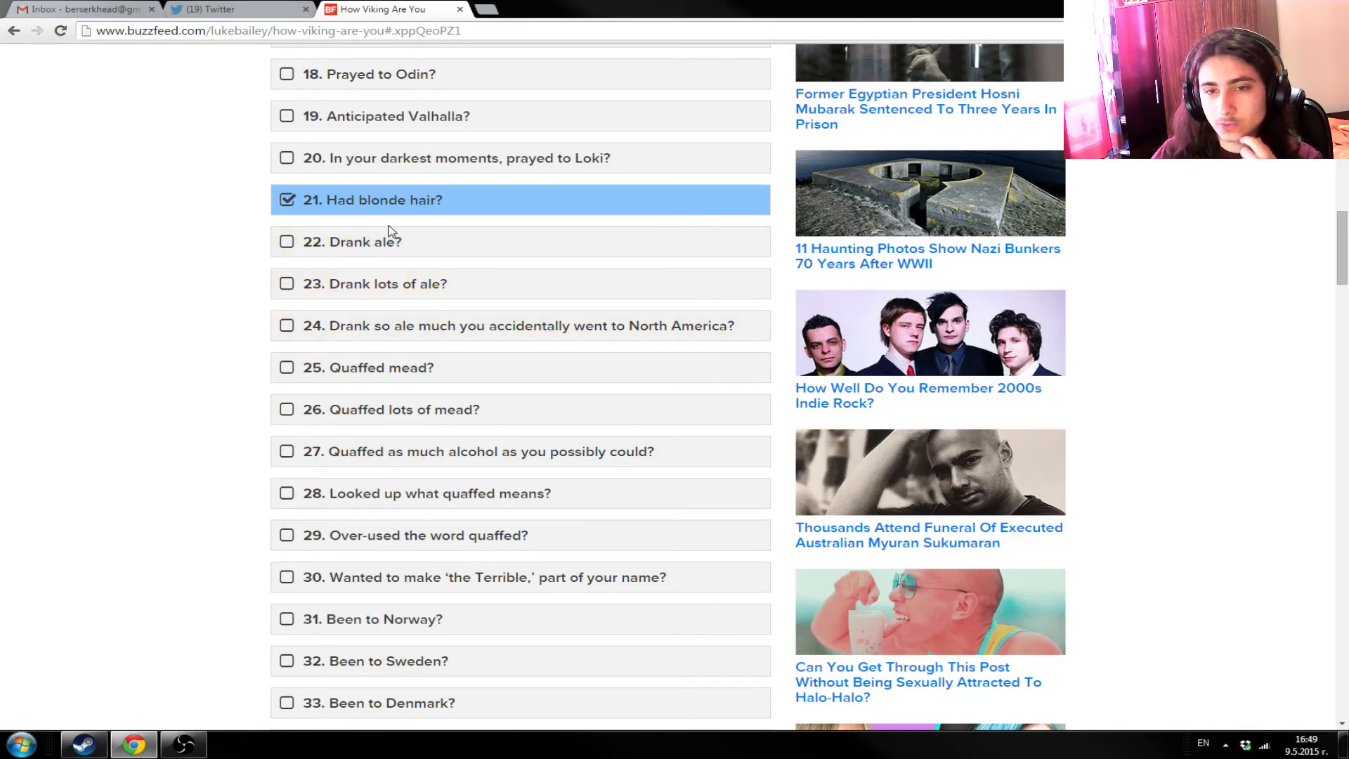
pyautogui.click(287, 241)
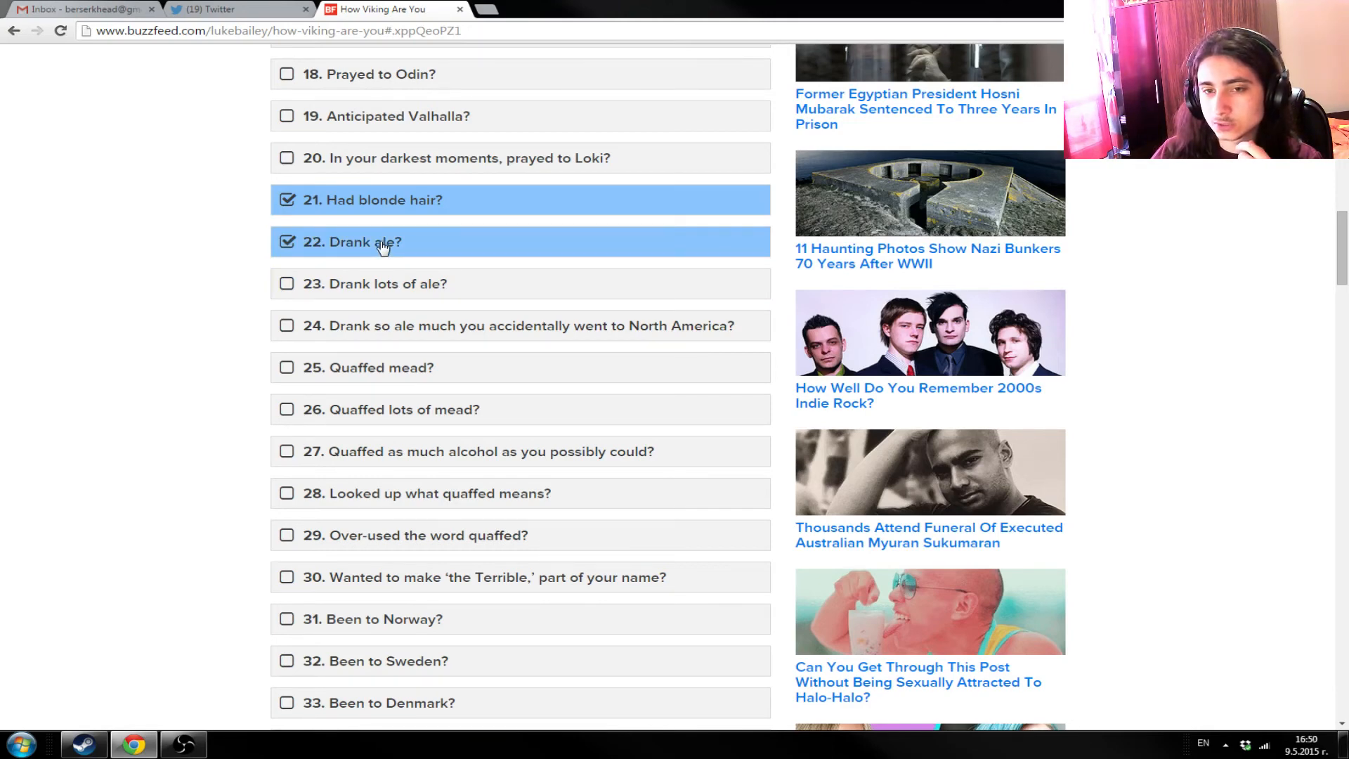
pyautogui.moveTo(441, 301)
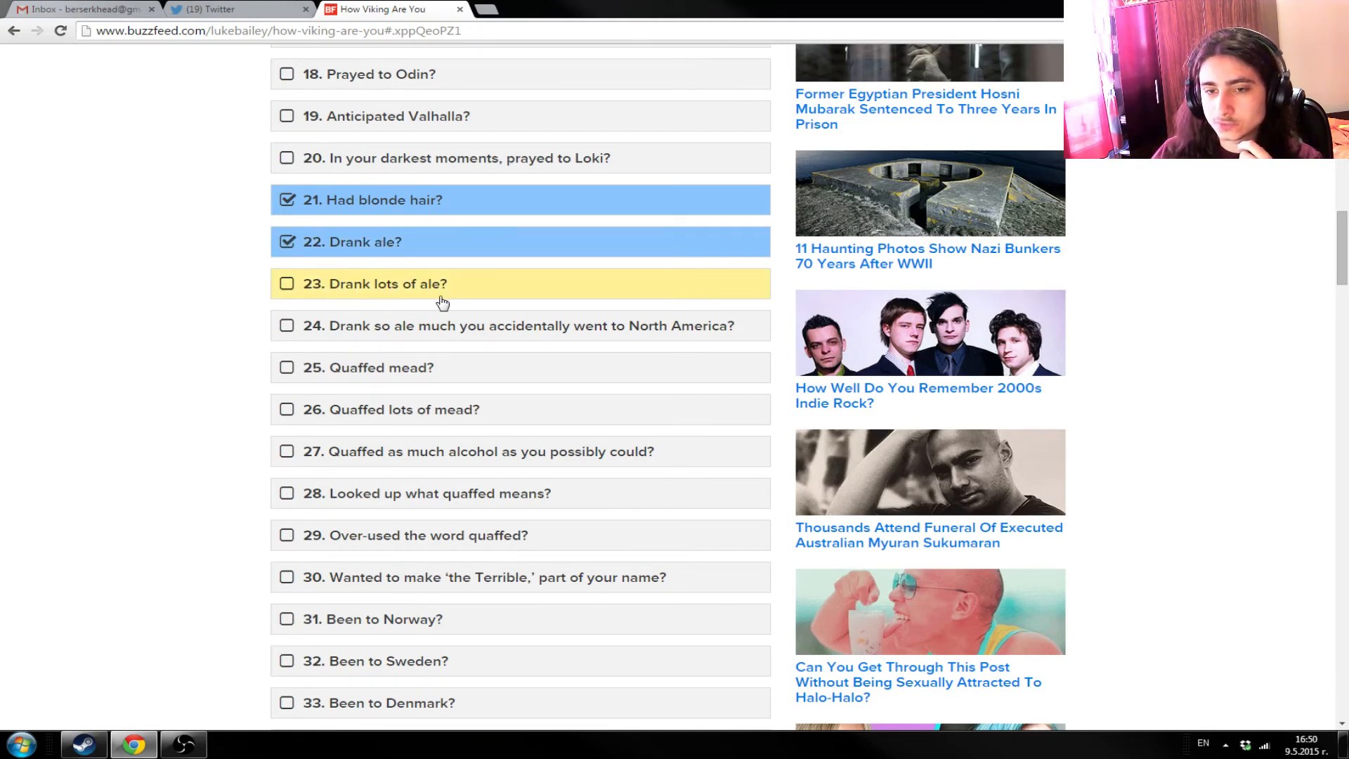
pyautogui.moveTo(473, 325)
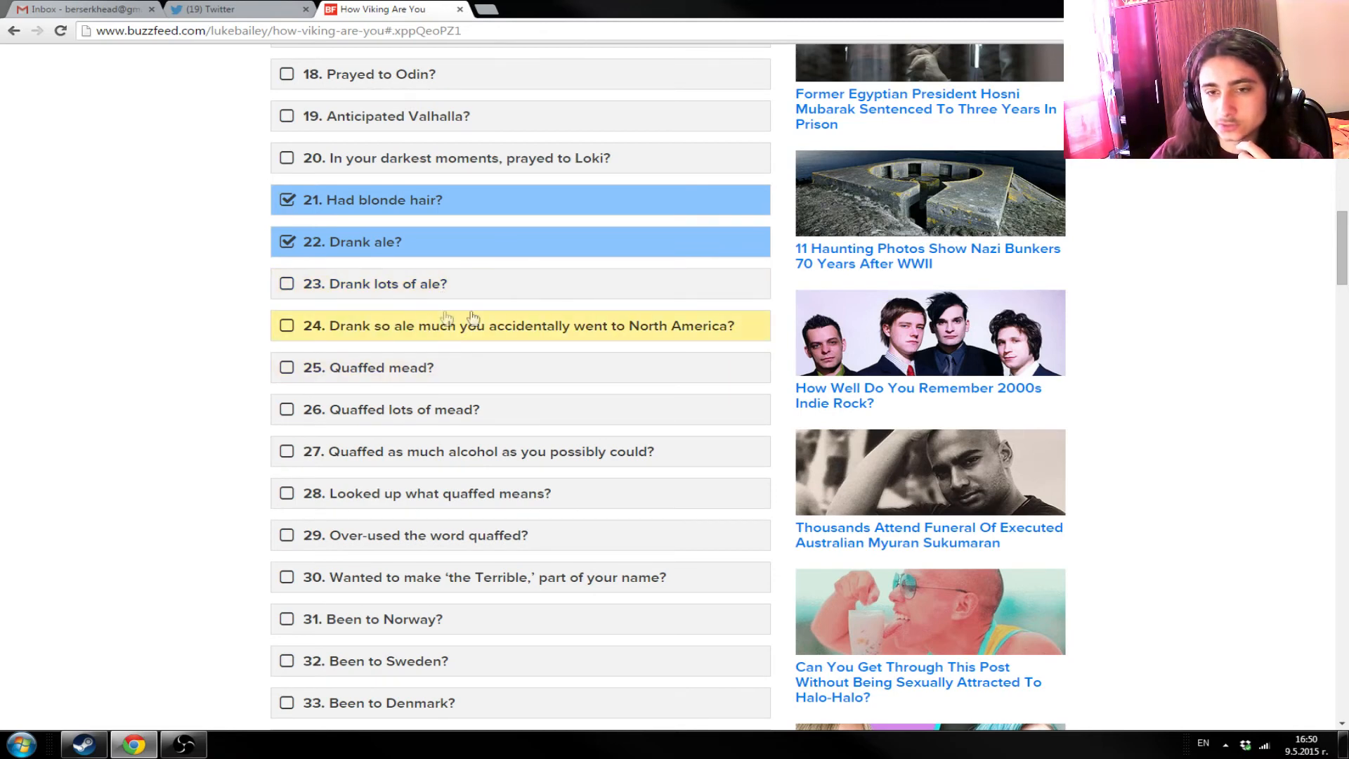
pyautogui.moveTo(384, 336)
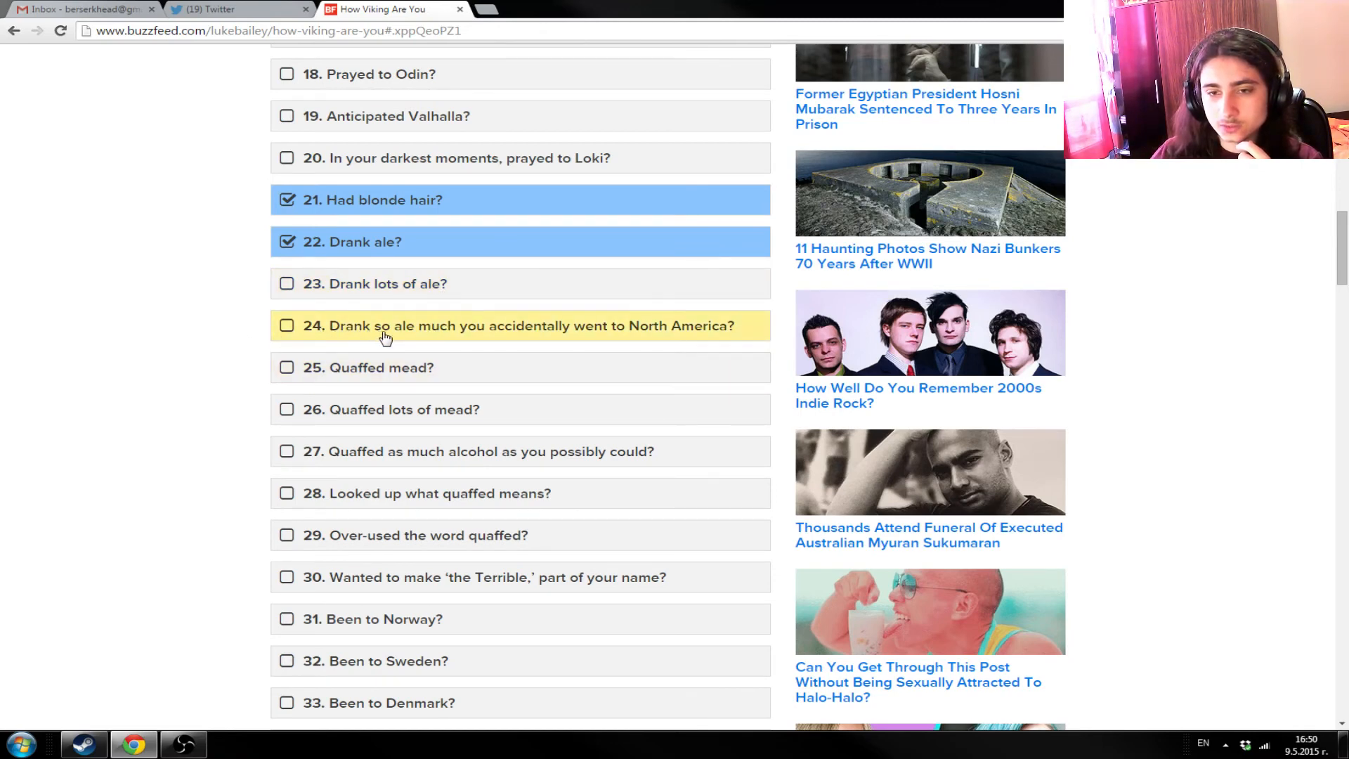
pyautogui.moveTo(488, 342)
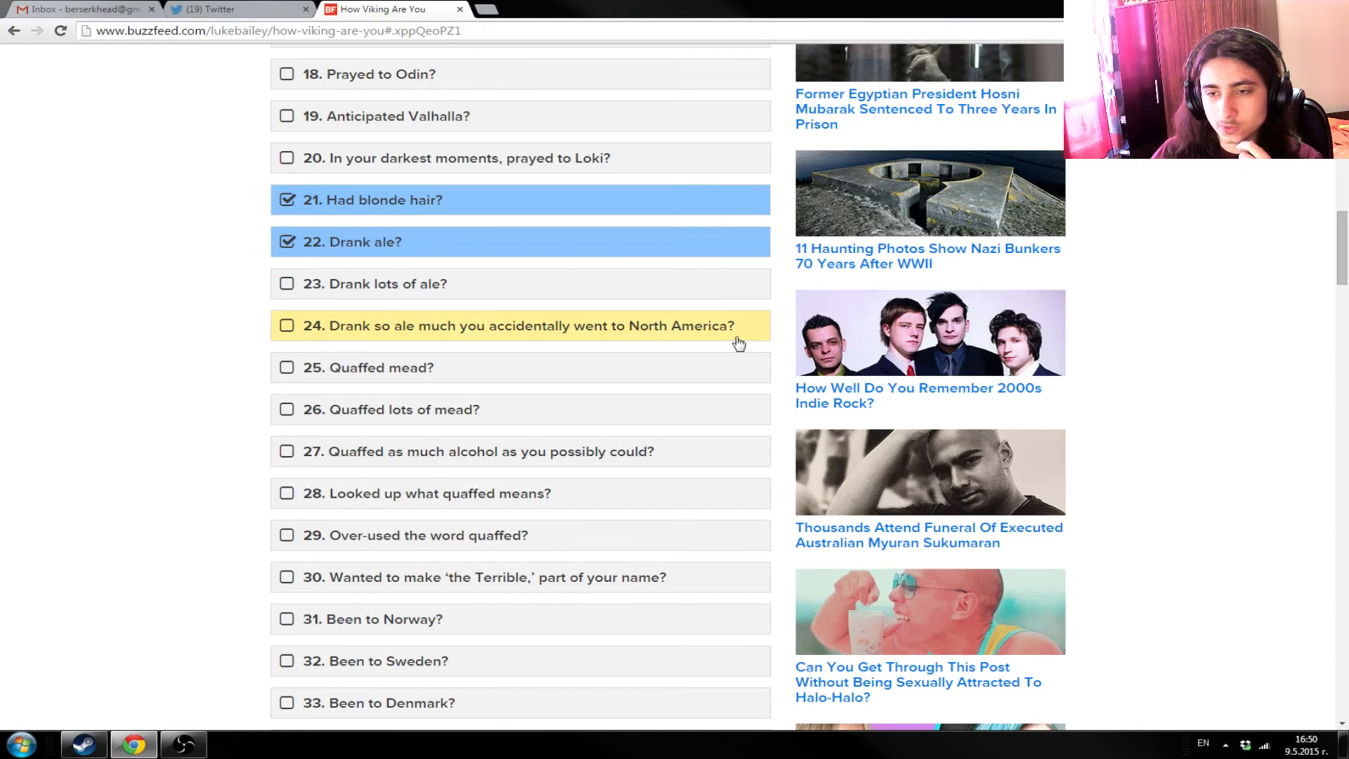
pyautogui.moveTo(478, 342)
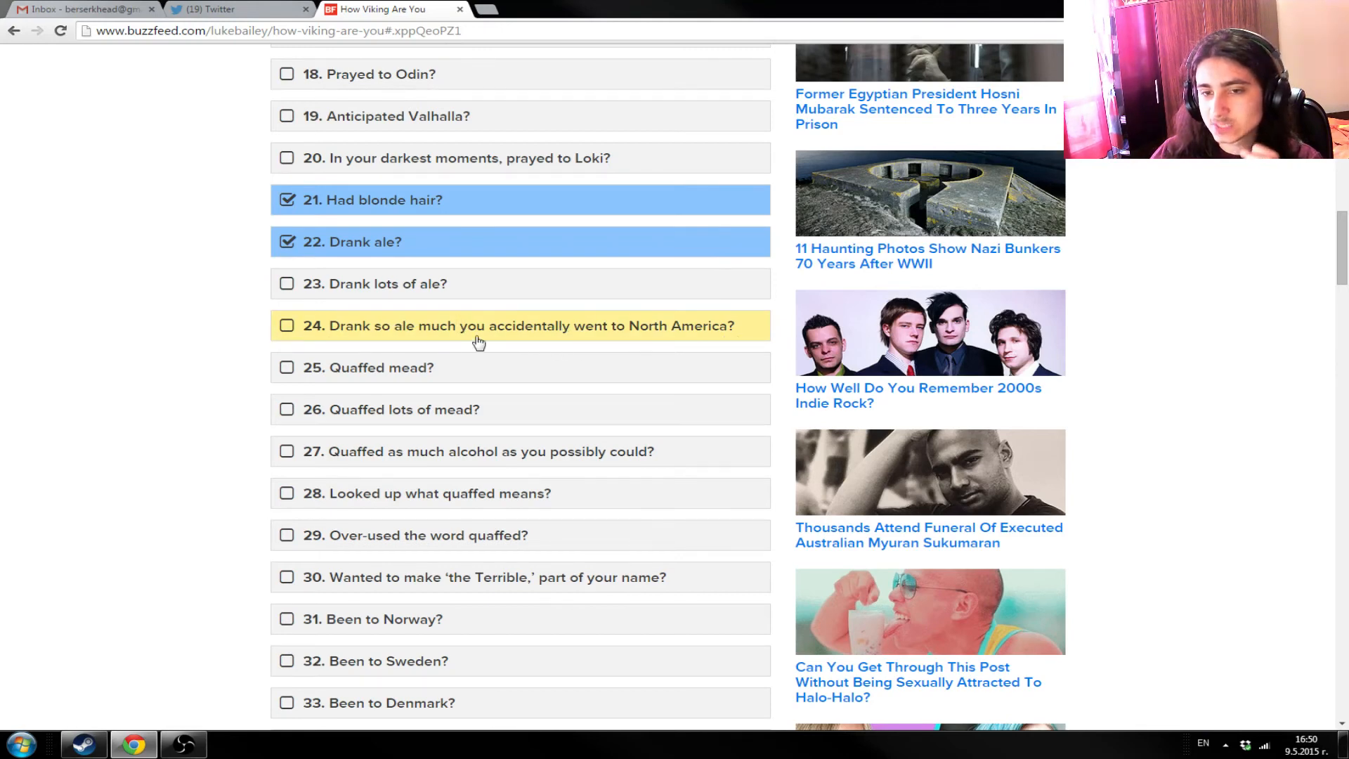
pyautogui.scroll(-3)
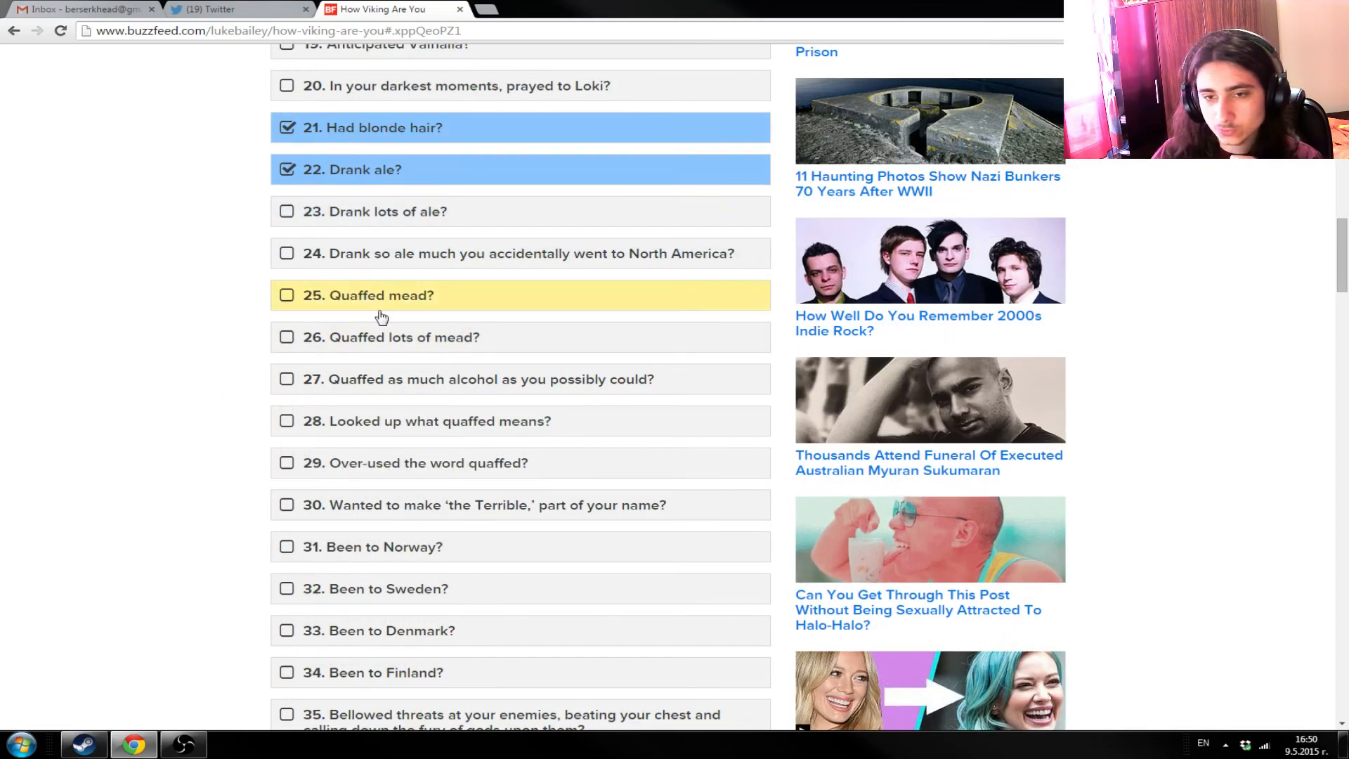
pyautogui.moveTo(396, 311)
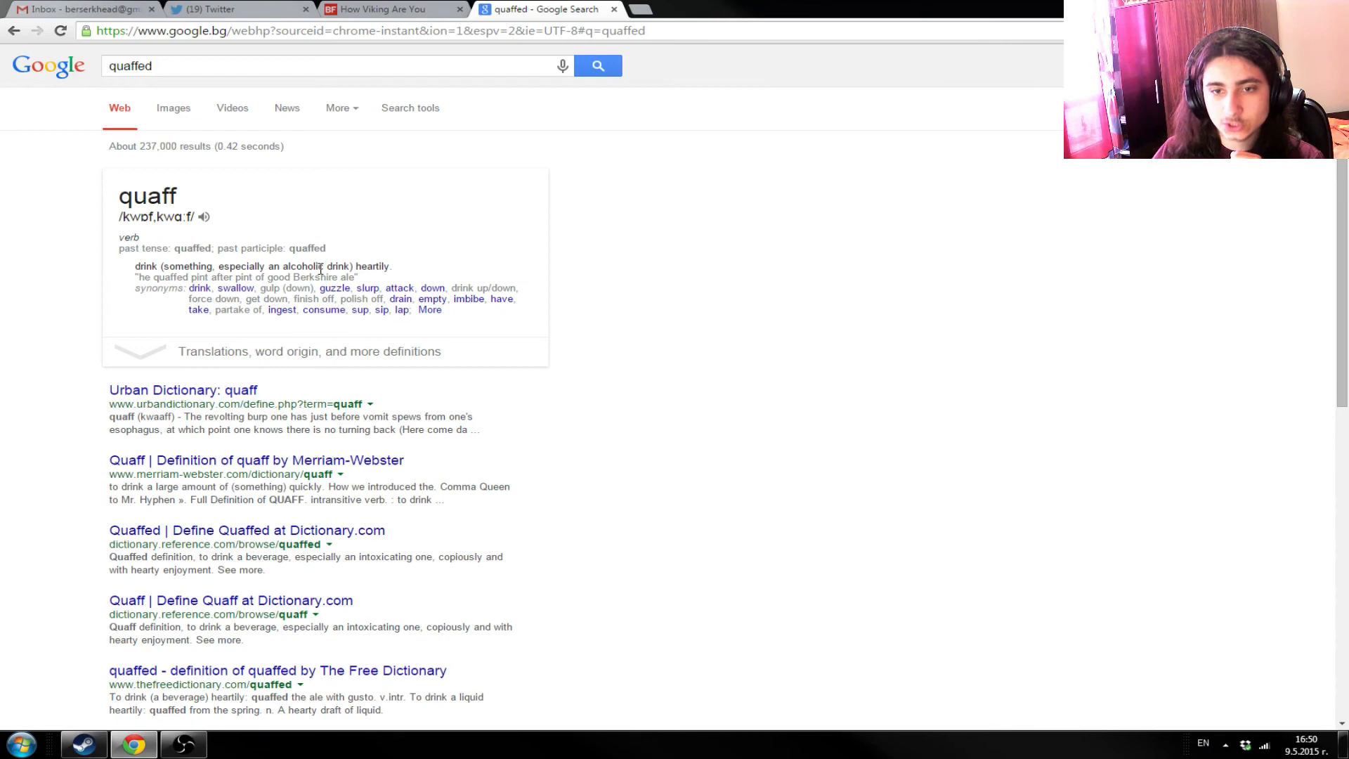
pyautogui.moveTo(448, 106)
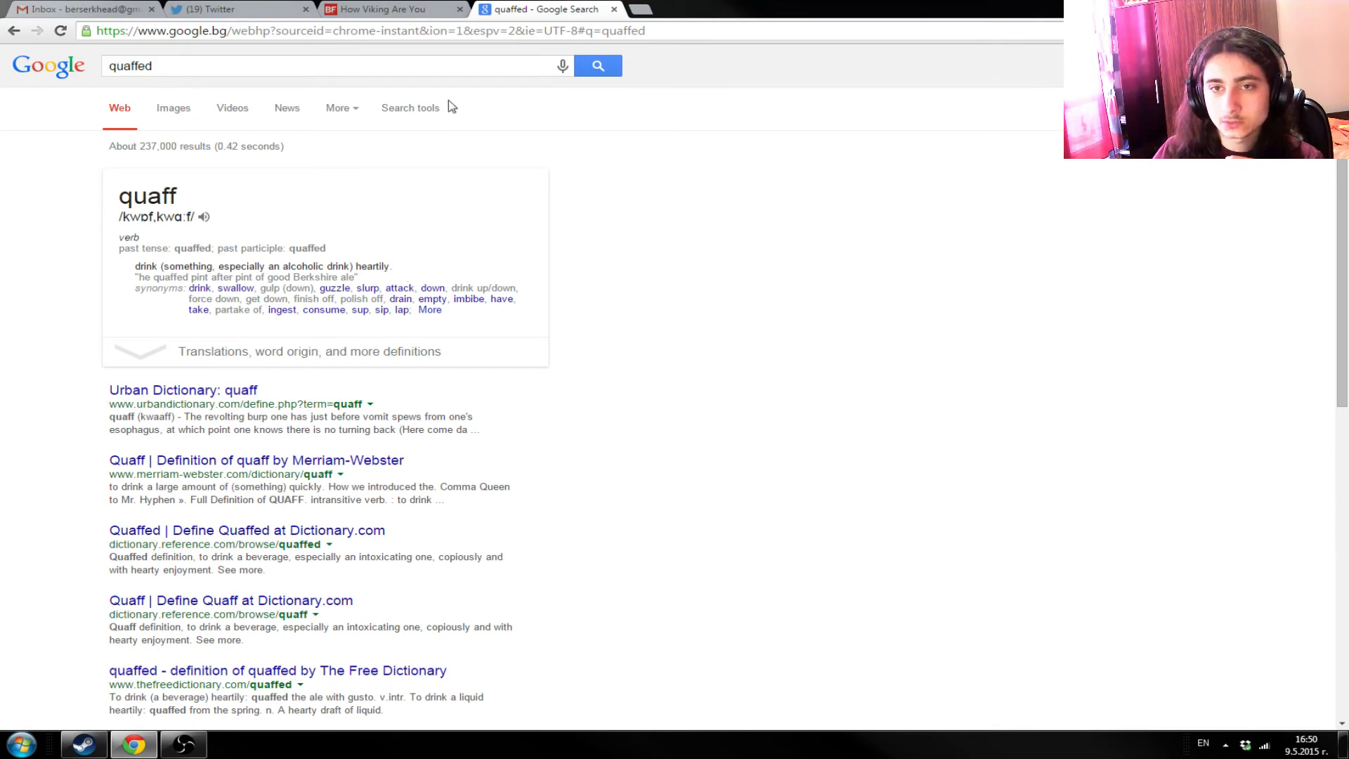
# - Return to the BuzzFeed Viking quiz tab after looking up 'quaffed' on Google
pyautogui.click(392, 9)
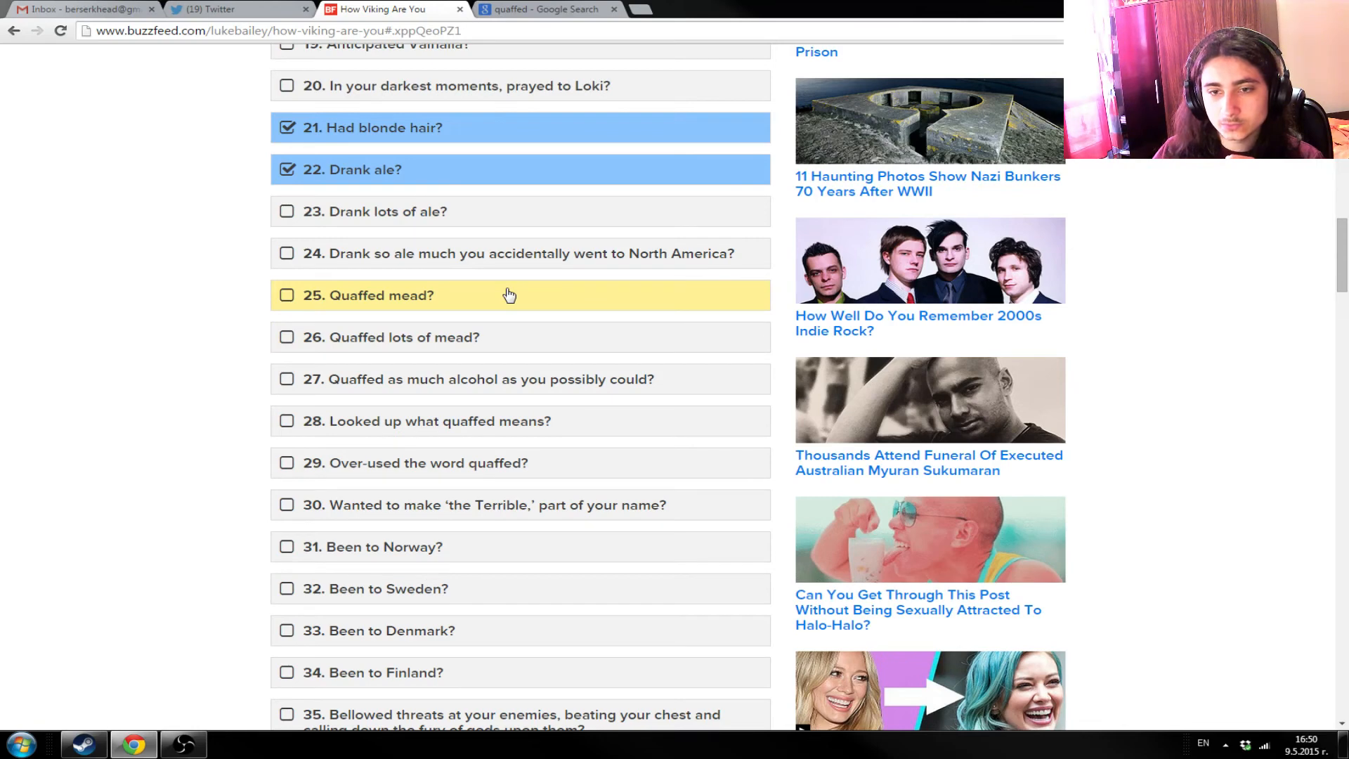
pyautogui.moveTo(500, 306)
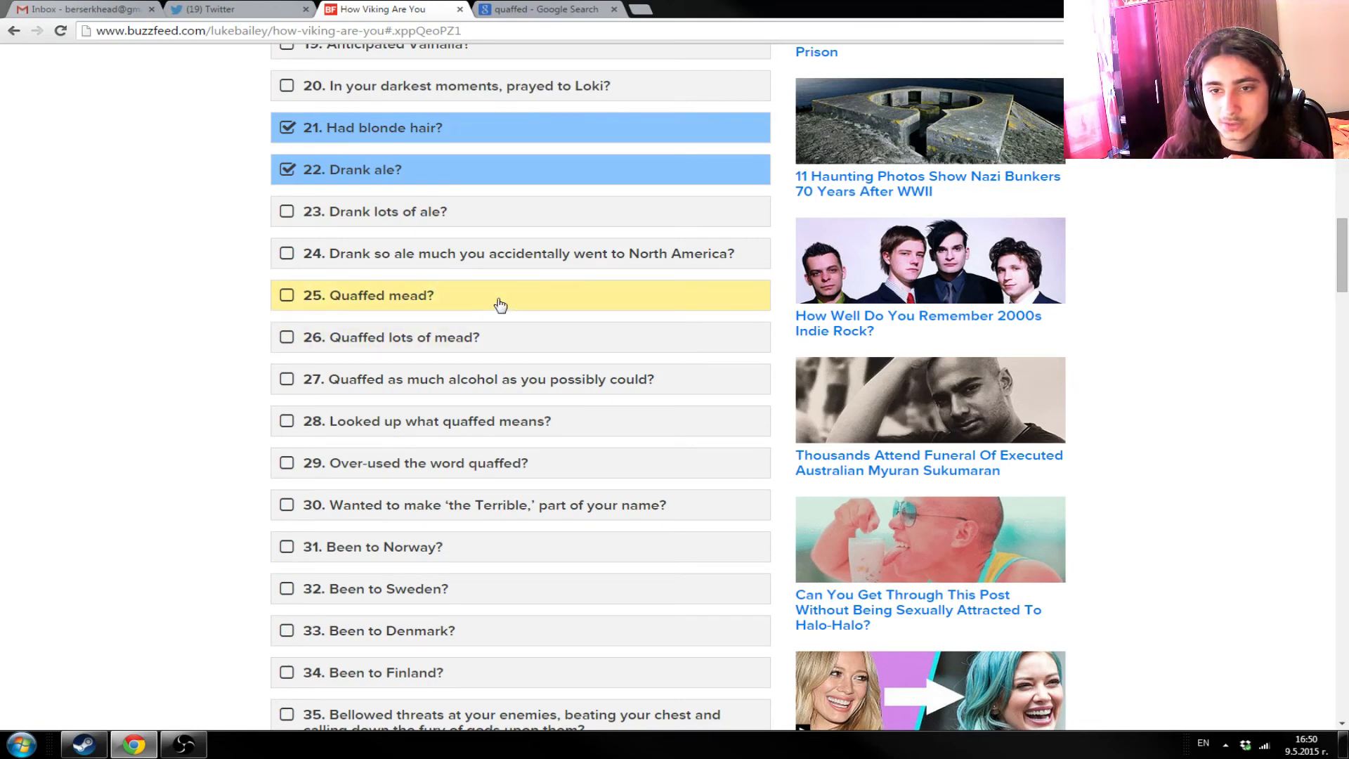
pyautogui.moveTo(418, 449)
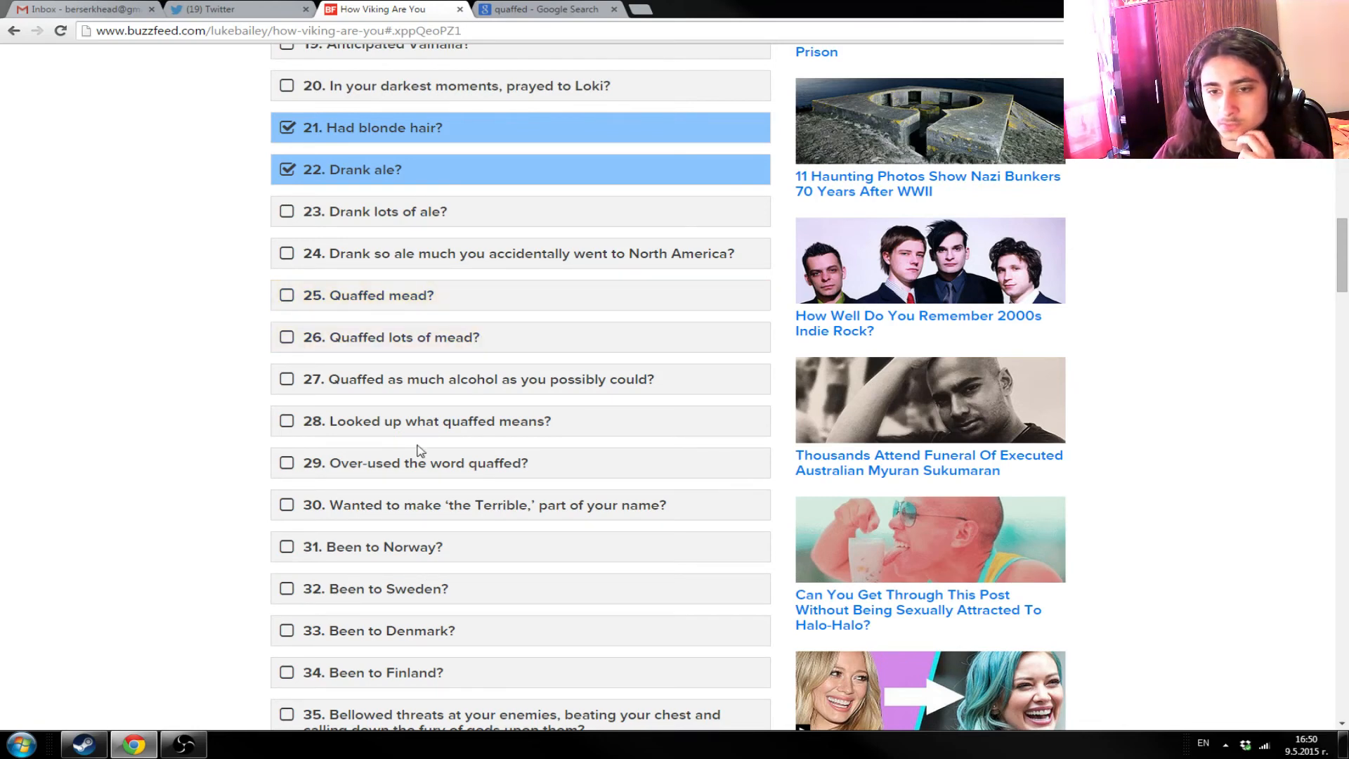
pyautogui.moveTo(457, 388)
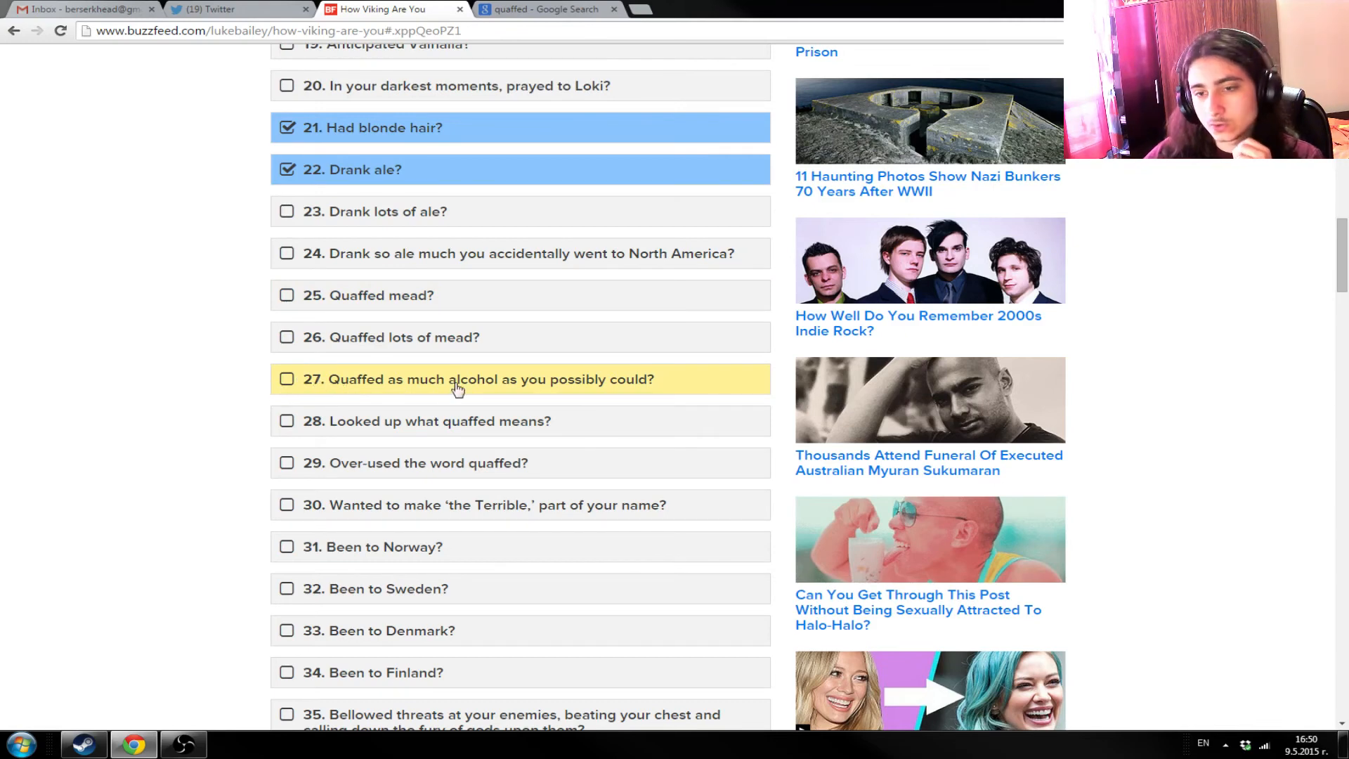
pyautogui.moveTo(534, 390)
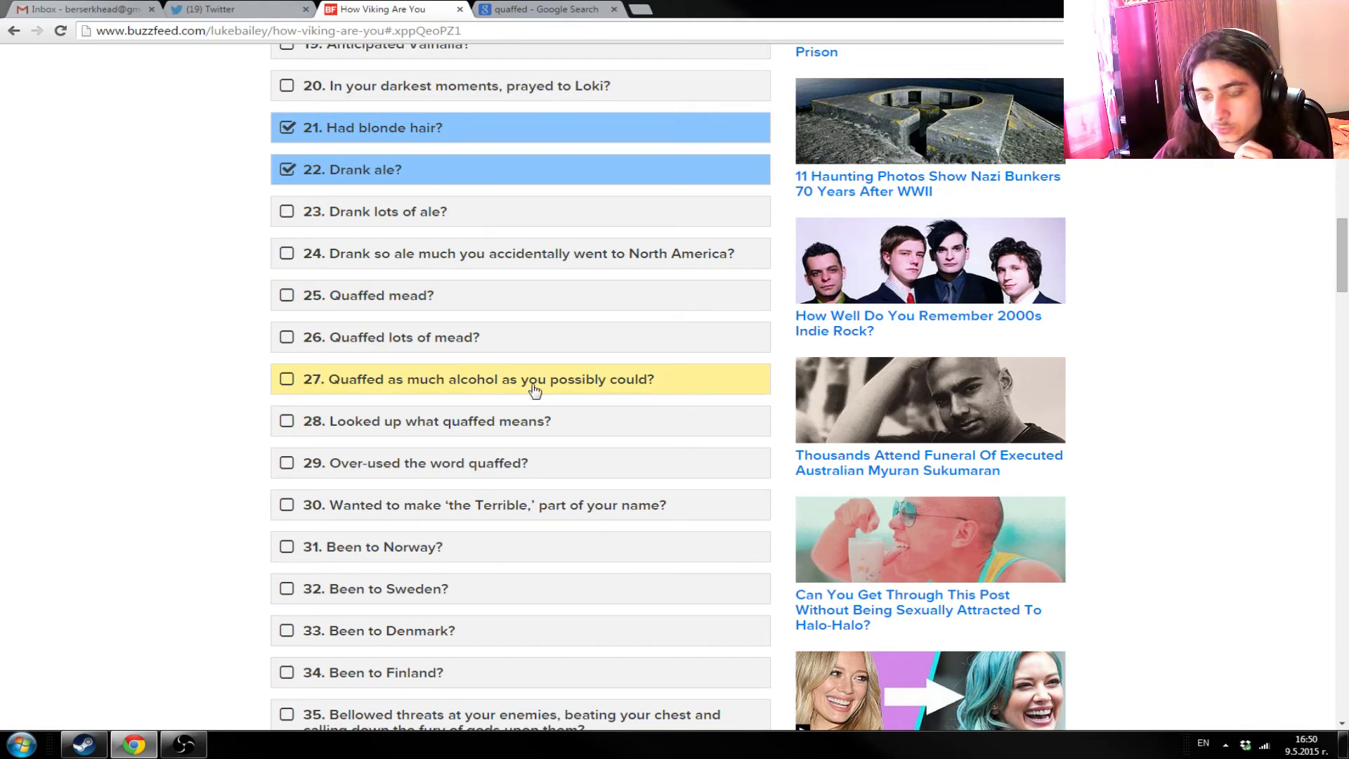
# - Tick items 27 'Quaffed as much alcohol as you possibly could?' and 28 'Looked up what quaffed means?'
pyautogui.click(286, 380)
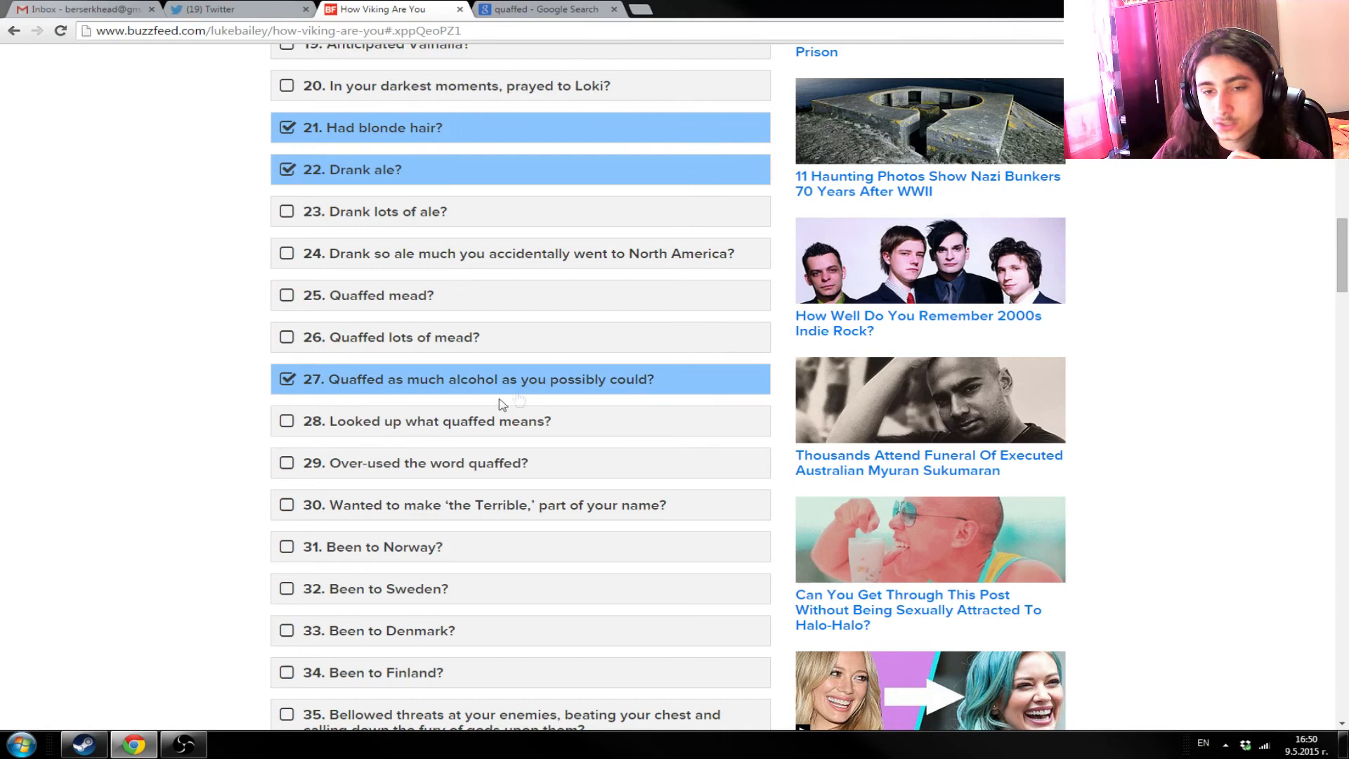
pyautogui.moveTo(264, 407)
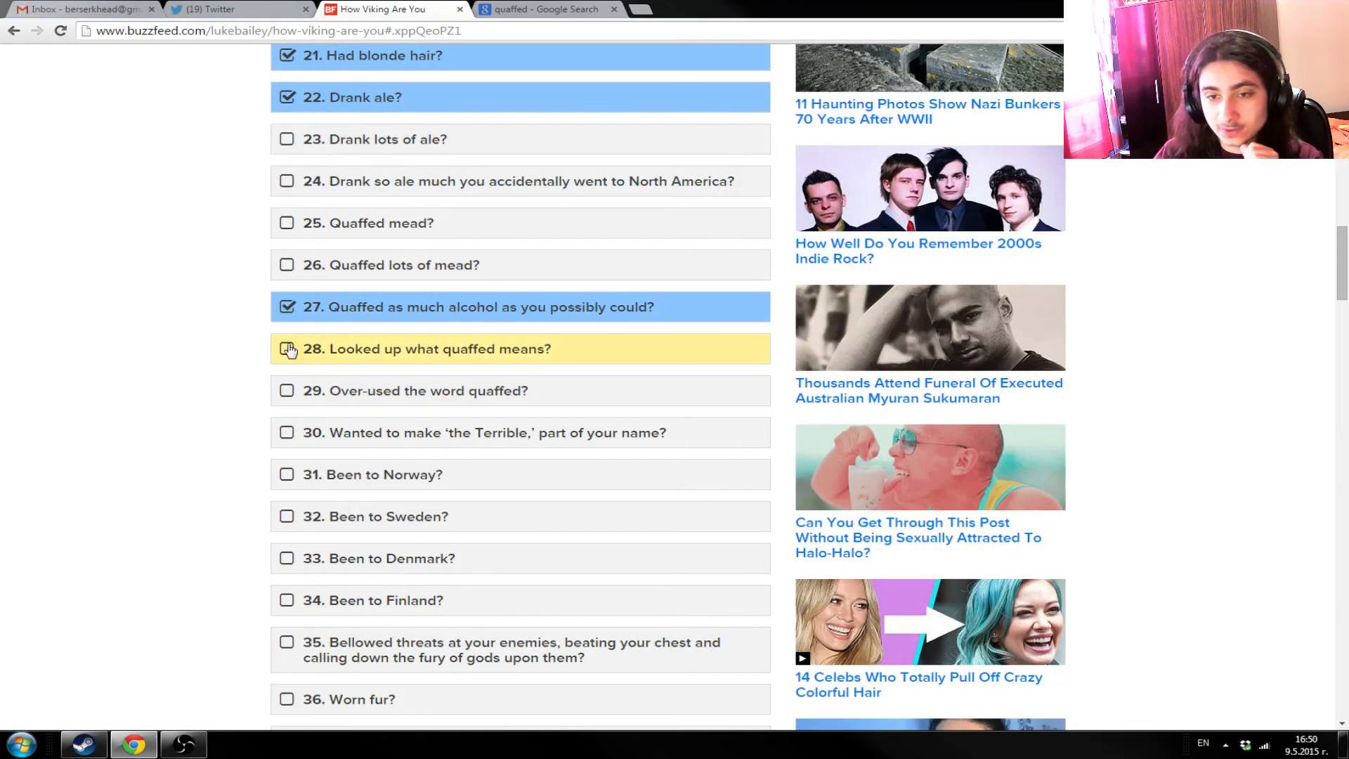
pyautogui.moveTo(557, 359)
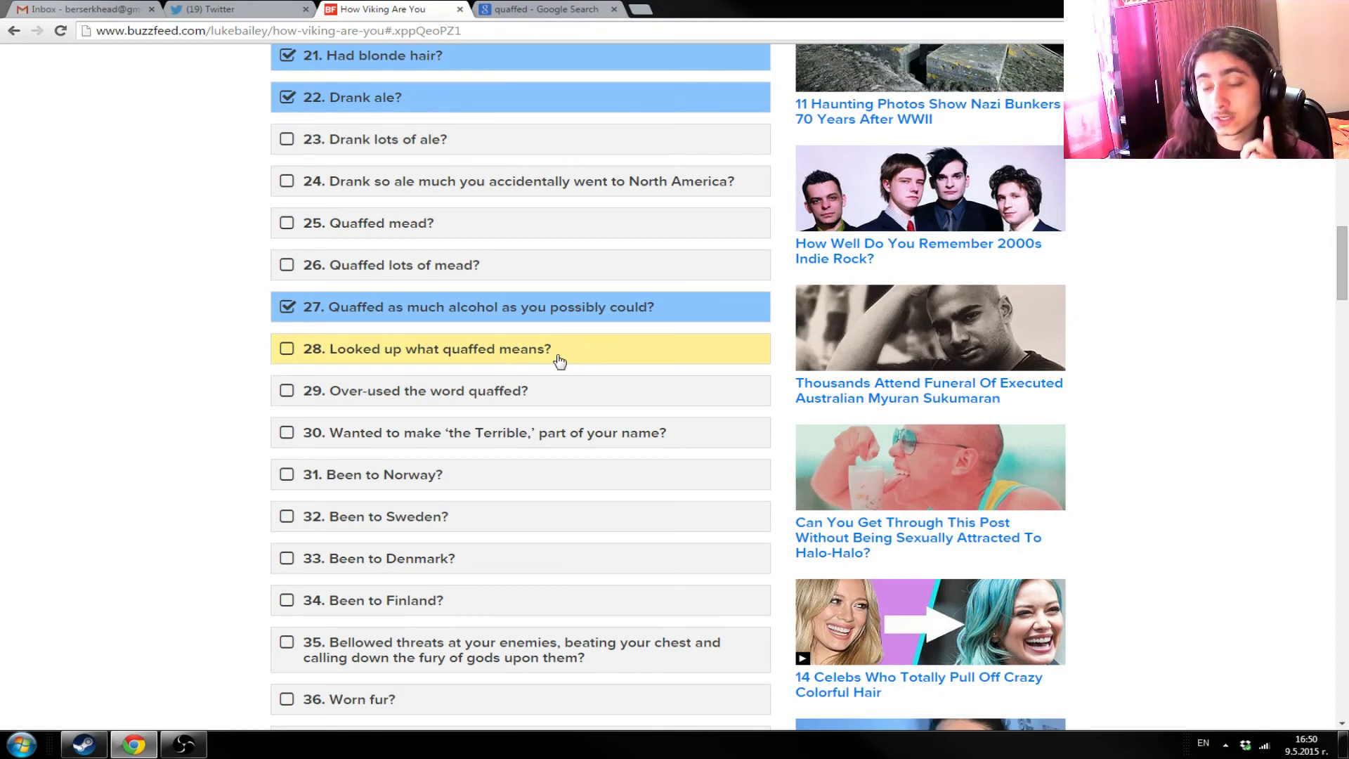
pyautogui.click(287, 348)
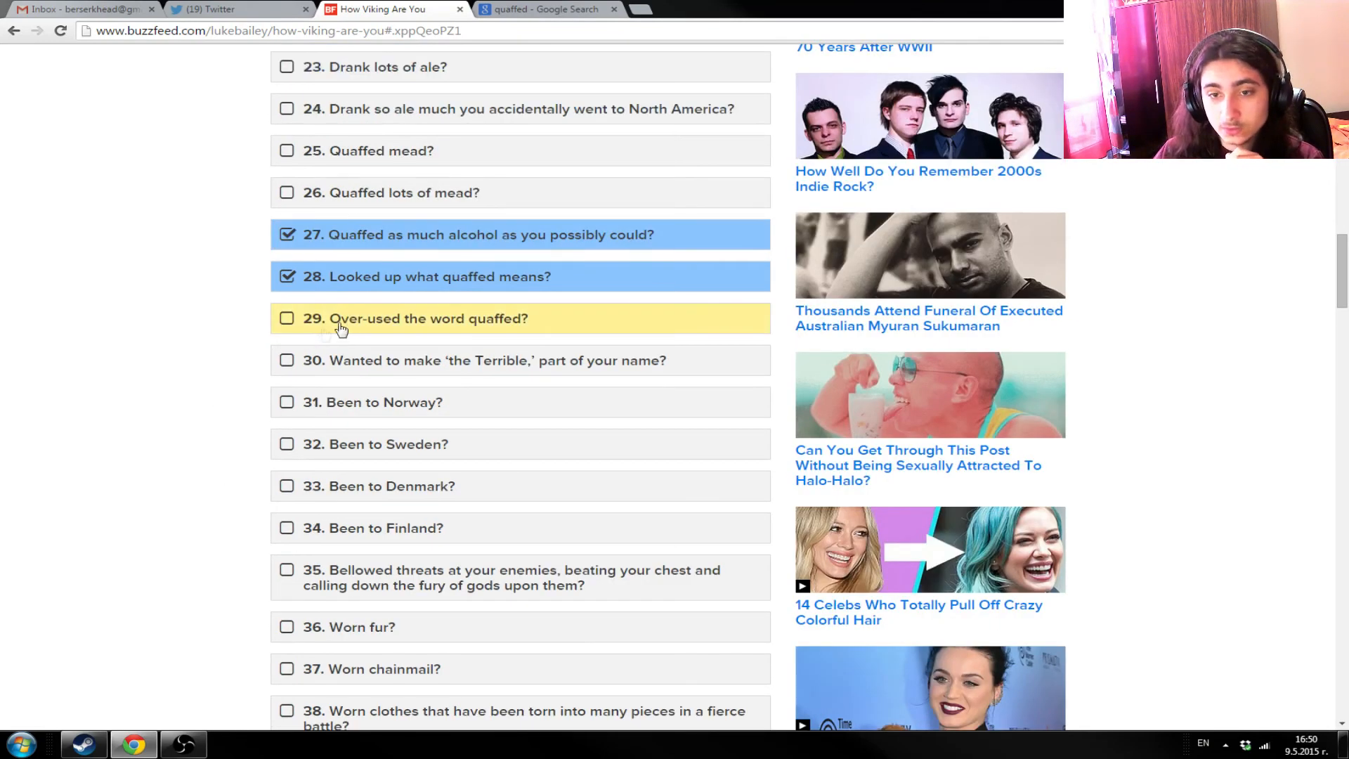
pyautogui.moveTo(452, 355)
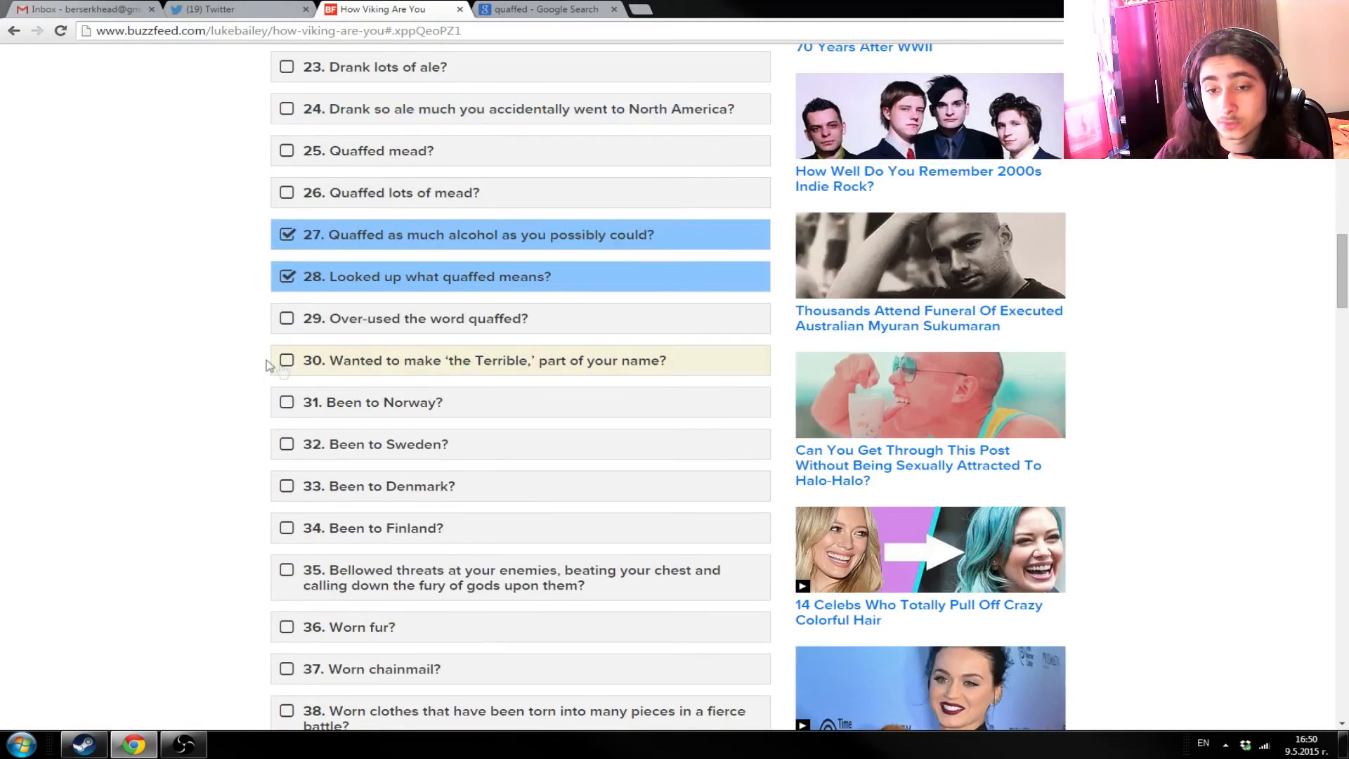
pyautogui.moveTo(580, 361)
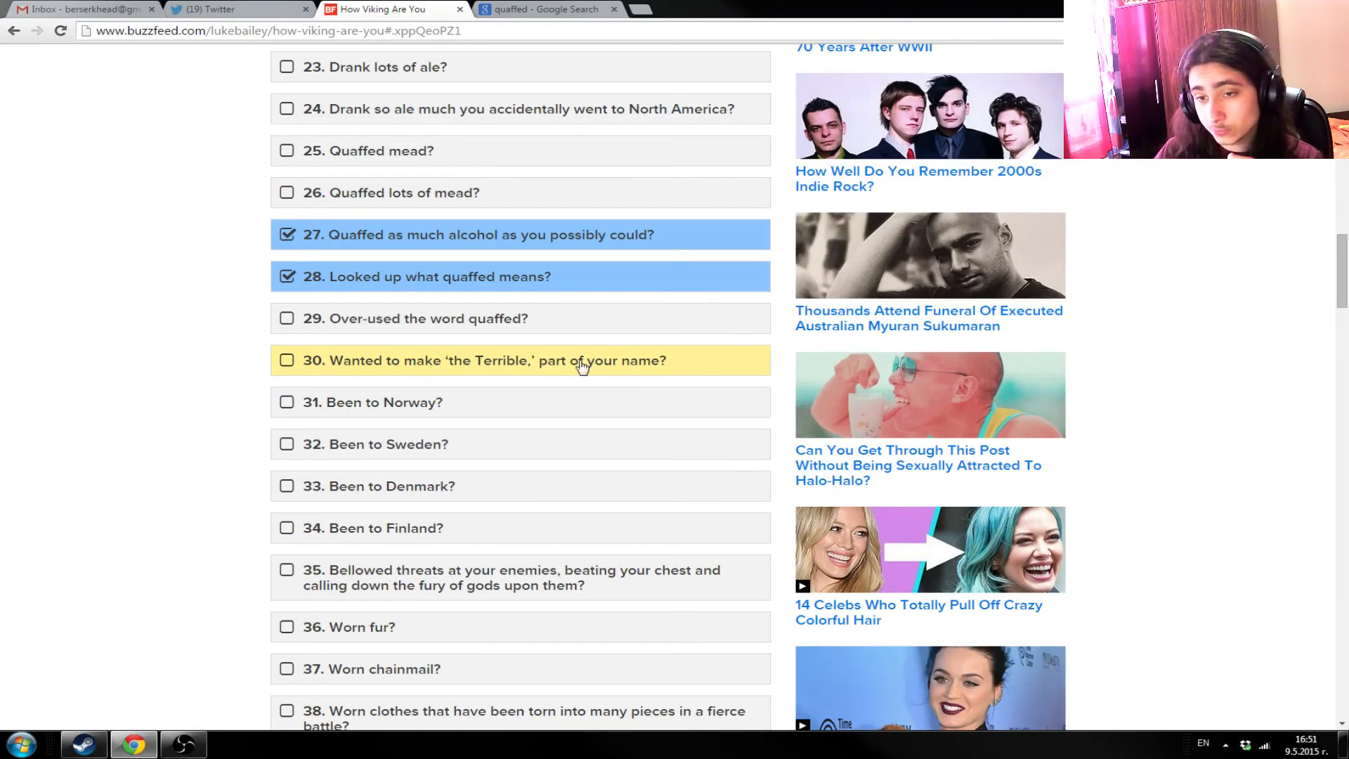
pyautogui.moveTo(613, 361)
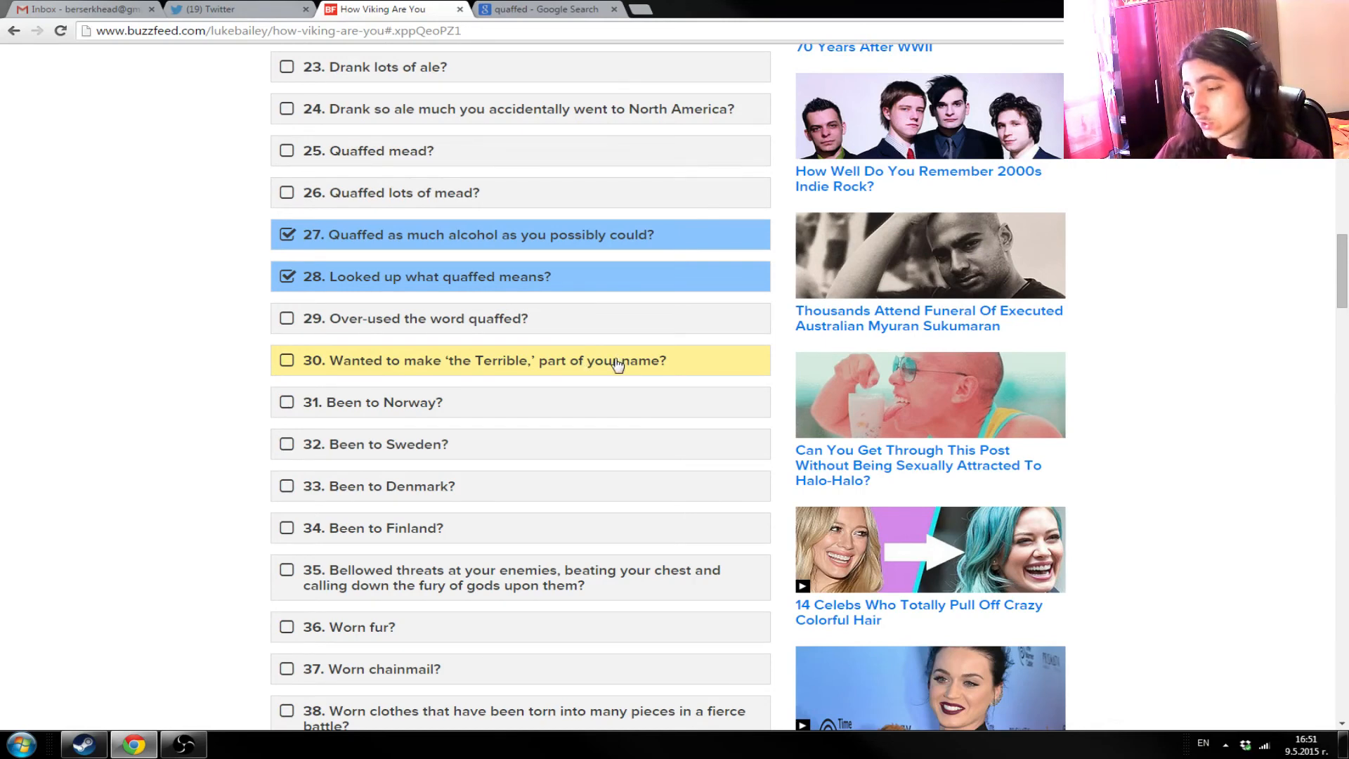
pyautogui.moveTo(635, 344)
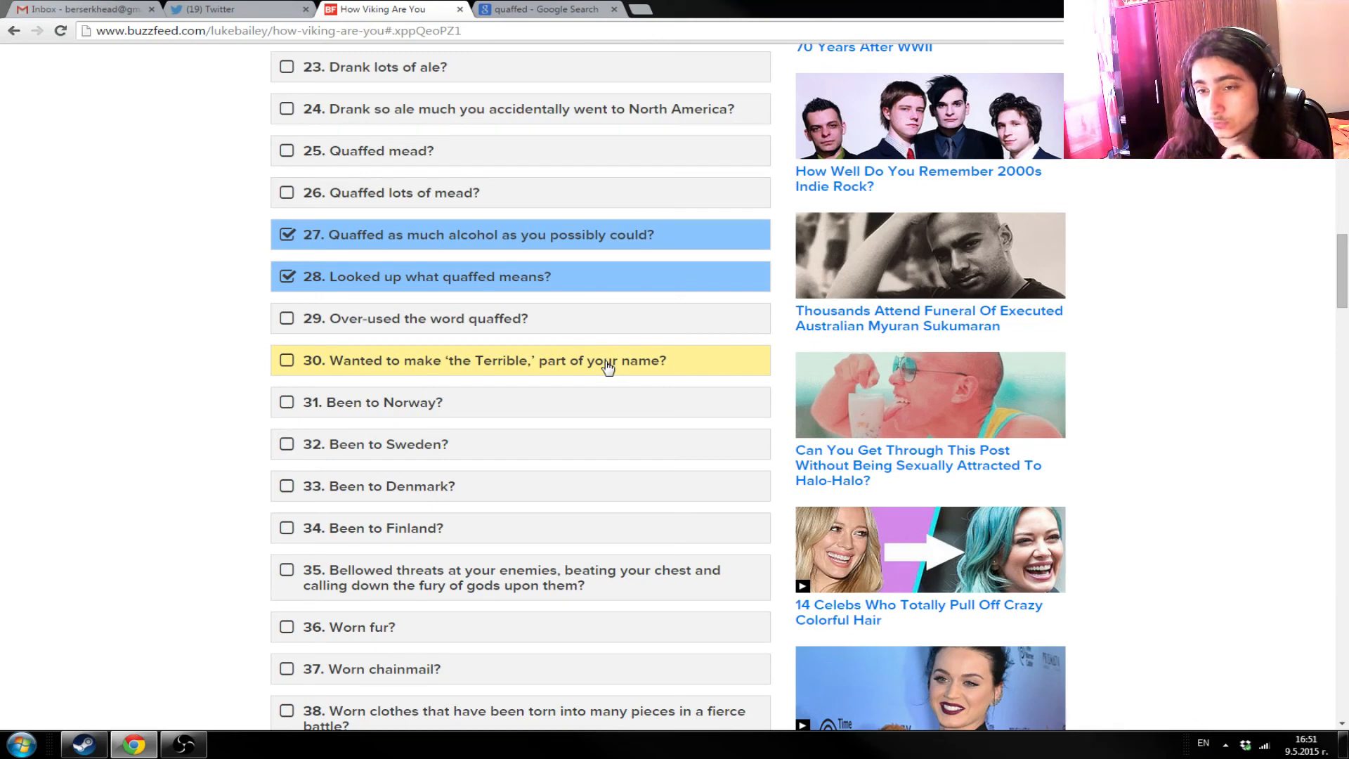
pyautogui.moveTo(620, 374)
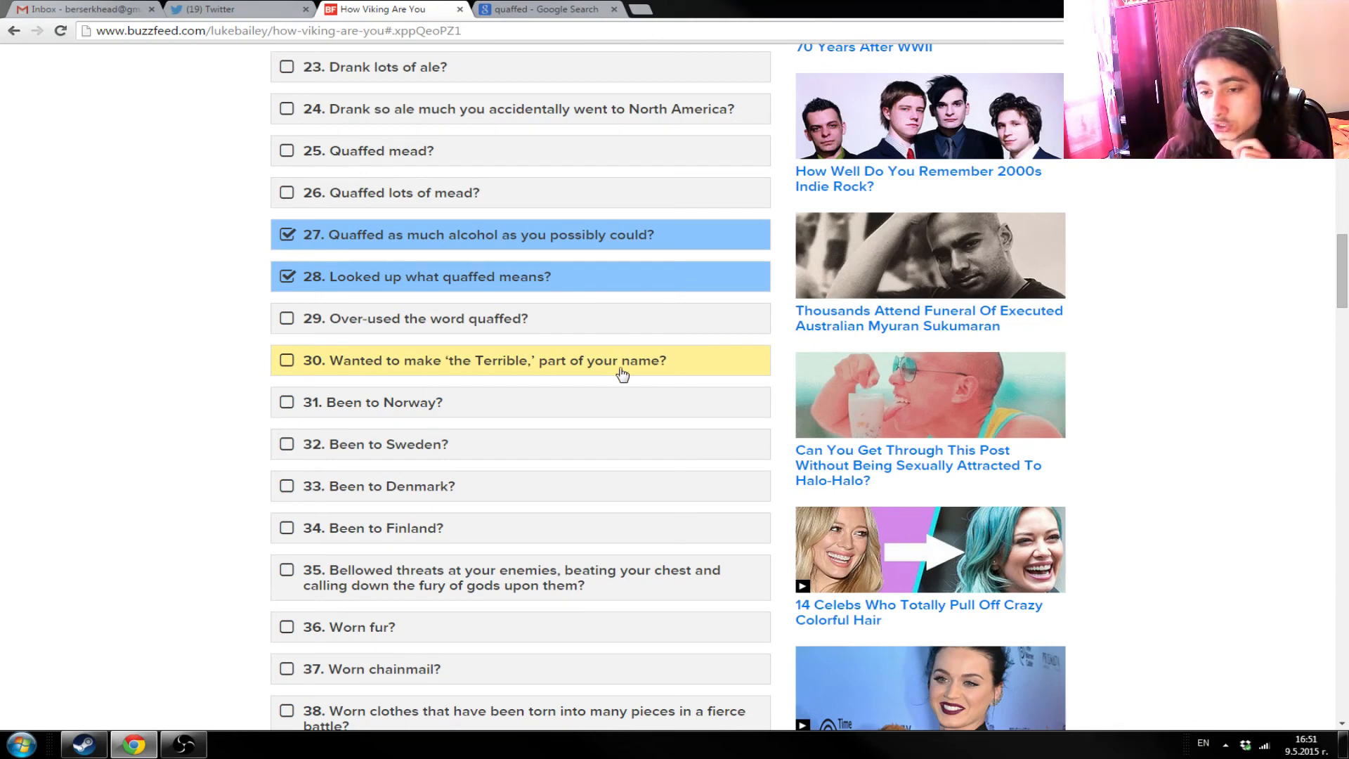
pyautogui.moveTo(537, 359)
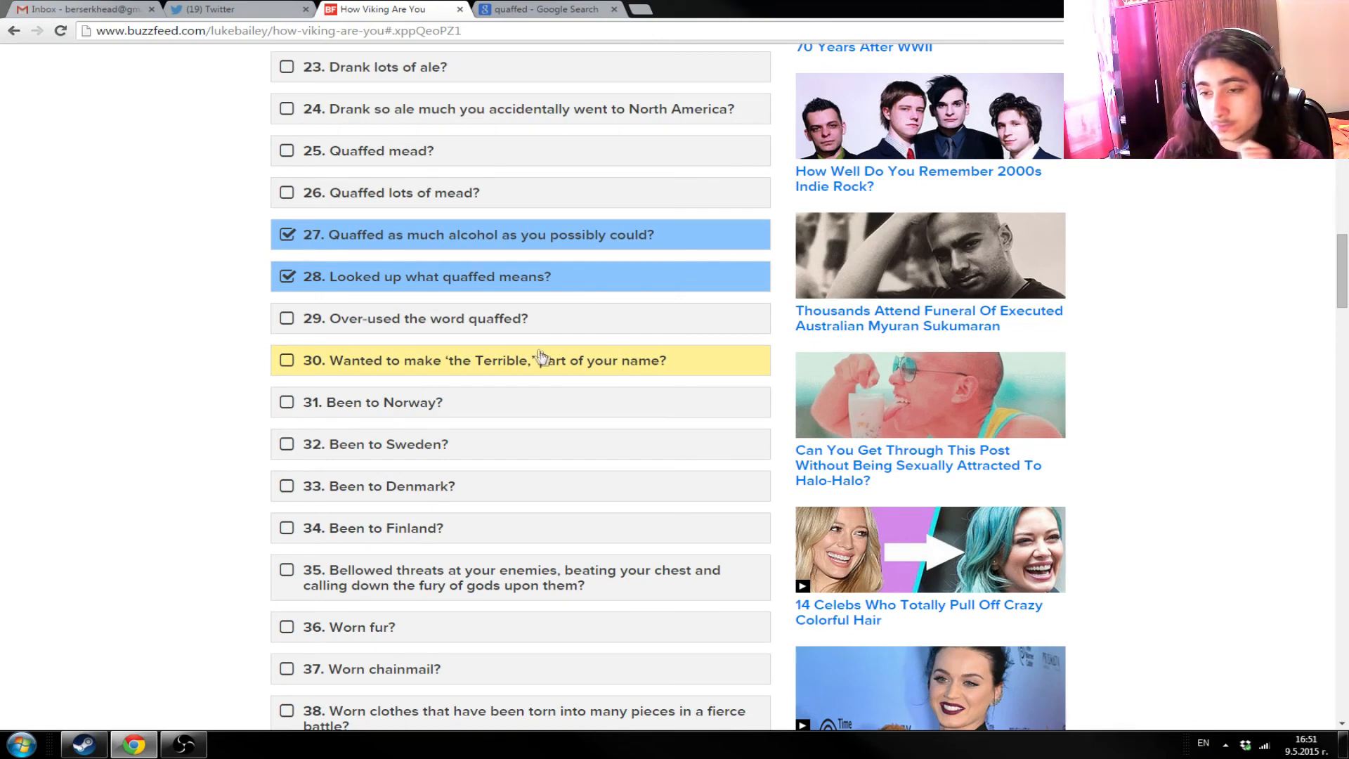
pyautogui.moveTo(636, 379)
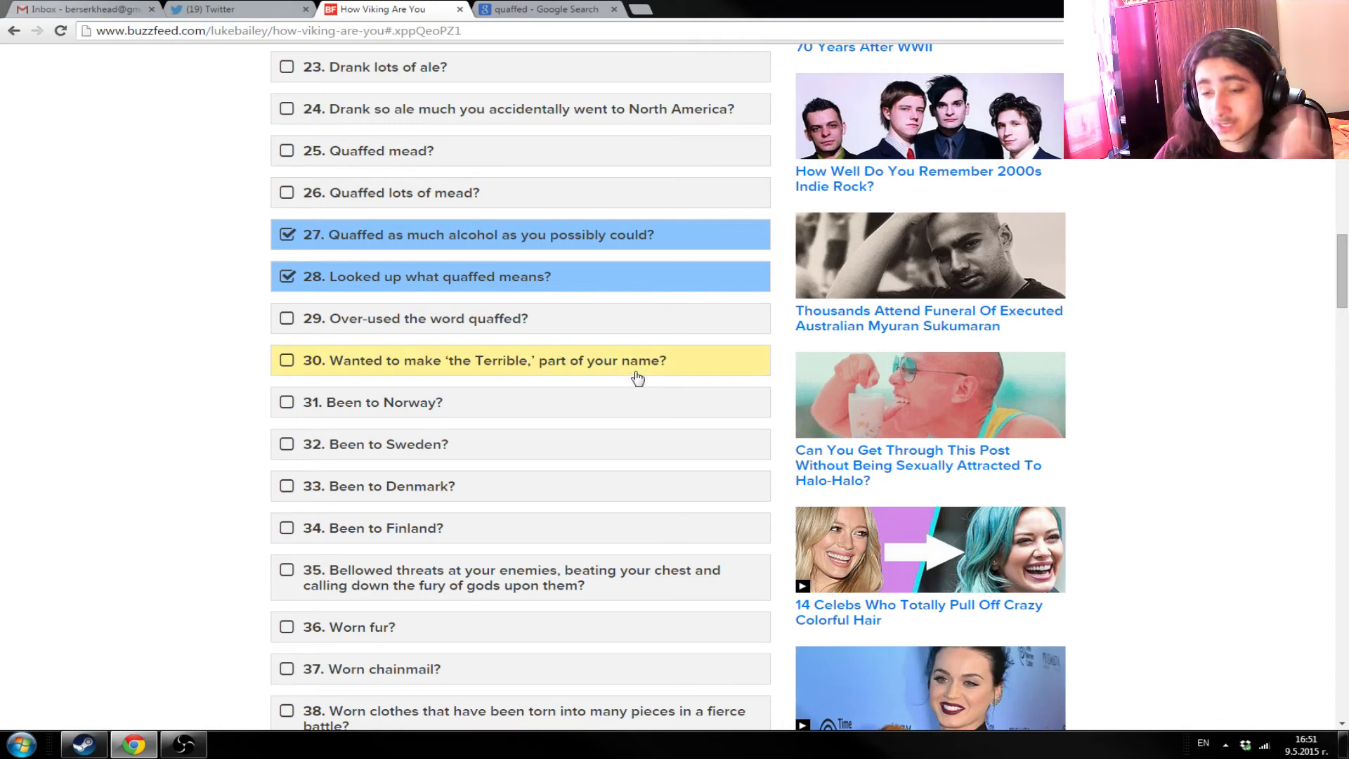
pyautogui.moveTo(518, 370)
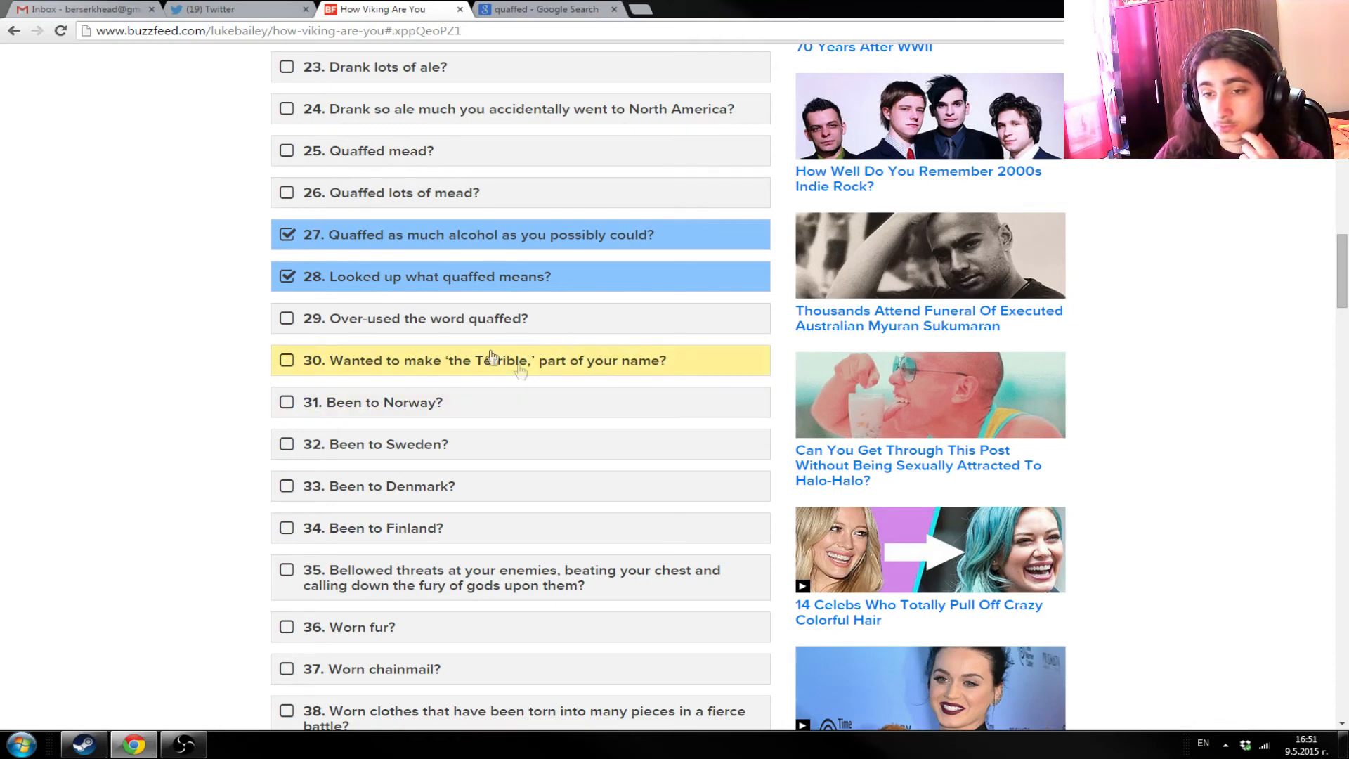
pyautogui.scroll(-3)
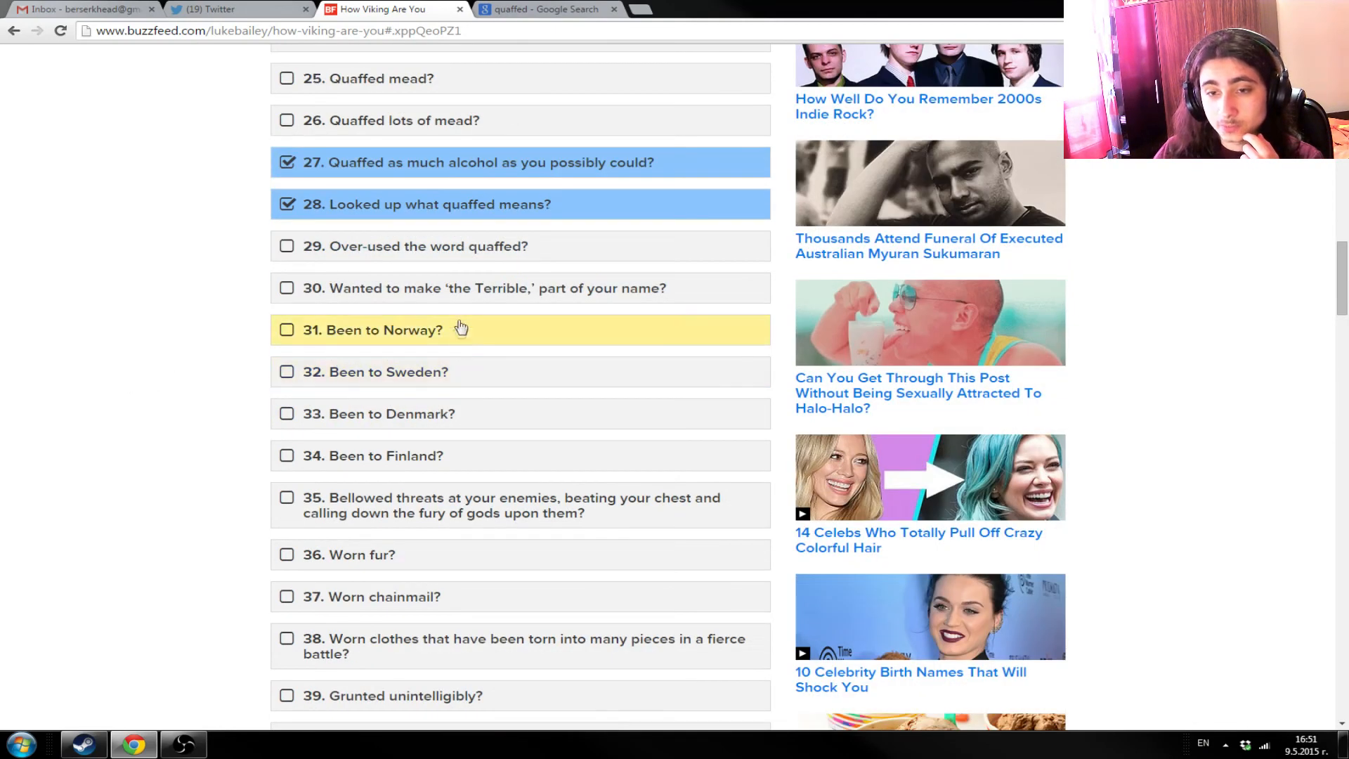
pyautogui.moveTo(434, 392)
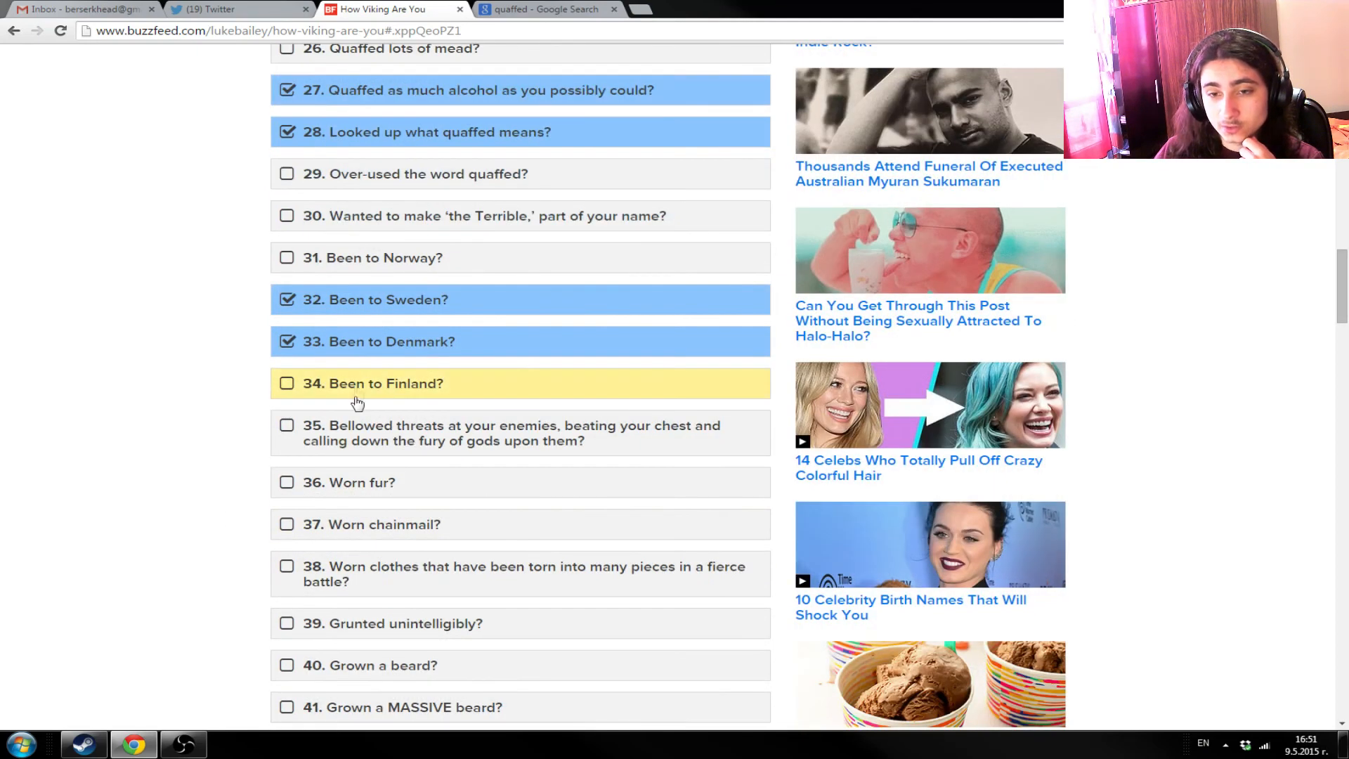
pyautogui.moveTo(387, 392)
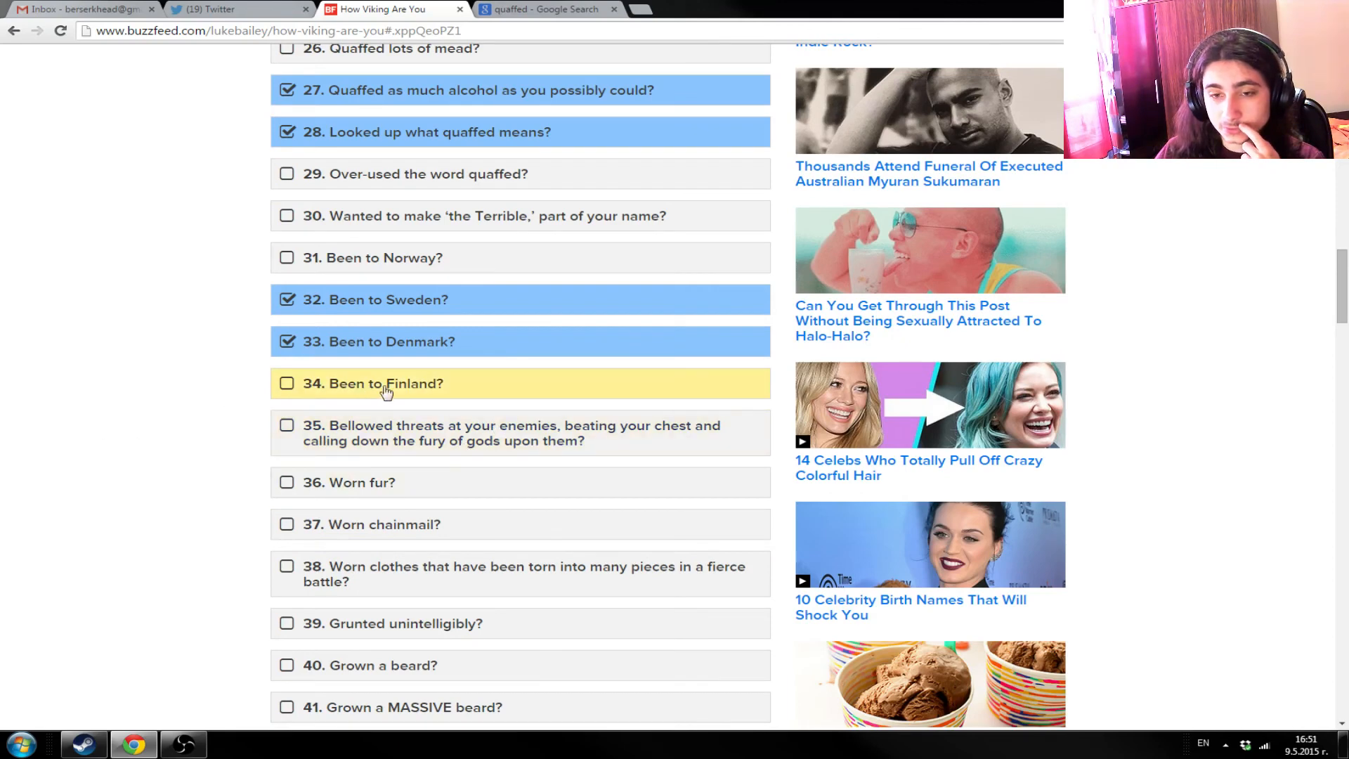
pyautogui.moveTo(430, 241)
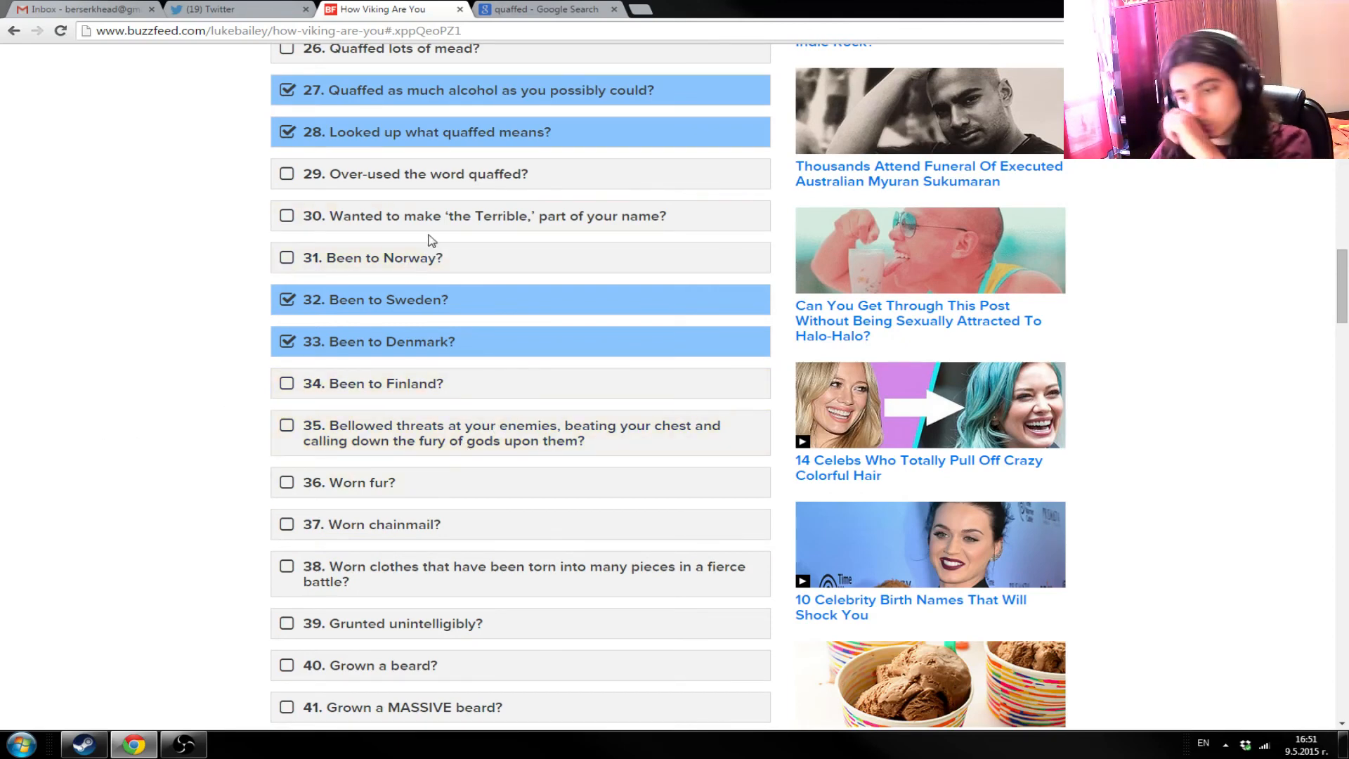
pyautogui.moveTo(148, 294)
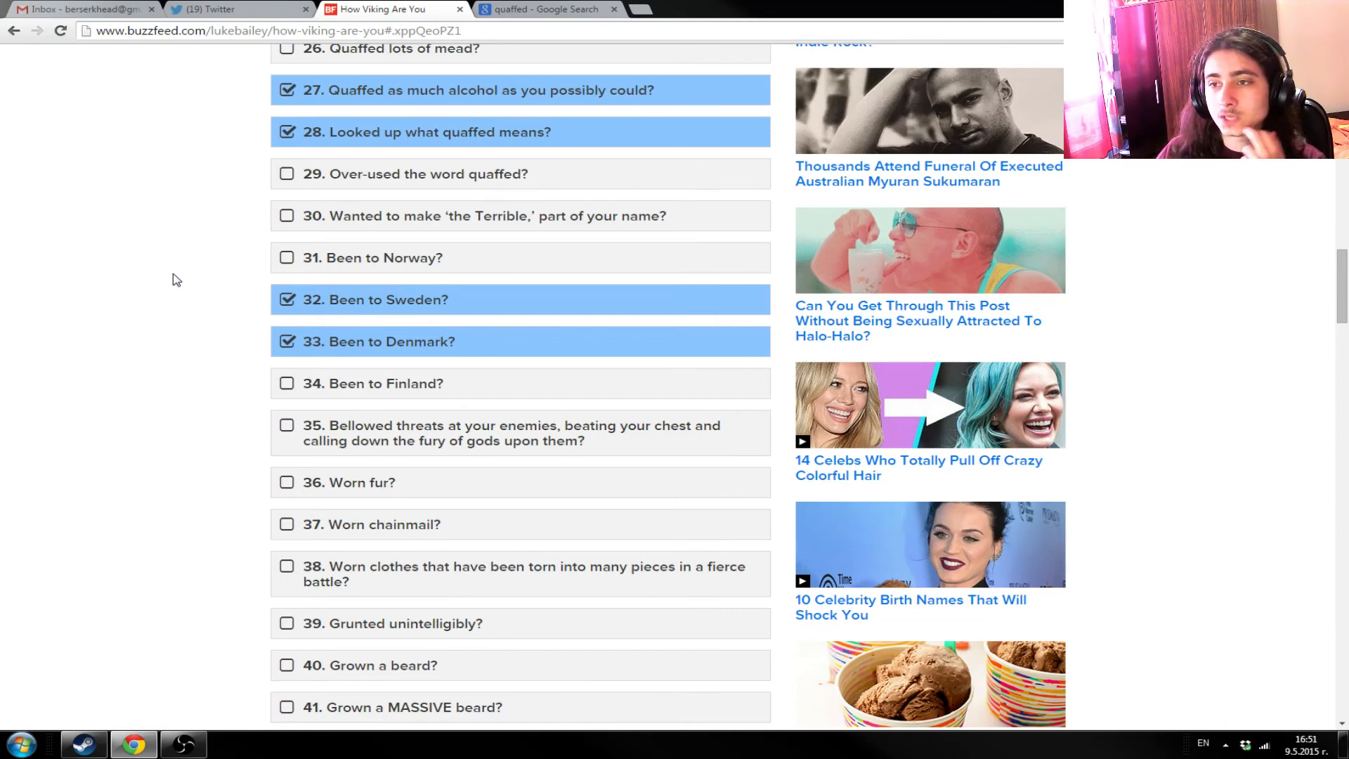
pyautogui.moveTo(231, 276)
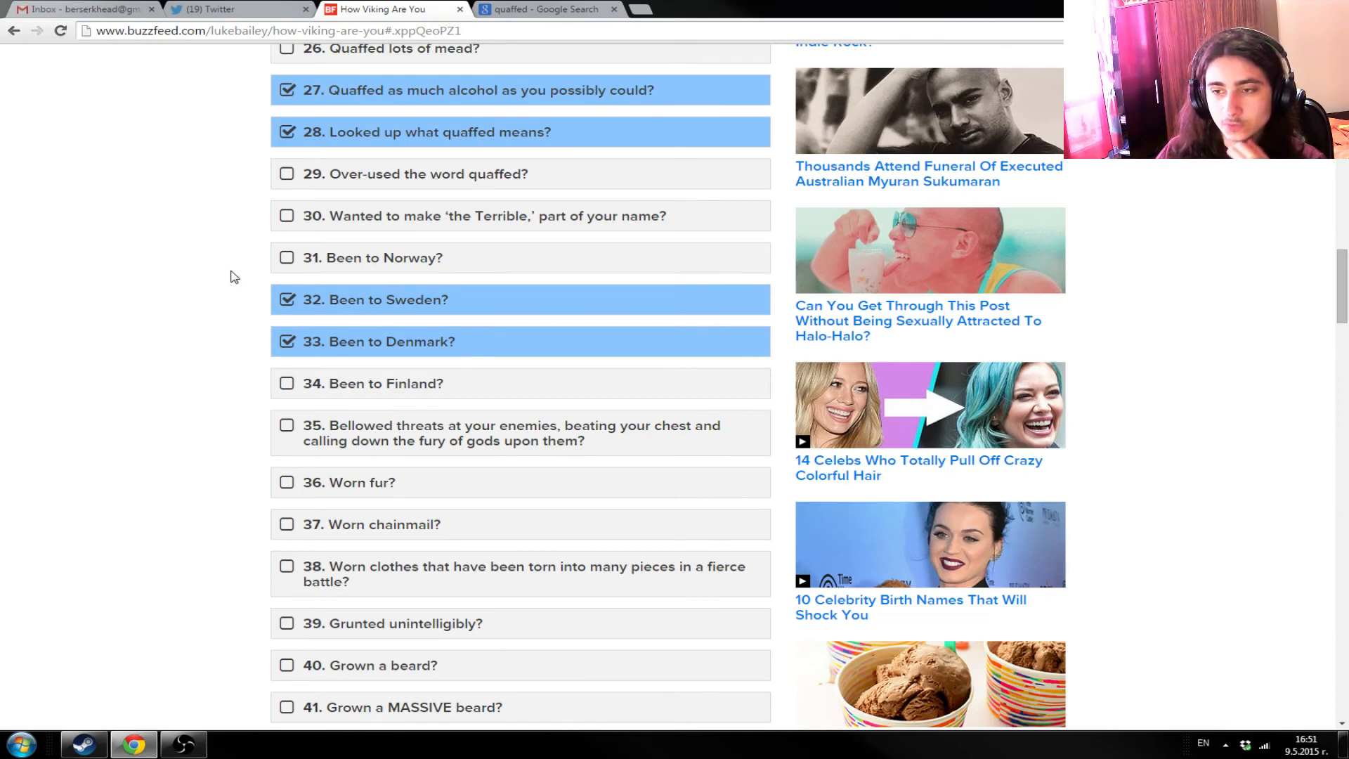
pyautogui.moveTo(349, 482)
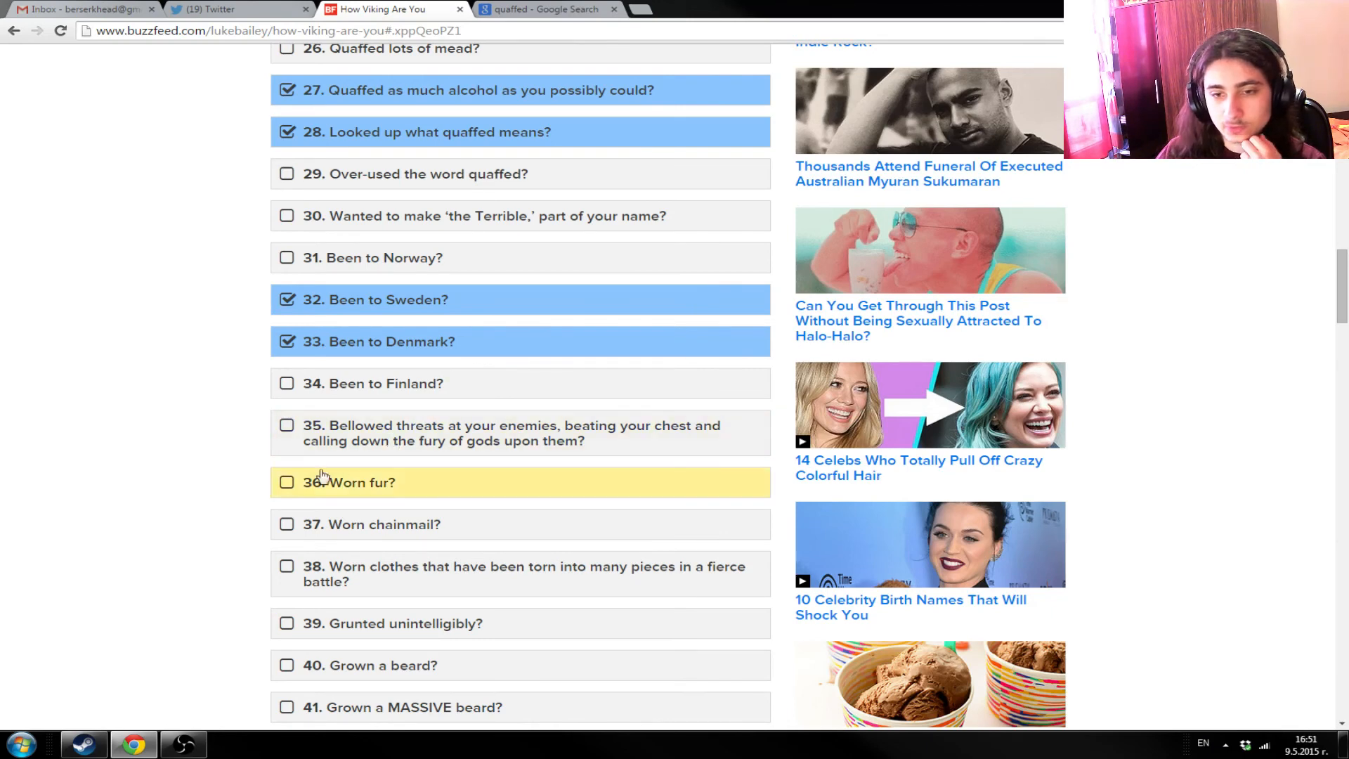
# - Scroll down past 'Been to Sweden?' and 'Been to Denmark?' to the final item 42
pyautogui.scroll(-3)
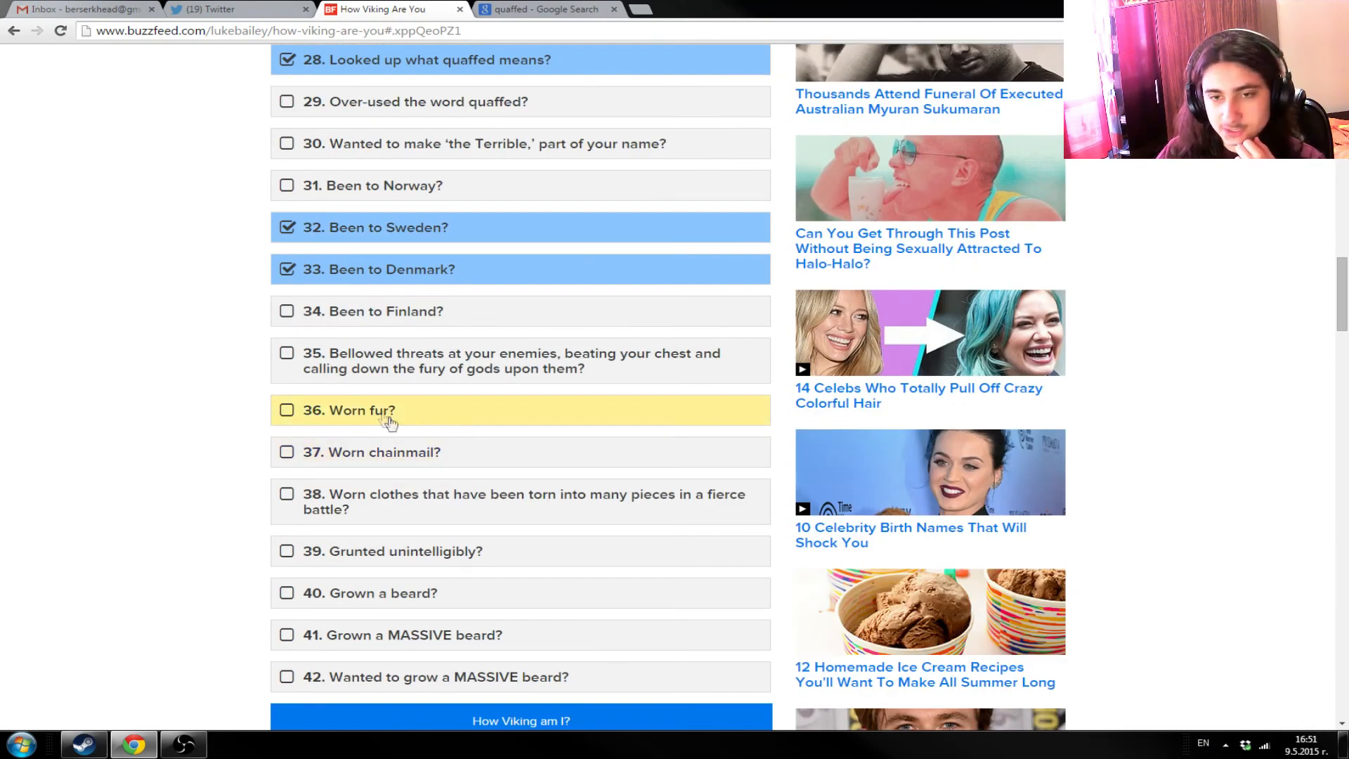
pyautogui.moveTo(348, 360)
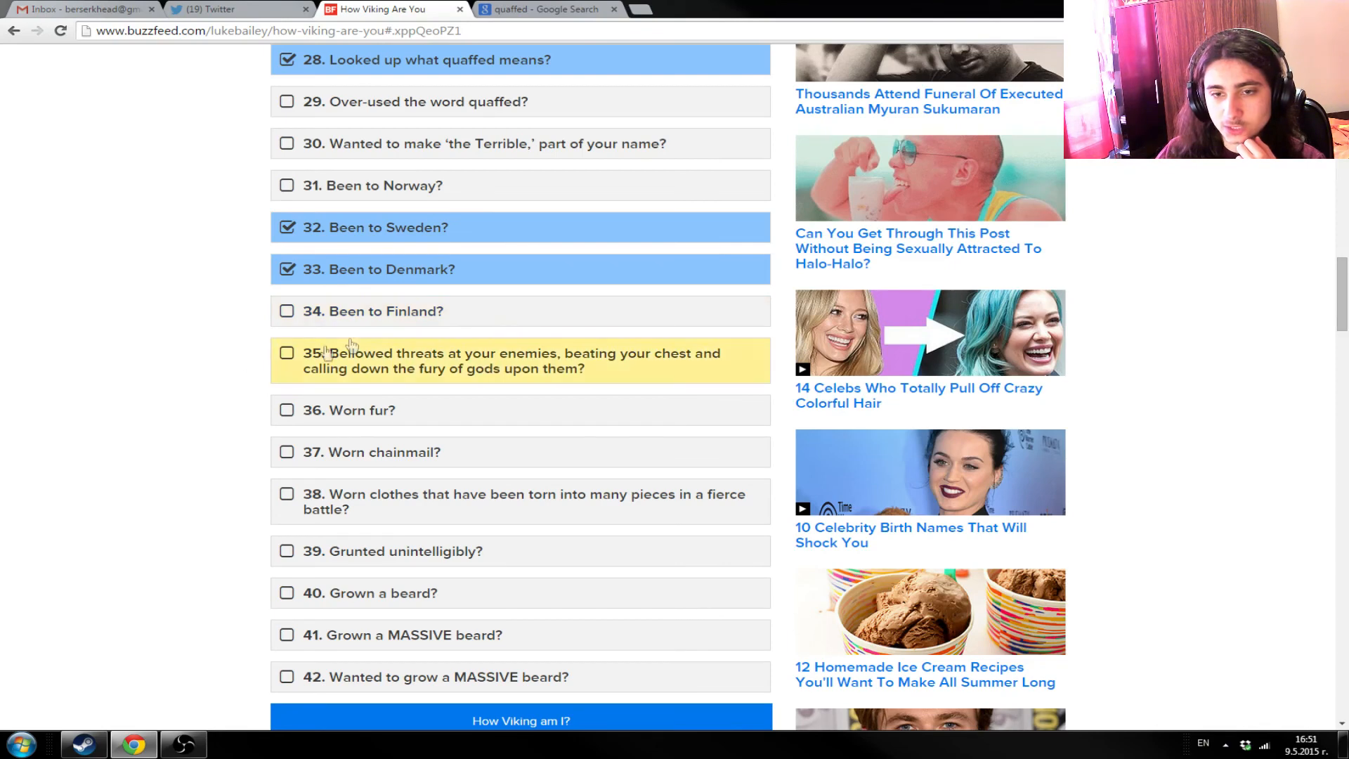
pyautogui.moveTo(91, 383)
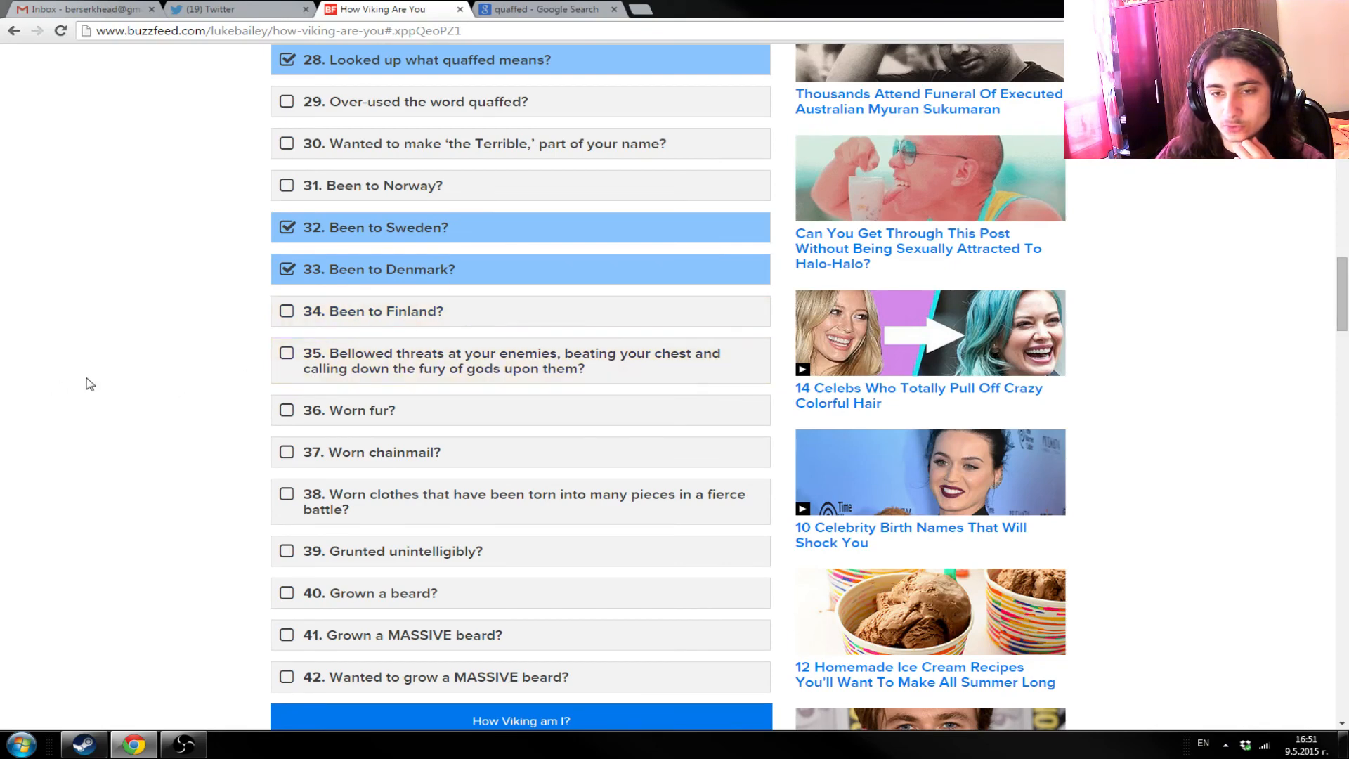
pyautogui.scroll(-3)
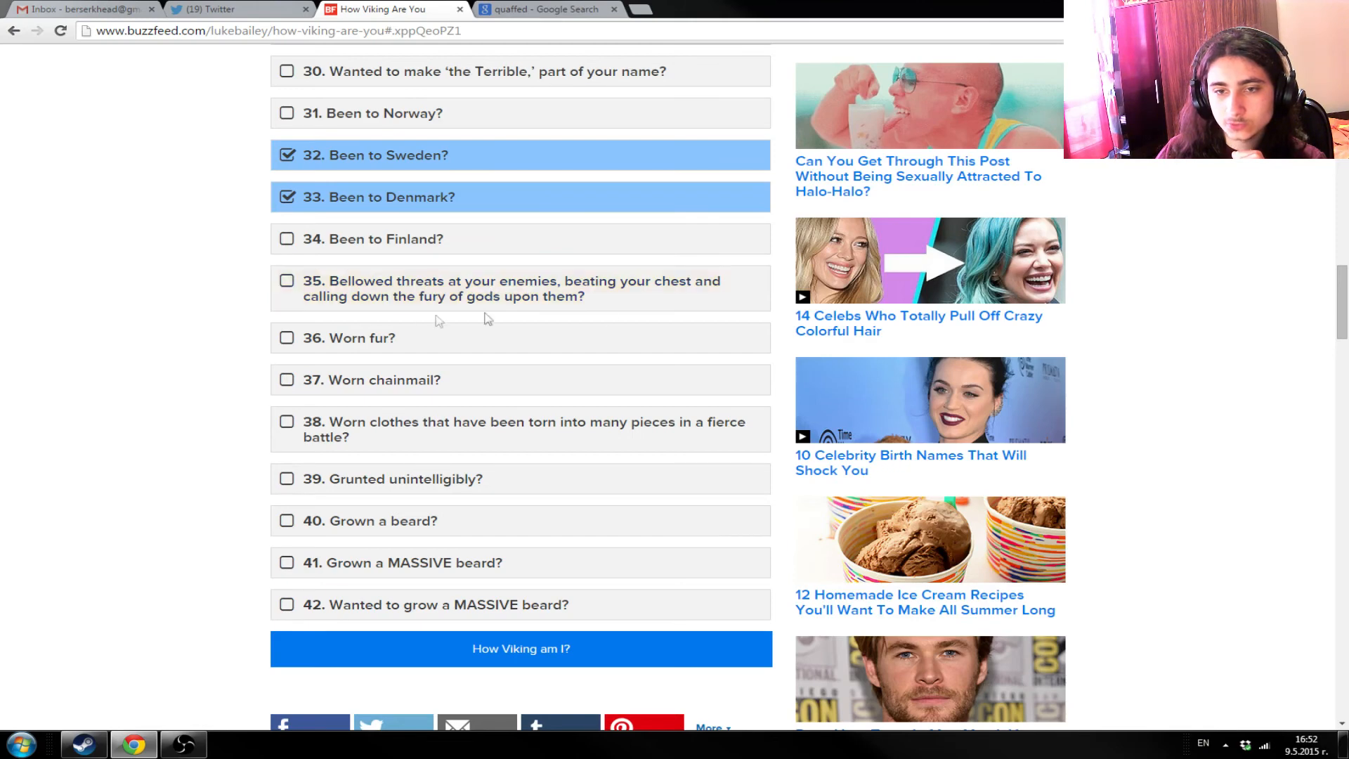
pyautogui.moveTo(455, 288)
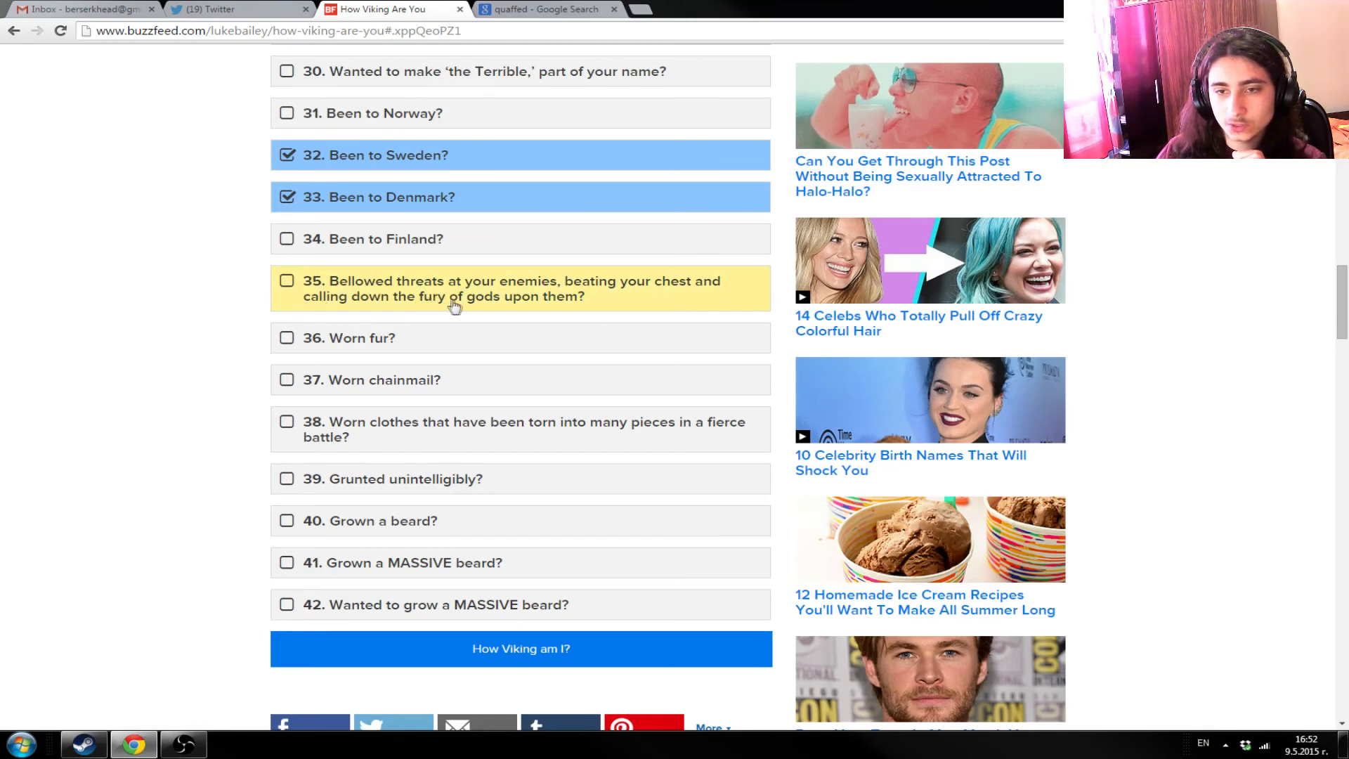
pyautogui.moveTo(541, 309)
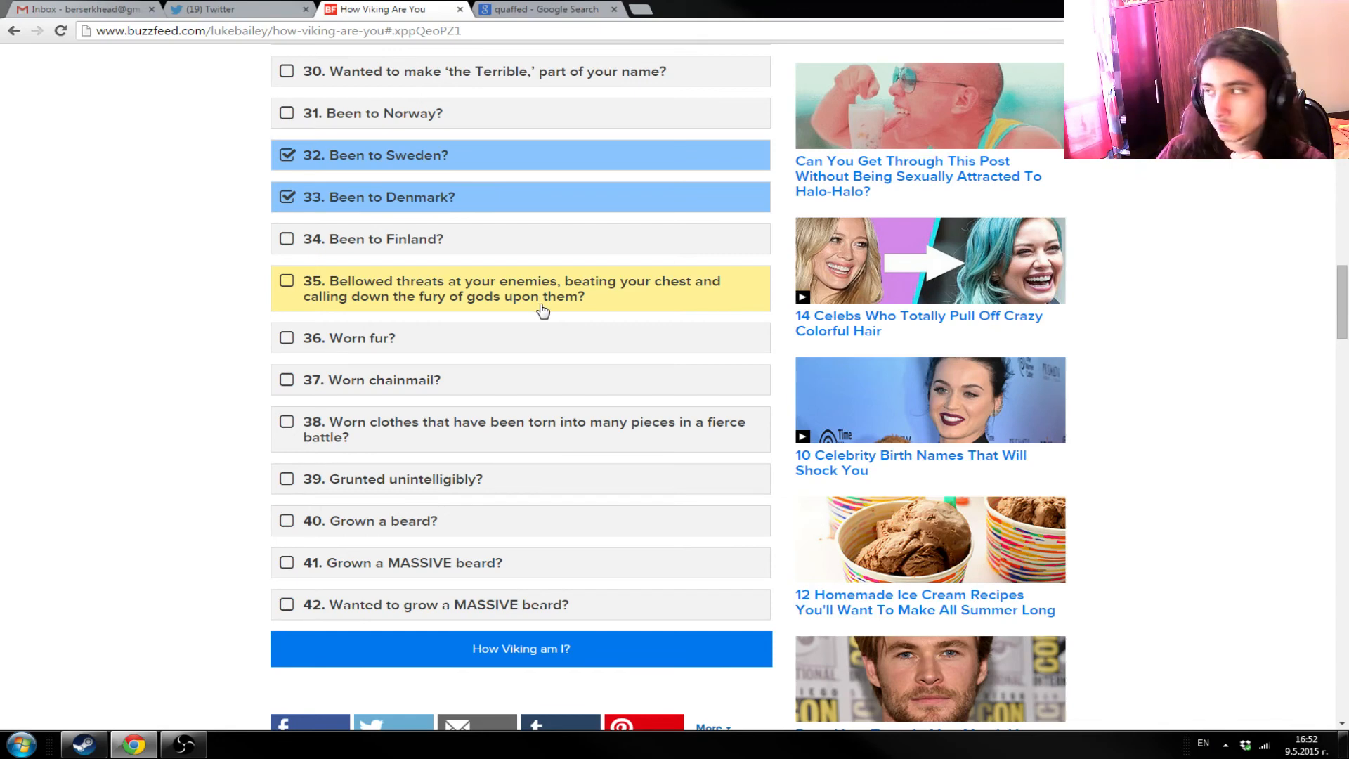
pyautogui.moveTo(312, 355)
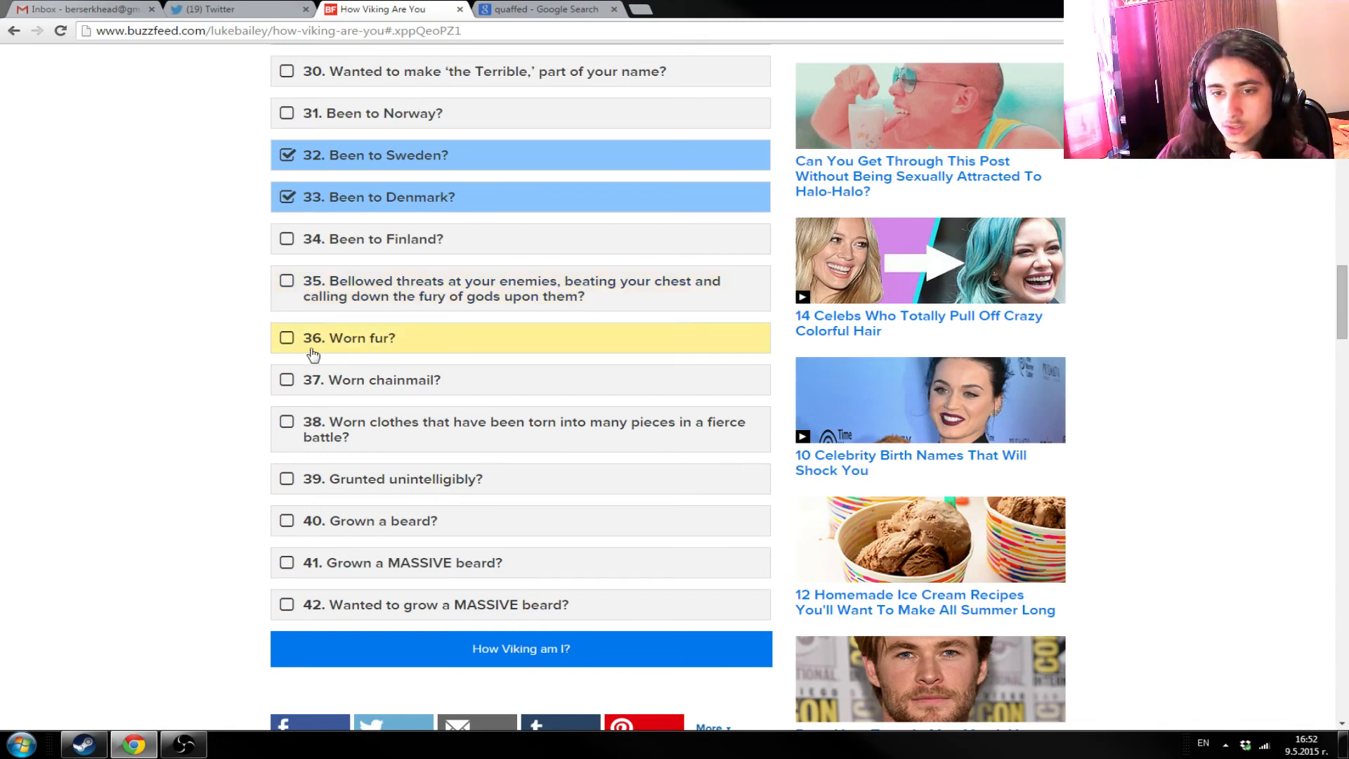
pyautogui.moveTo(335, 351)
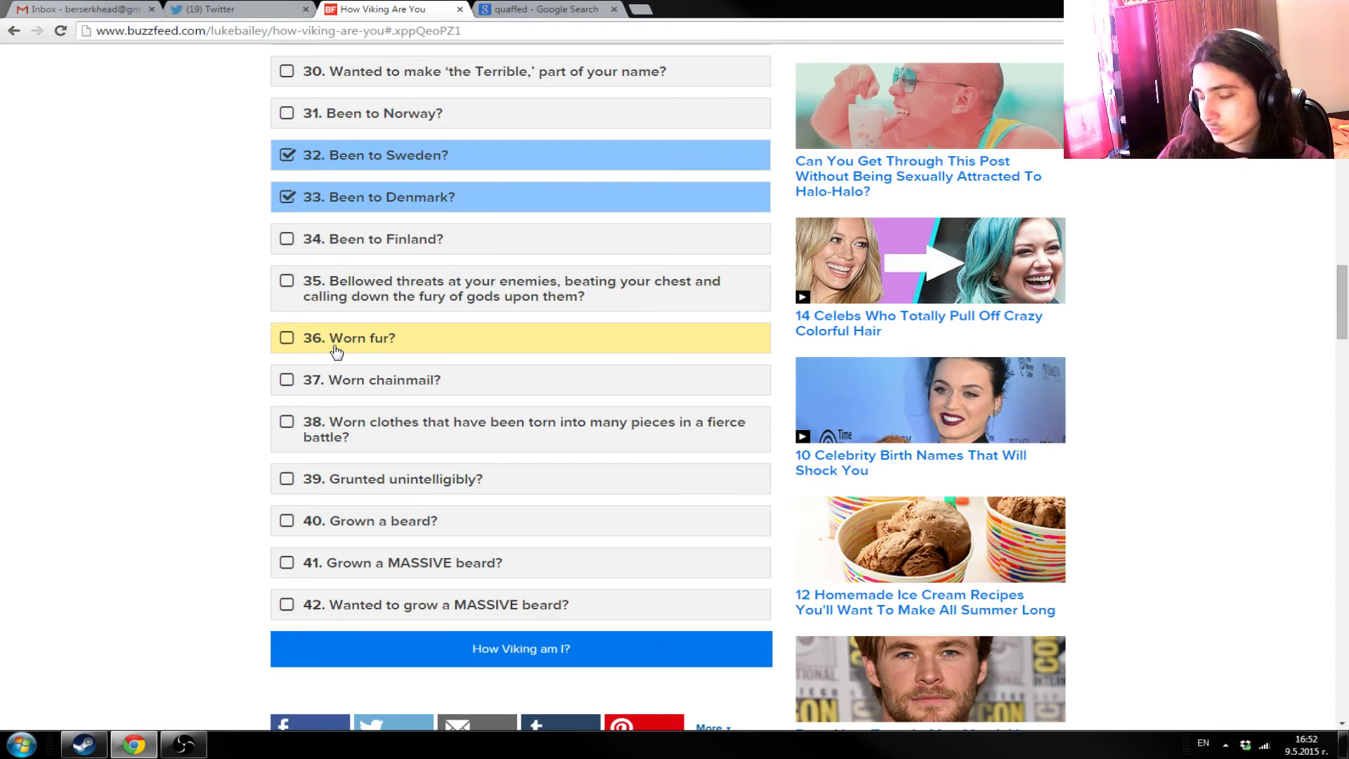
pyautogui.click(287, 337)
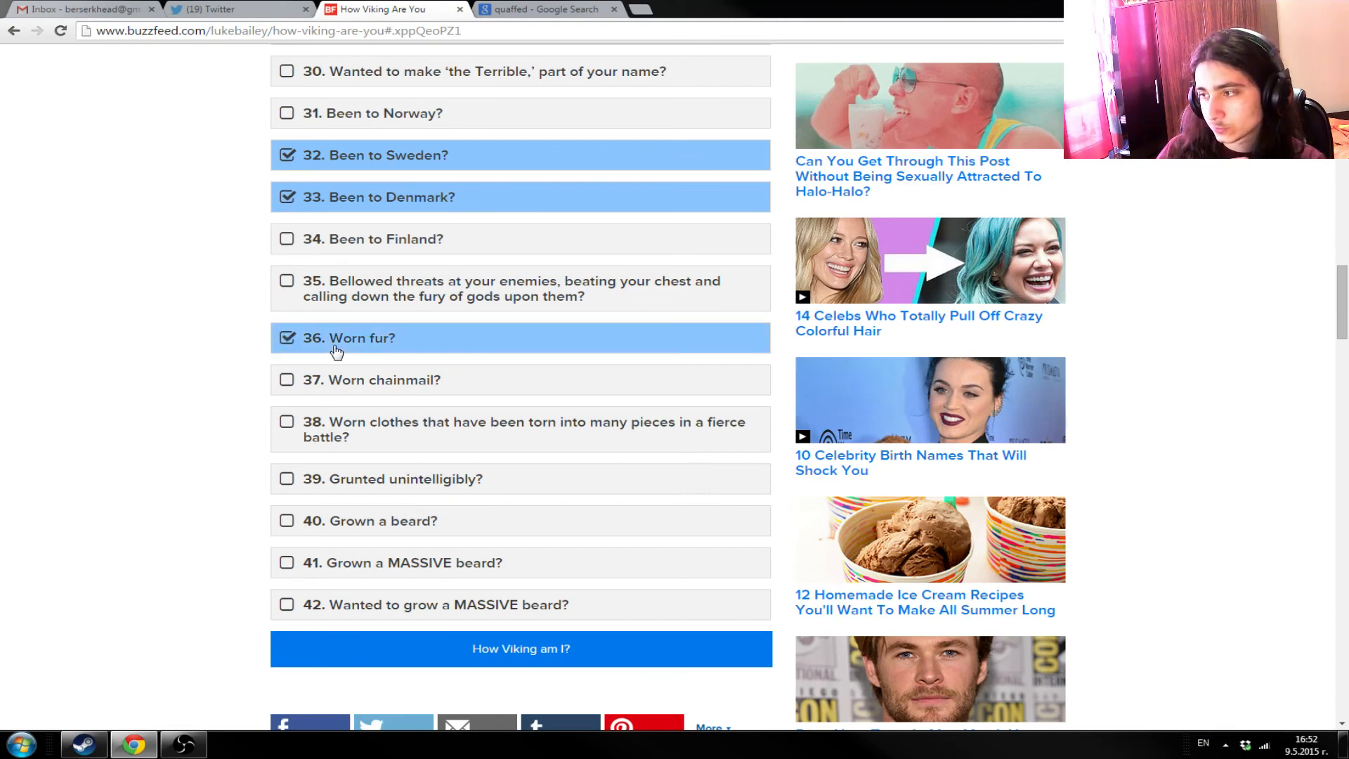
pyautogui.moveTo(372, 354)
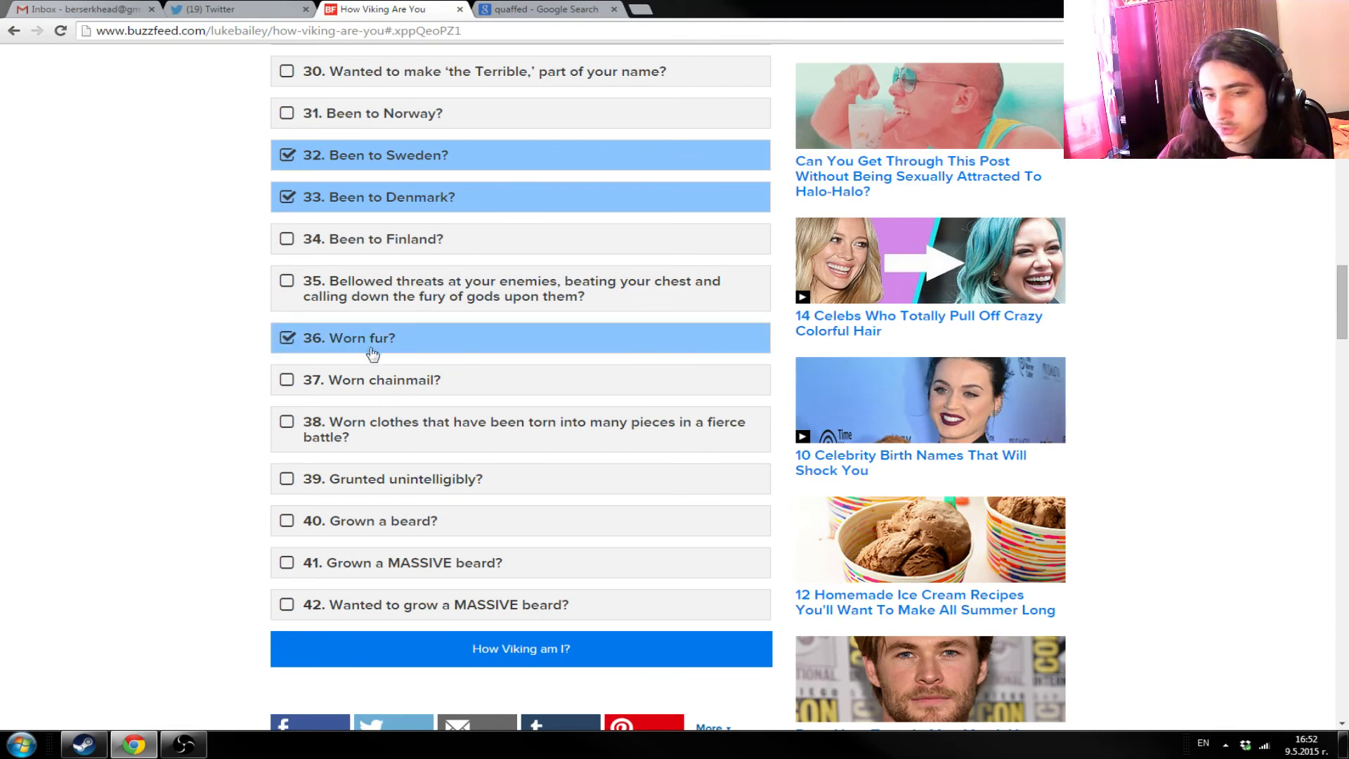
pyautogui.scroll(-3)
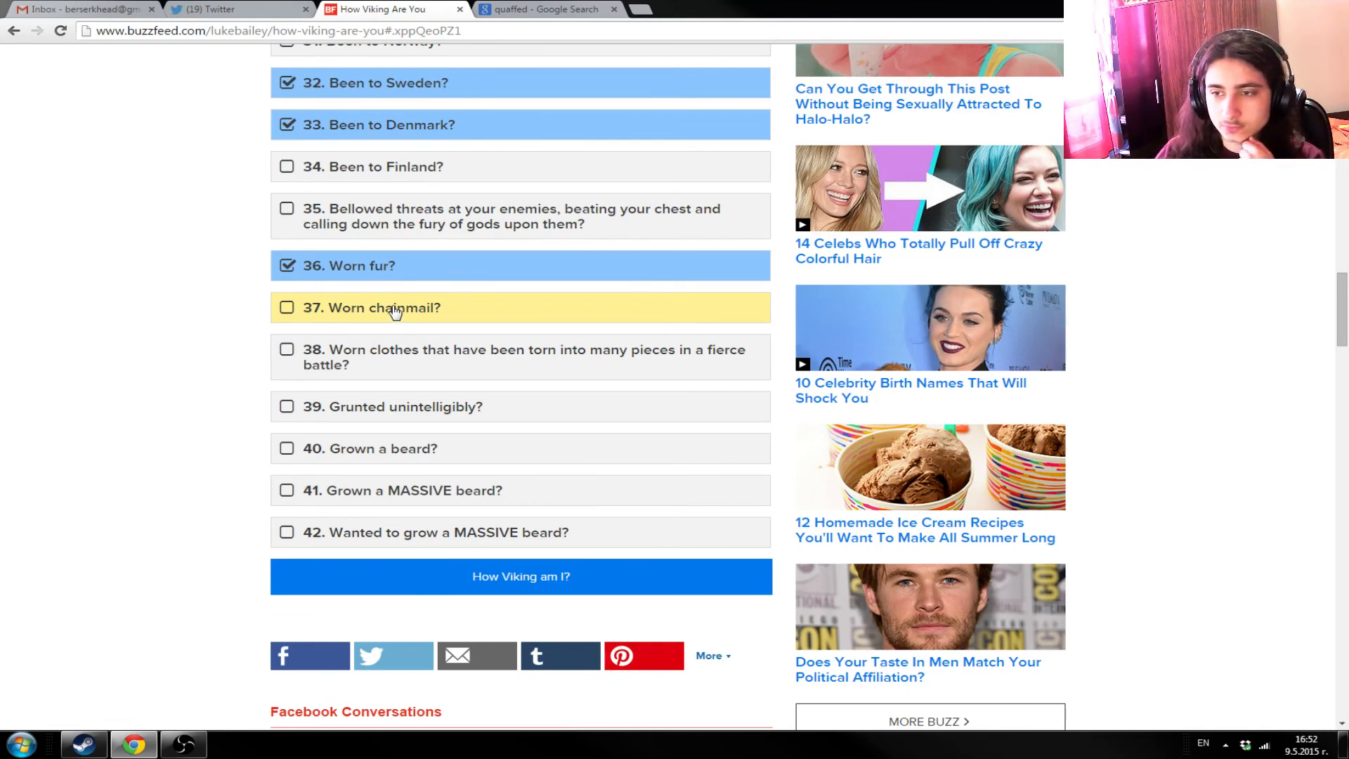
pyautogui.moveTo(386, 290)
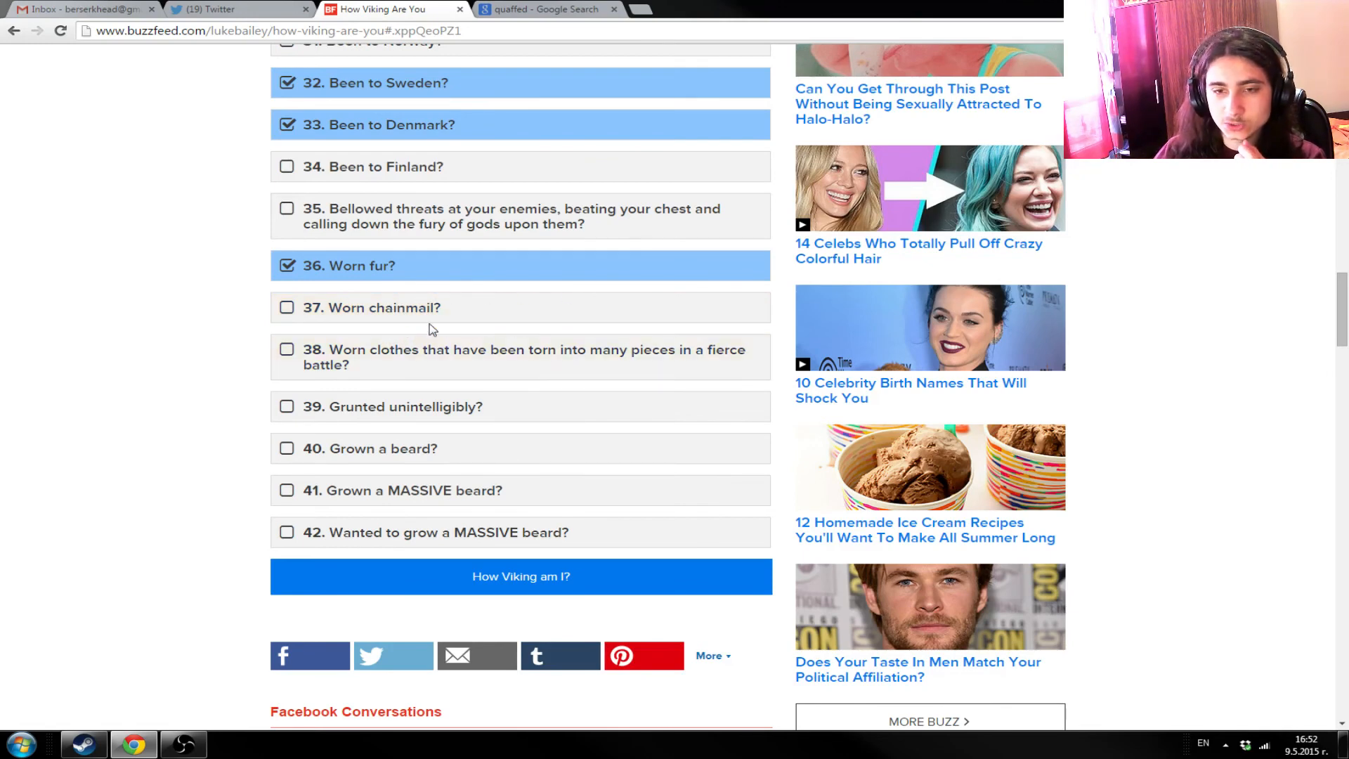
pyautogui.moveTo(383, 336)
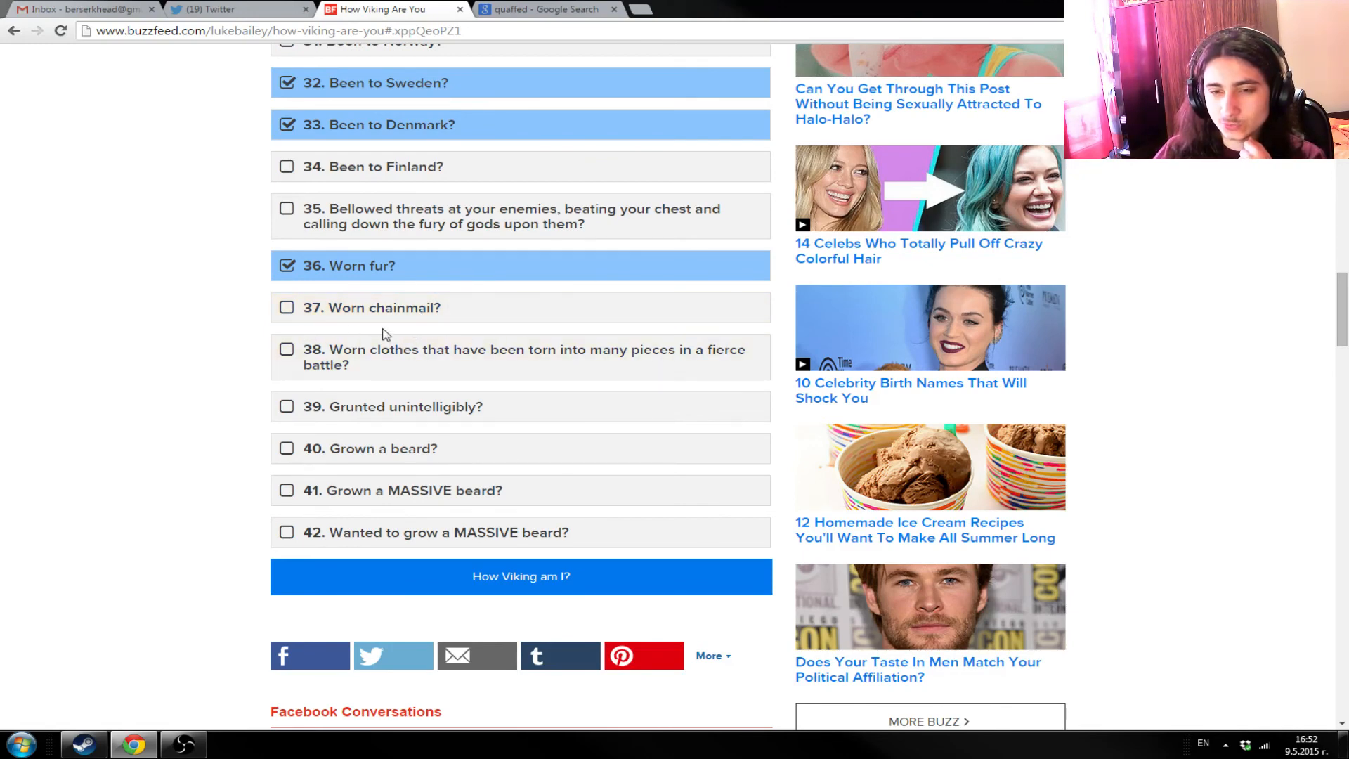
pyautogui.moveTo(382, 292)
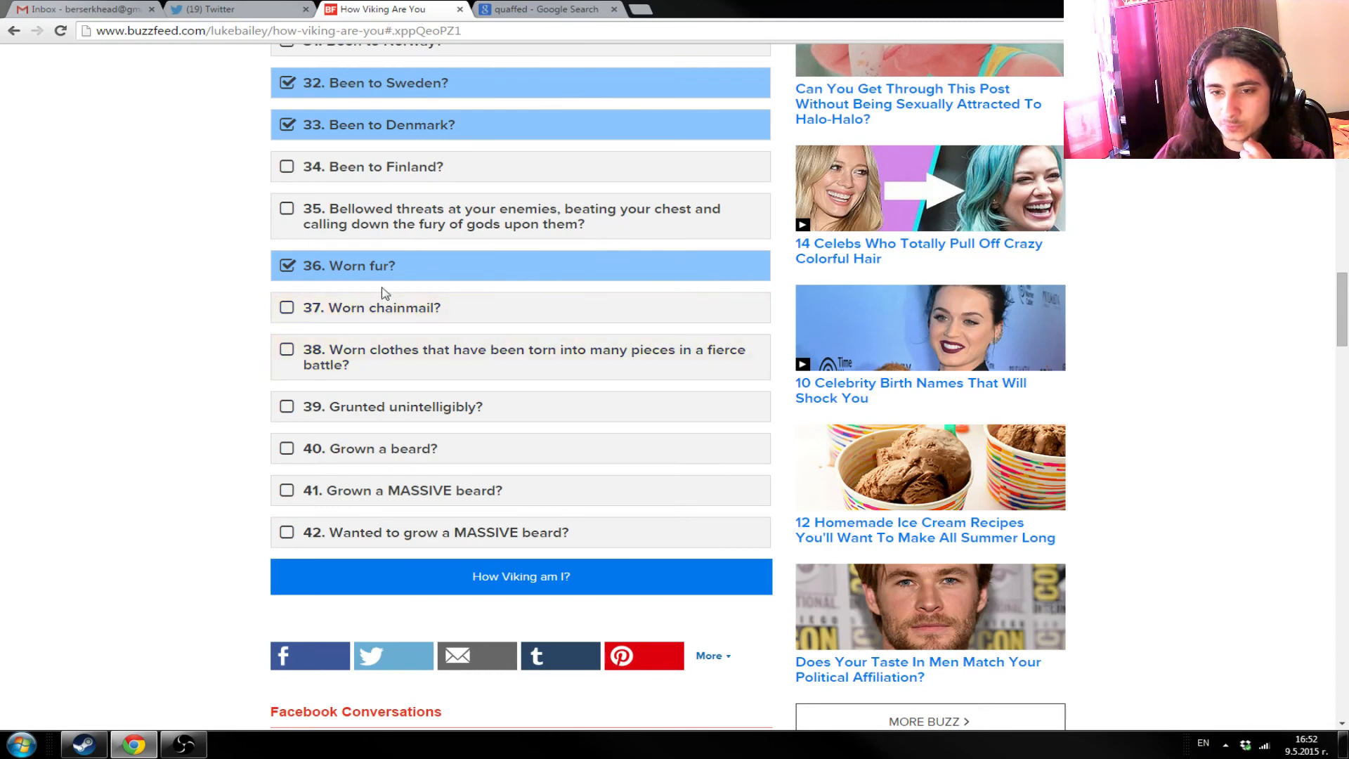
pyautogui.moveTo(422, 356)
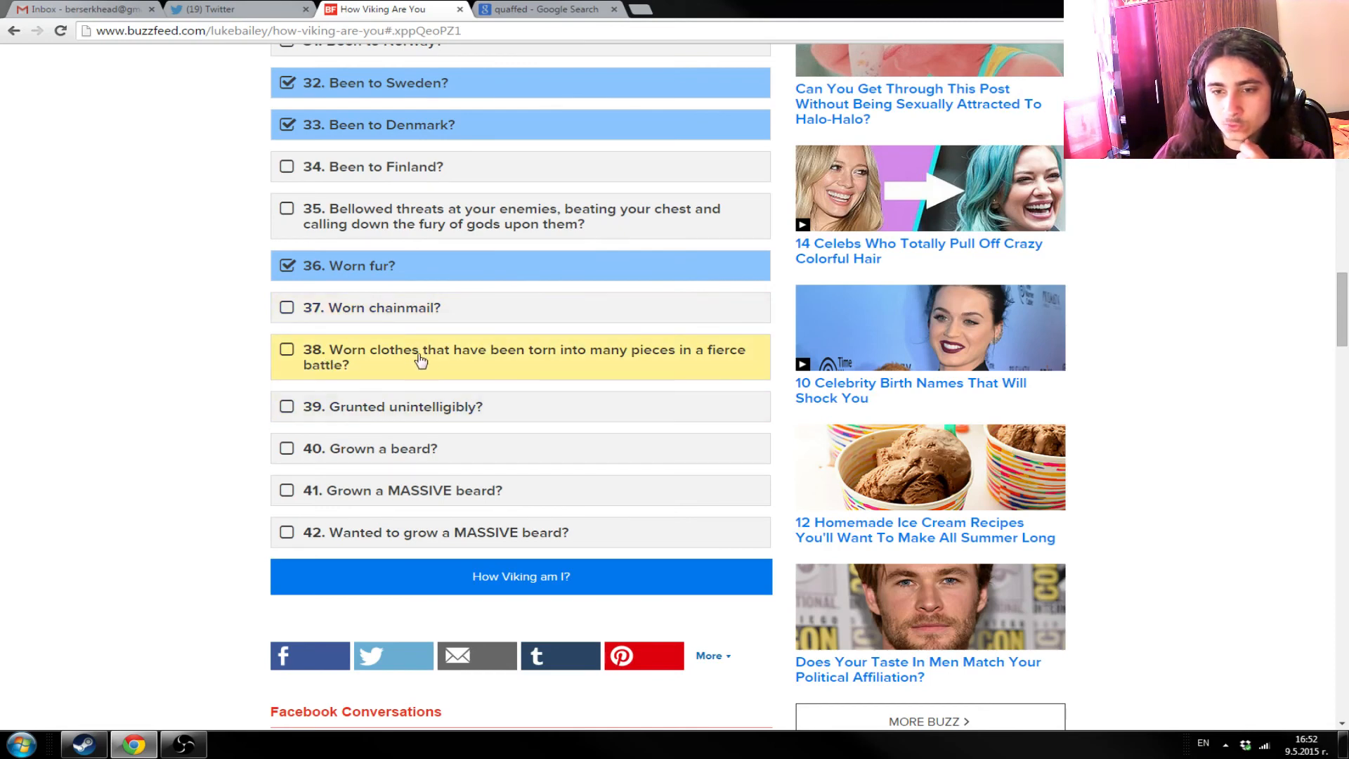
pyautogui.moveTo(756, 363)
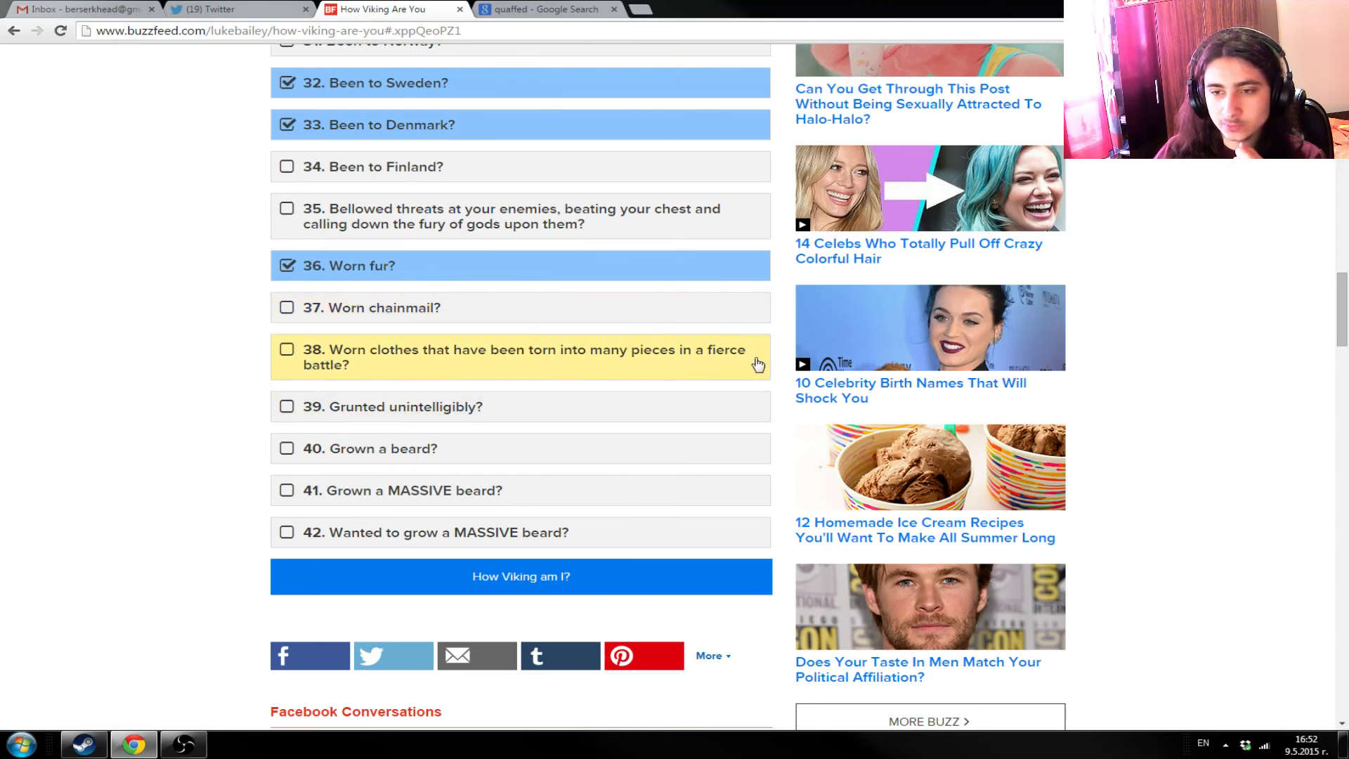
pyautogui.moveTo(394, 377)
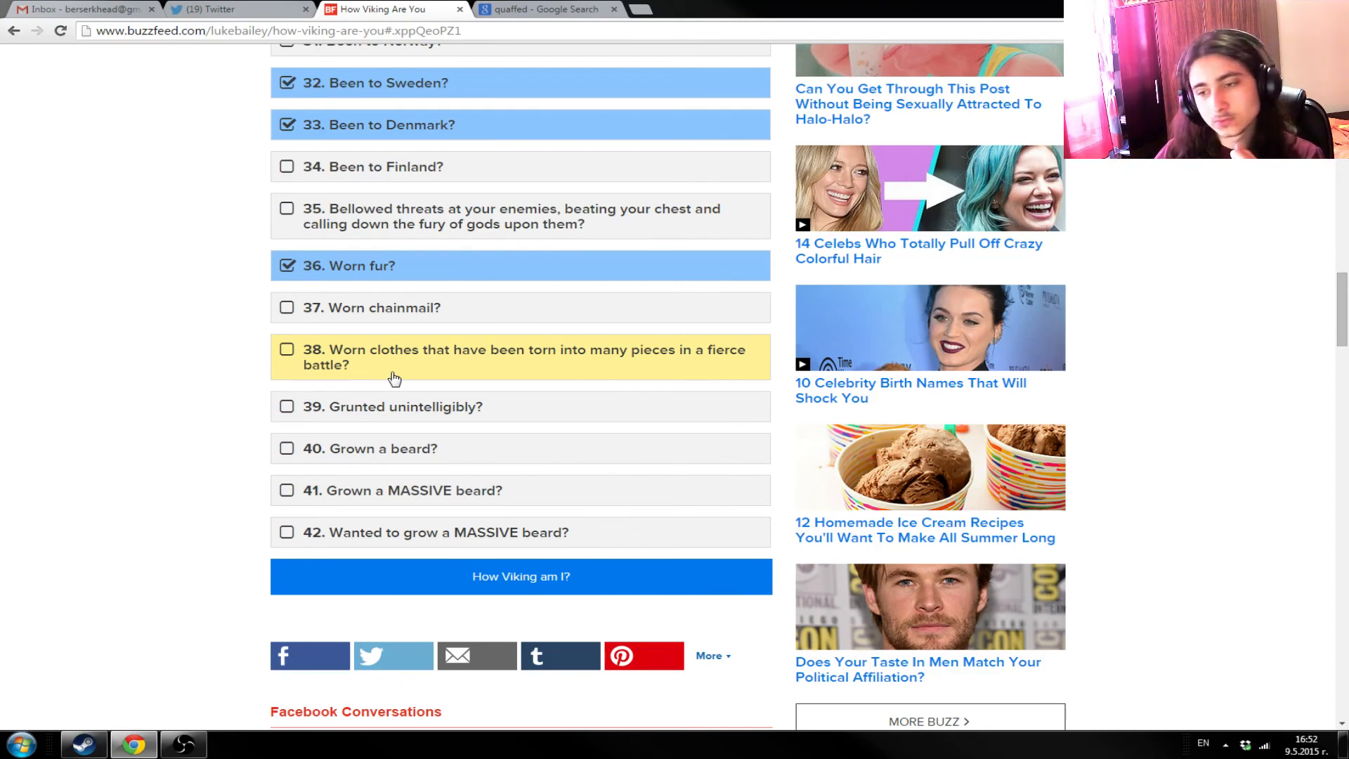
pyautogui.moveTo(262, 423)
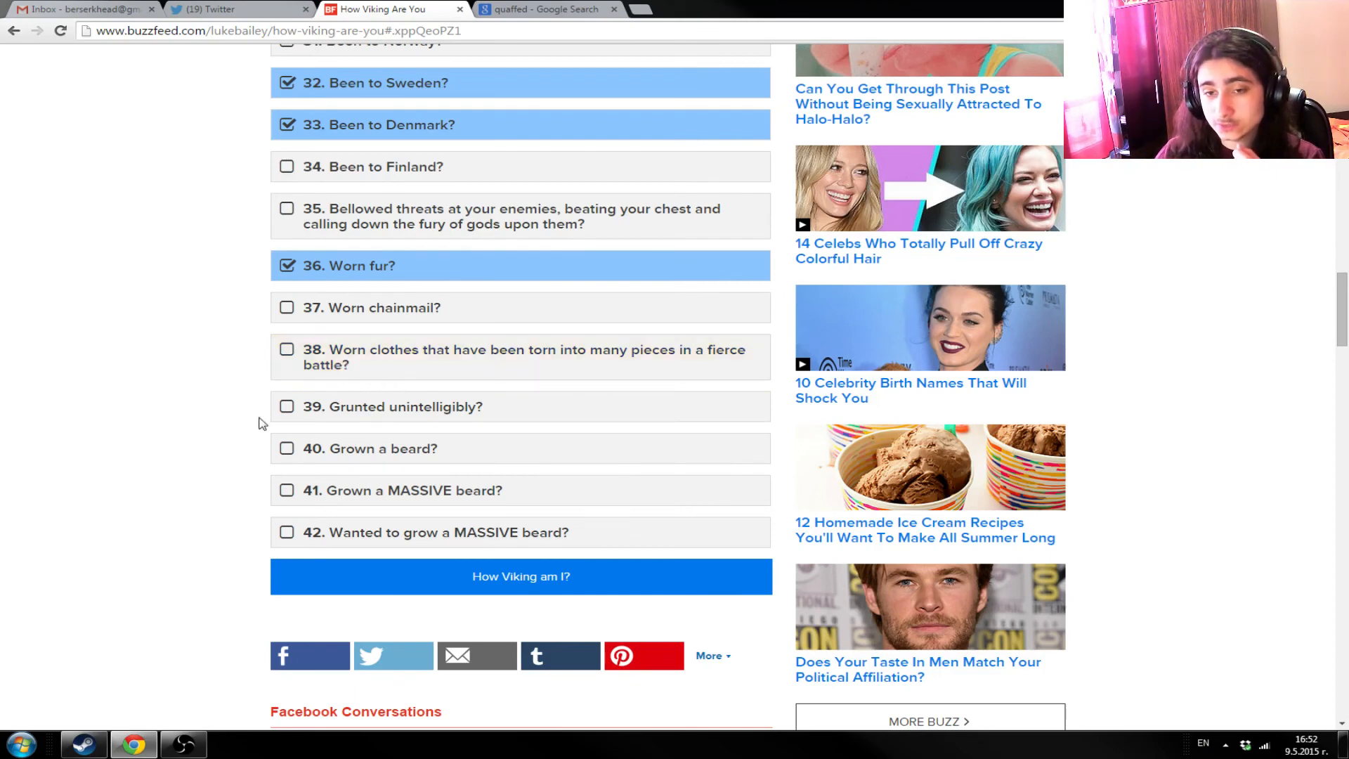
pyautogui.moveTo(209, 364)
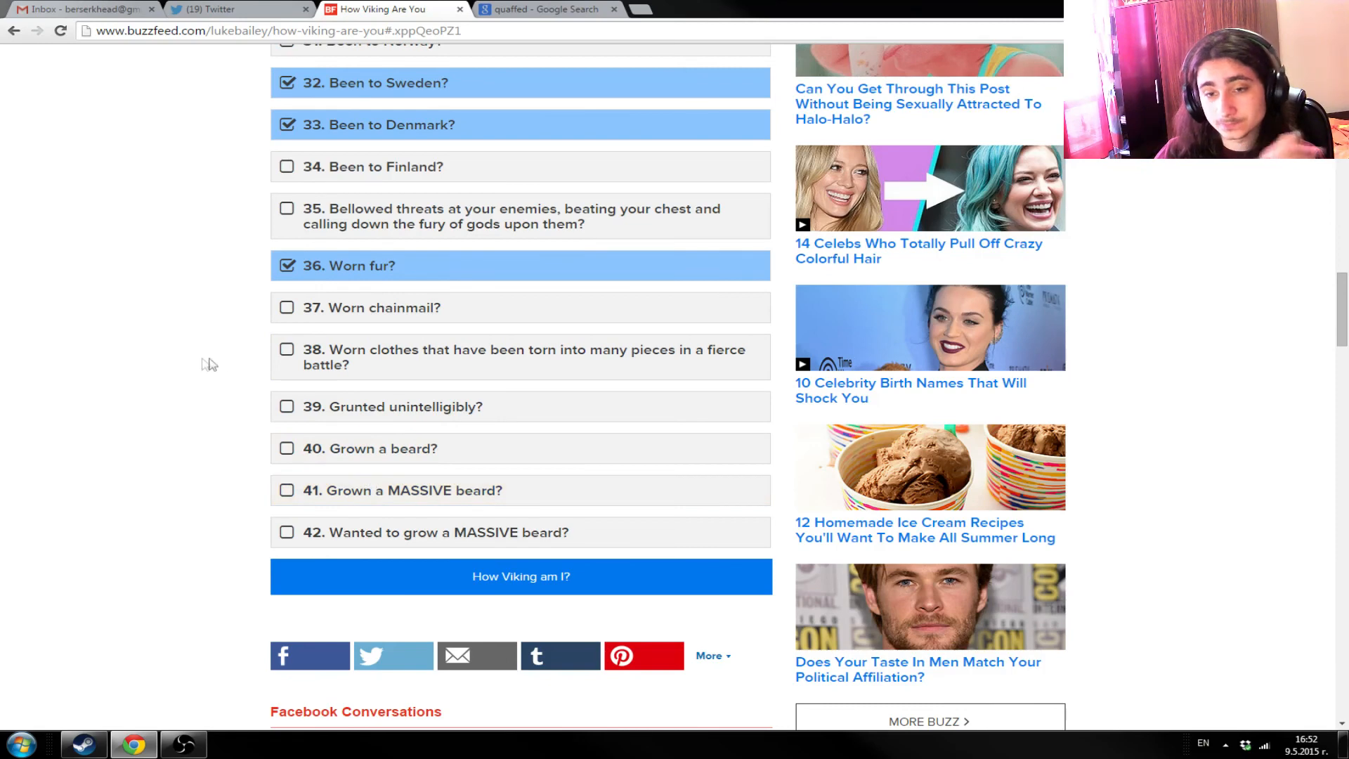
pyautogui.moveTo(416, 406)
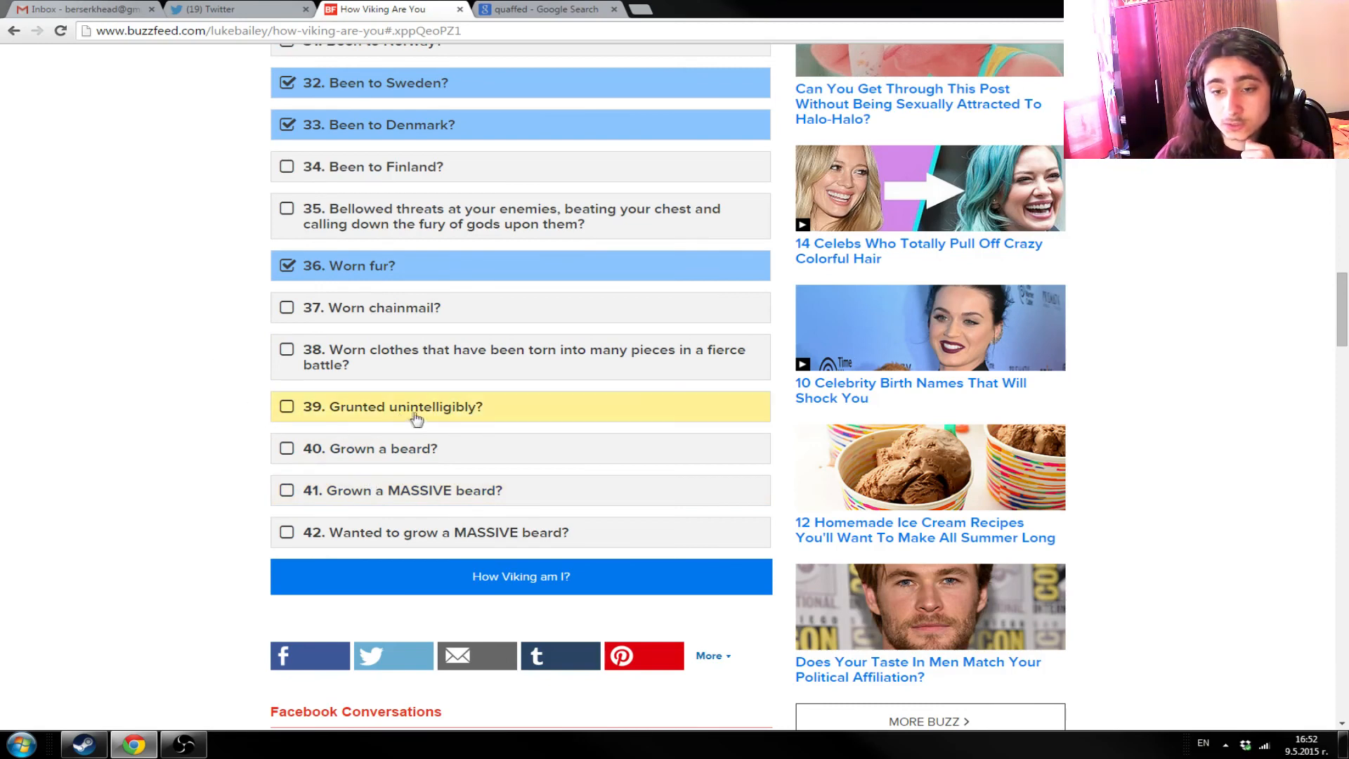
pyautogui.moveTo(505, 422)
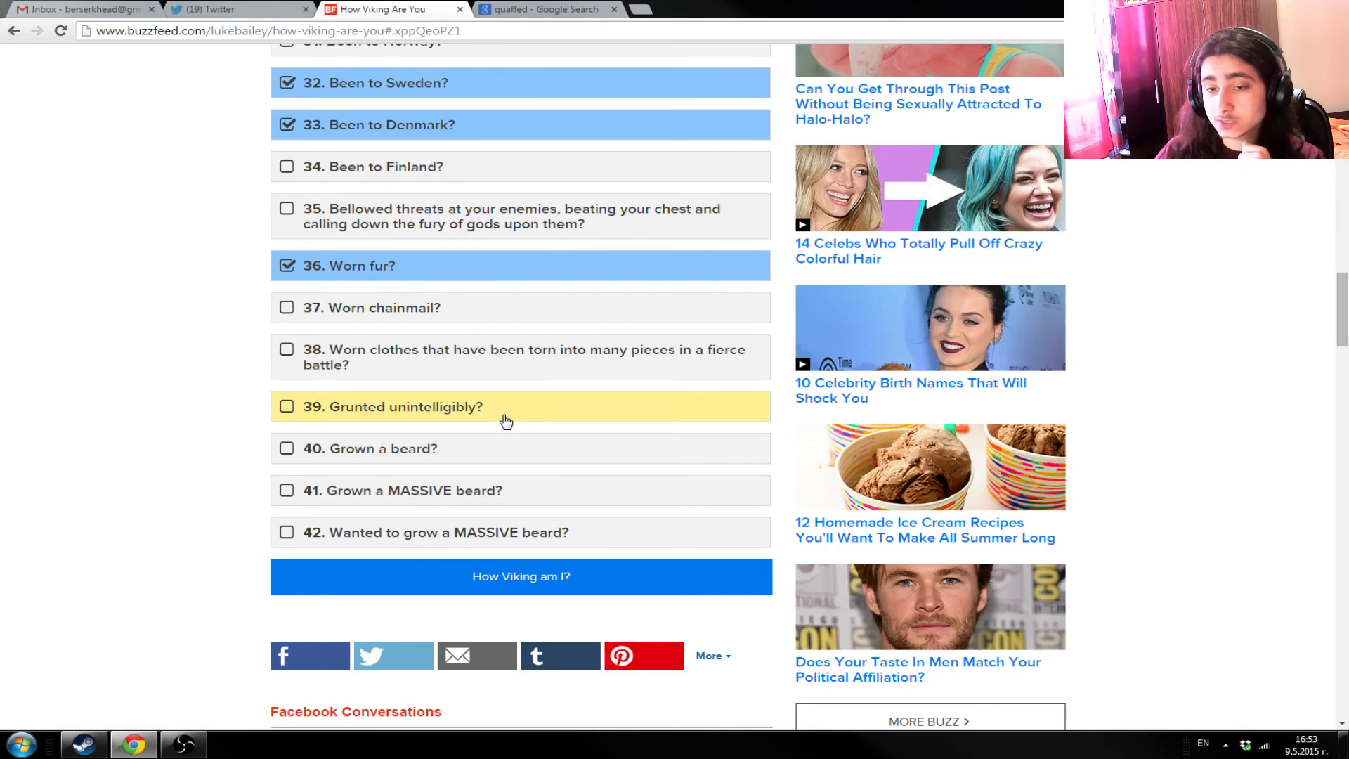
# - Tick items 39 'Grunted unintelligibly?' and 40 'Grown a beard?'
pyautogui.click(286, 406)
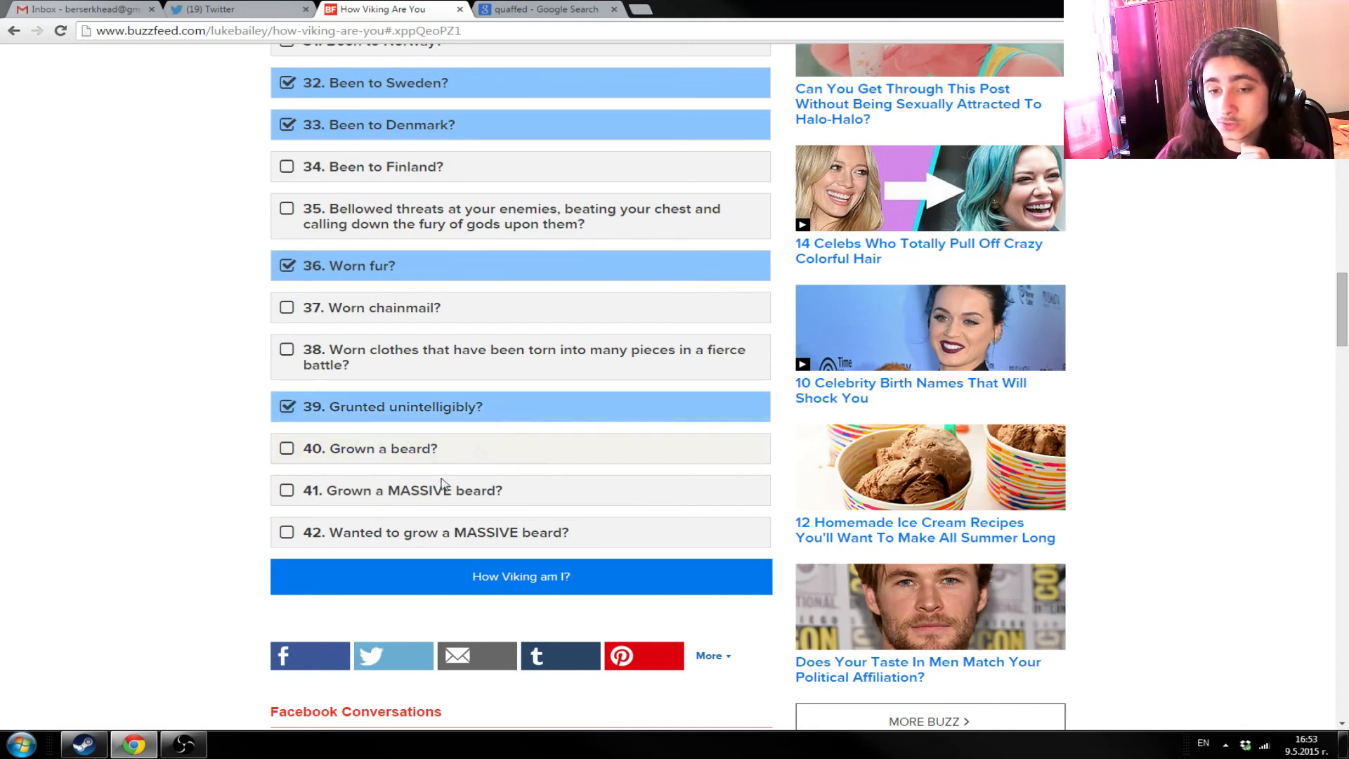
pyautogui.scroll(-3)
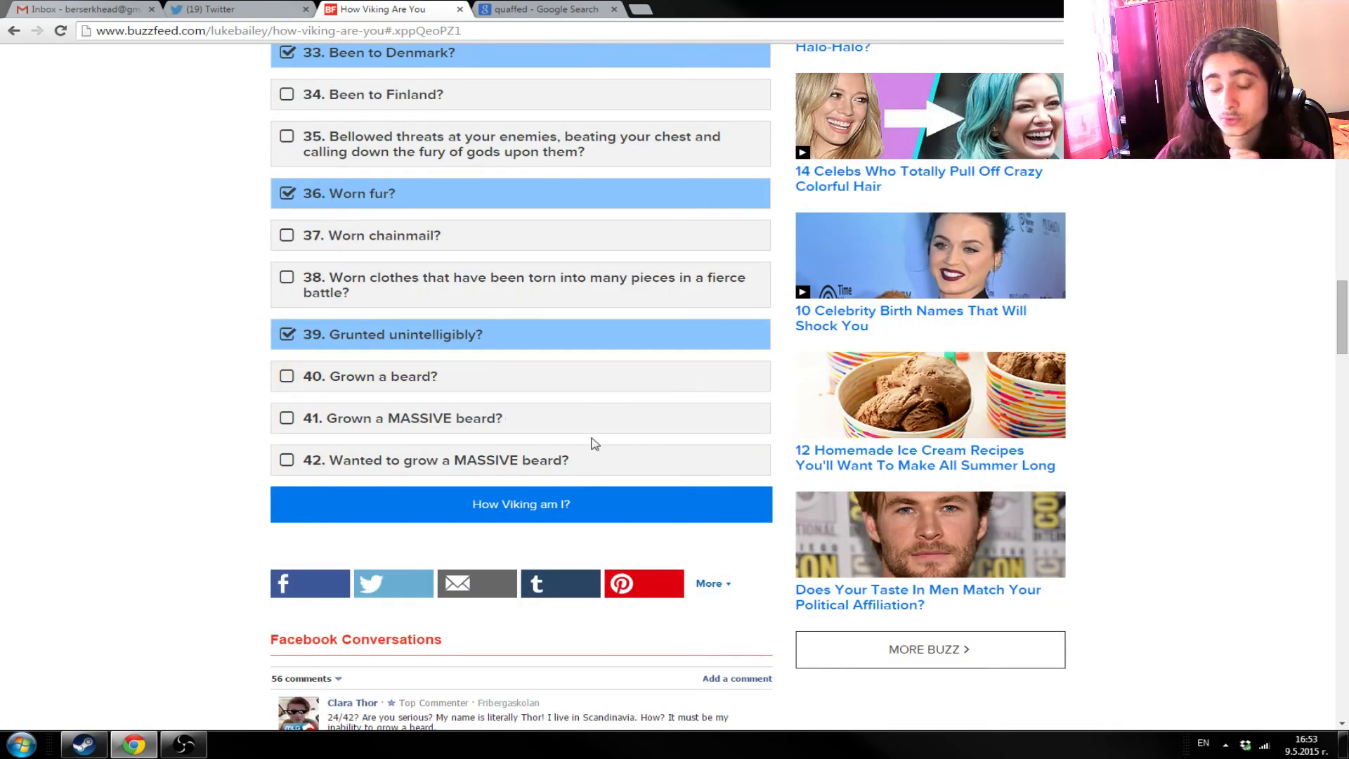
pyautogui.click(285, 376)
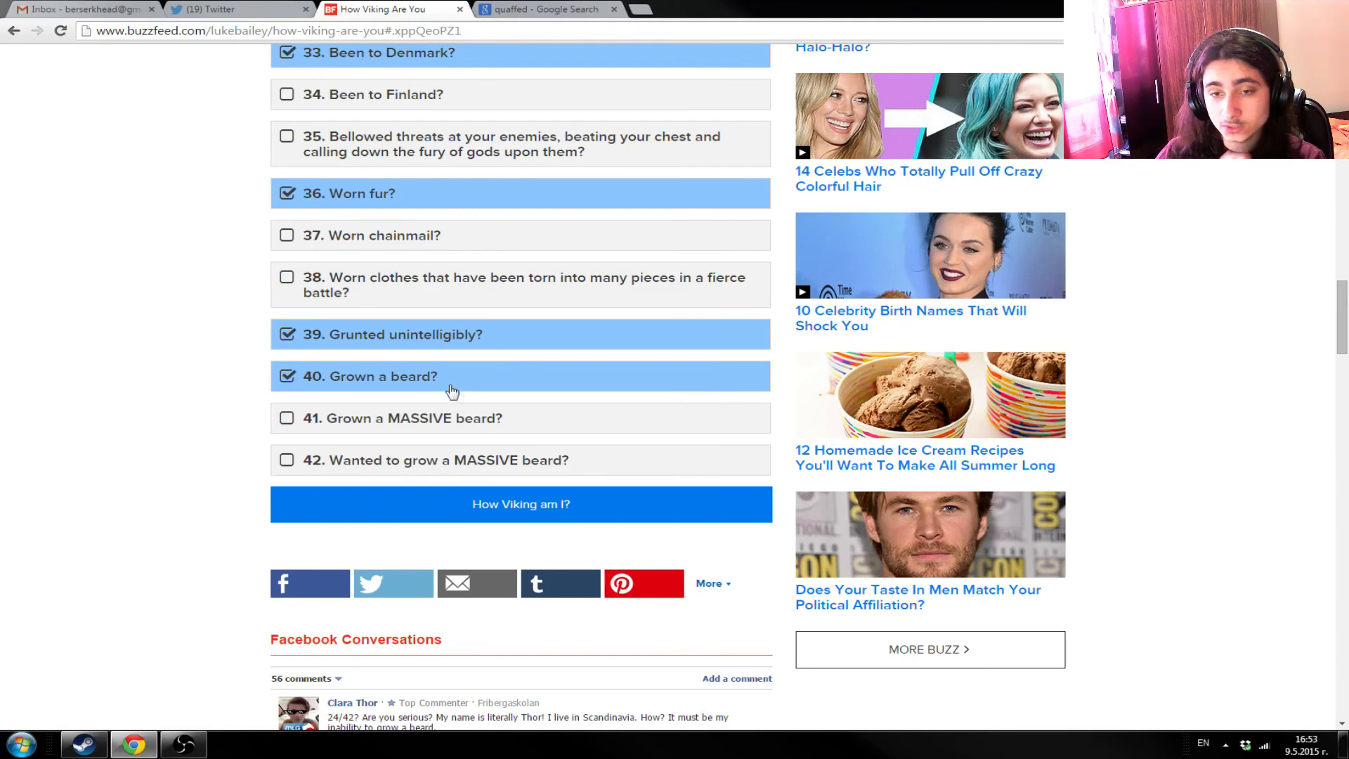
pyautogui.moveTo(681, 377)
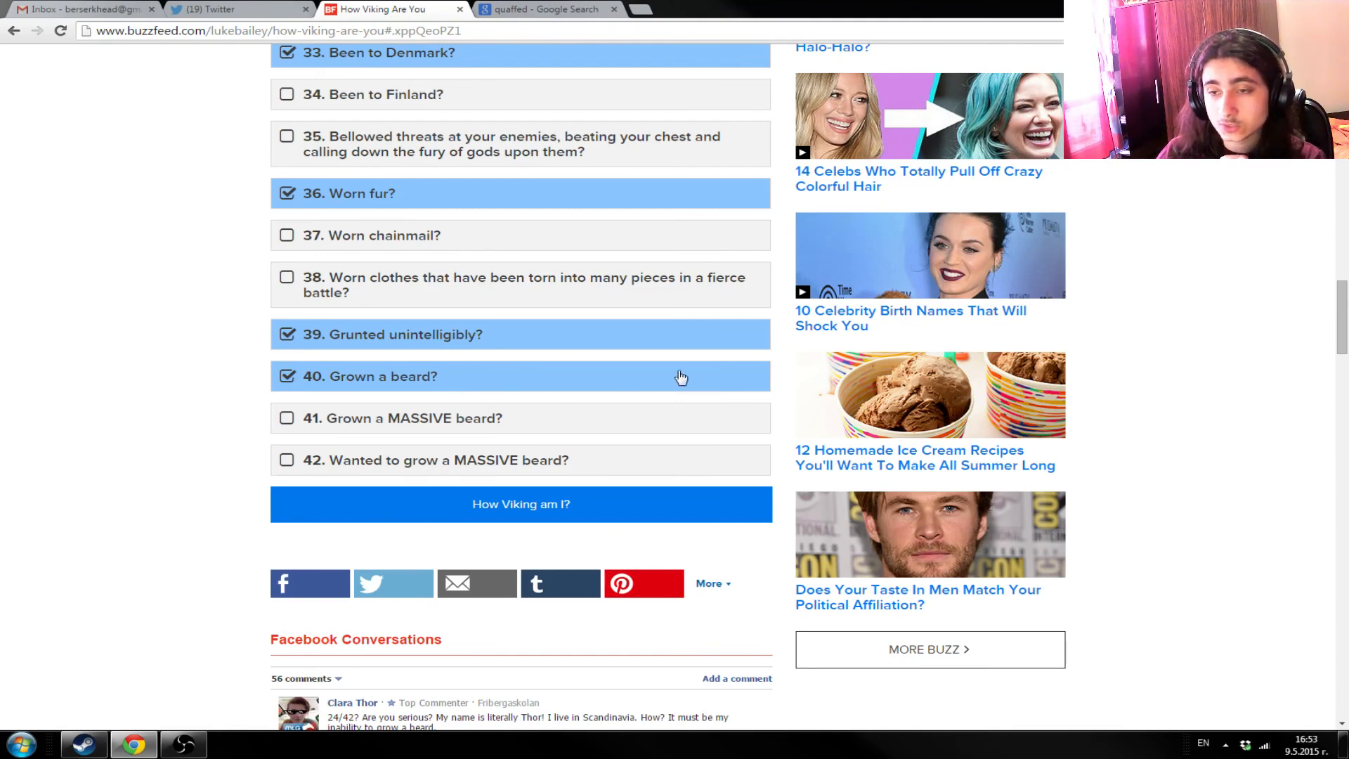
pyautogui.moveTo(526, 380)
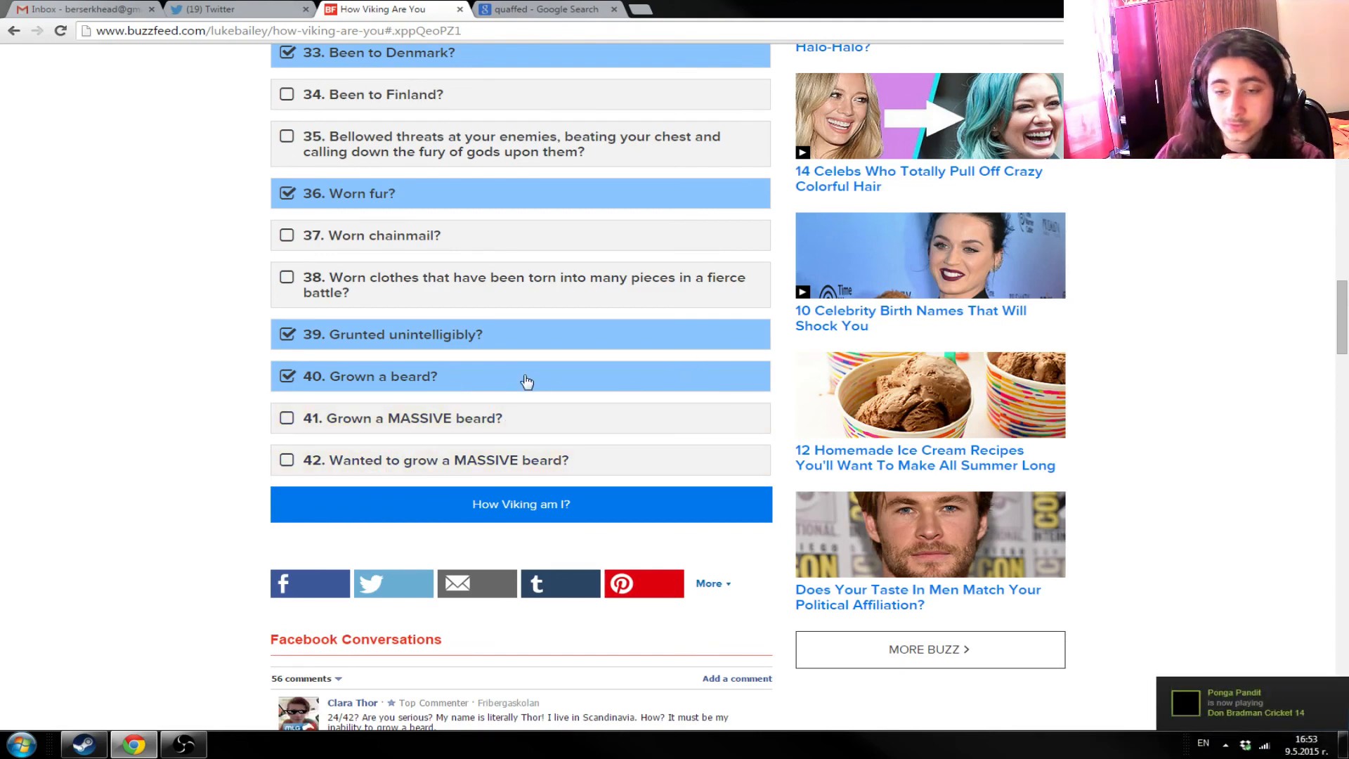
pyautogui.moveTo(249, 448)
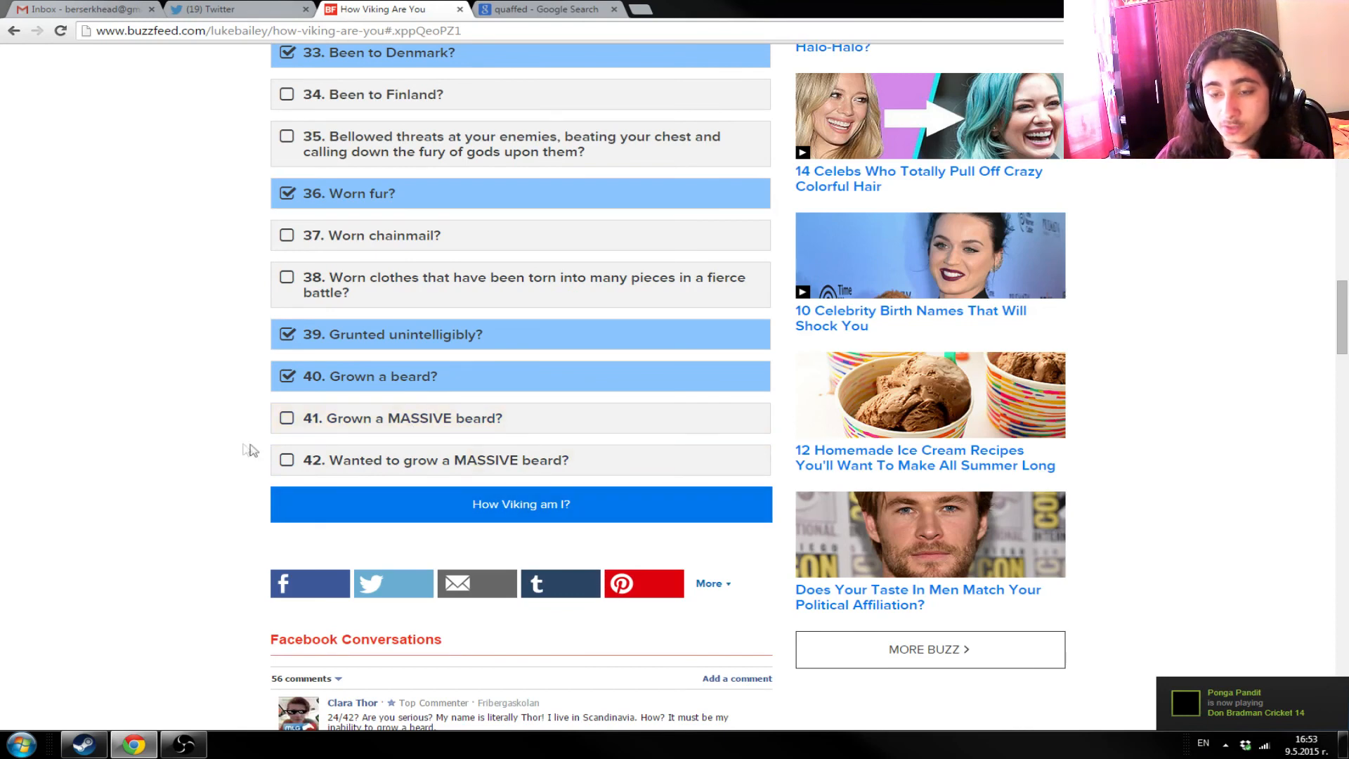
pyautogui.moveTo(457, 418)
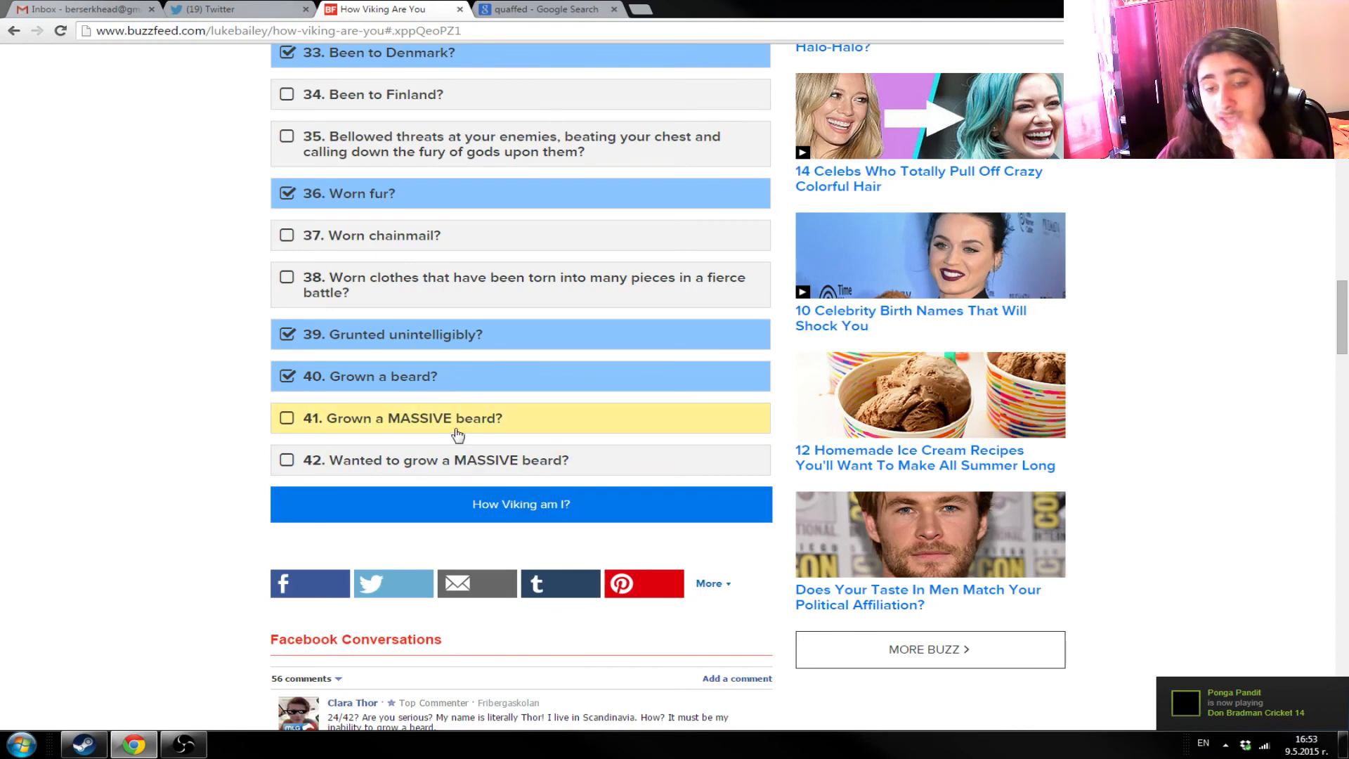
pyautogui.moveTo(480, 471)
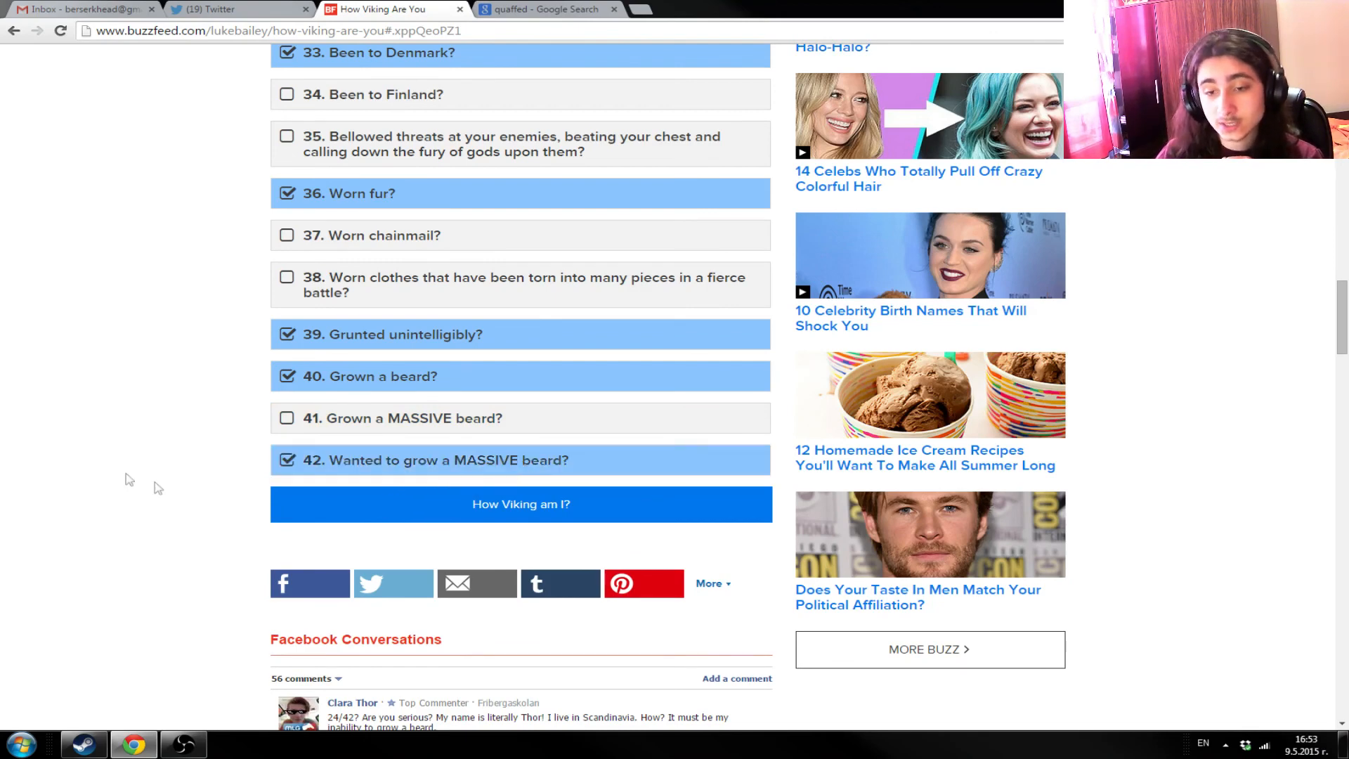
pyautogui.scroll(3)
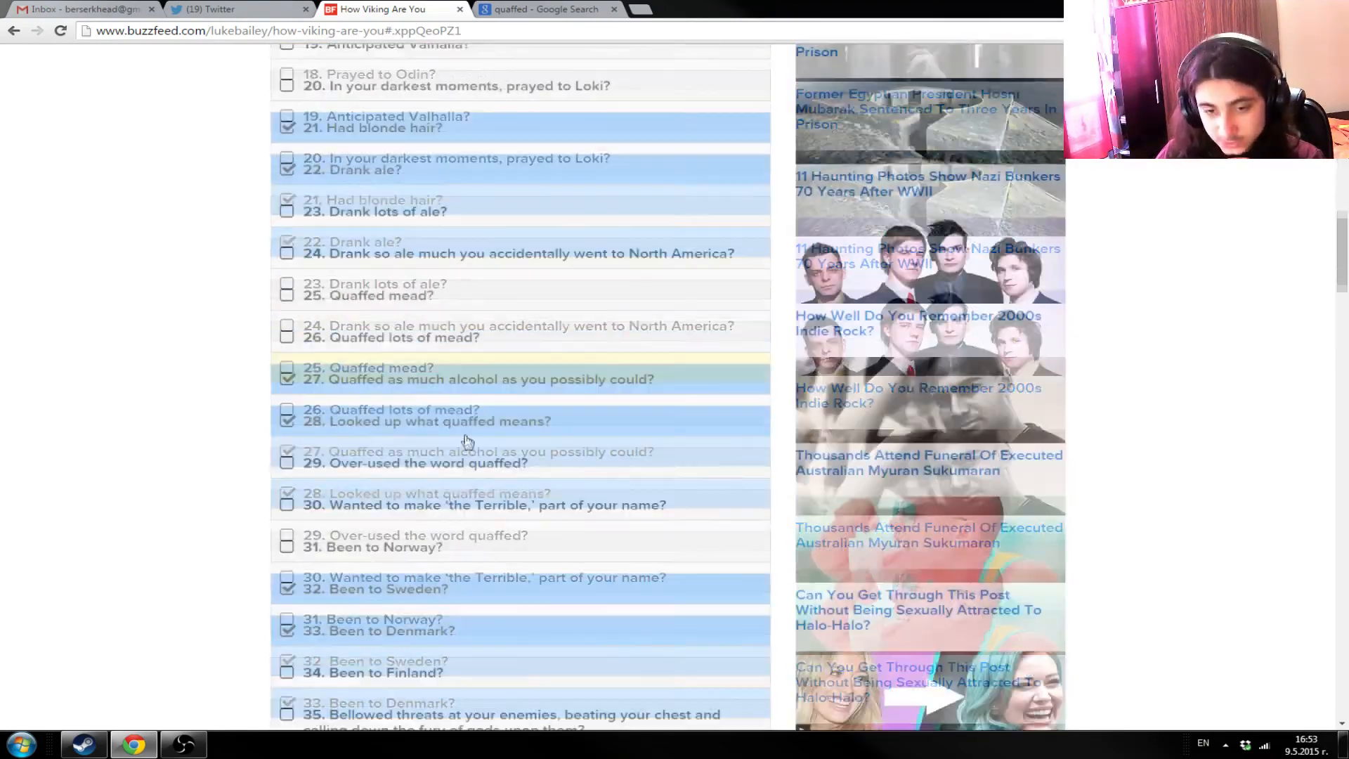
# - Submit the checklist via 'How Viking am I?' to get the 15 out of 42 result
pyautogui.scroll(-3)
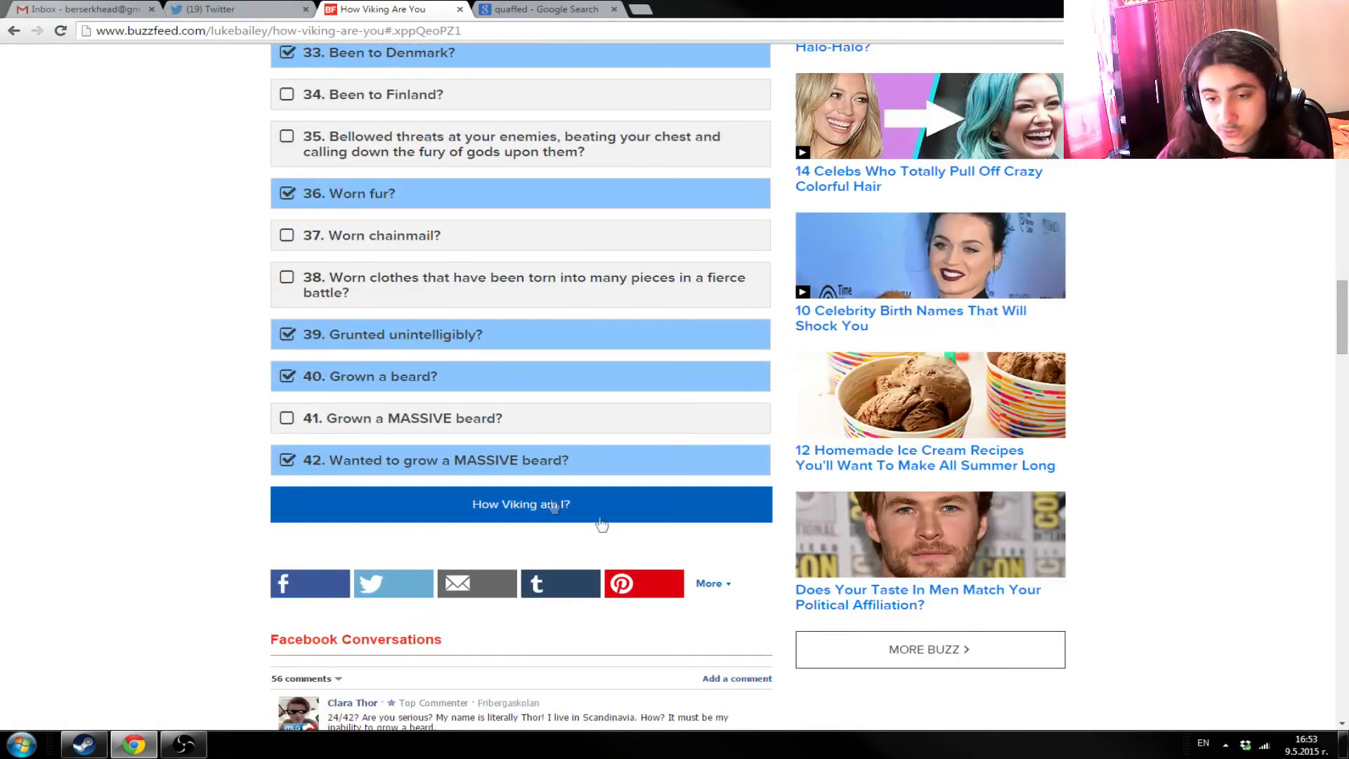
pyautogui.moveTo(195, 526)
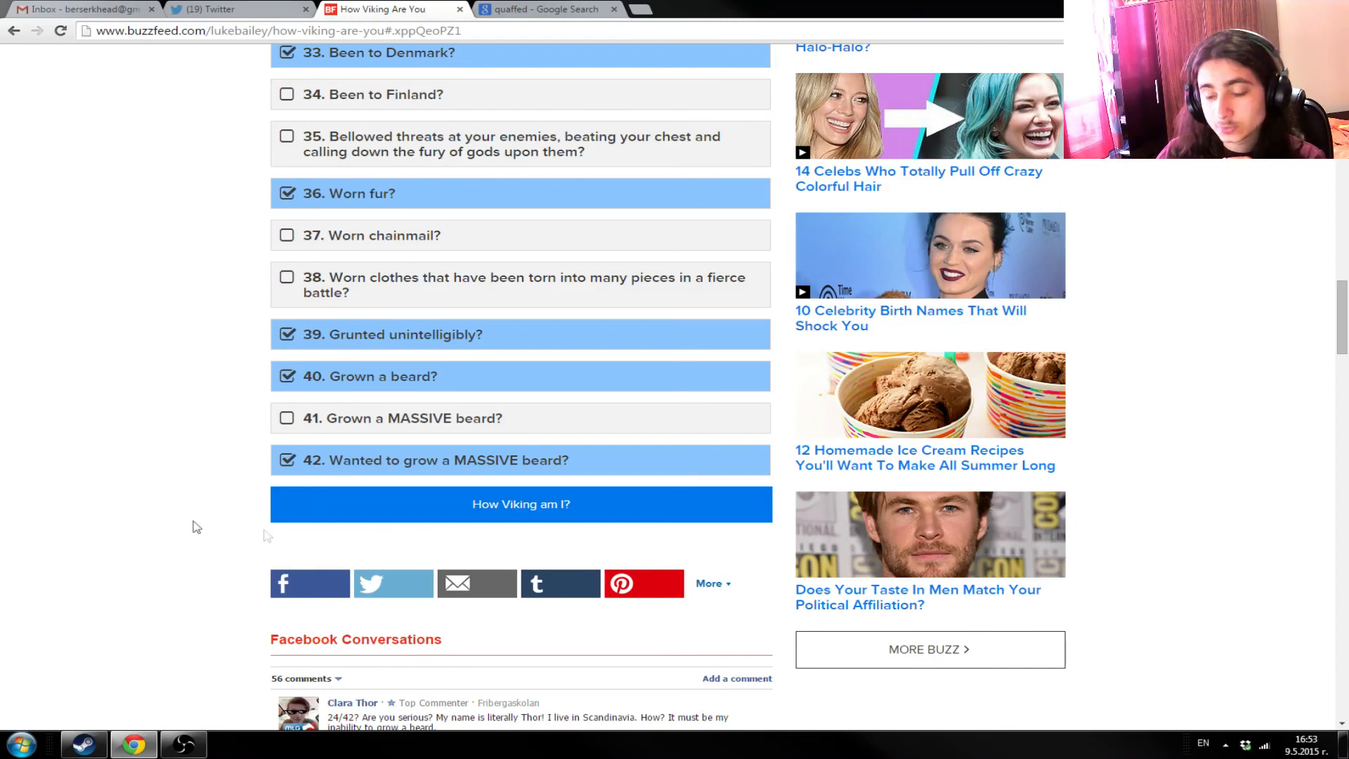
pyautogui.moveTo(541, 525)
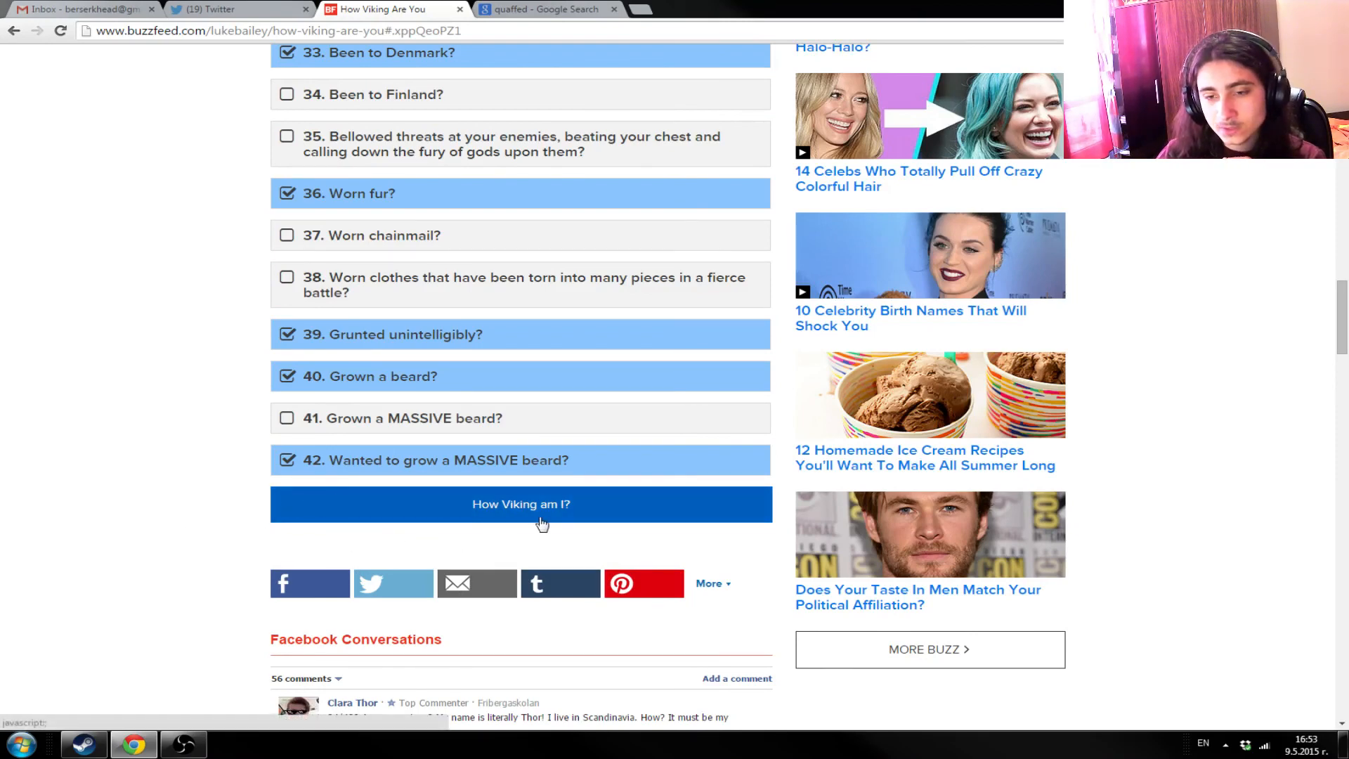
pyautogui.click(520, 504)
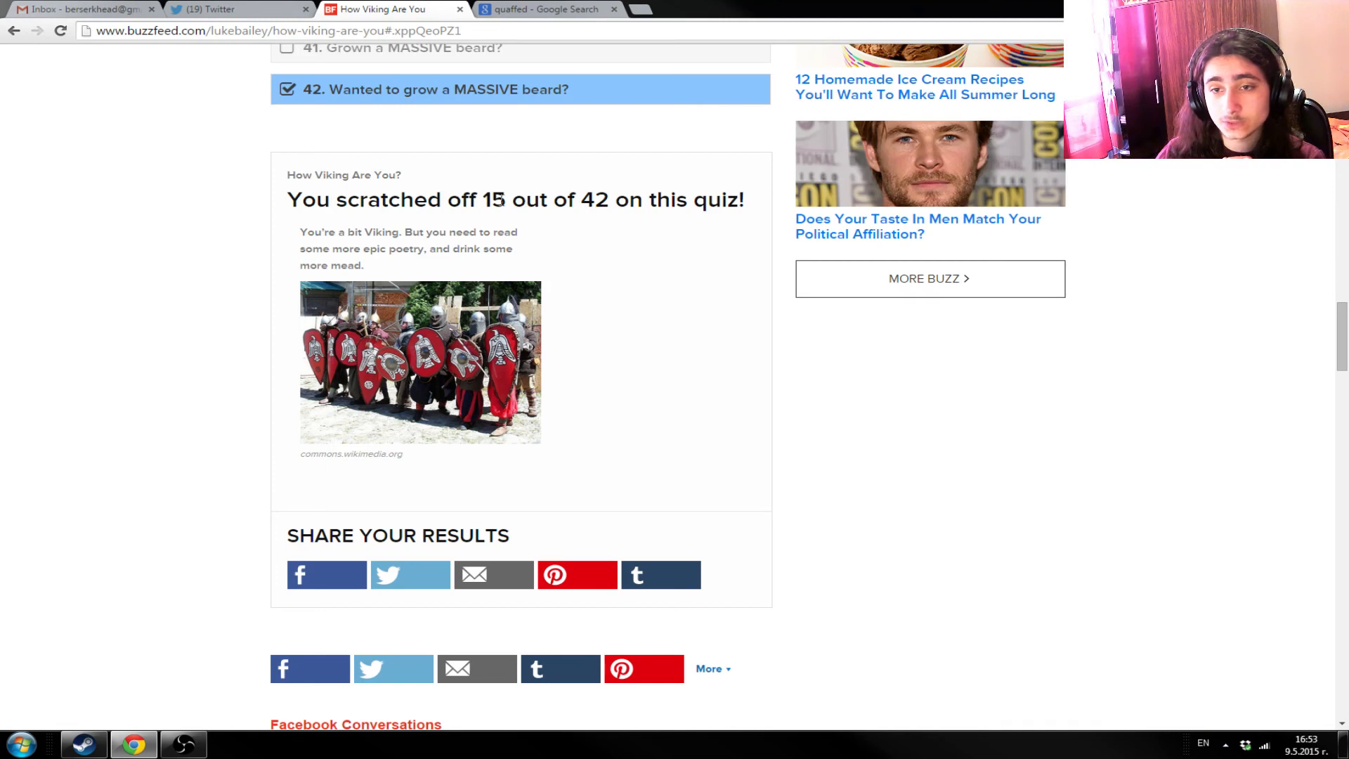
pyautogui.moveTo(682, 230)
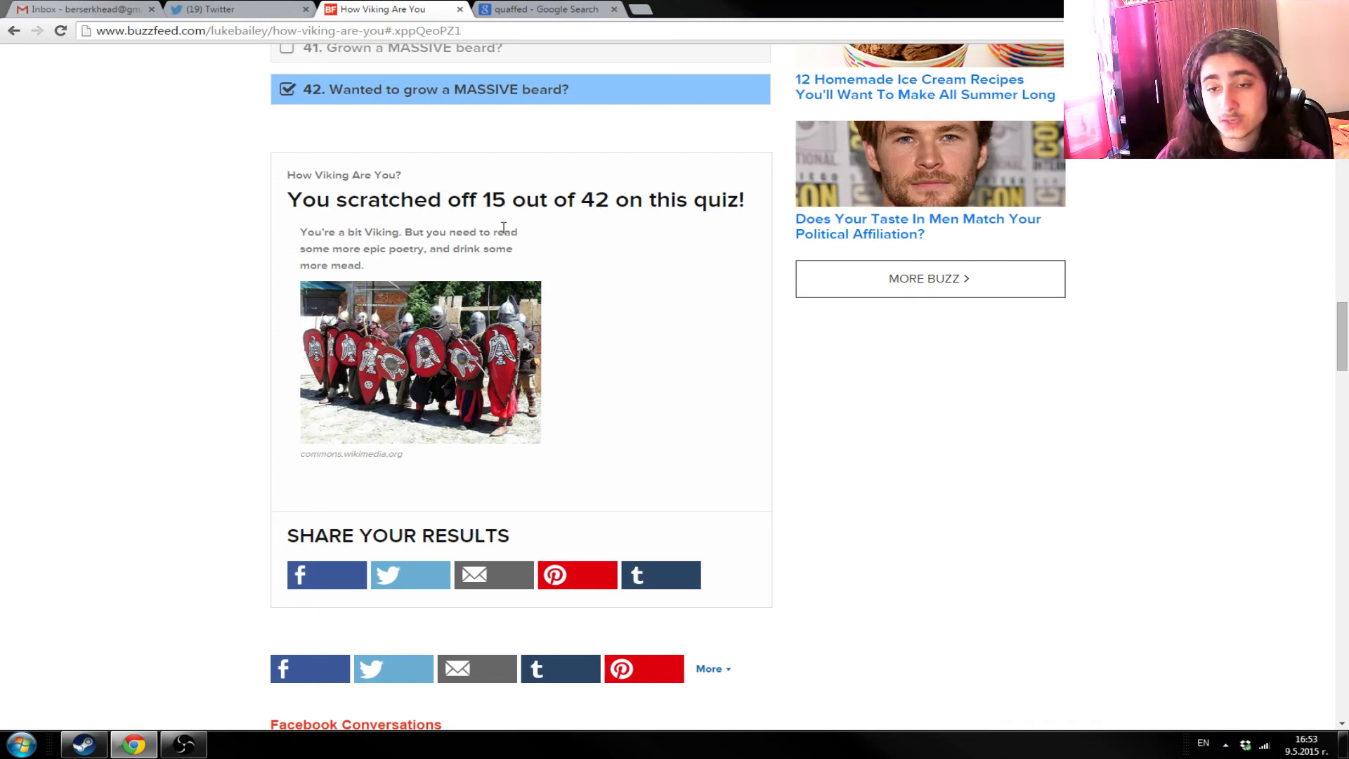
pyautogui.moveTo(459, 265)
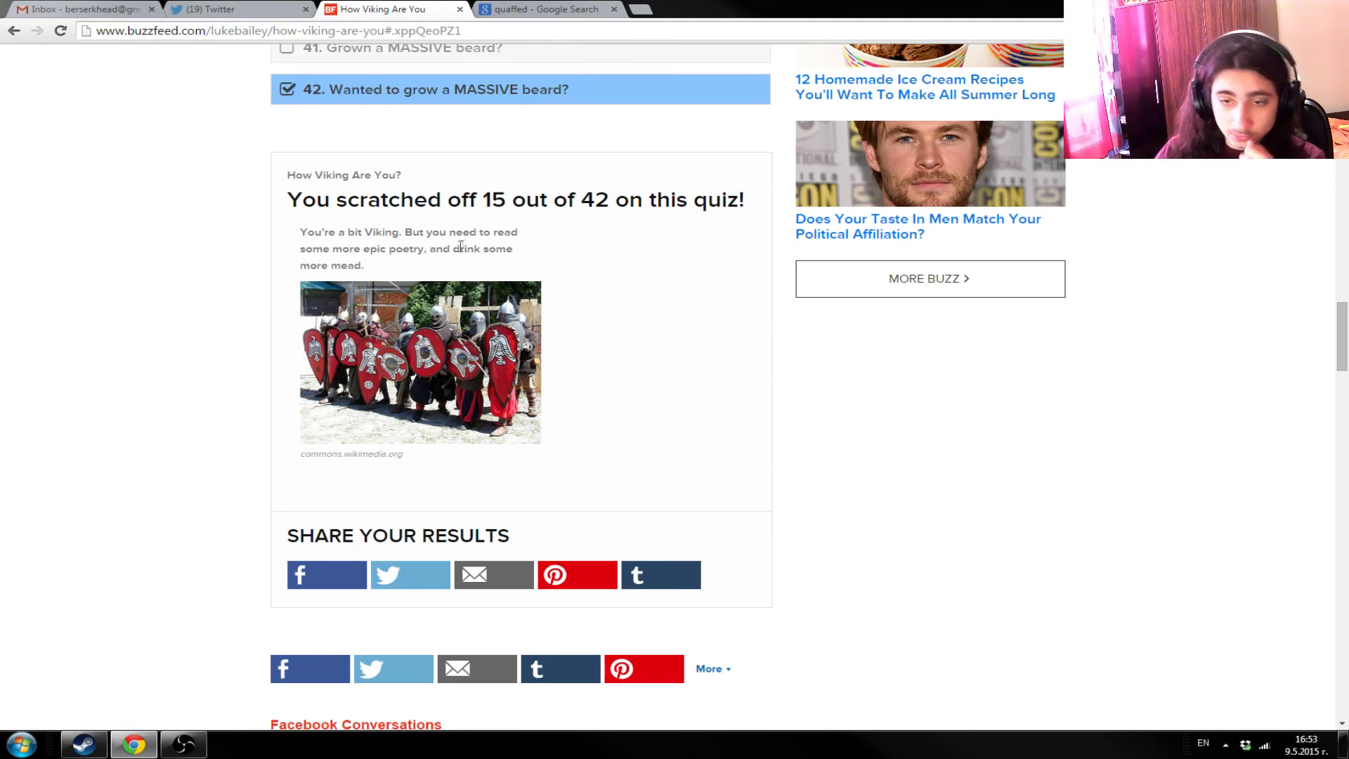
pyautogui.moveTo(571, 330)
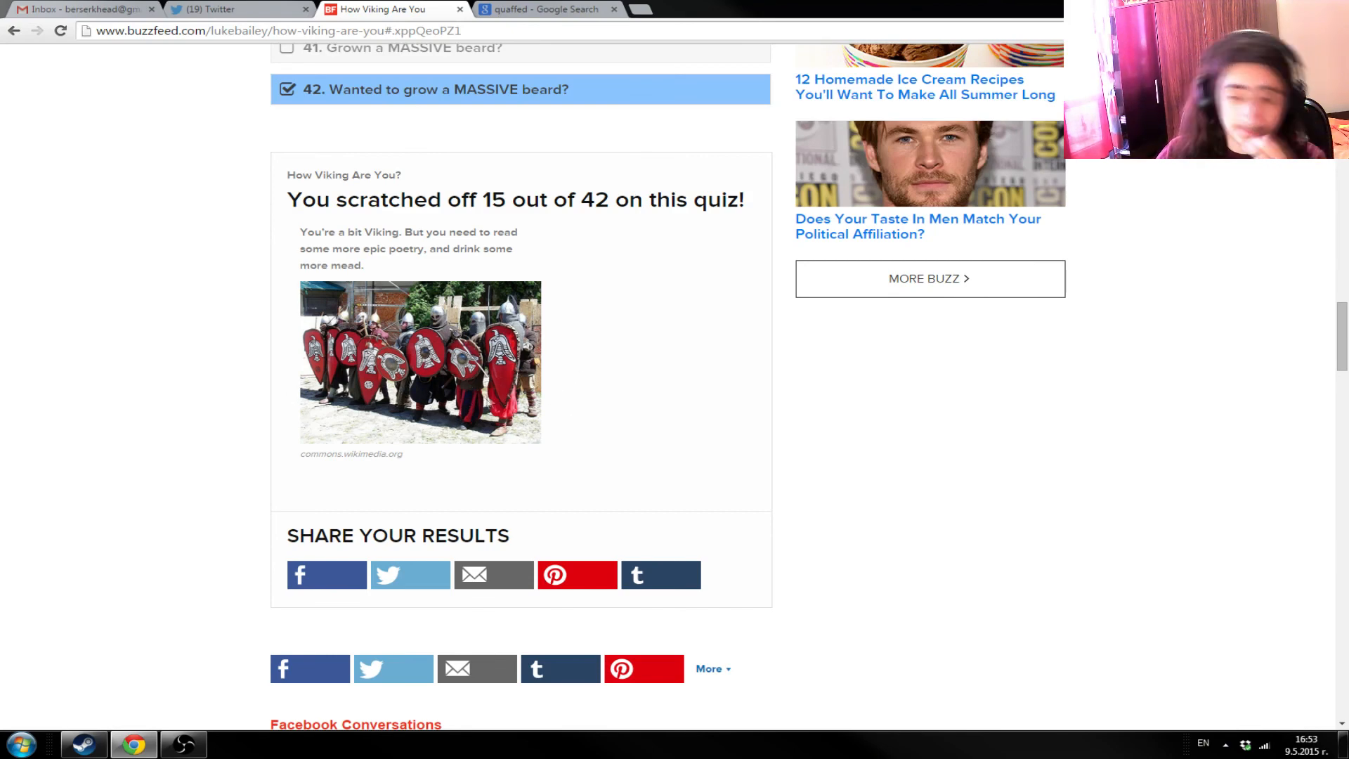
pyautogui.moveTo(778, 383)
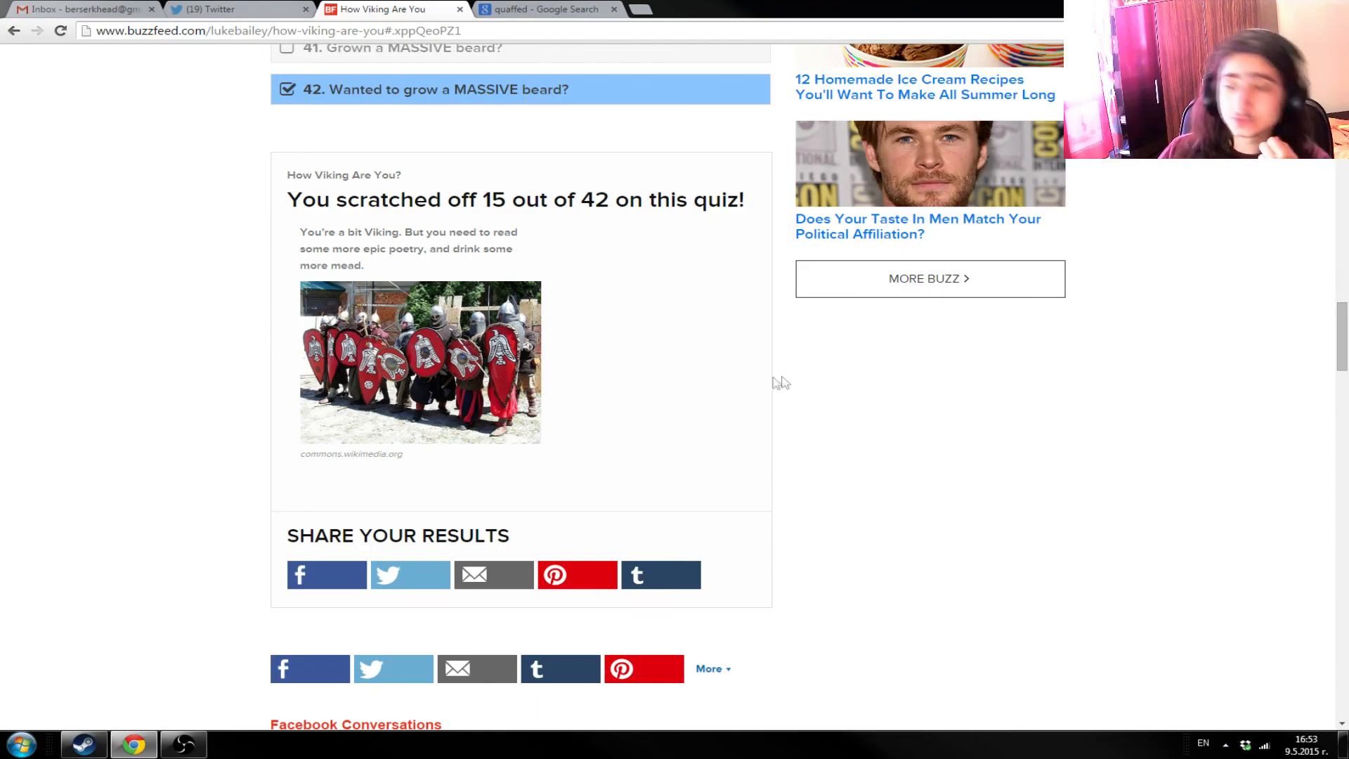
pyautogui.scroll(3)
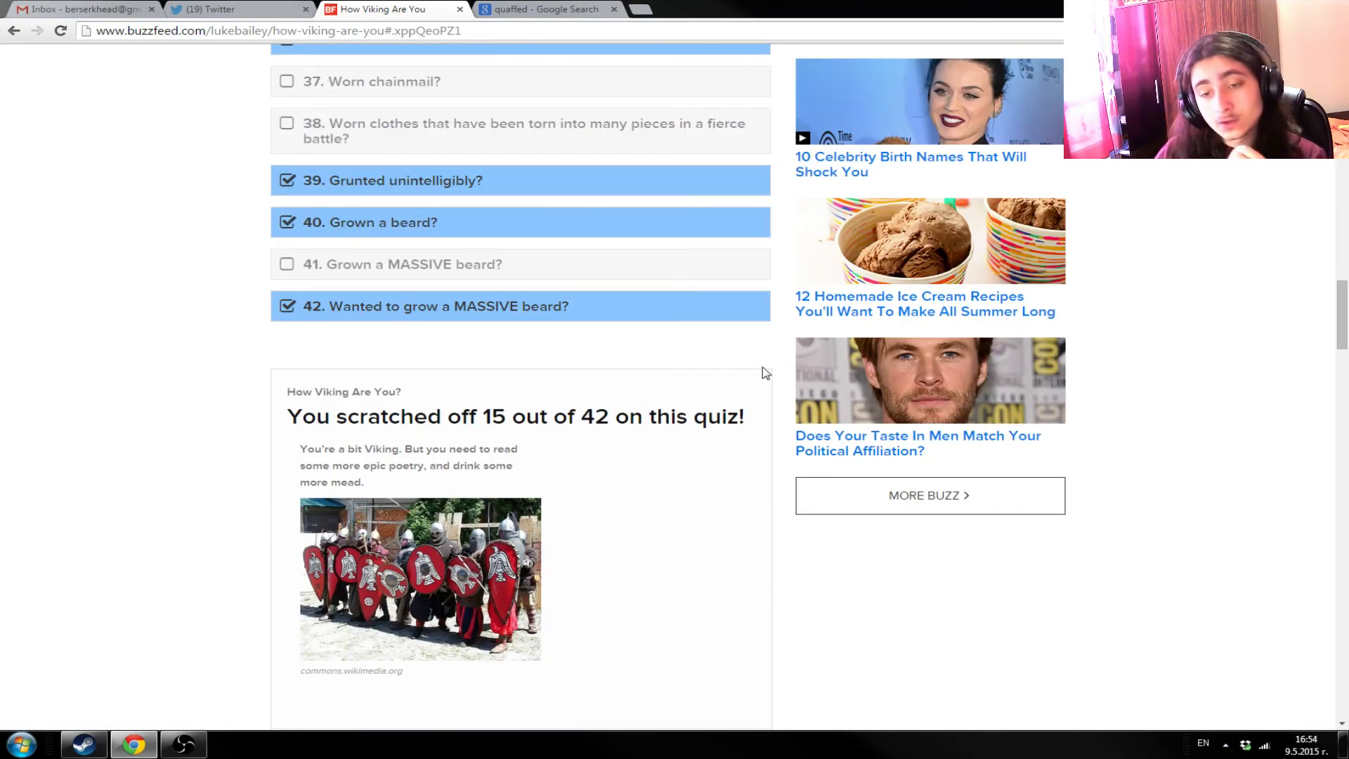
pyautogui.scroll(3)
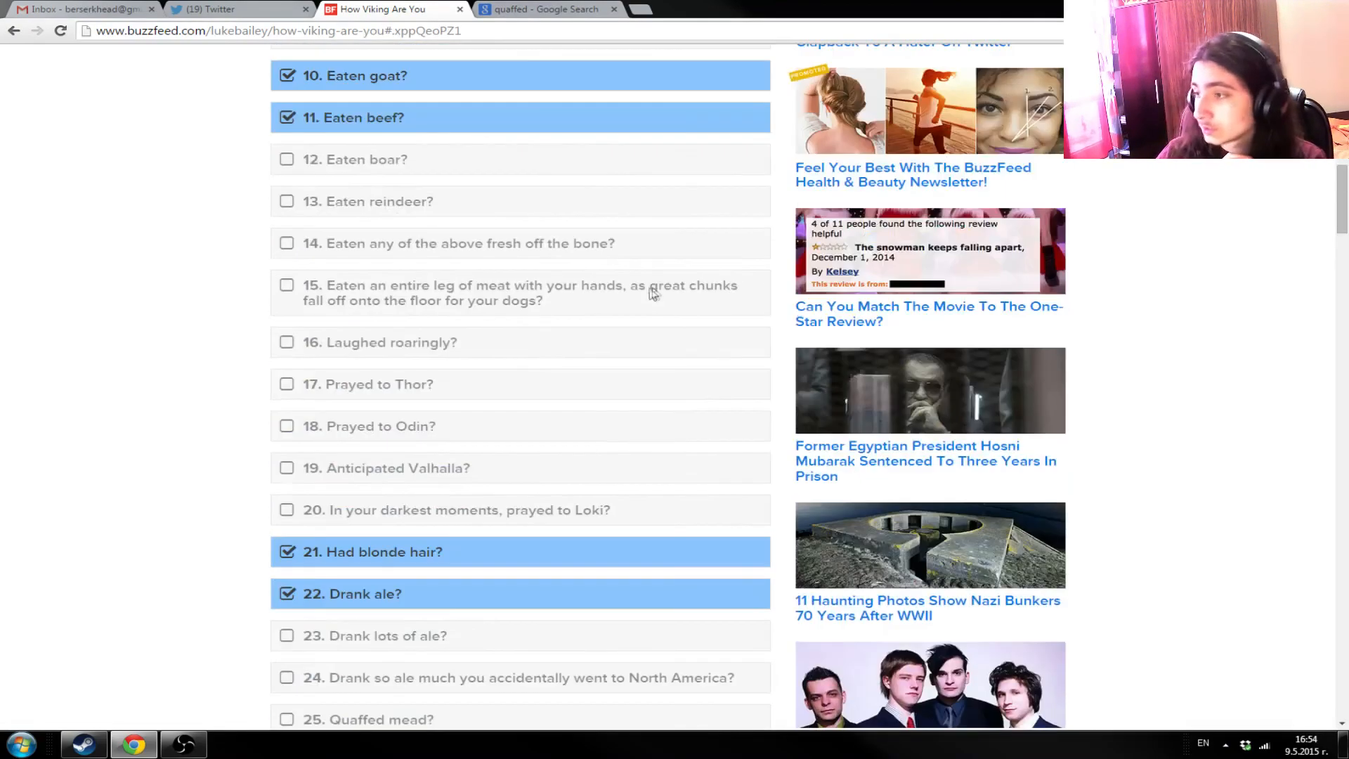
pyautogui.scroll(3)
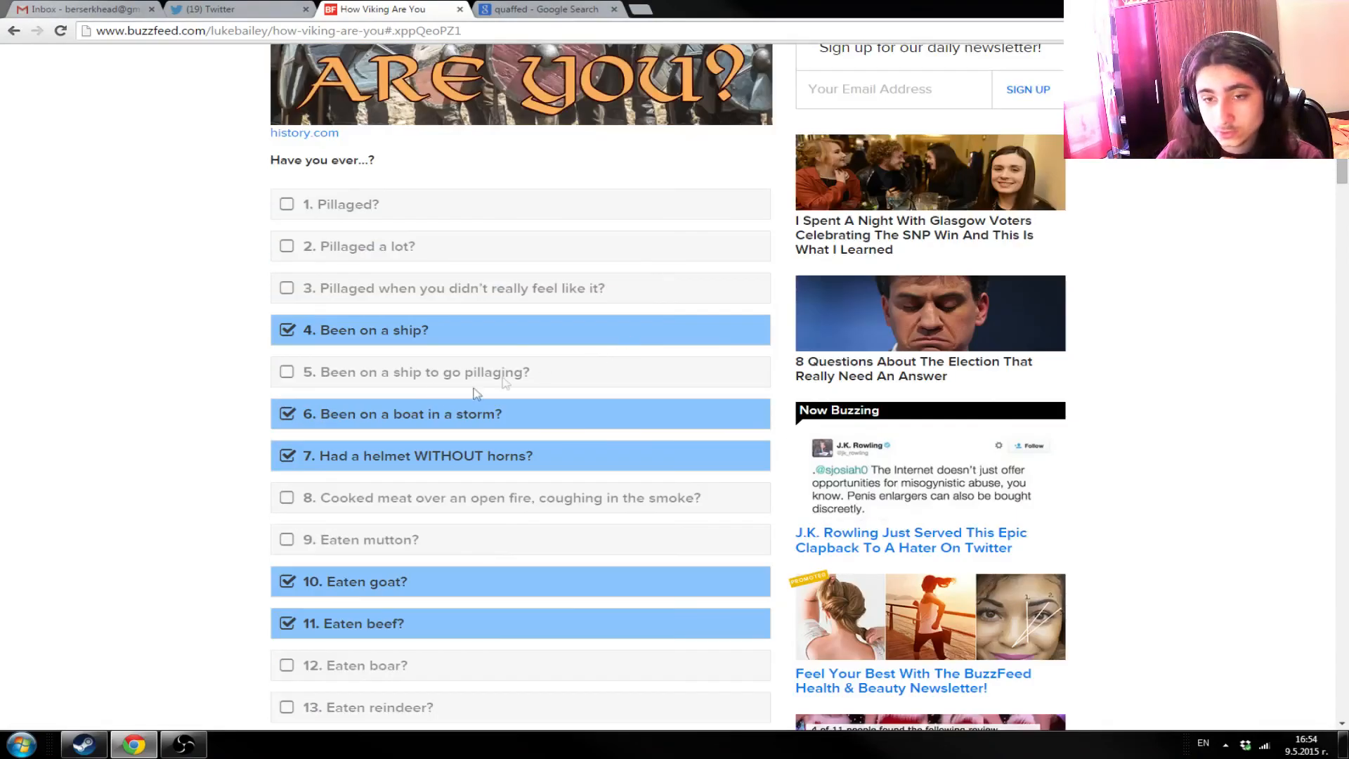
pyautogui.scroll(-3)
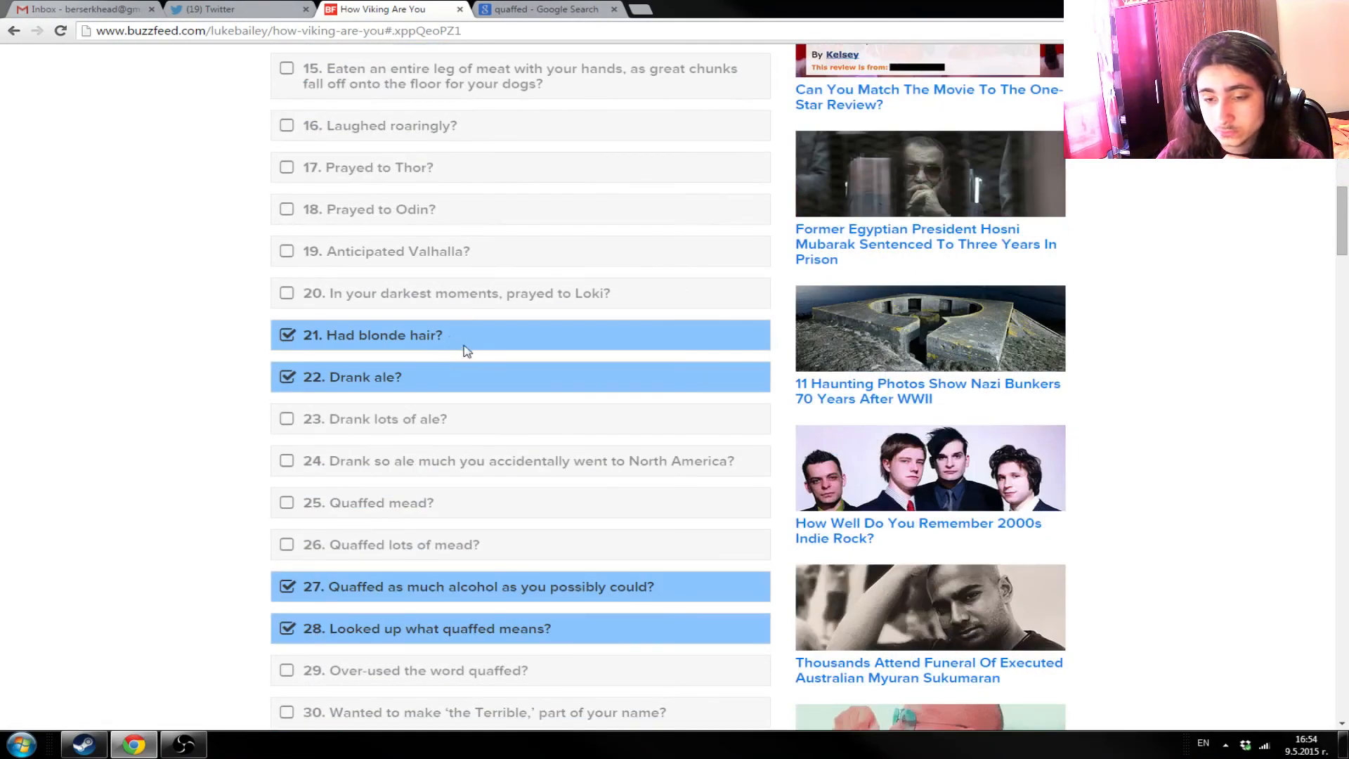
pyautogui.scroll(-3)
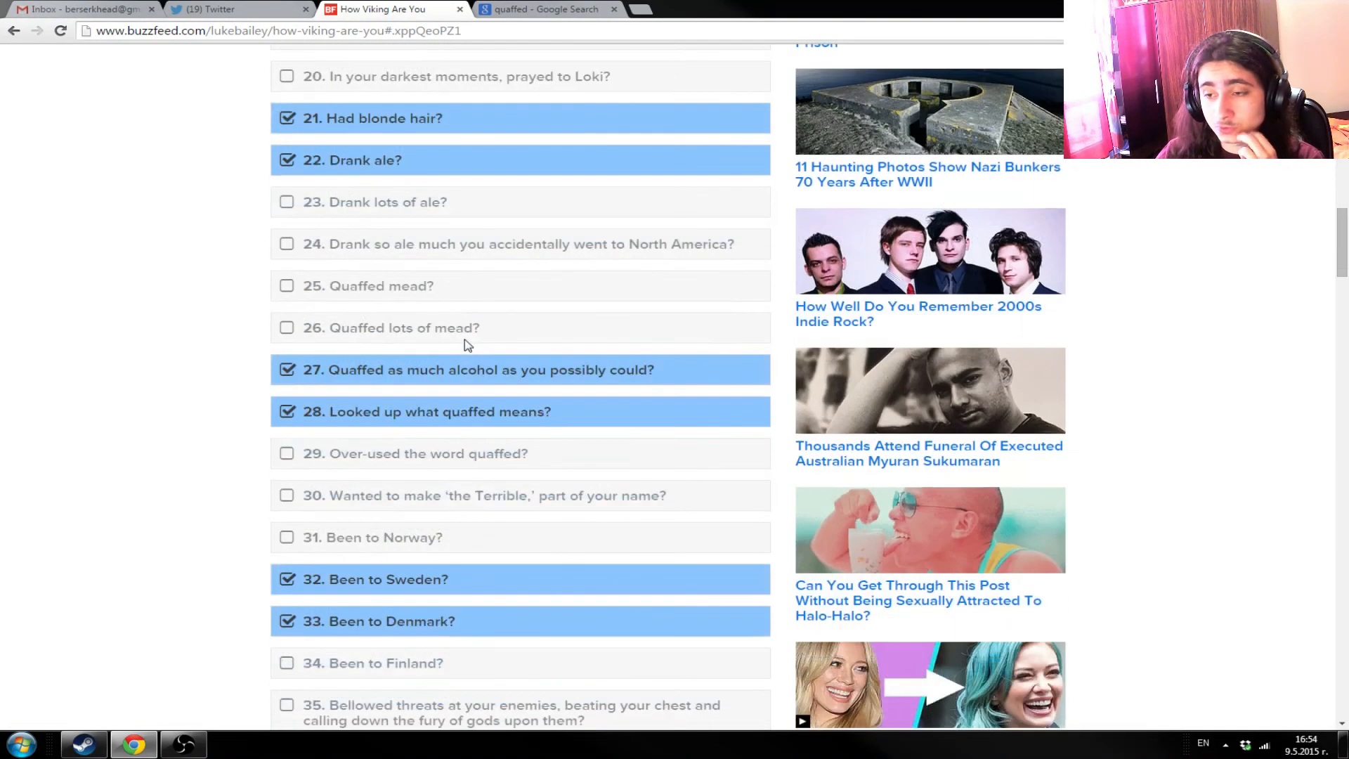
pyautogui.scroll(-3)
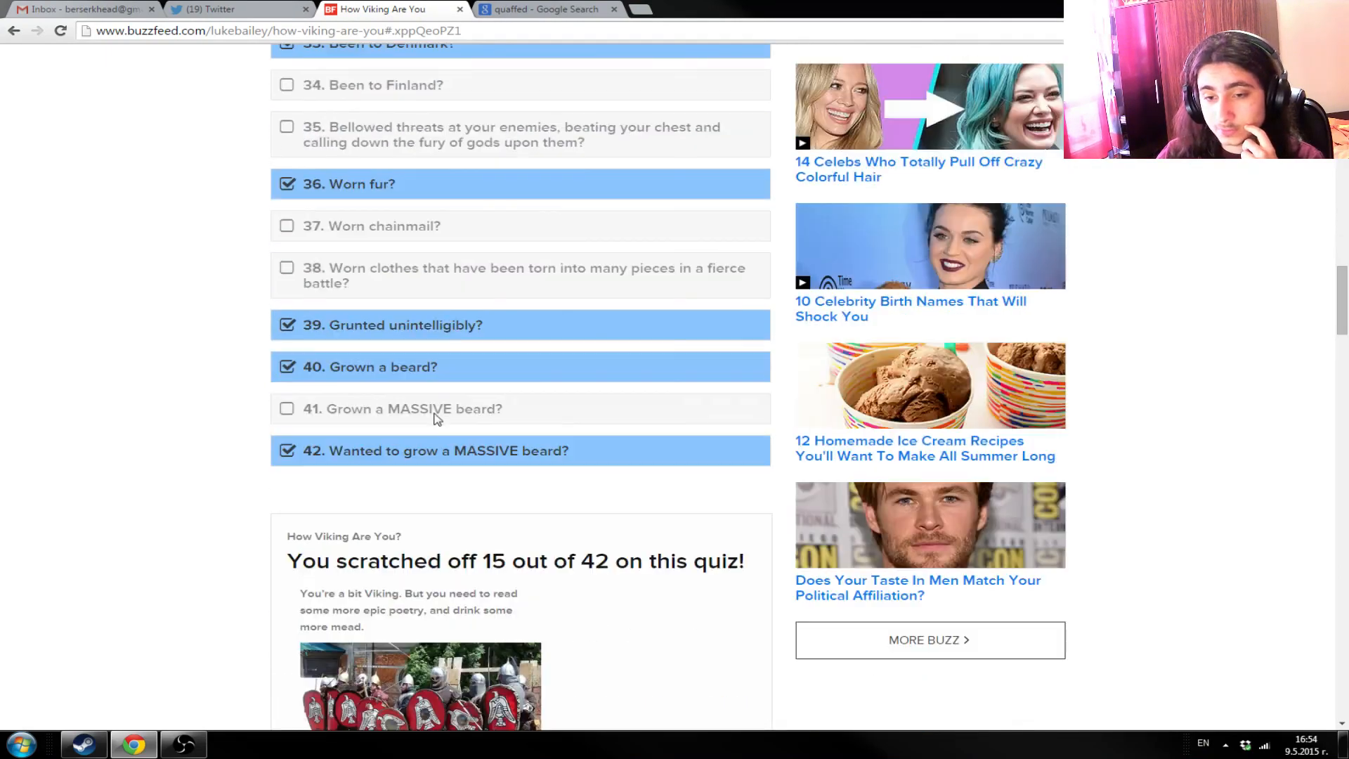
pyautogui.moveTo(409, 437)
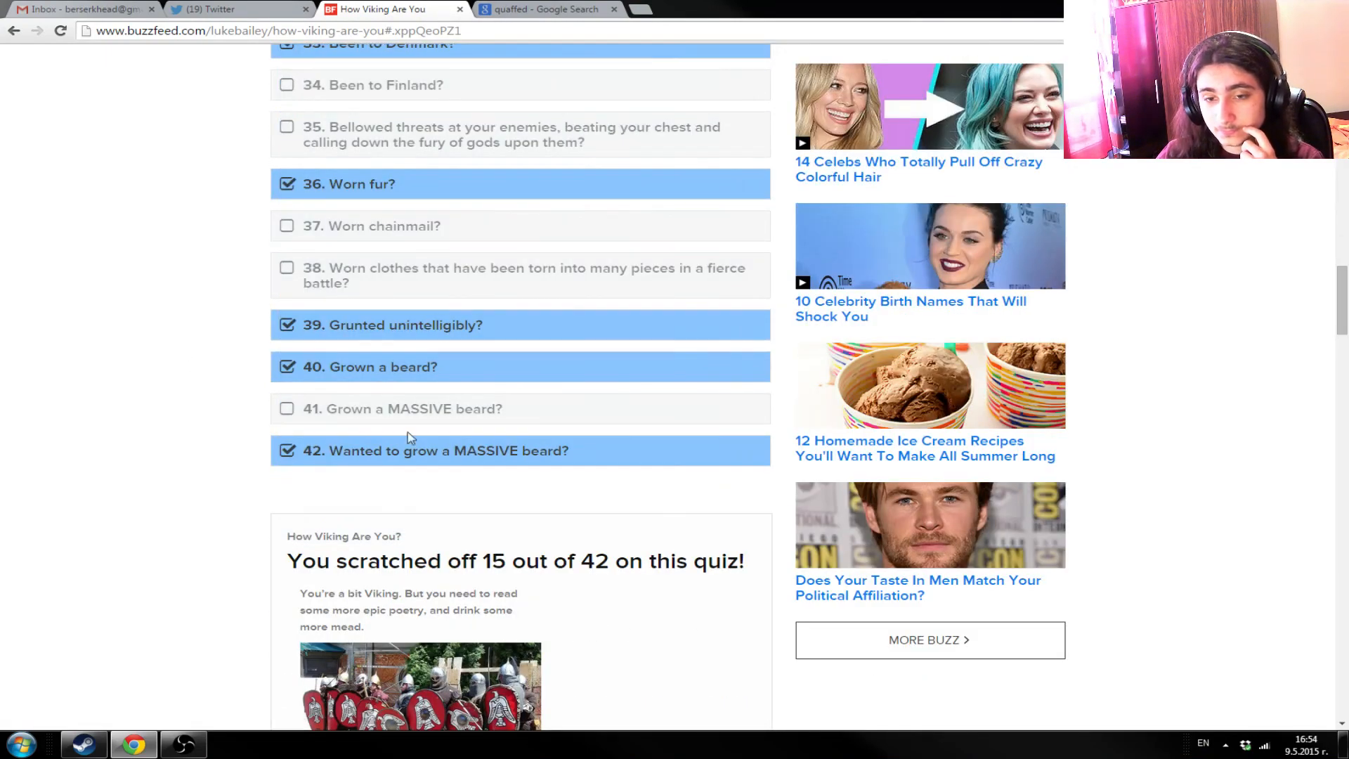
pyautogui.scroll(-3)
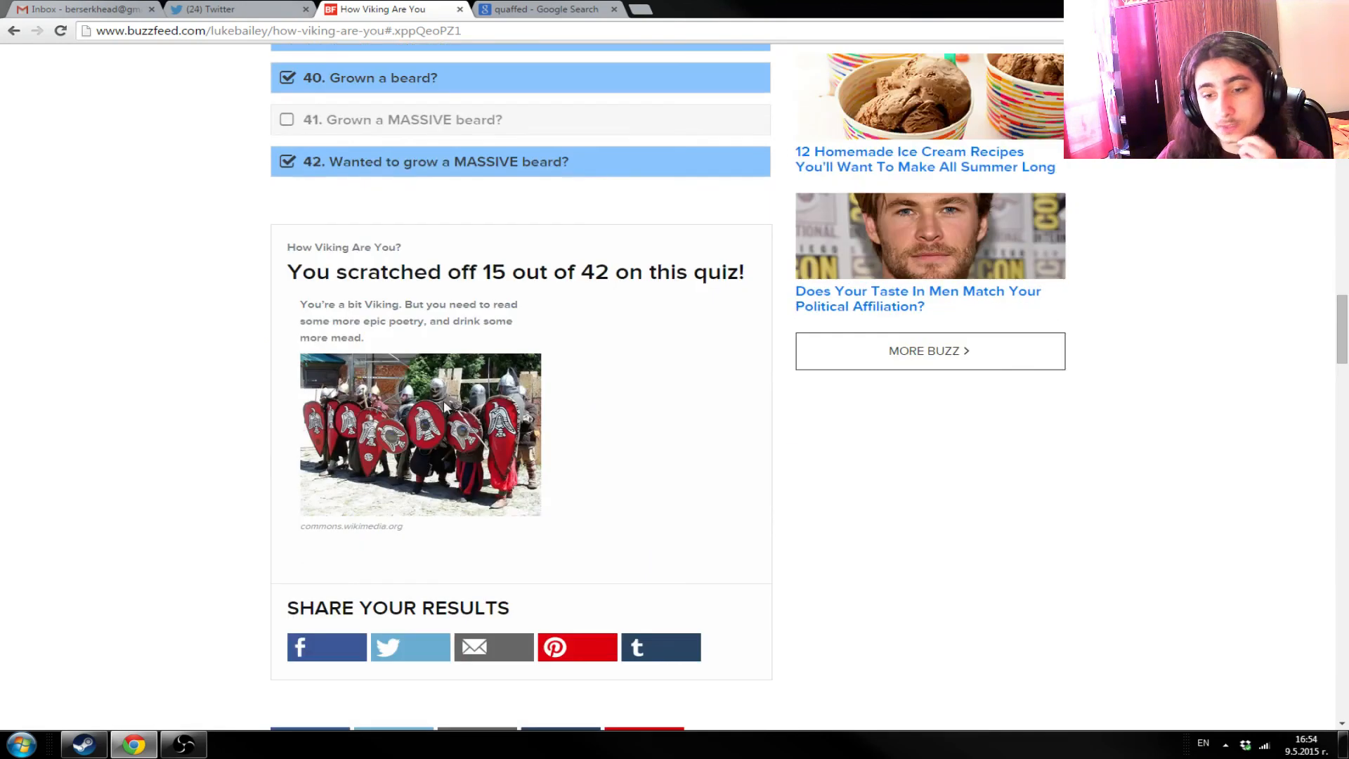
pyautogui.moveTo(597, 487)
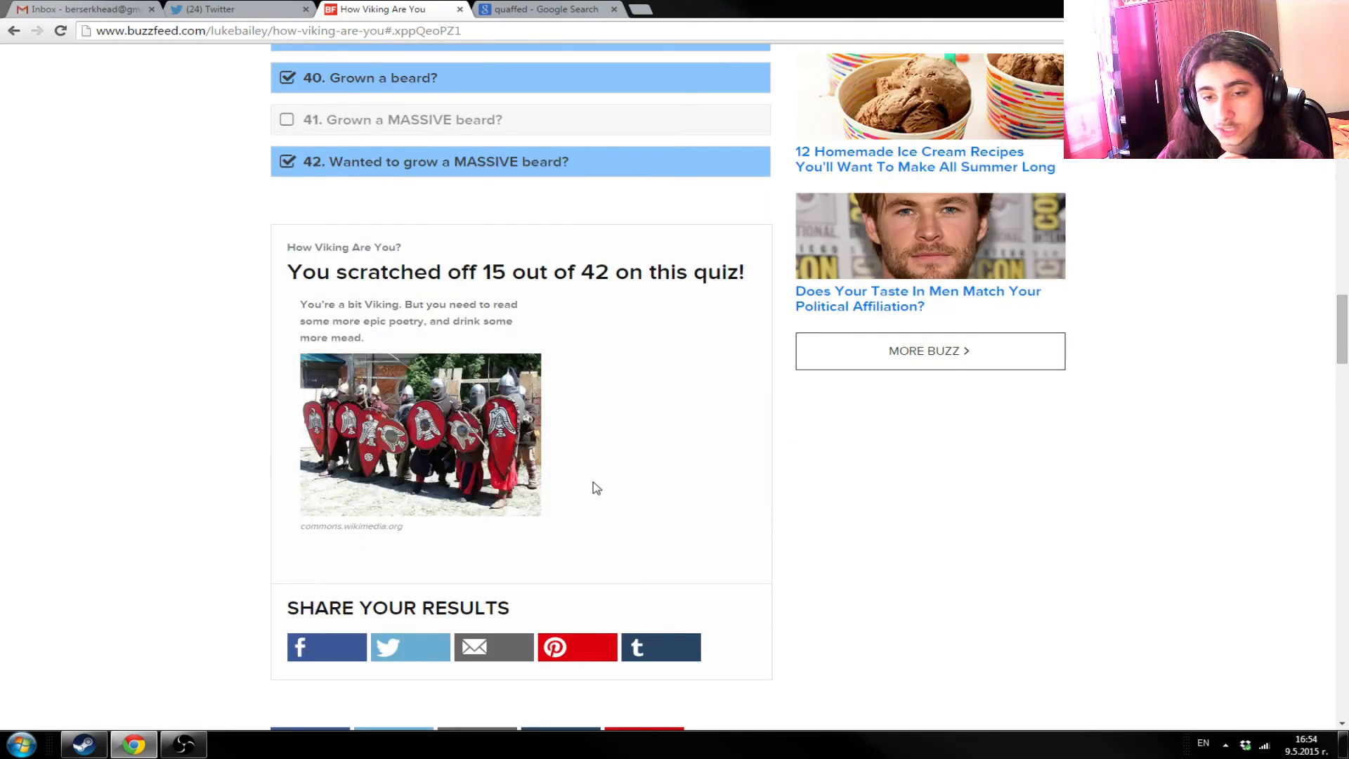
pyautogui.moveTo(918, 529)
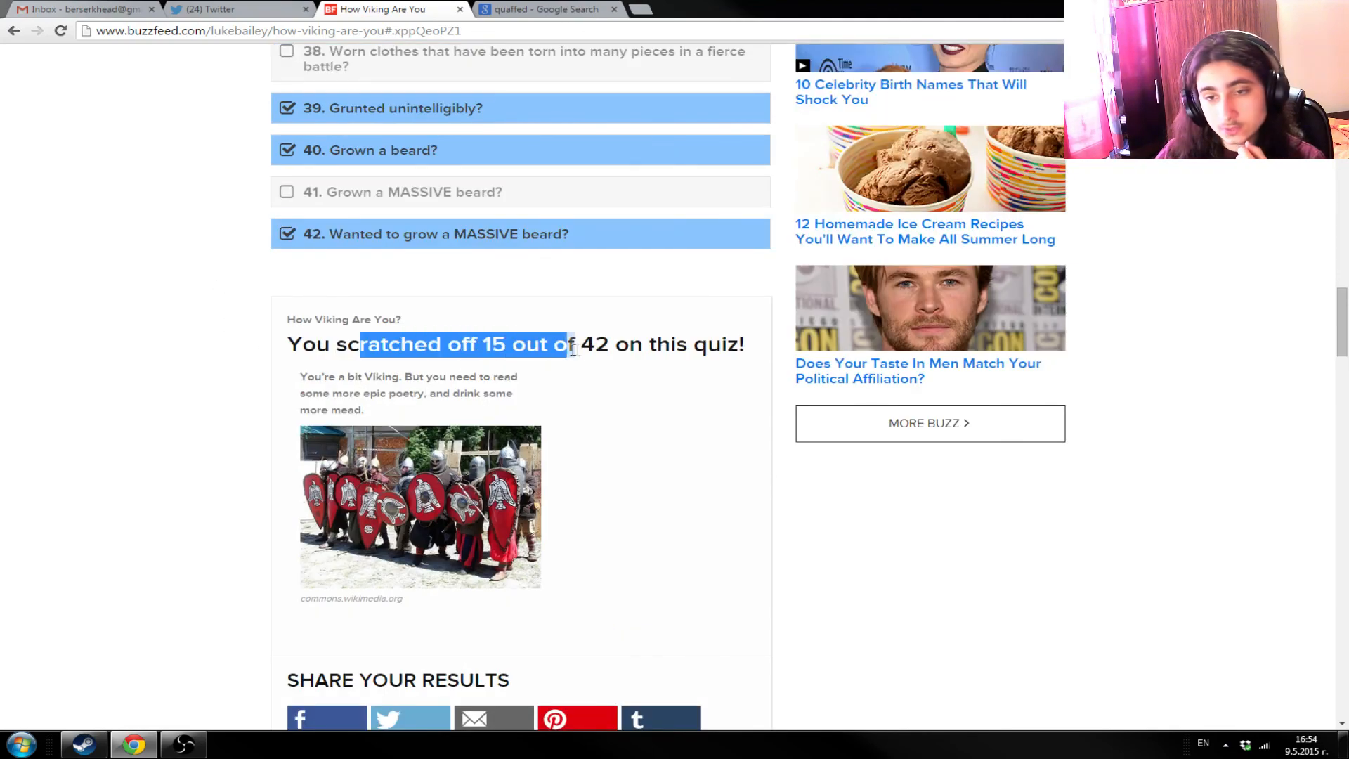
pyautogui.scroll(3)
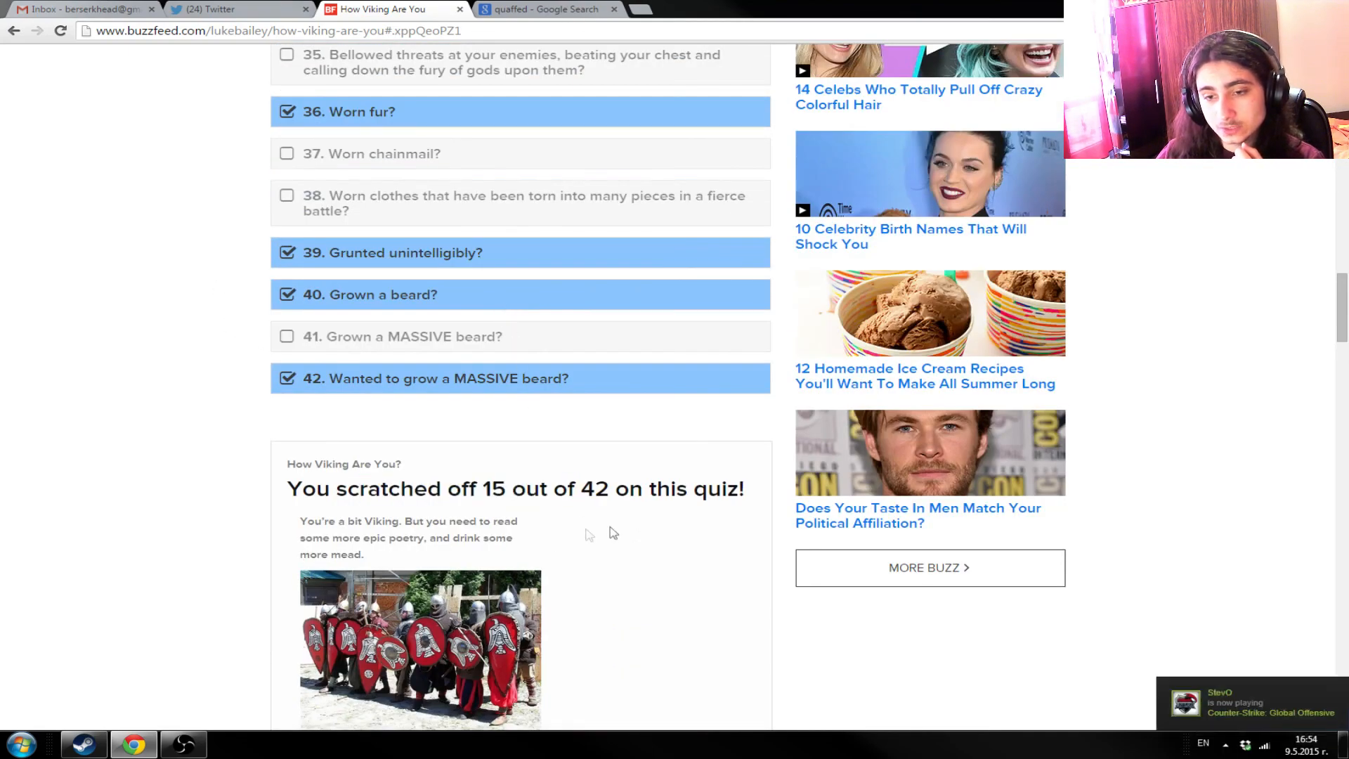
pyautogui.moveTo(559, 537)
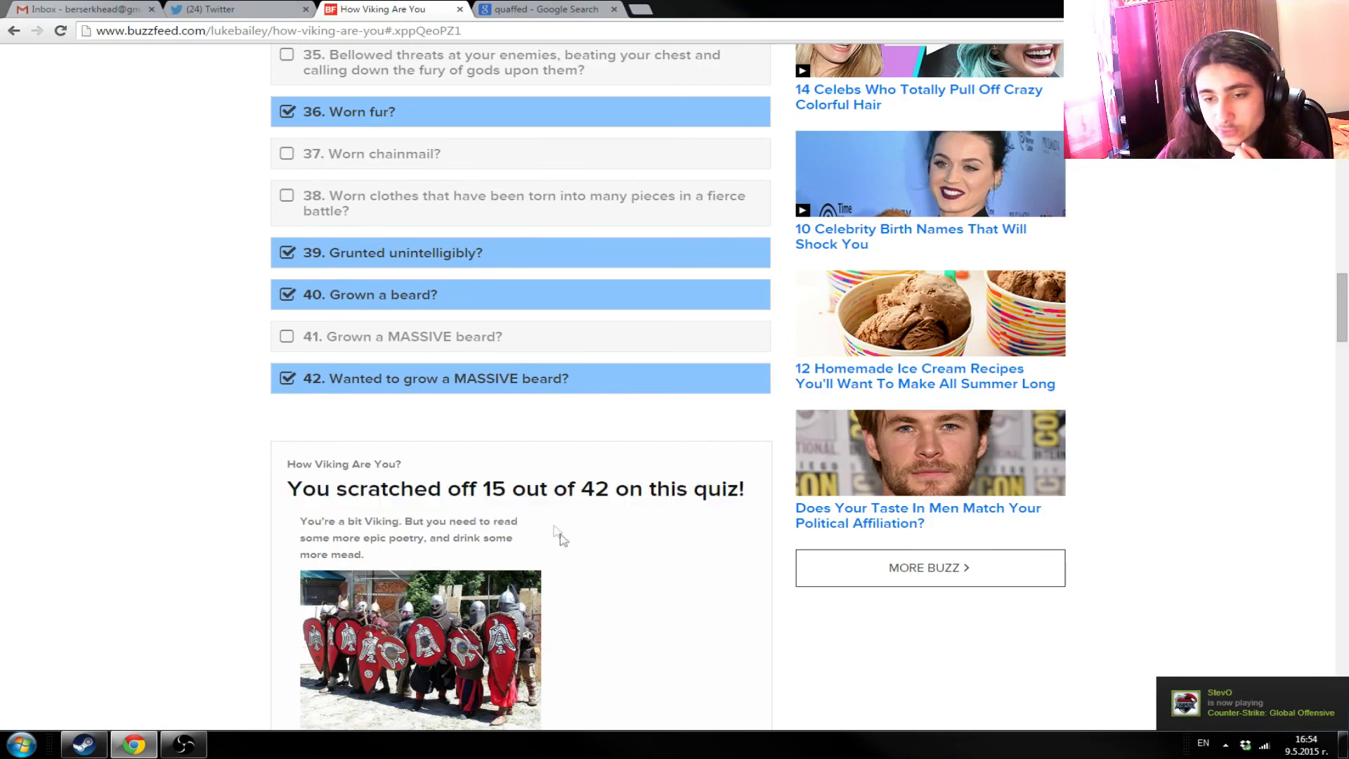
pyautogui.scroll(3)
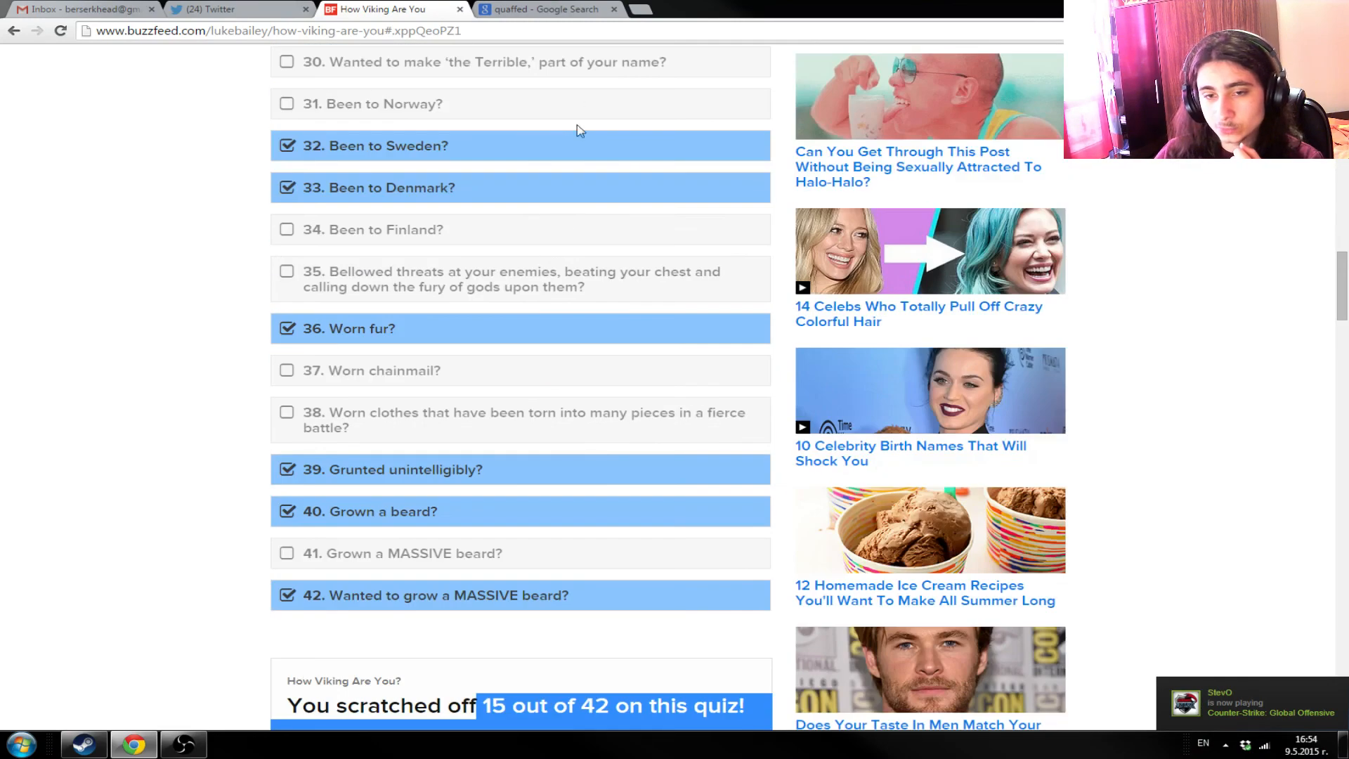
pyautogui.scroll(-3)
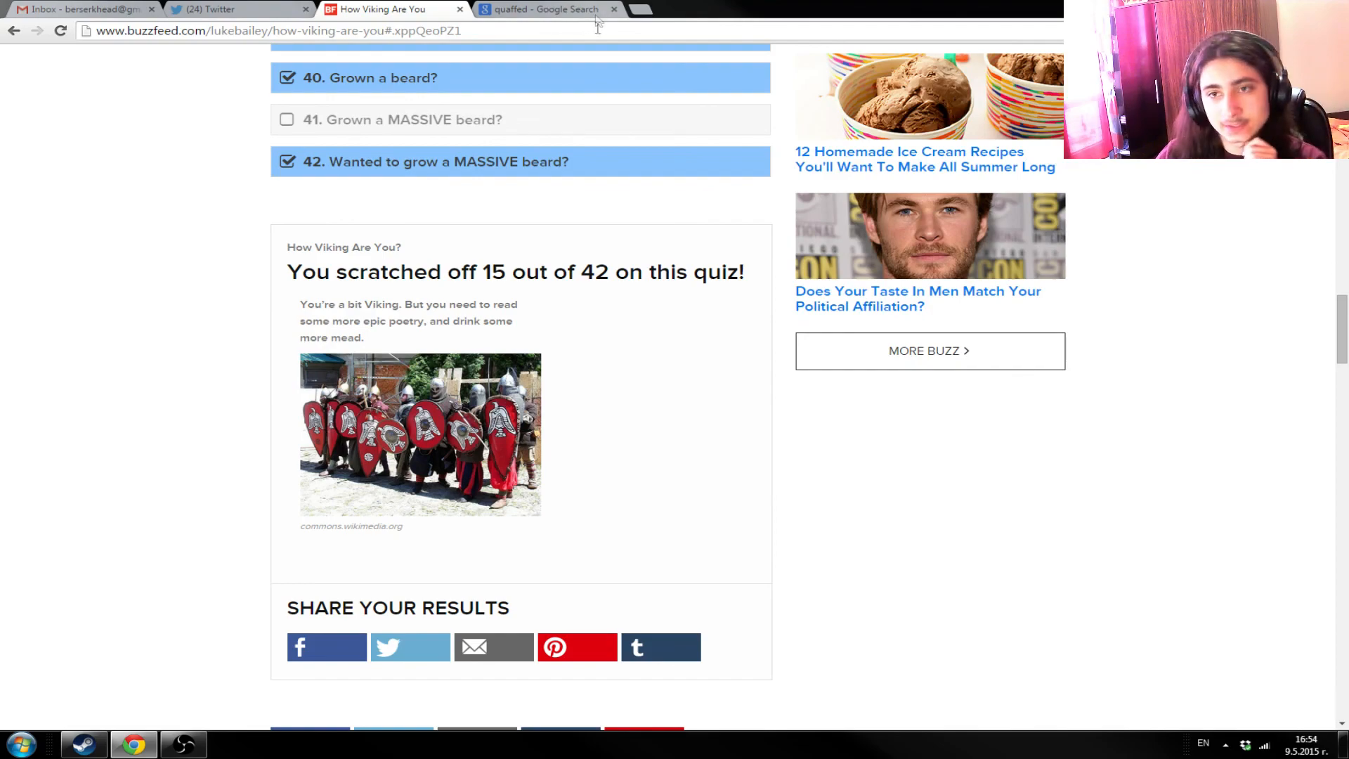
pyautogui.scroll(3)
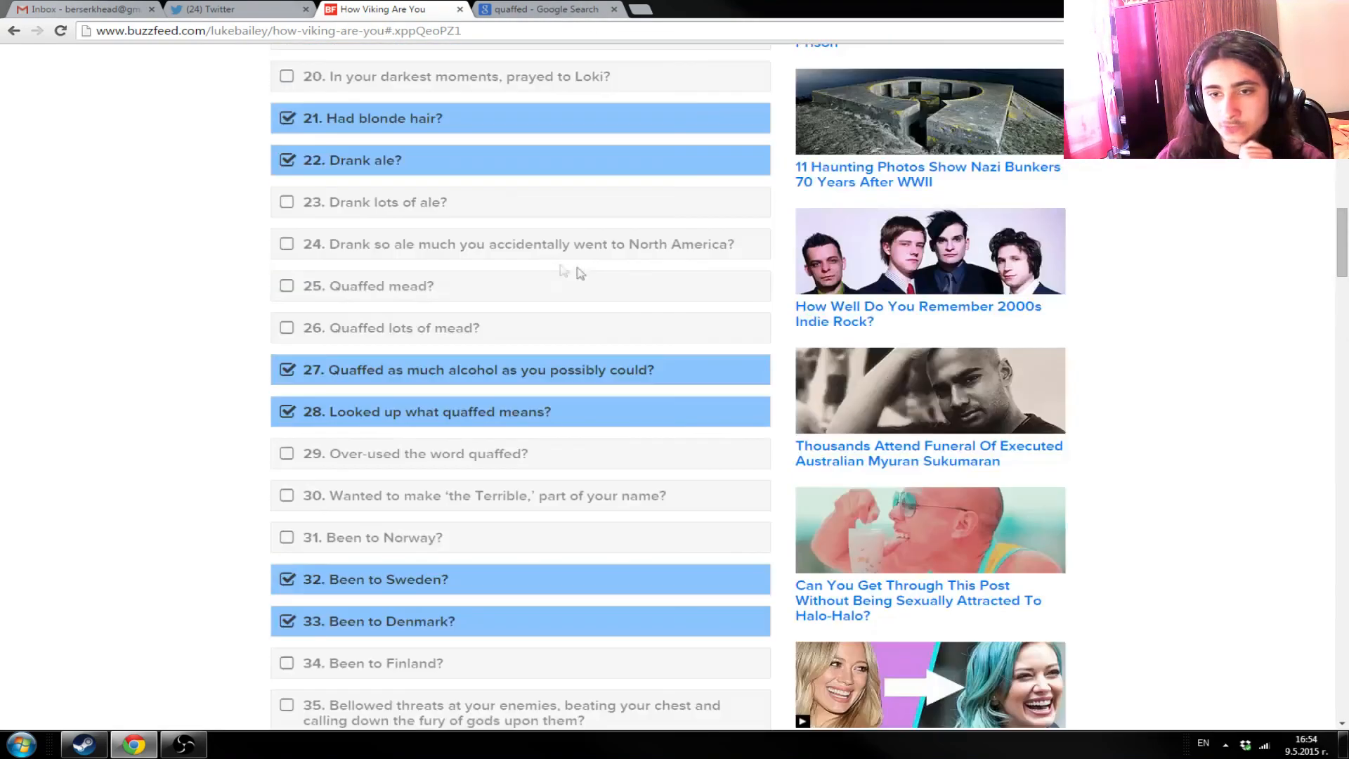
pyautogui.scroll(3)
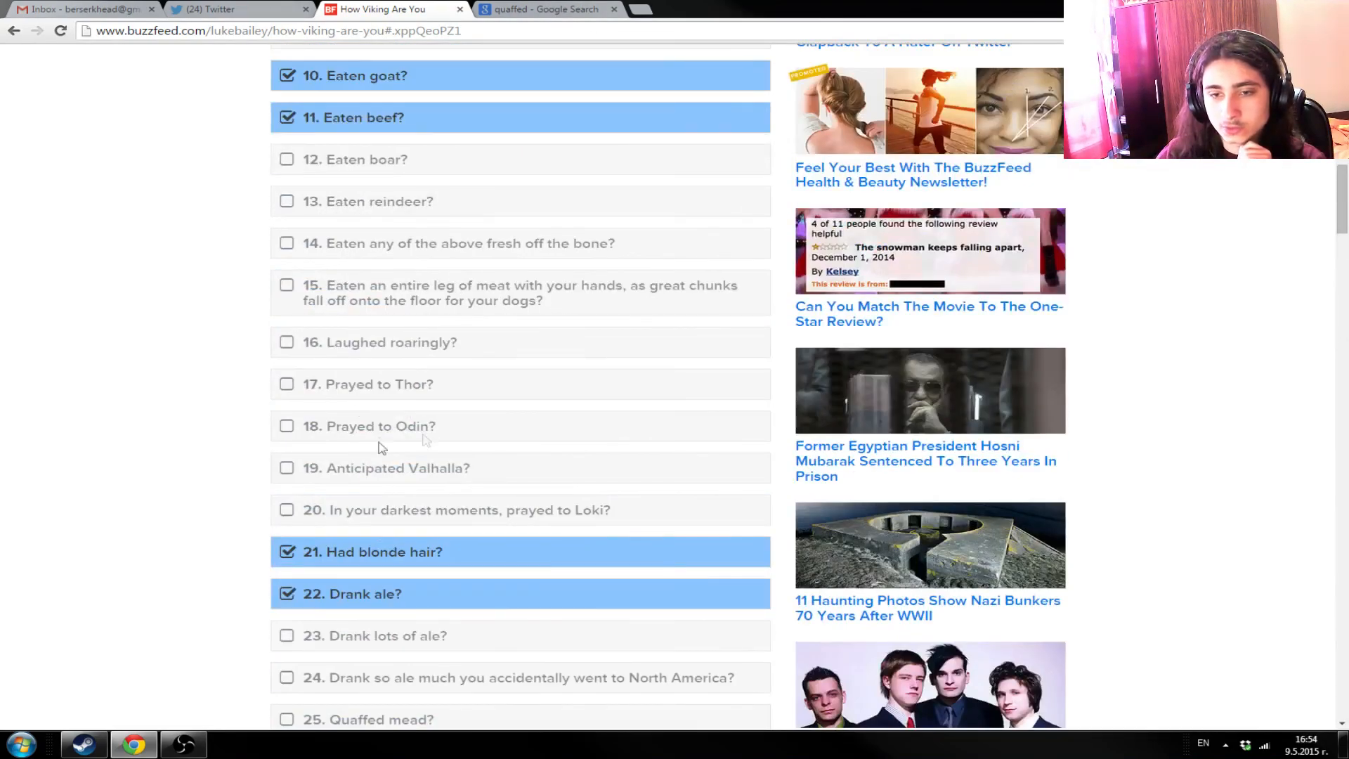
pyautogui.scroll(3)
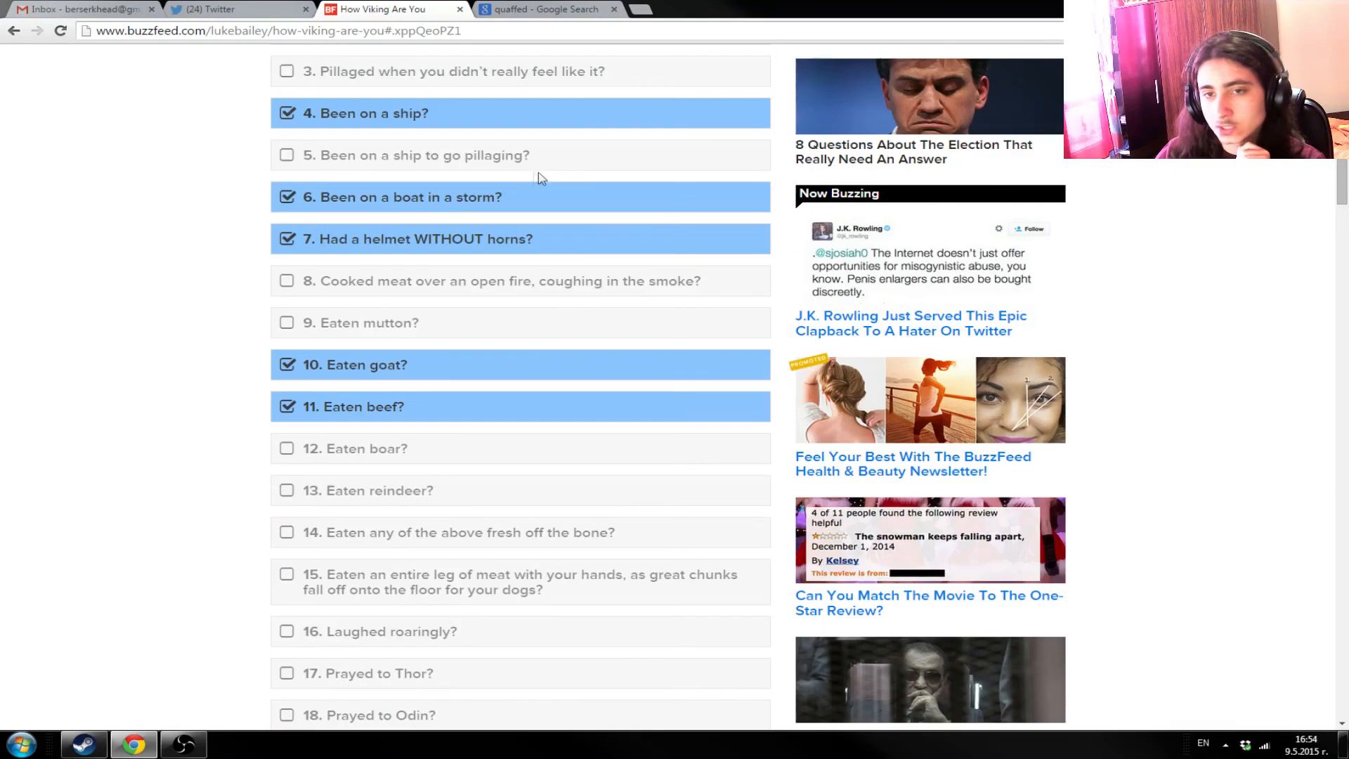
pyautogui.scroll(3)
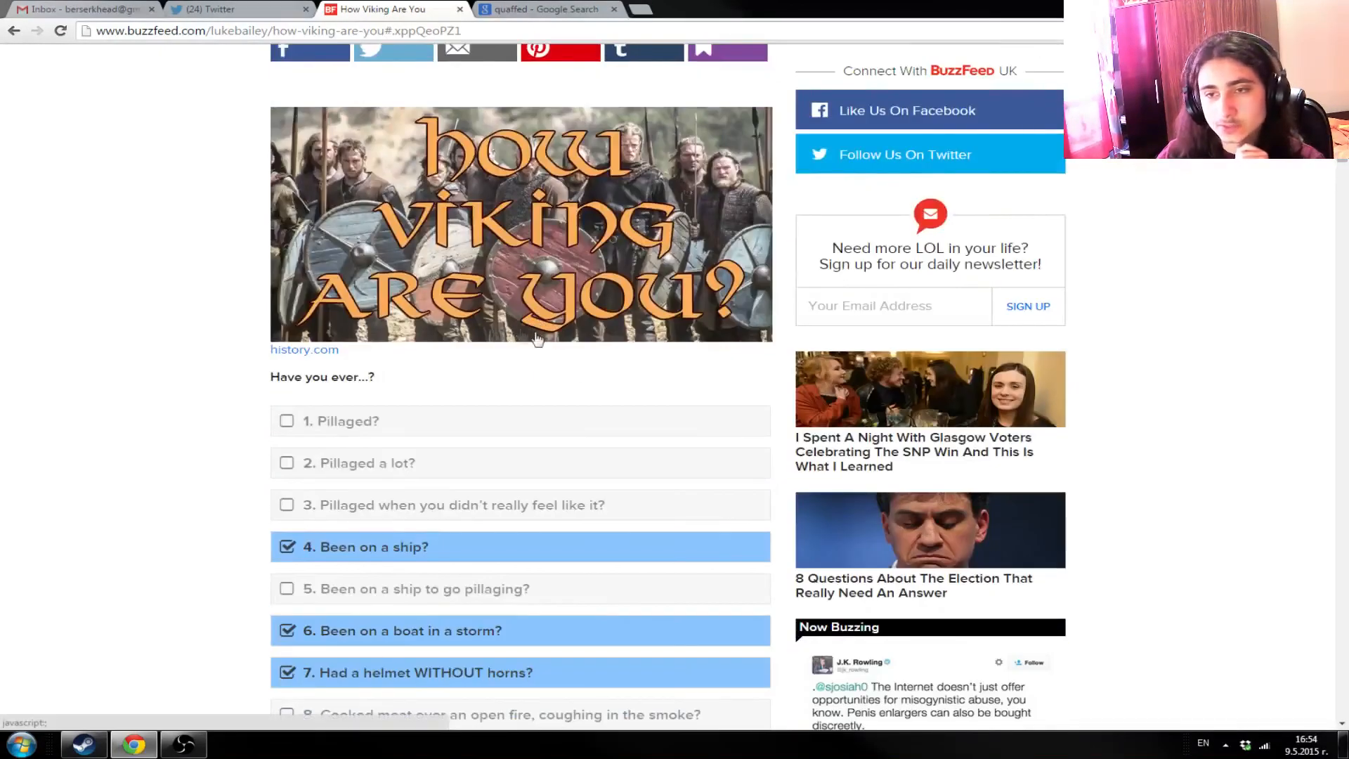
pyautogui.scroll(-3)
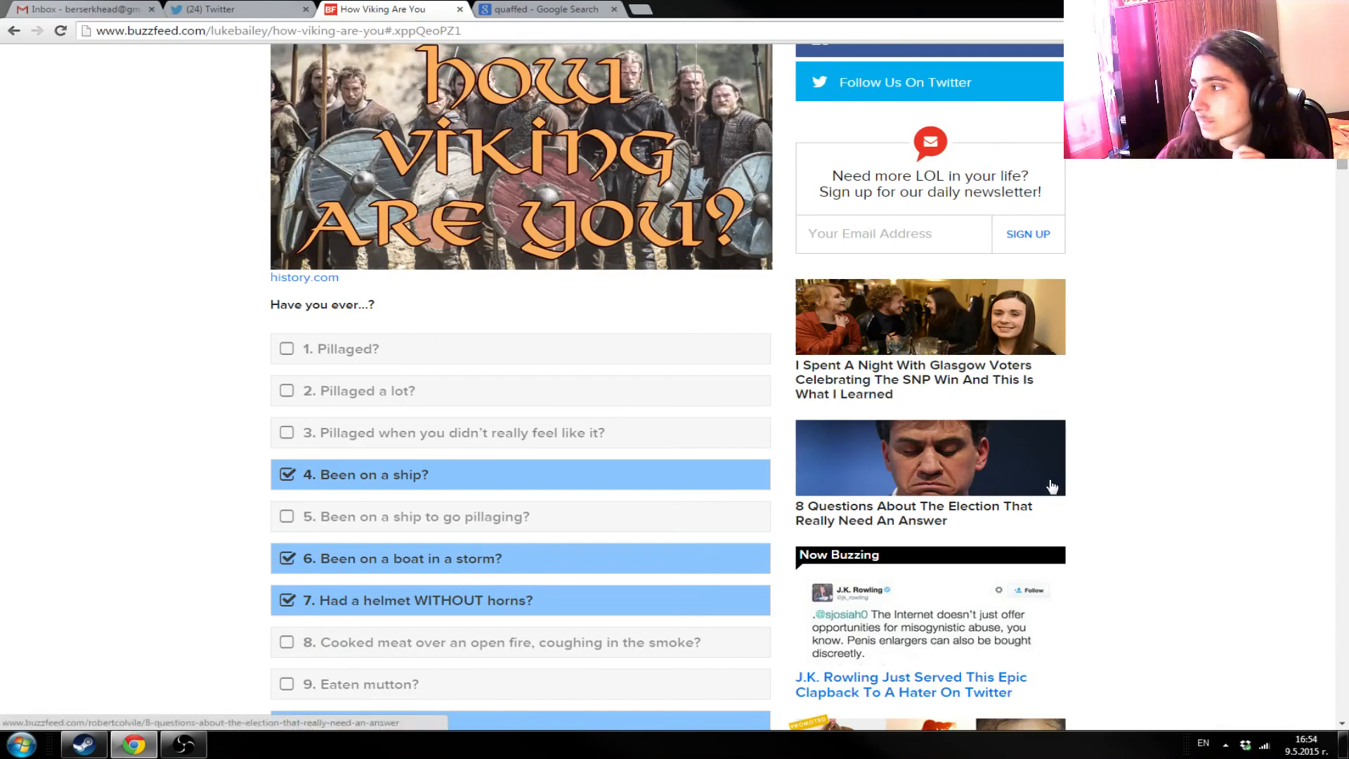
pyautogui.moveTo(999, 458)
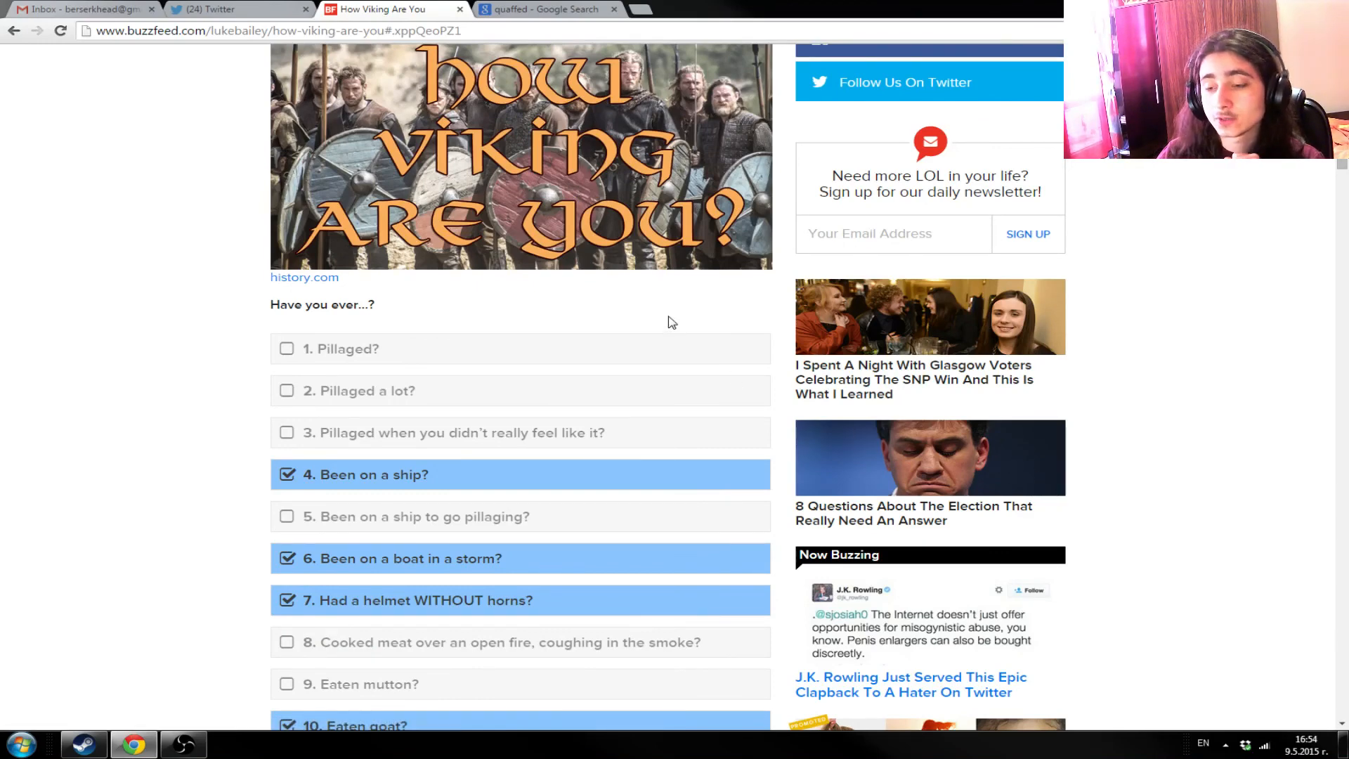
pyautogui.moveTo(660, 310)
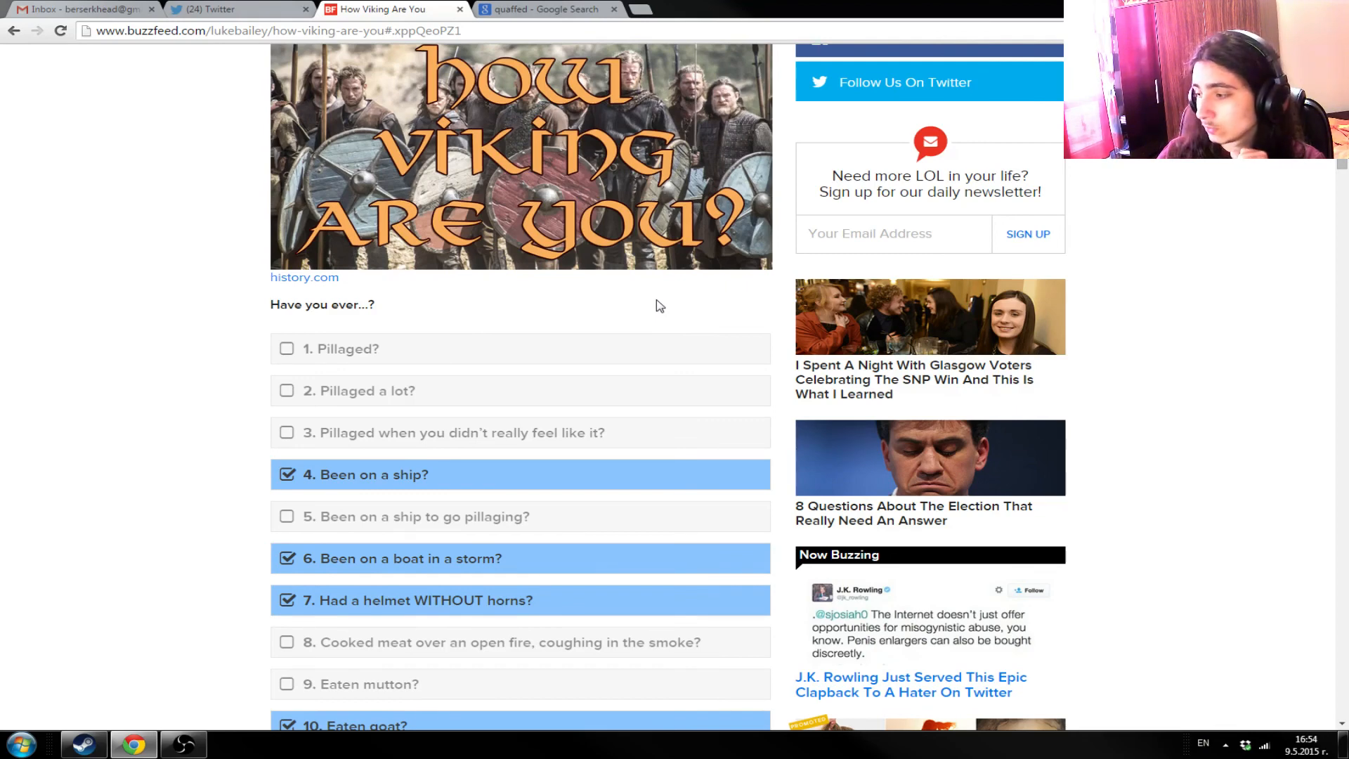
pyautogui.moveTo(651, 284)
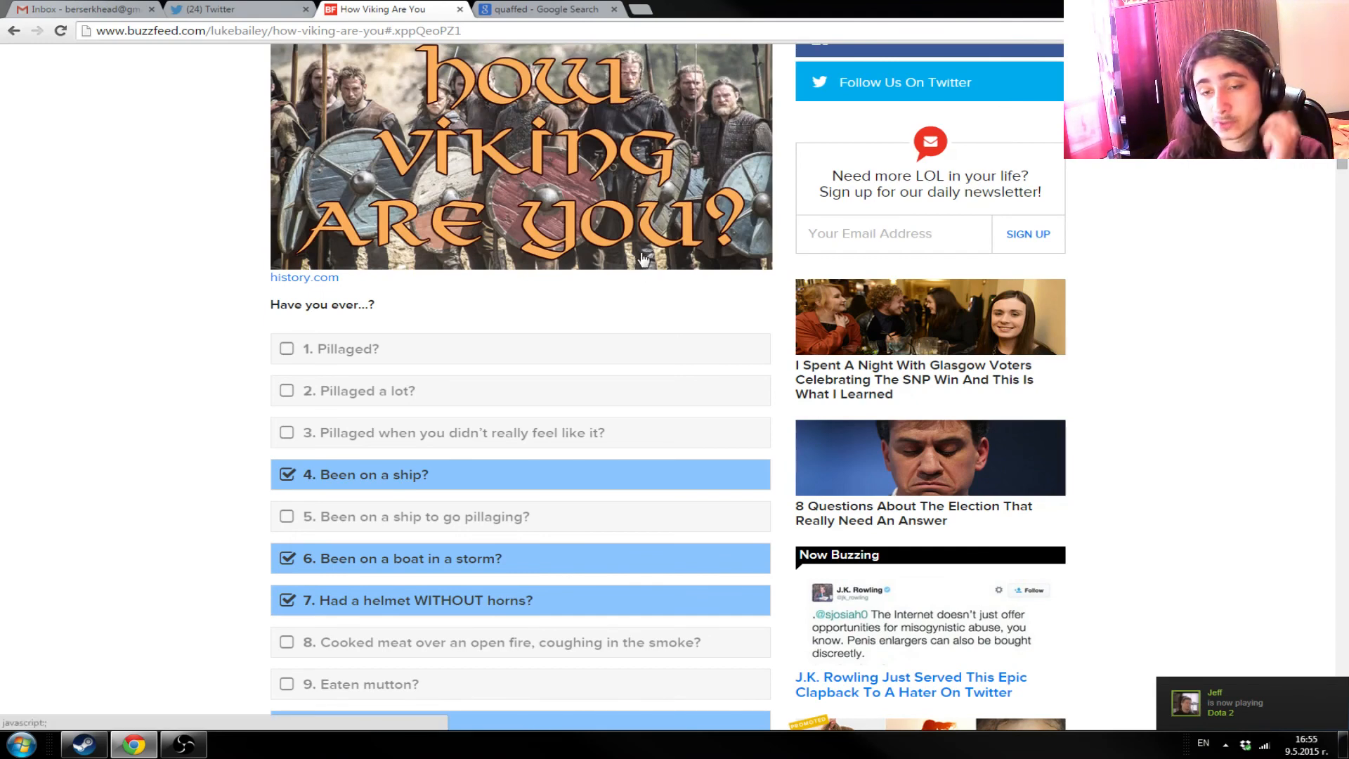
pyautogui.scroll(-3)
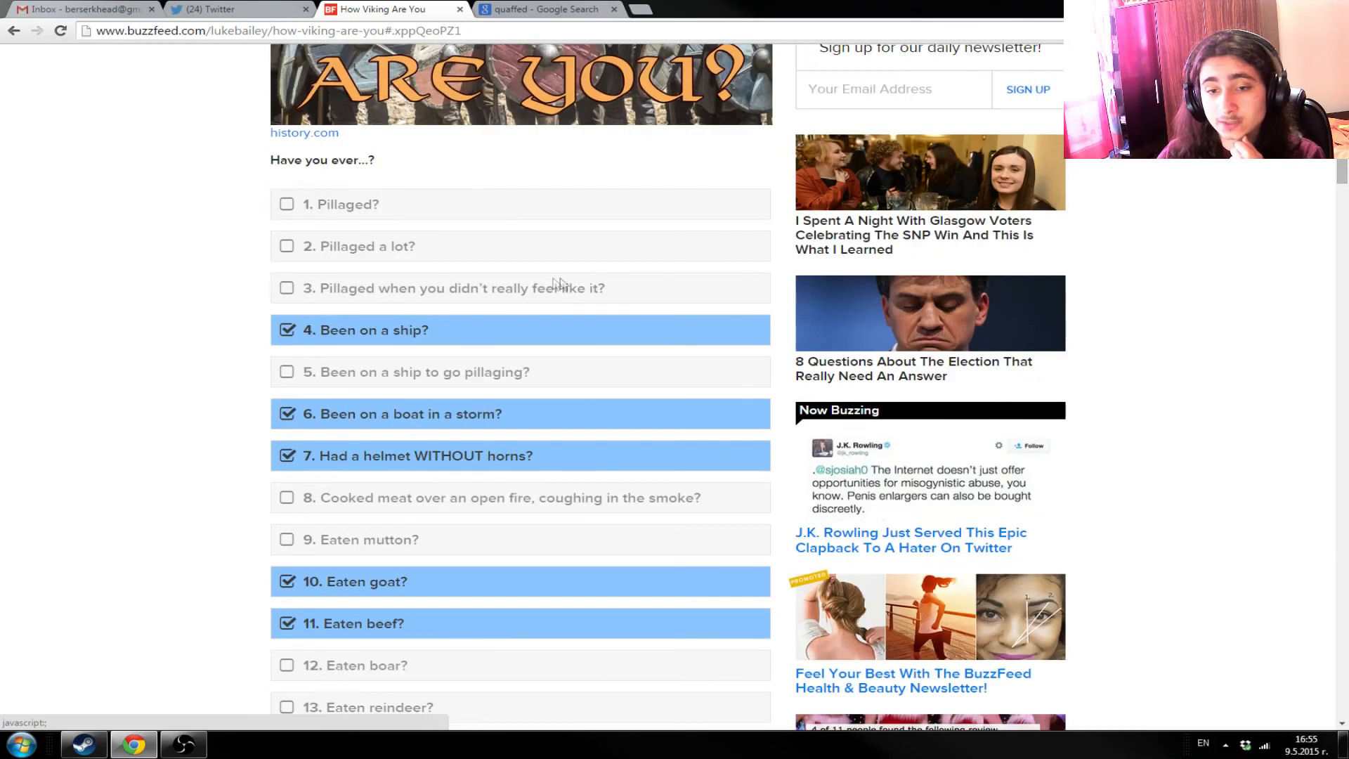
pyautogui.scroll(-3)
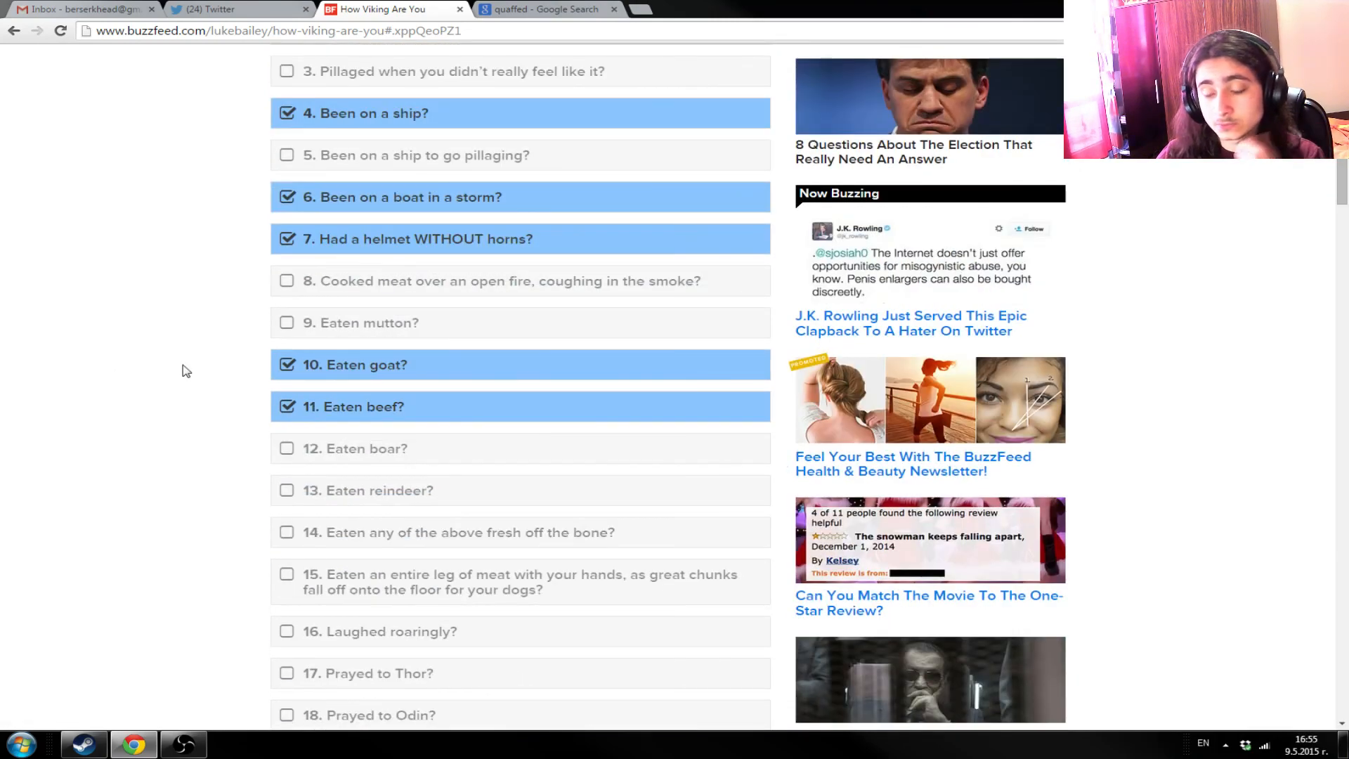
pyautogui.scroll(3)
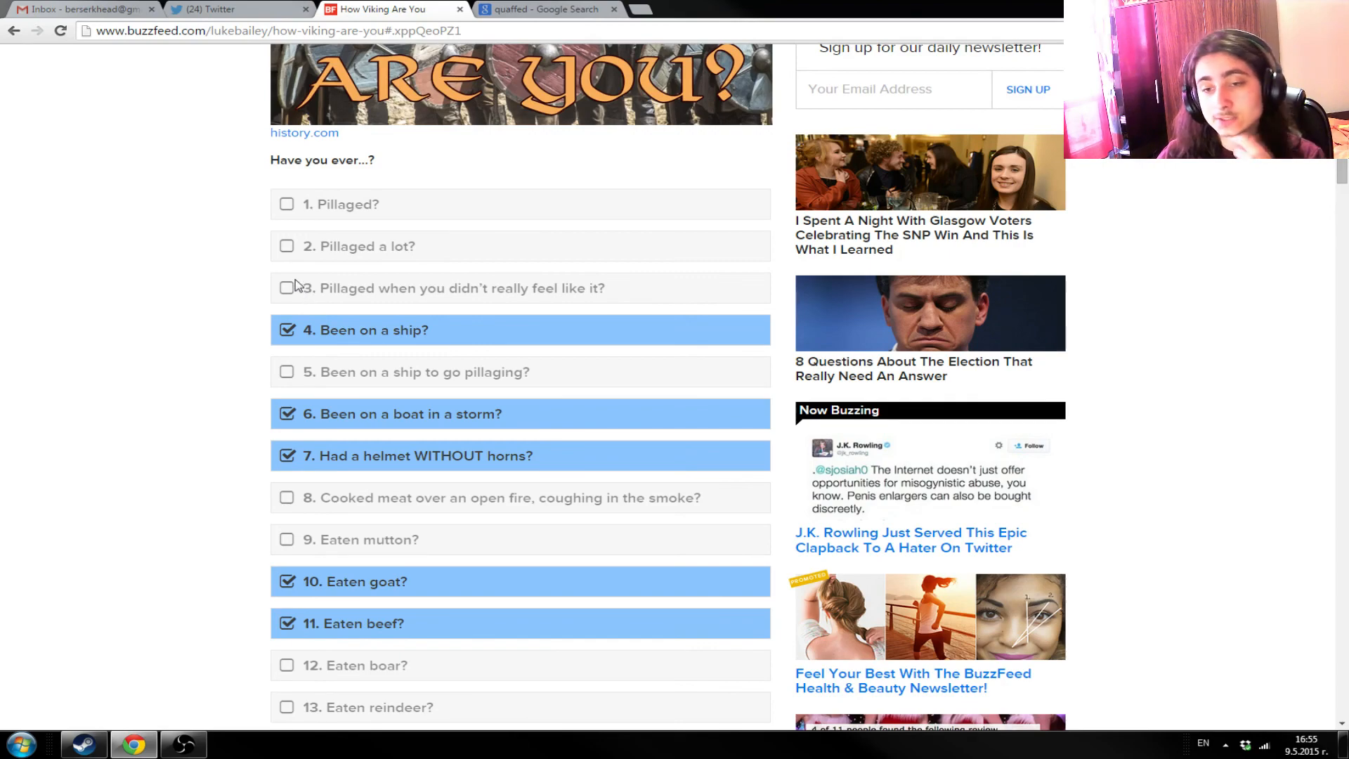
pyautogui.moveTo(310, 261)
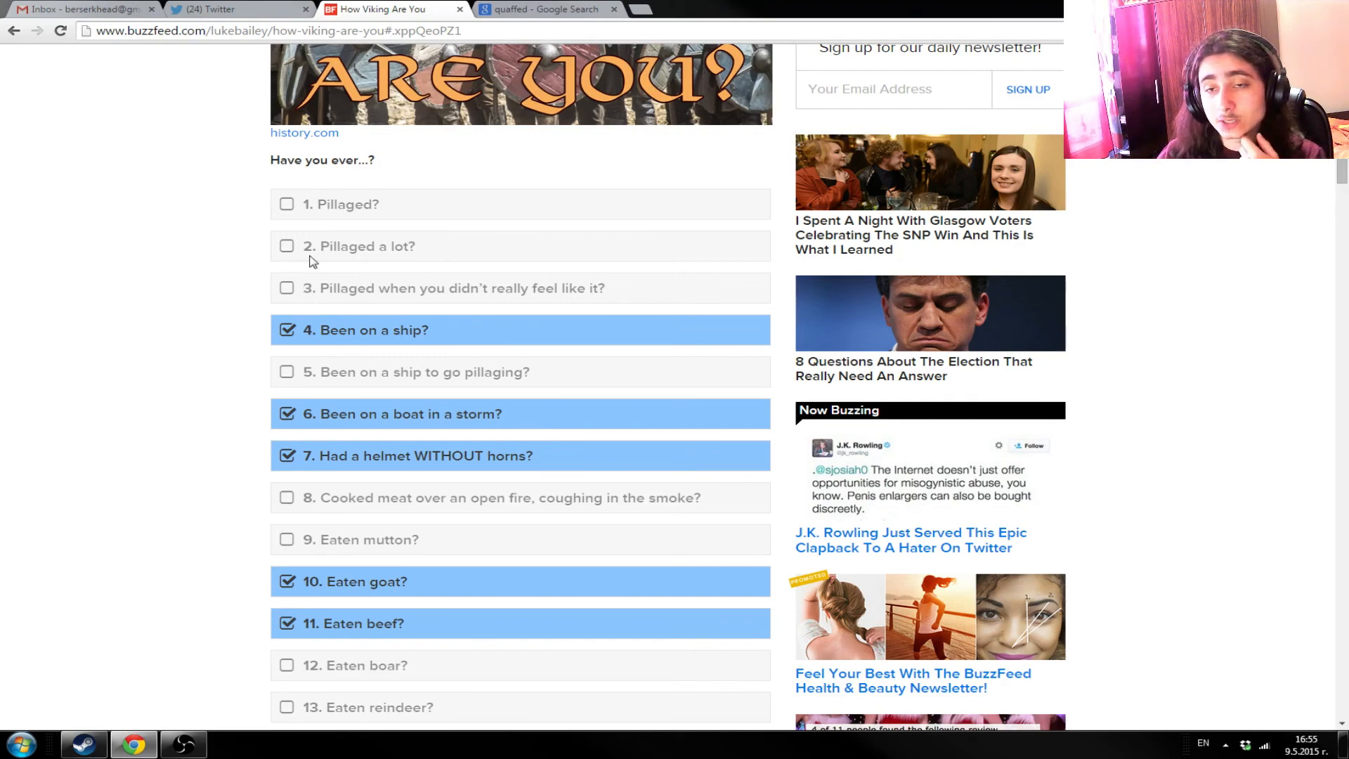
pyautogui.scroll(3)
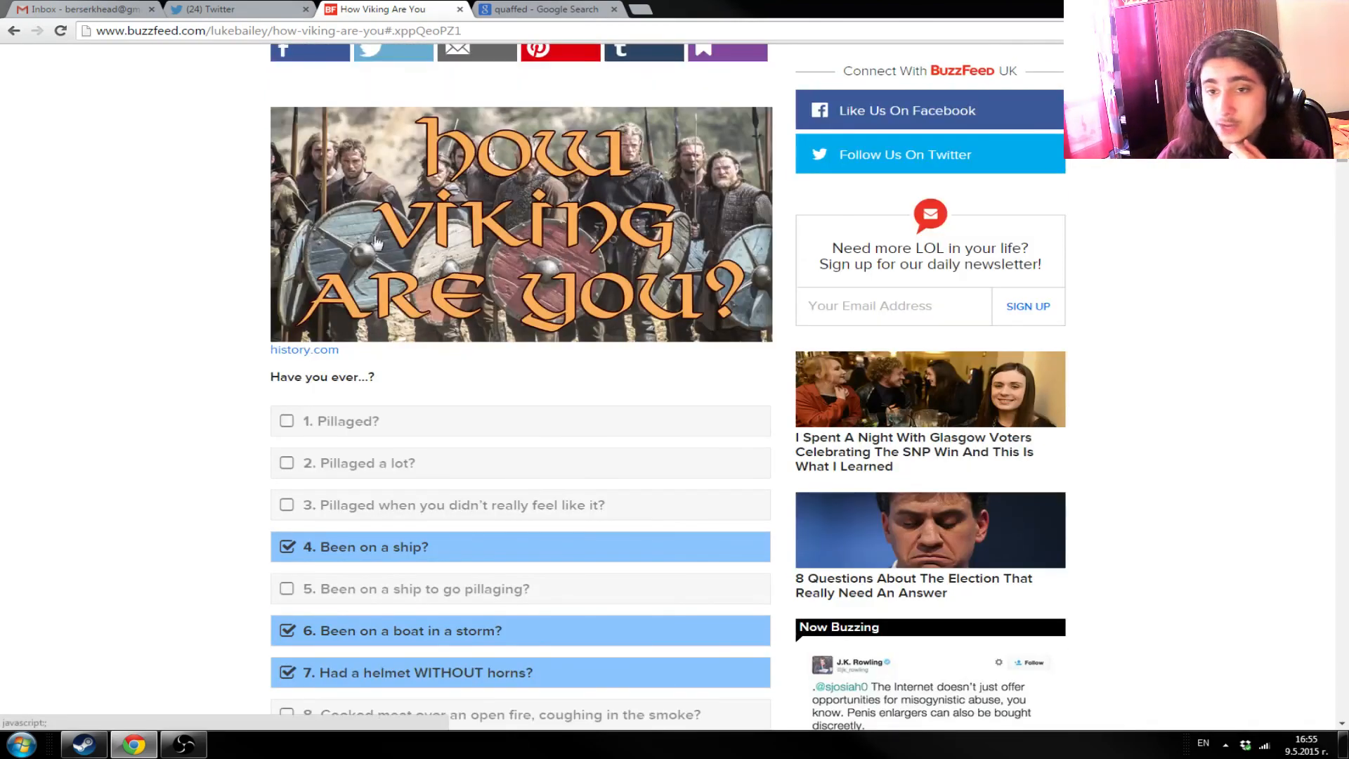
pyautogui.moveTo(172, 297)
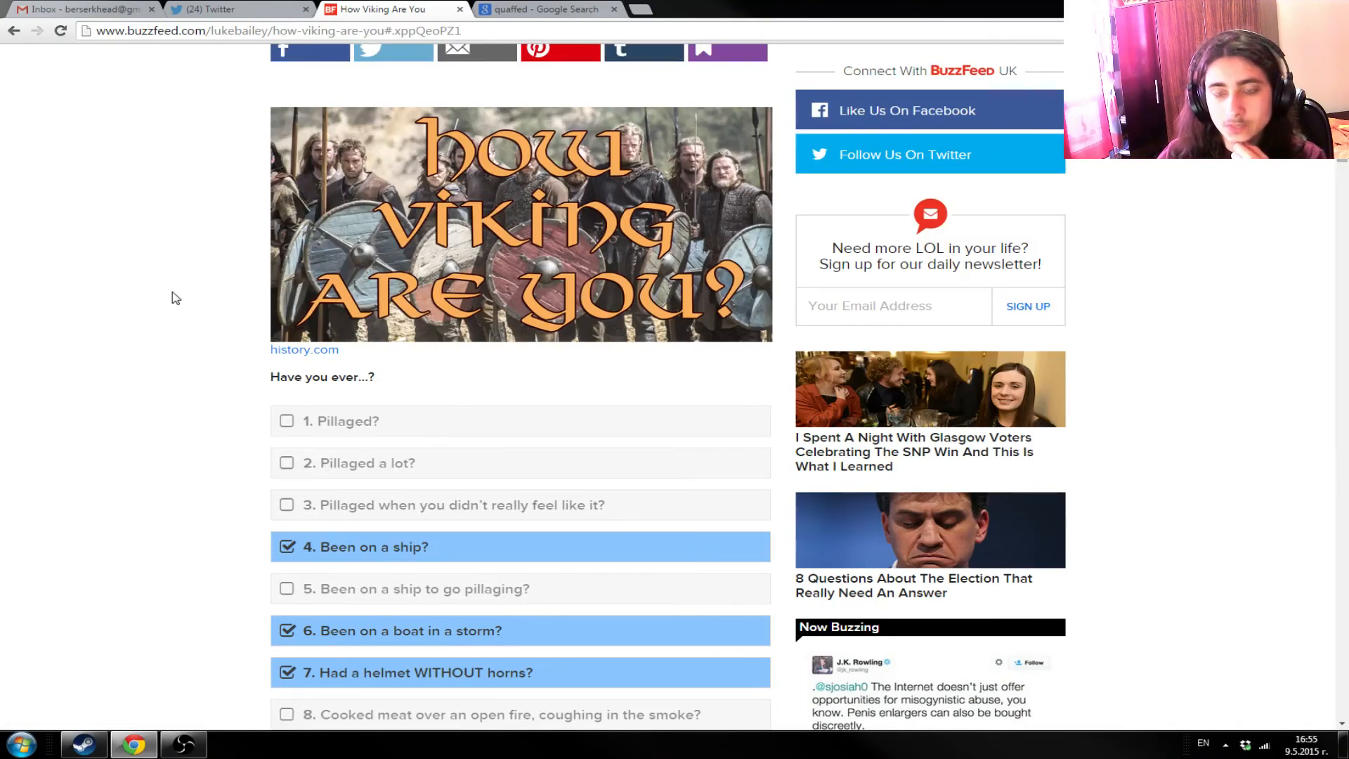